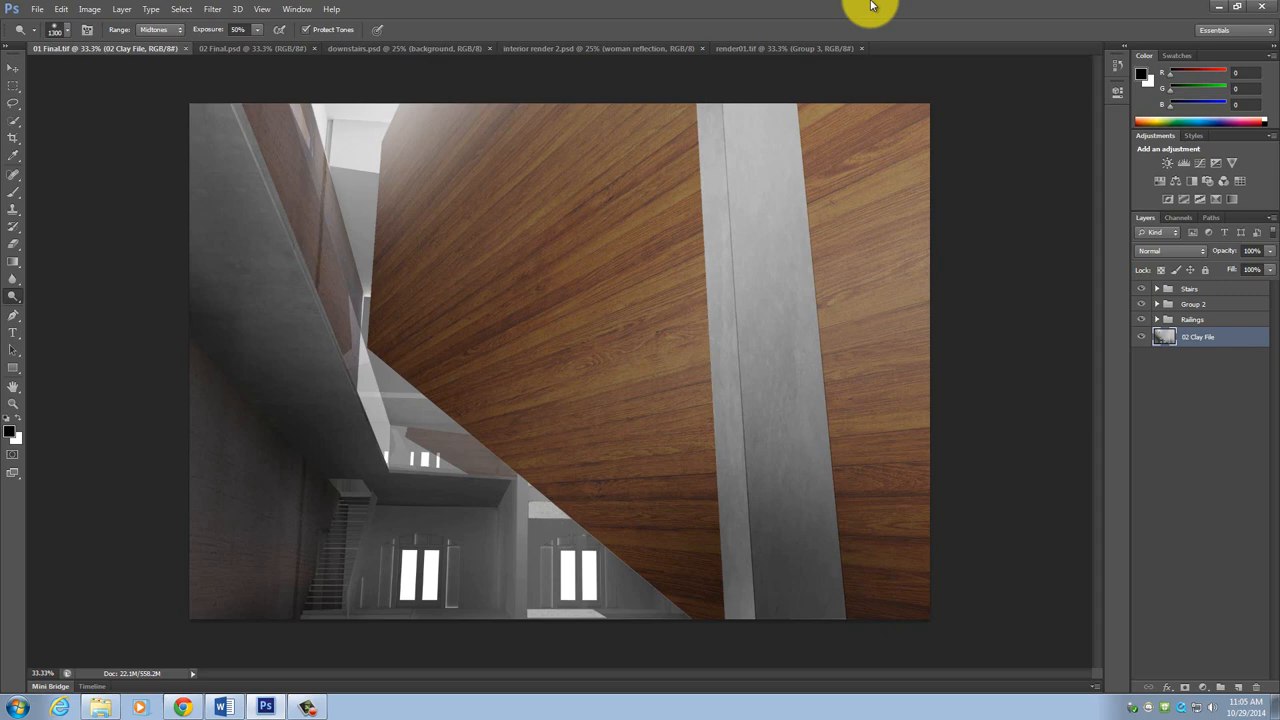
mouse_move(128, 392)
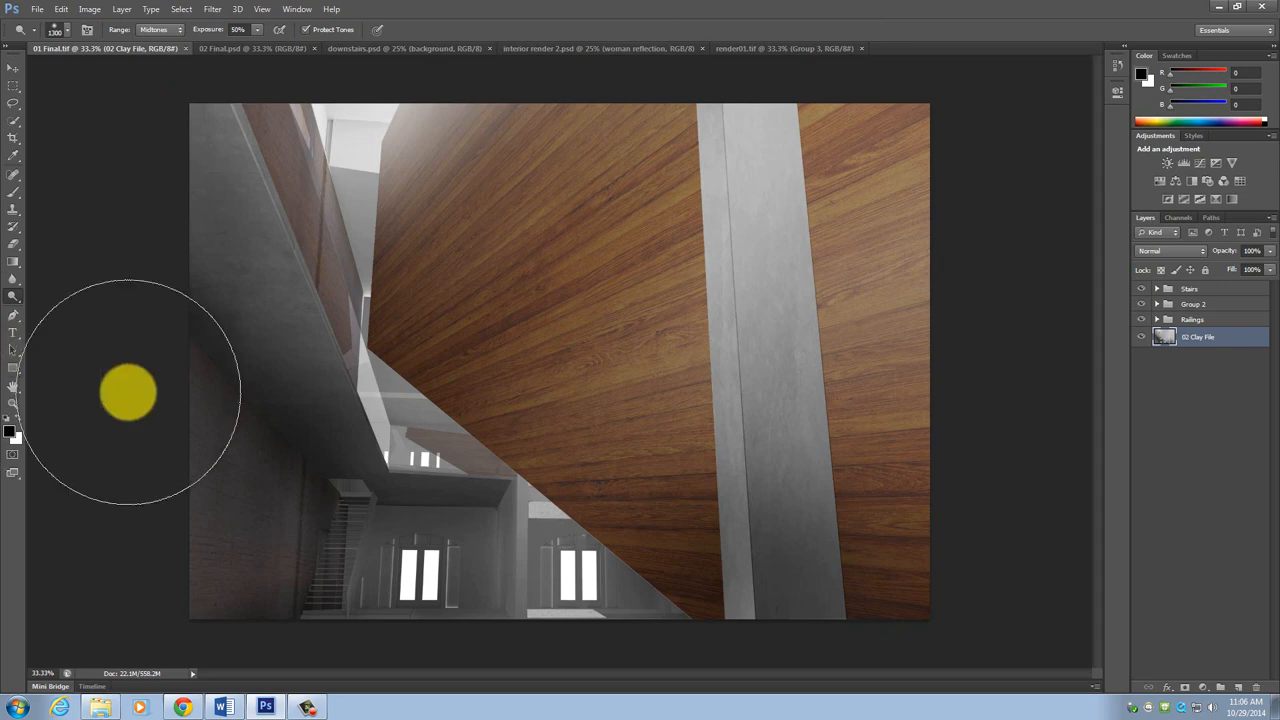
Step: Switch to the rectangular selection tool to start isolating the wall
left_click(14, 88)
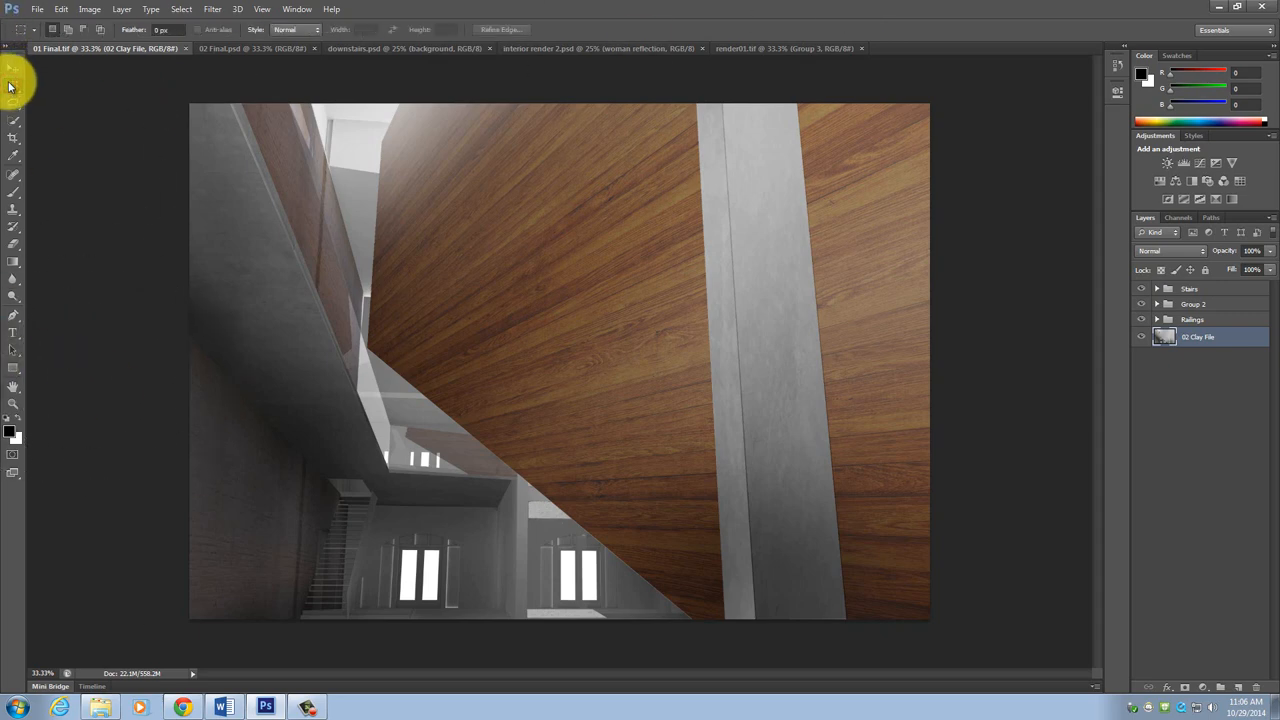
mouse_move(12, 88)
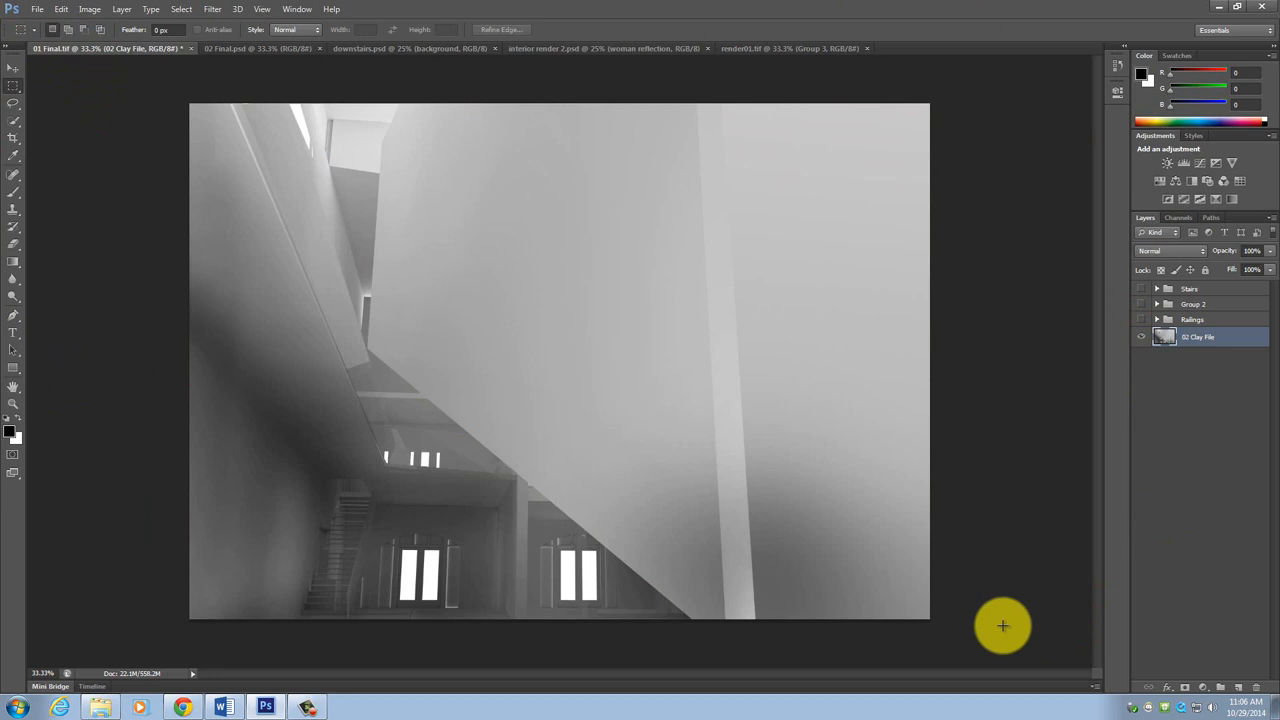
mouse_move(996, 176)
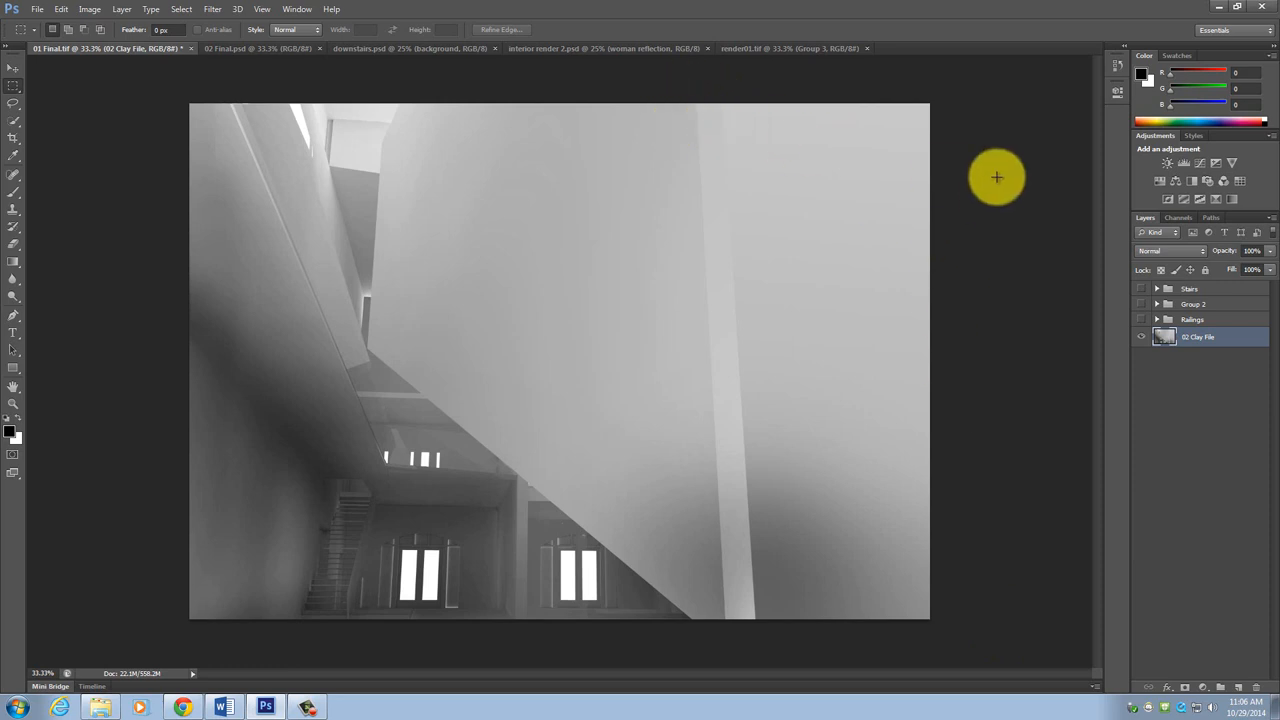
mouse_move(128, 92)
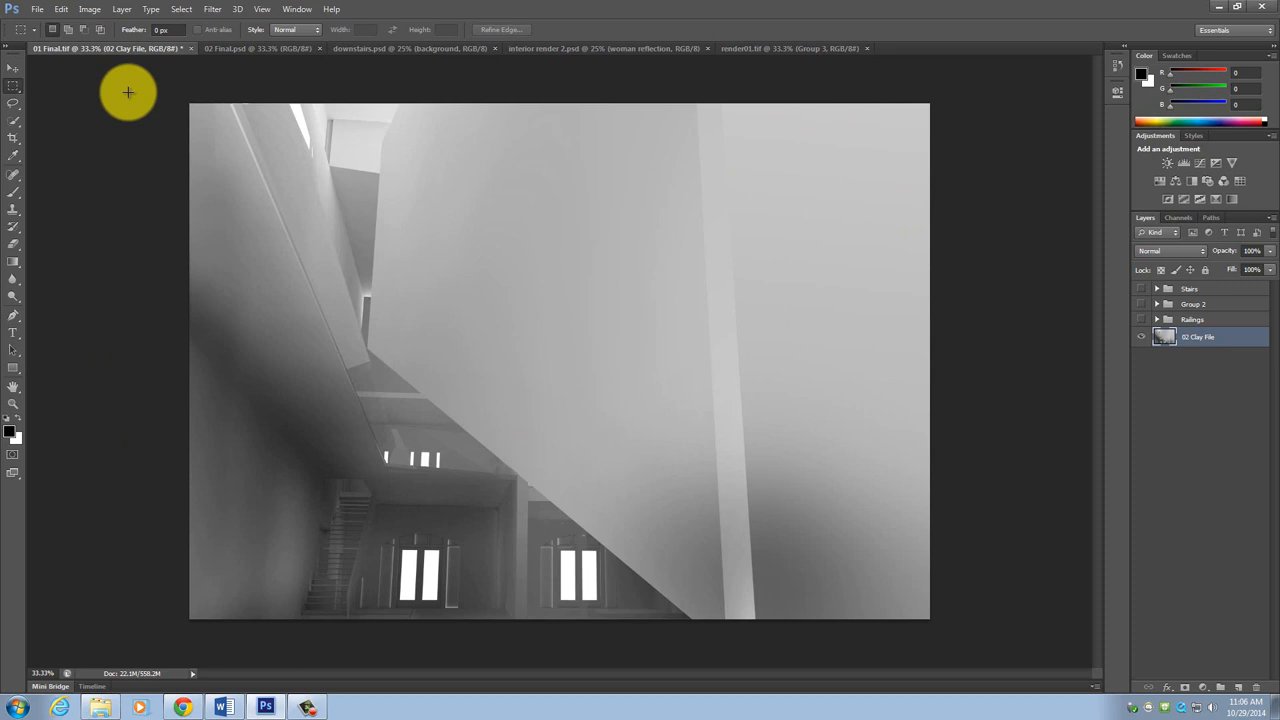
mouse_move(144, 110)
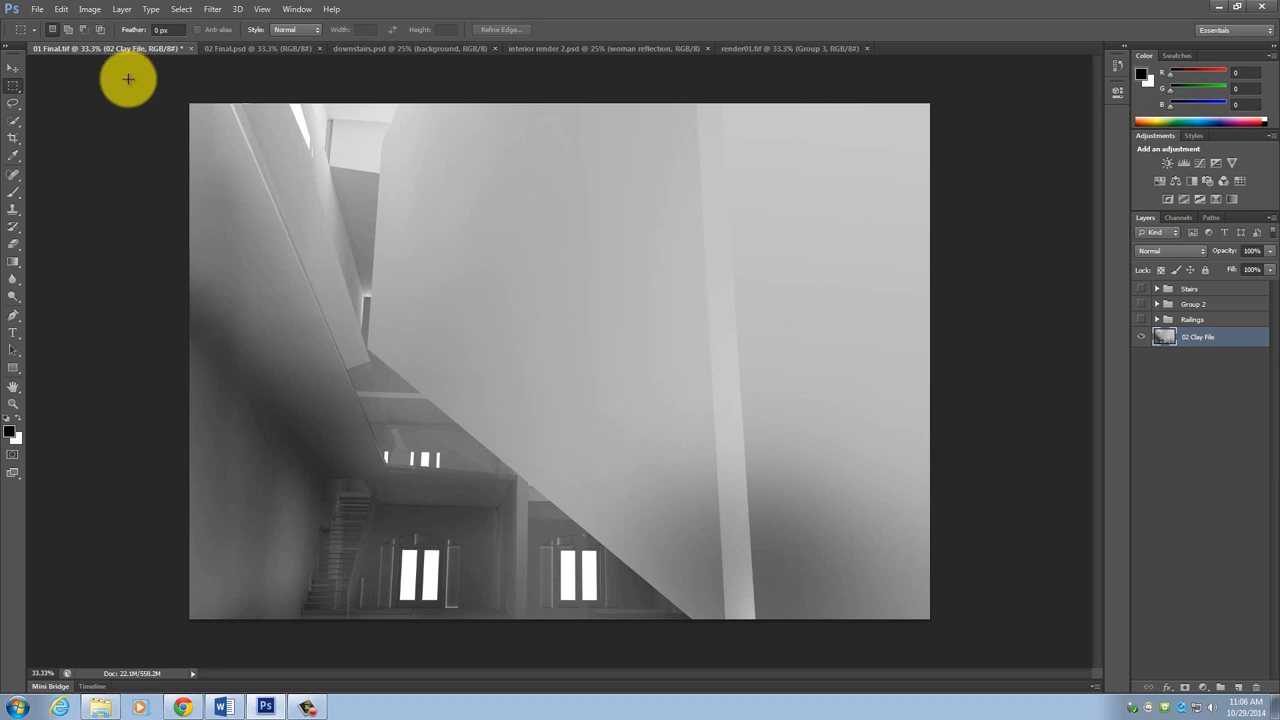
mouse_move(484, 164)
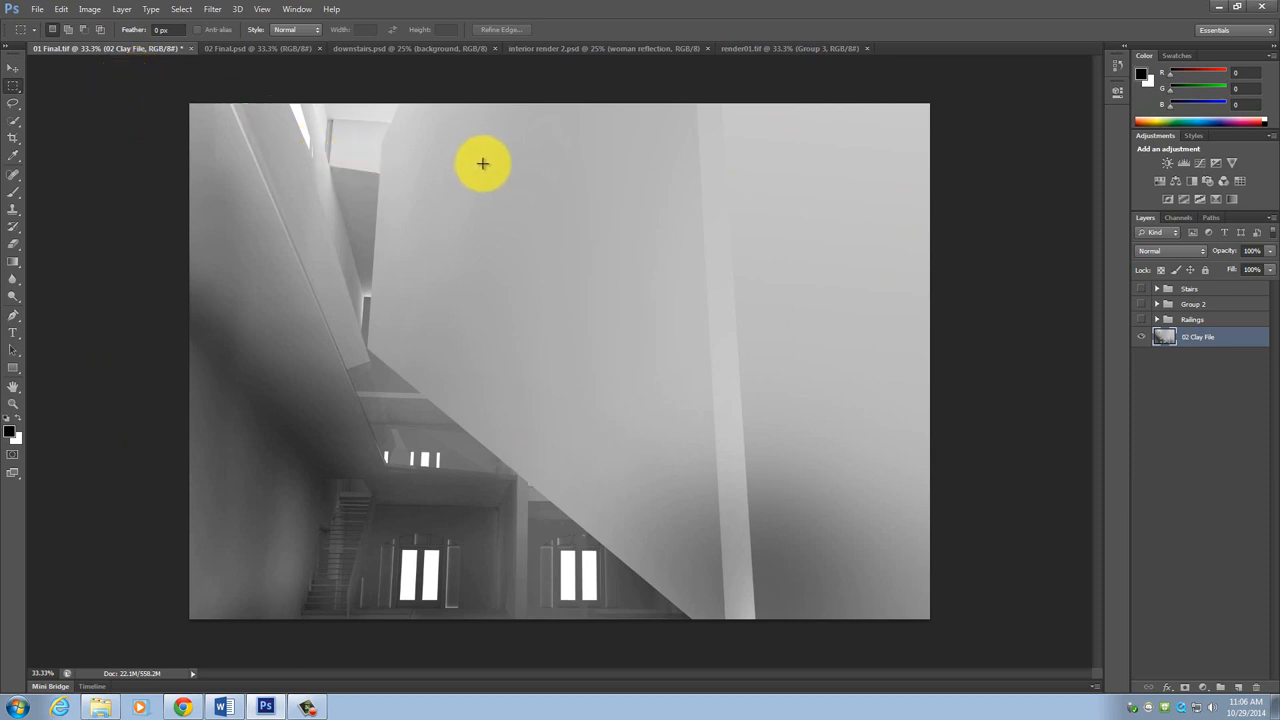
mouse_move(456, 120)
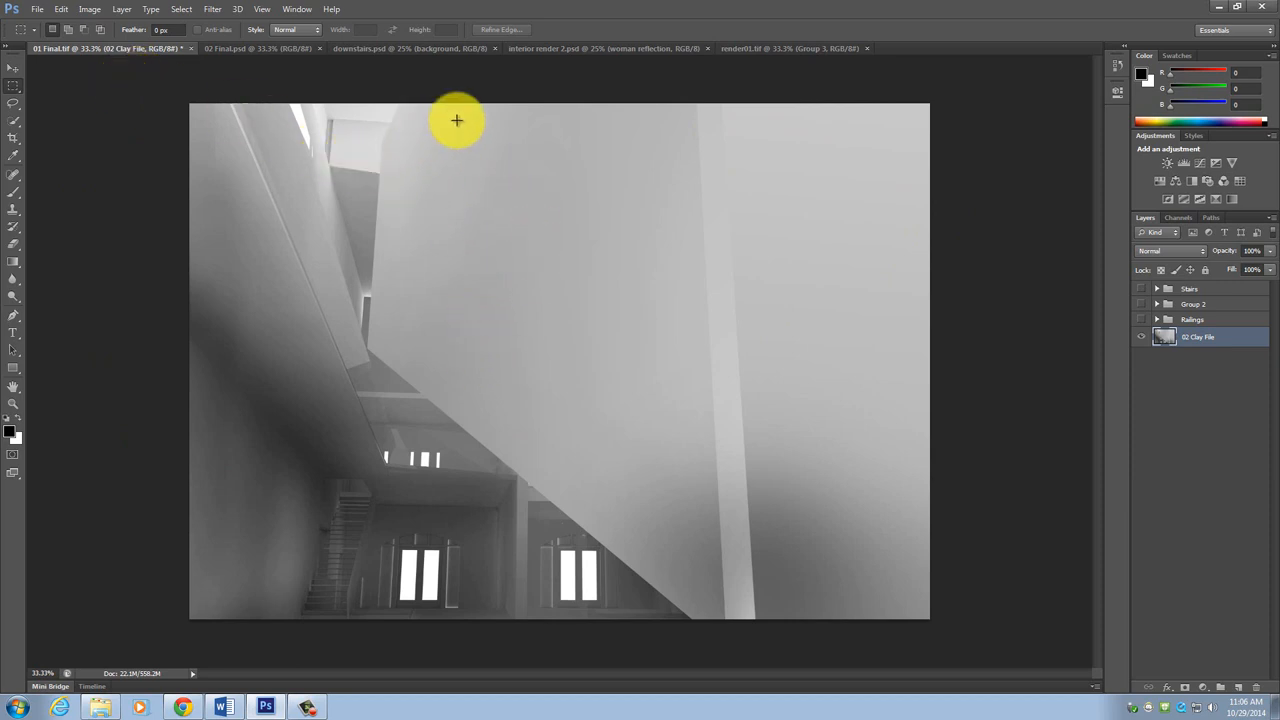
mouse_move(560, 276)
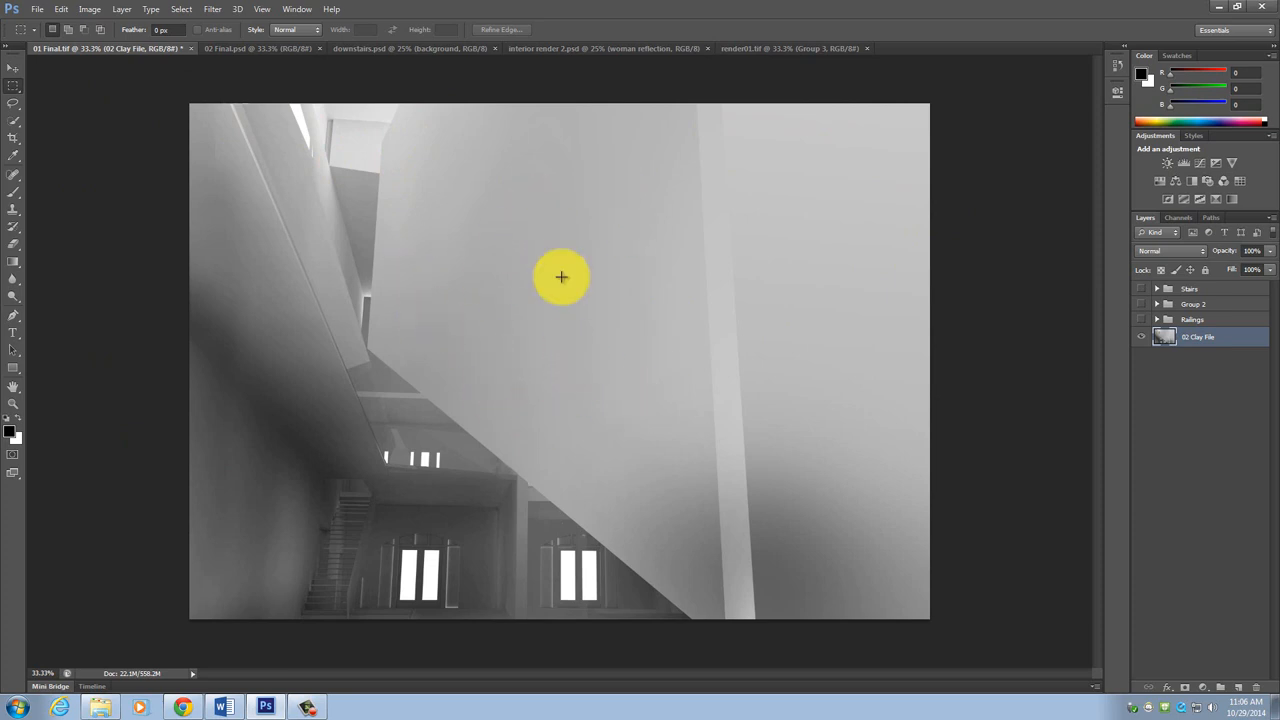
mouse_move(410, 180)
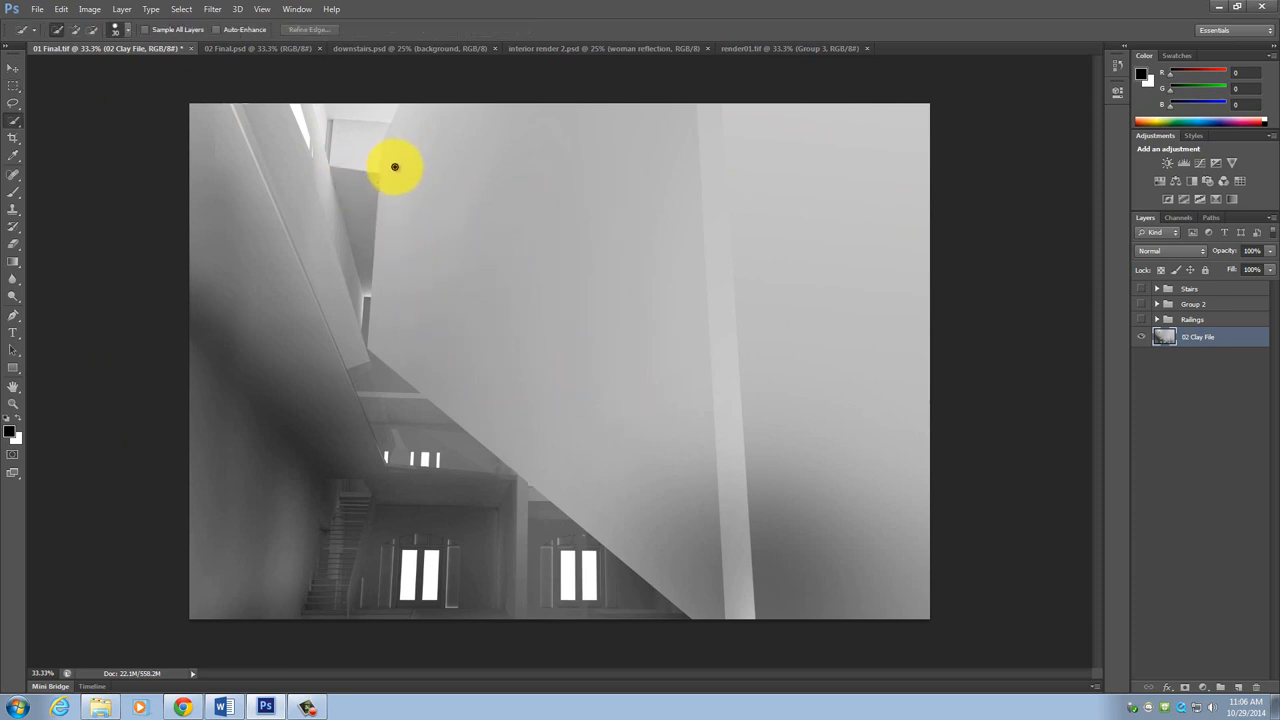
Step: Select the large wall surface, extending the selection along its top edge
left_click_drag(396, 168, 410, 110)
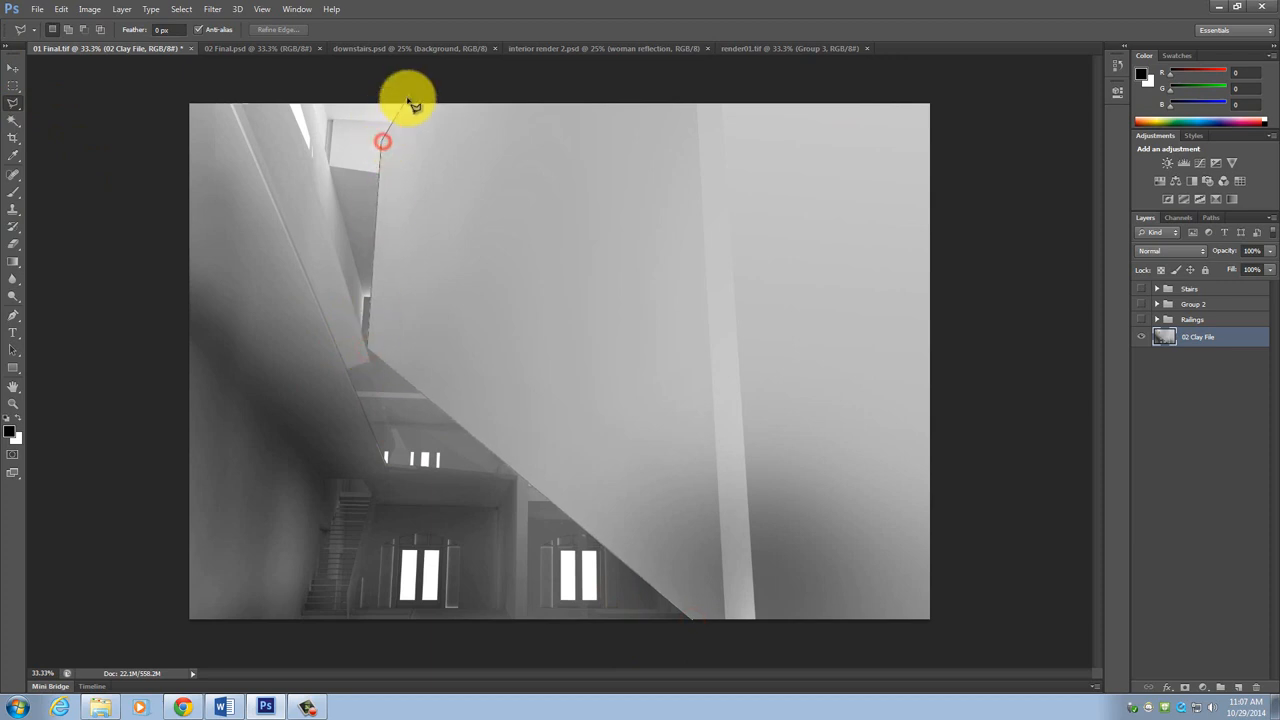
left_click_drag(408, 104, 1008, 612)
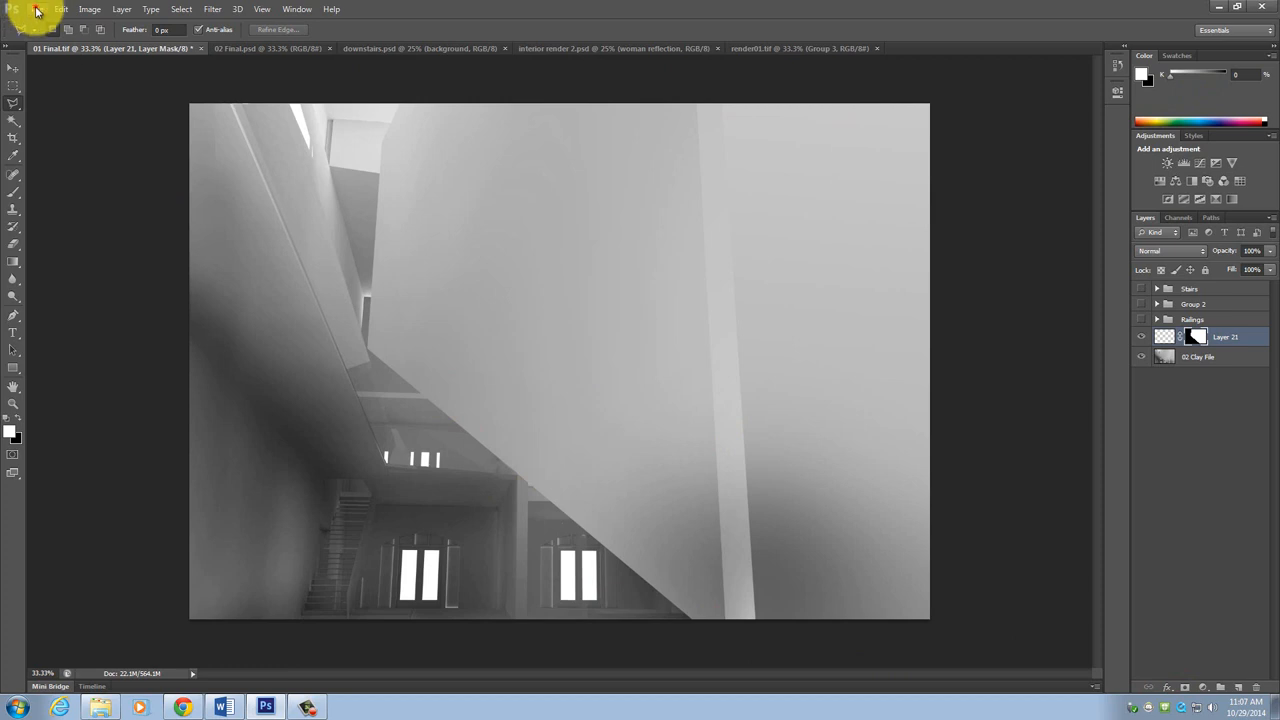
Step: Place the zinc texture image from Desktop > For Tutorial > Textures into the document
left_click(36, 8)
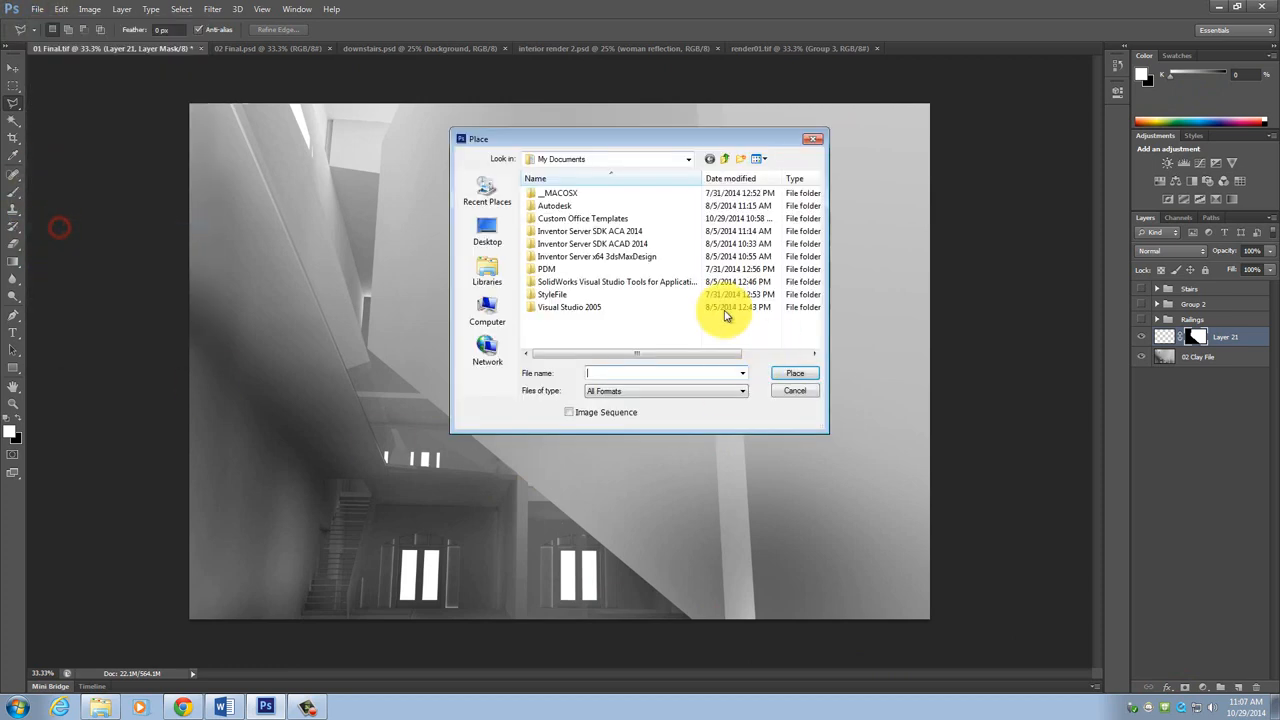
left_click(488, 230)
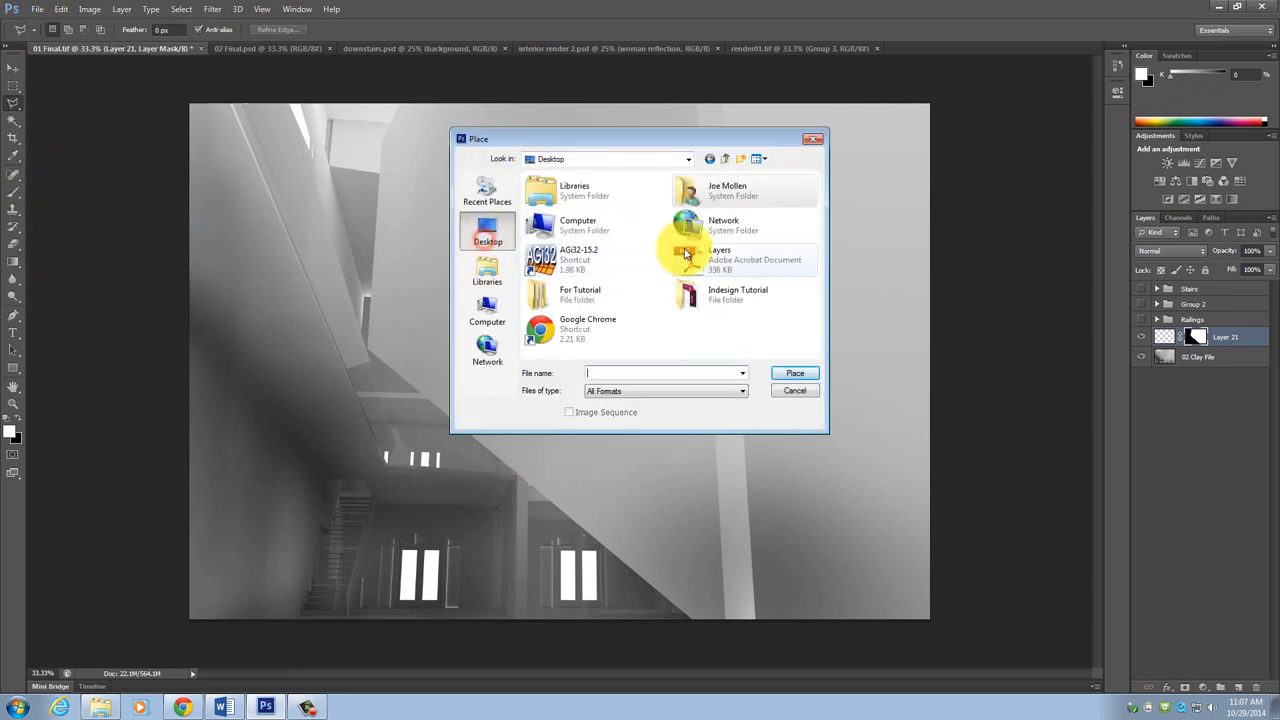
double_click(580, 294)
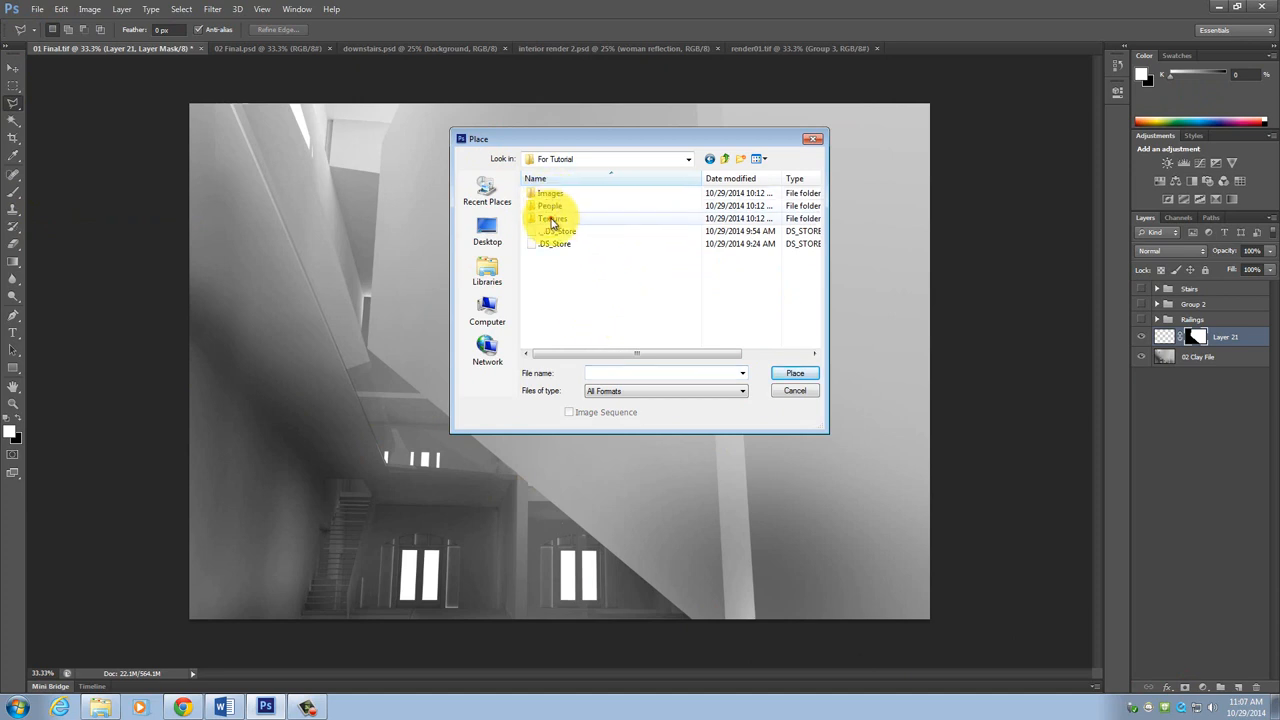
double_click(552, 218)
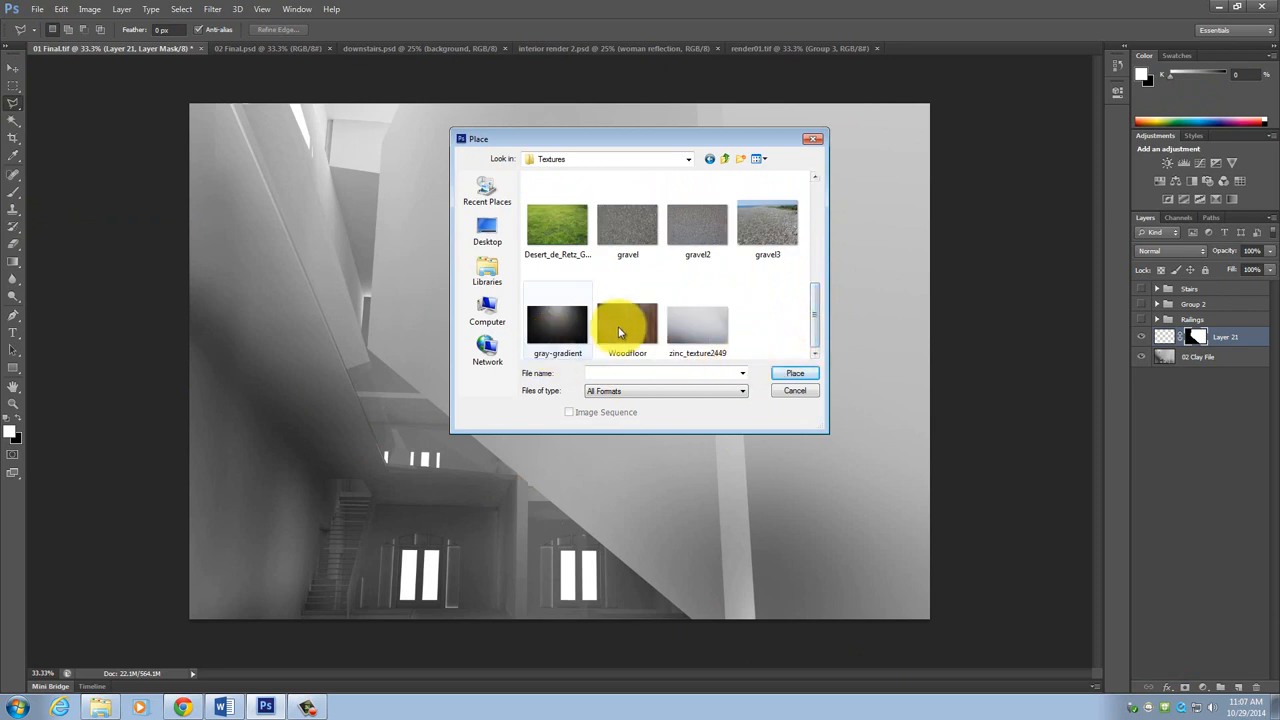
scroll("down", 3)
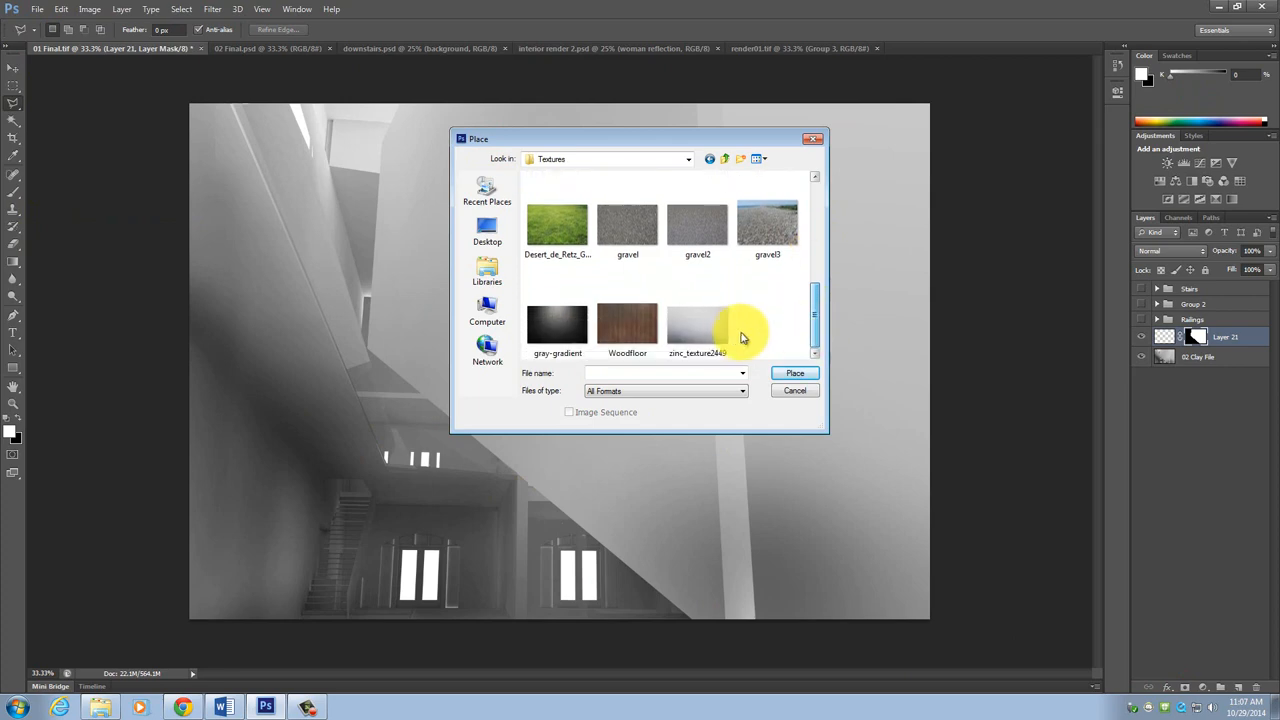
left_click(796, 374)
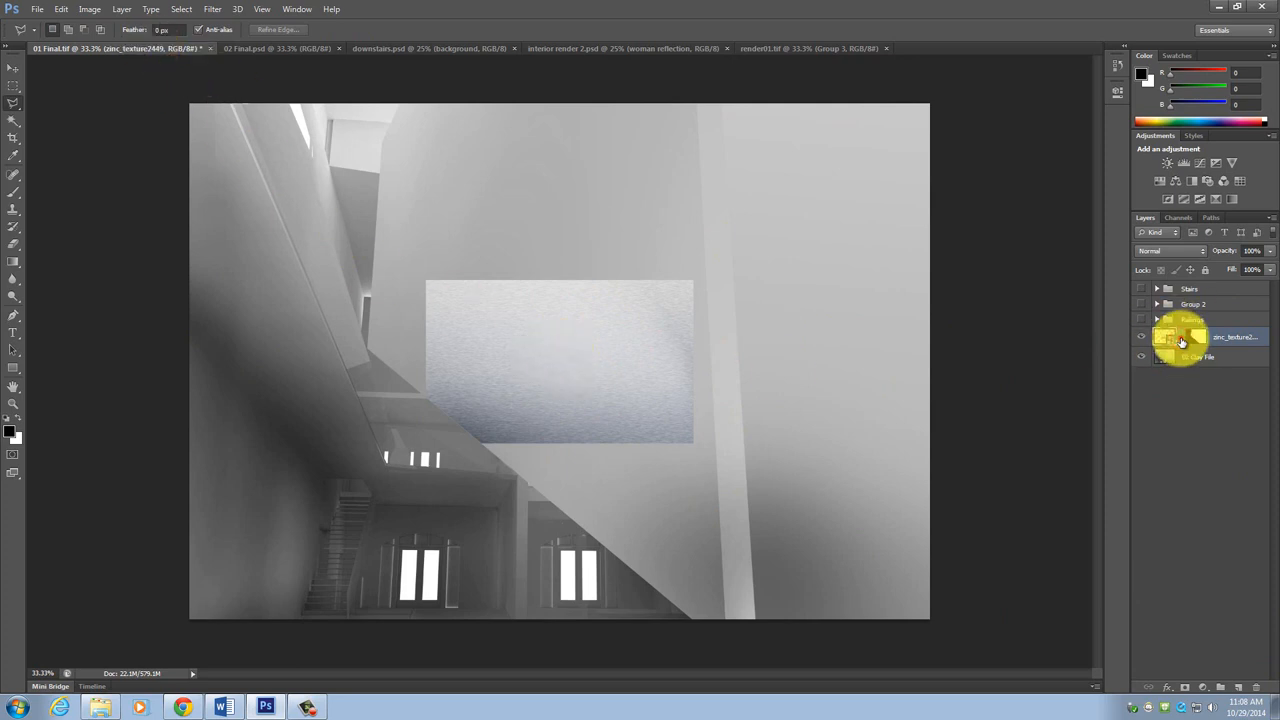
mouse_move(1180, 336)
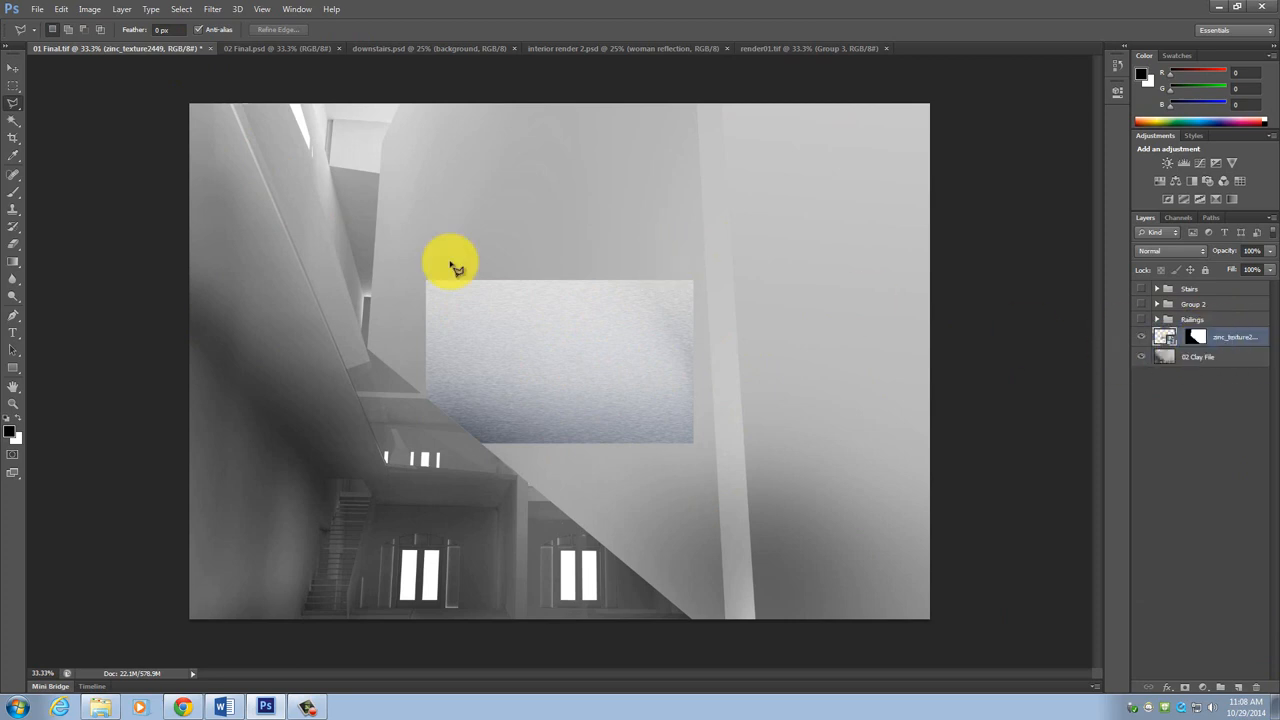
mouse_move(780, 378)
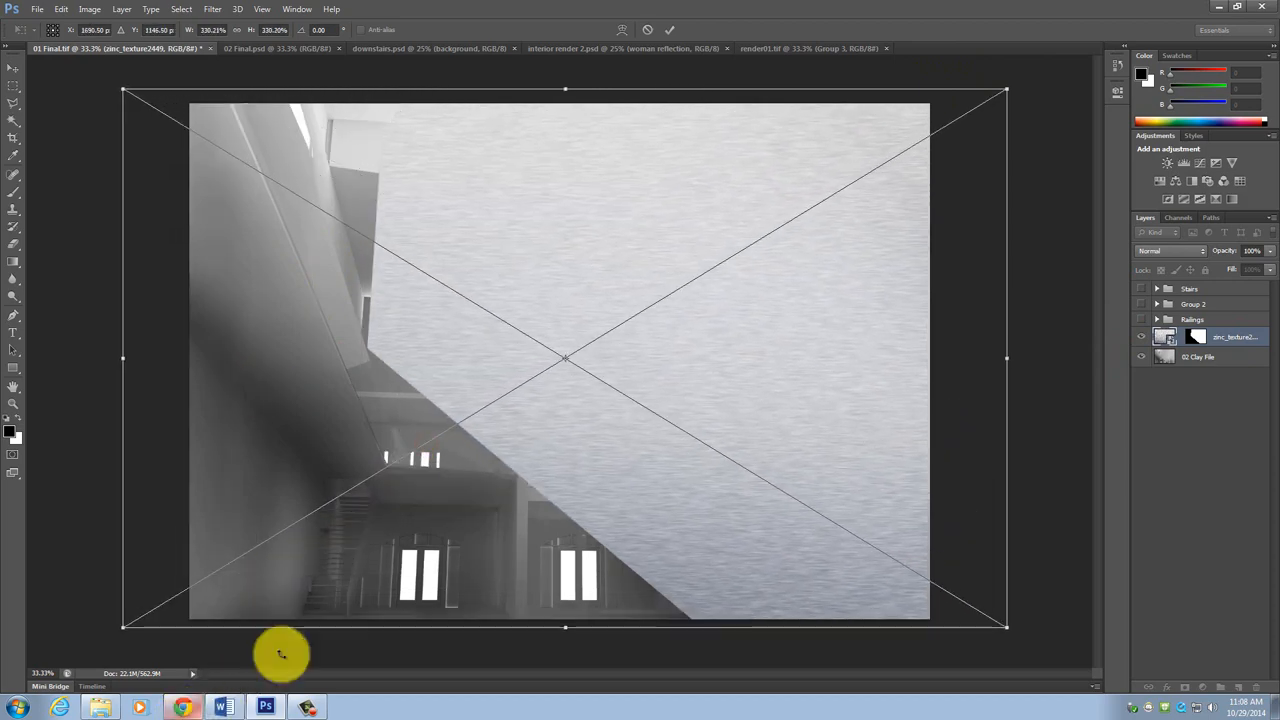
Step: Reposition and stretch the zinc texture so it spans the large wall
left_click_drag(280, 656, 750, 384)
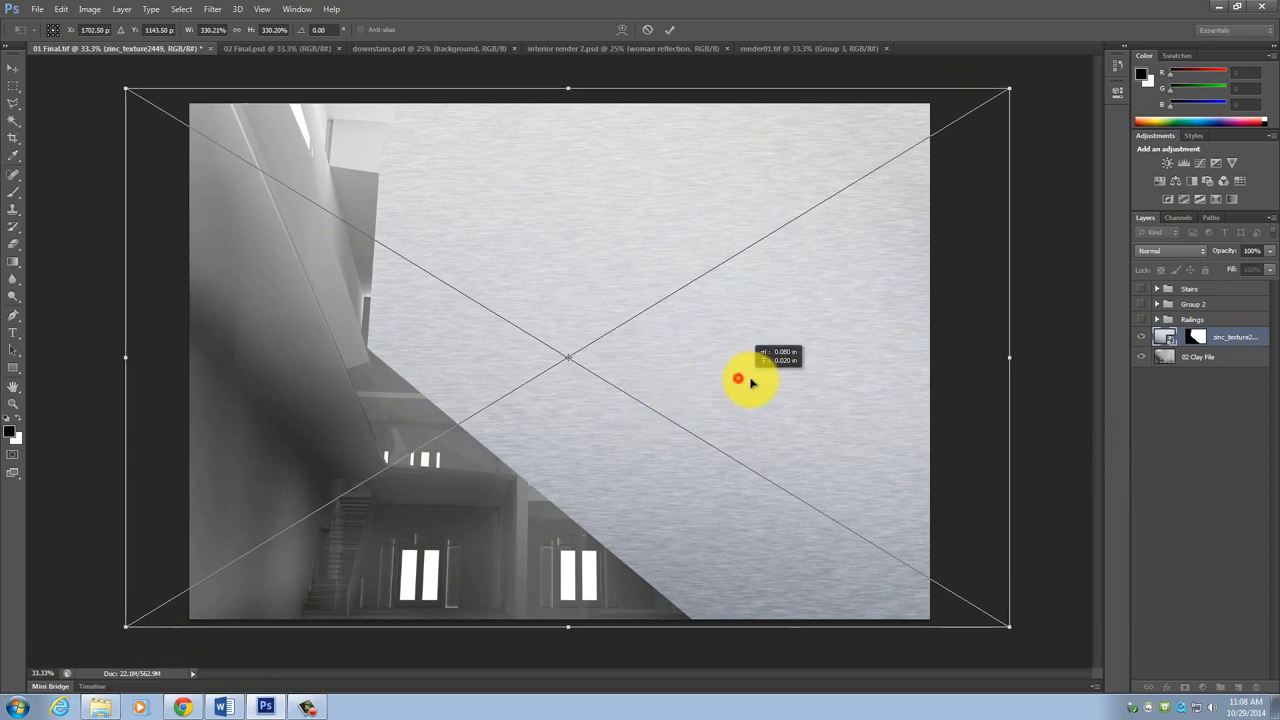
left_click_drag(740, 378, 300, 388)
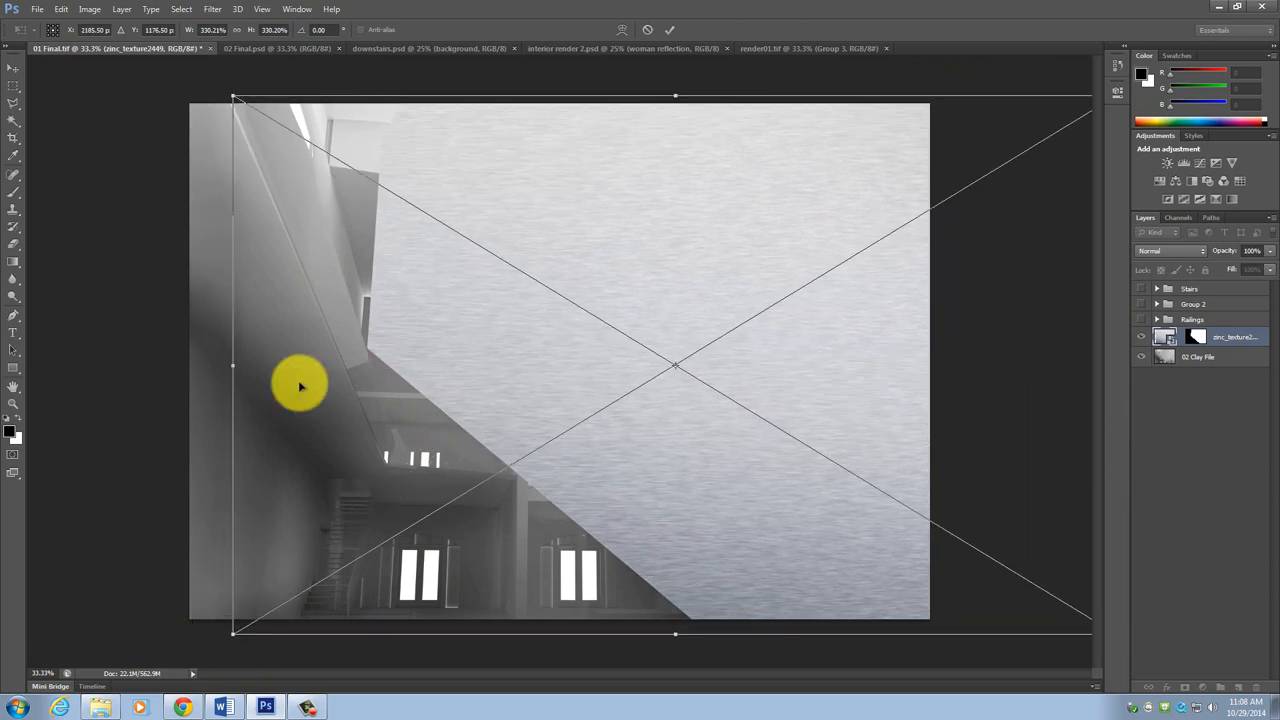
mouse_move(604, 362)
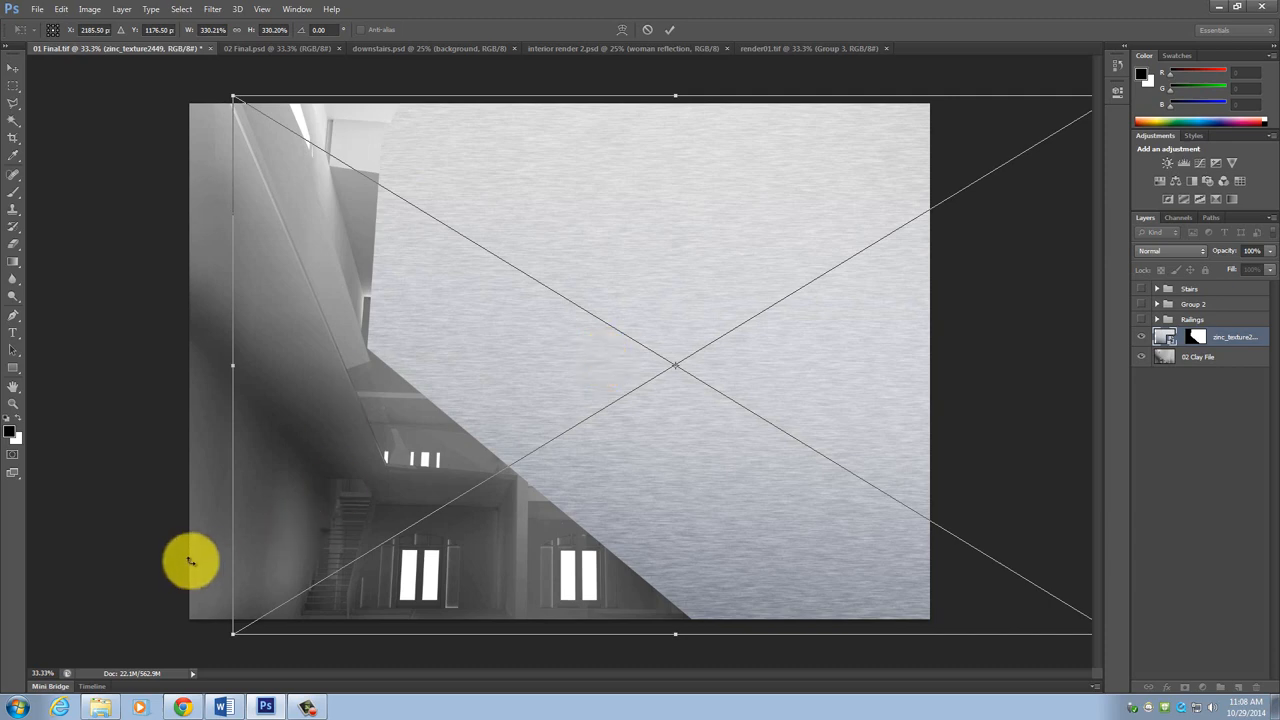
mouse_move(304, 572)
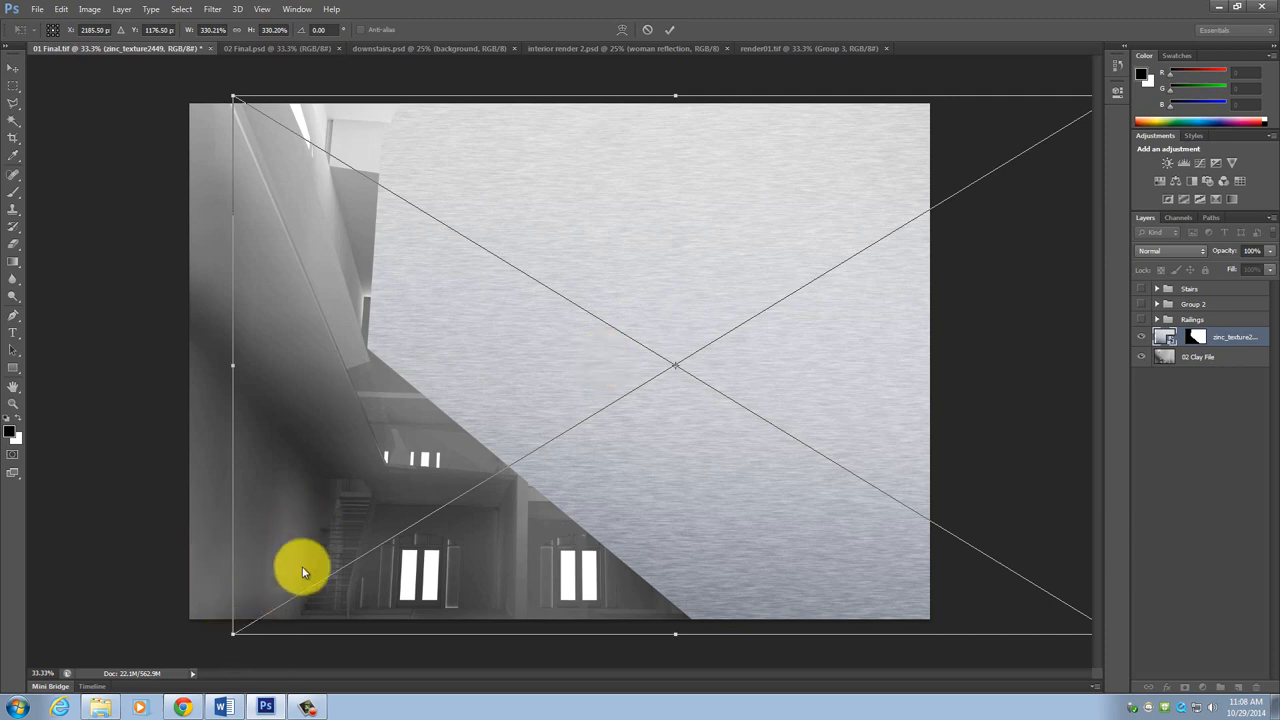
mouse_move(232, 638)
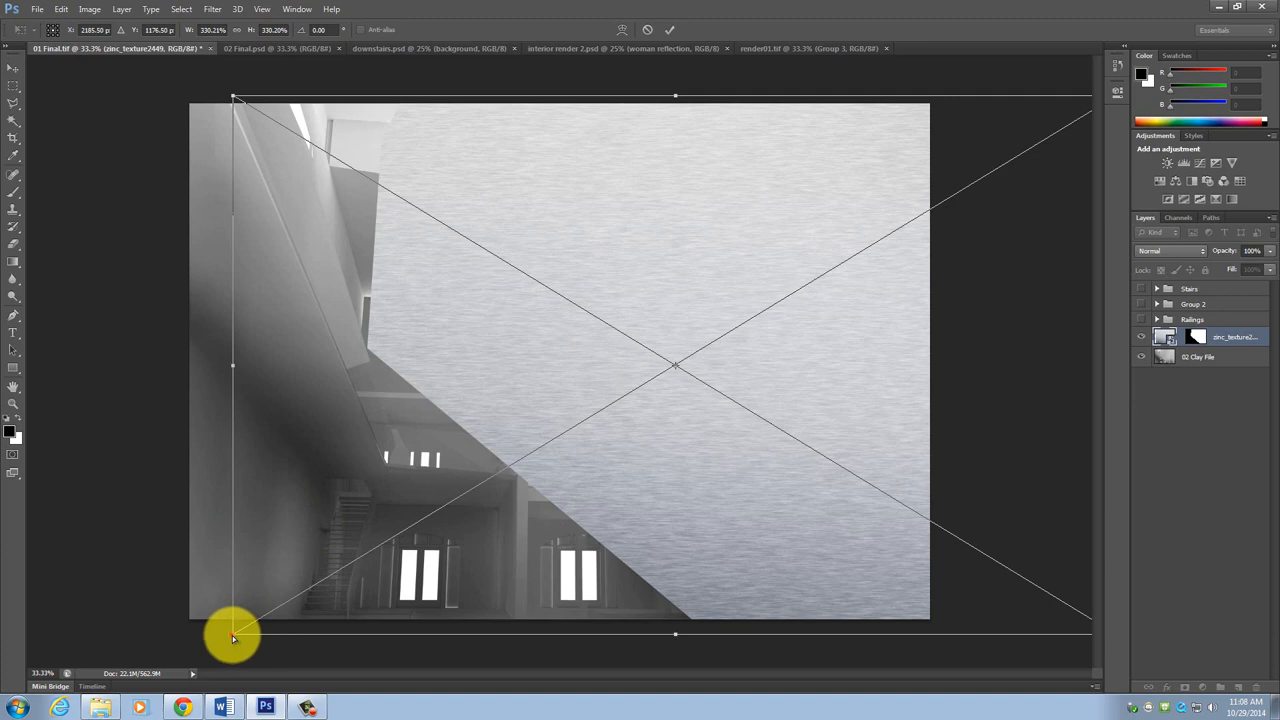
left_click_drag(236, 636, 350, 356)
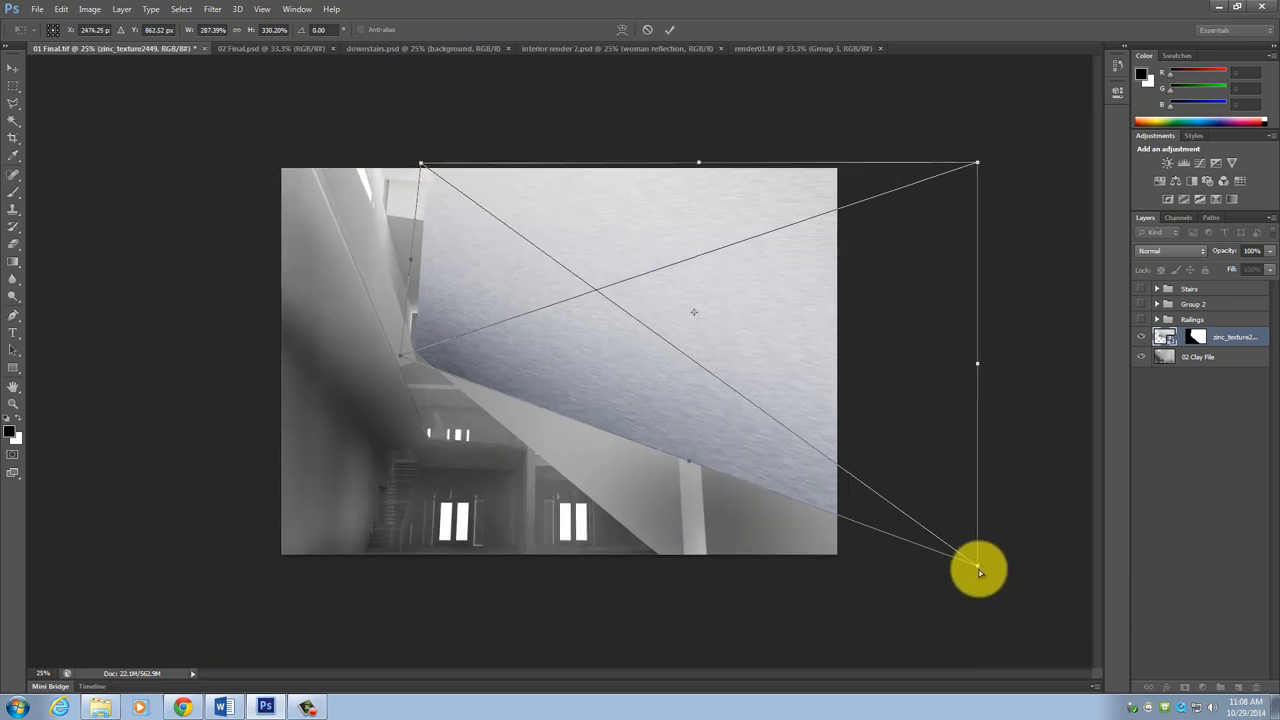
Step: Skew the texture's corners so its grain follows the wall's perspective
left_click_drag(978, 570, 804, 678)
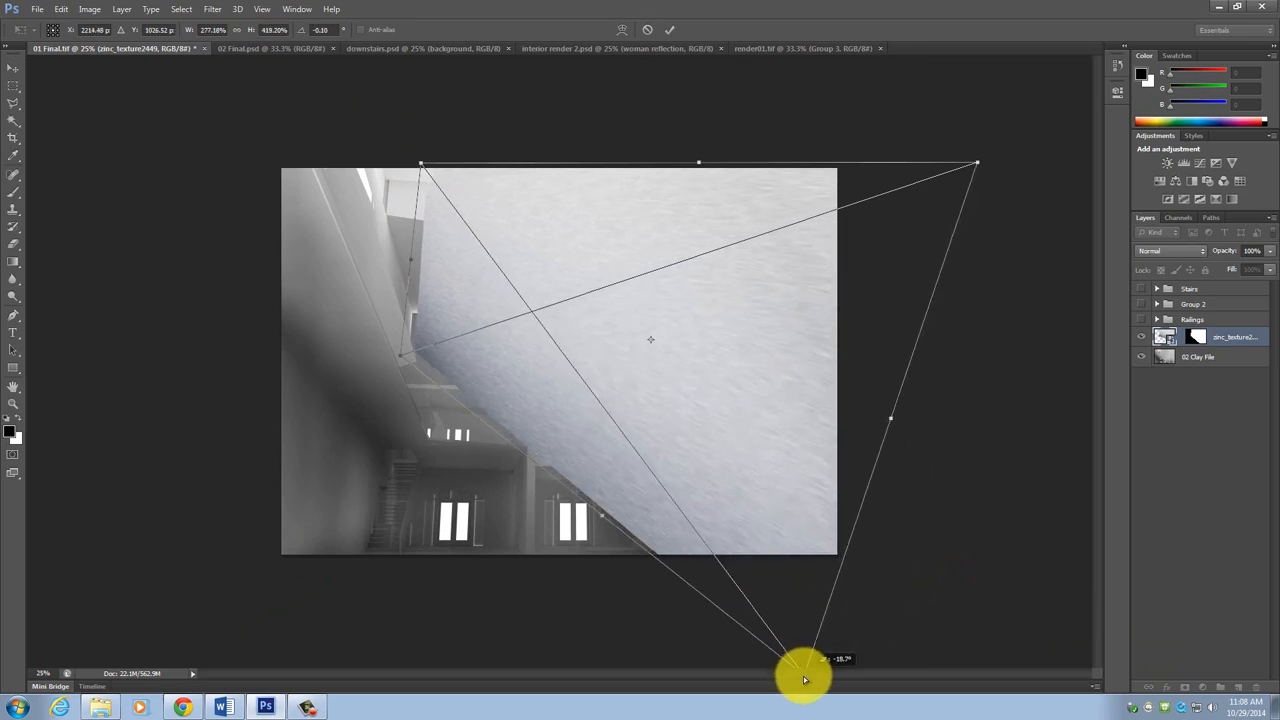
left_click_drag(804, 680, 420, 180)
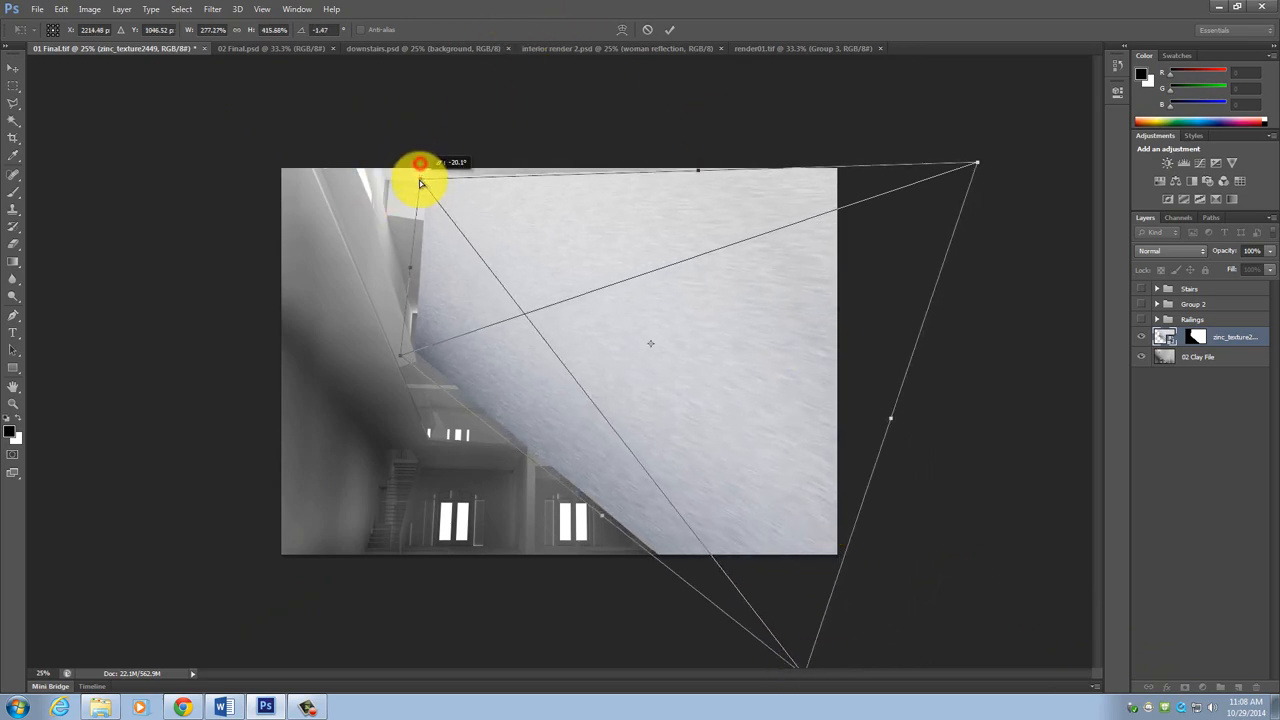
left_click_drag(420, 180, 964, 90)
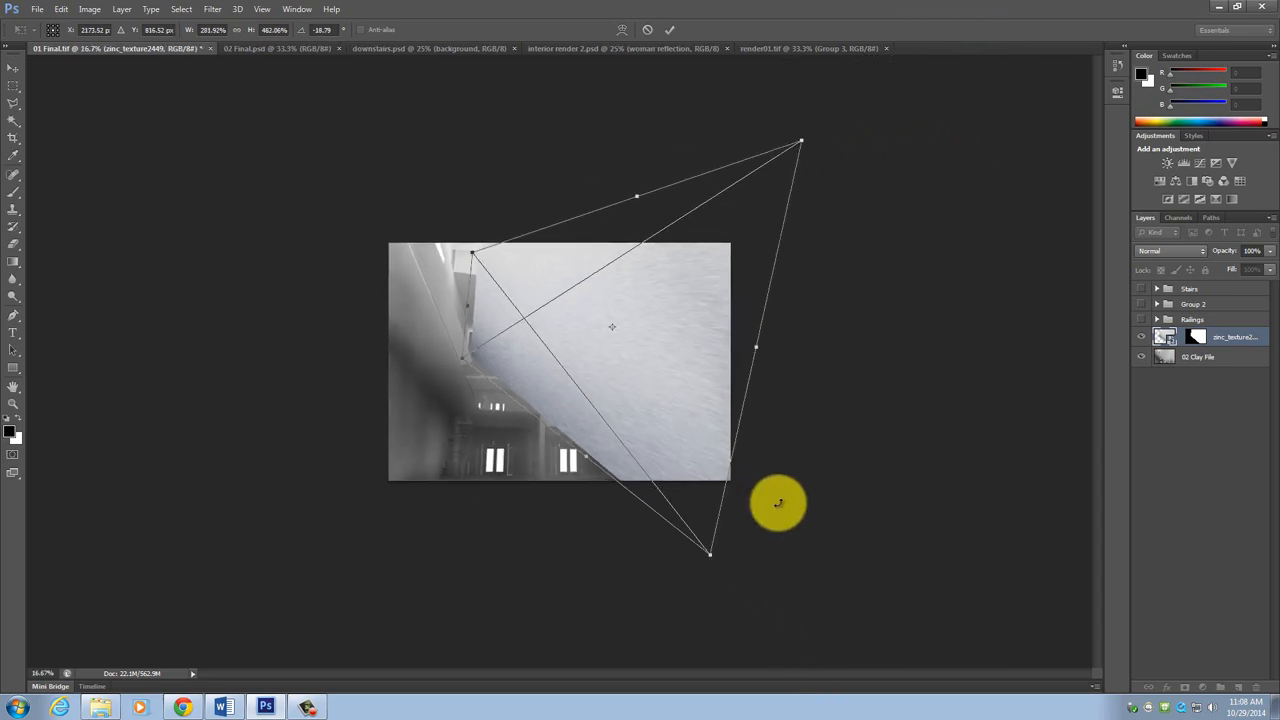
left_click_drag(778, 504, 708, 540)
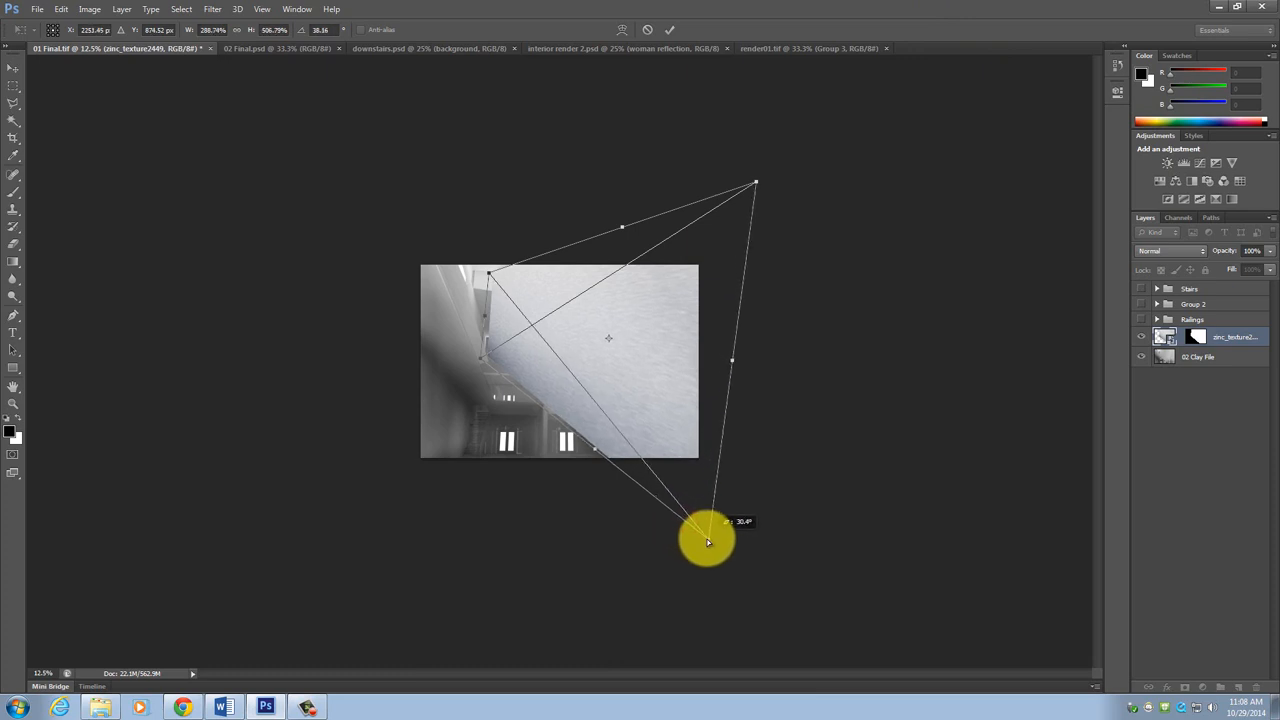
Step: Outline the large wall region with the lasso for the layer mask
left_click_drag(708, 540, 740, 104)
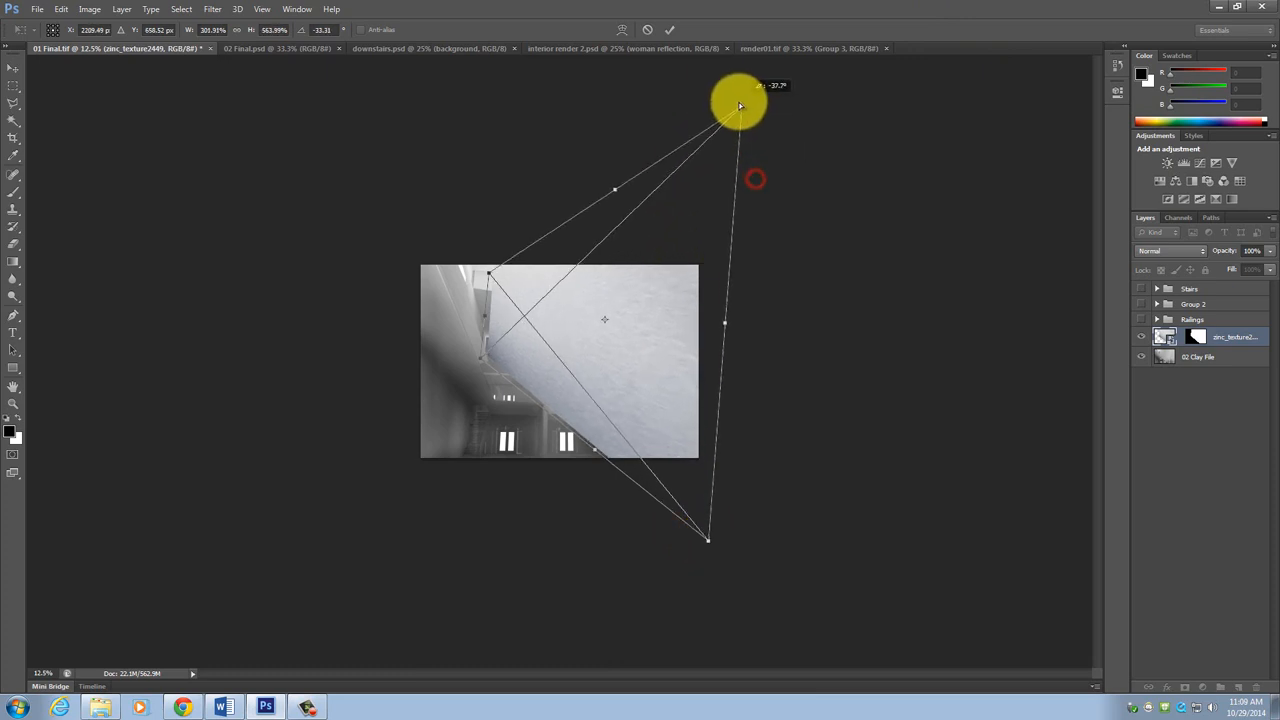
left_click_drag(740, 104, 724, 76)
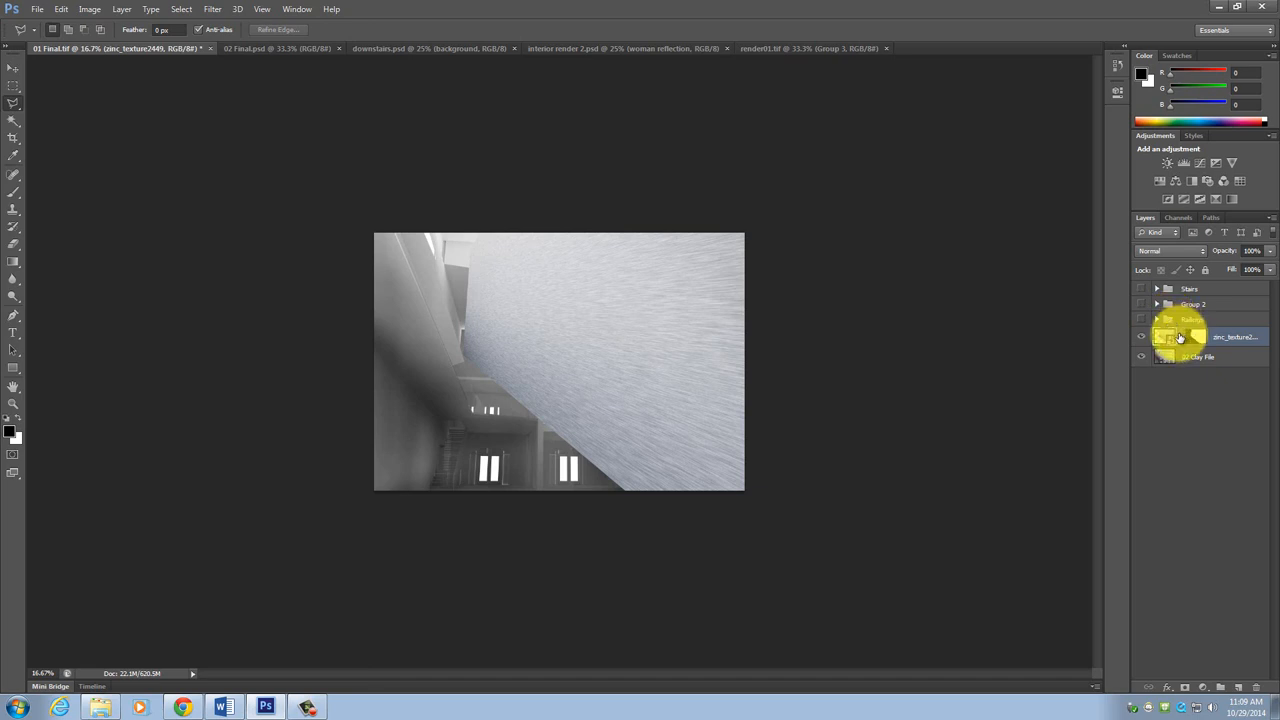
mouse_move(1180, 336)
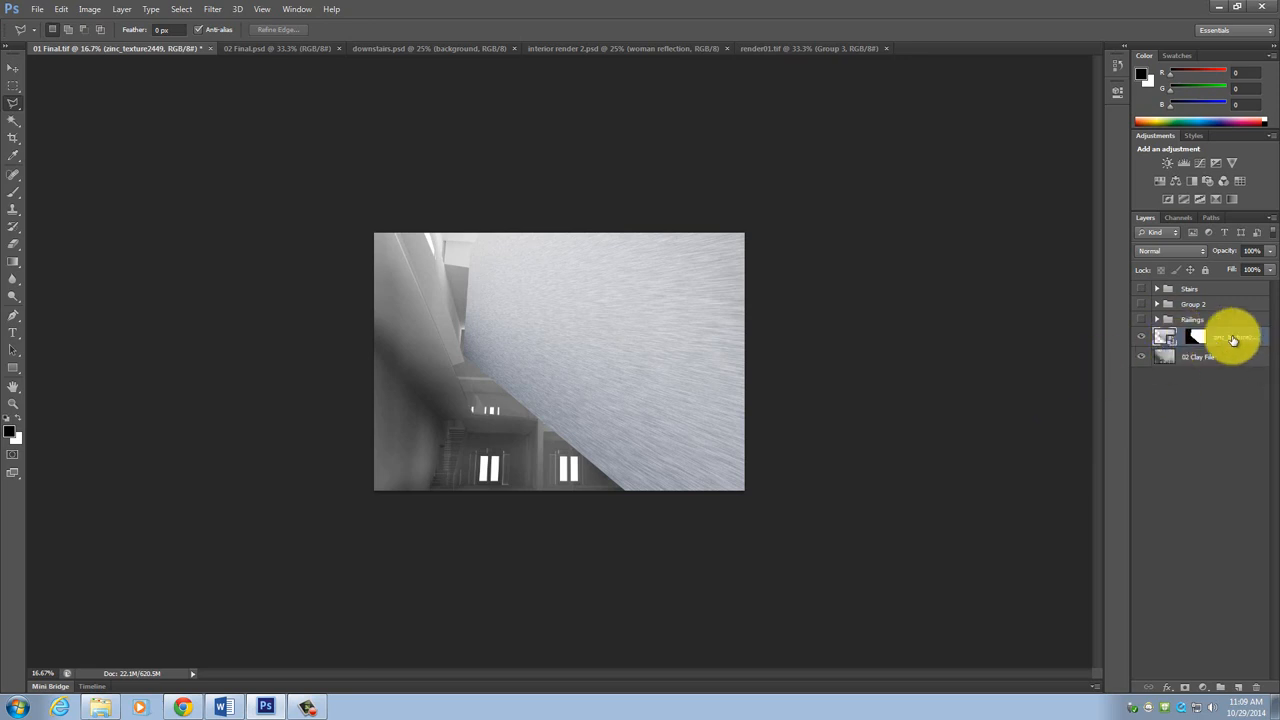
mouse_move(1224, 338)
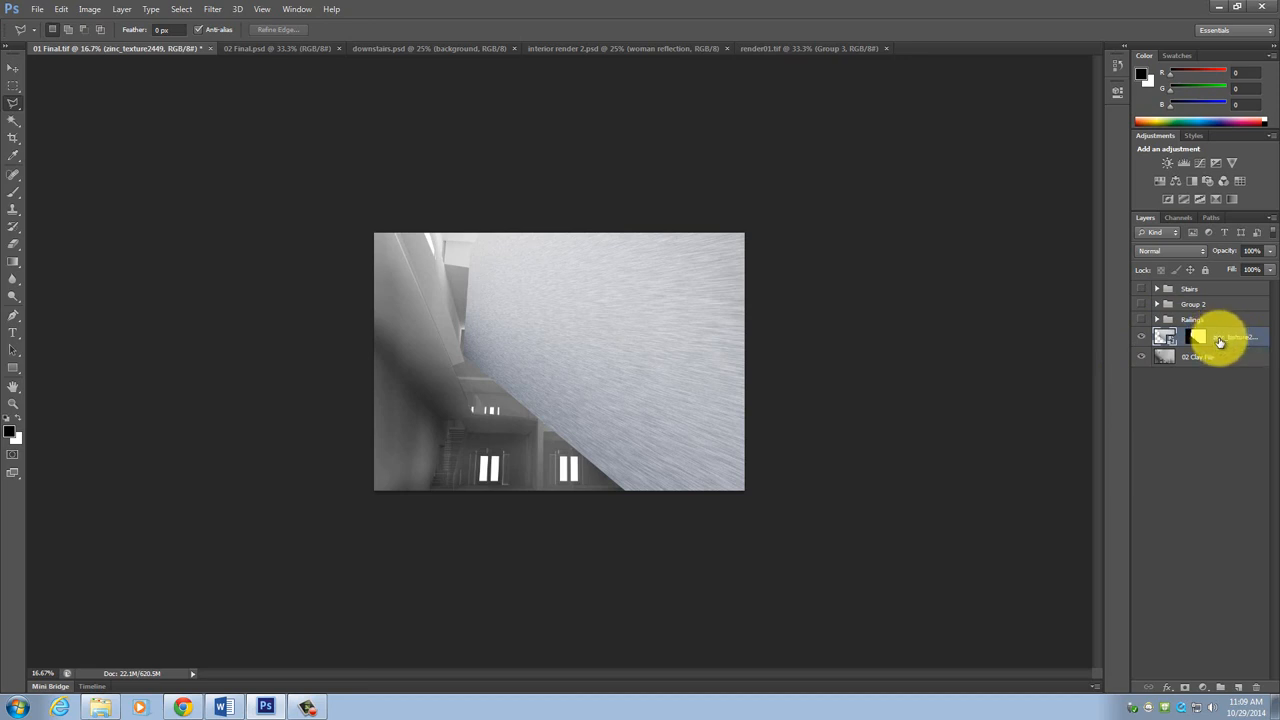
Step: Bring up the texture layer mask's options and change tools before adjusting the image
right_click(1218, 336)
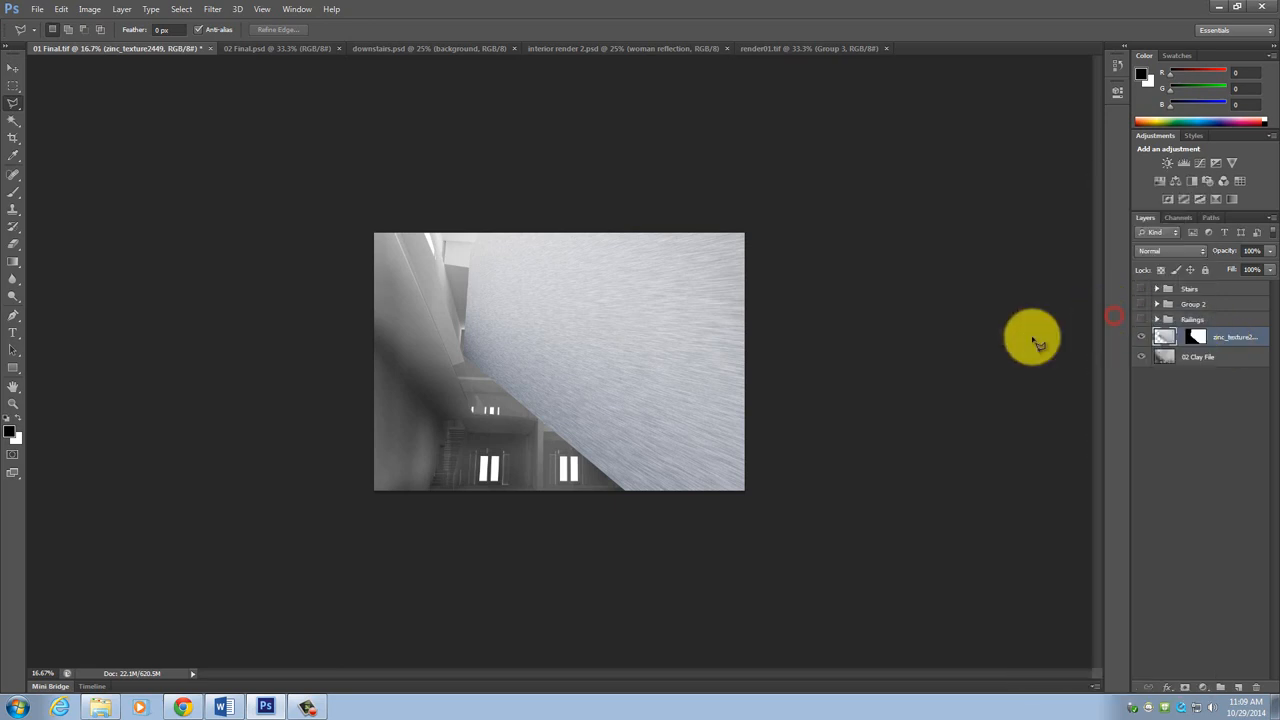
mouse_move(524, 330)
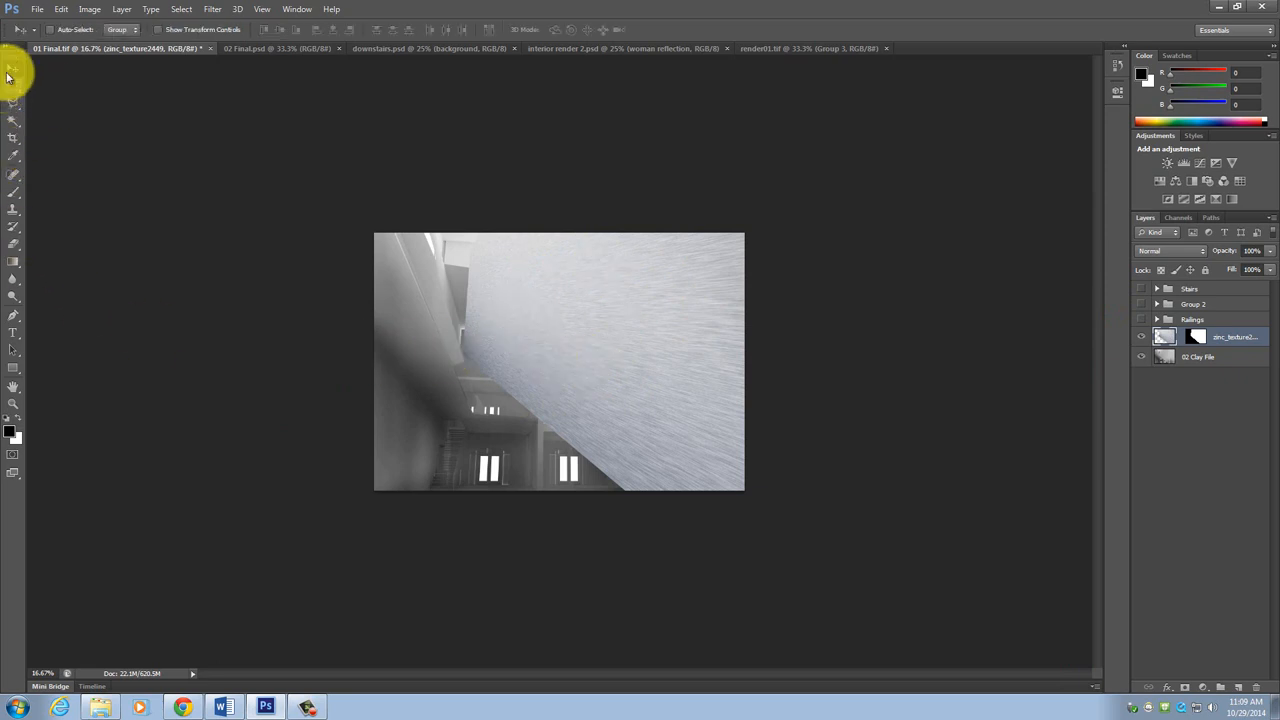
left_click(14, 138)
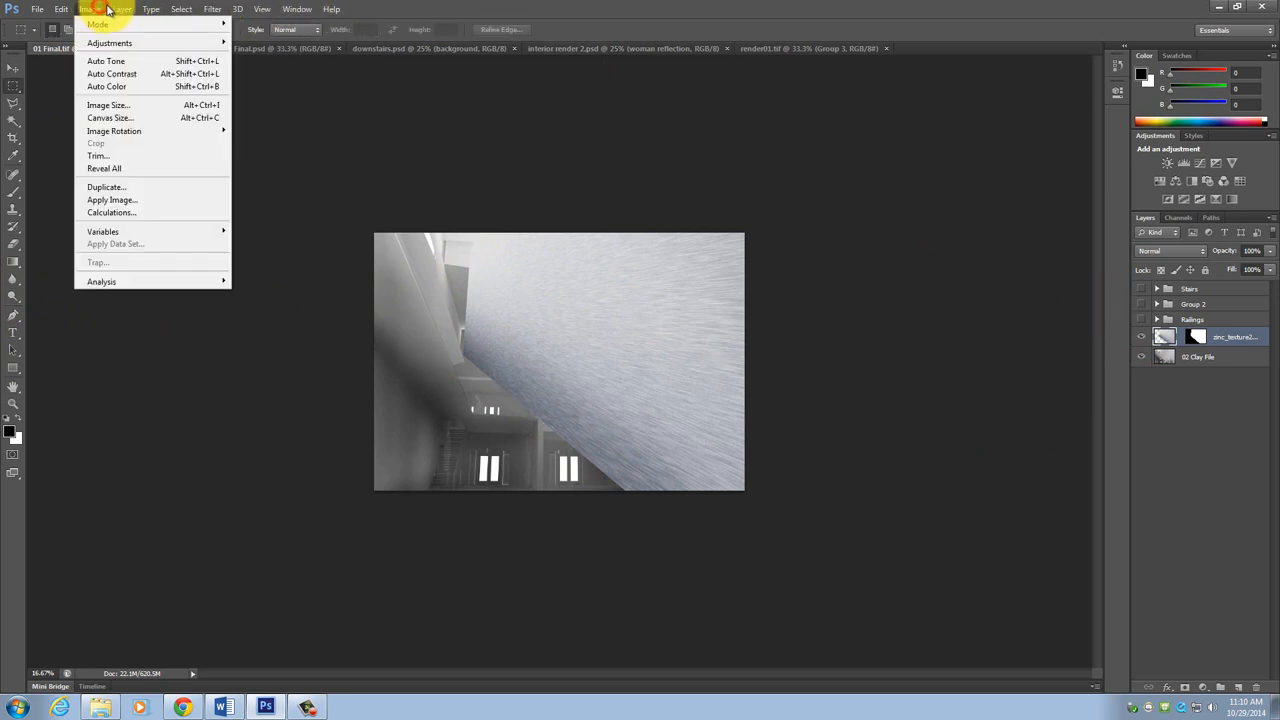
mouse_move(108, 44)
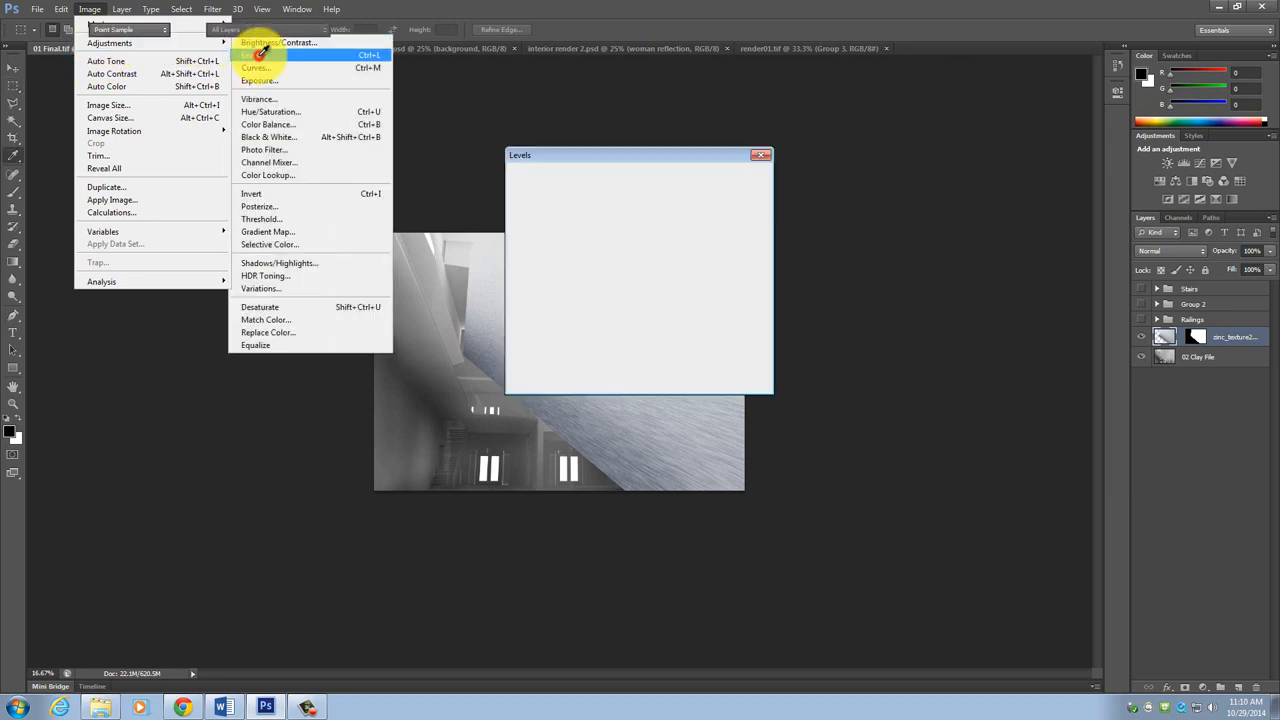
Step: Apply a Curves adjustment bending the tonal curve to boost the texture's contrast
left_click(254, 68)
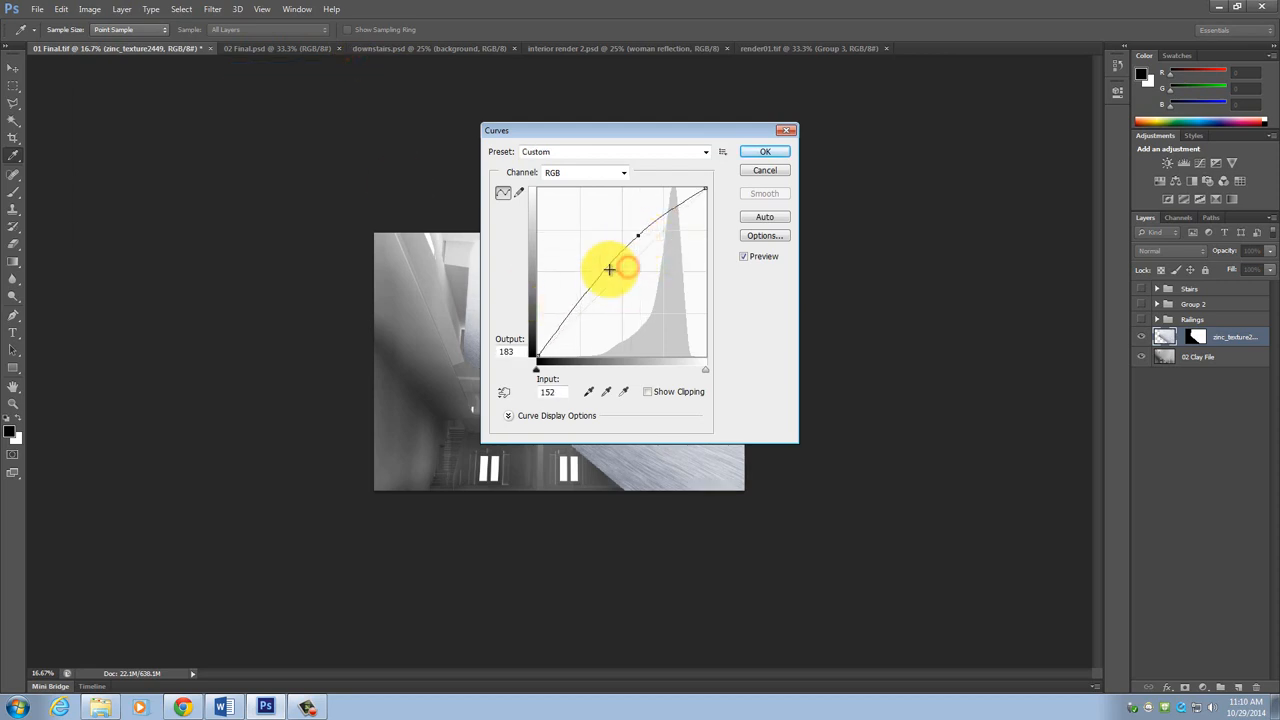
left_click_drag(608, 268, 600, 300)
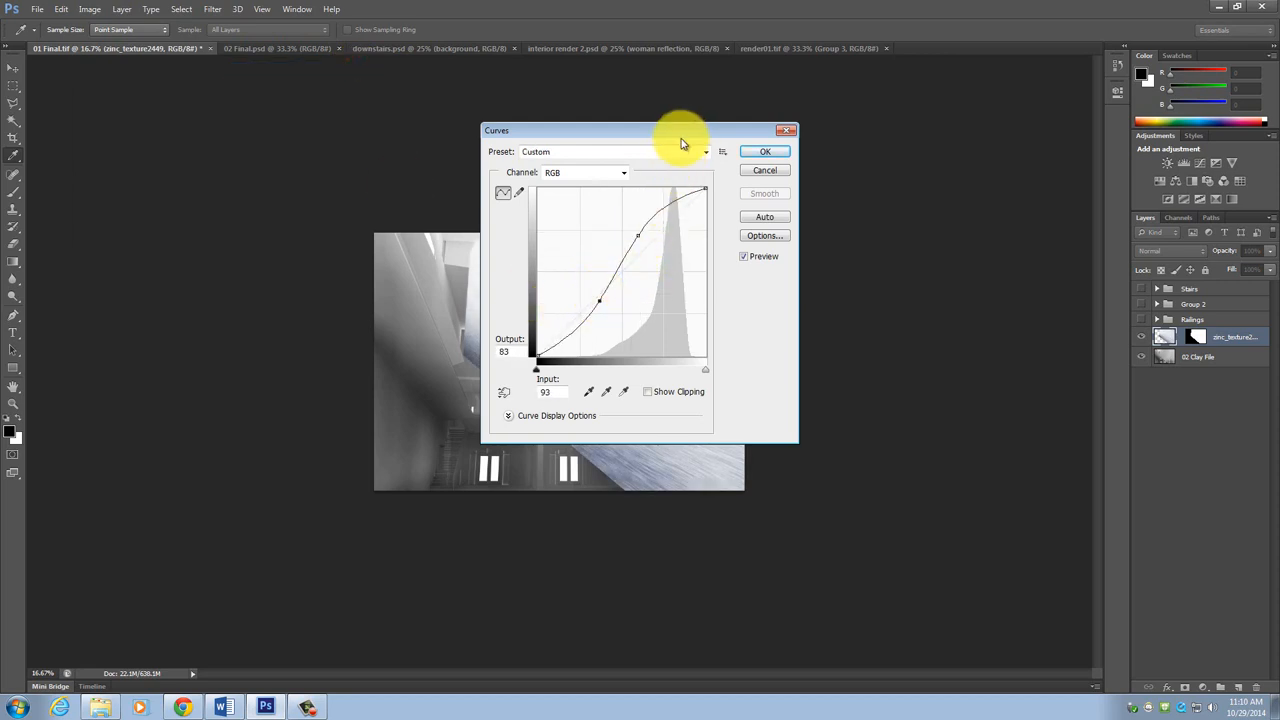
left_click(764, 152)
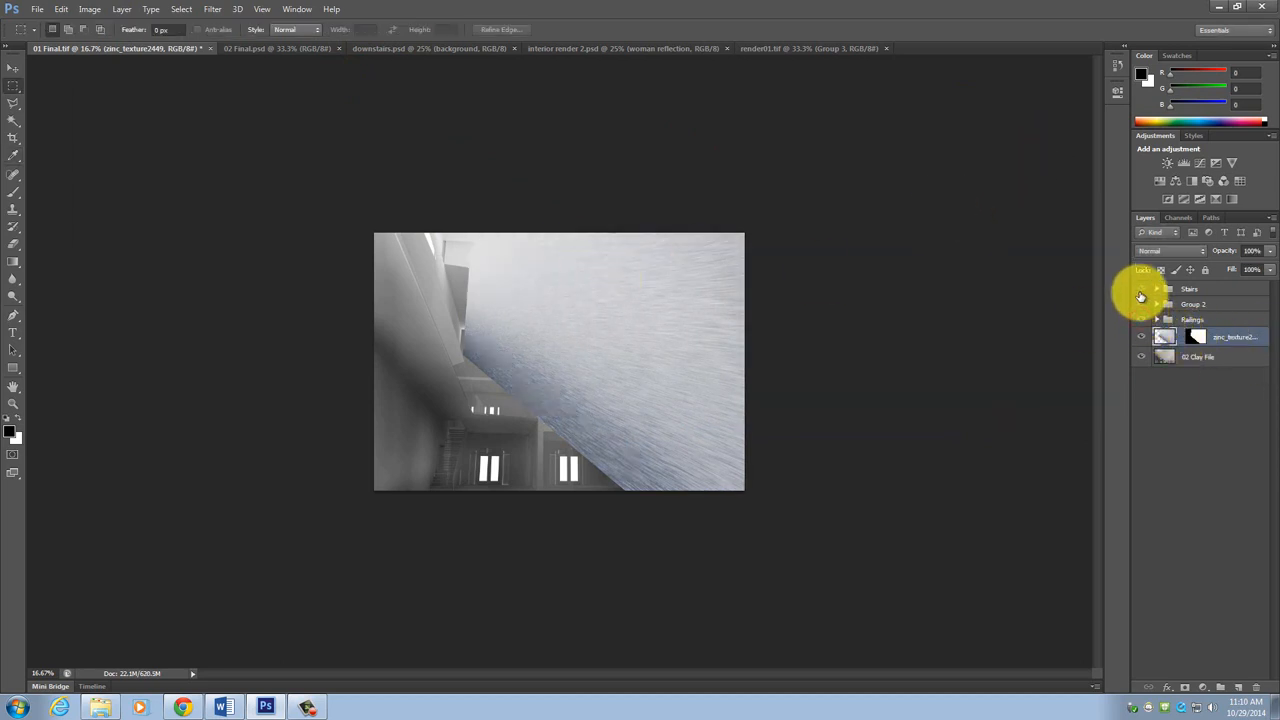
Step: Turn the hidden render layers back on and select the Stairs and other groups
left_click(1140, 336)
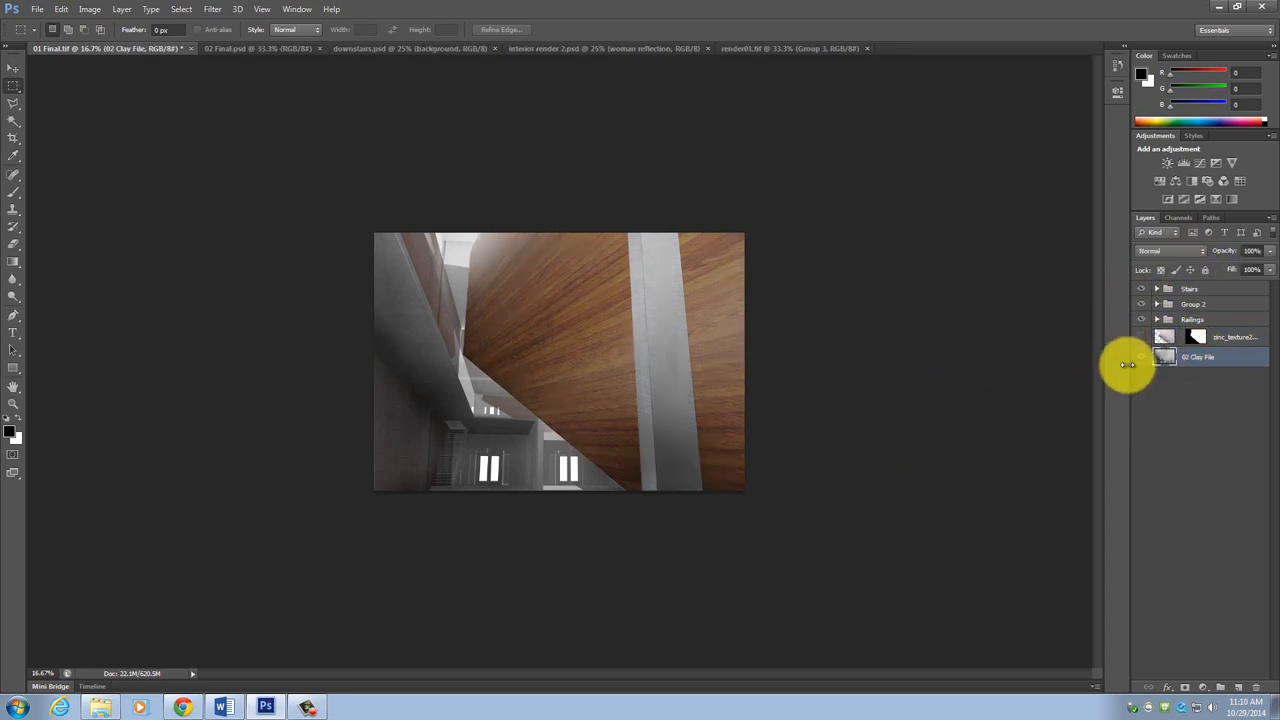
left_click(1192, 318)
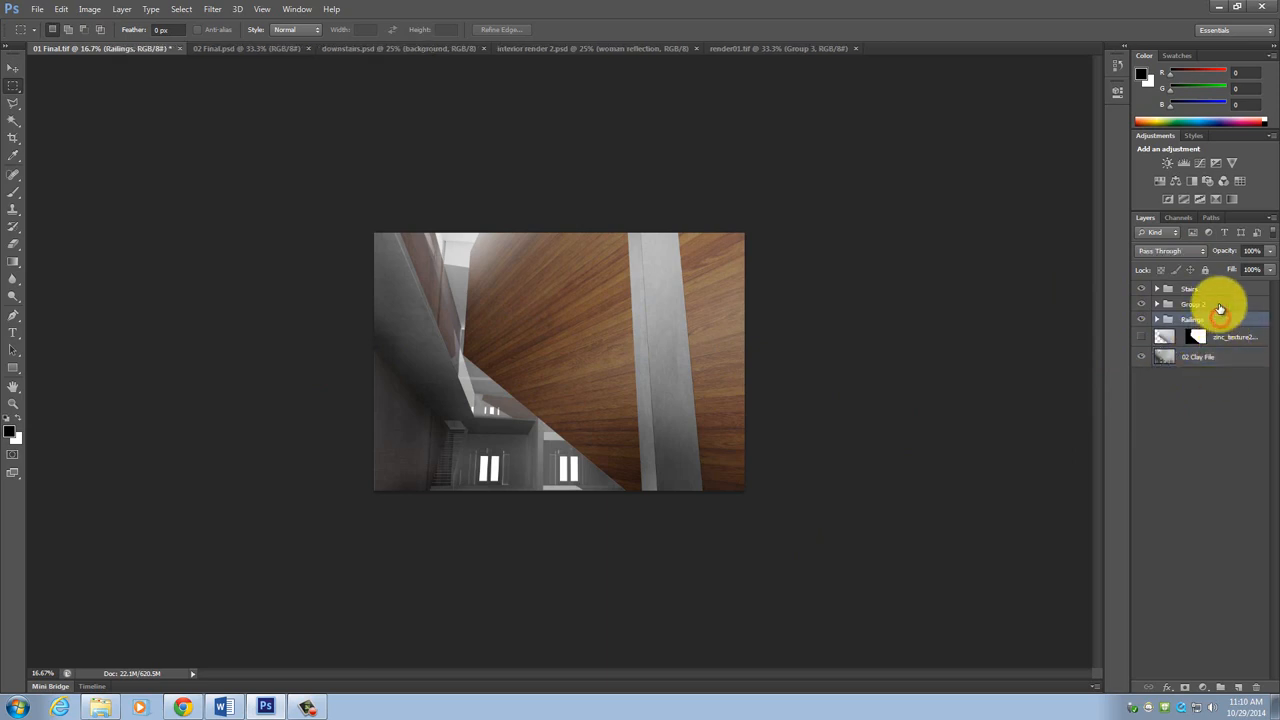
left_click(1190, 288)
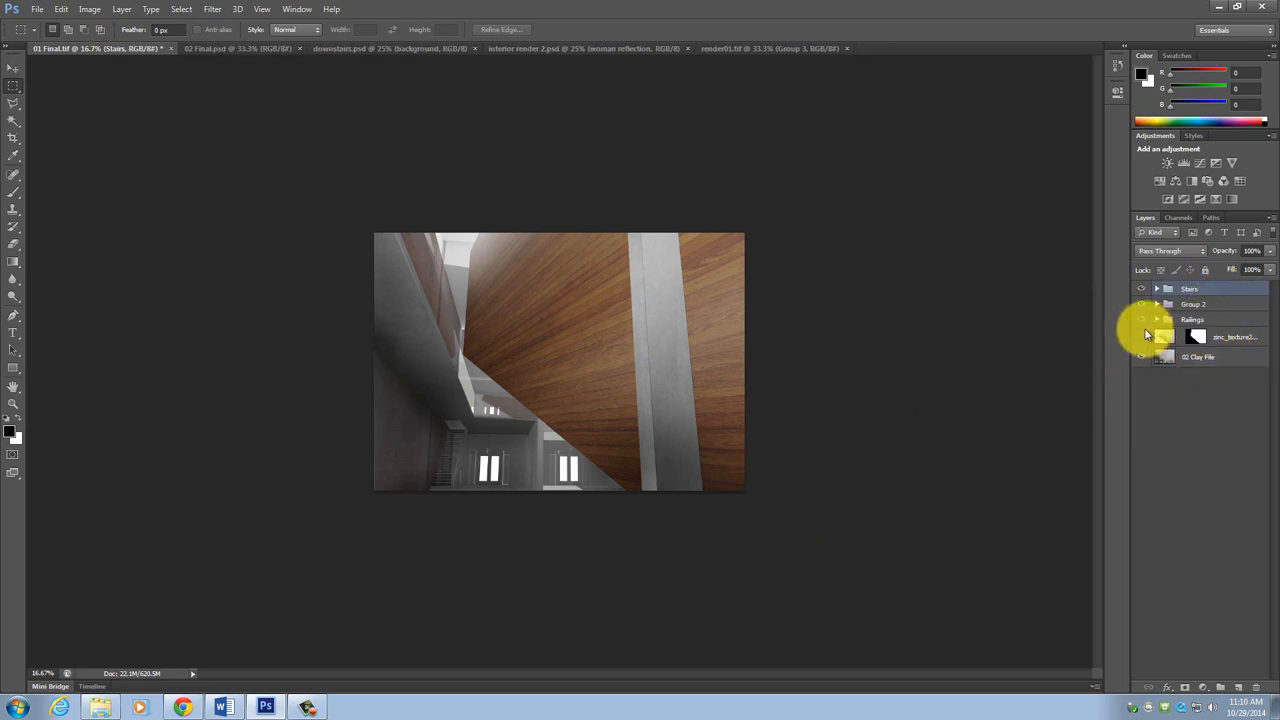
left_click(1198, 356)
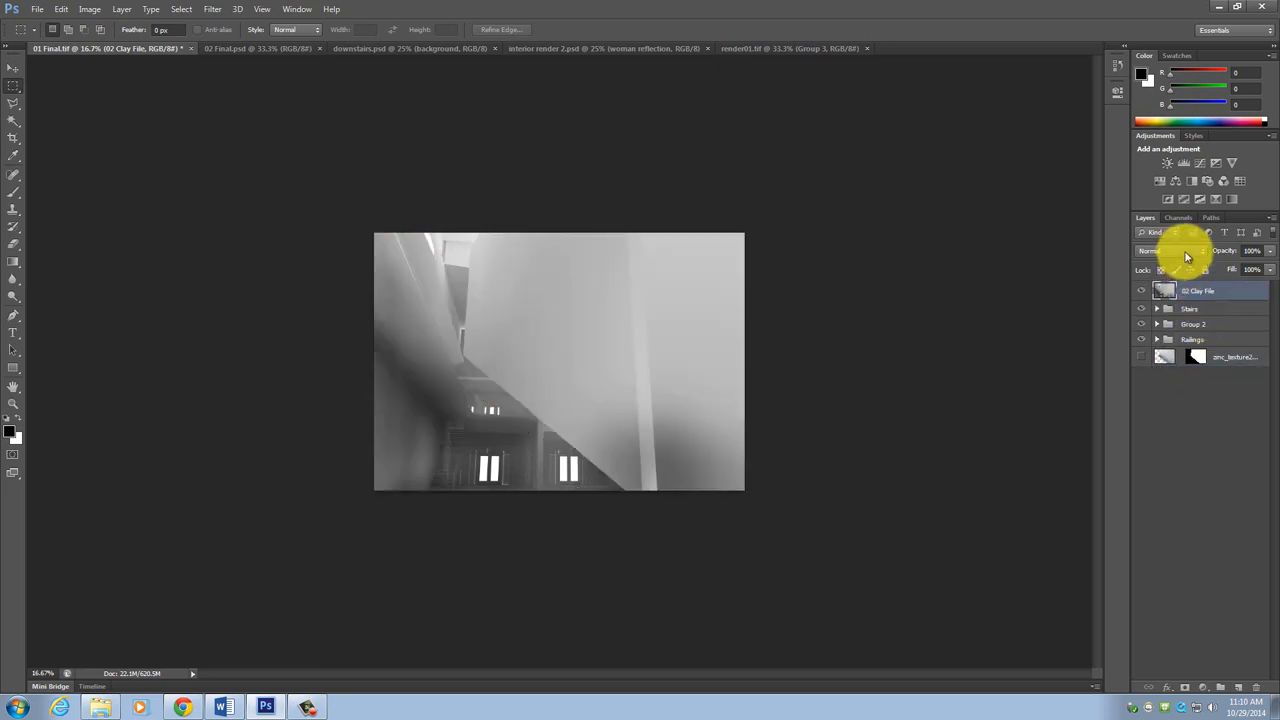
Step: Set the 3D Clay File layer's blend mode to Multiply
left_click(1168, 252)
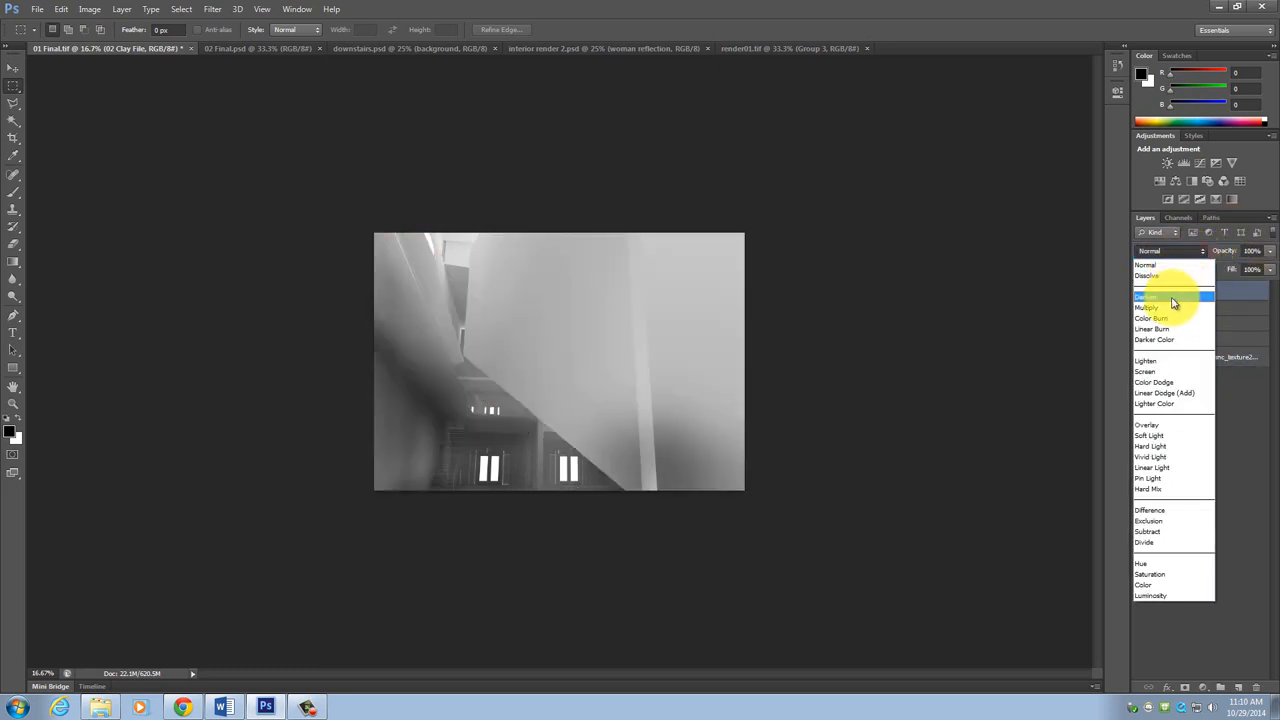
left_click(1146, 308)
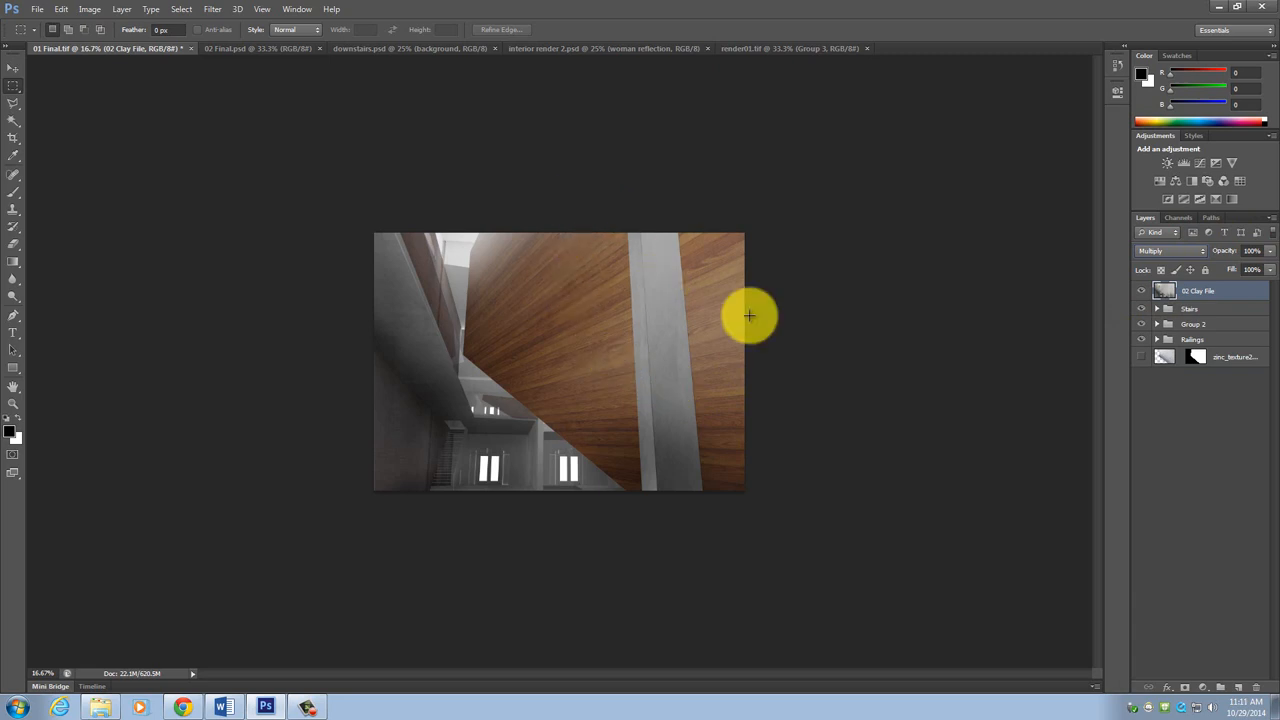
mouse_move(1078, 294)
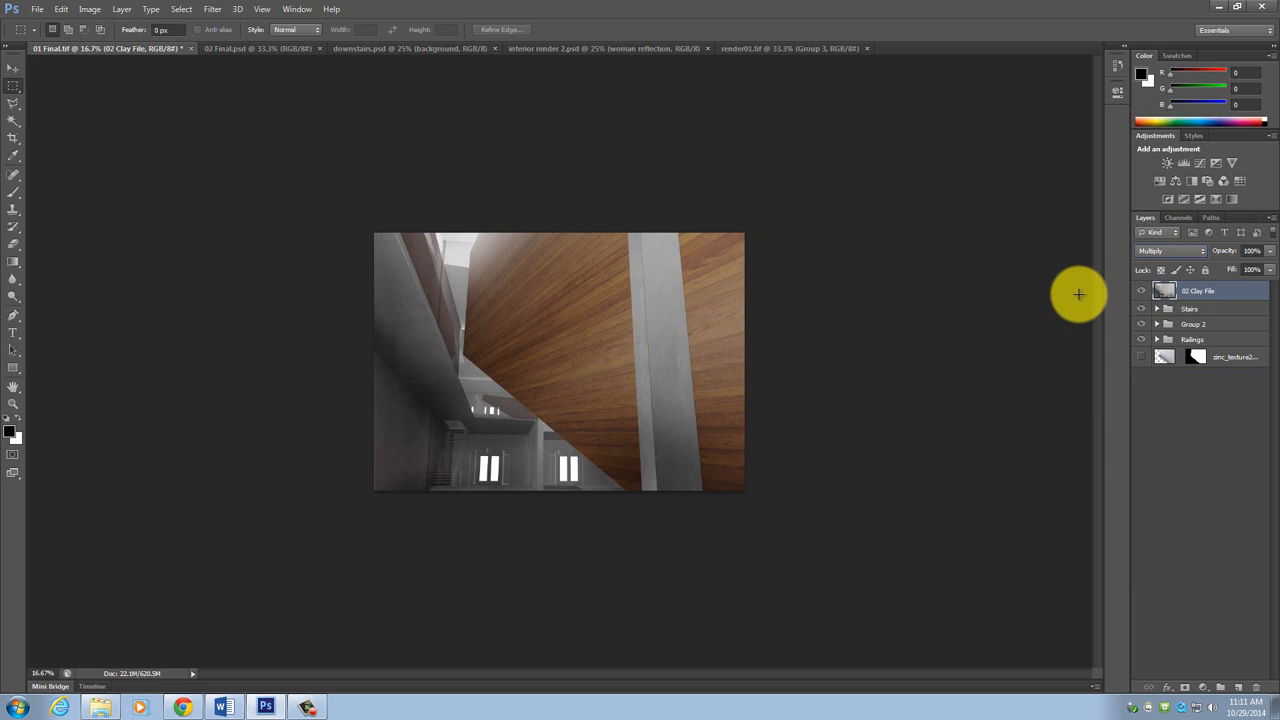
mouse_move(1124, 292)
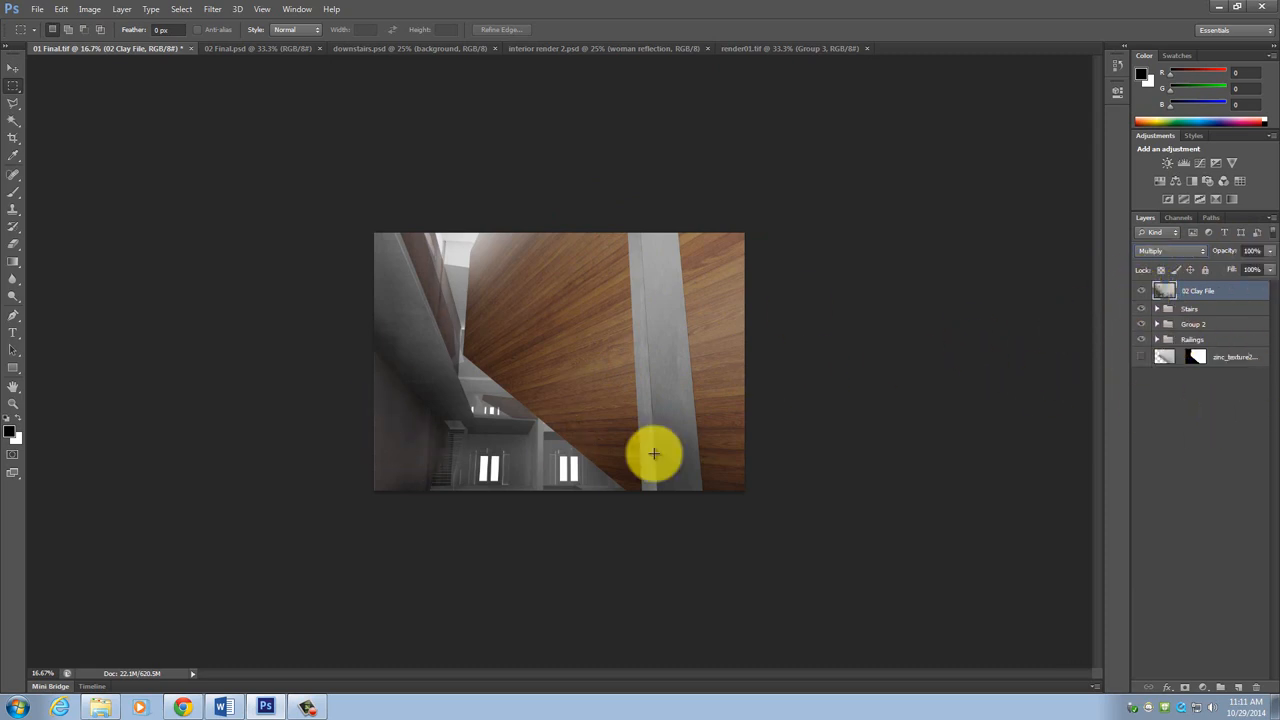
mouse_move(780, 238)
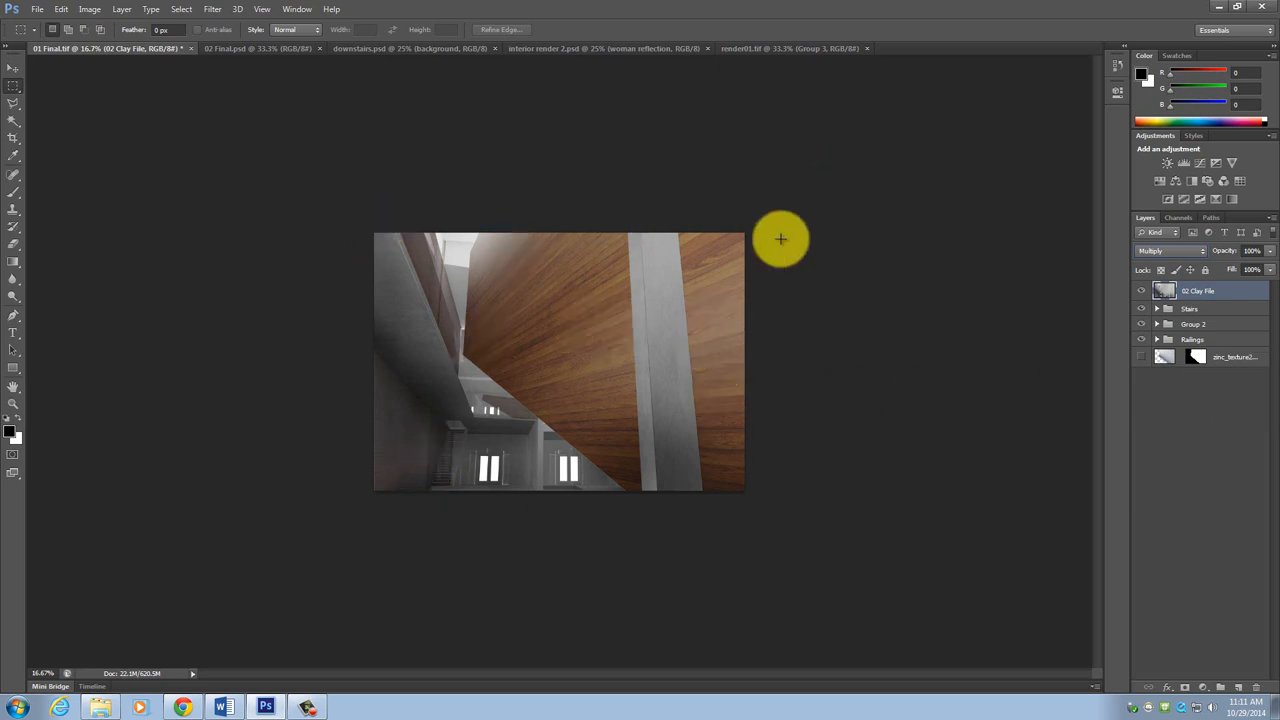
mouse_move(1142, 292)
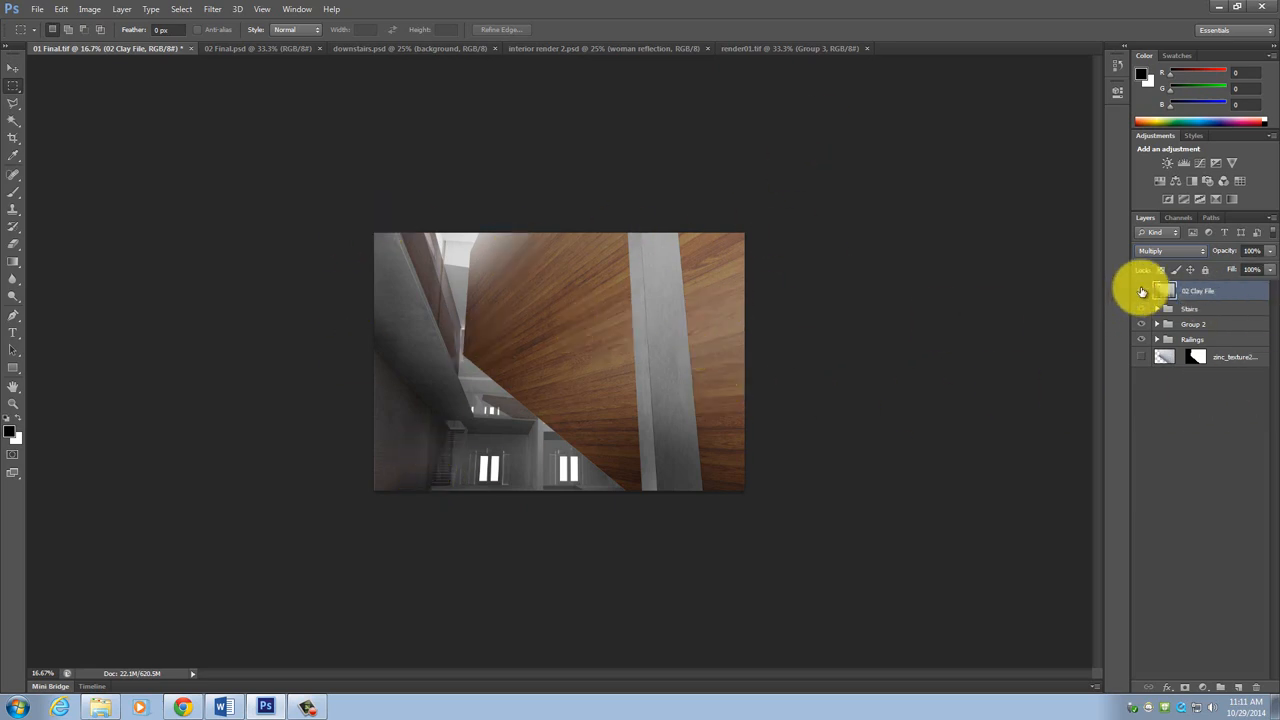
mouse_move(516, 288)
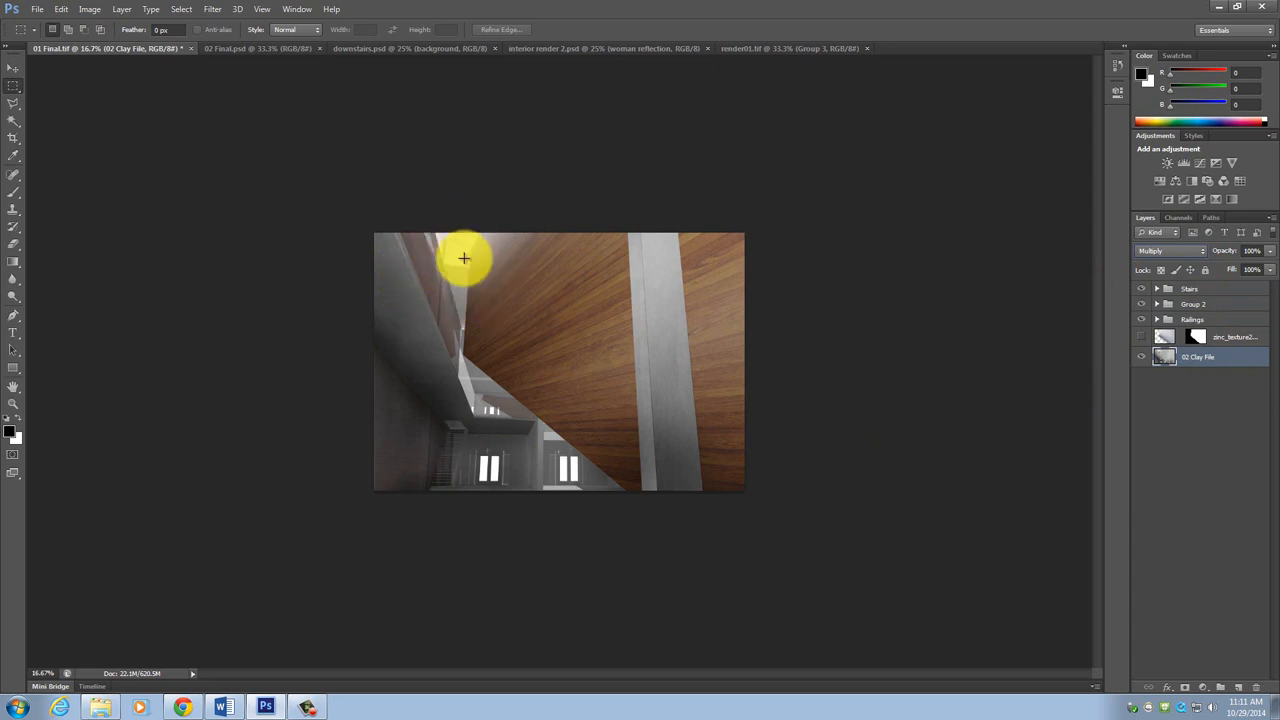
mouse_move(420, 246)
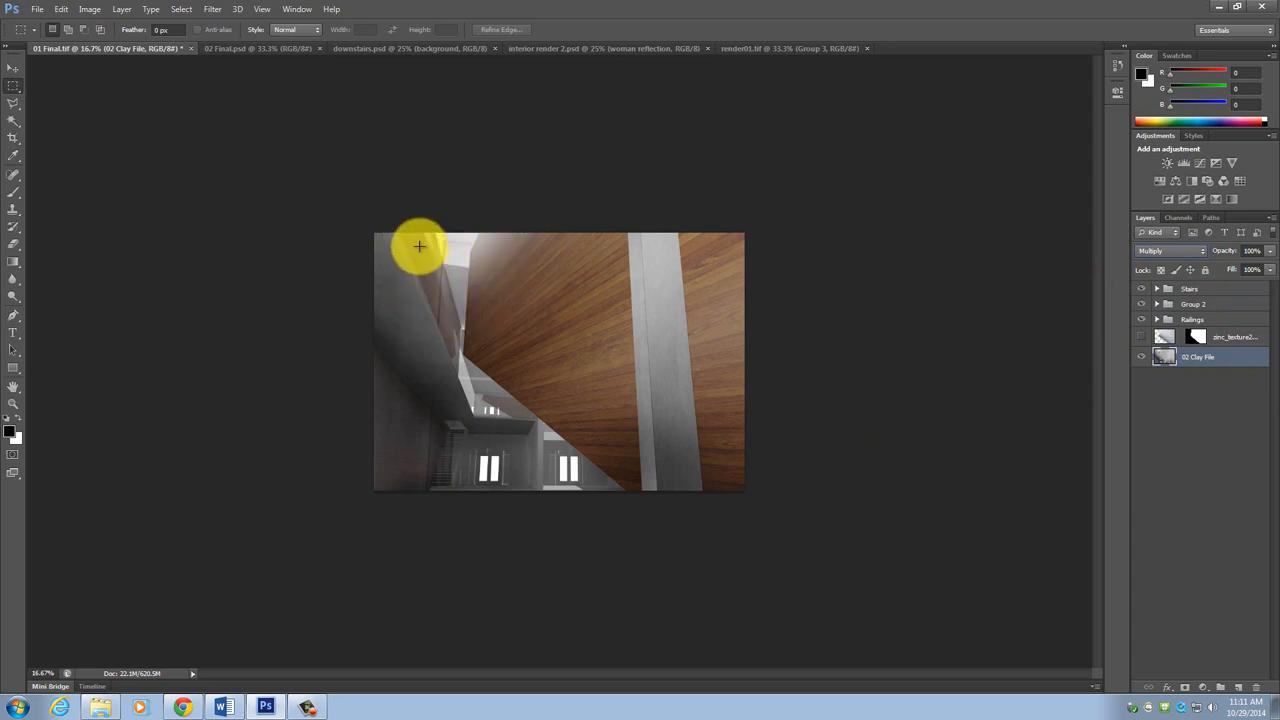
Step: Toggle a layer's visibility while moving the clay render to the bottom of the stack
left_click(1140, 336)
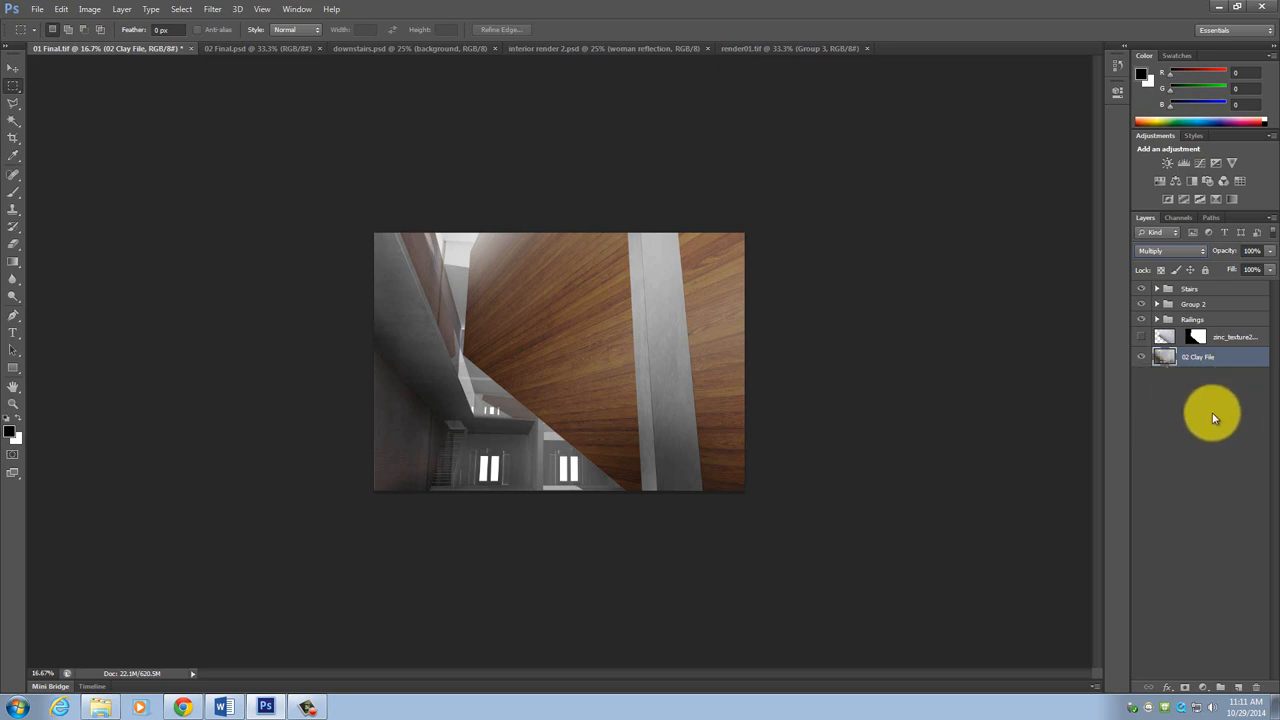
mouse_move(1228, 418)
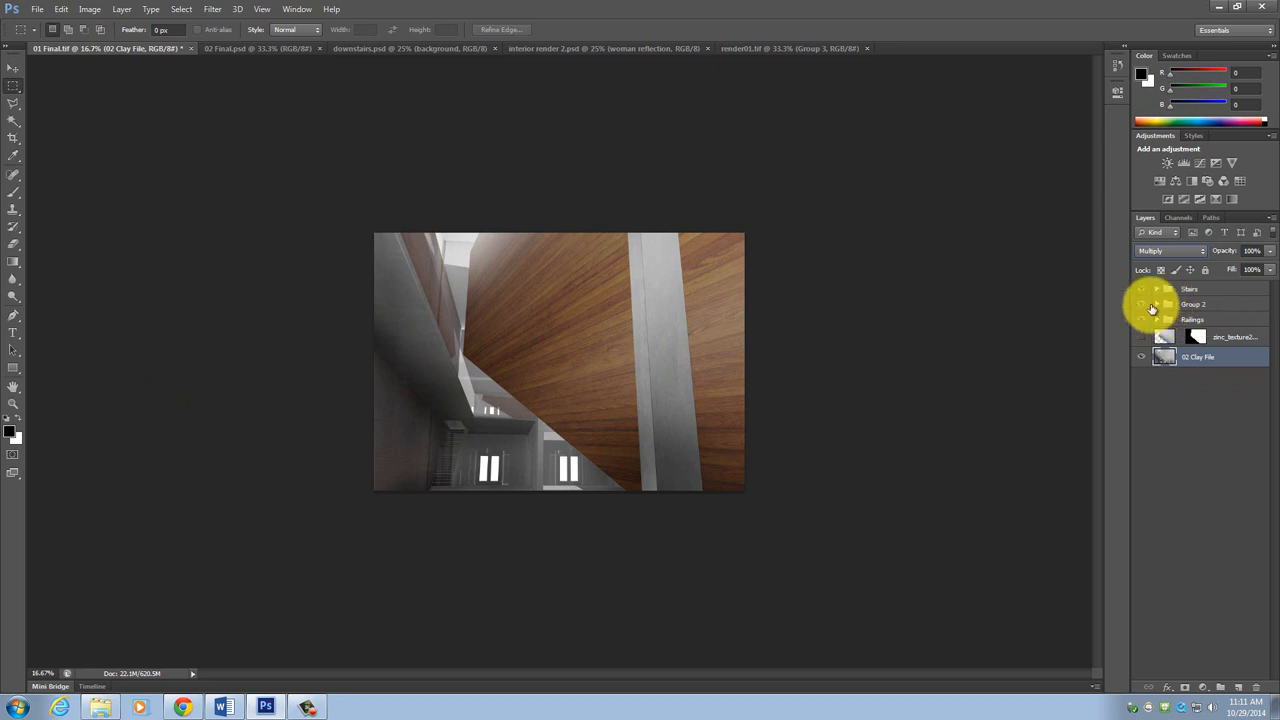
Step: Expand Group 2 and toggle visibility of the wall group and copper wall layers
left_click(1156, 304)
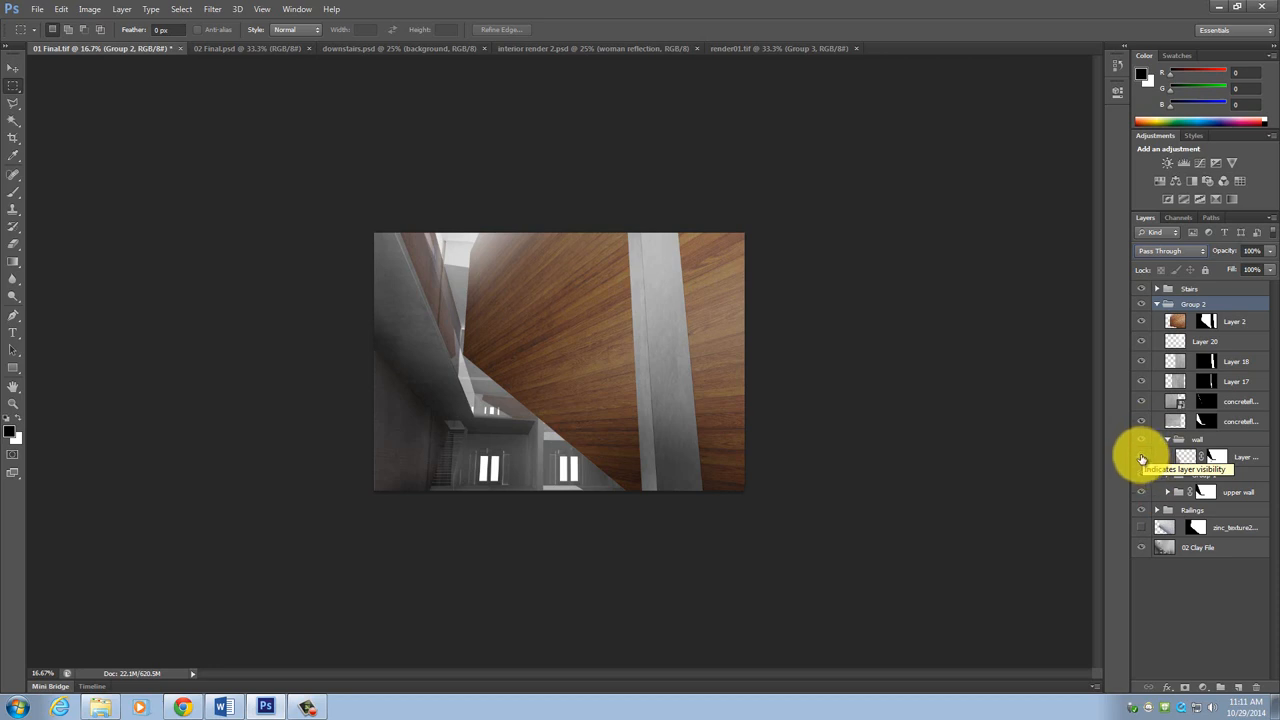
left_click(1142, 456)
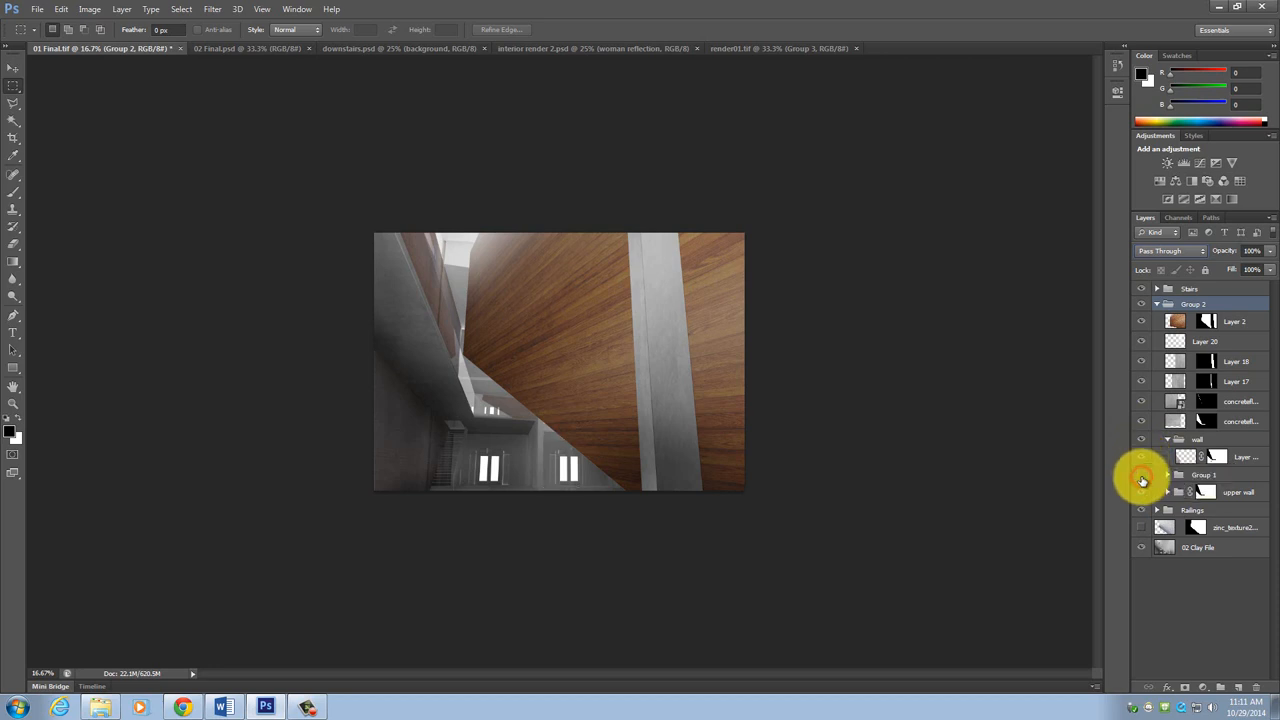
left_click(1140, 474)
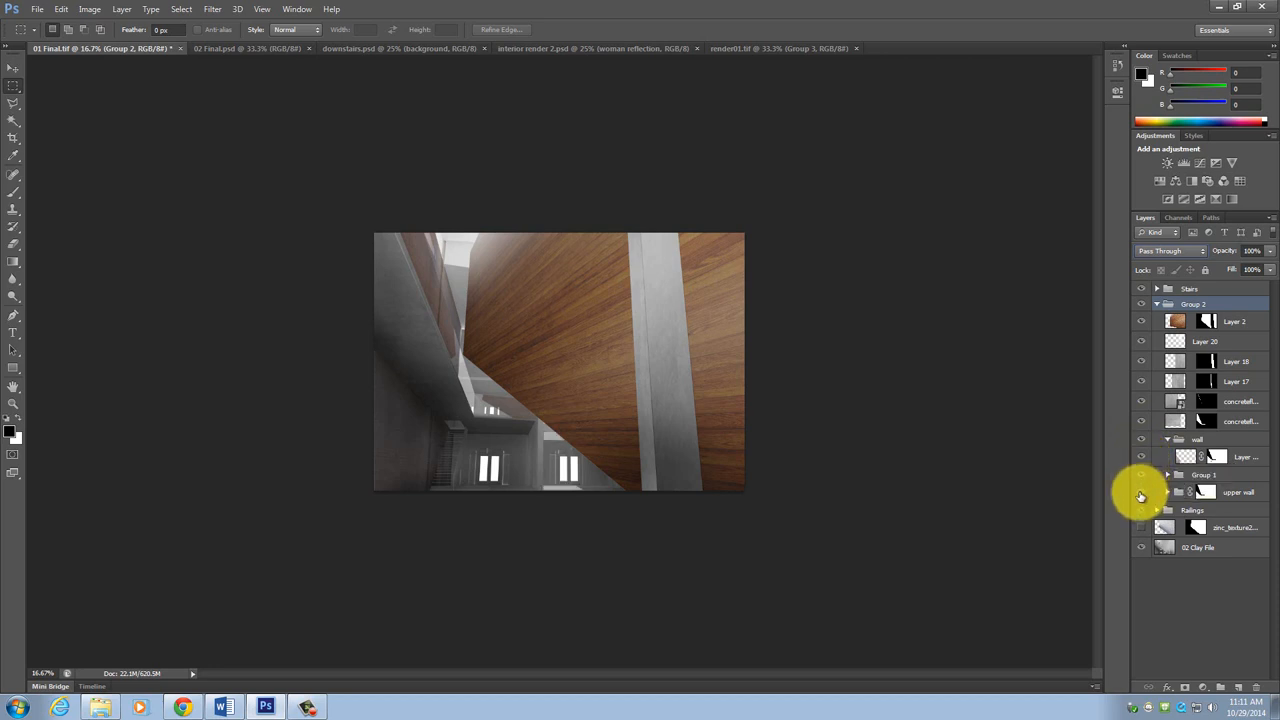
mouse_move(1140, 496)
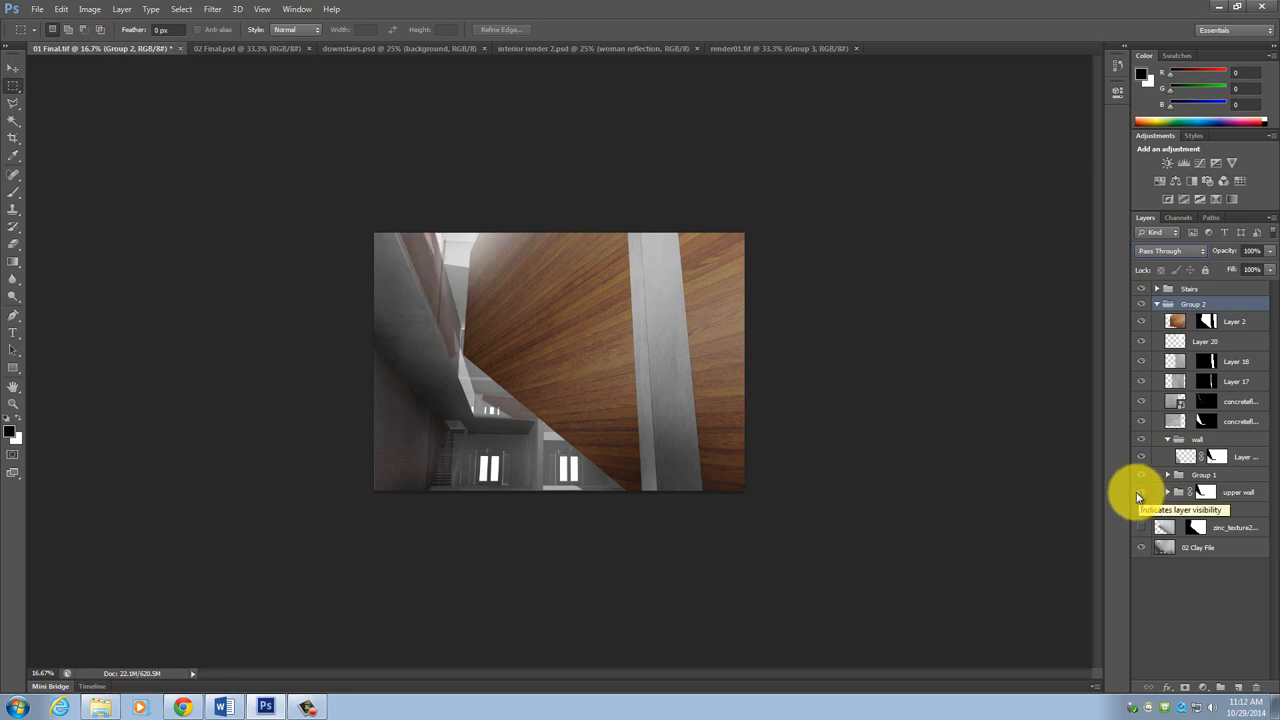
left_click(1140, 532)
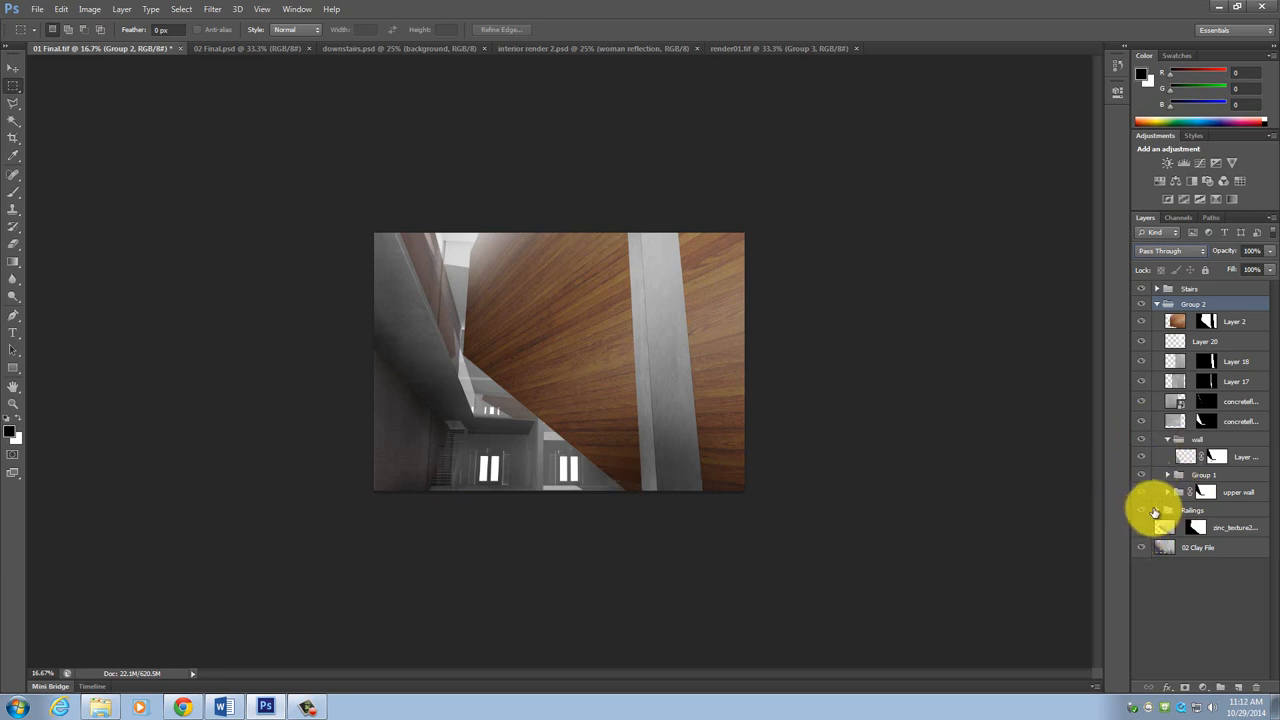
Step: Expand the Railings group to reveal its layers
left_click(1168, 510)
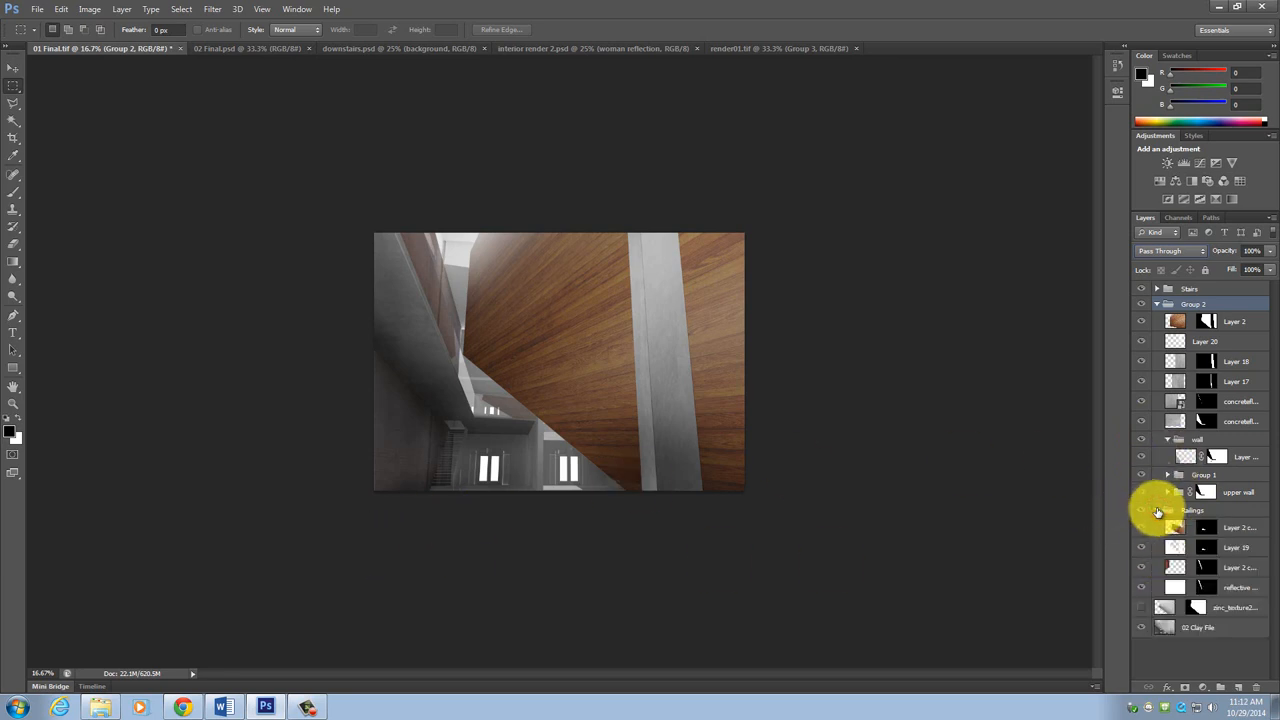
left_click(1168, 510)
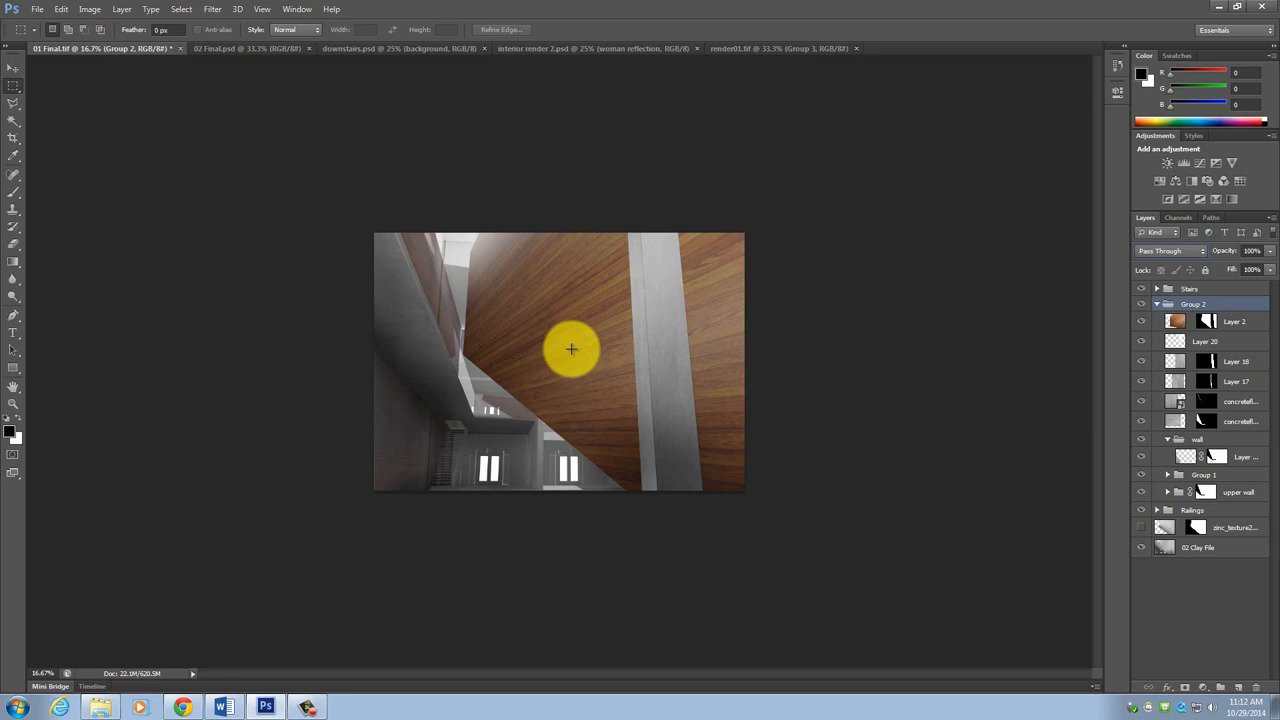
mouse_move(552, 348)
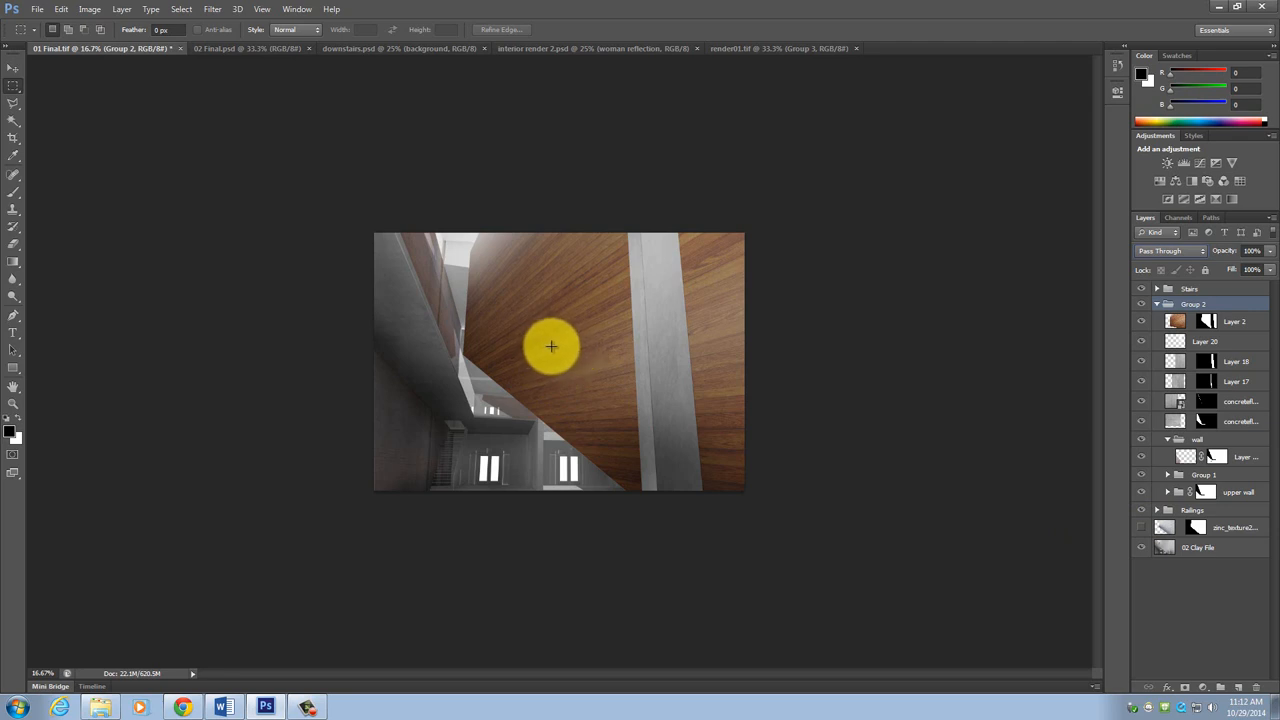
mouse_move(212, 400)
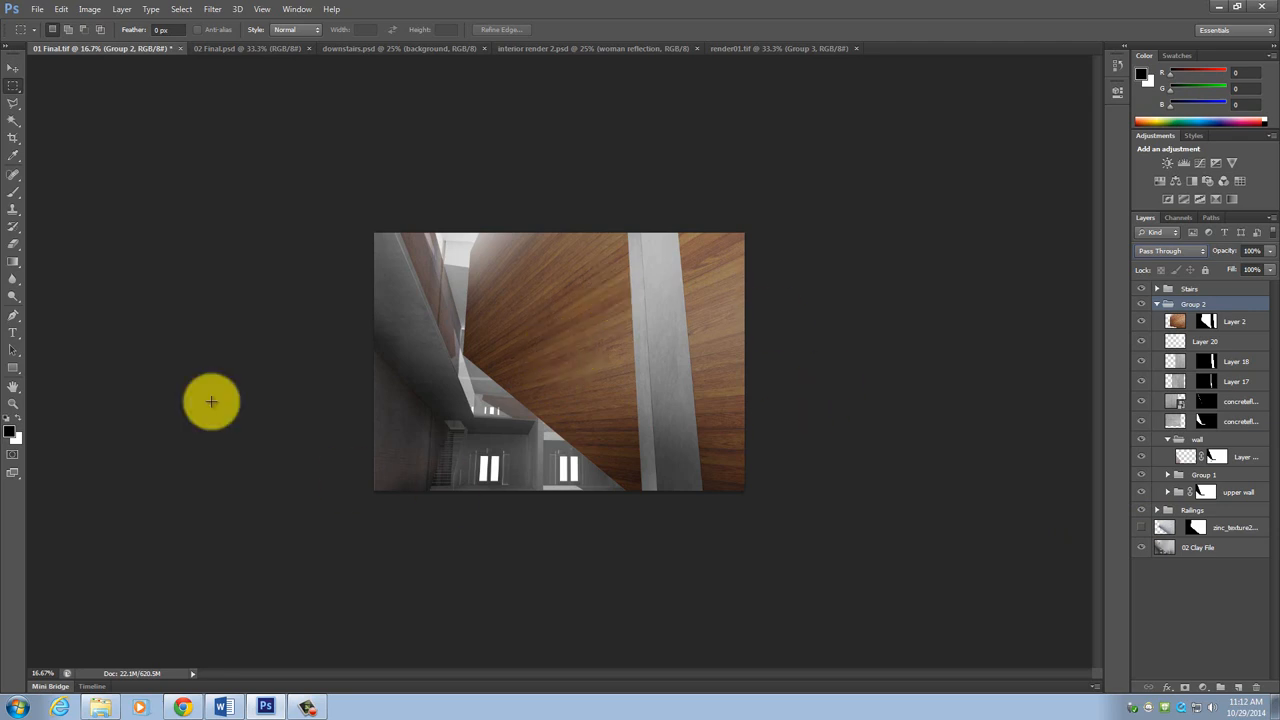
mouse_move(600, 248)
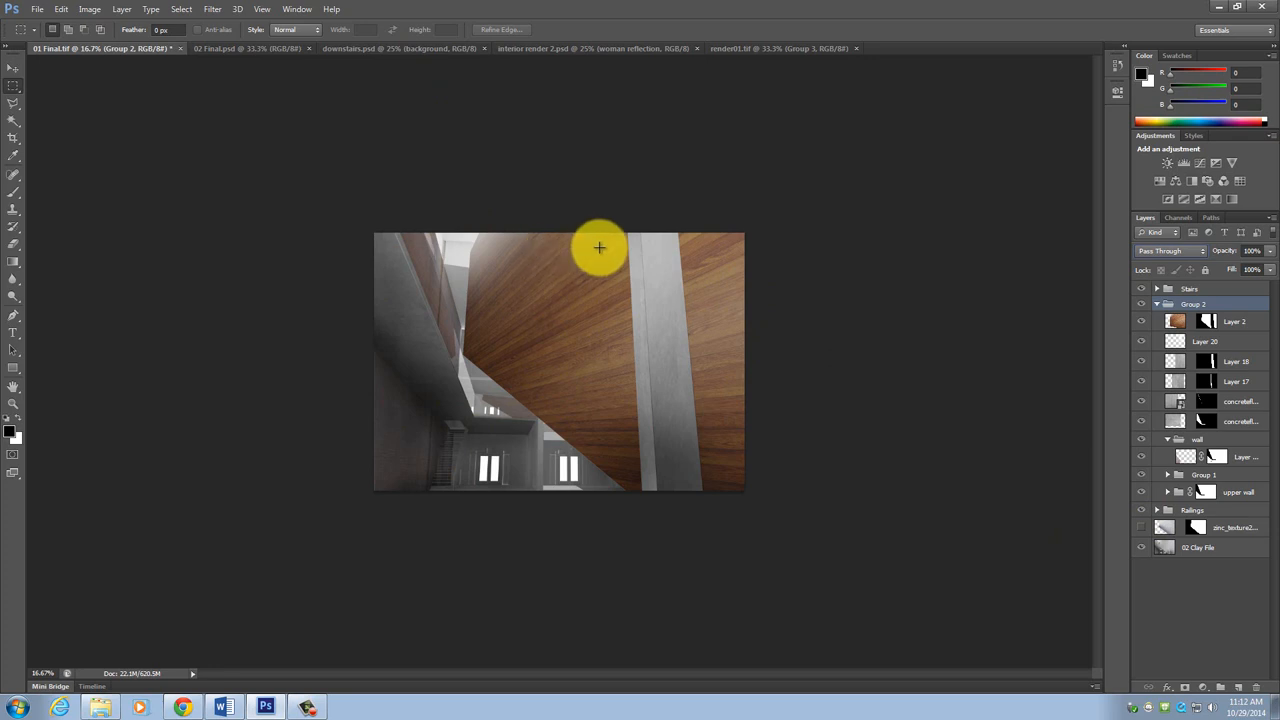
mouse_move(604, 244)
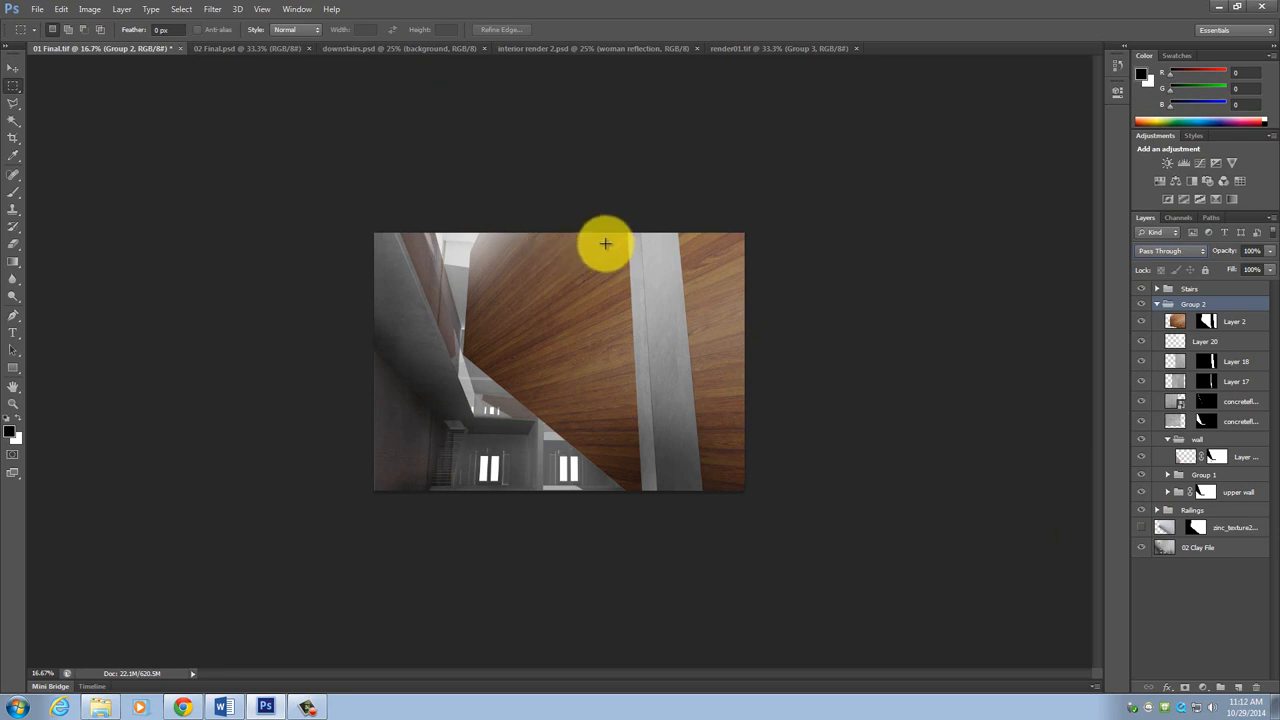
mouse_move(616, 236)
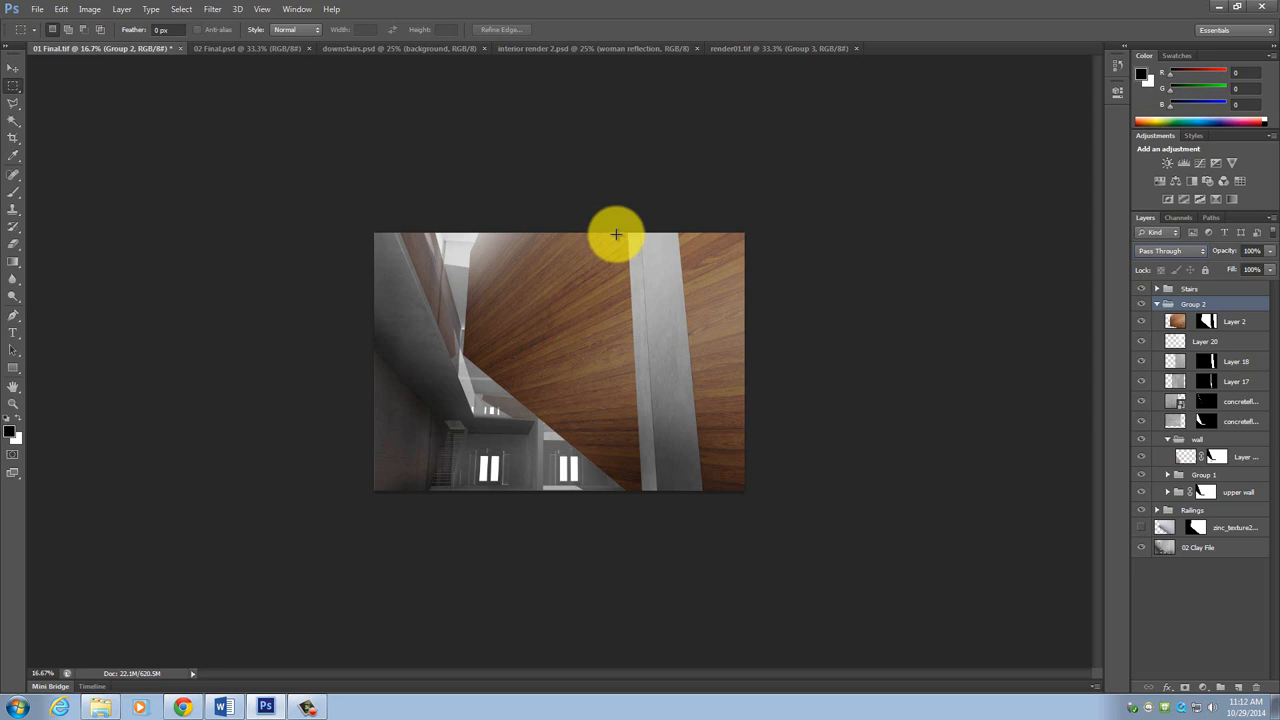
mouse_move(622, 228)
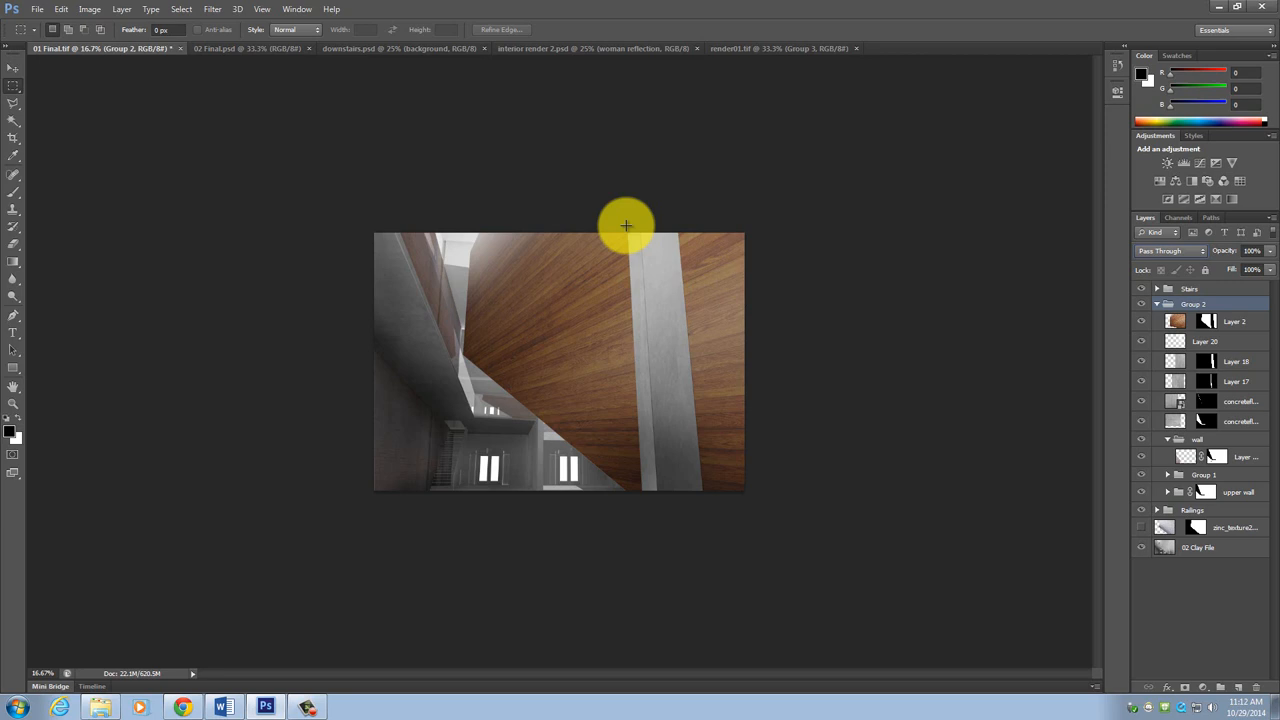
mouse_move(436, 260)
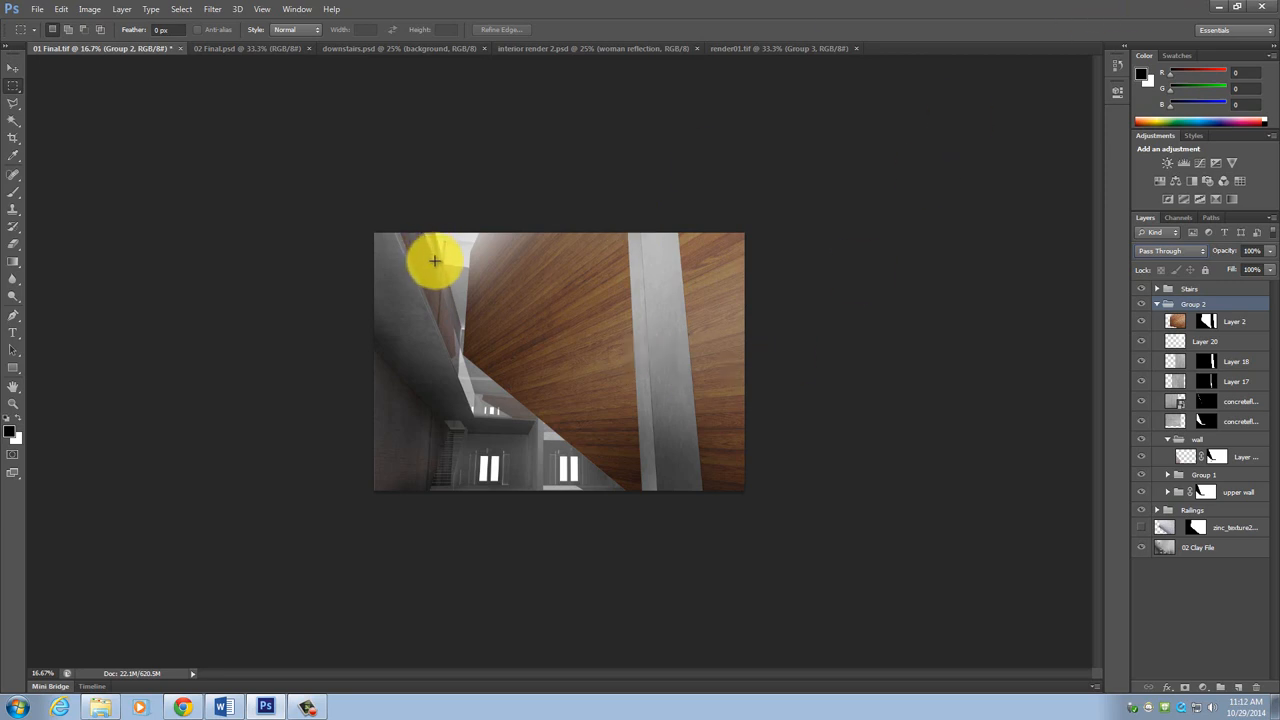
mouse_move(292, 648)
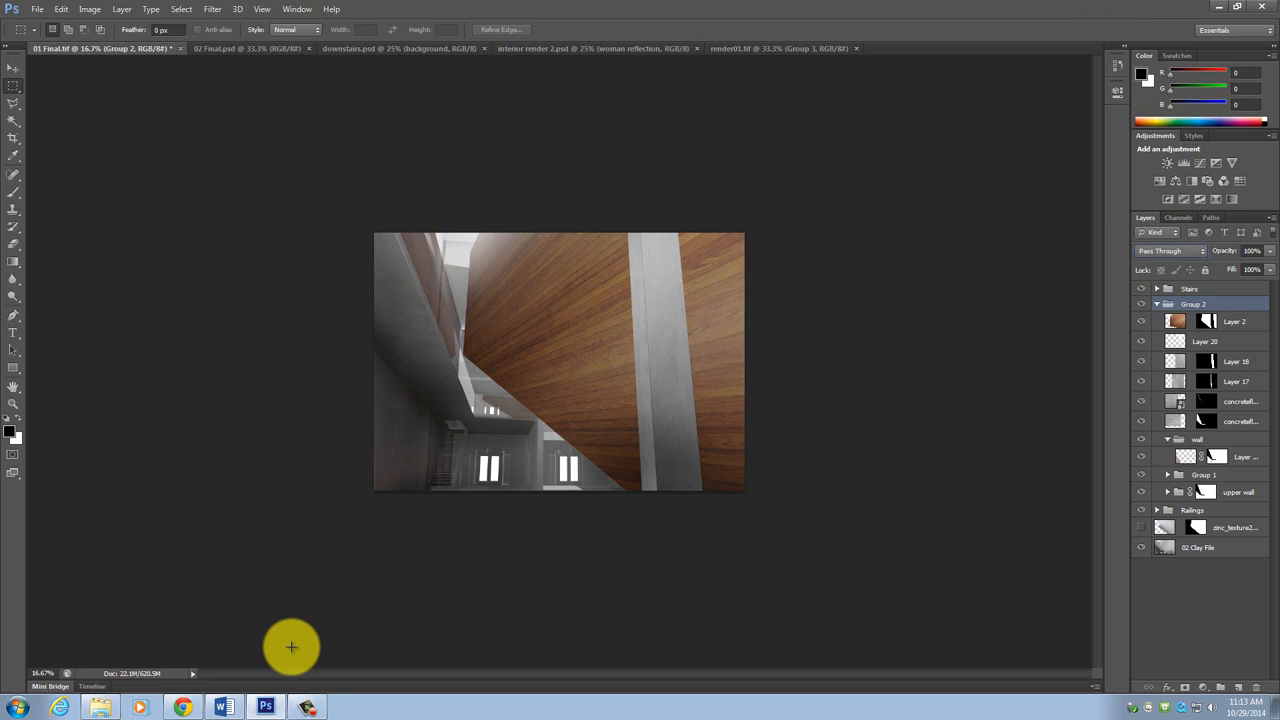
mouse_move(648, 204)
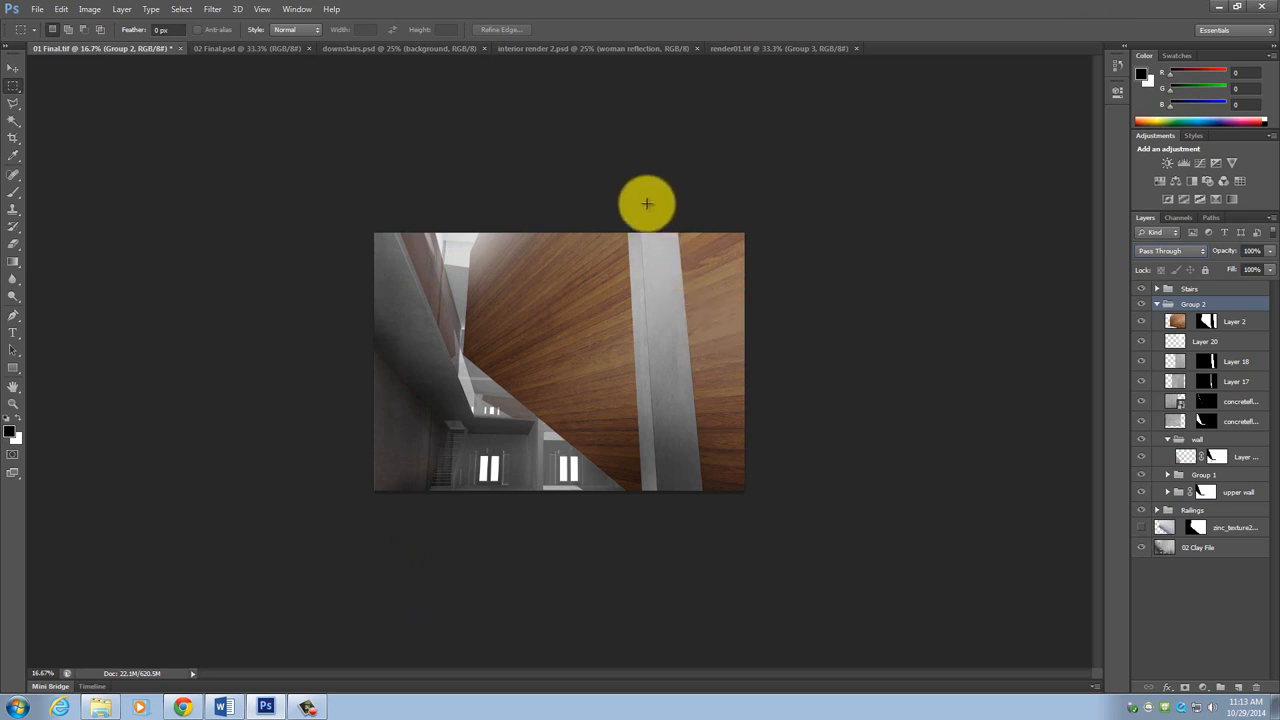
mouse_move(652, 422)
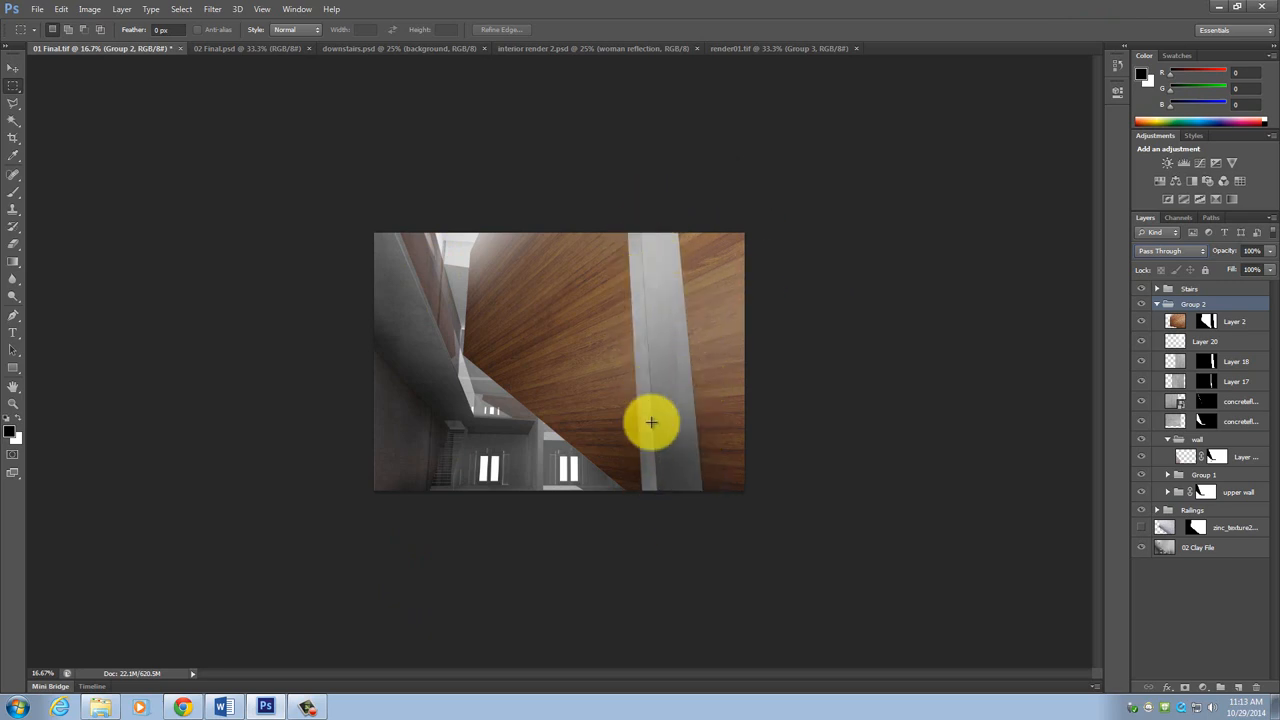
mouse_move(664, 328)
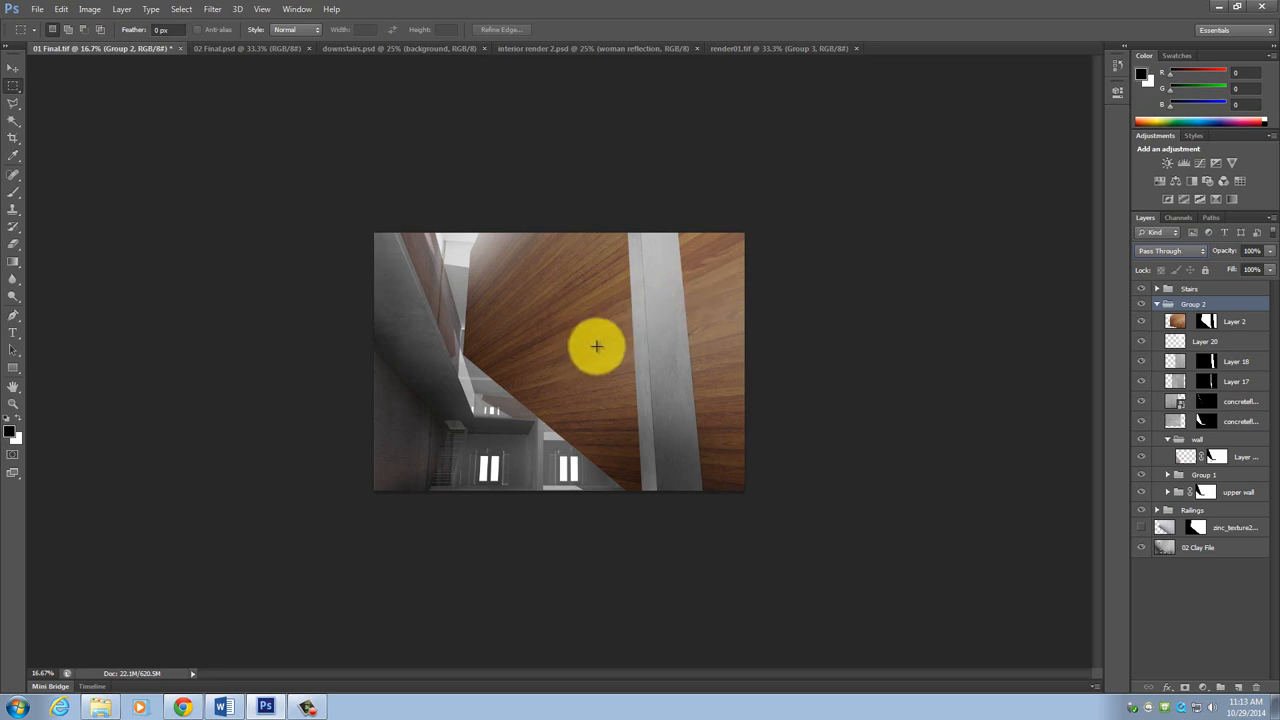
mouse_move(528, 400)
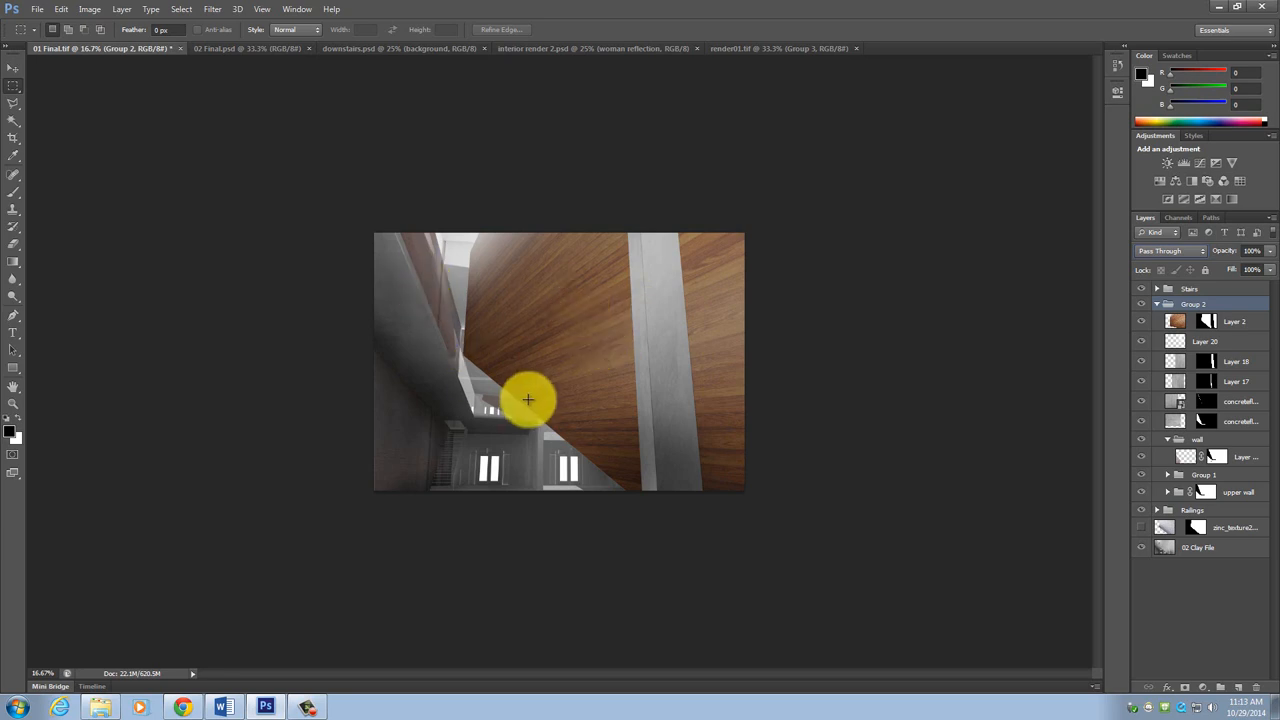
Step: Collapse Group 2 so the stack shows Stairs, Group 2, Railings, zinc texture and clay render
left_click(1156, 304)
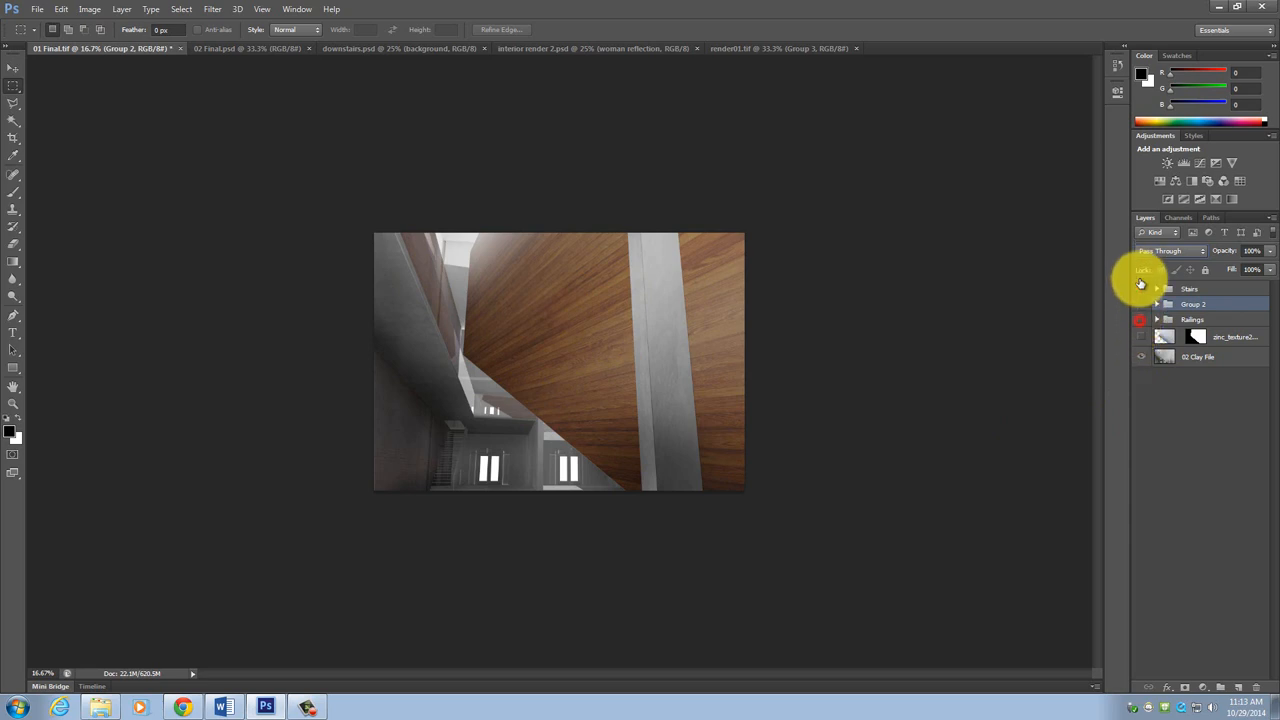
left_click(1140, 288)
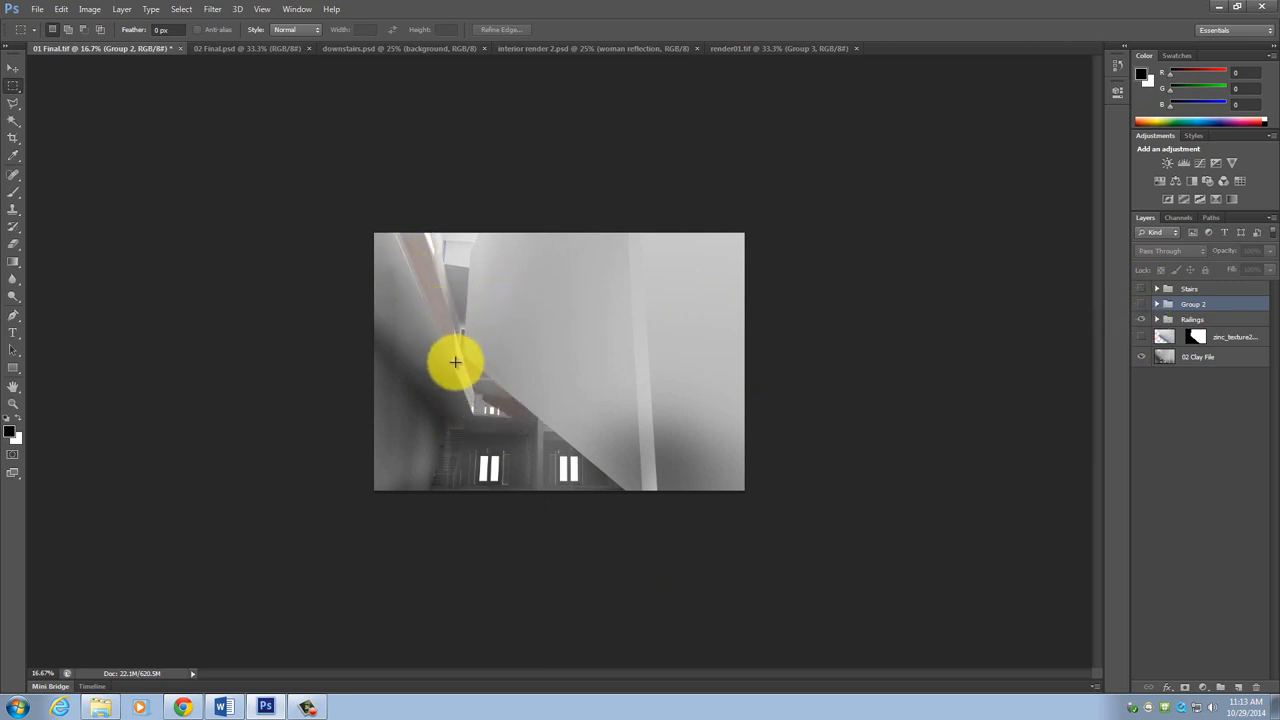
mouse_move(1042, 316)
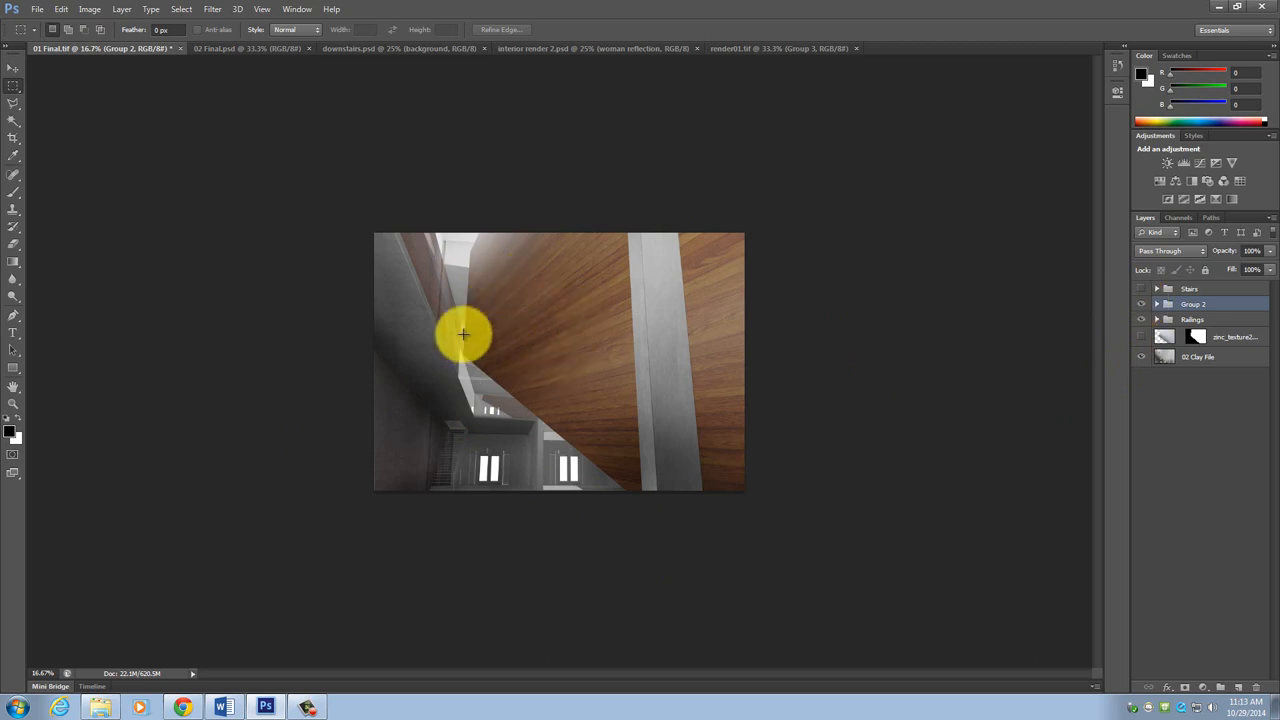
mouse_move(446, 344)
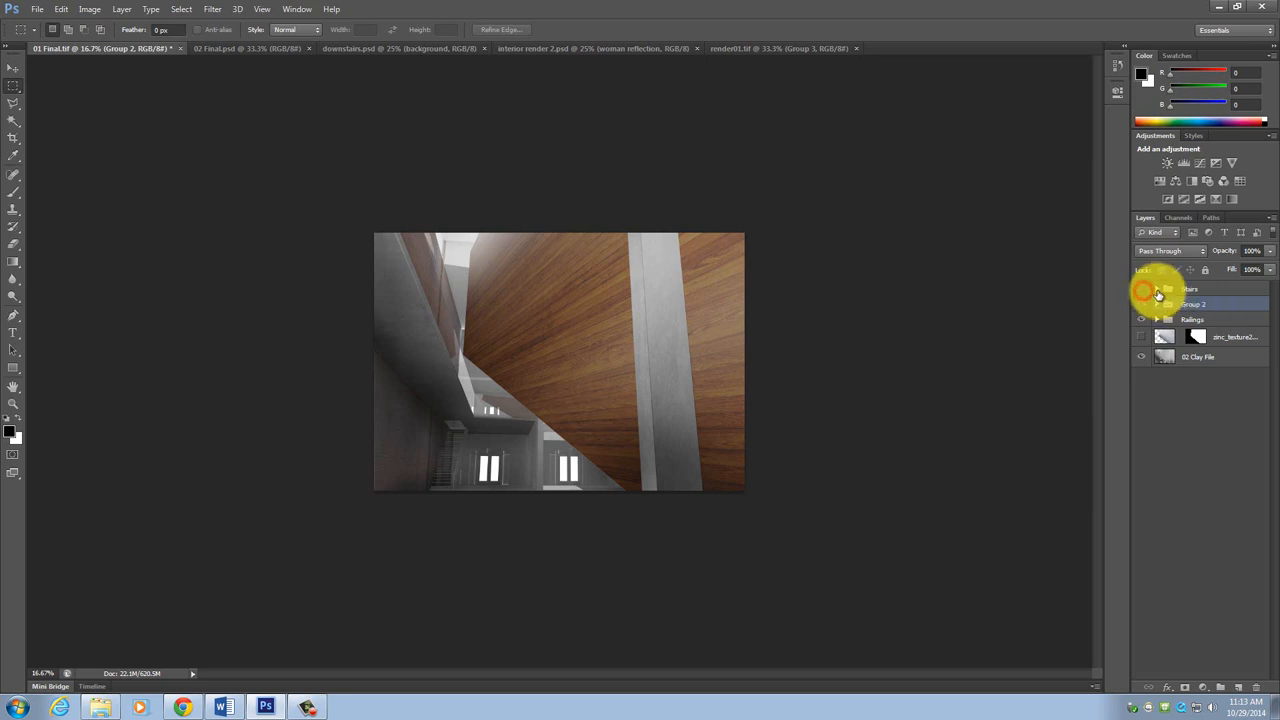
left_click(1156, 288)
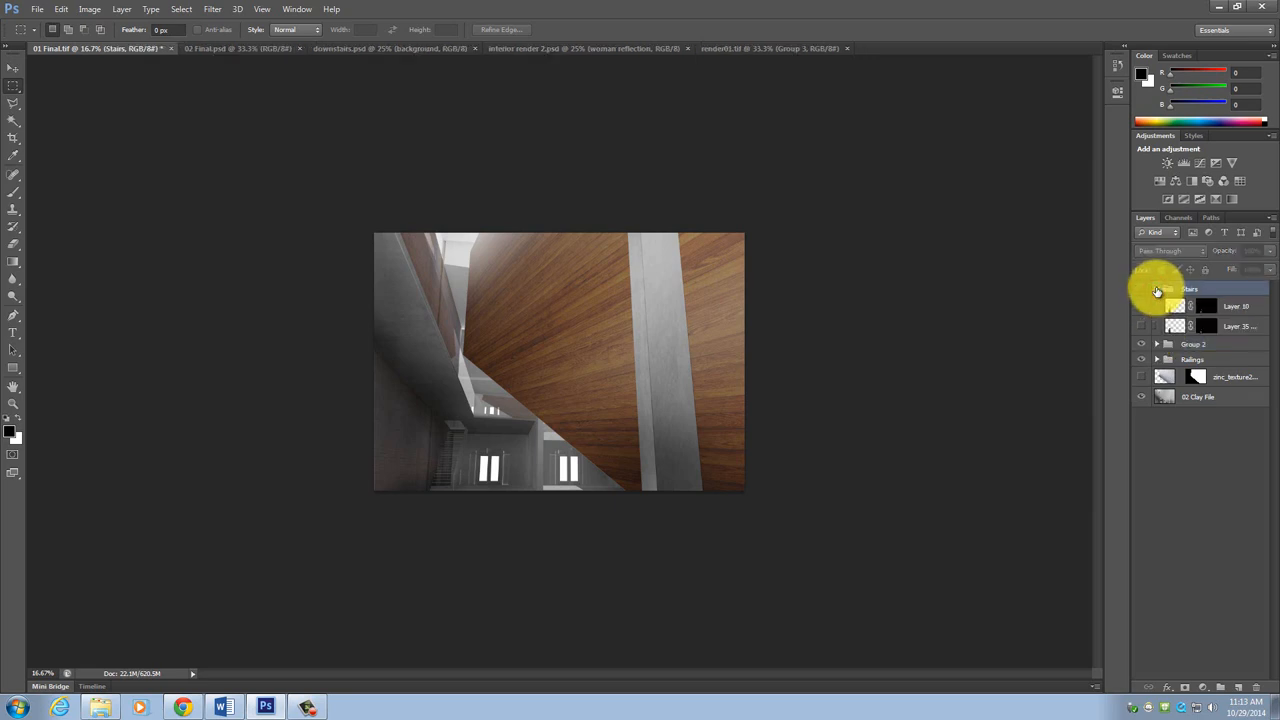
left_click(1156, 288)
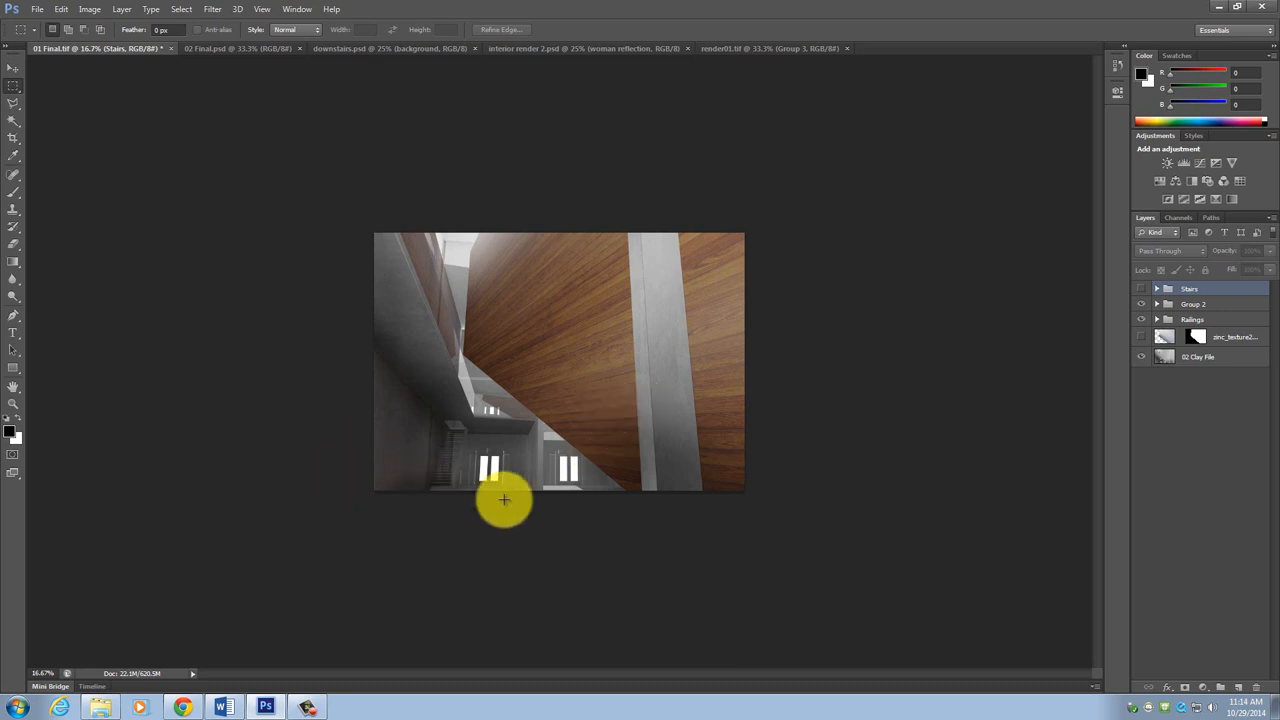
mouse_move(328, 252)
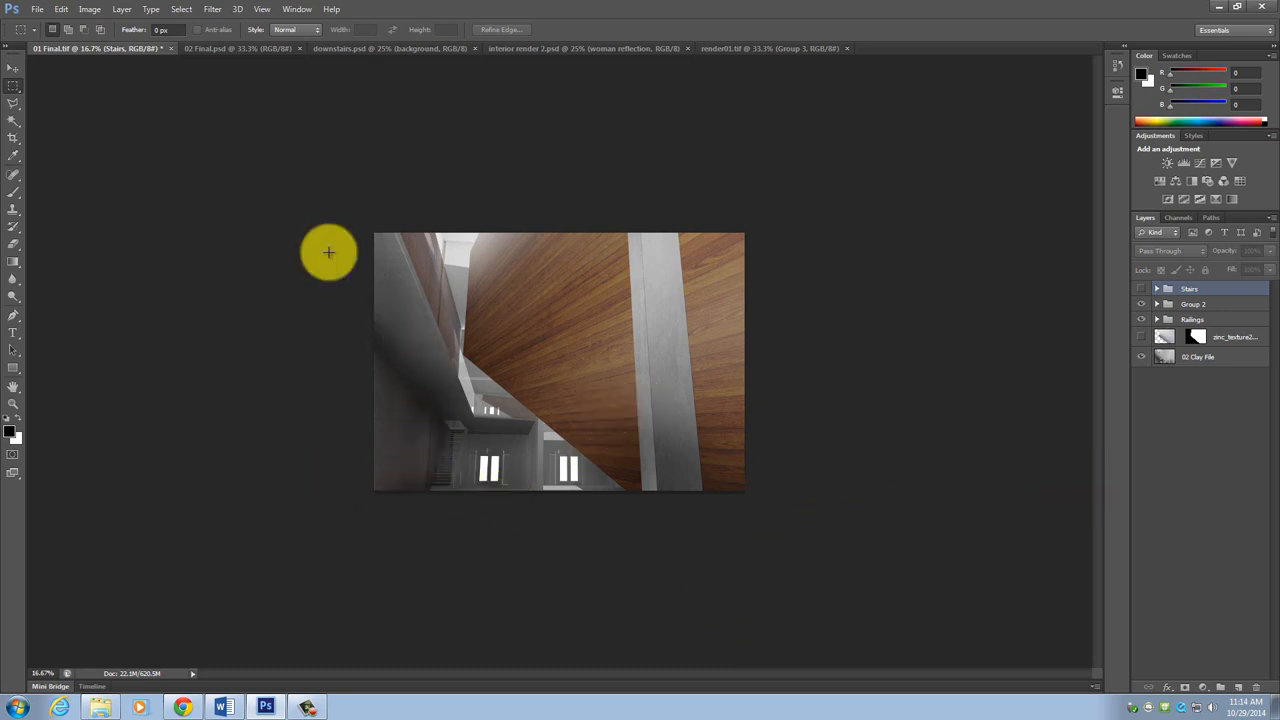
mouse_move(236, 80)
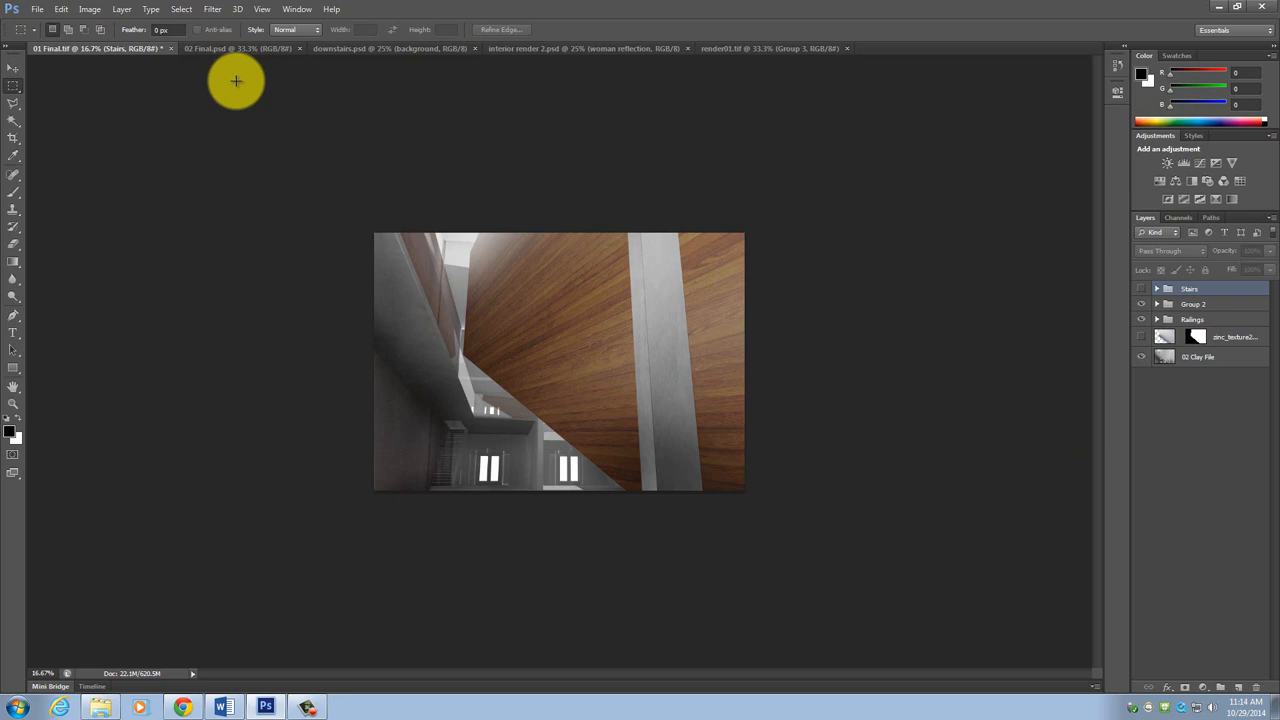
mouse_move(230, 68)
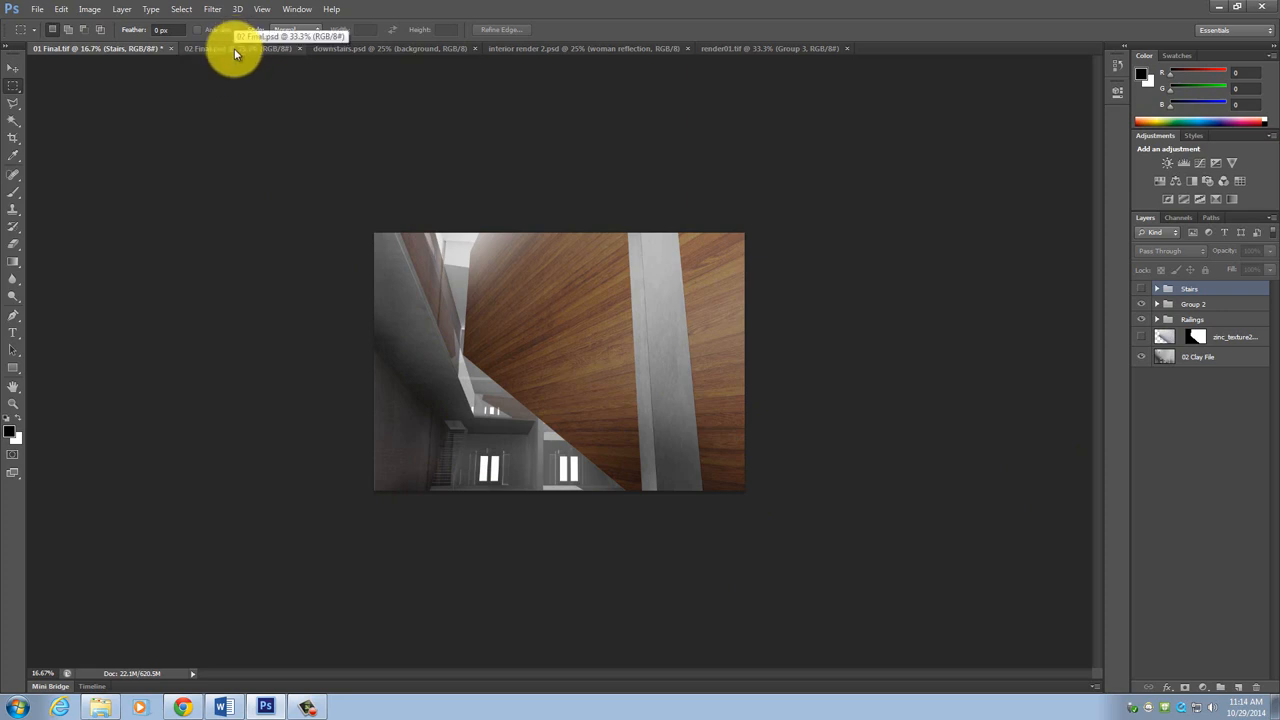
Step: Bring the interior render with the wood wall, brick columns and people to the front
left_click(240, 48)
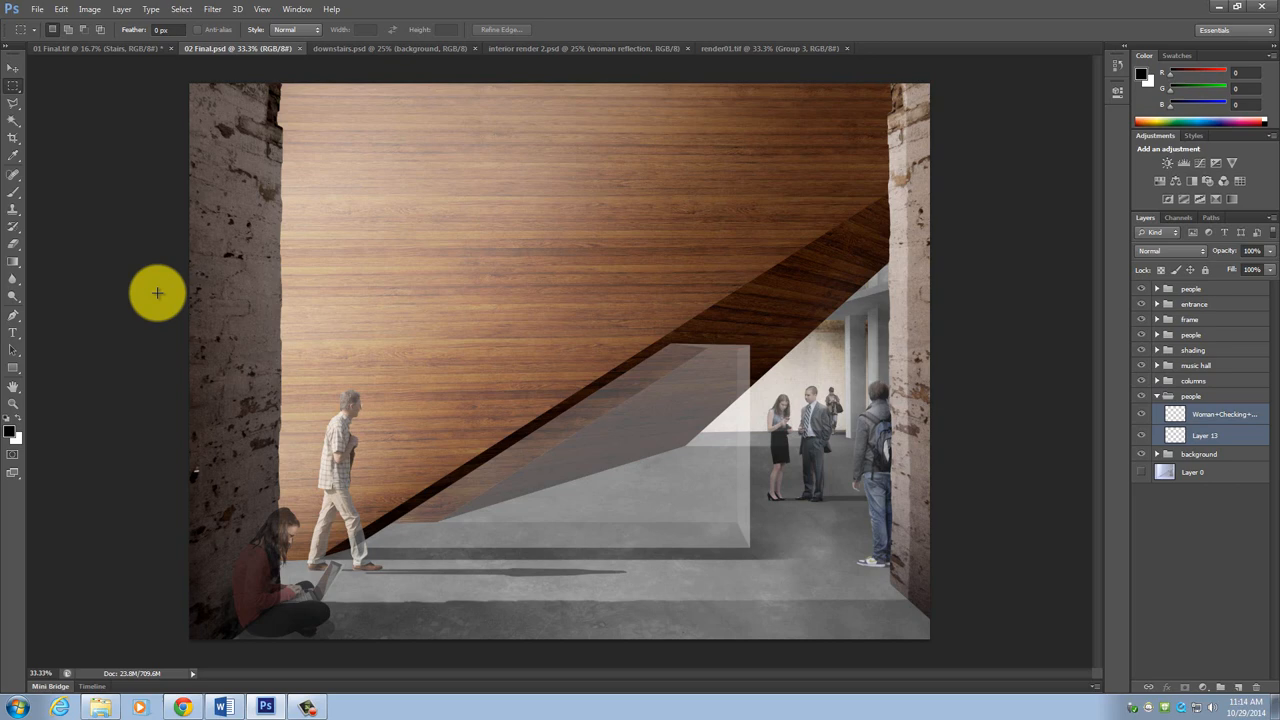
mouse_move(954, 456)
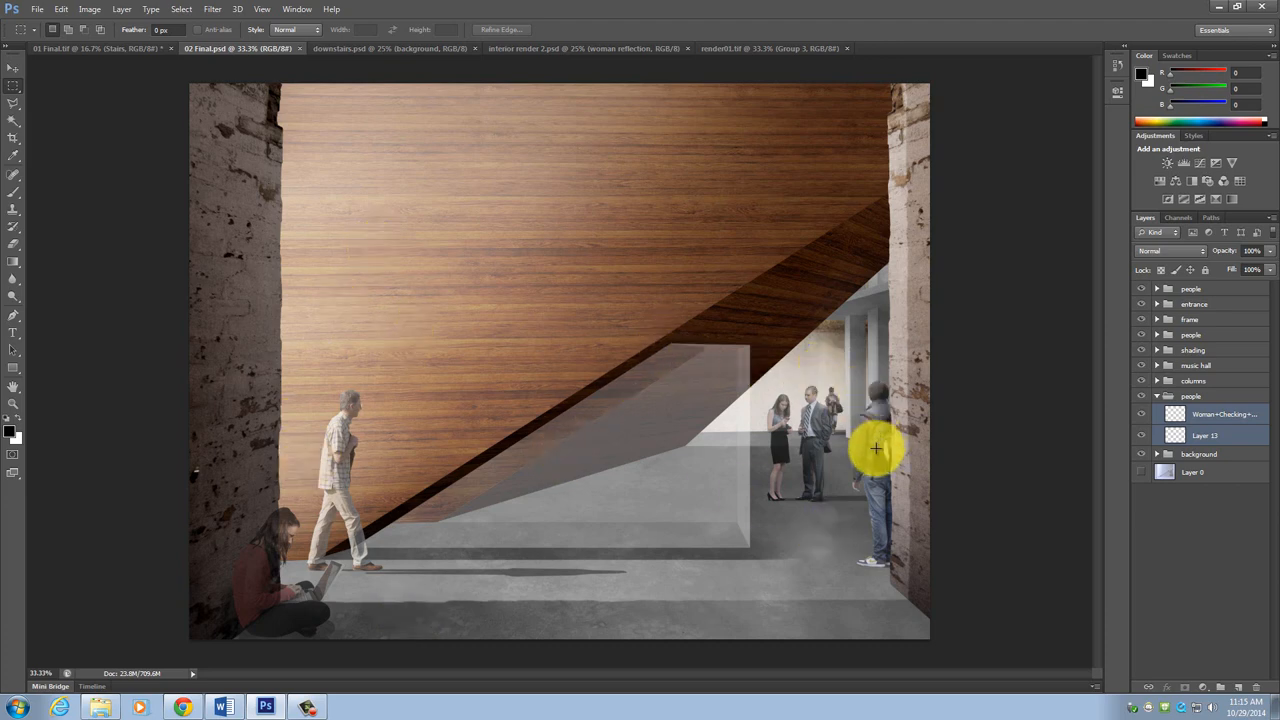
mouse_move(896, 520)
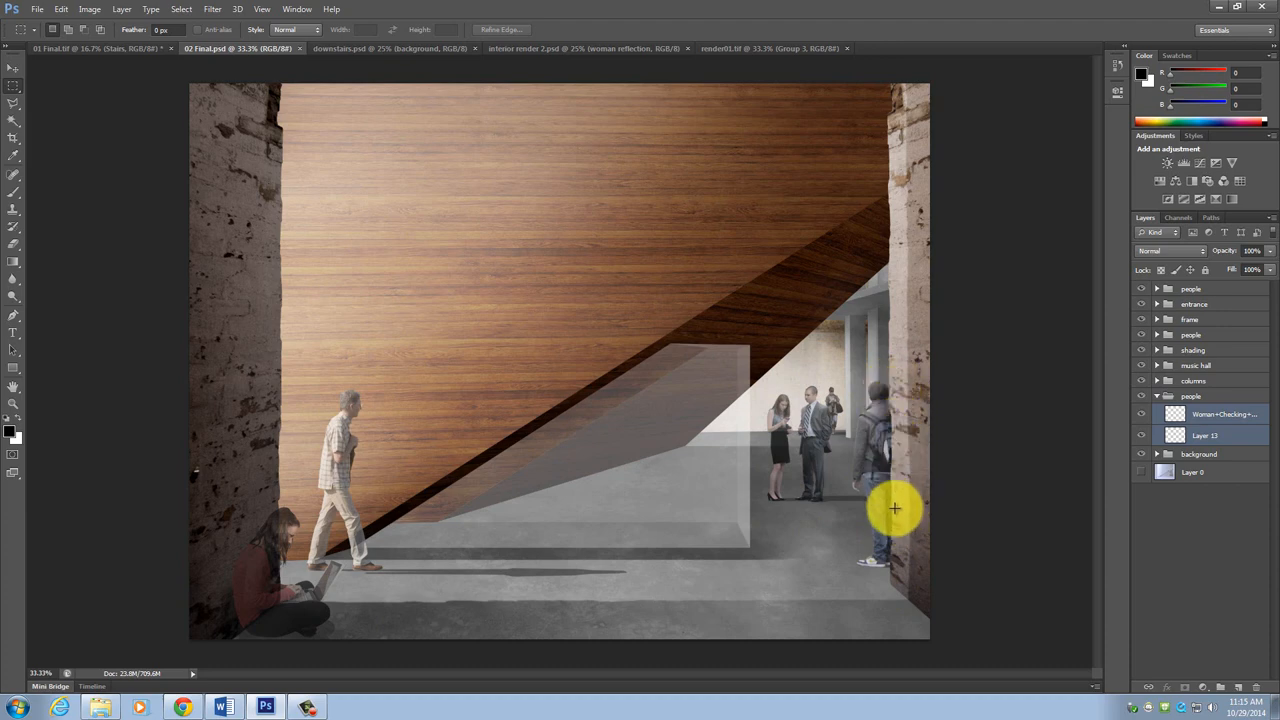
mouse_move(894, 352)
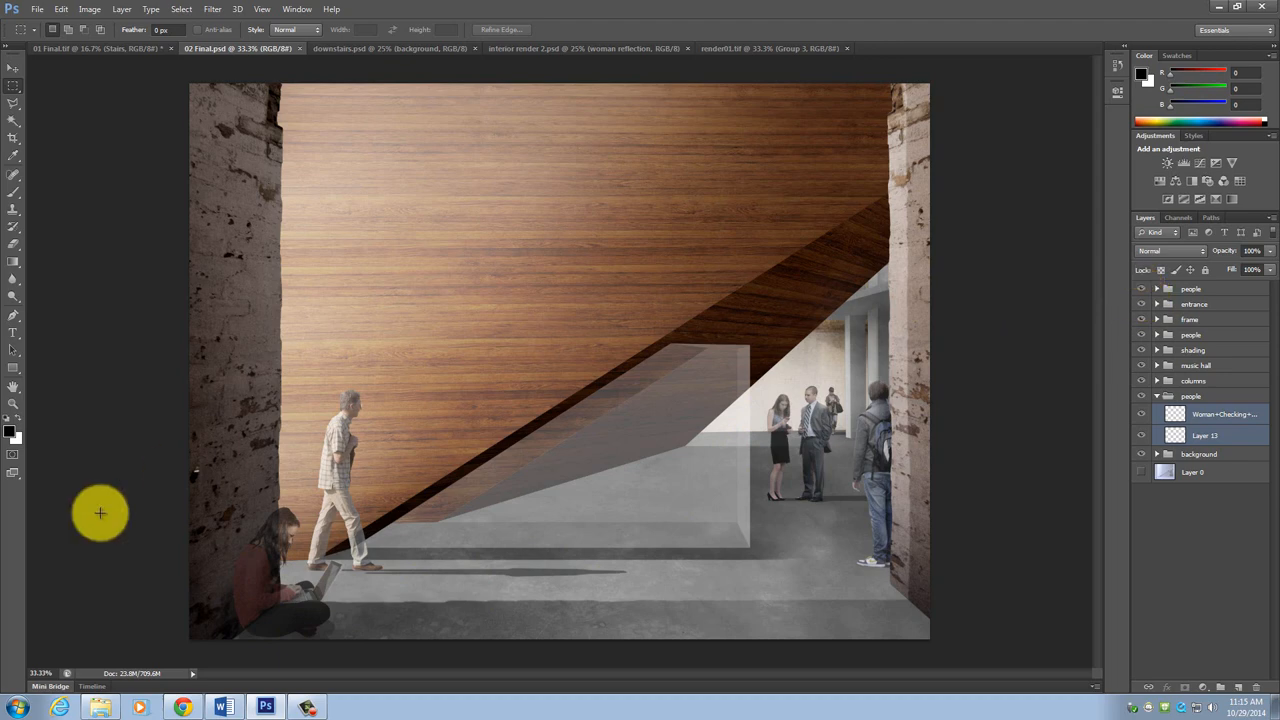
mouse_move(96, 424)
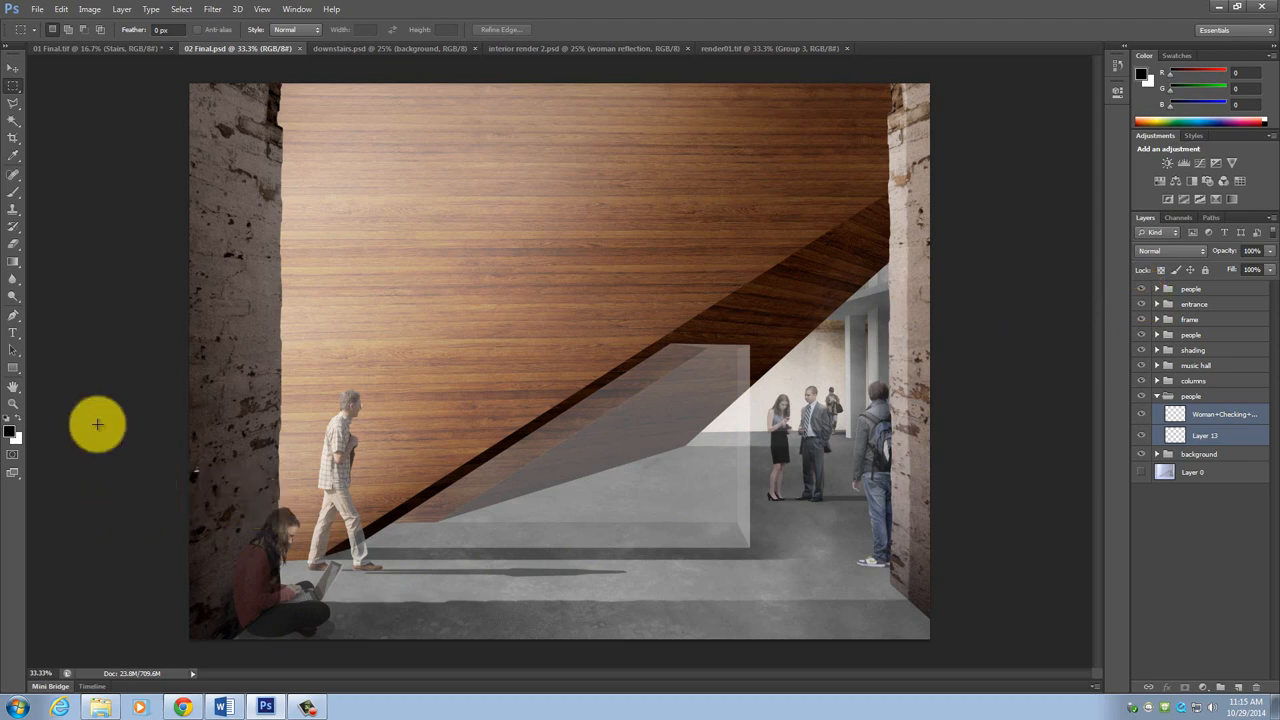
Step: Place the Girl-in-Cool-Hat cutout from the For Tutorial > People folder into the render
left_click(38, 8)
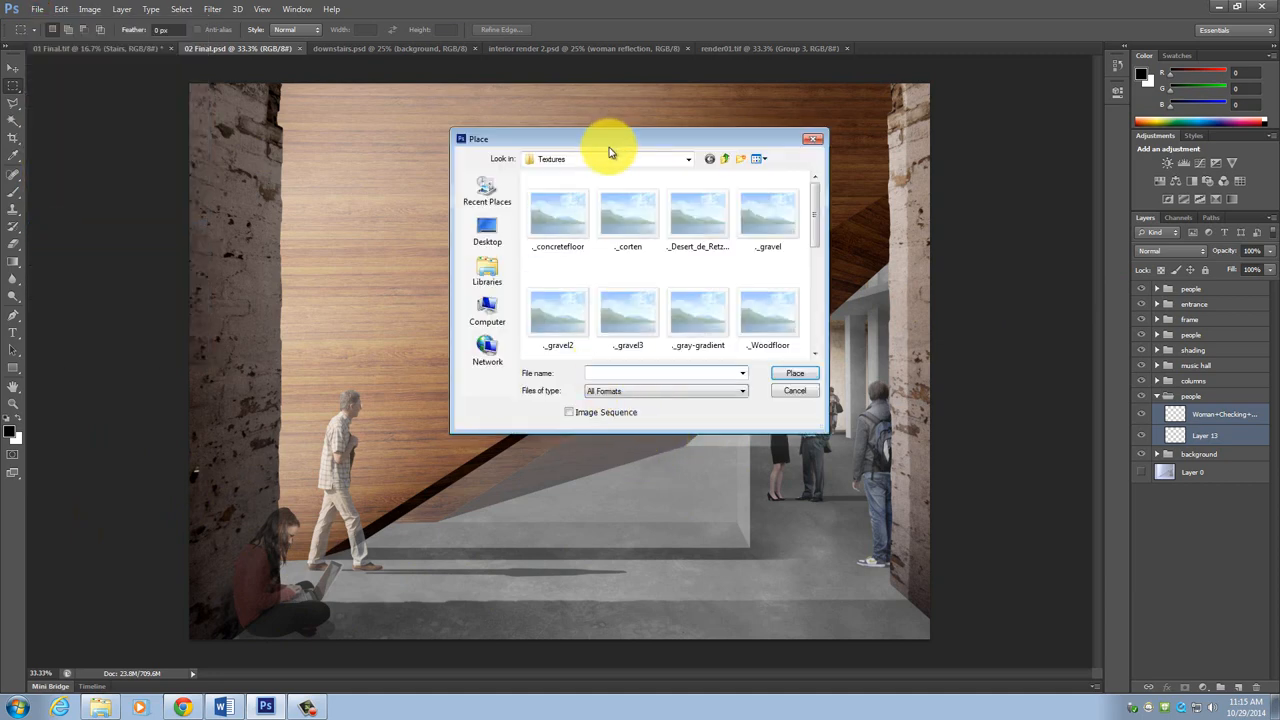
left_click(688, 158)
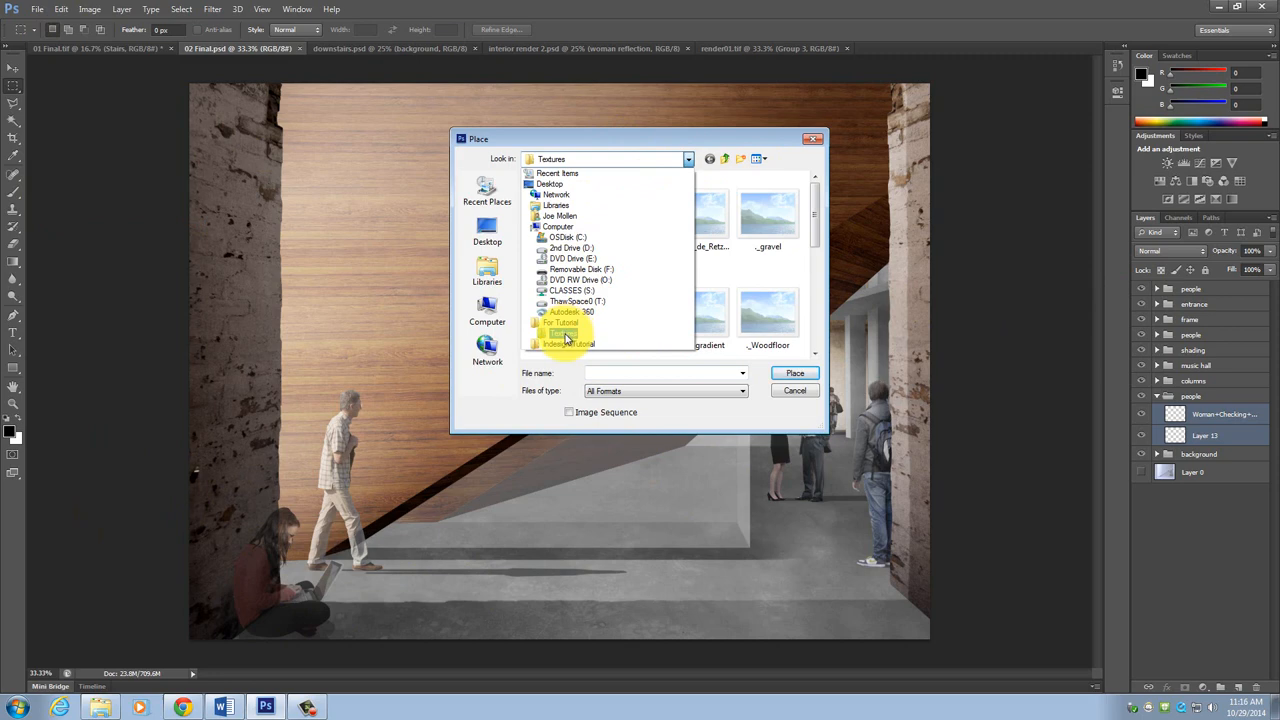
left_click(570, 344)
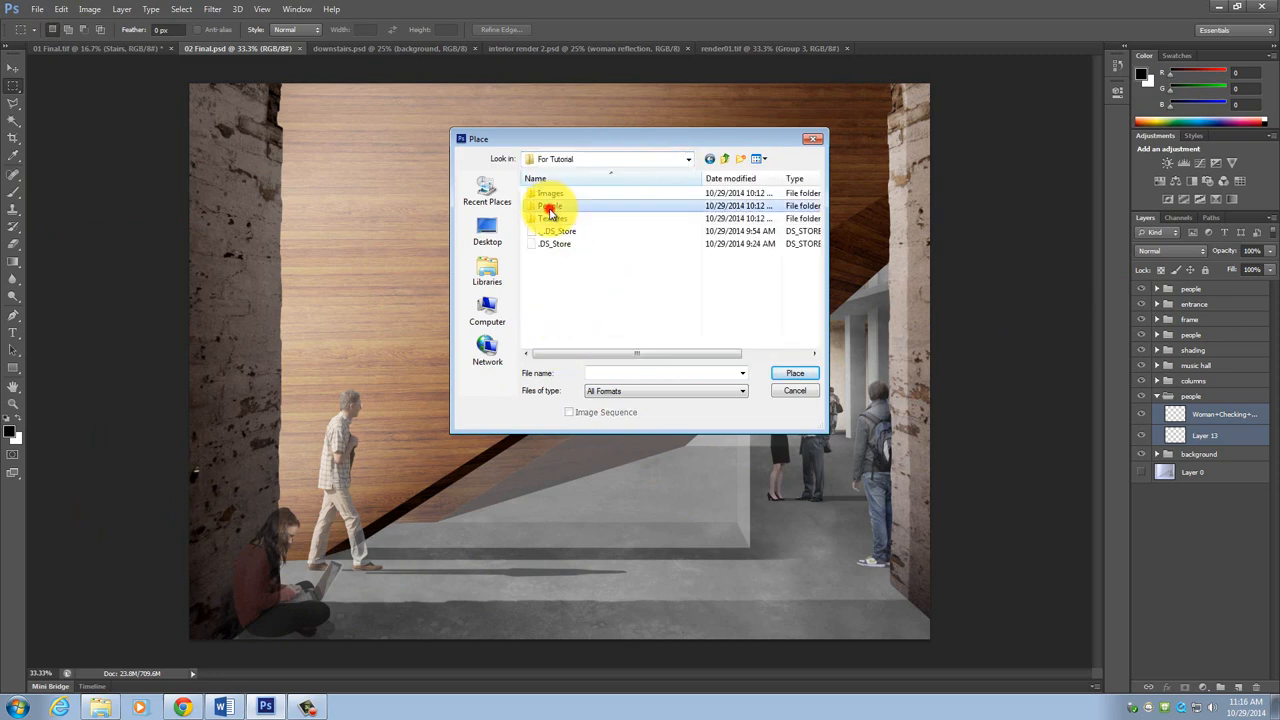
double_click(550, 206)
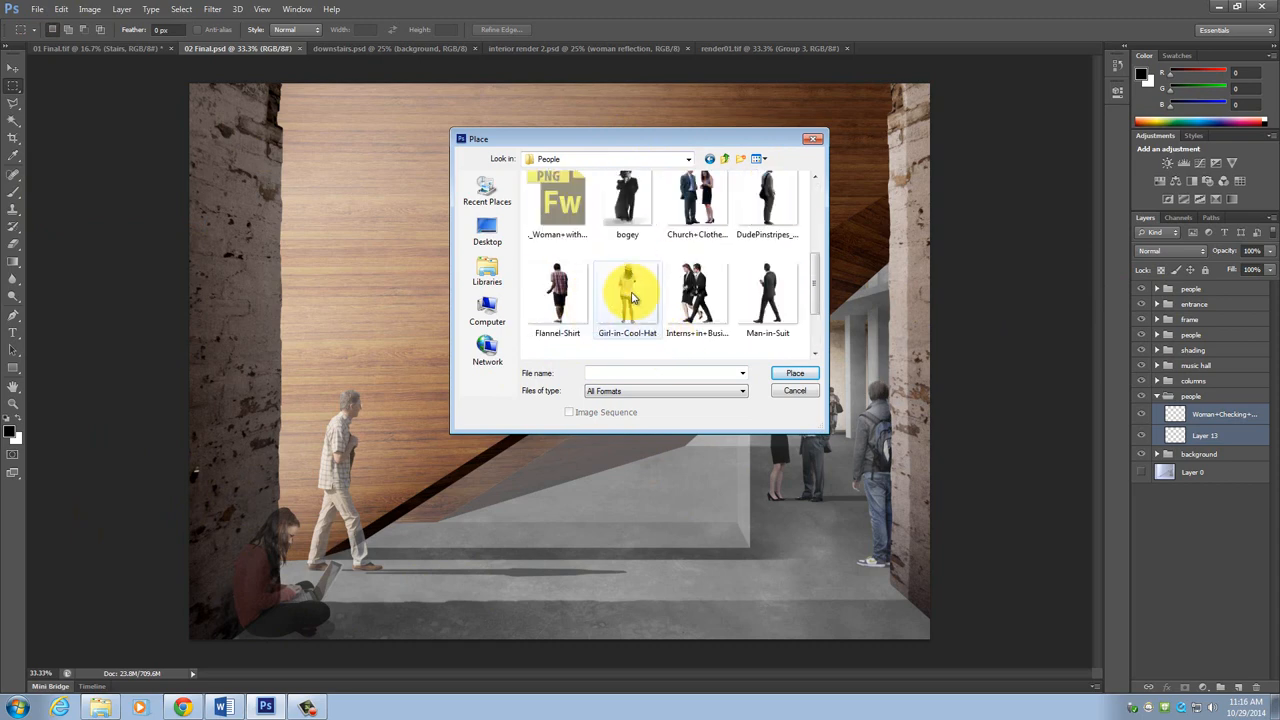
left_click(628, 292)
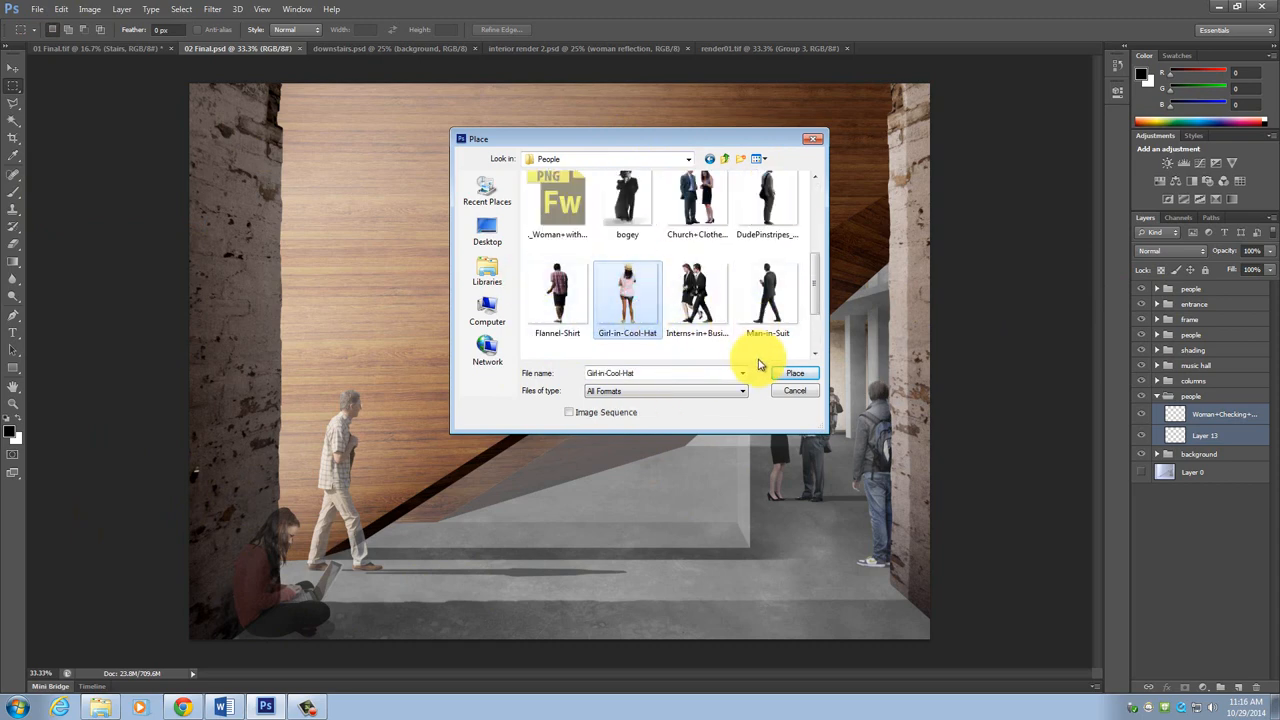
left_click(796, 374)
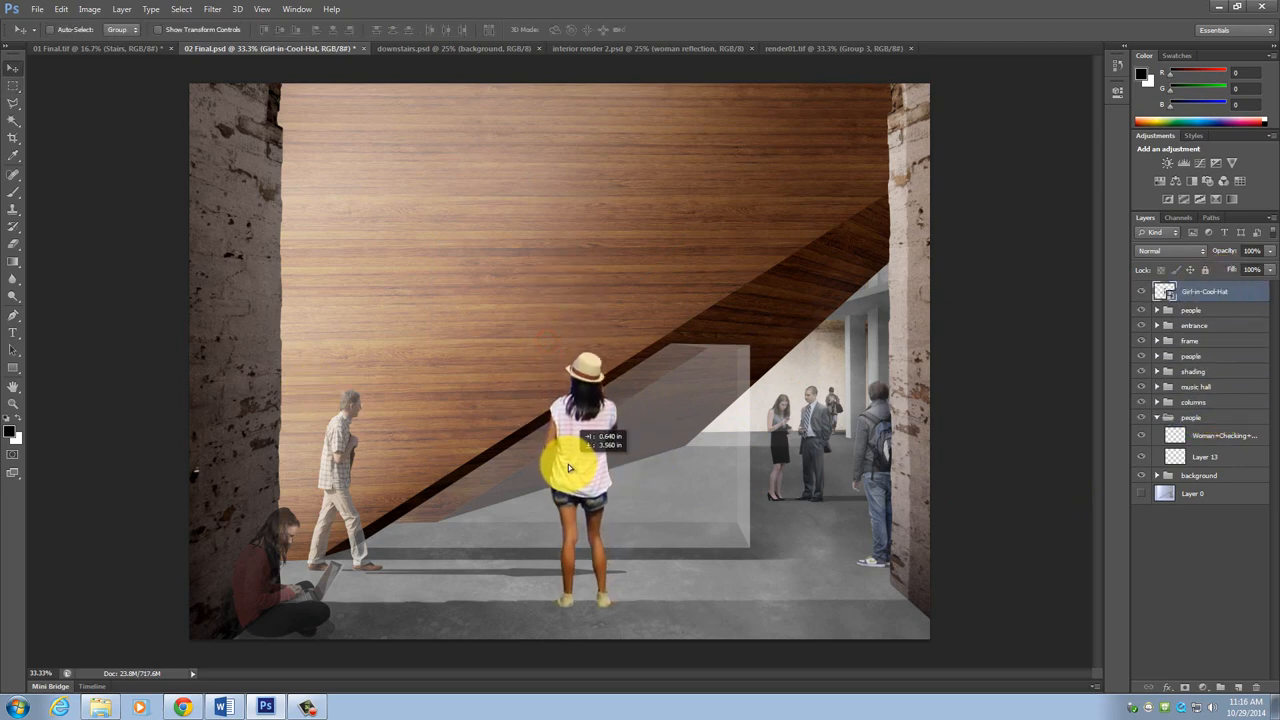
Step: Try the girl figure at several spots, left of centre and near the right wall, then back to centre
left_click_drag(584, 480, 410, 480)
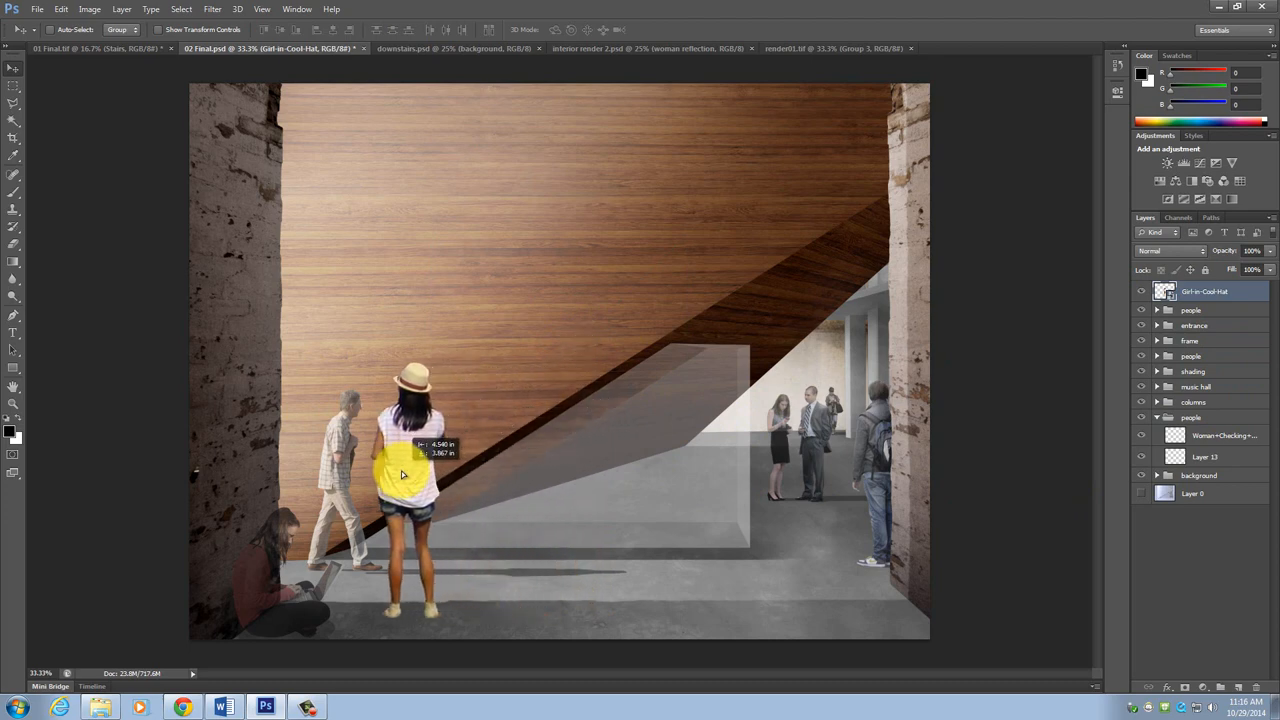
left_click_drag(404, 476, 420, 496)
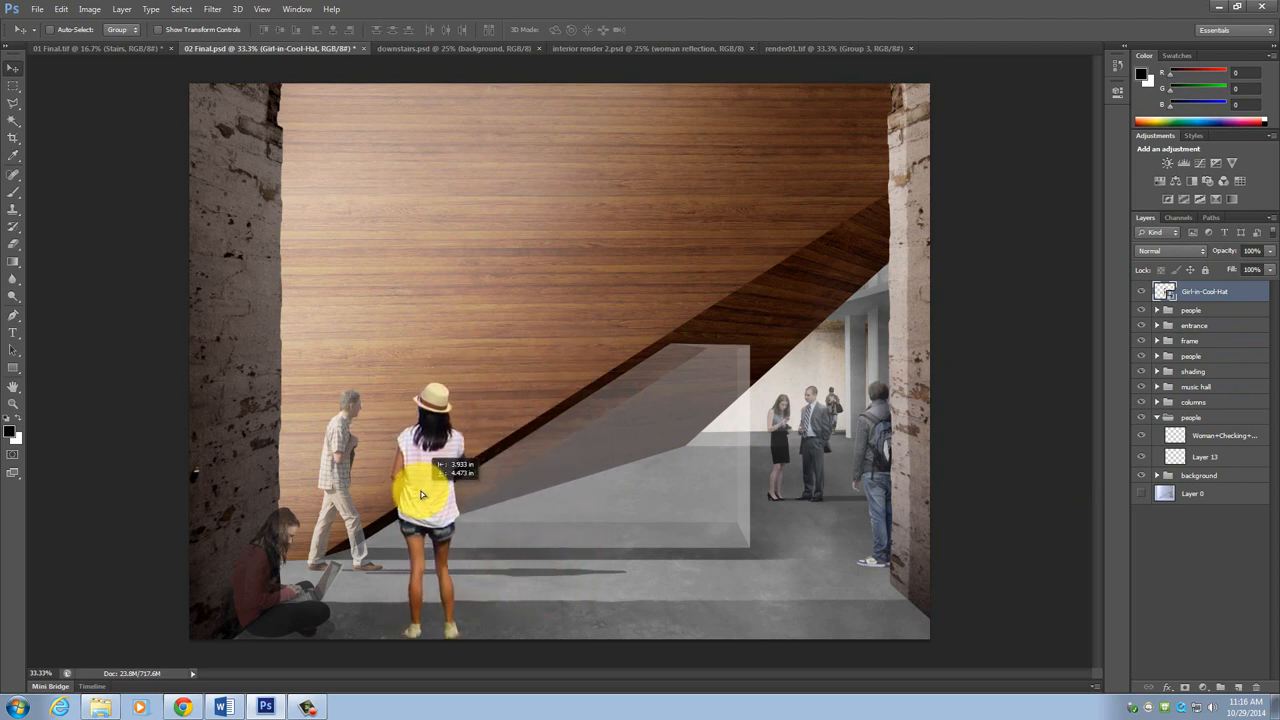
left_click_drag(430, 470, 870, 470)
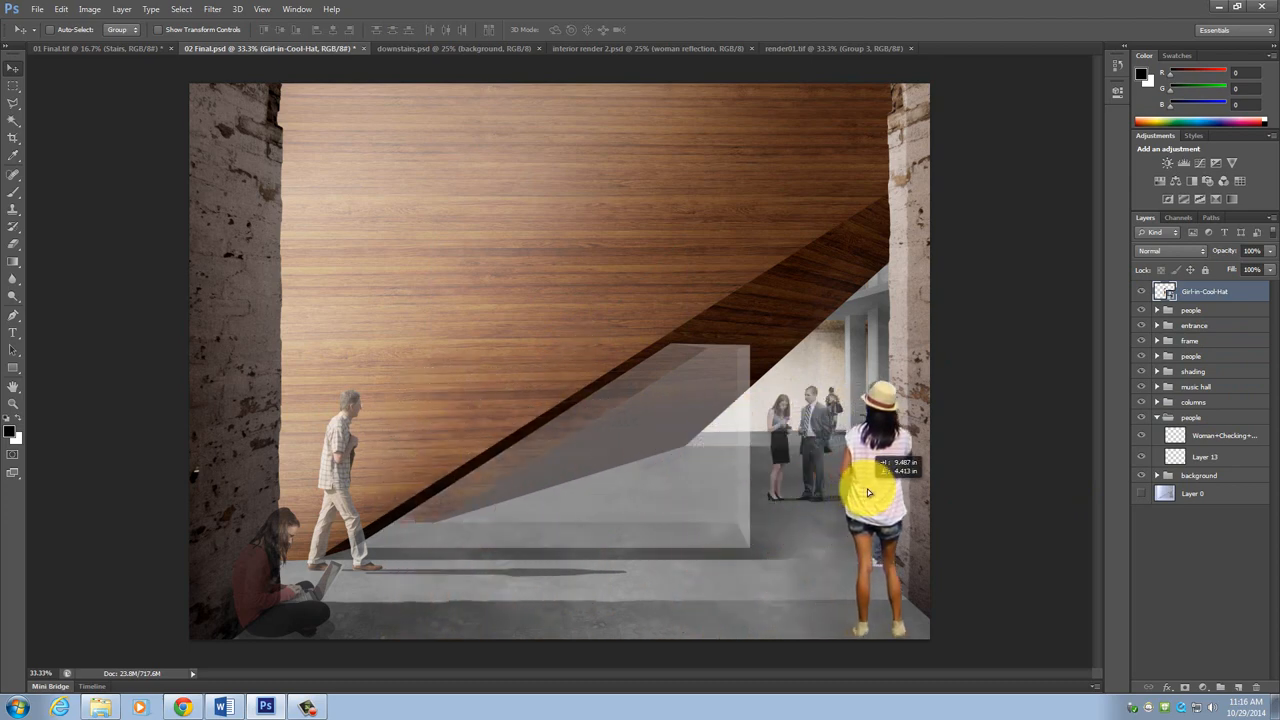
left_click_drag(868, 490, 744, 500)
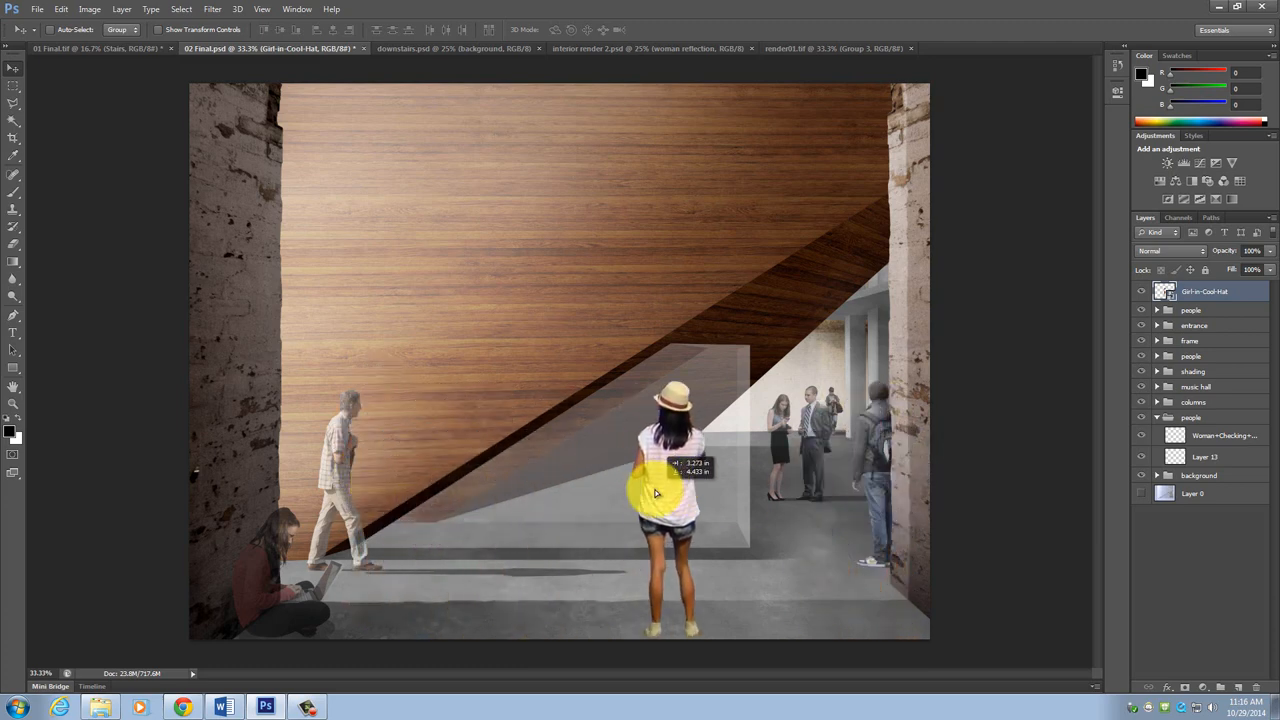
left_click_drag(656, 496, 670, 490)
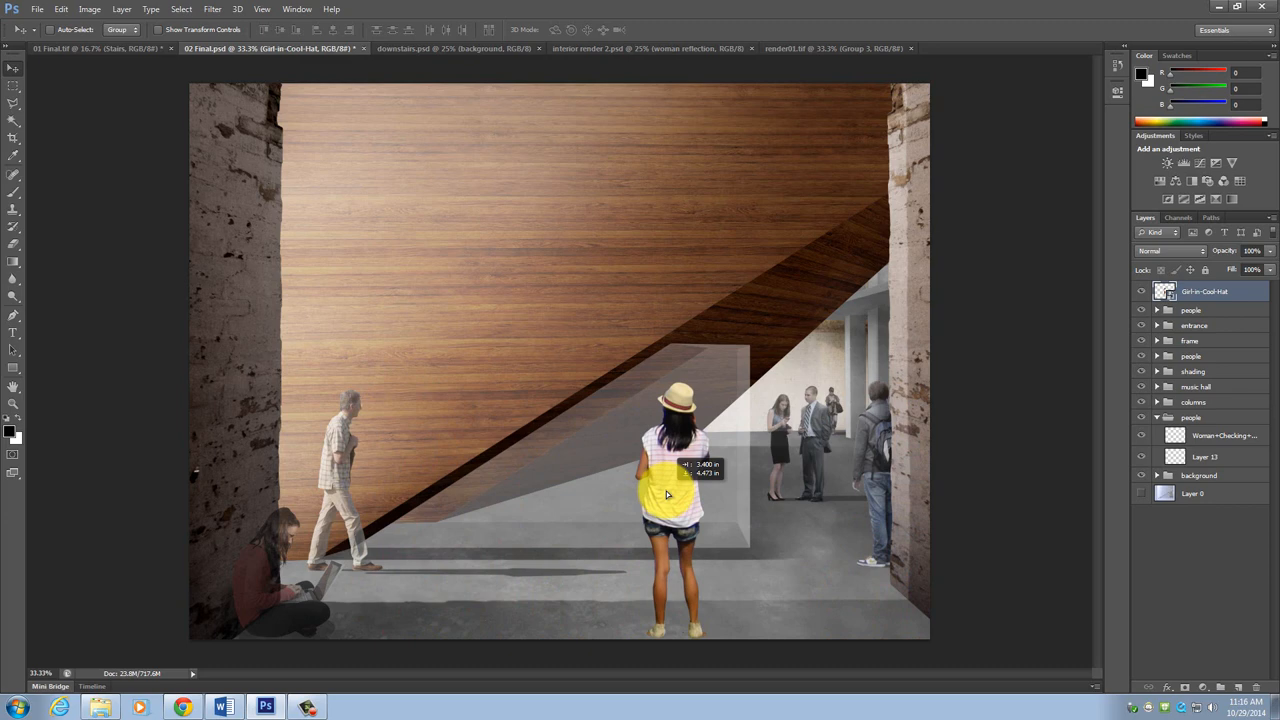
left_click_drag(670, 490, 680, 460)
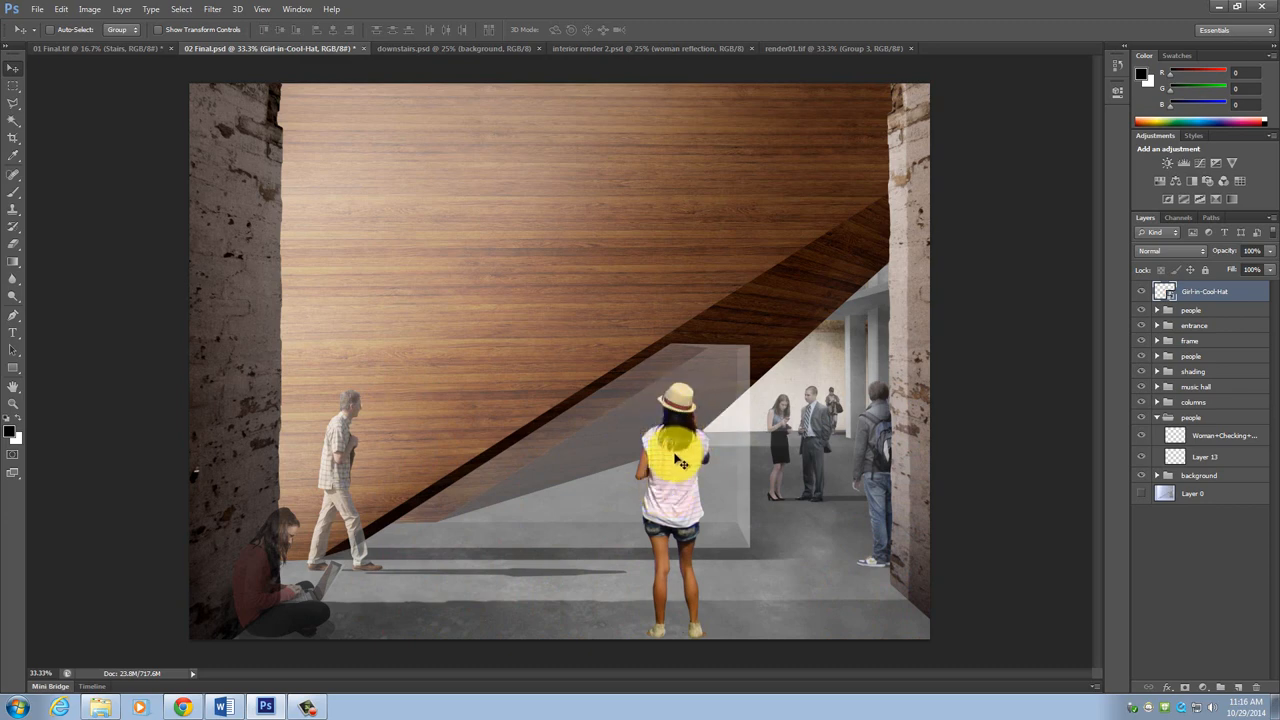
Step: Settle the girl right of centre in the foreground, in front of the group of people
left_click_drag(680, 456, 680, 390)
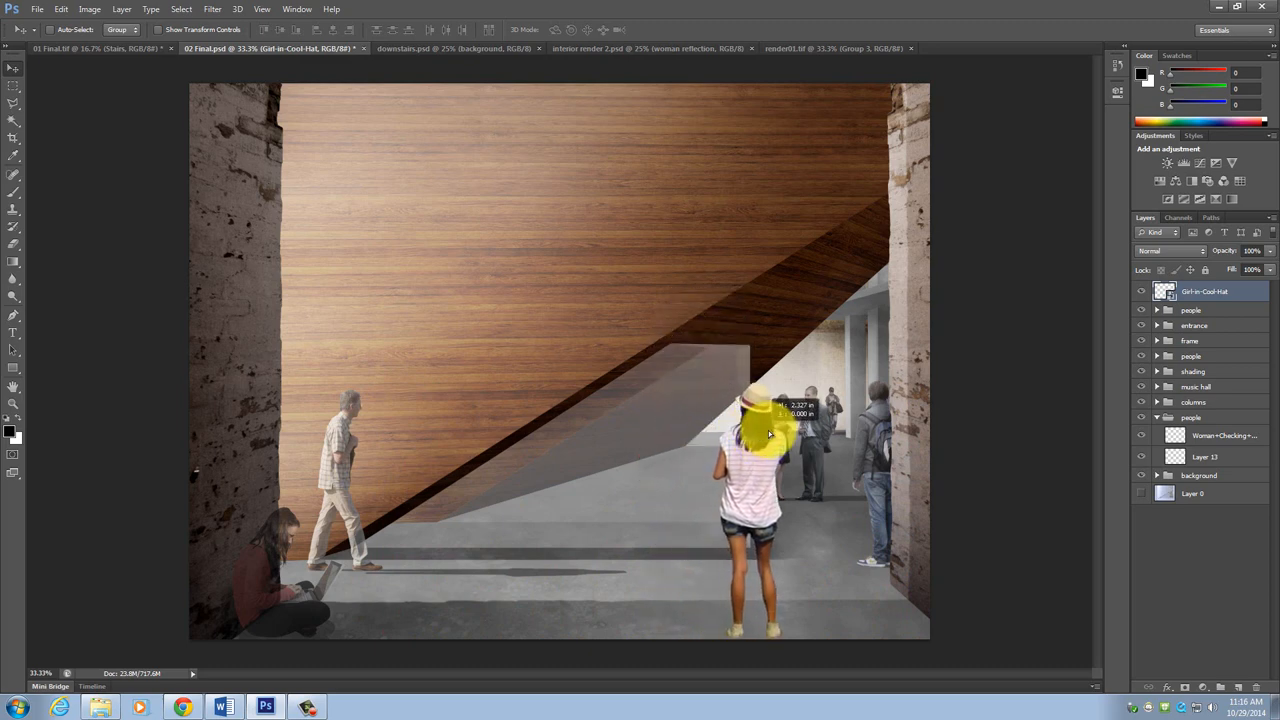
left_click_drag(756, 430, 856, 430)
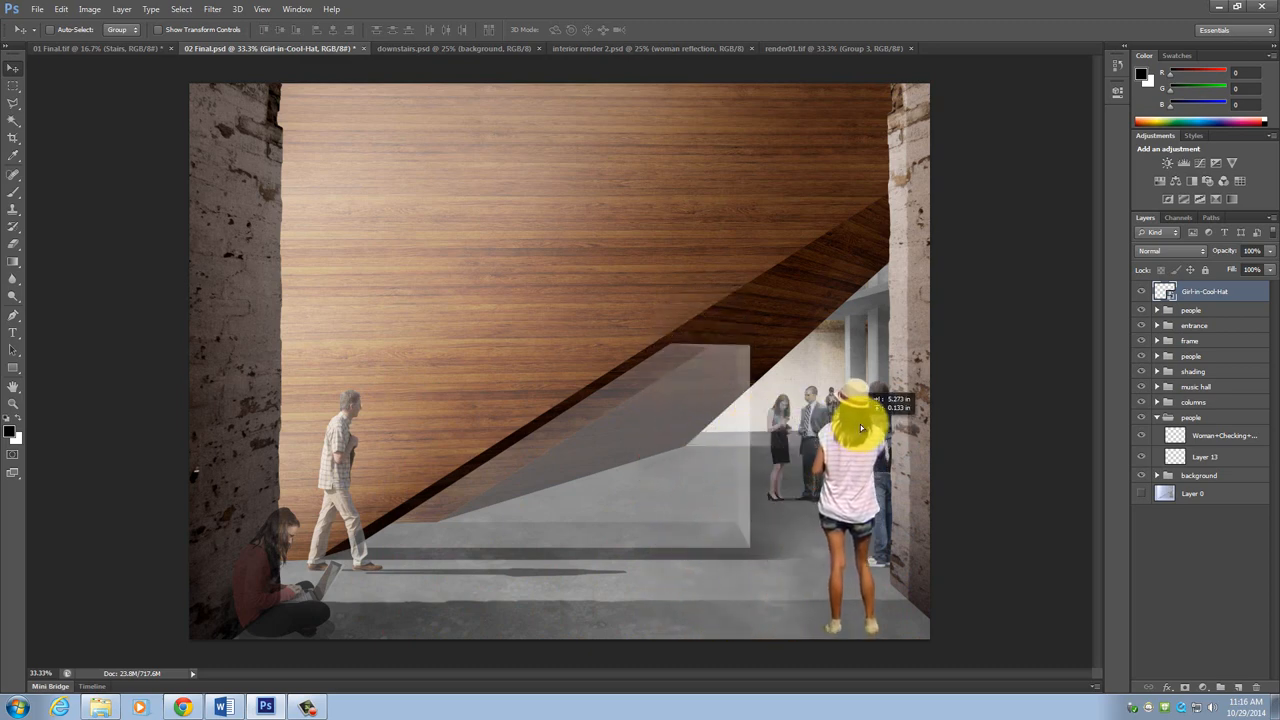
left_click_drag(860, 428, 770, 616)
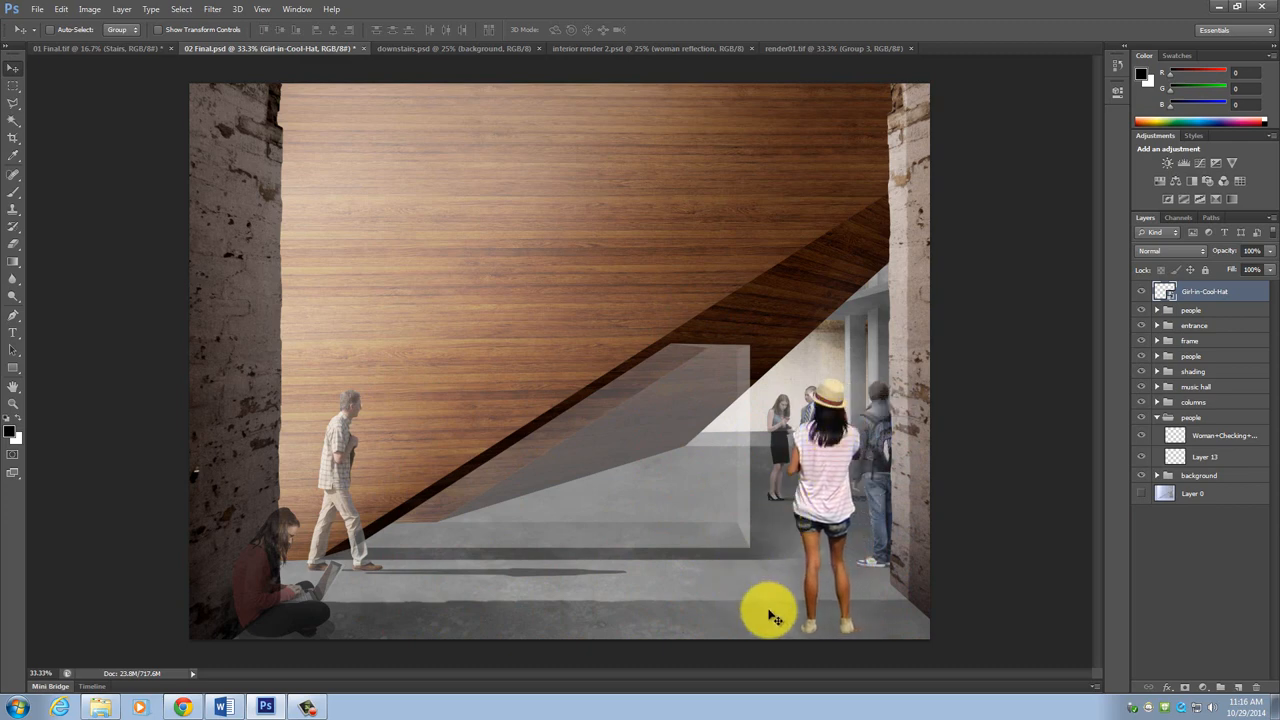
mouse_move(776, 504)
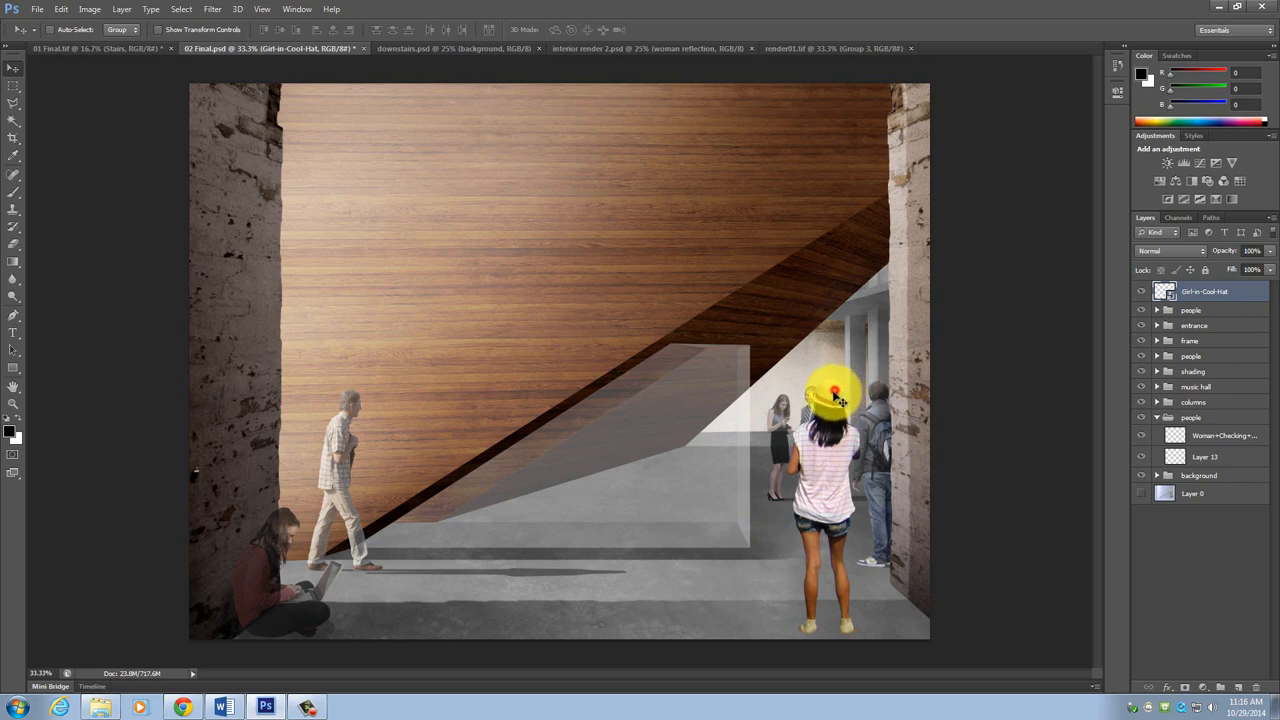
left_click_drag(836, 396, 790, 412)
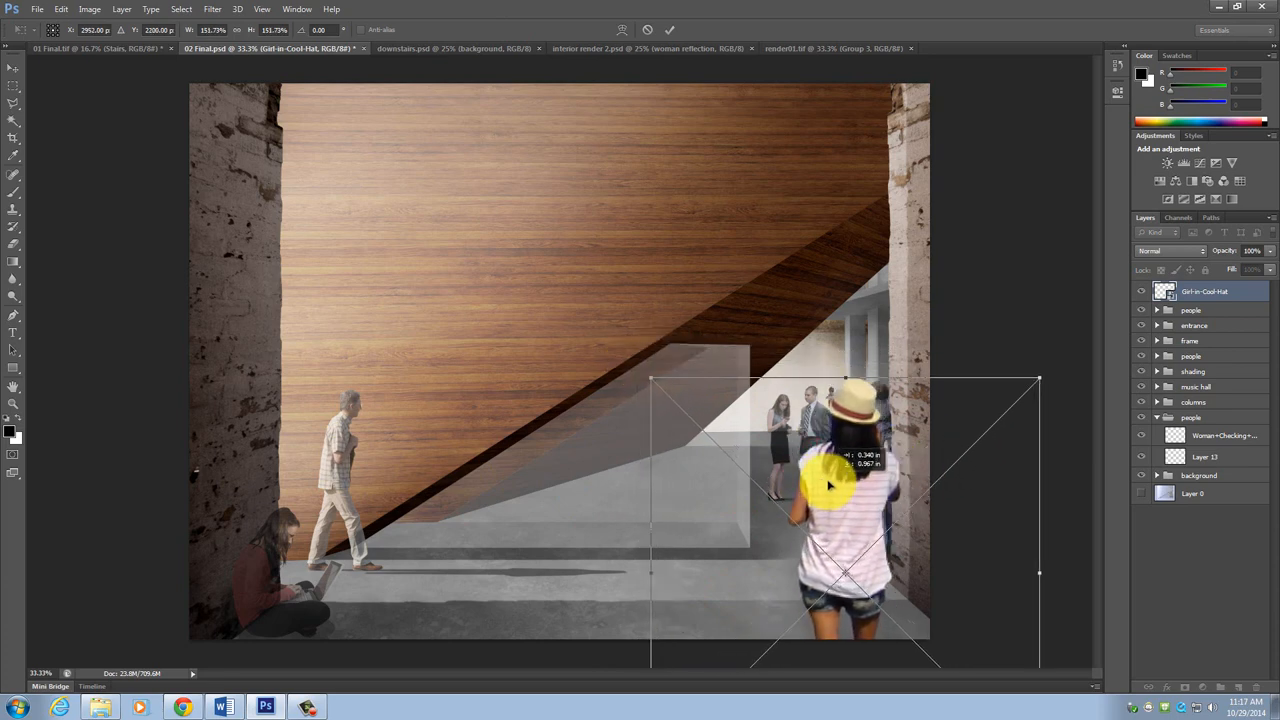
Step: Commit the enlarged girl figure and rasterize her layer
key("Return")
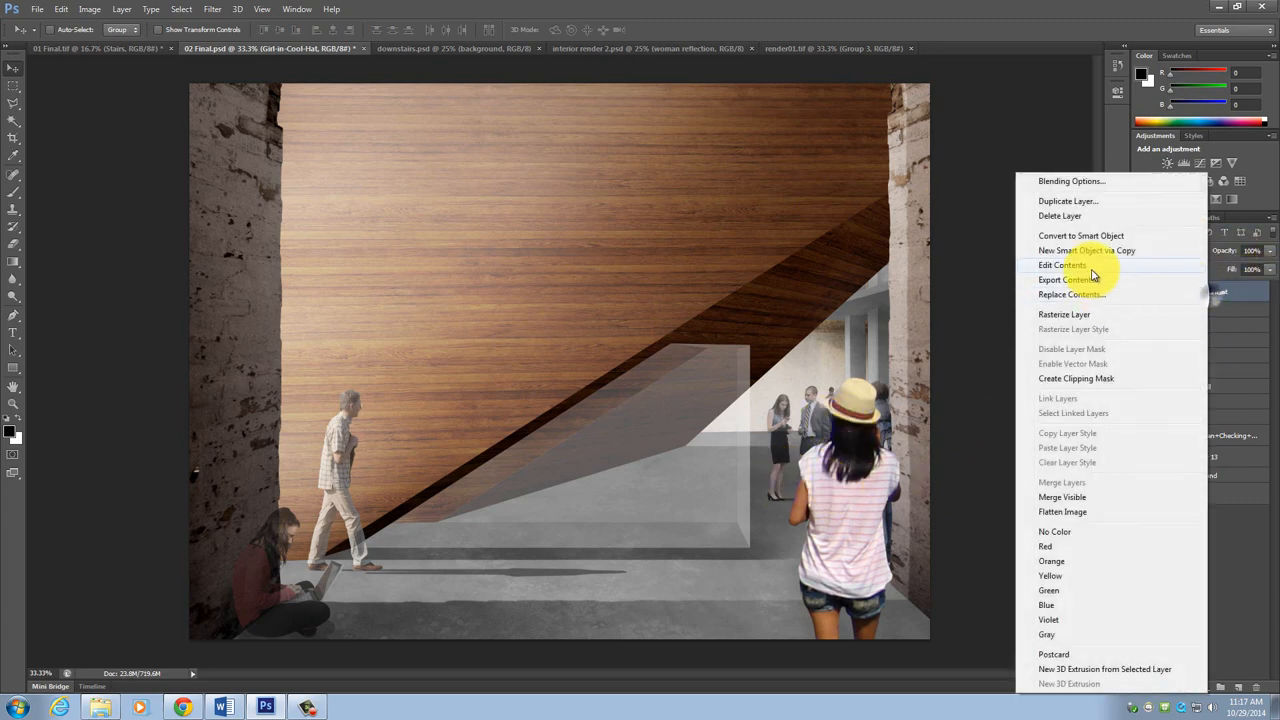
mouse_move(1076, 314)
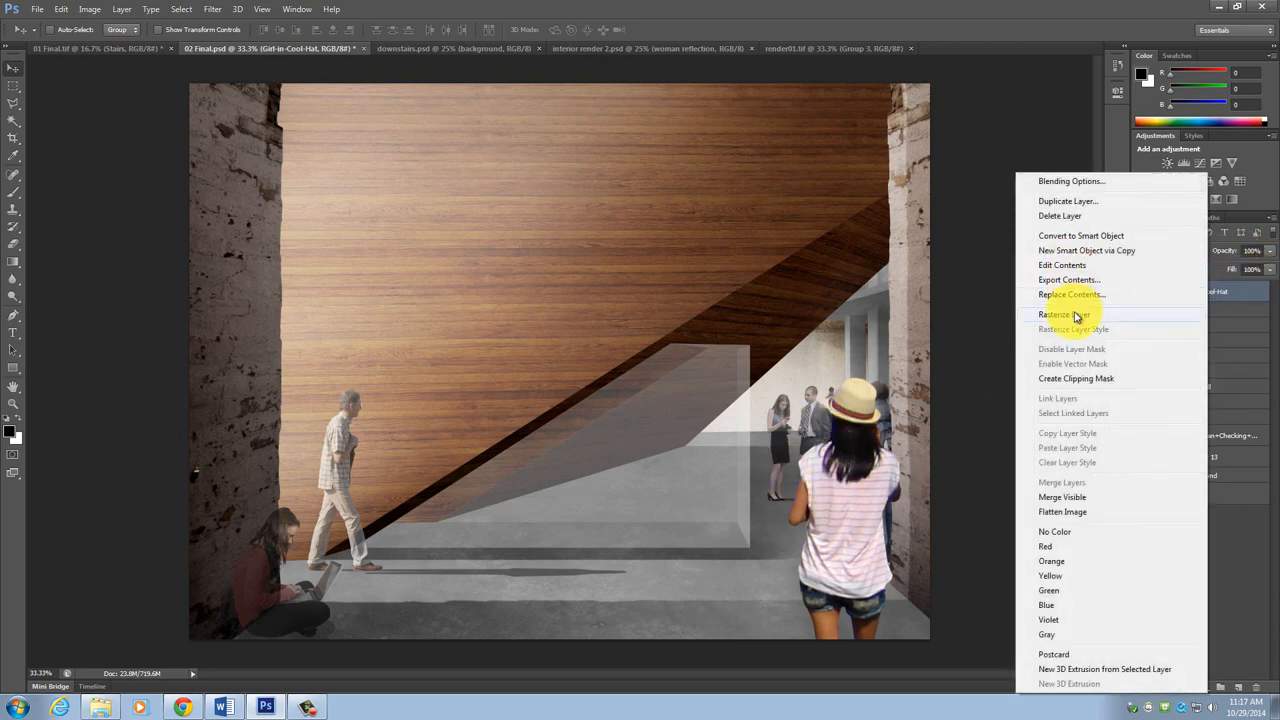
mouse_move(1108, 264)
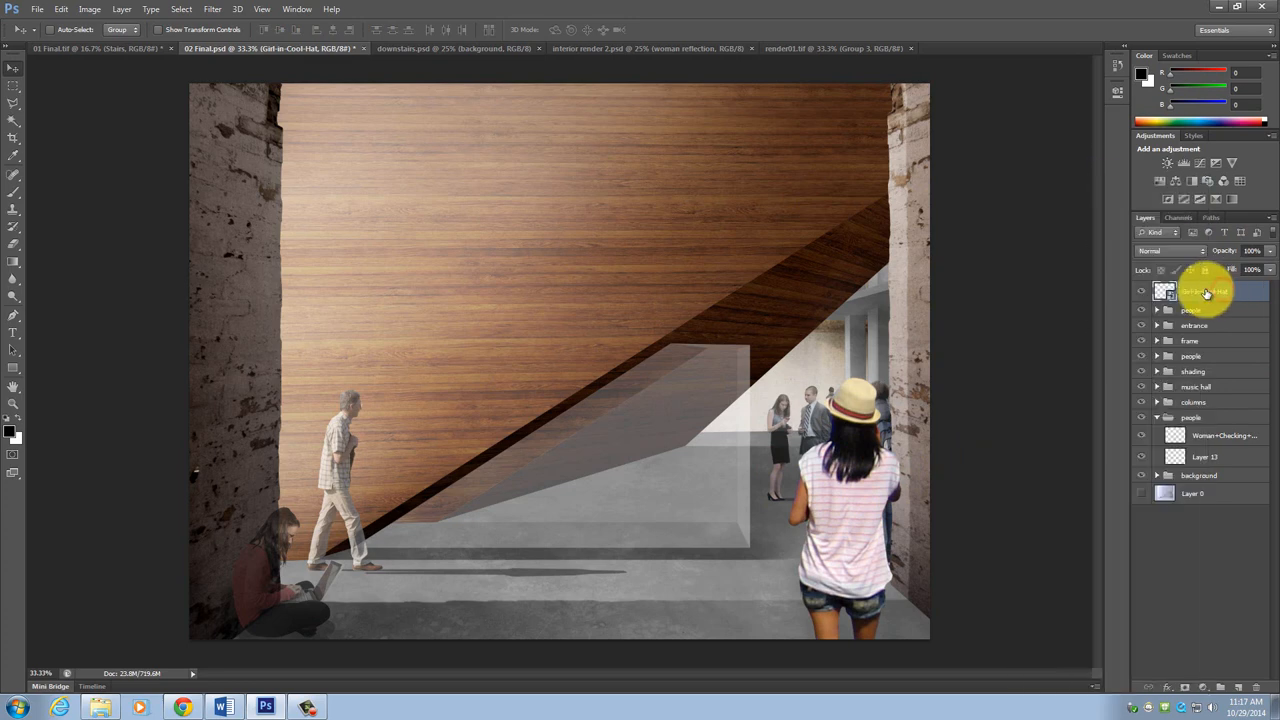
right_click(1204, 292)
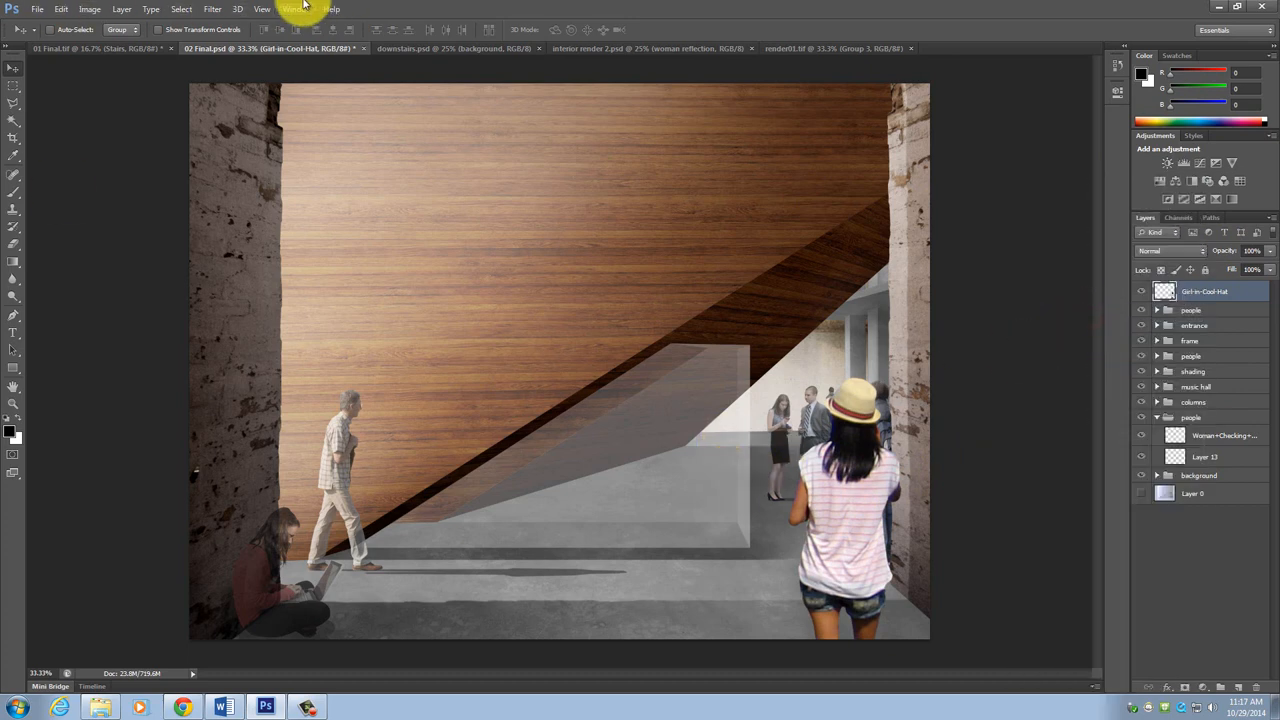
Step: Soften the girl figure with a Gaussian Blur
left_click(212, 8)
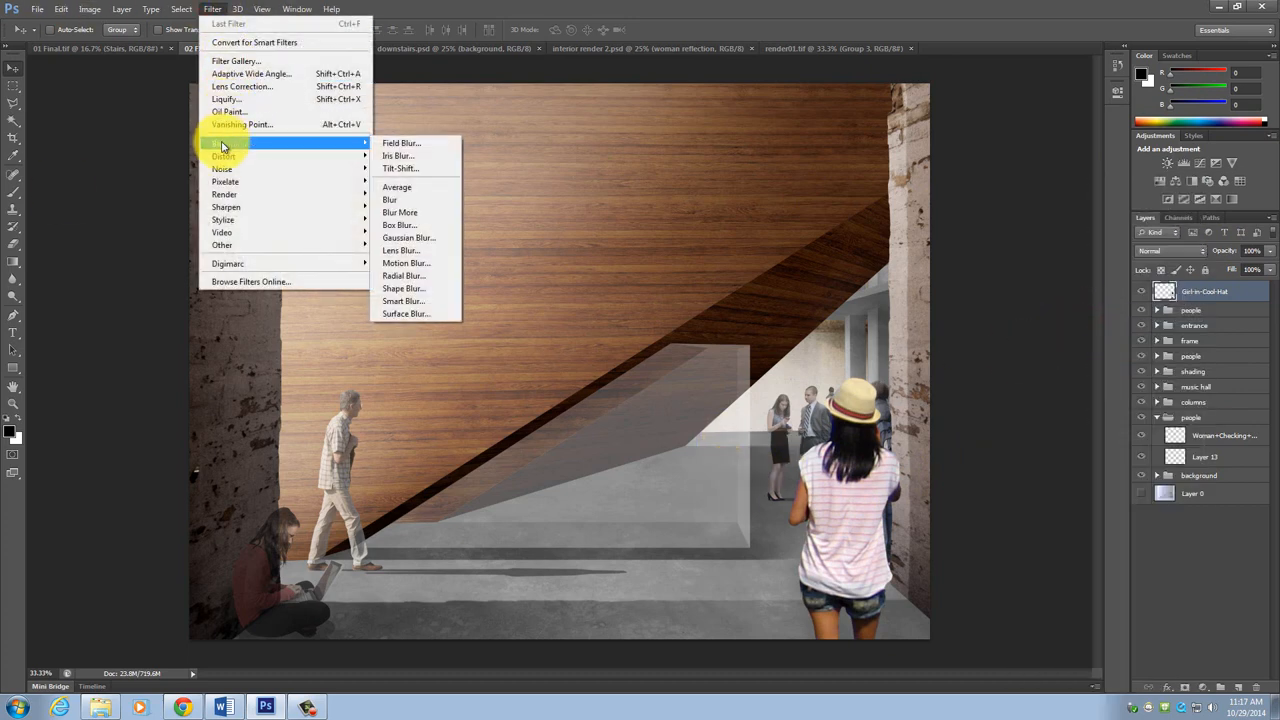
mouse_move(424, 236)
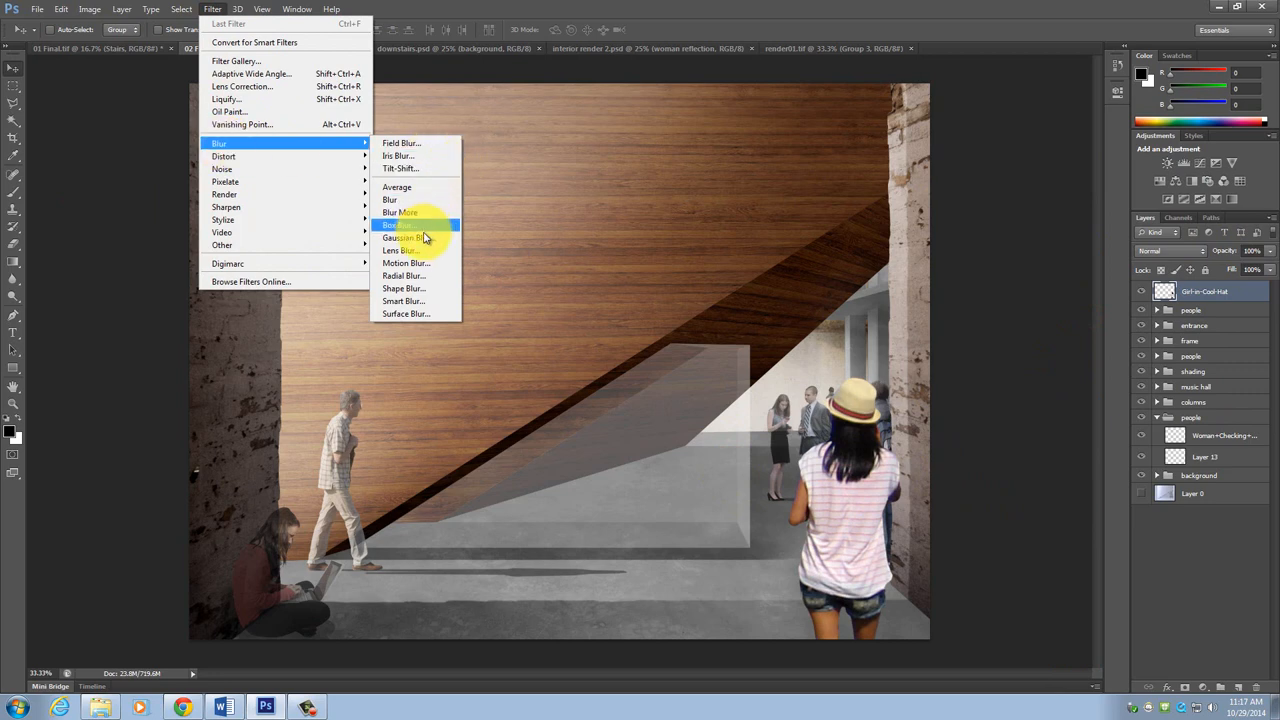
left_click(404, 236)
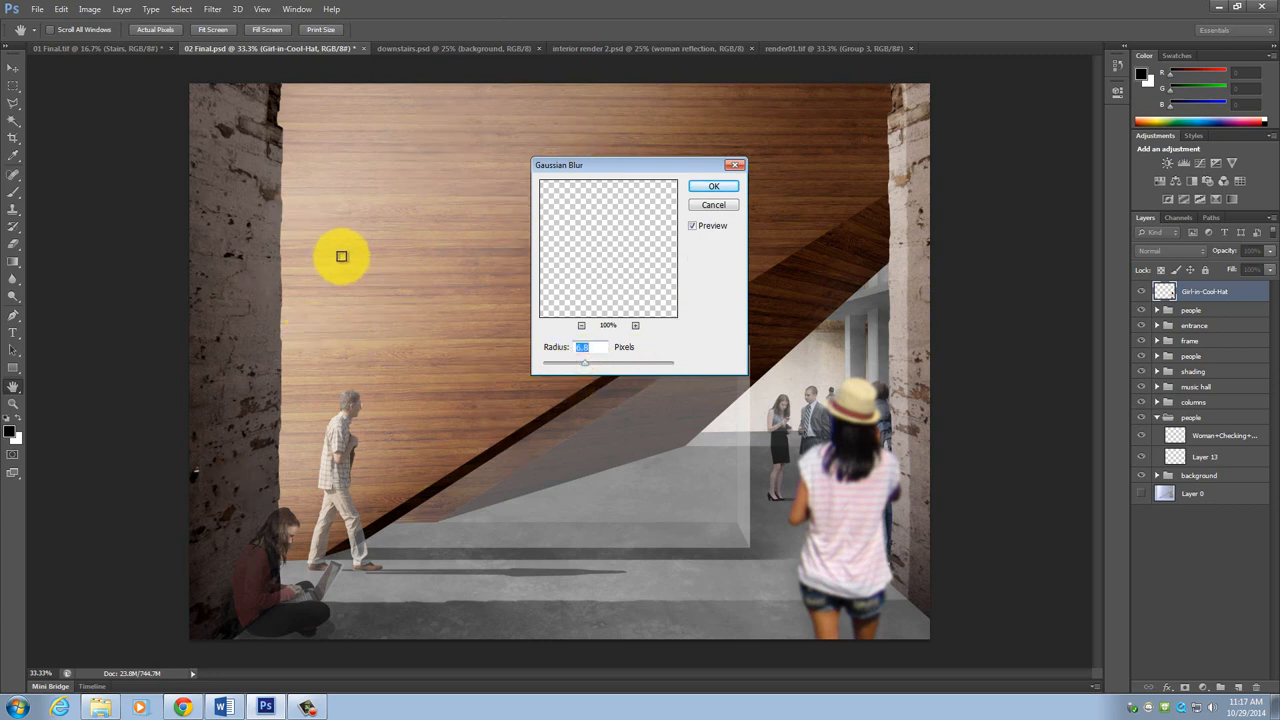
mouse_move(368, 224)
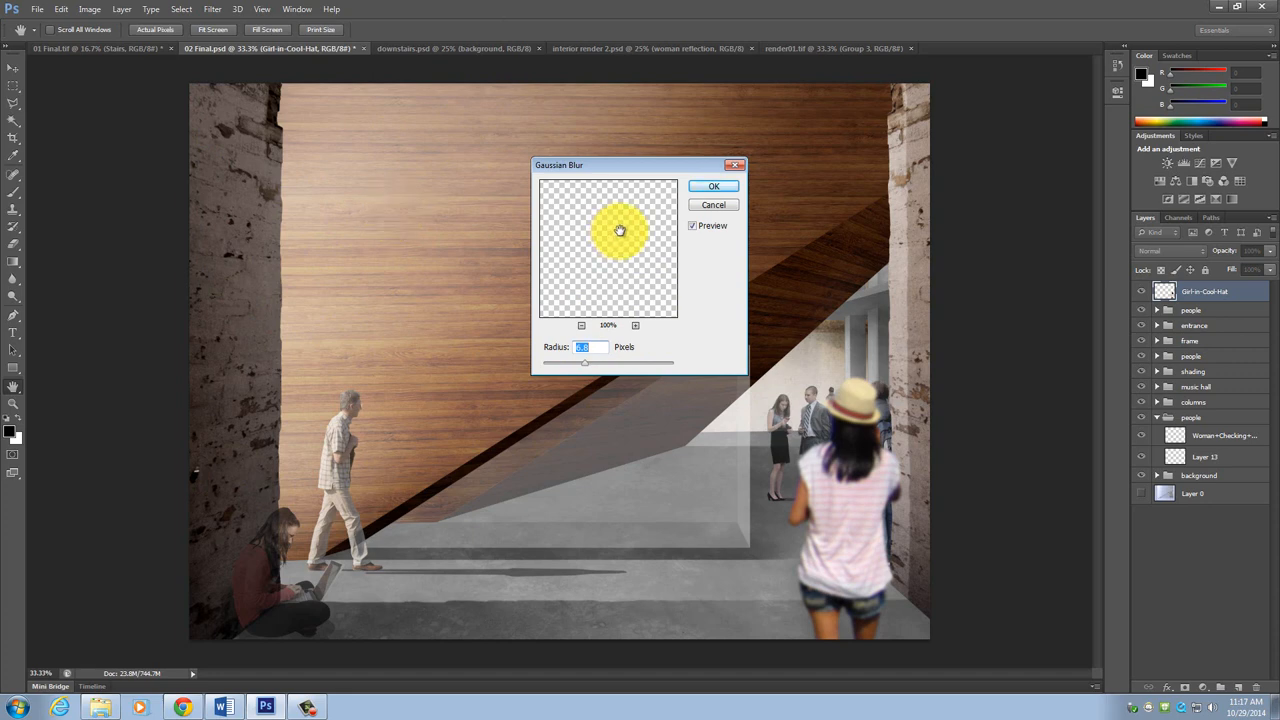
mouse_move(680, 348)
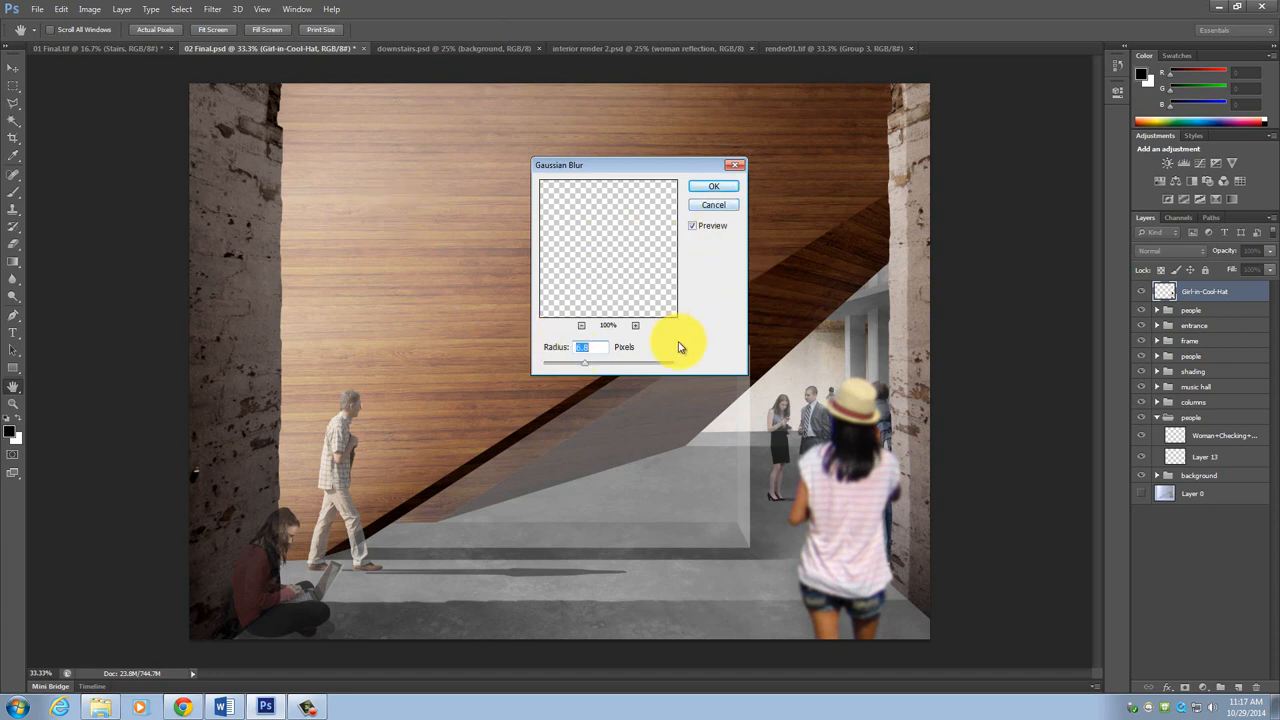
left_click(712, 186)
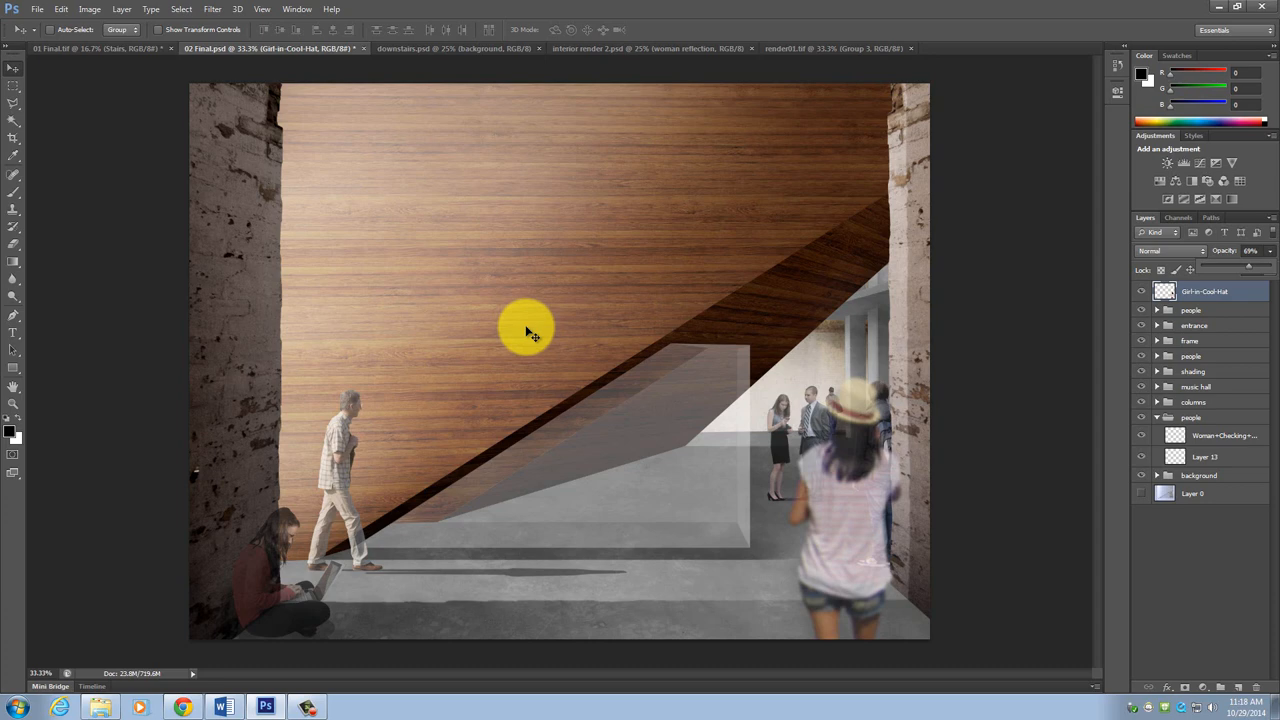
mouse_move(196, 650)
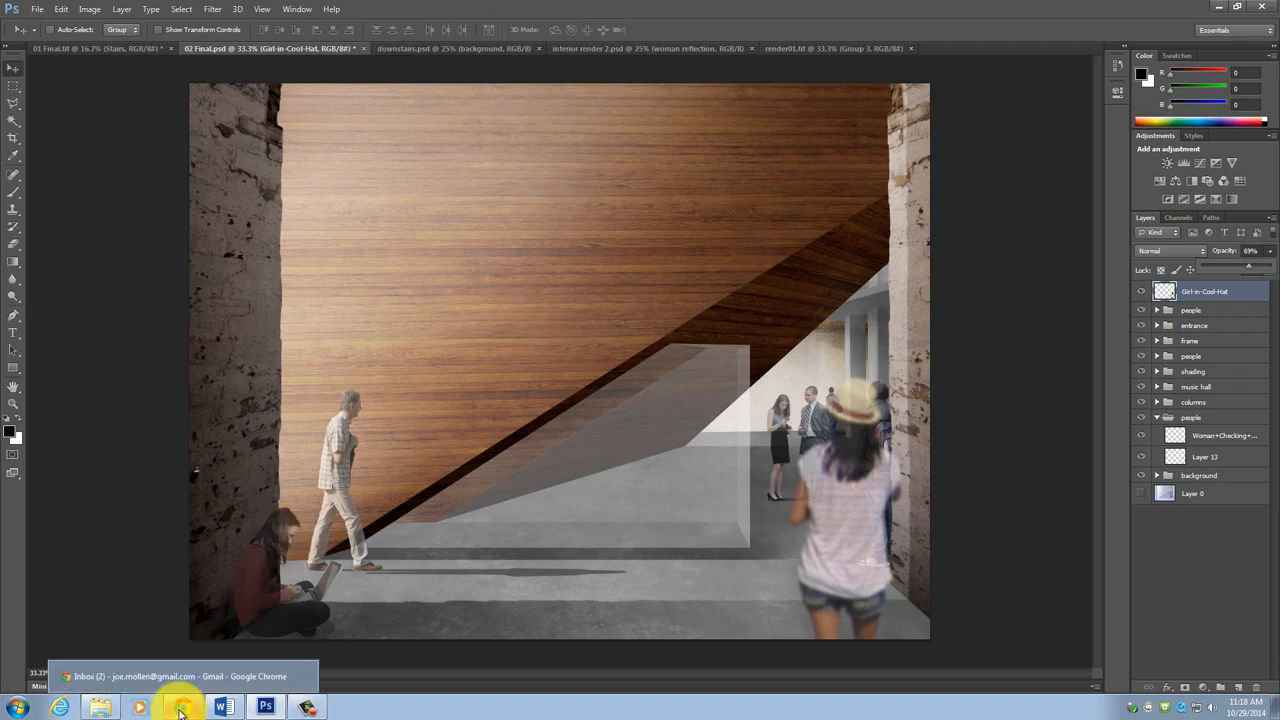
Step: Switch between the Chrome window and Photoshop, ending on the People cutout folder
left_click(180, 708)
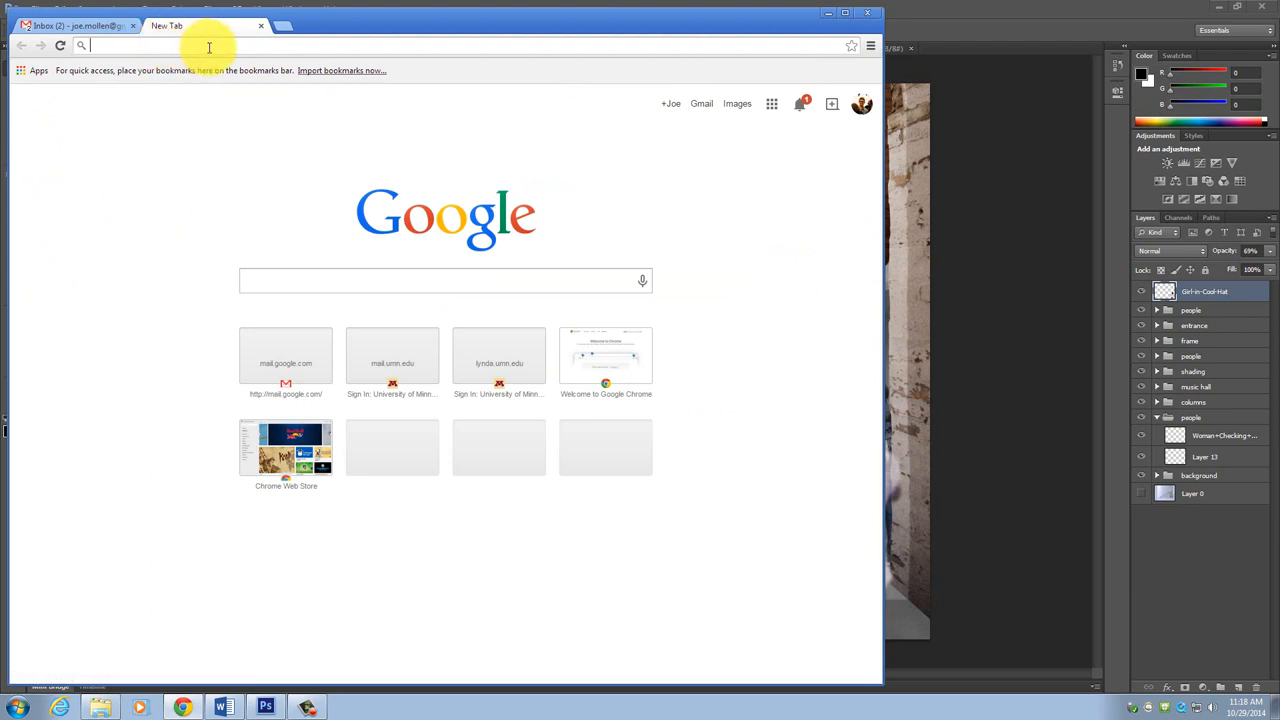
mouse_move(116, 502)
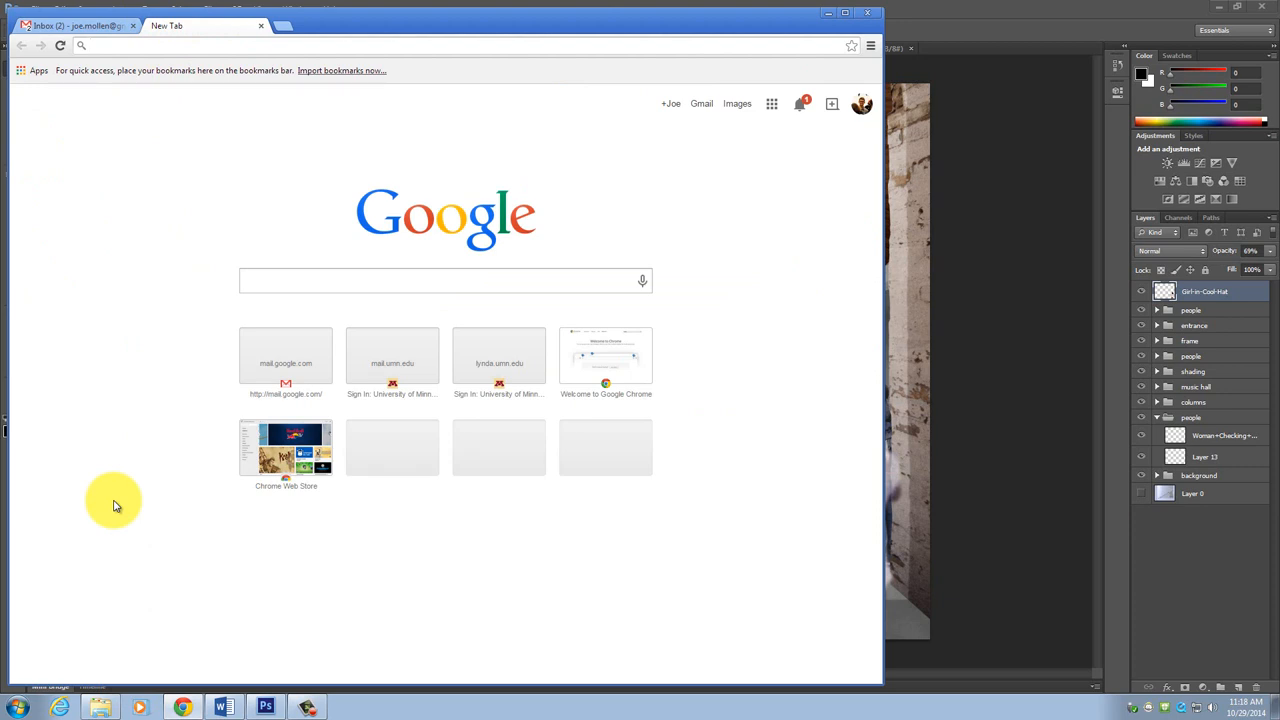
left_click(264, 708)
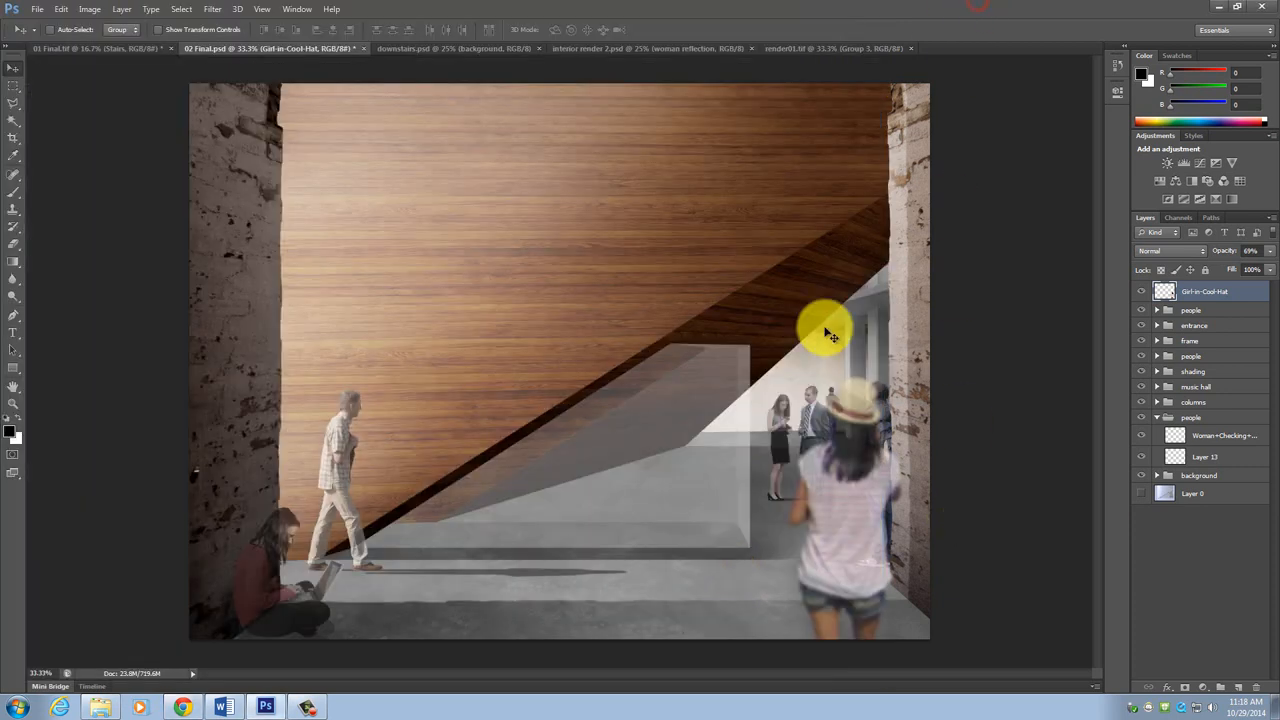
mouse_move(856, 460)
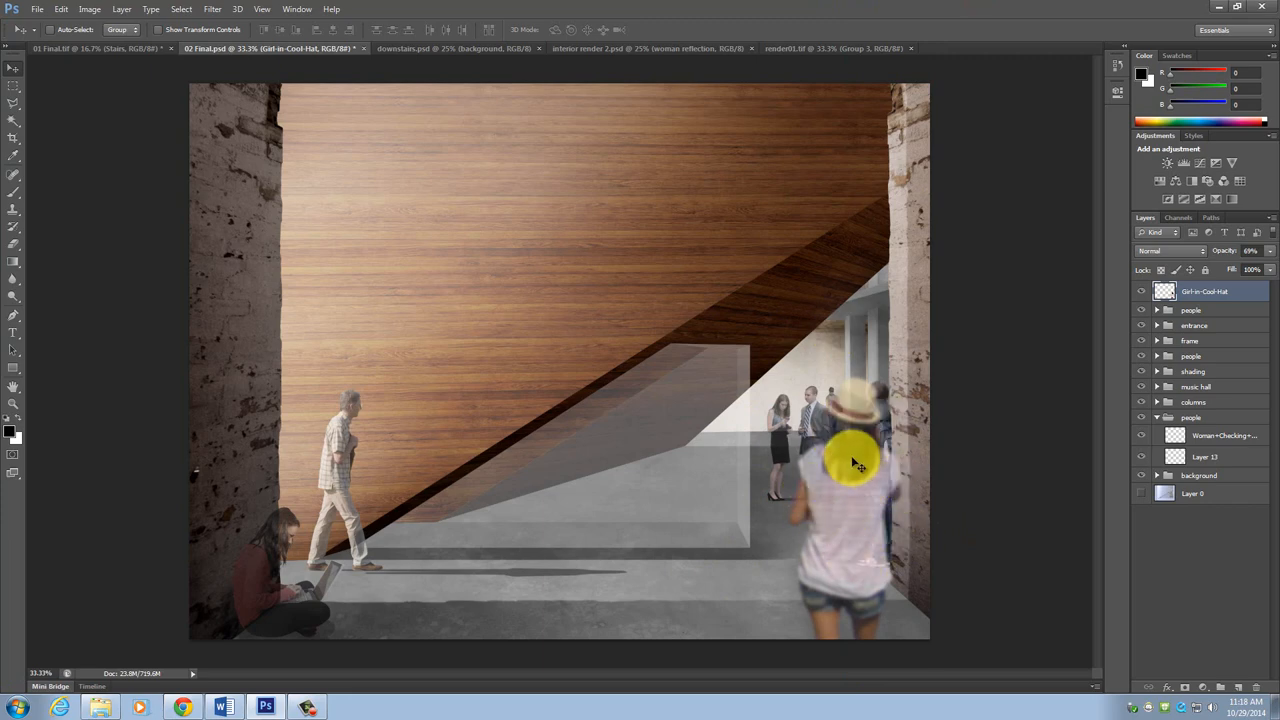
mouse_move(836, 472)
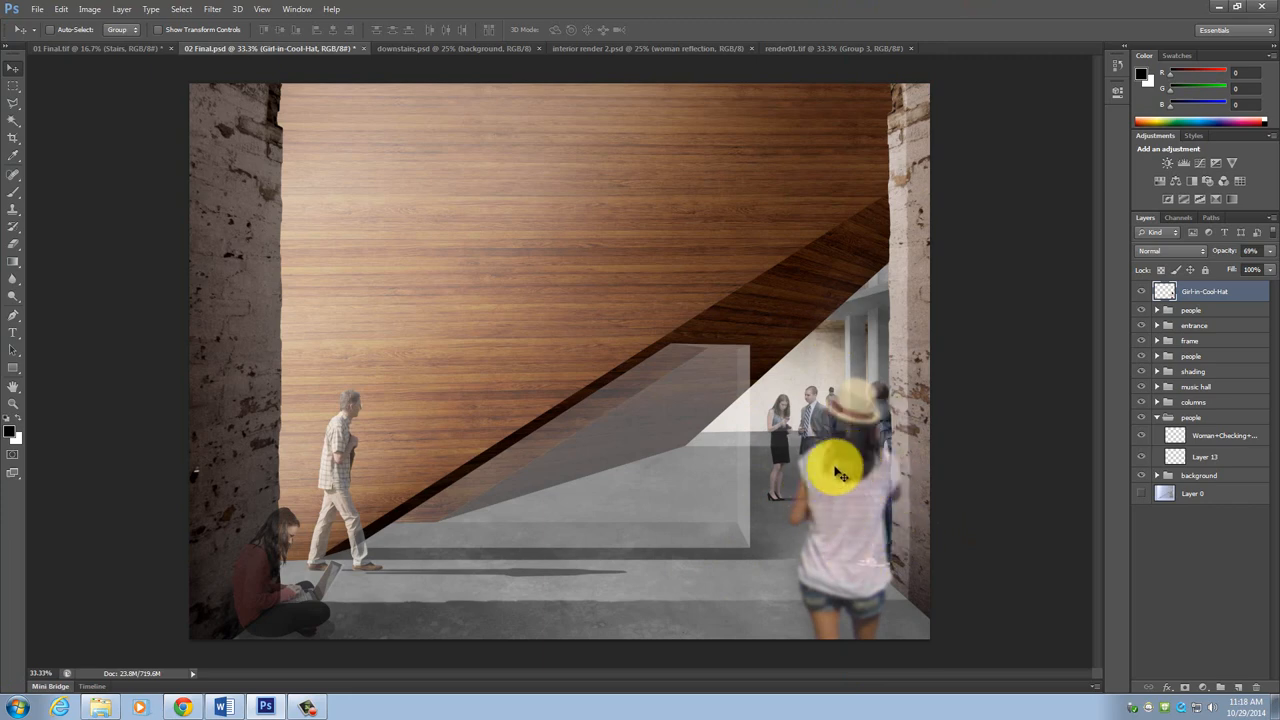
mouse_move(184, 708)
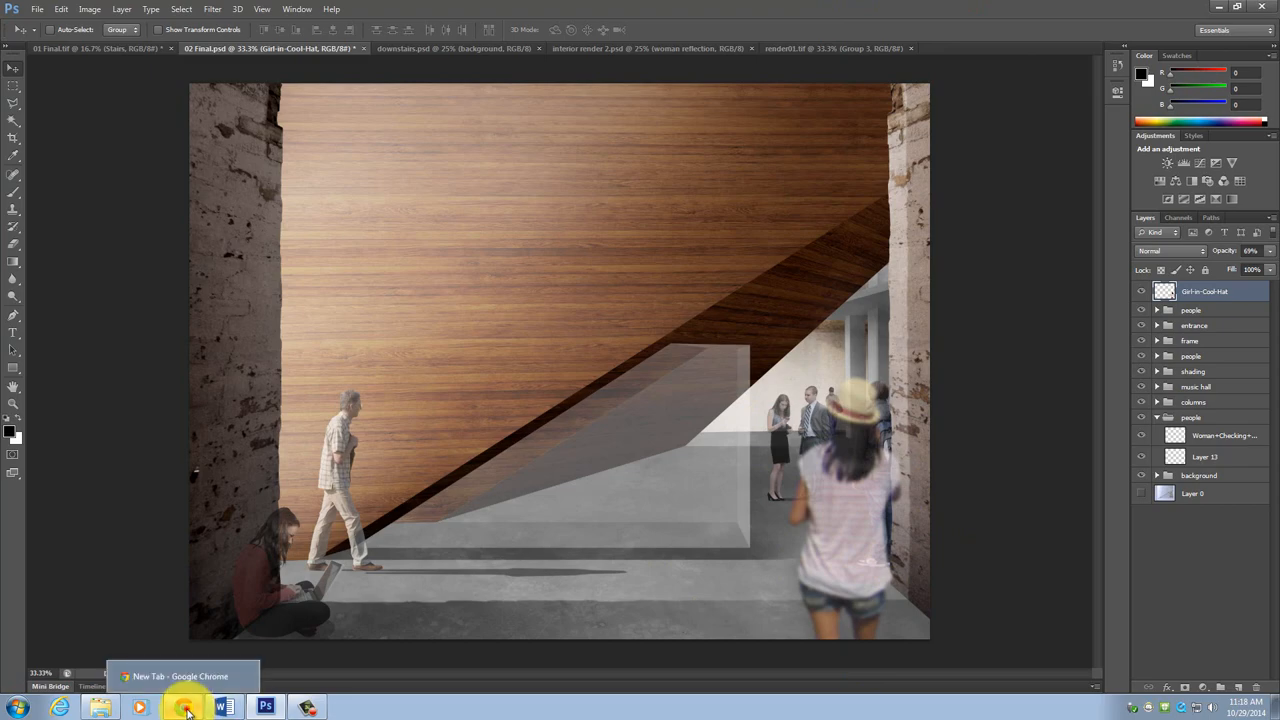
left_click(186, 708)
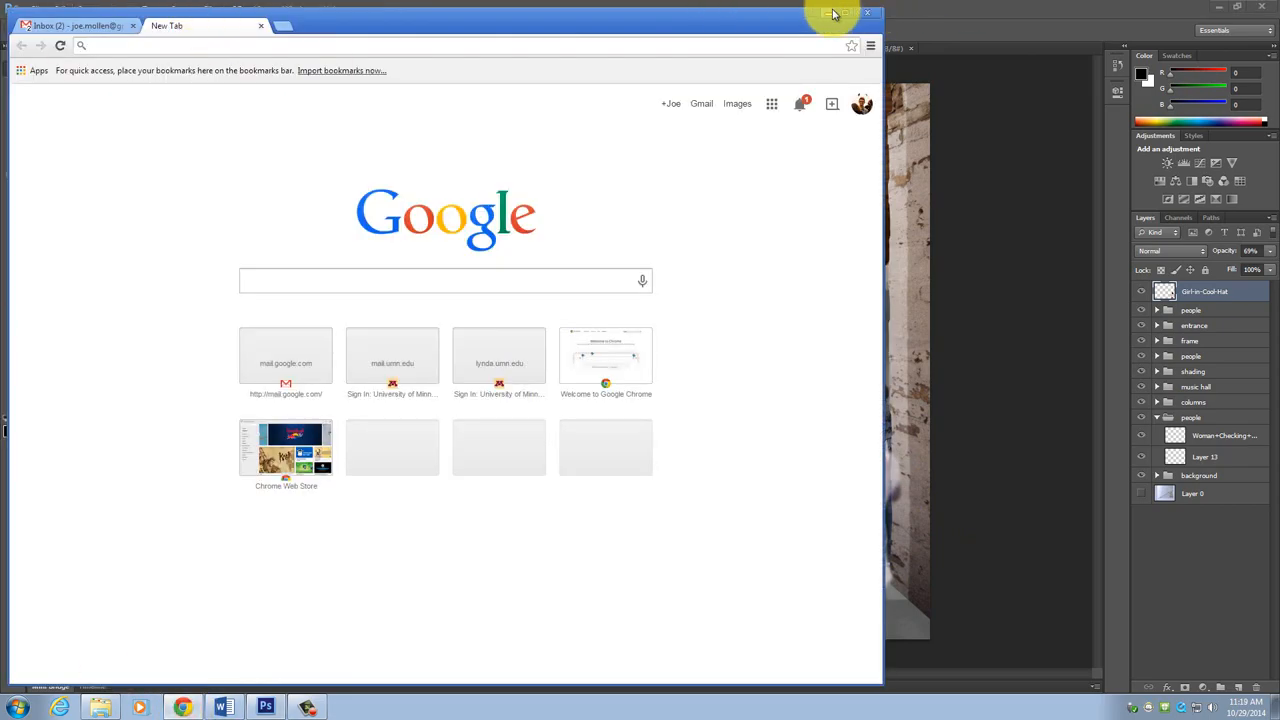
left_click(832, 12)
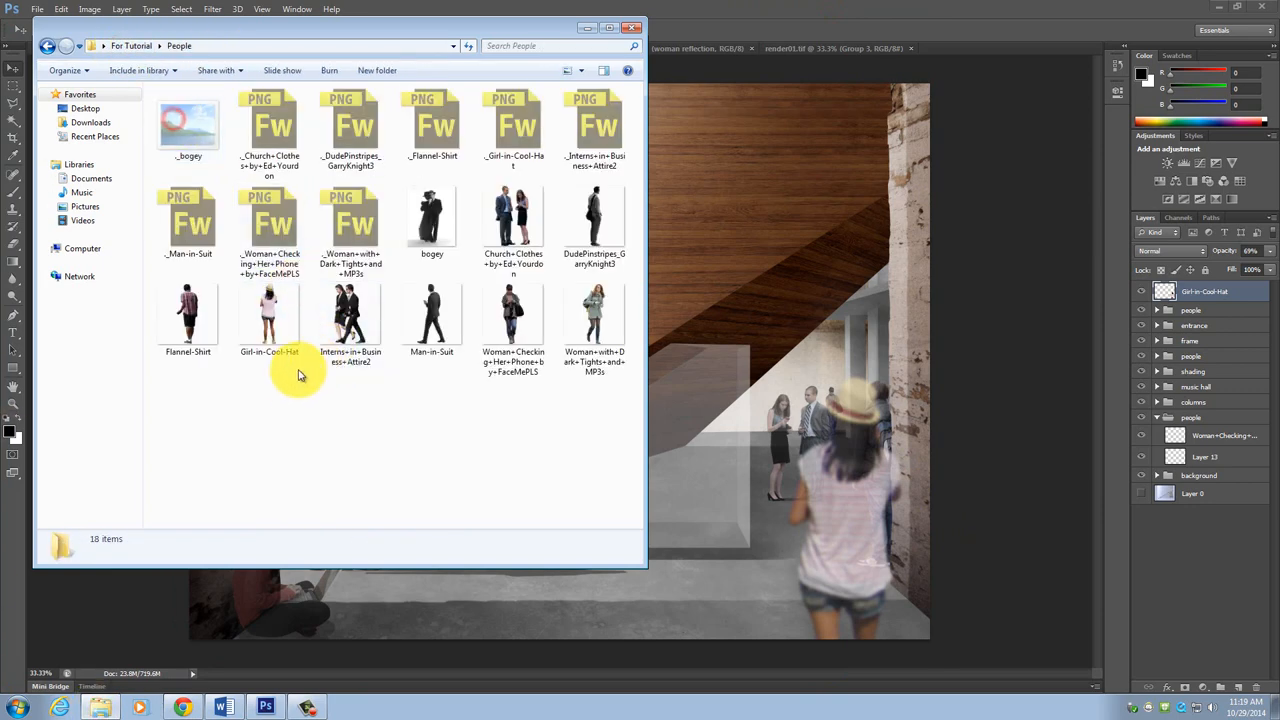
Step: Drag the man-in-hat PNG into the render and confirm its placement
left_click(432, 220)
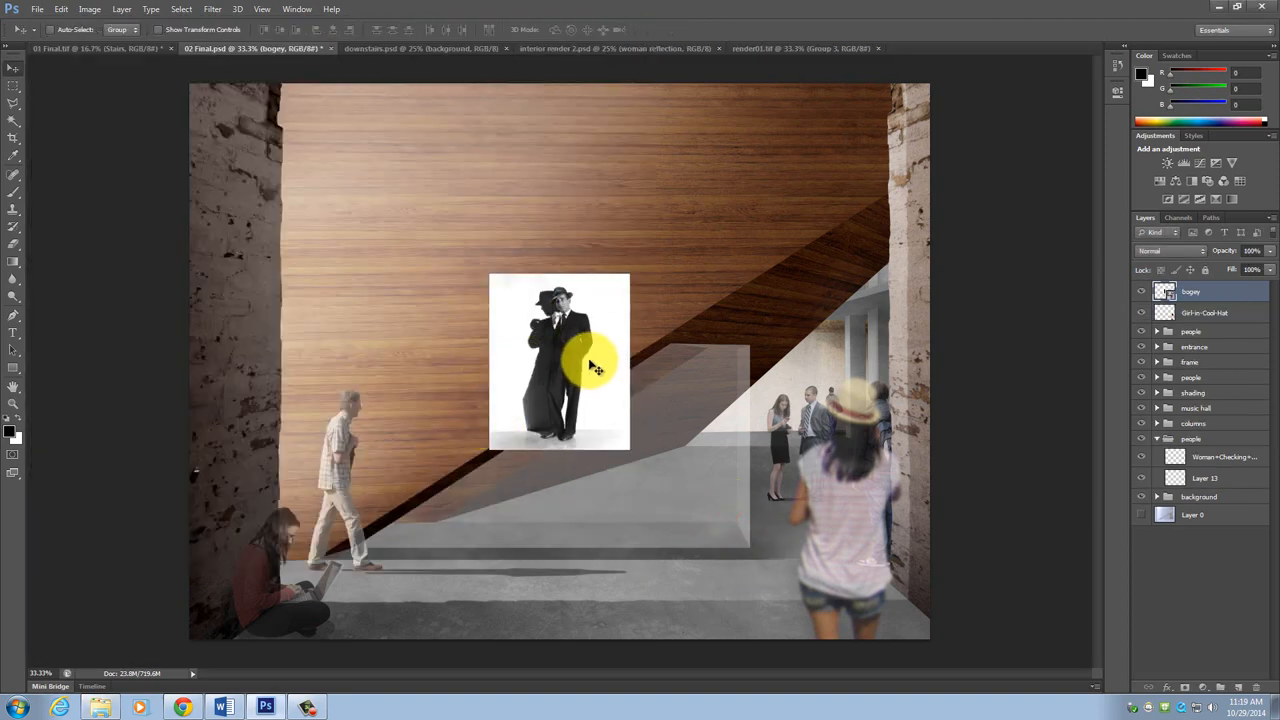
left_click_drag(590, 364, 496, 436)
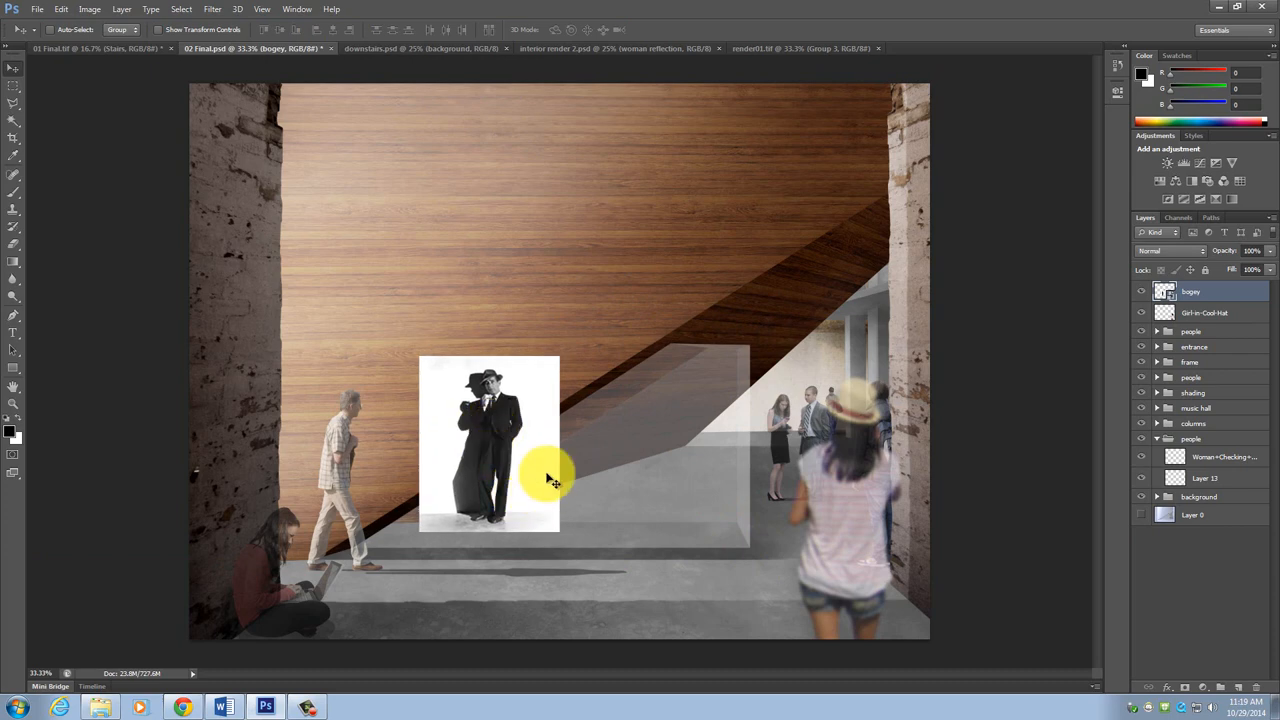
left_click(1196, 292)
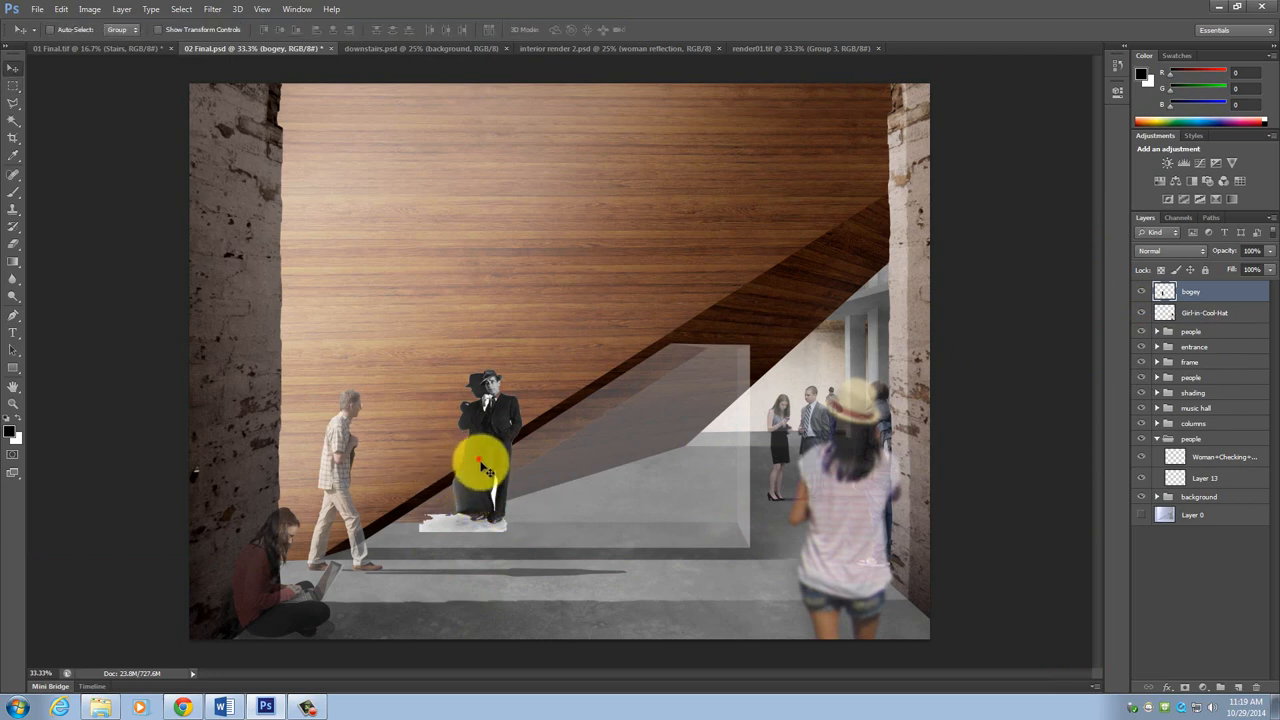
Step: Move the man-in-hat figure to the centre of the floor
left_click_drag(484, 464, 780, 378)
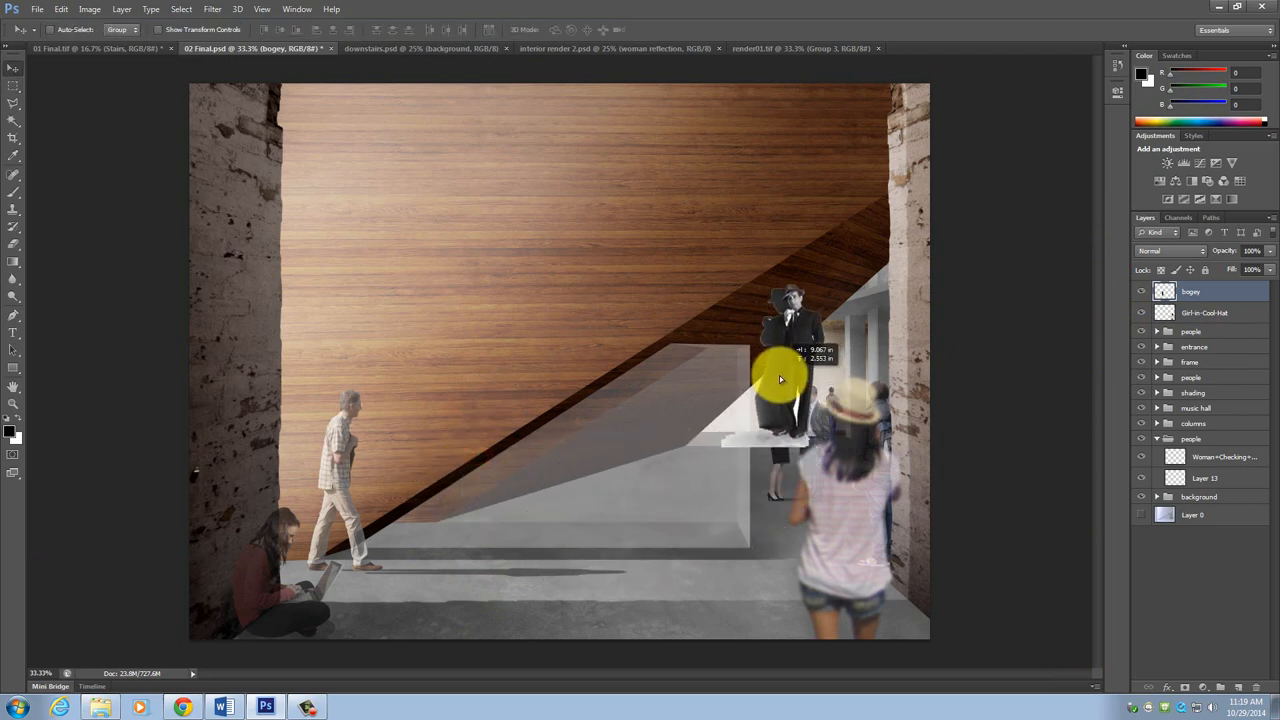
left_click_drag(784, 376, 648, 490)
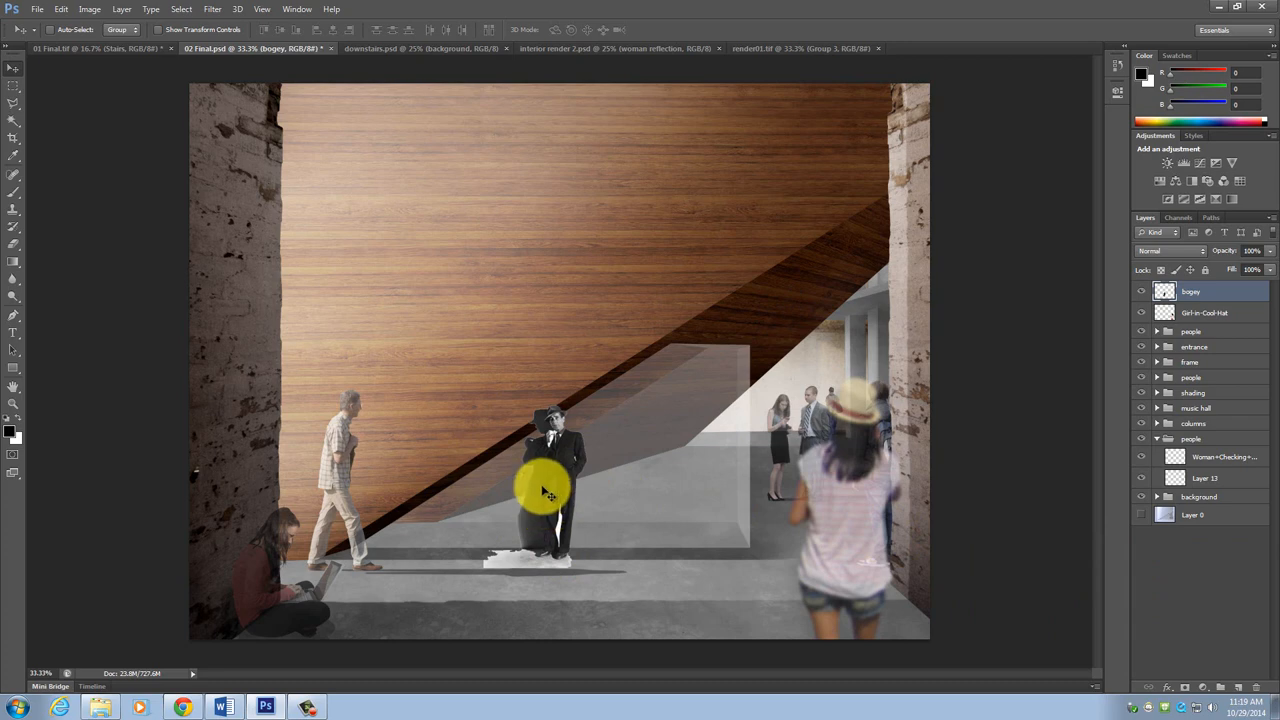
Step: Resize the man-in-hat figure via Free Transform to suit the room's scale
right_click(544, 490)
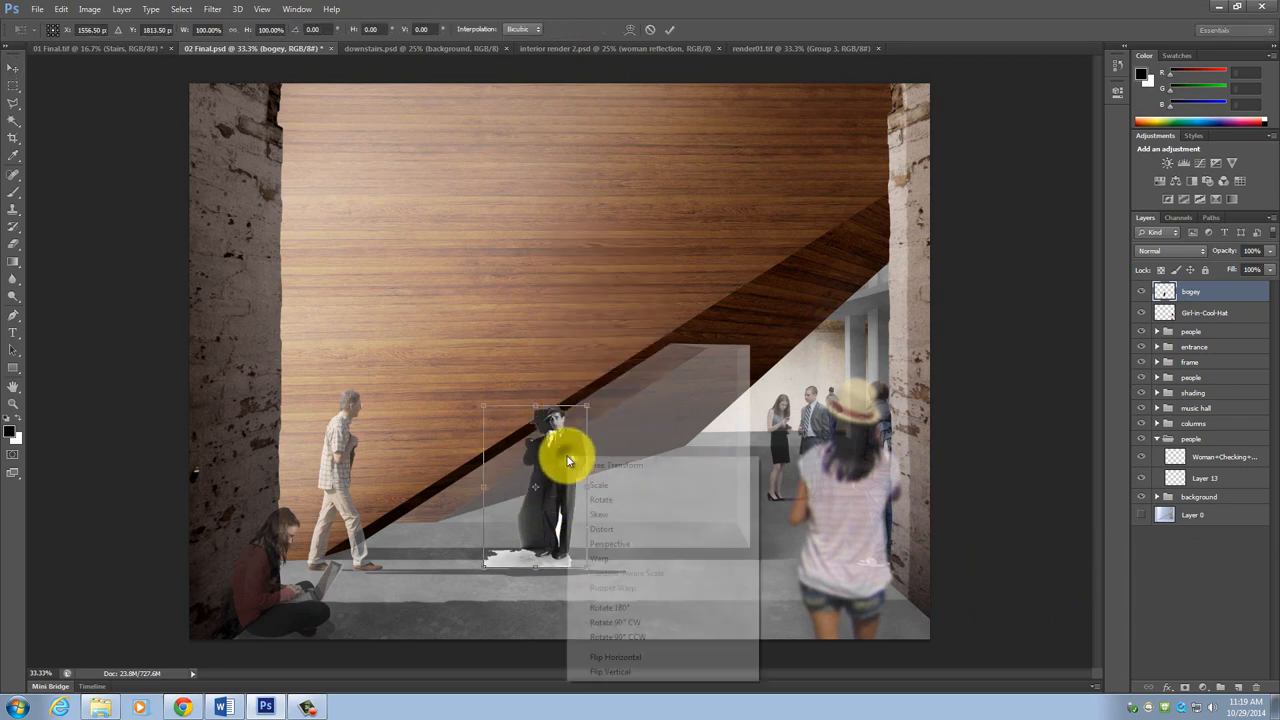
left_click(616, 656)
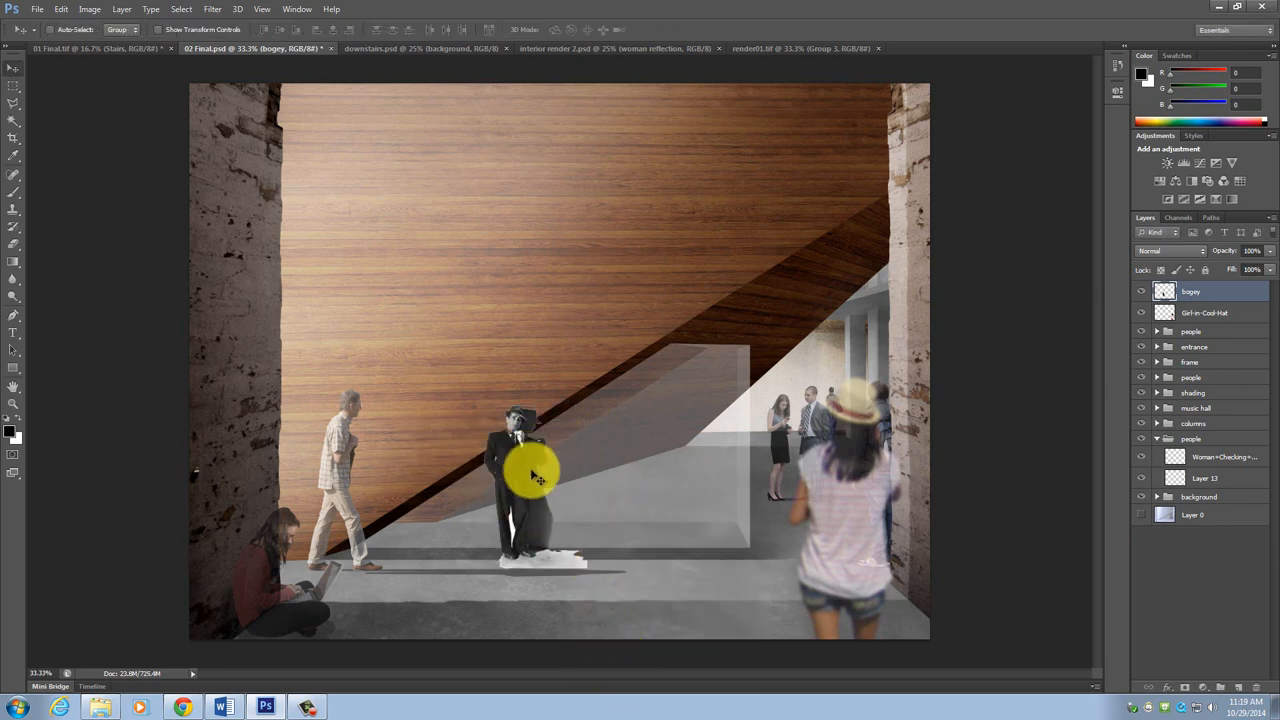
left_click_drag(536, 476, 490, 500)
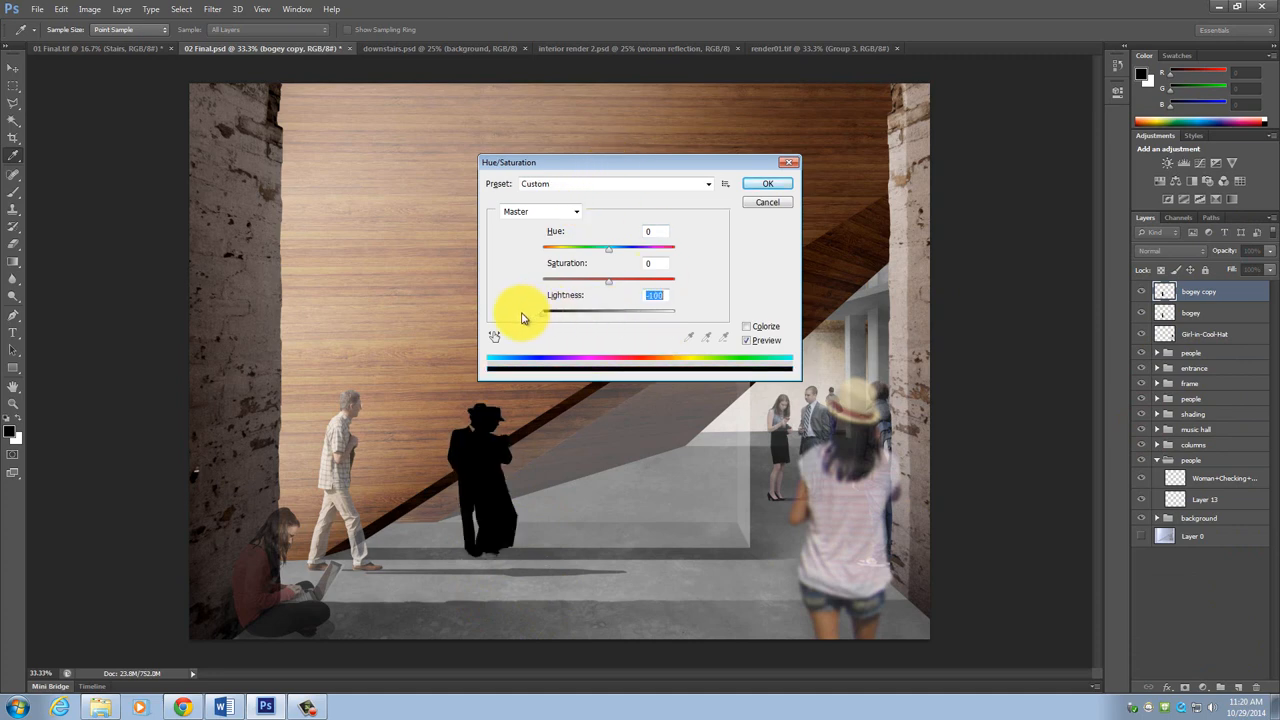
Step: Darken the figure copy with Lightness -100 and distort it across the floor as a cast shadow
left_click(768, 184)
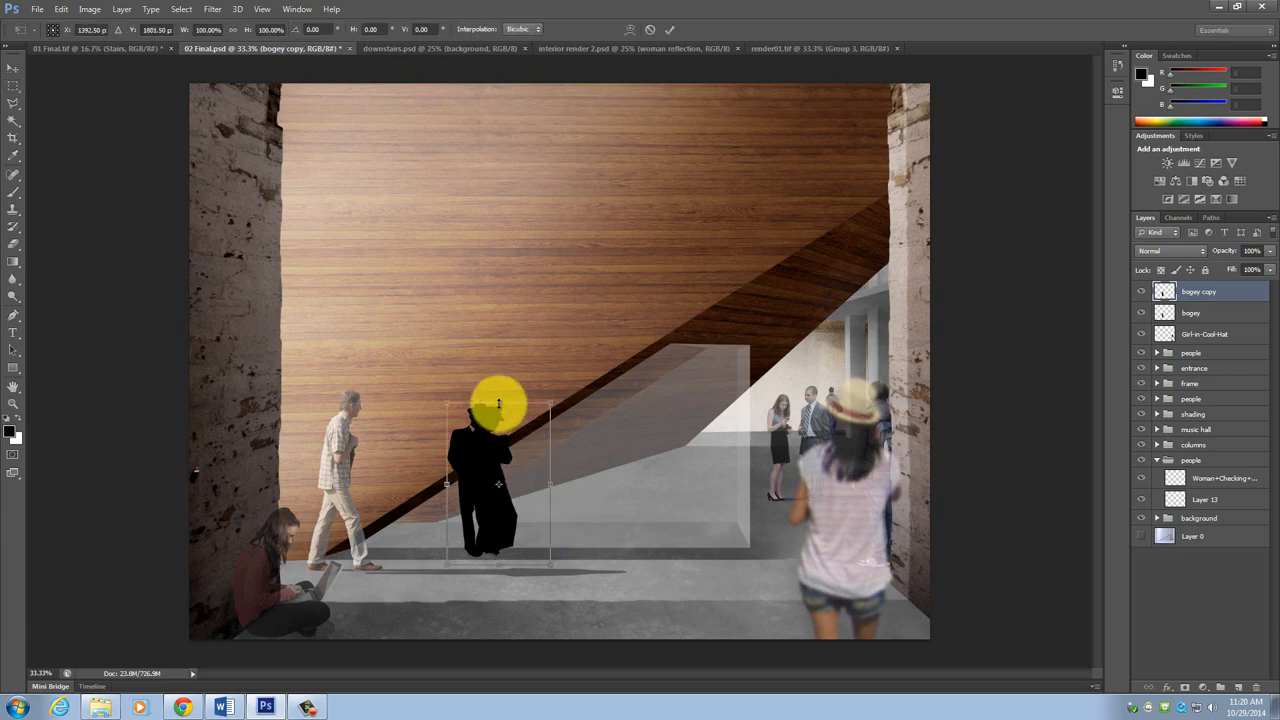
left_click_drag(500, 404, 584, 476)
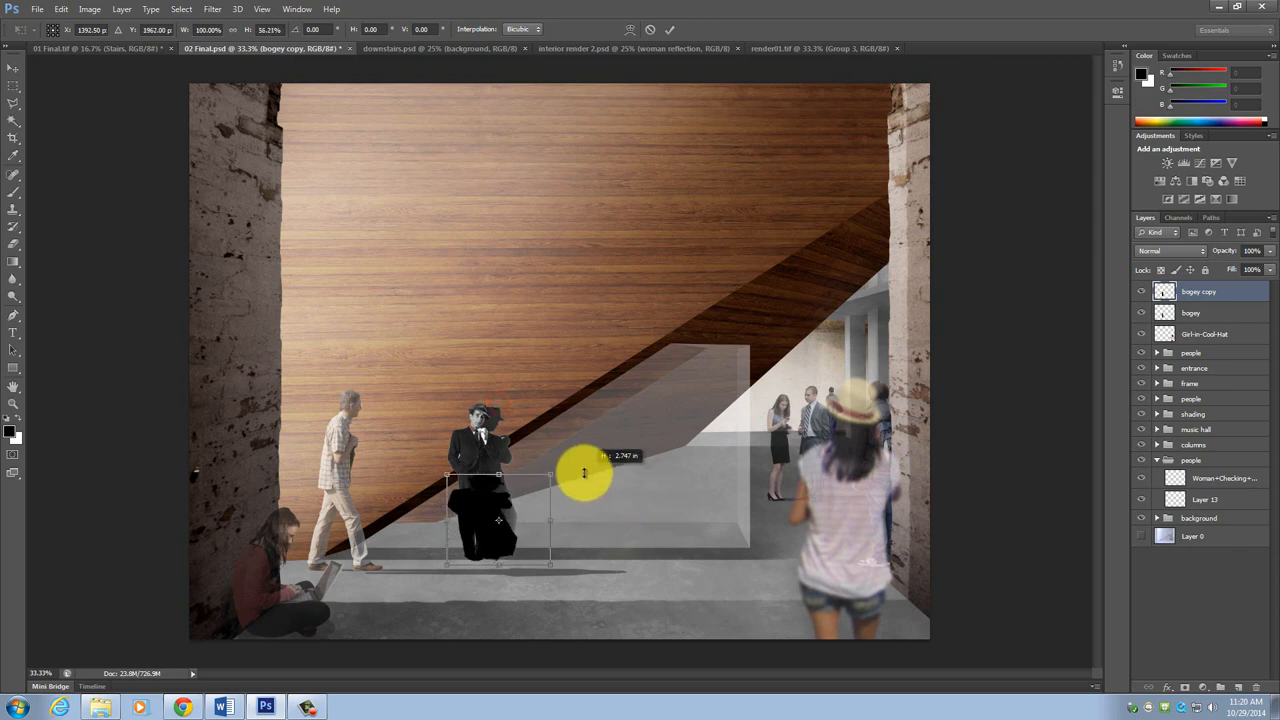
left_click_drag(584, 476, 684, 552)
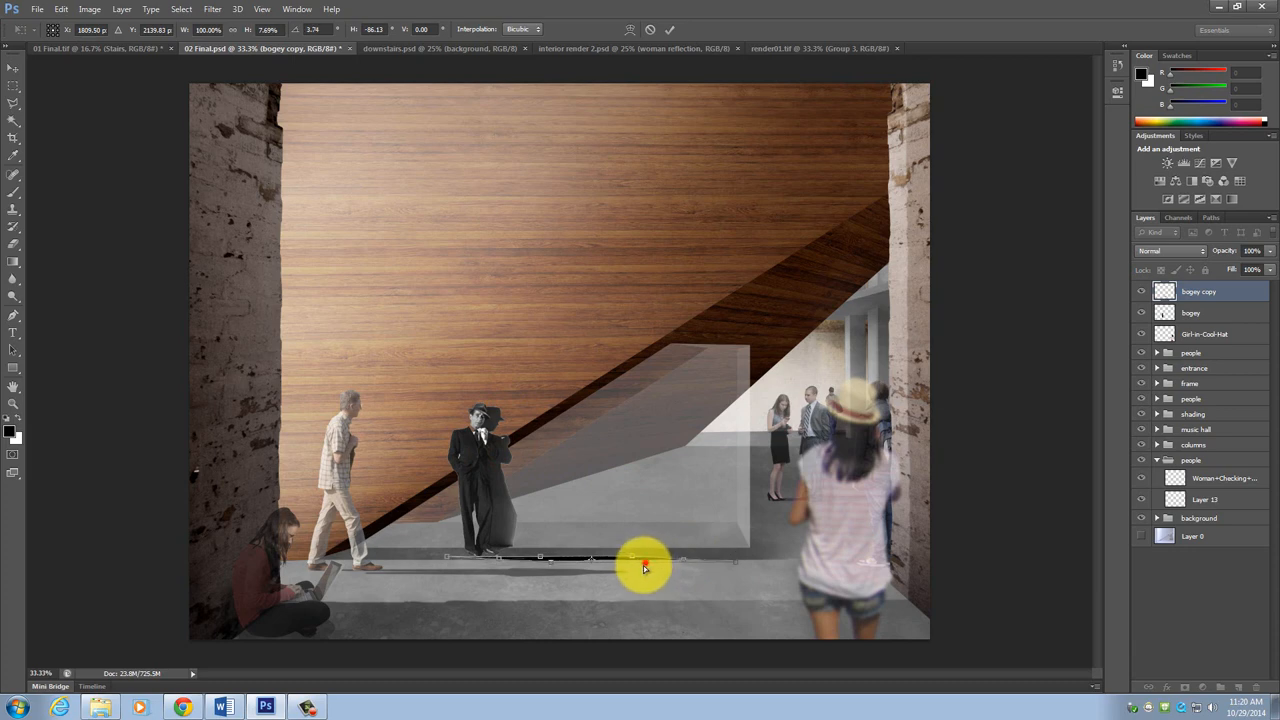
left_click_drag(644, 568, 576, 552)
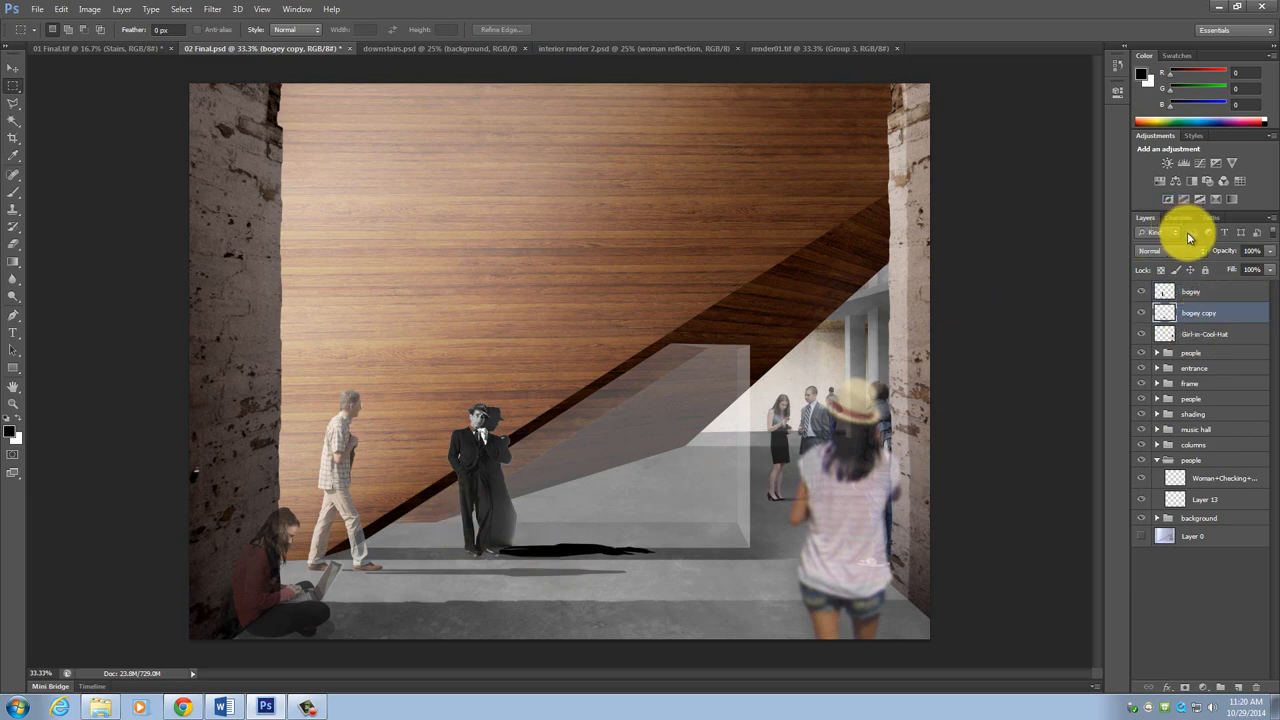
Step: Set the shadow to Soft Light, lower its opacity and blur it with Gaussian Blur
left_click(1152, 252)
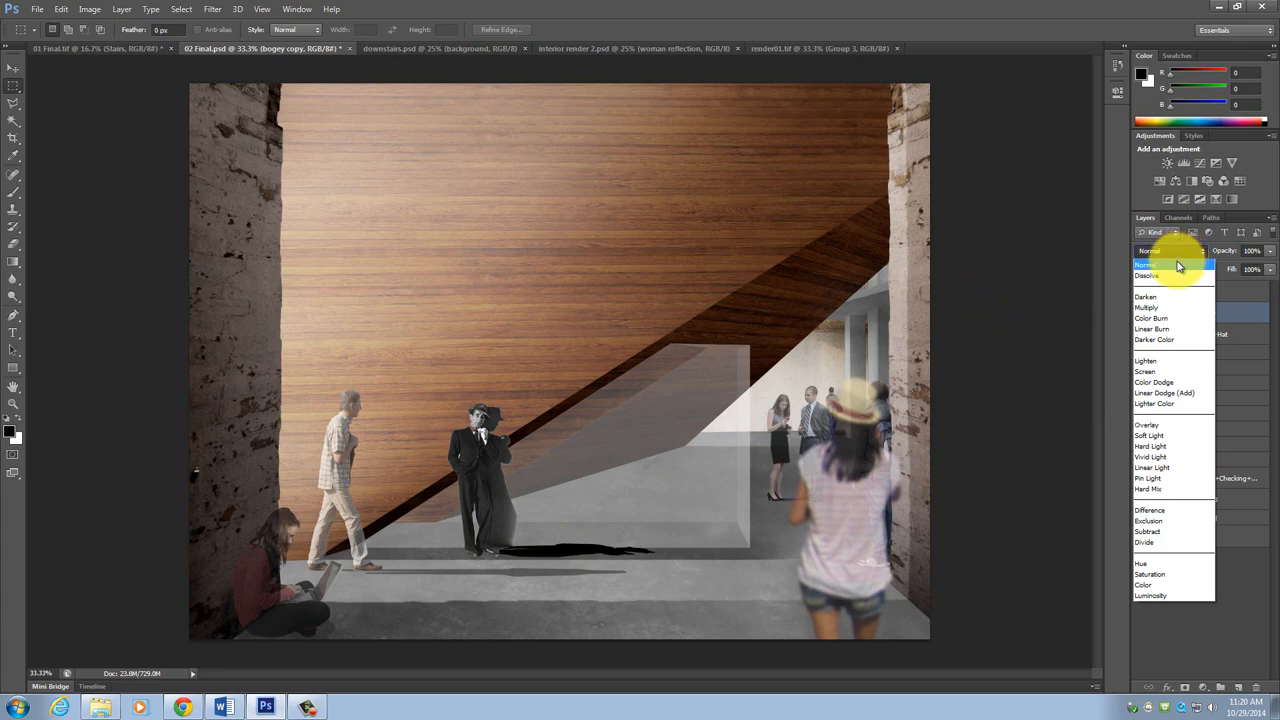
mouse_move(1160, 446)
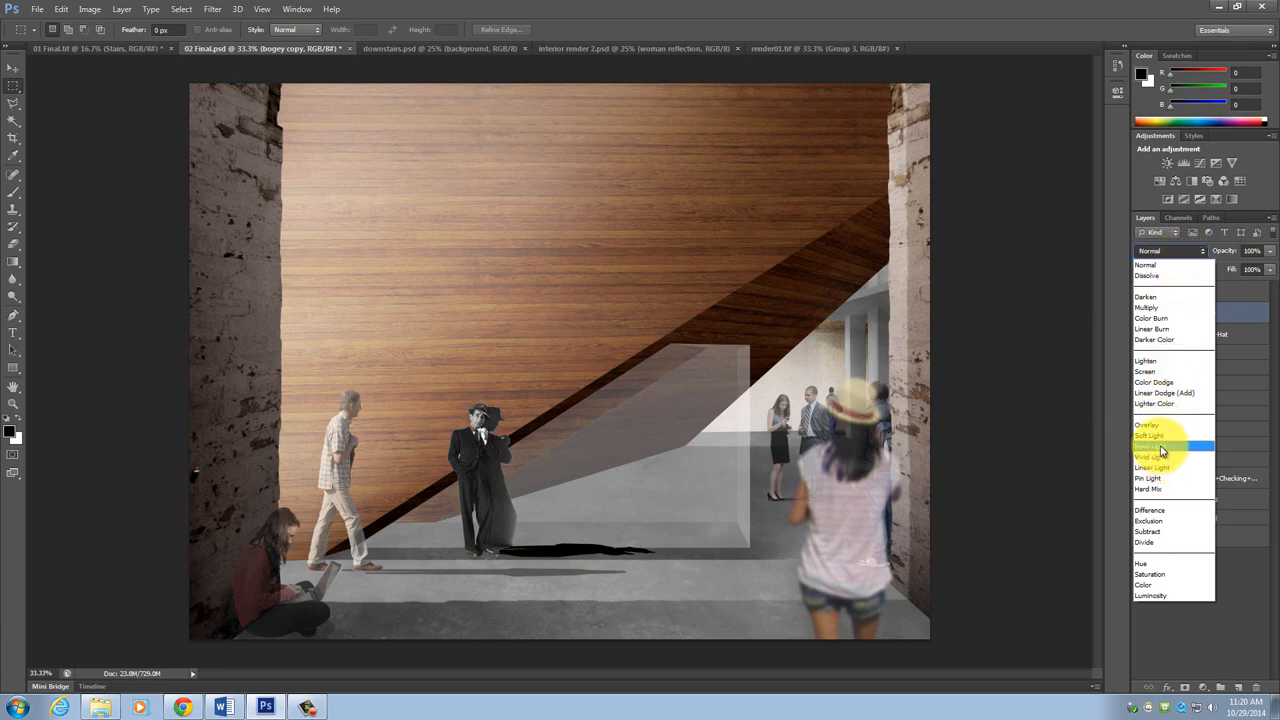
left_click(1148, 436)
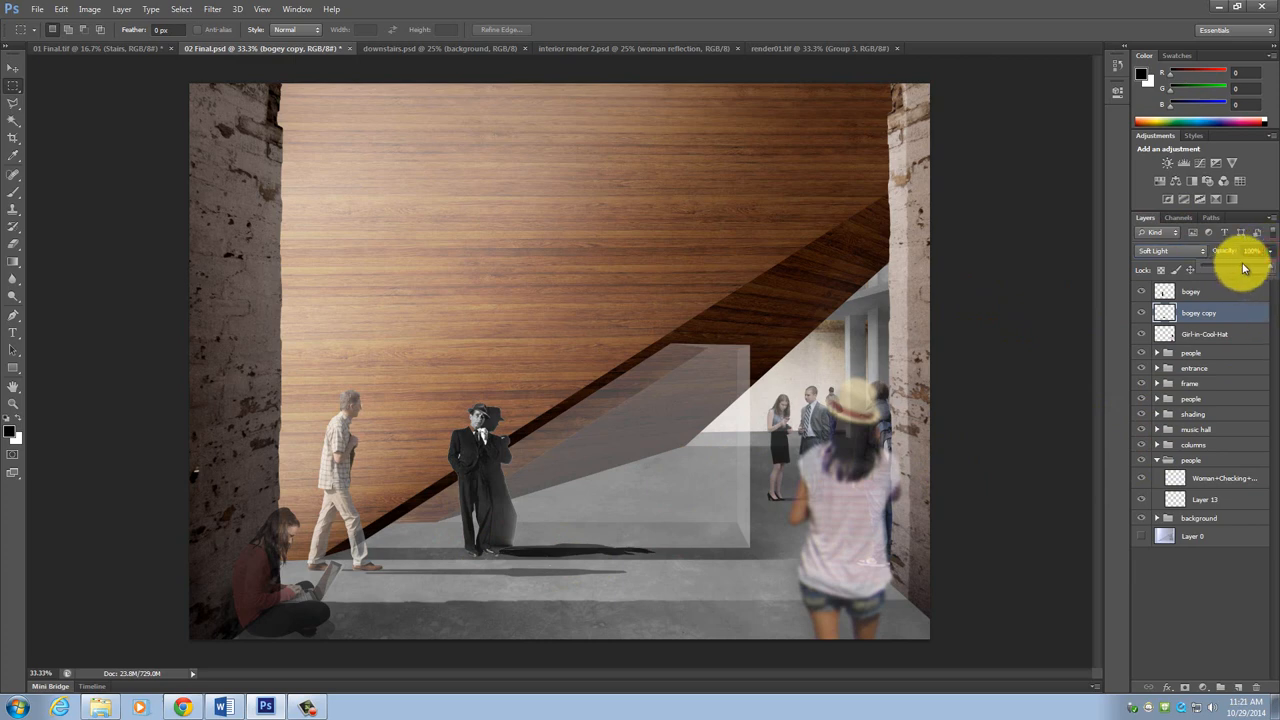
left_click(1252, 252)
type("62")
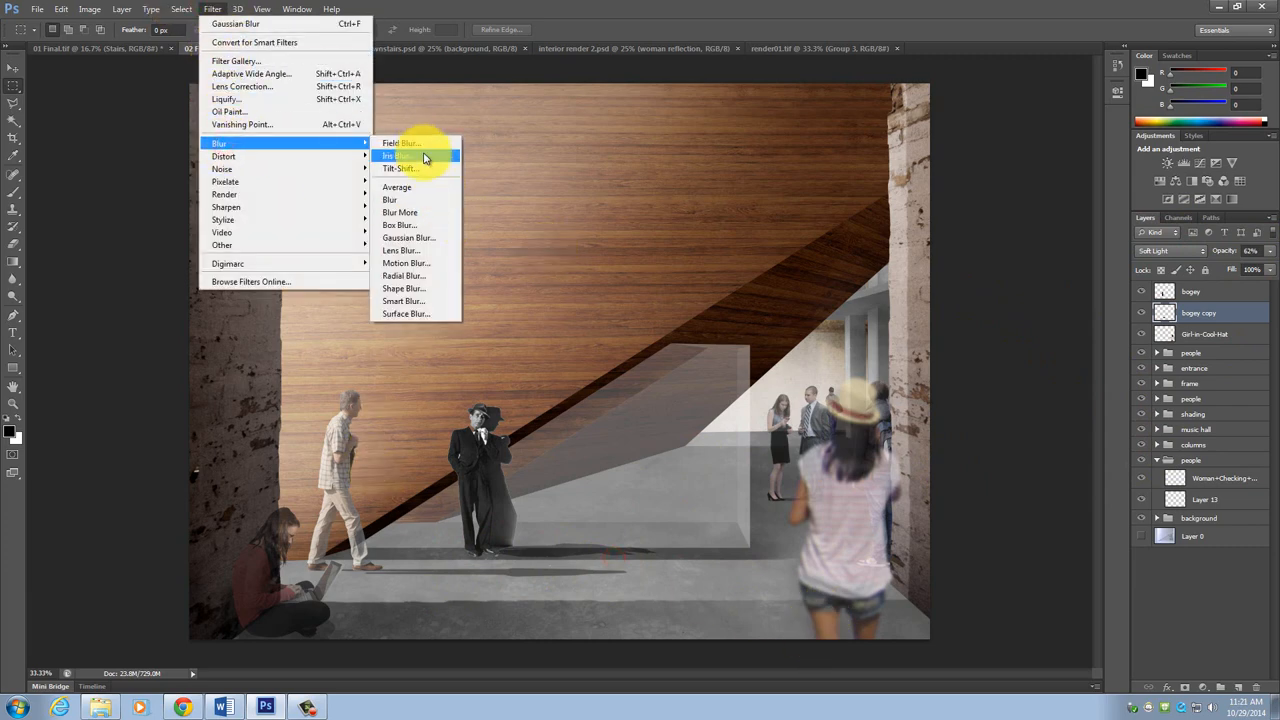
left_click(408, 236)
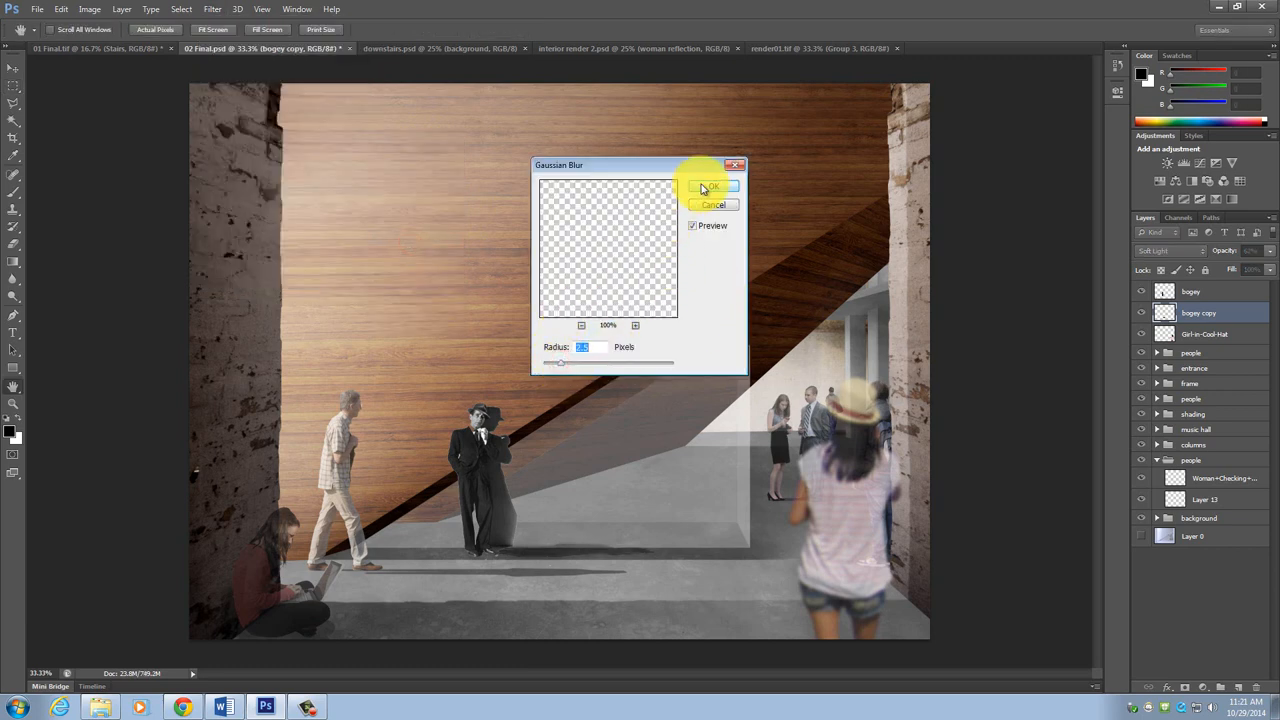
left_click(712, 188)
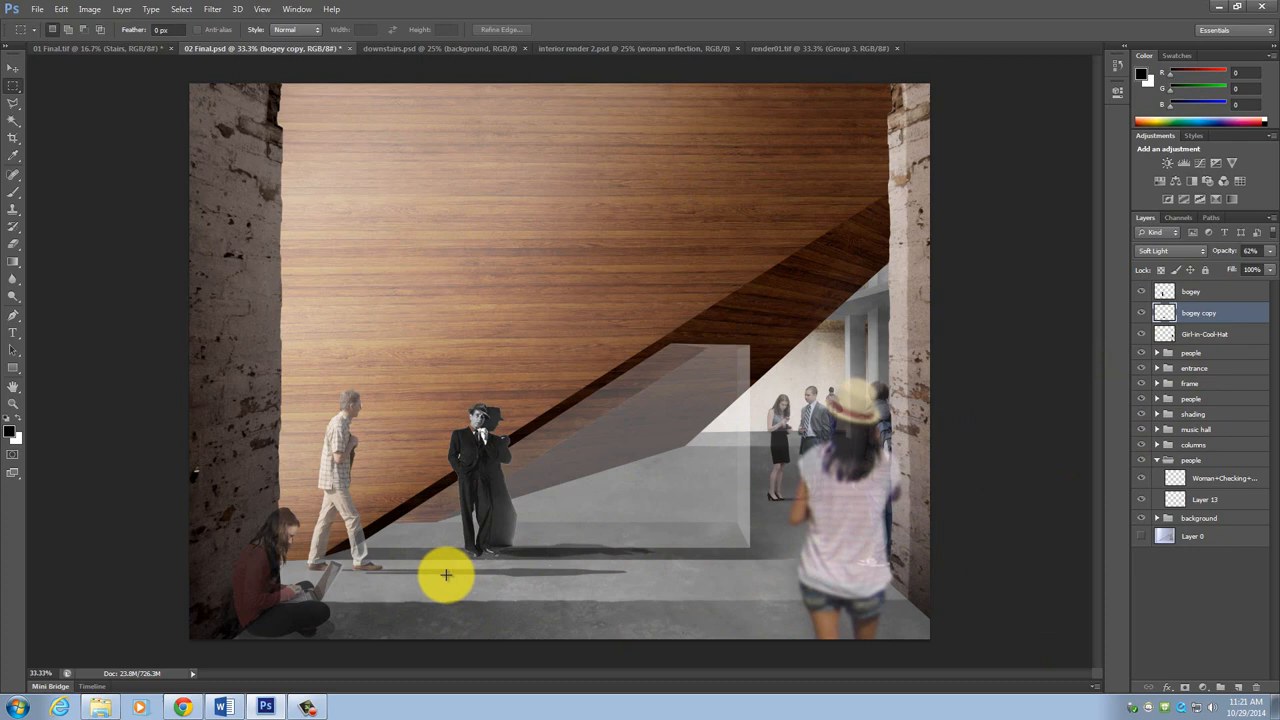
Step: Add a second copy of the figure's shadow layer, leaving the Filter menu unused
left_click(1192, 312)
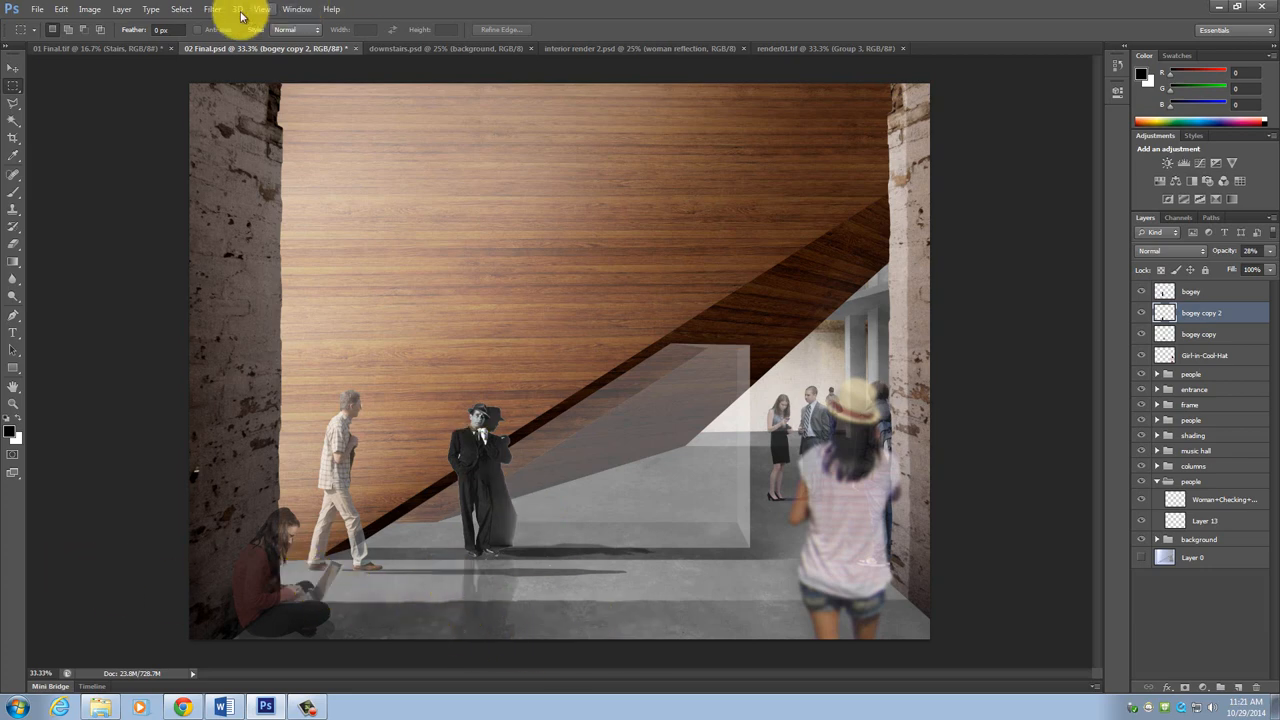
left_click(212, 8)
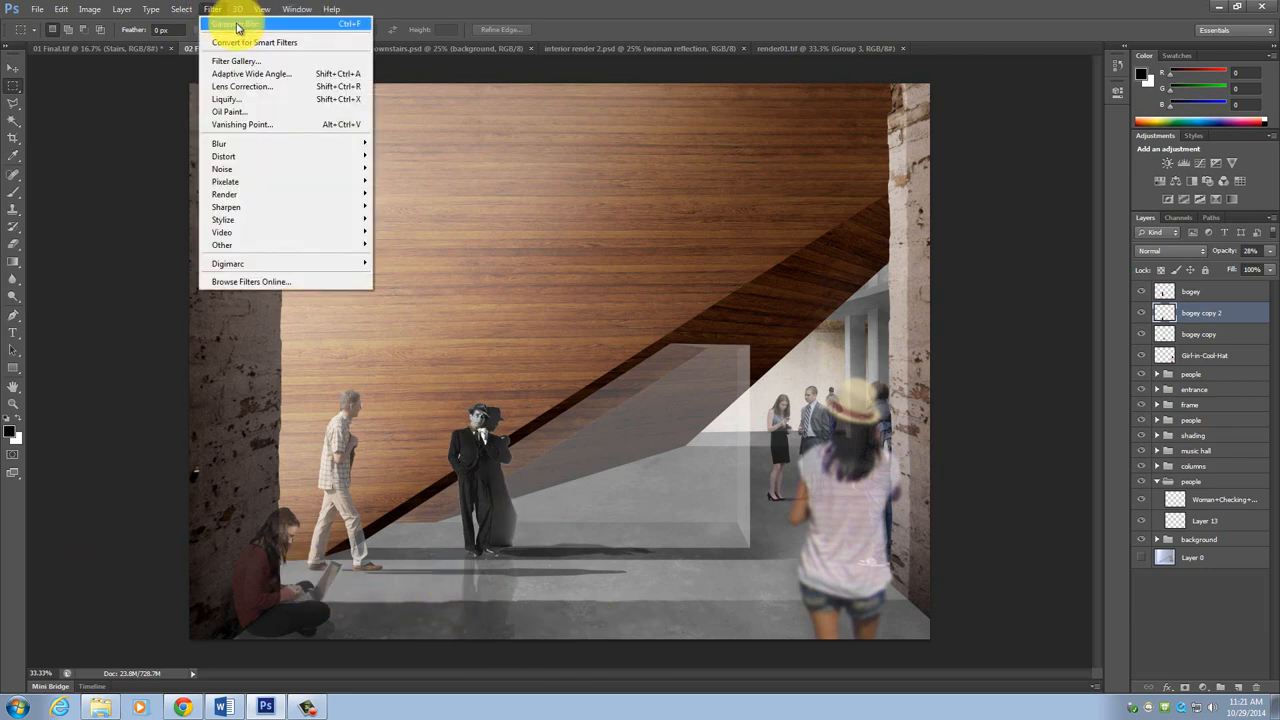
left_click(398, 604)
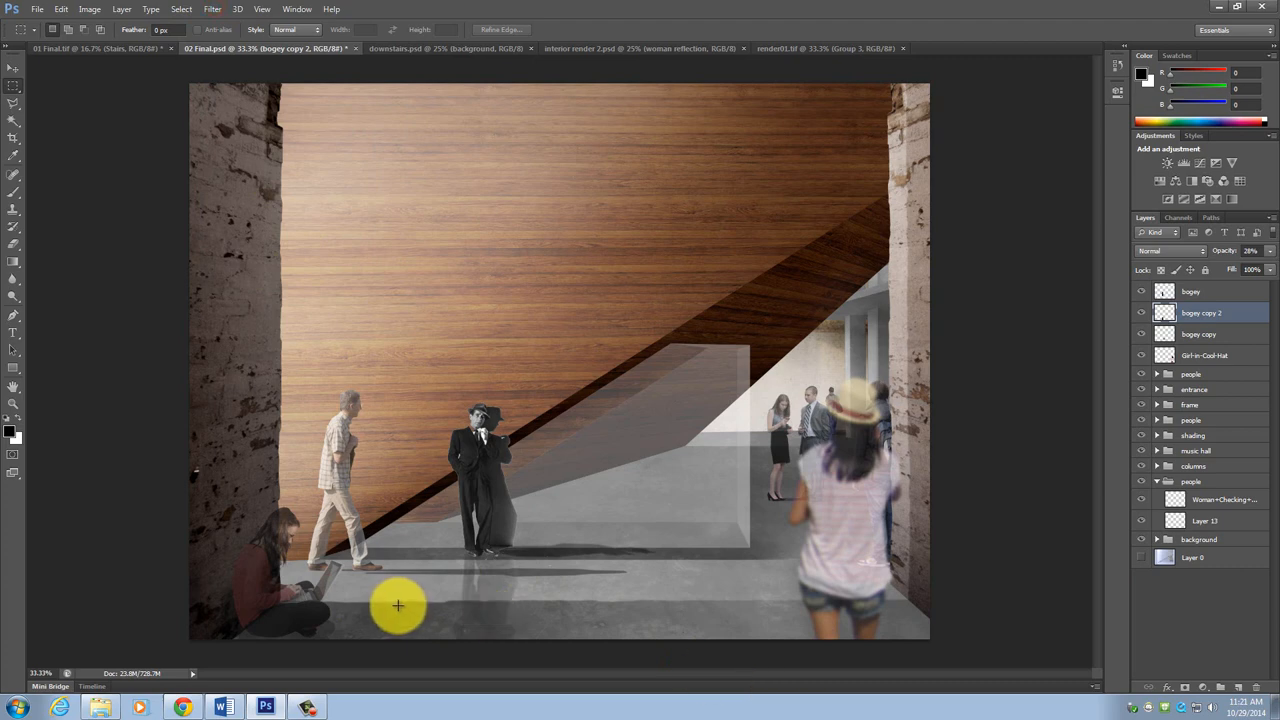
Step: Ready the Brush tool with a new size value, then move to the snowy exterior render
left_click(14, 244)
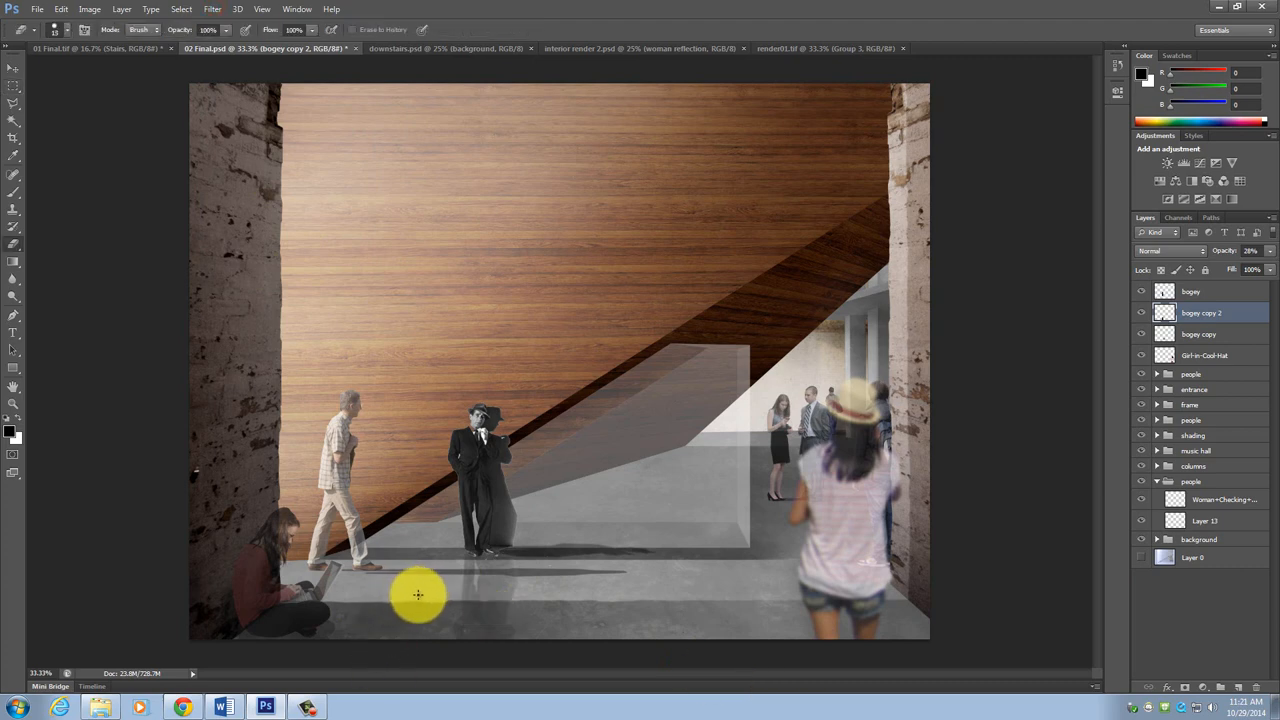
left_click(56, 30)
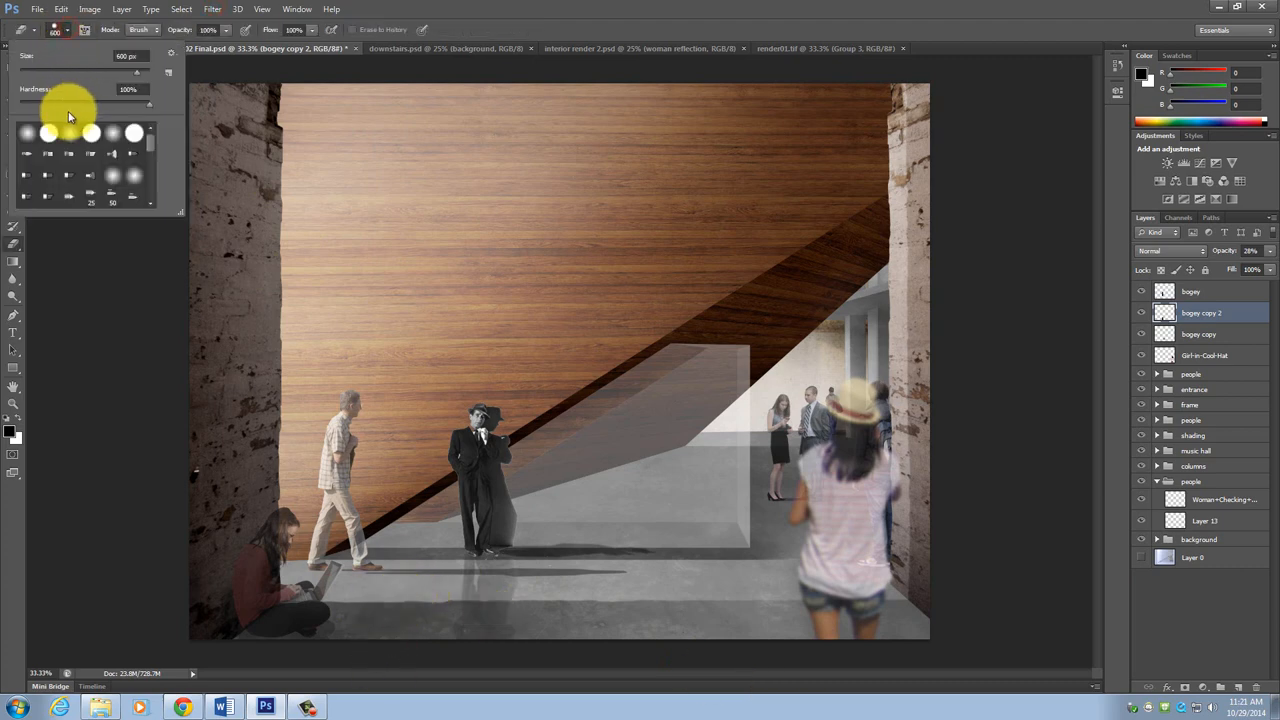
triple_click(128, 88)
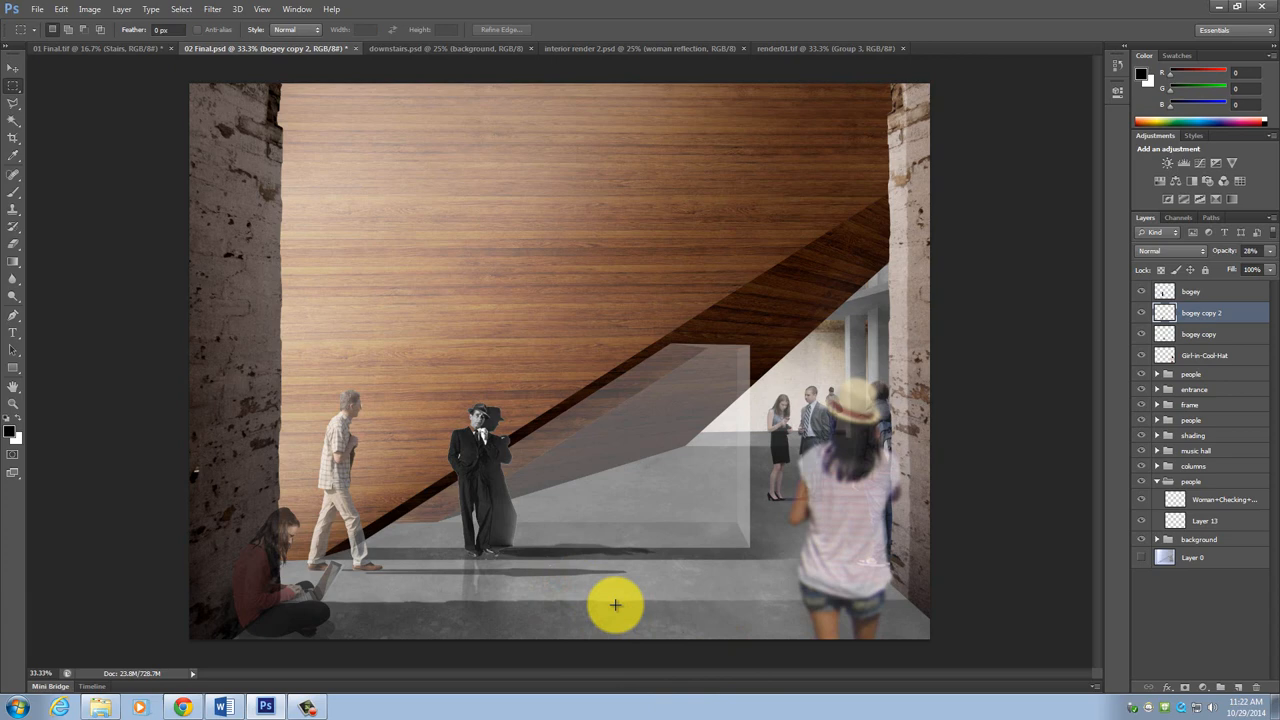
mouse_move(768, 44)
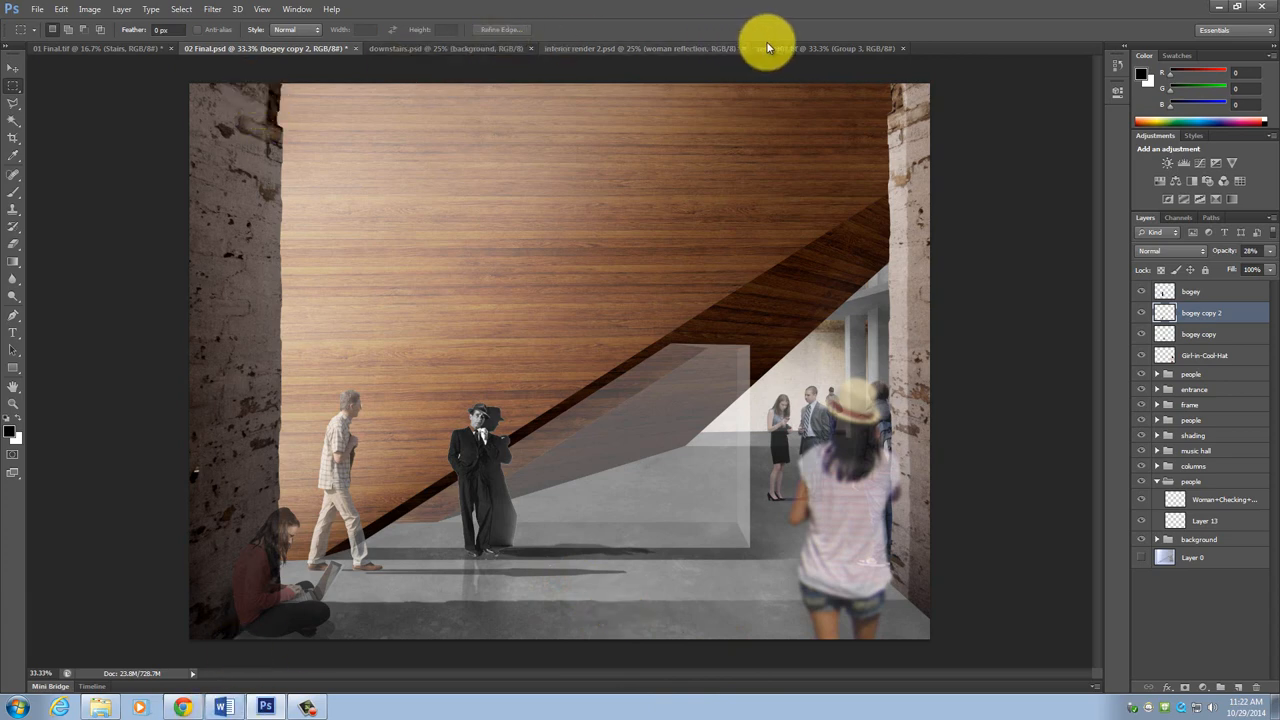
left_click(810, 48)
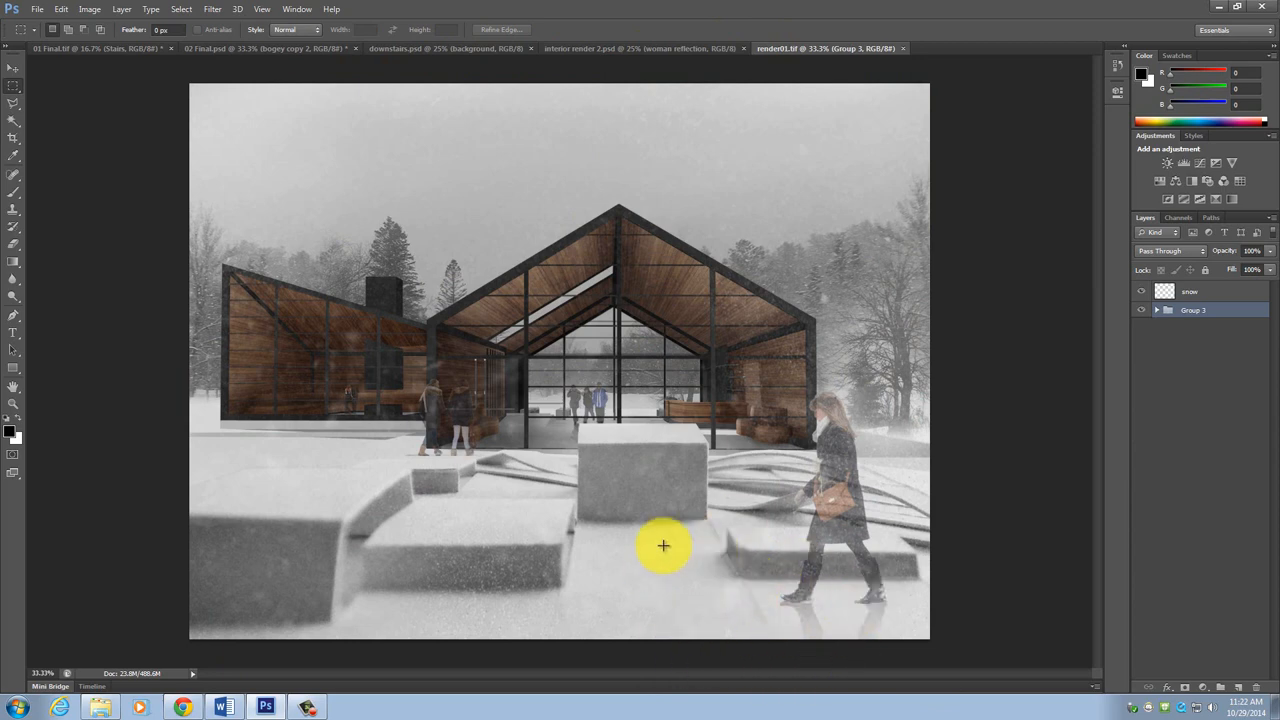
mouse_move(730, 638)
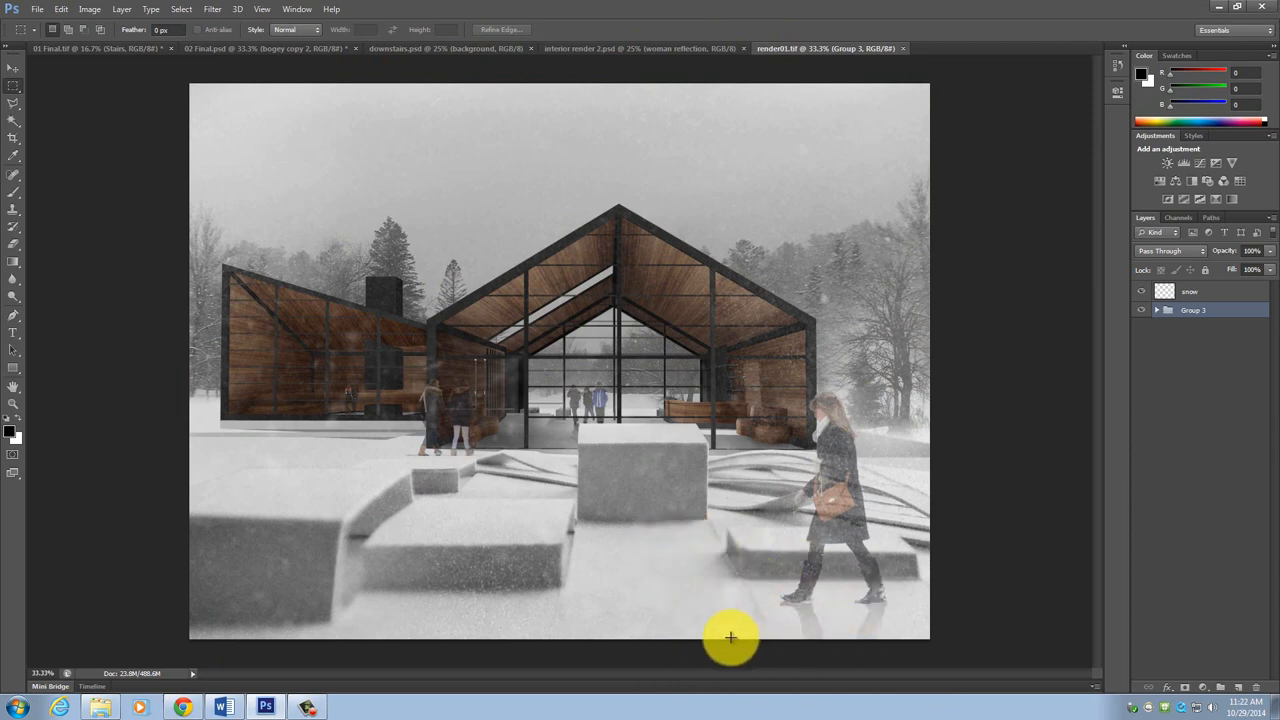
mouse_move(822, 648)
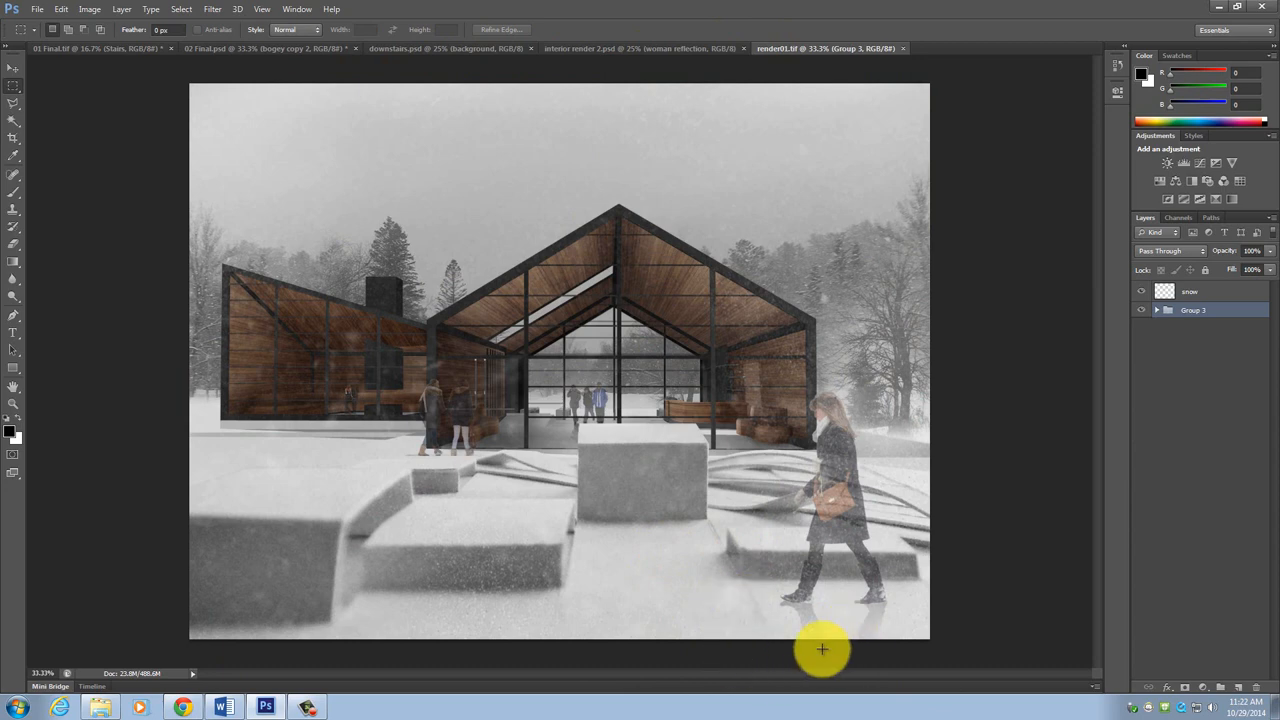
mouse_move(916, 610)
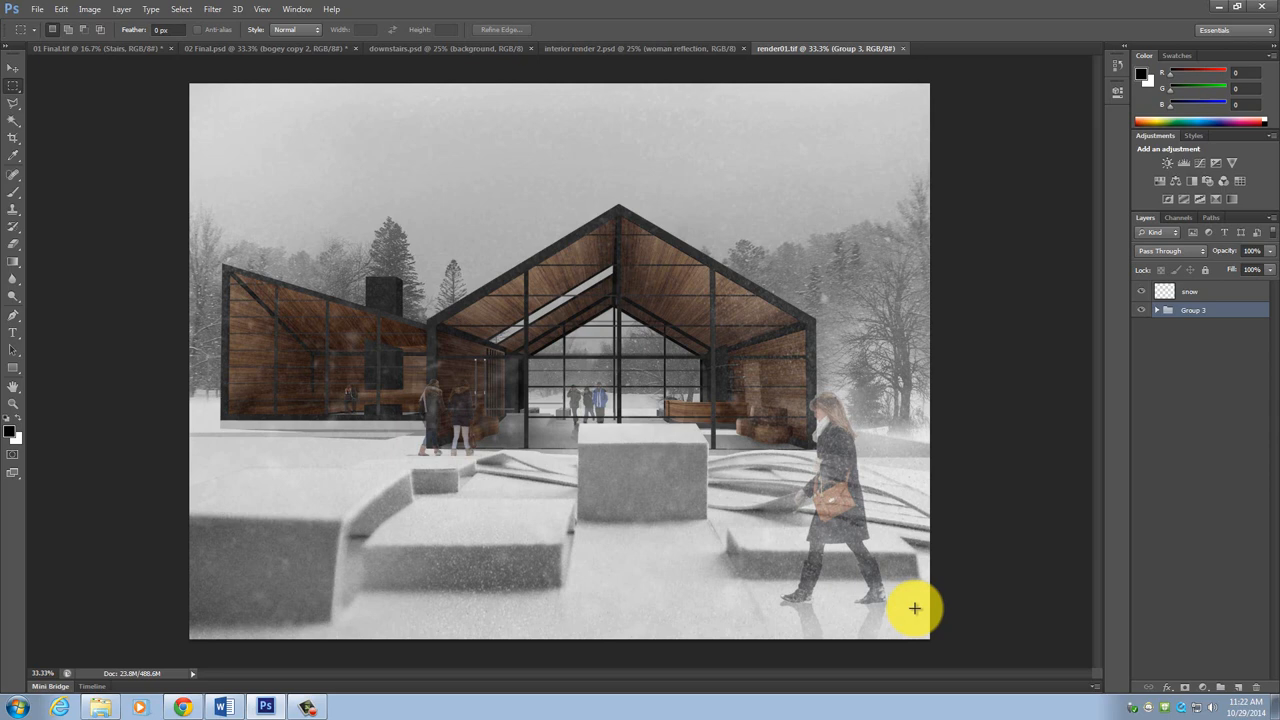
mouse_move(664, 52)
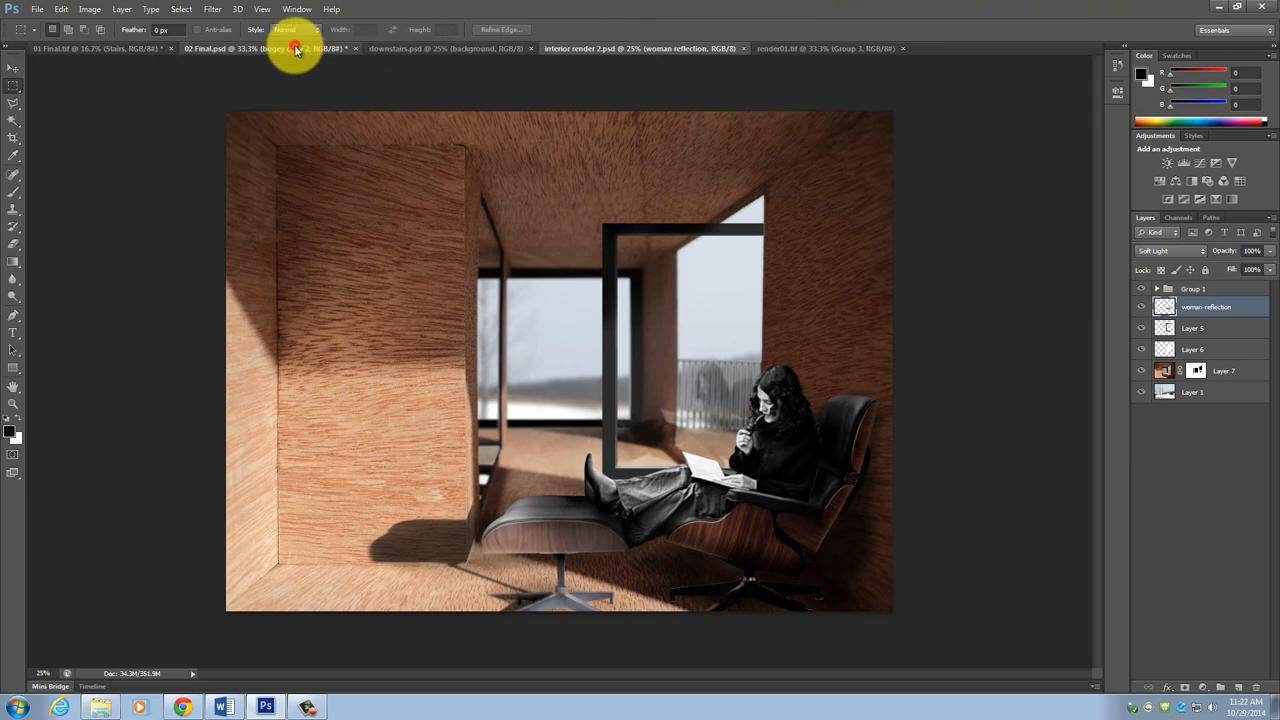
left_click(264, 48)
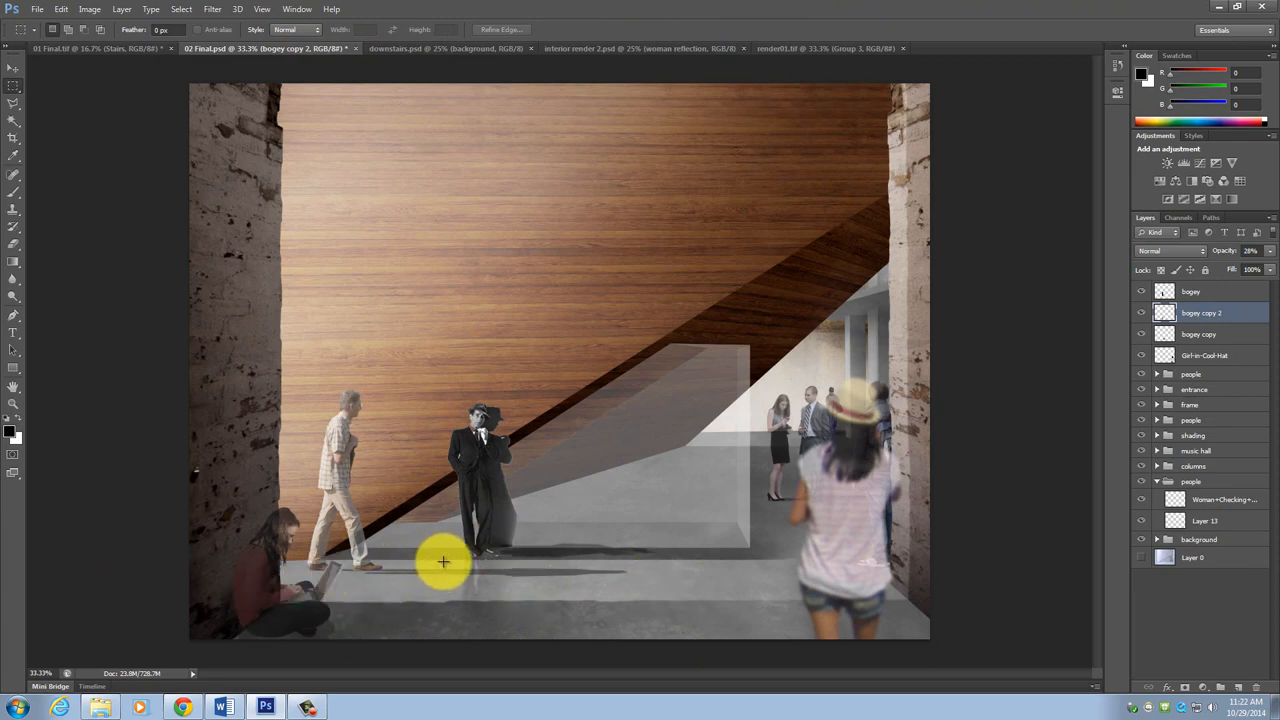
mouse_move(950, 486)
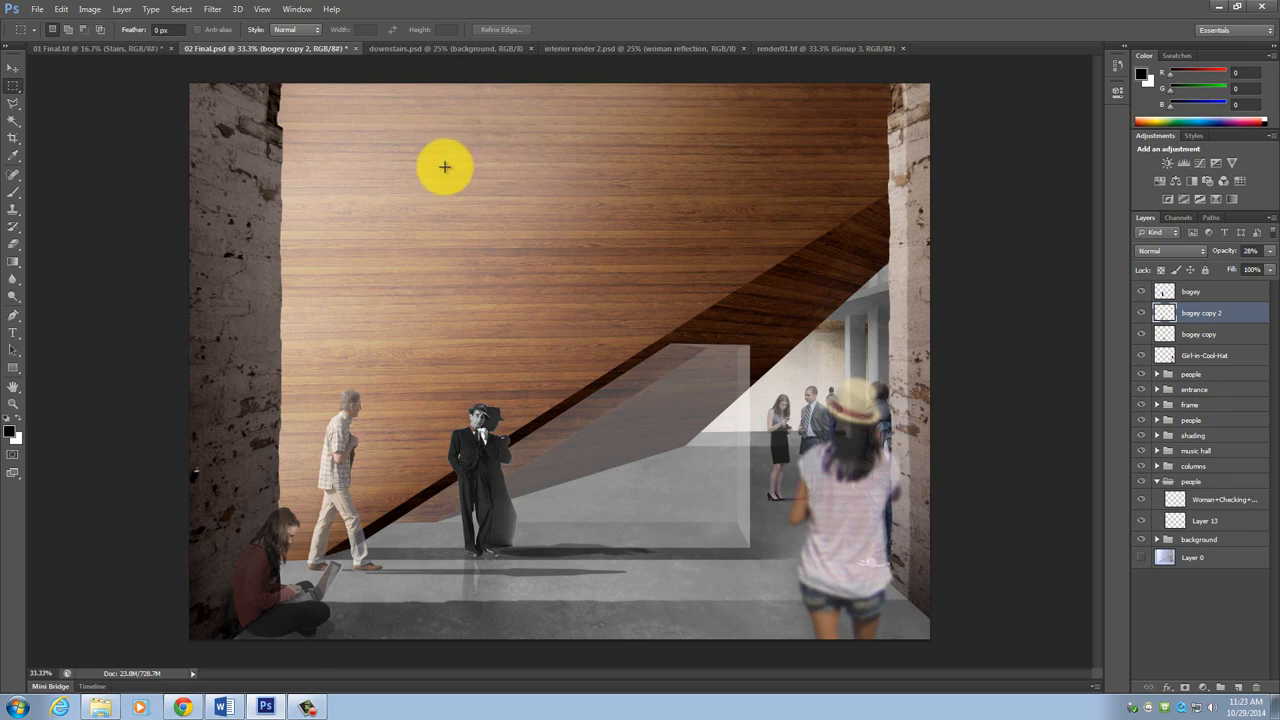
mouse_move(434, 170)
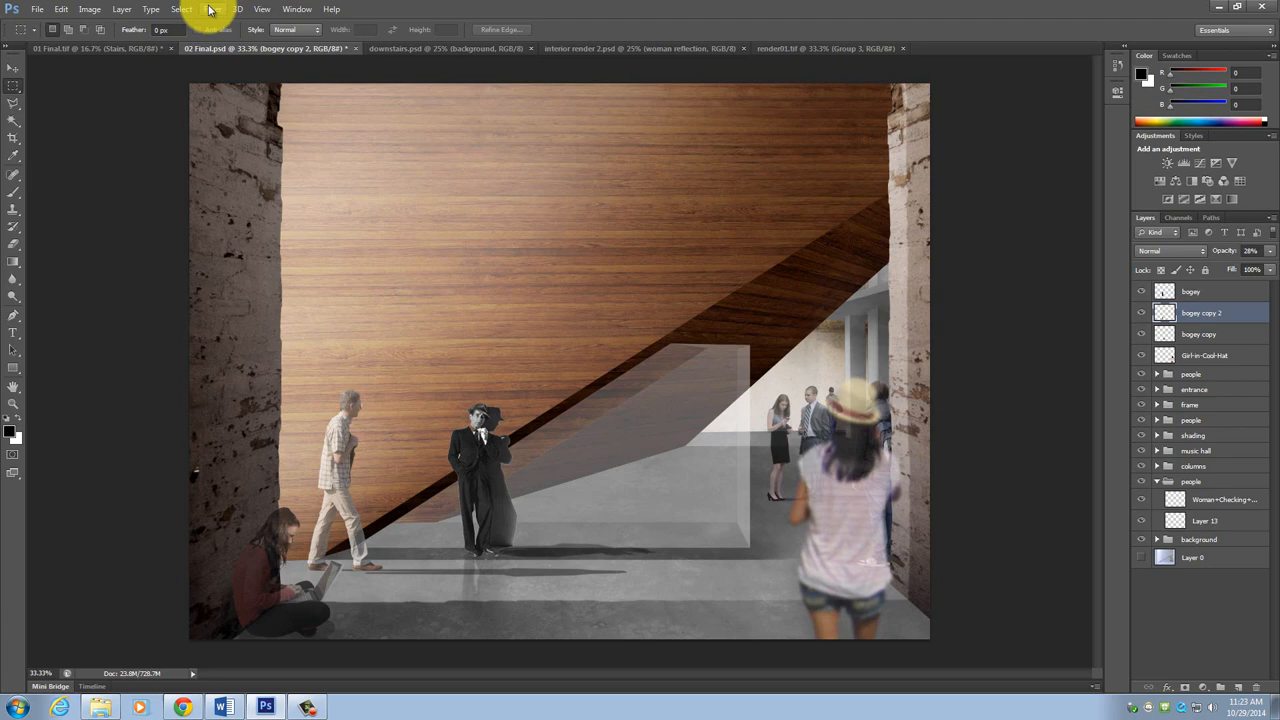
left_click(212, 8)
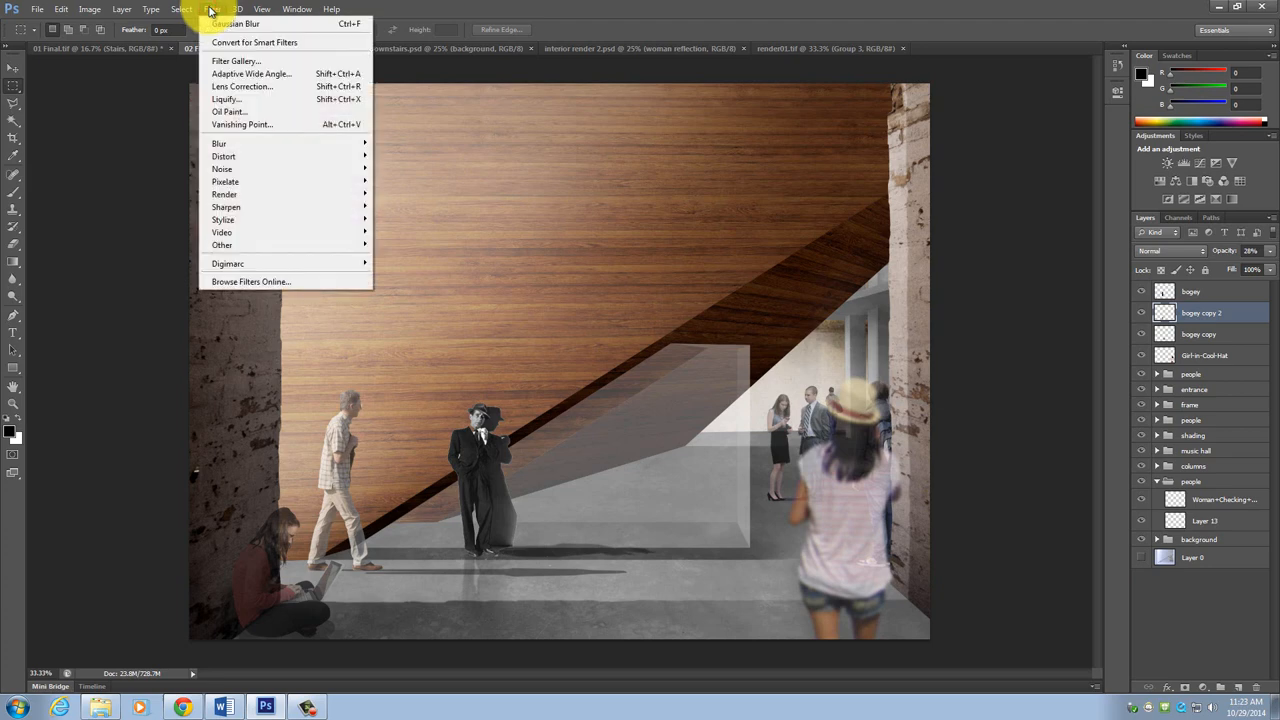
mouse_move(220, 144)
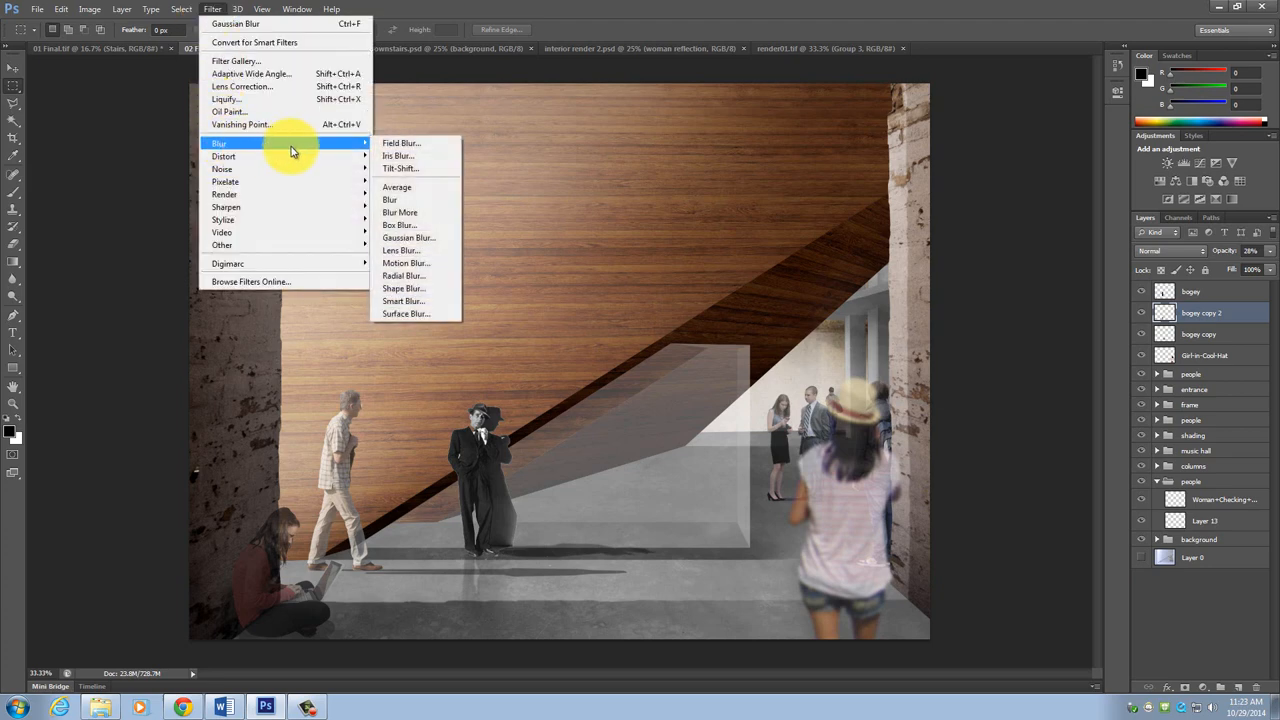
mouse_move(404, 264)
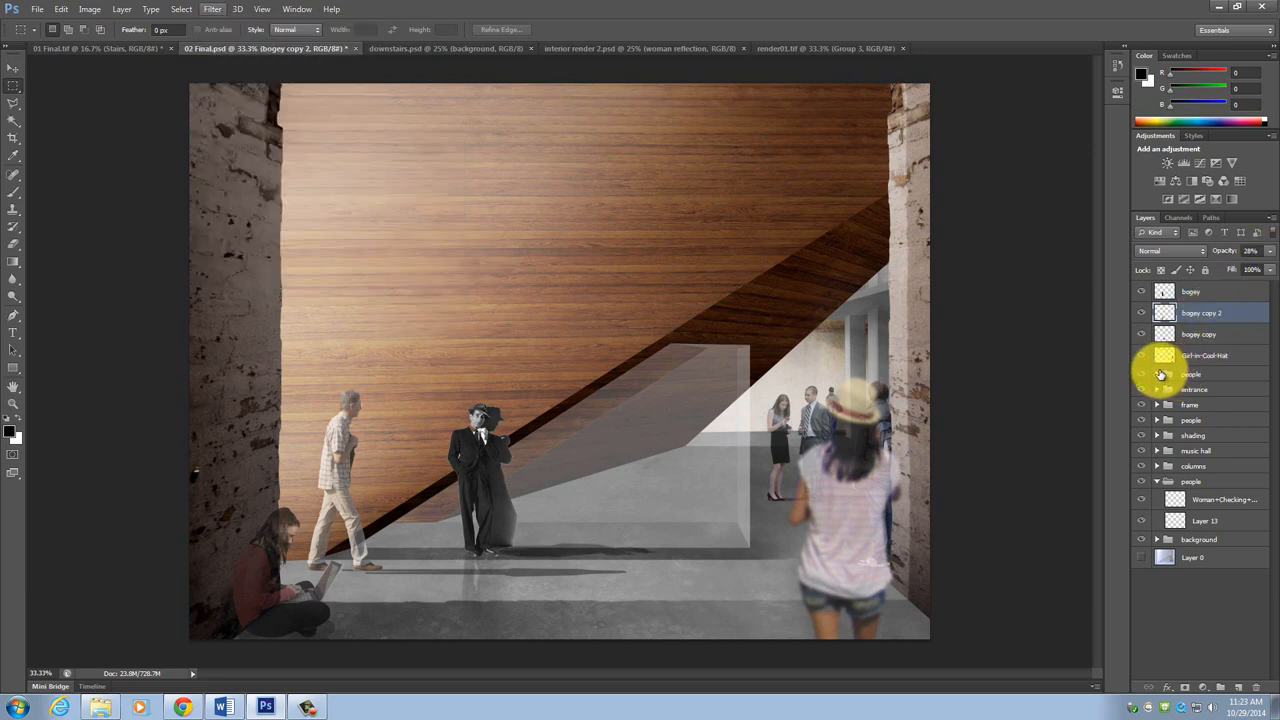
left_click(1156, 374)
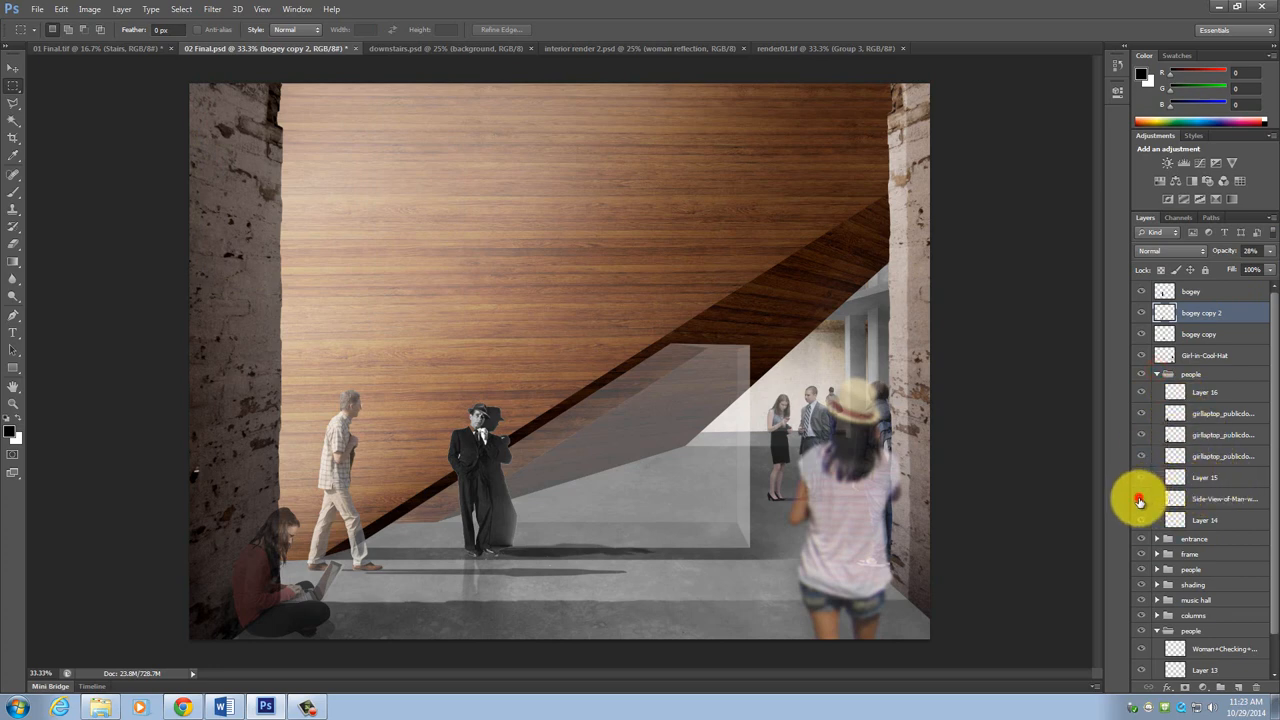
left_click(1224, 500)
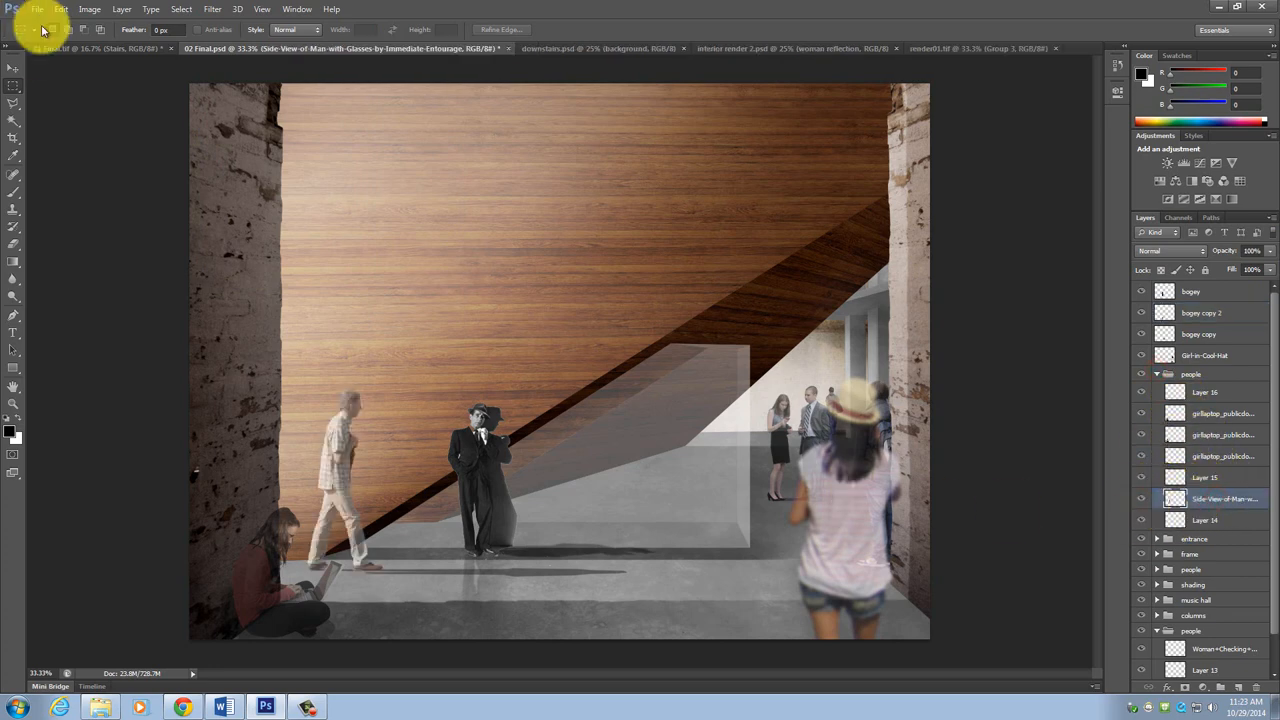
left_click(212, 8)
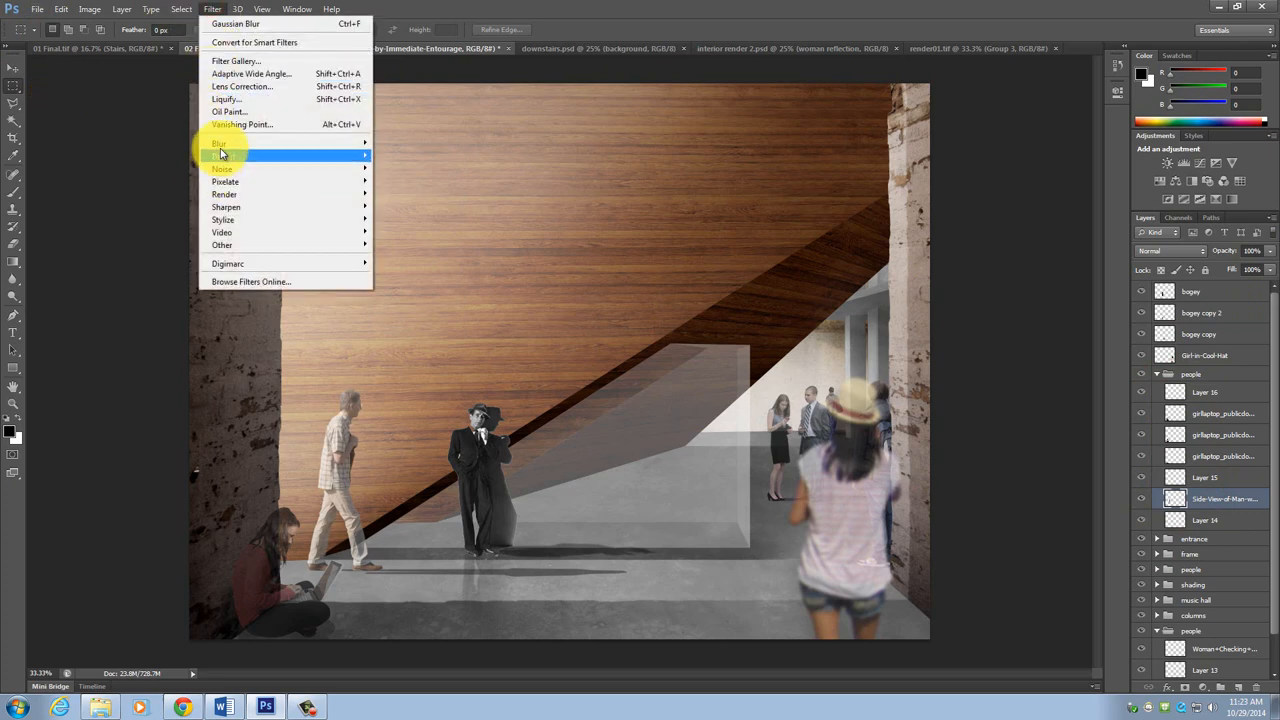
left_click(400, 262)
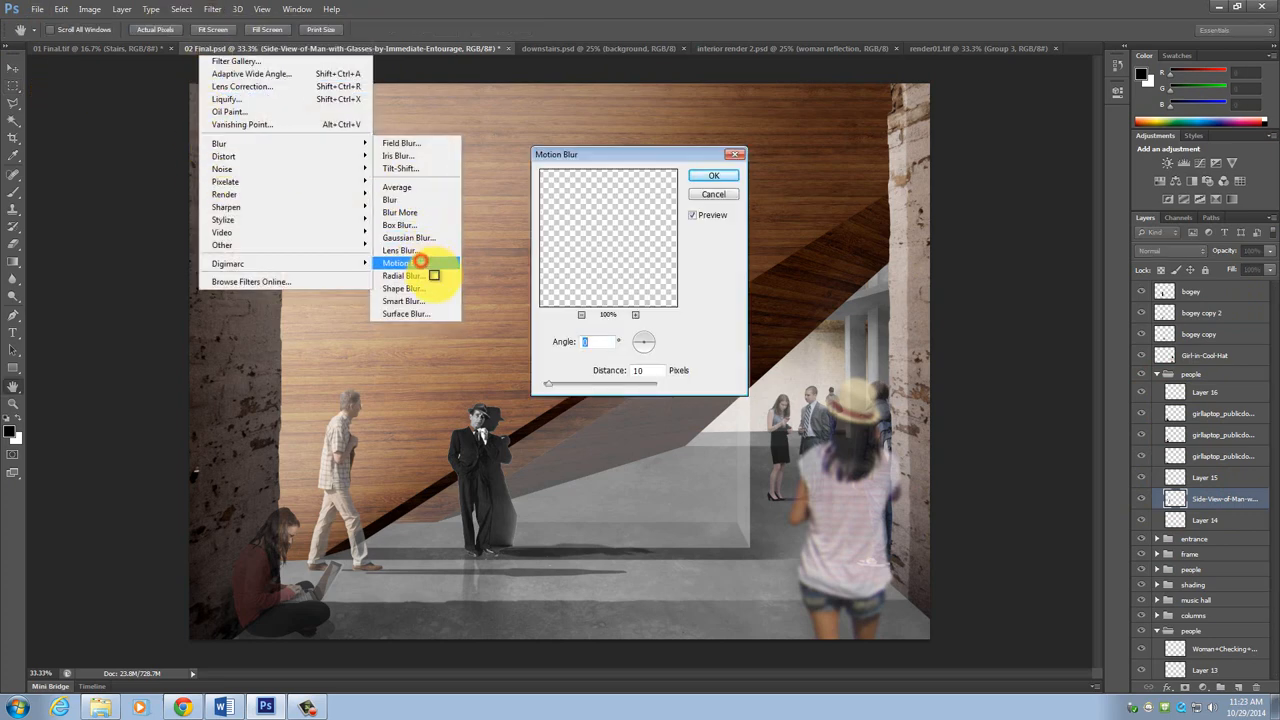
left_click(396, 262)
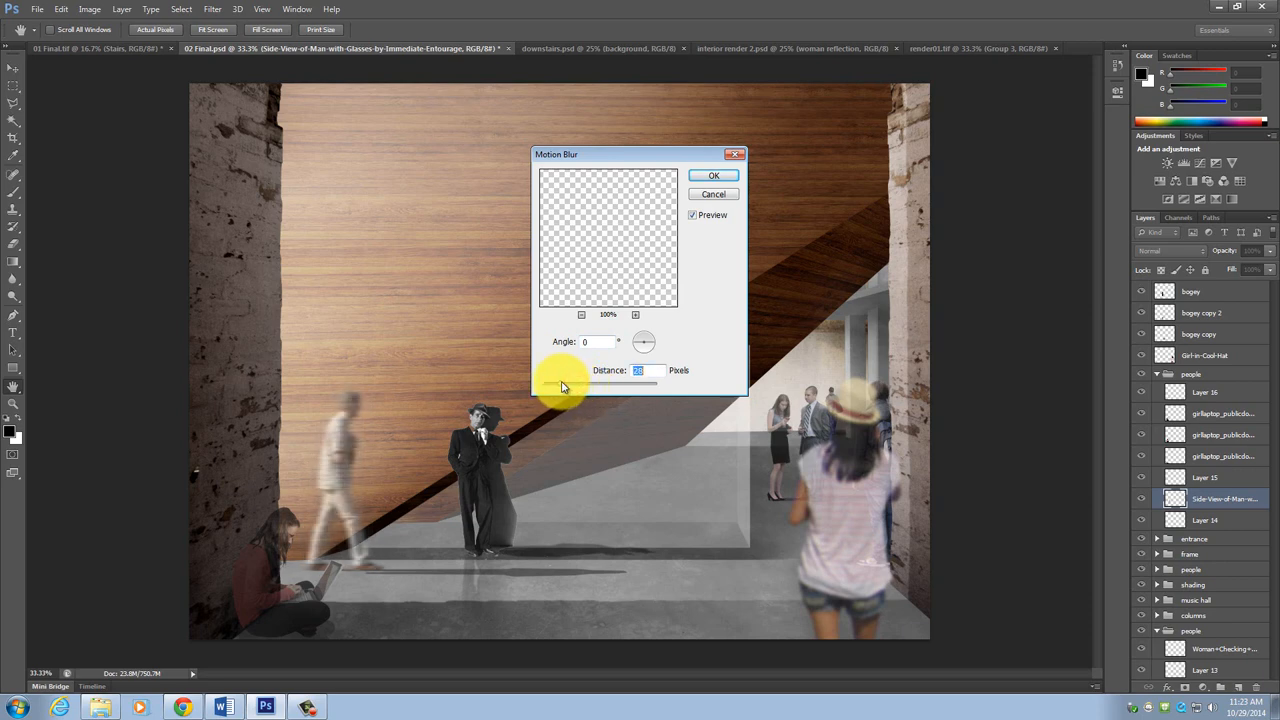
mouse_move(704, 200)
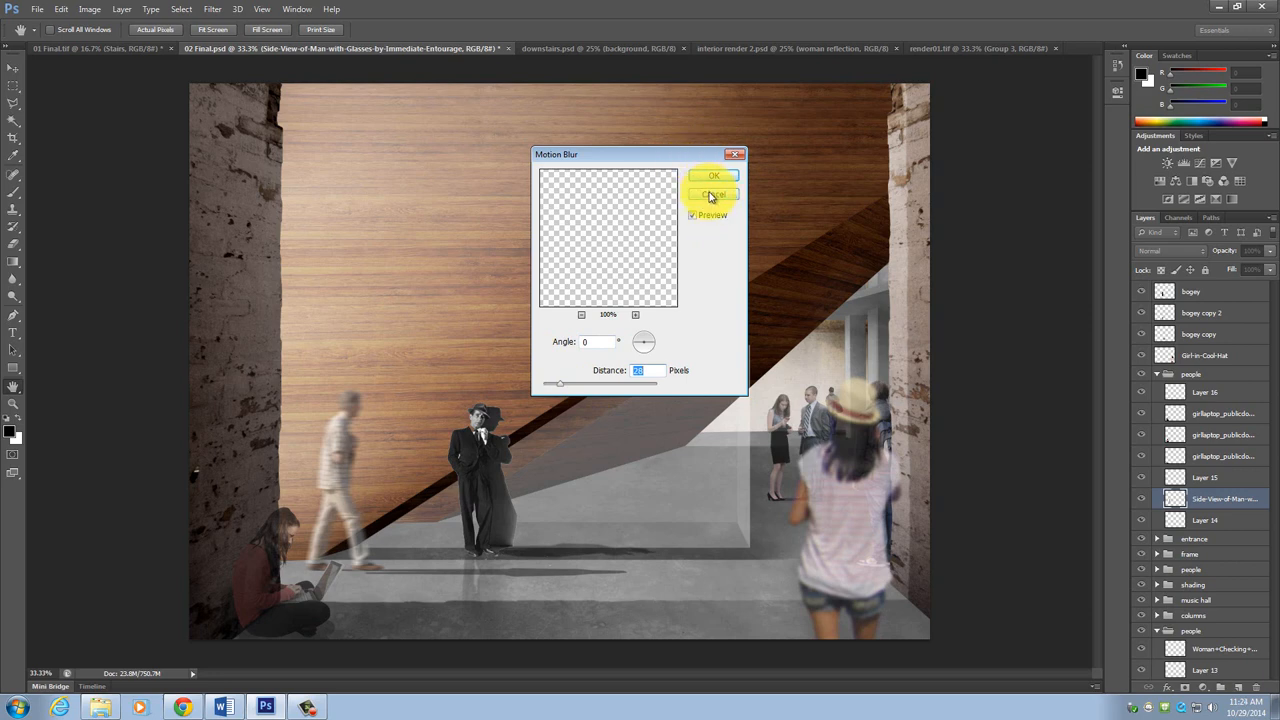
left_click(712, 194)
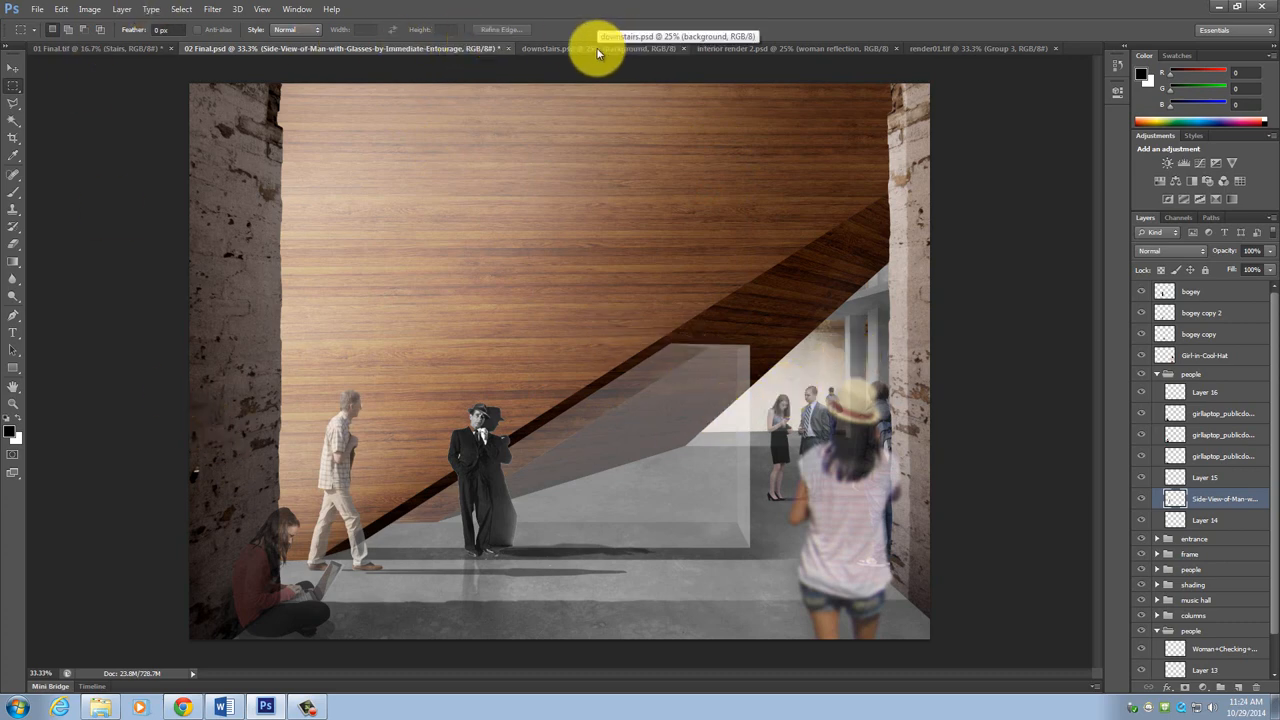
left_click(90, 48)
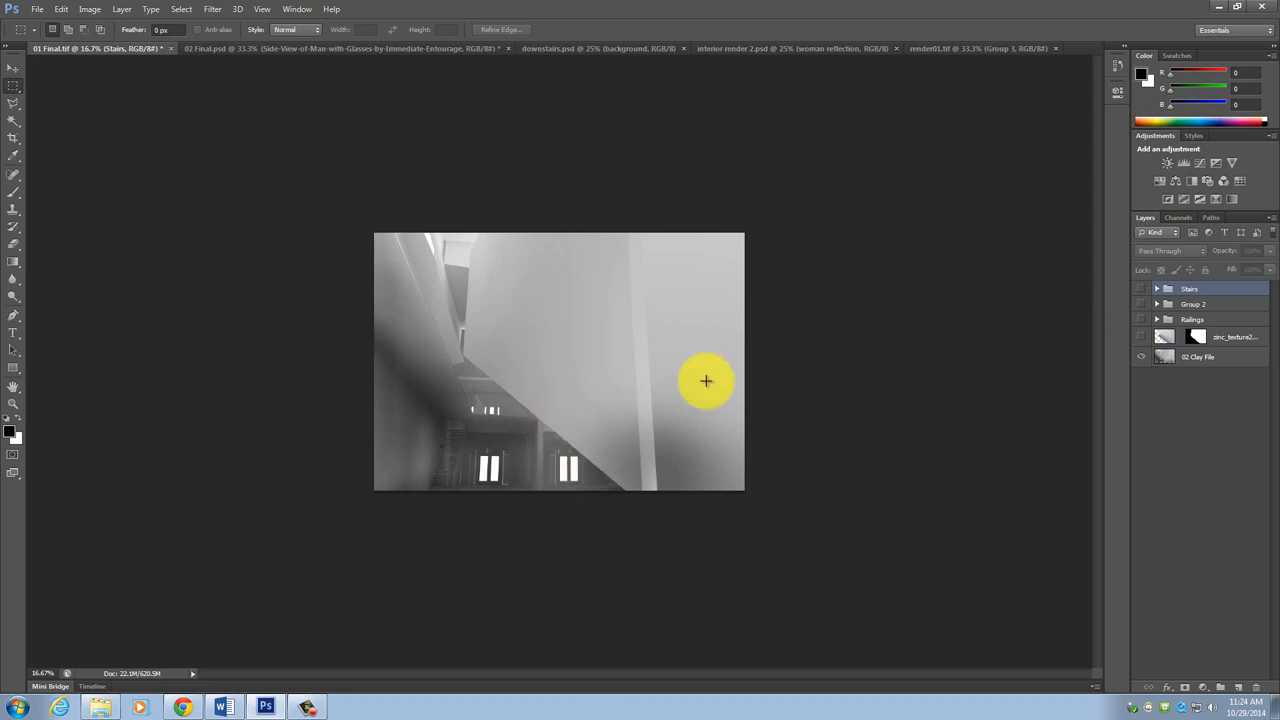
mouse_move(1208, 366)
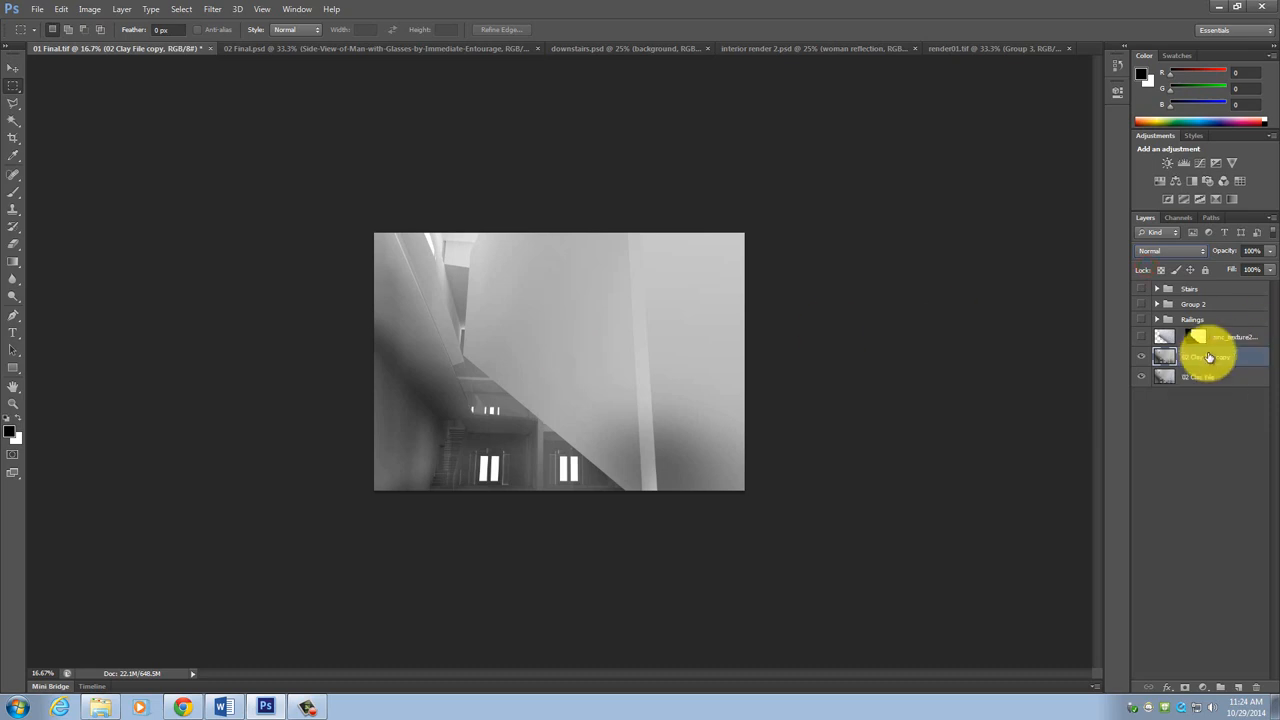
Step: Apply a High Pass filter to the clay render copy, tuning its radius for edge detail
left_click(212, 8)
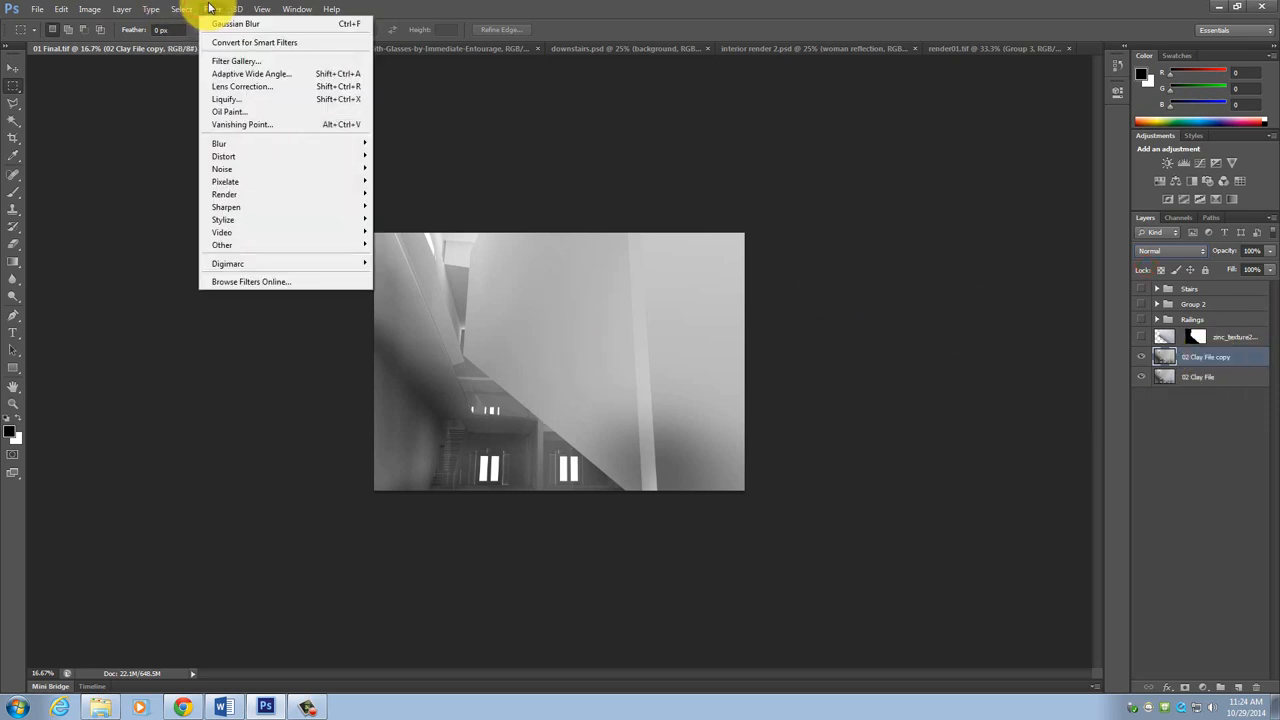
mouse_move(222, 244)
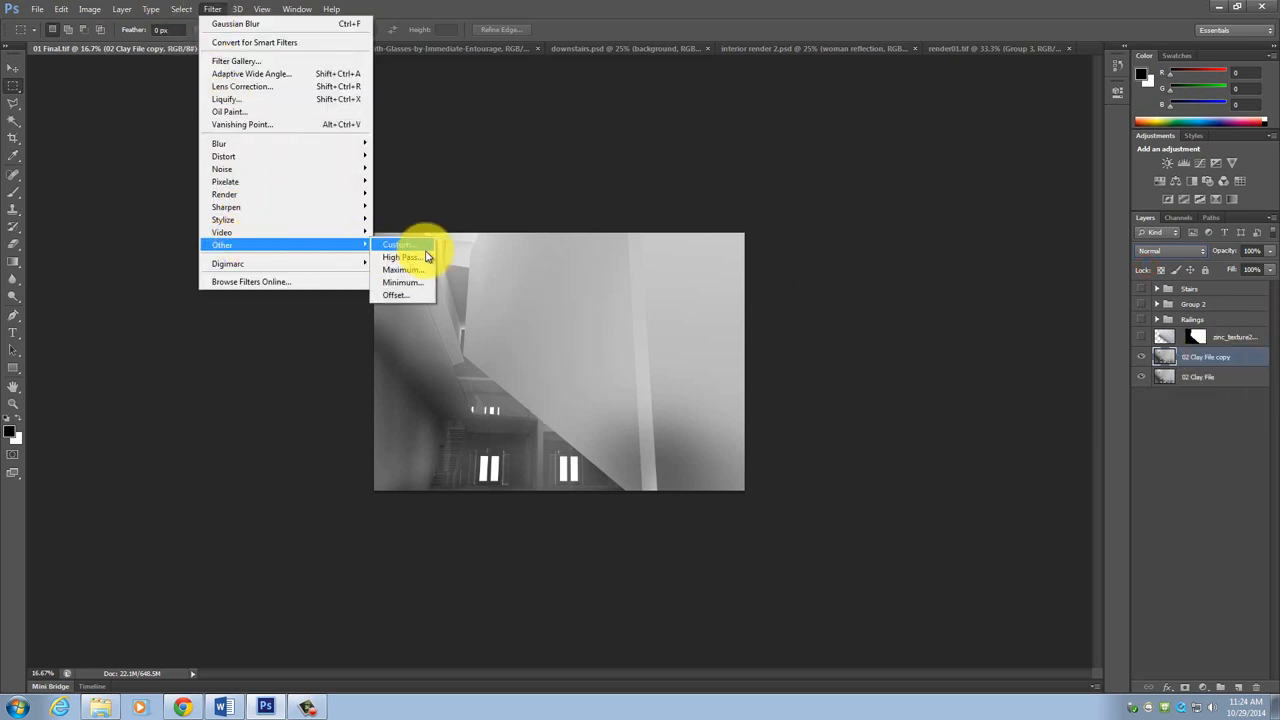
left_click(400, 256)
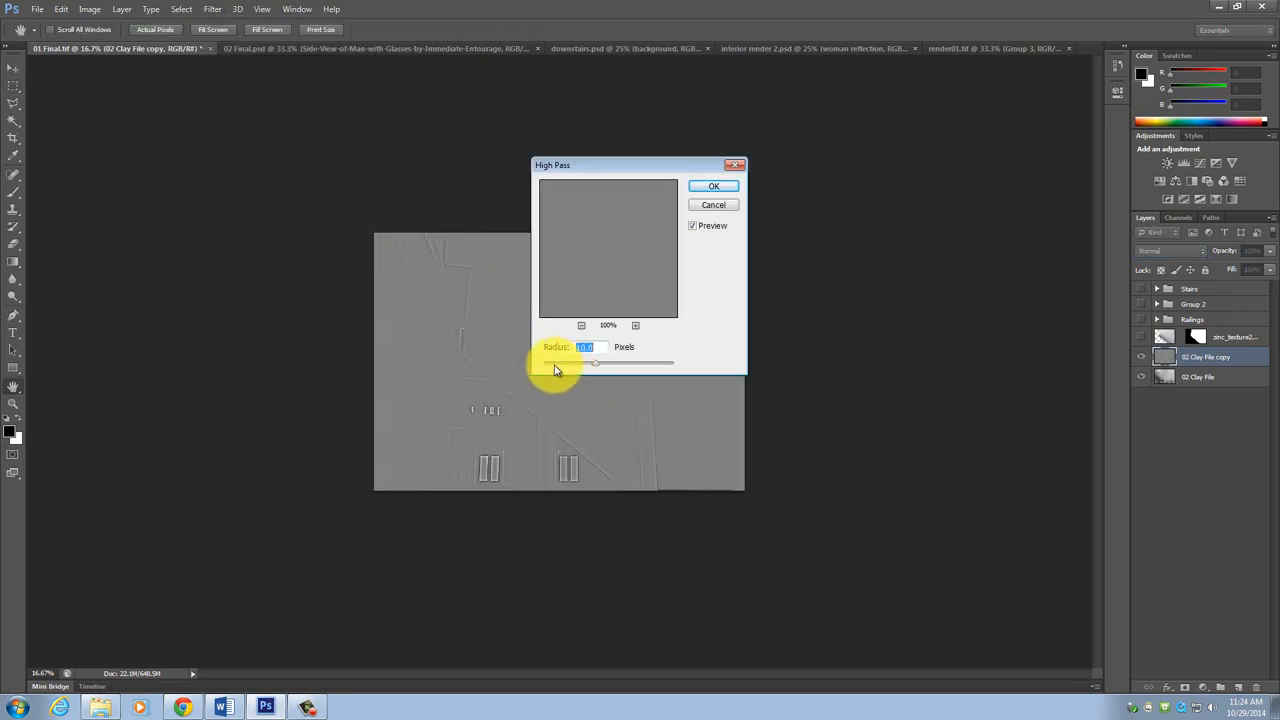
left_click_drag(596, 362, 560, 362)
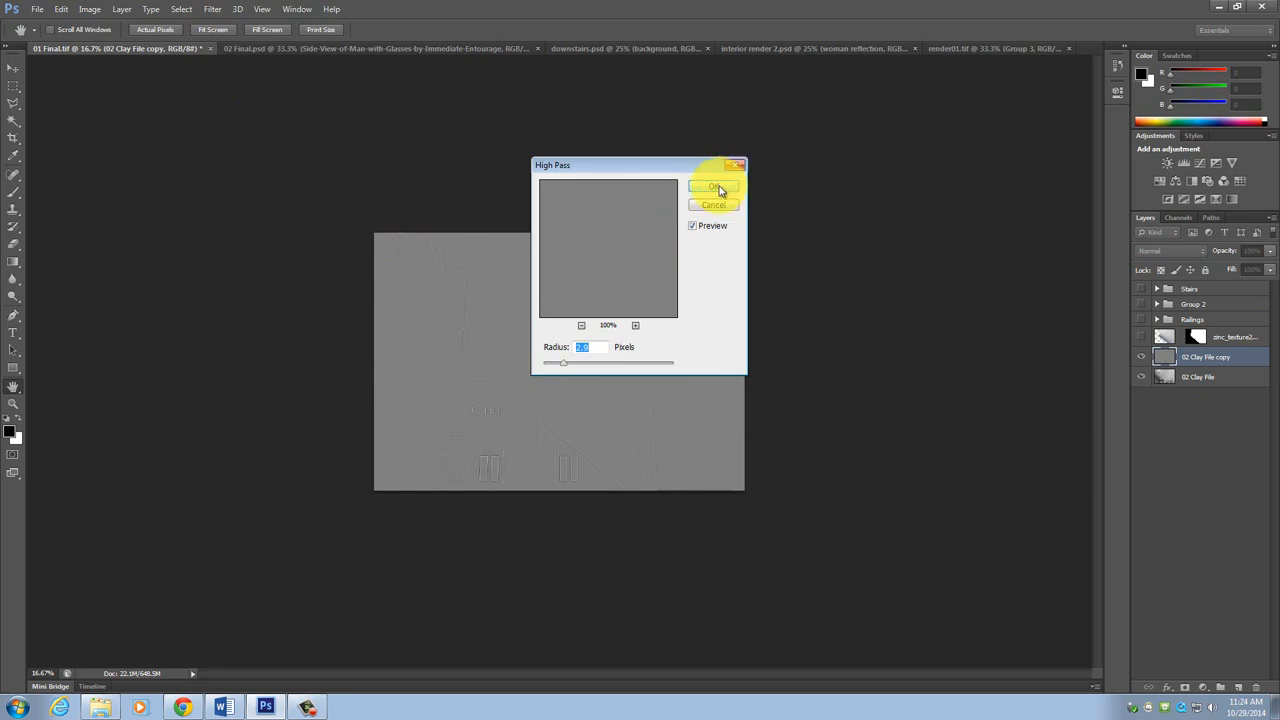
mouse_move(716, 190)
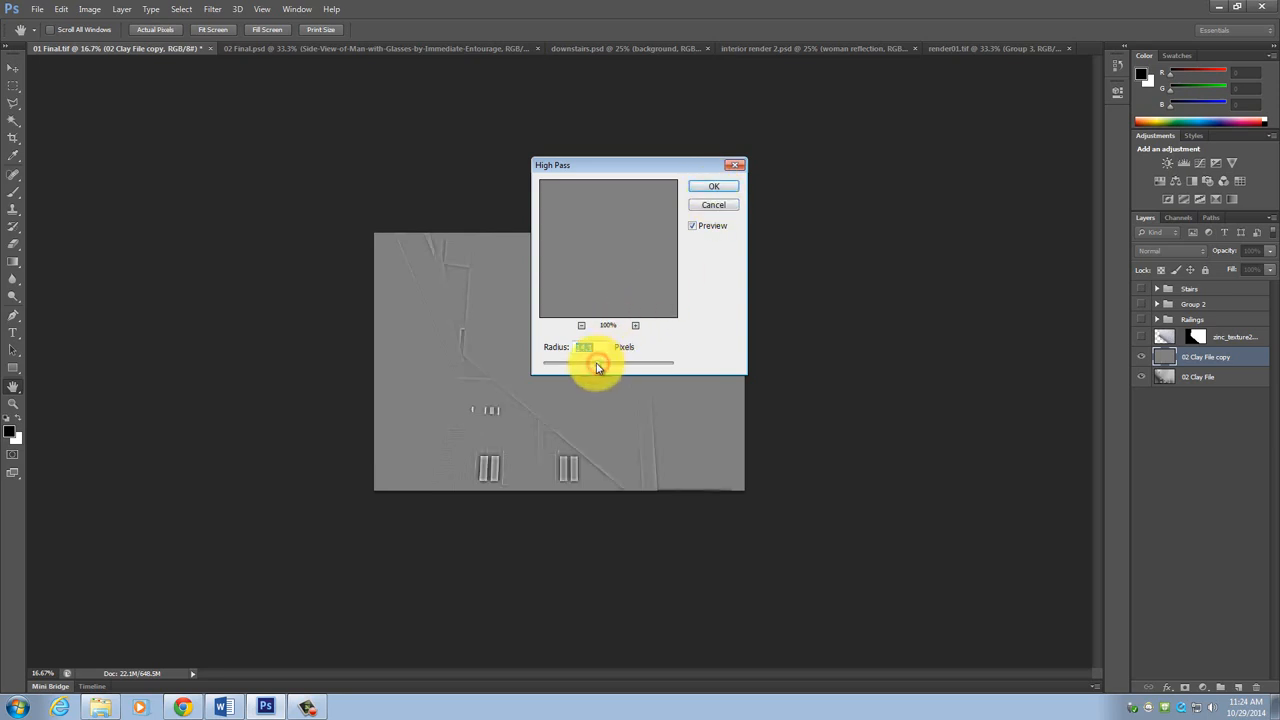
left_click_drag(590, 362, 612, 362)
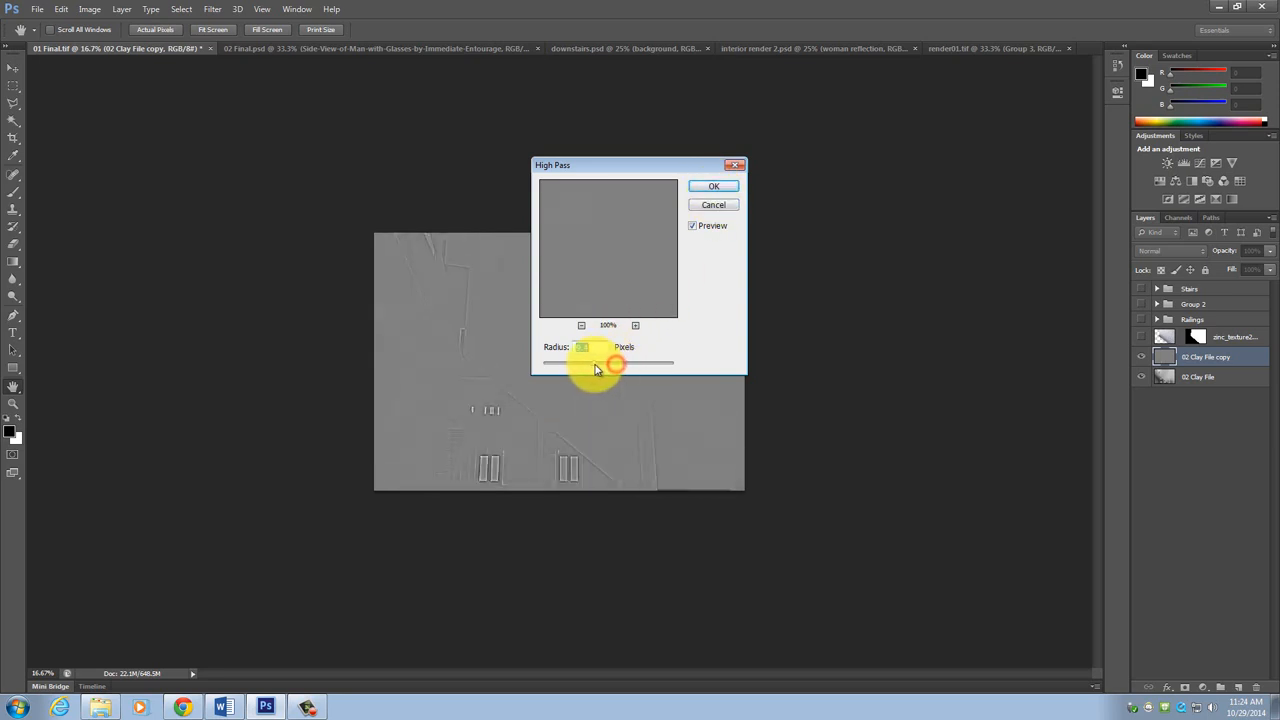
left_click_drag(616, 364, 556, 364)
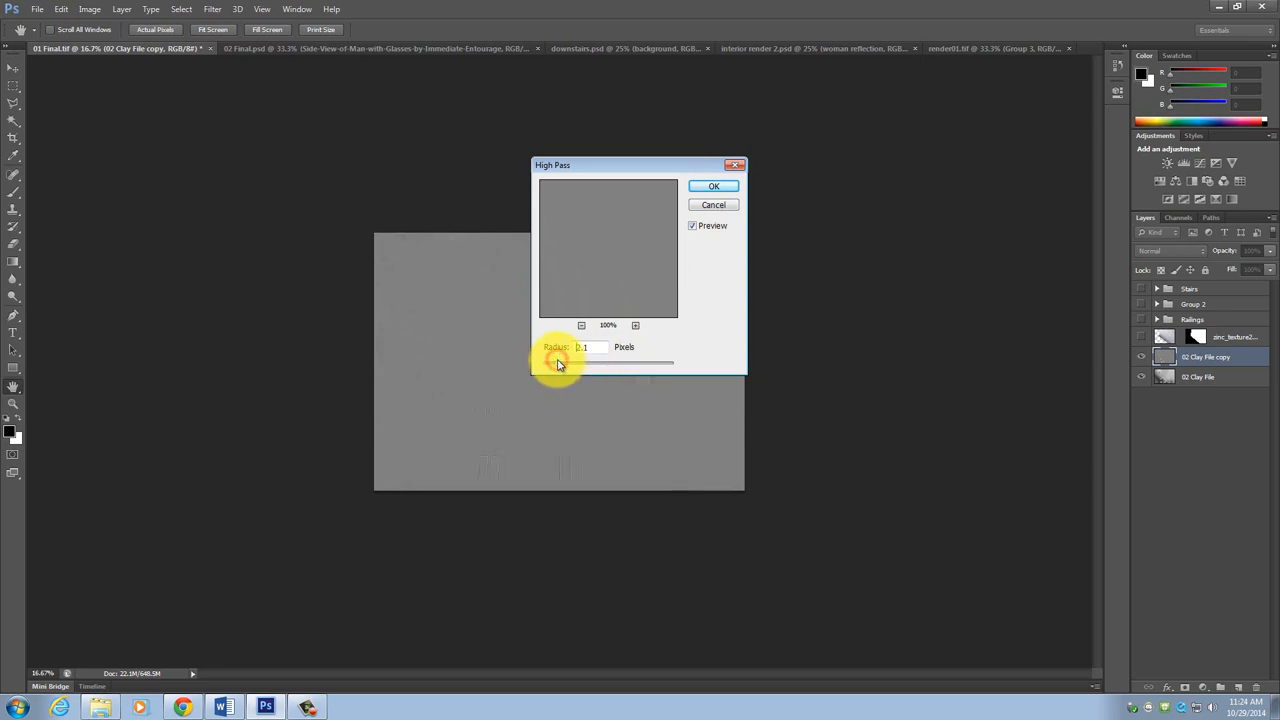
left_click(714, 186)
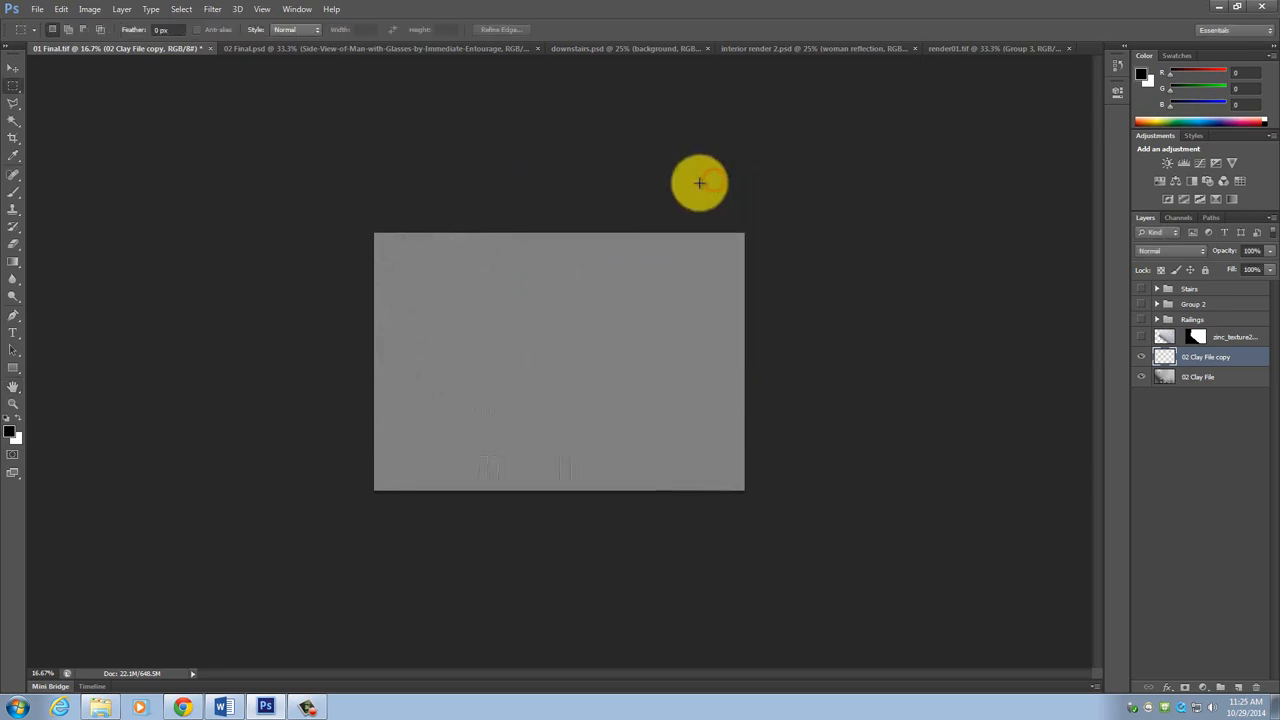
Step: Blend the high-pass copy to sharpen the render, compare it, and show the masked wood texture layer
left_click(1170, 250)
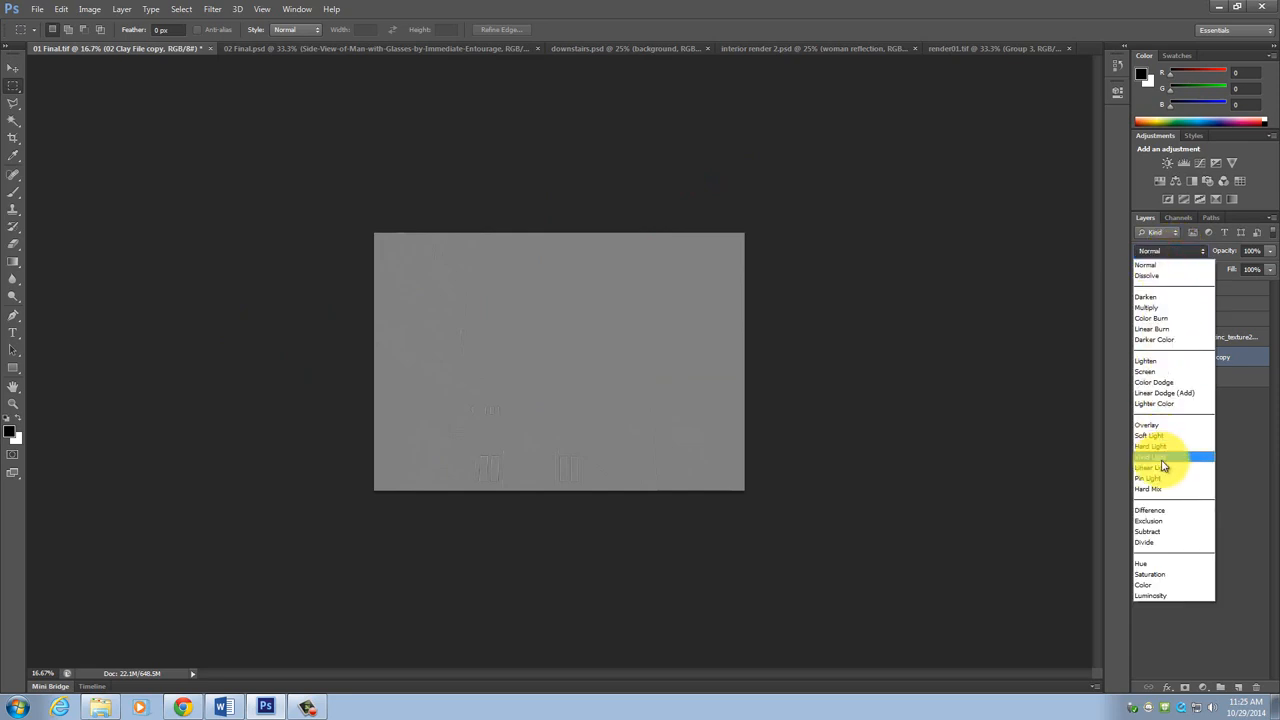
left_click(1150, 468)
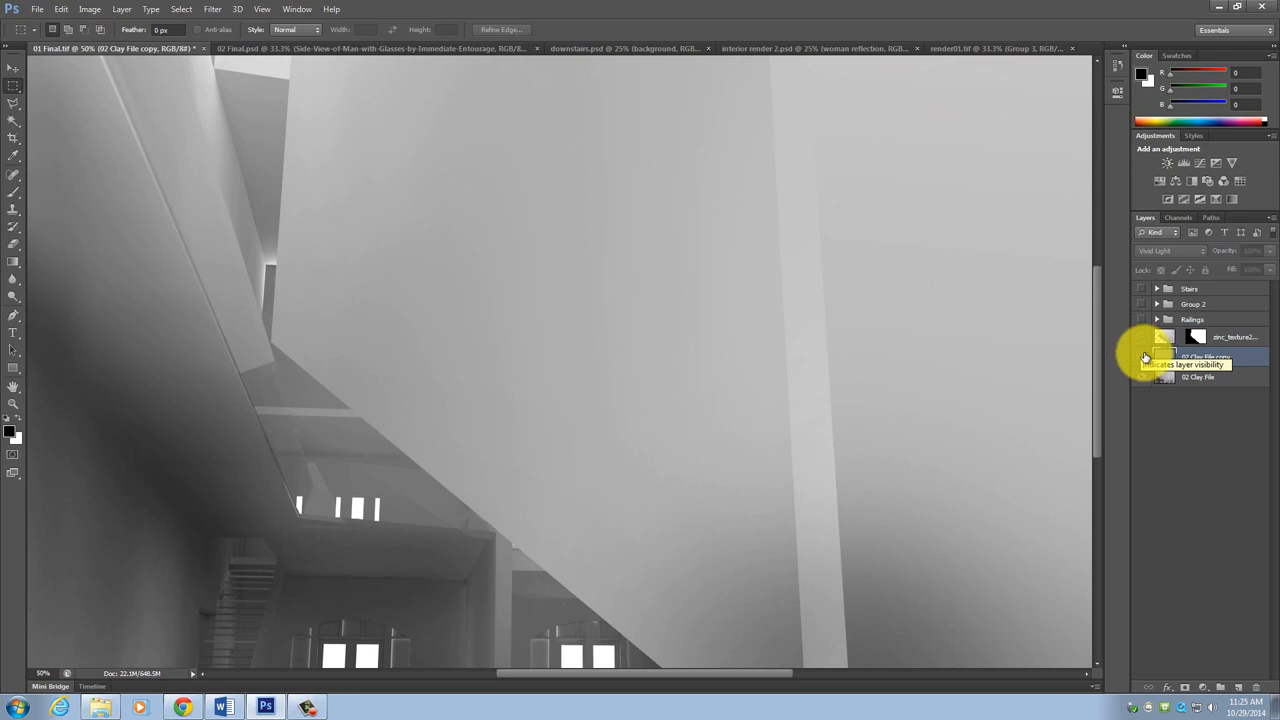
left_click(1140, 356)
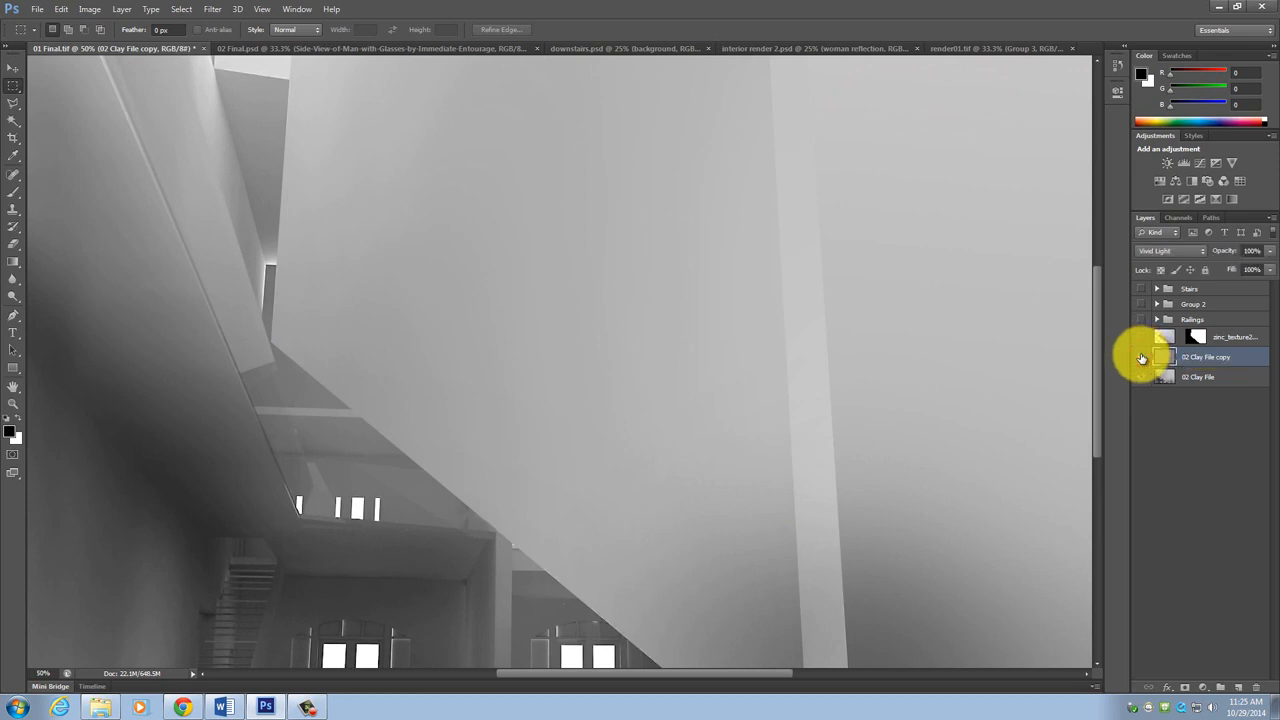
left_click(1140, 356)
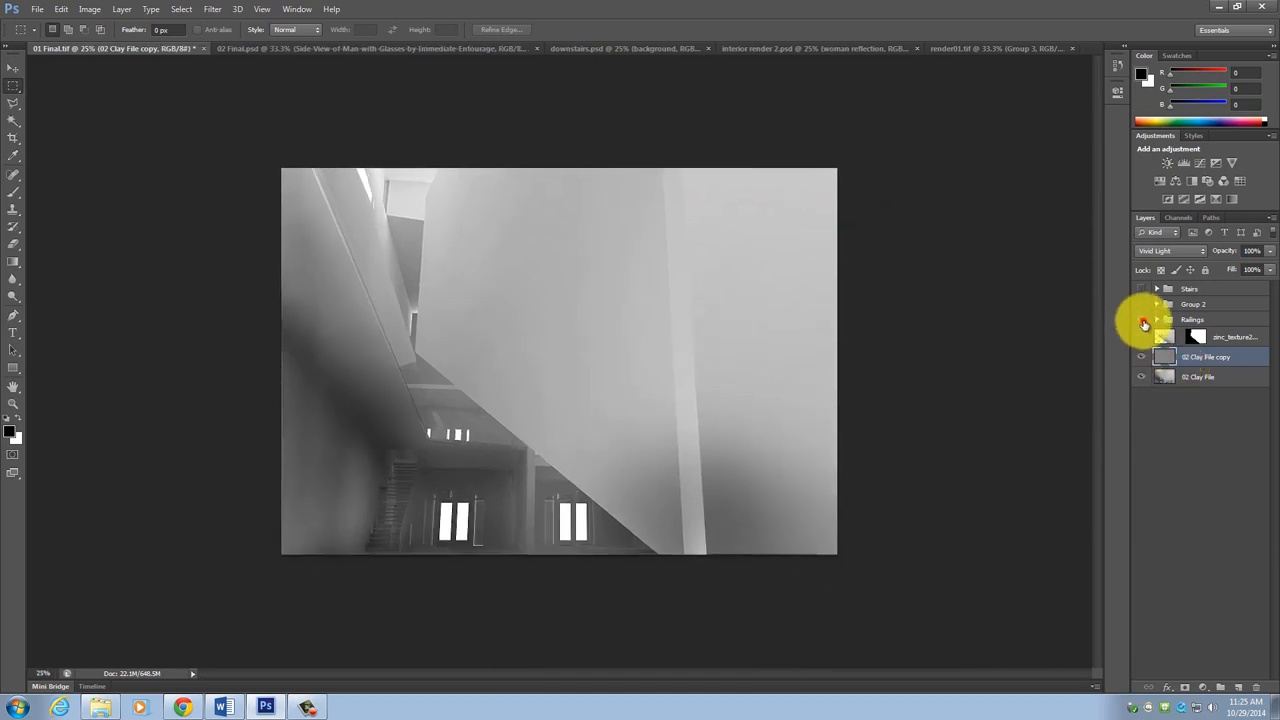
left_click(1144, 336)
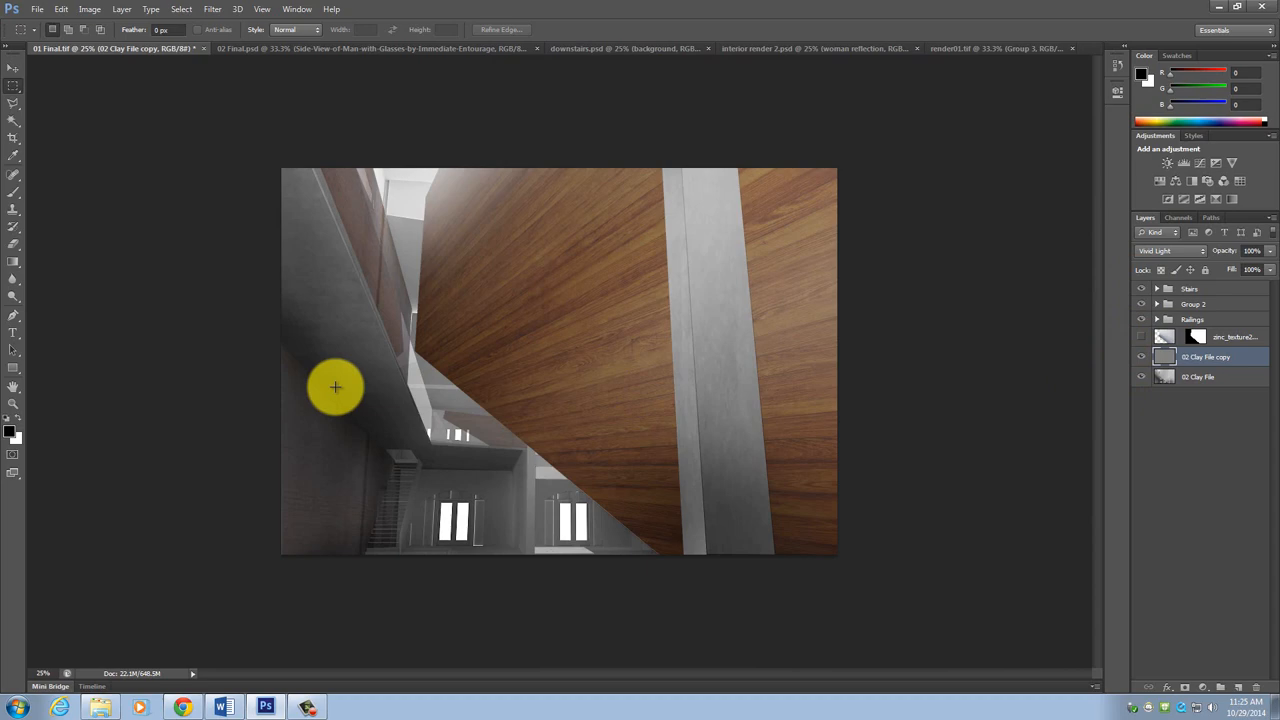
mouse_move(234, 374)
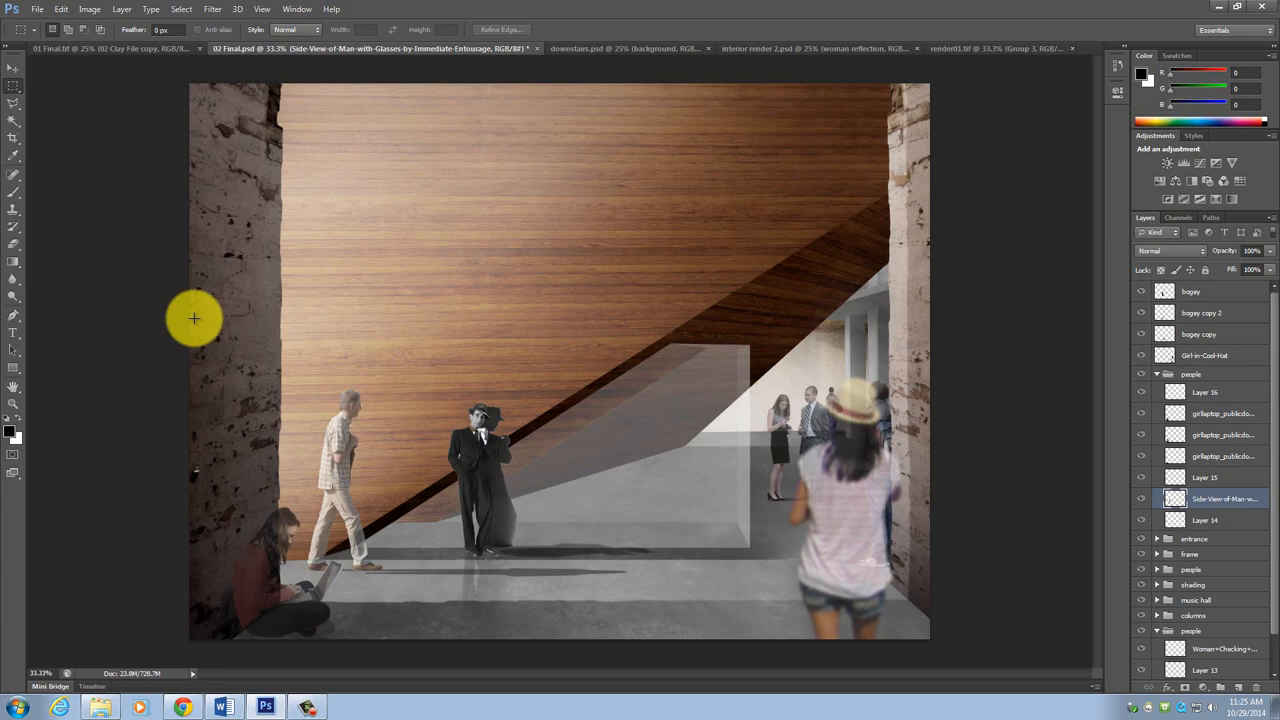
mouse_move(238, 458)
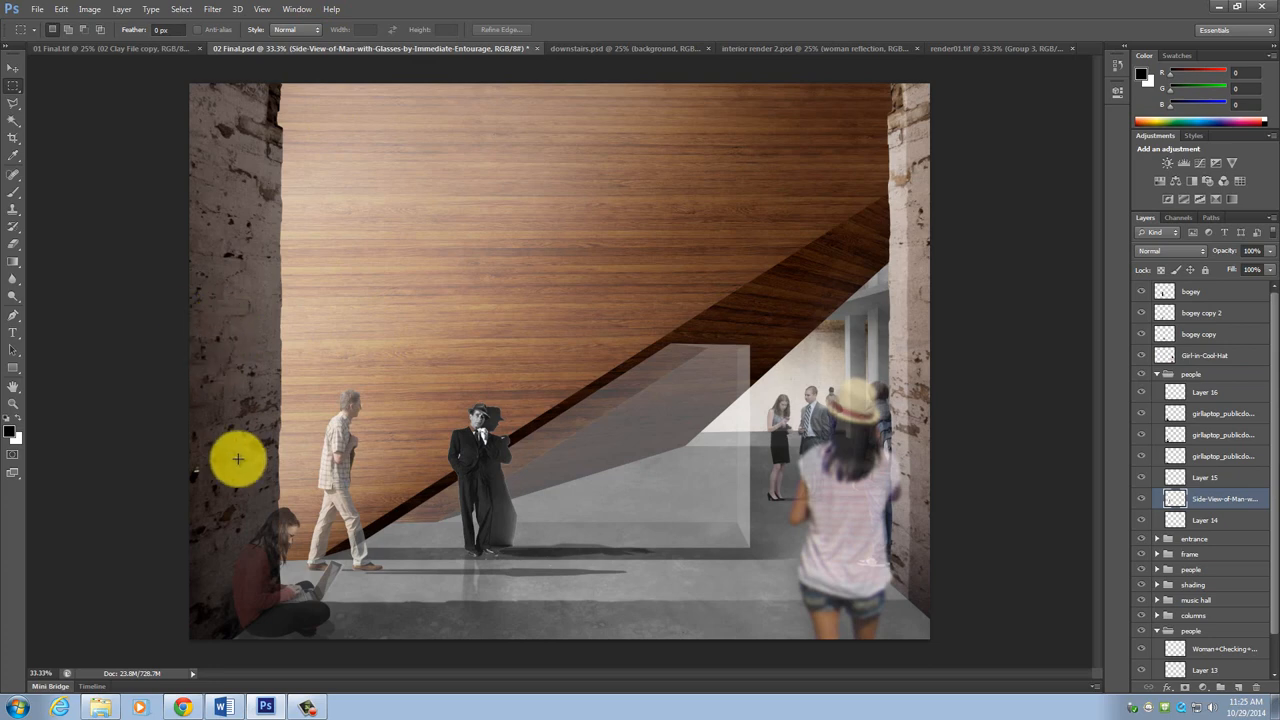
mouse_move(578, 50)
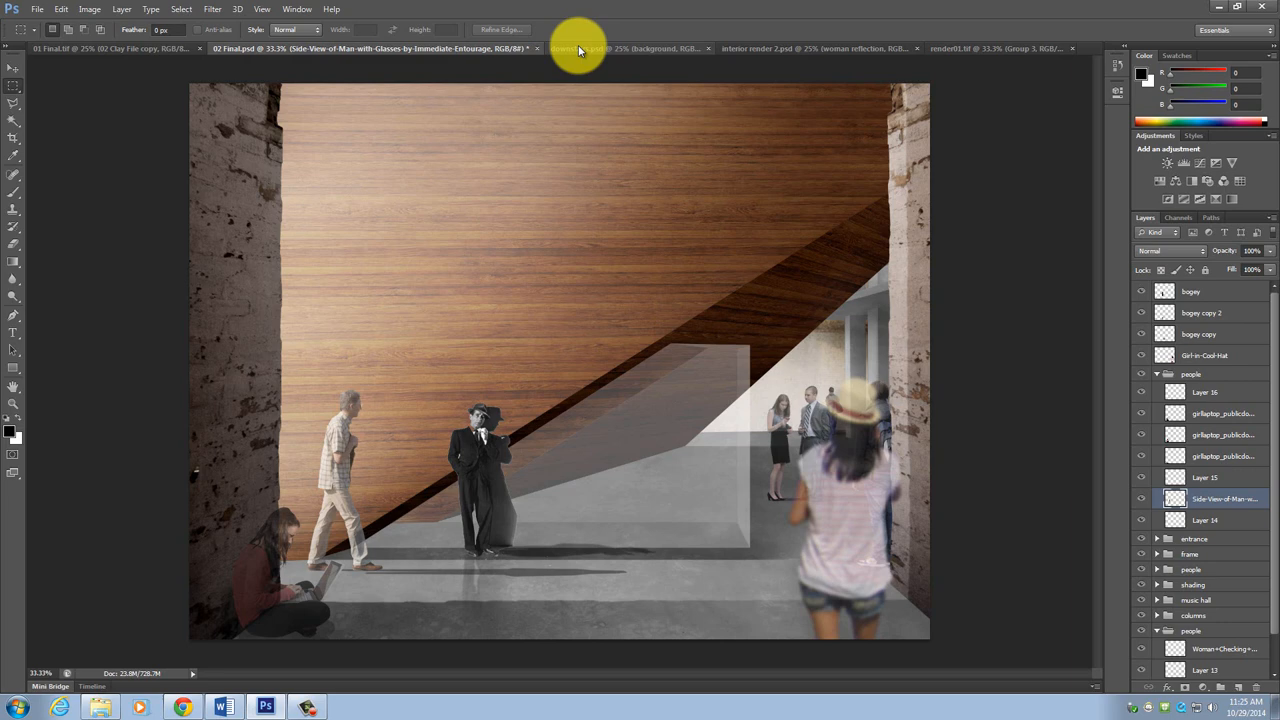
left_click(620, 48)
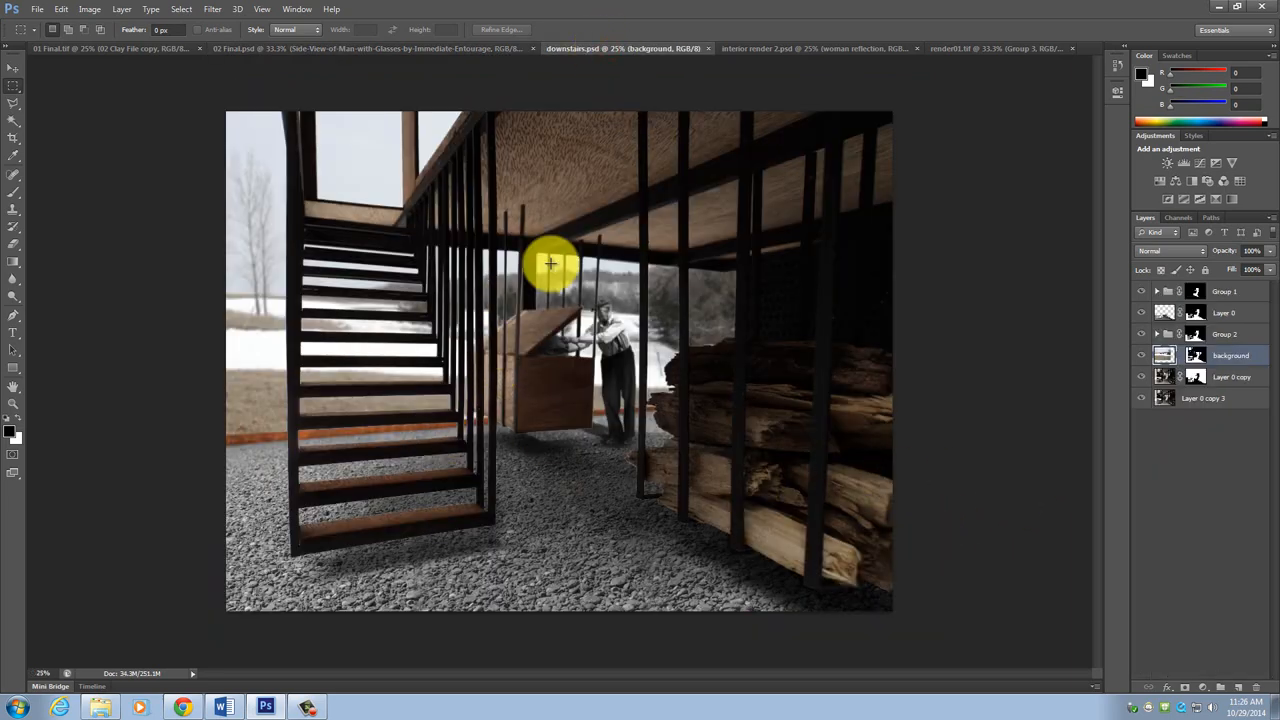
mouse_move(656, 252)
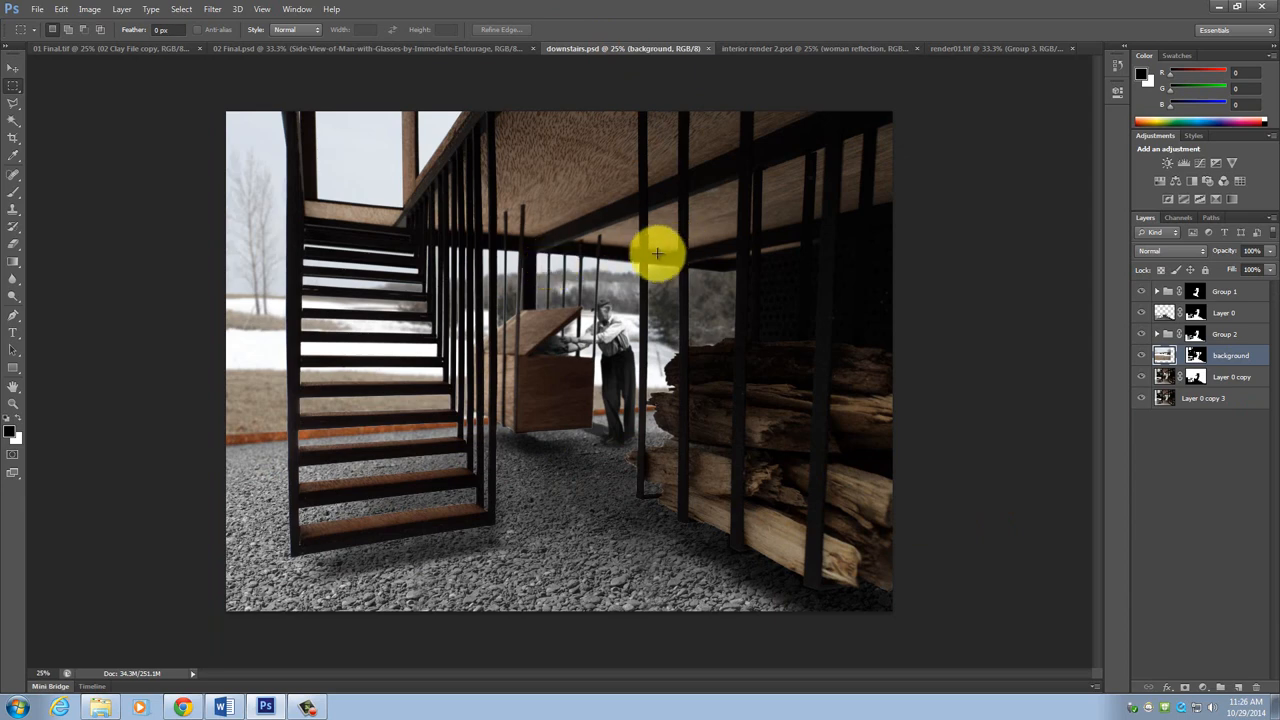
mouse_move(652, 248)
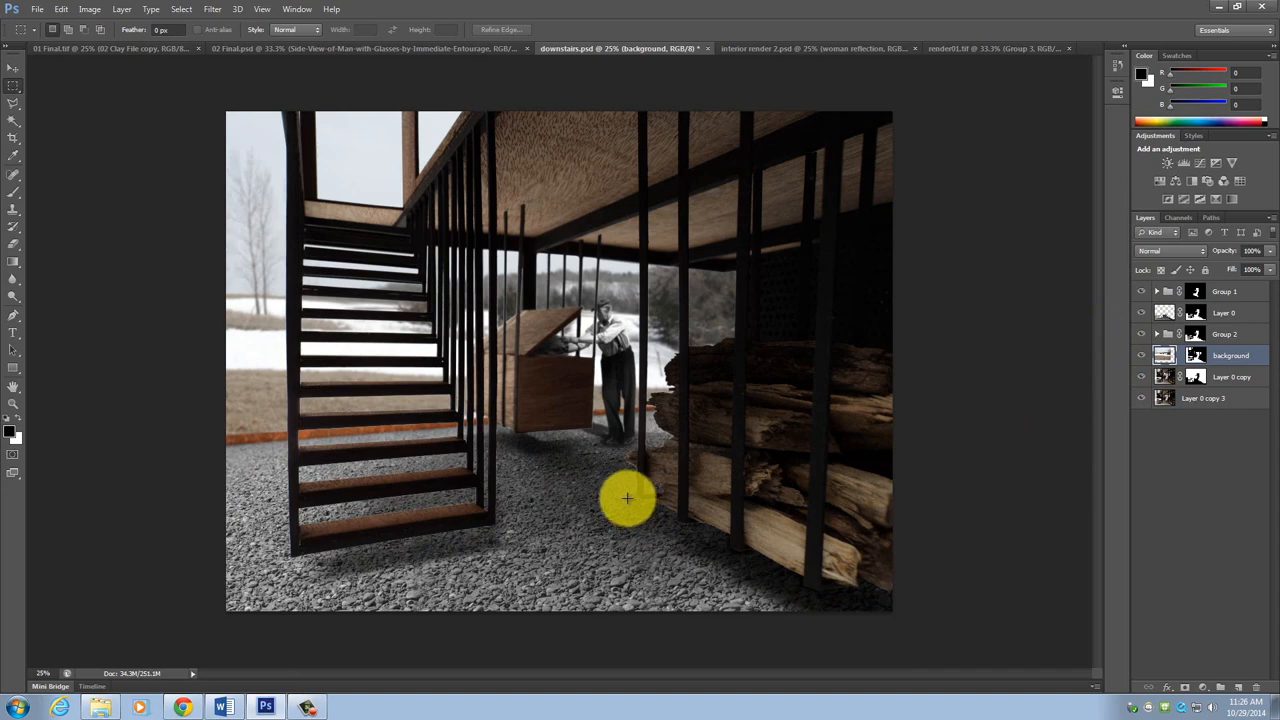
Step: Switch to the interior render and show the wooden room layer with the rest of the scene
left_click(810, 48)
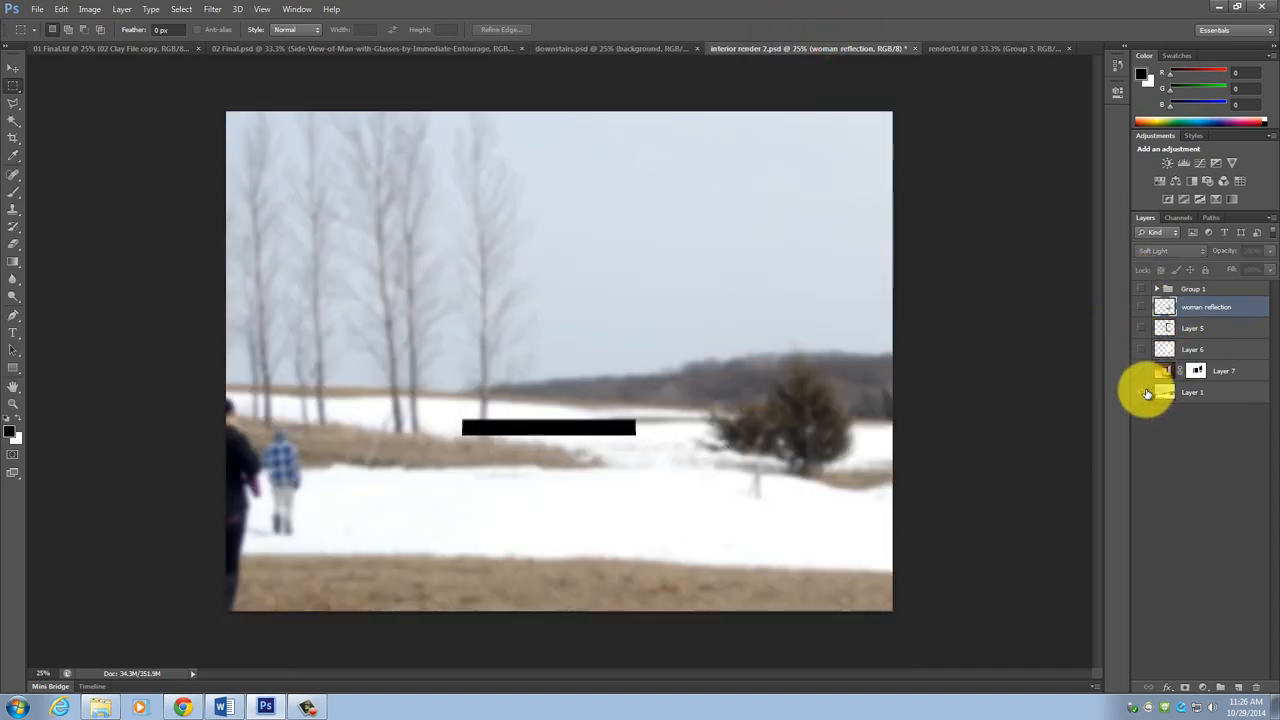
left_click(1140, 370)
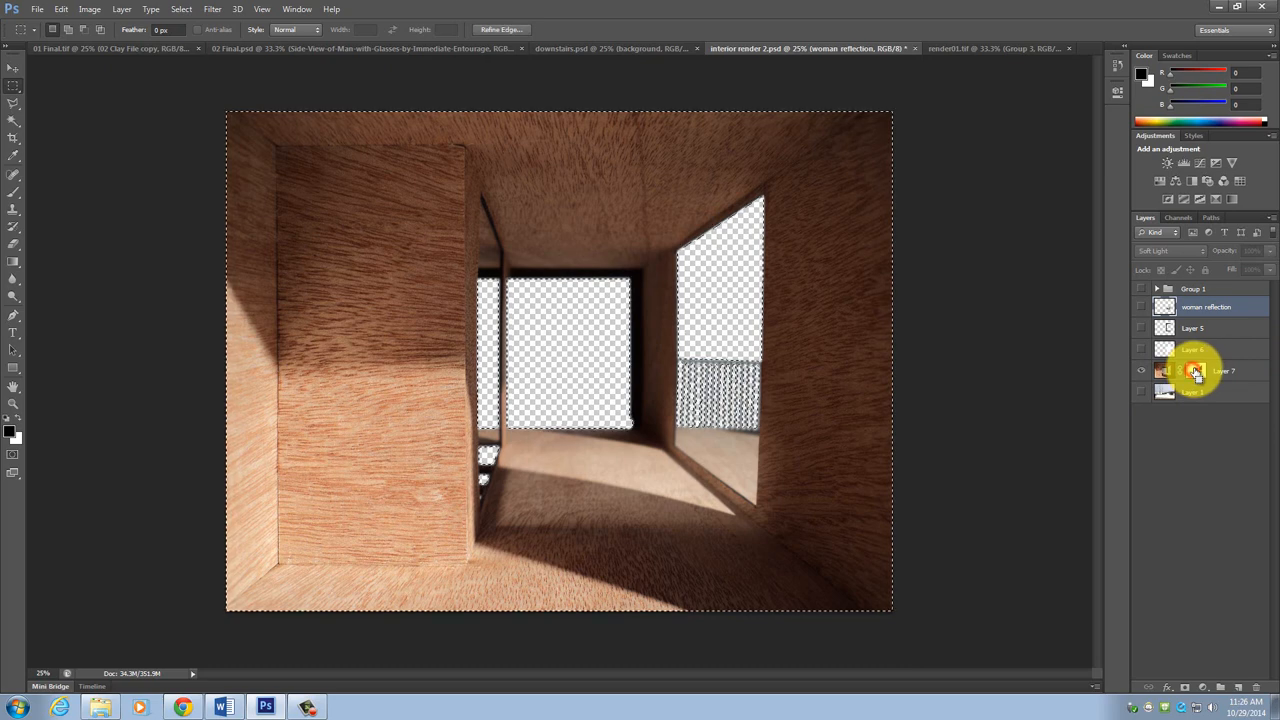
left_click(1224, 370)
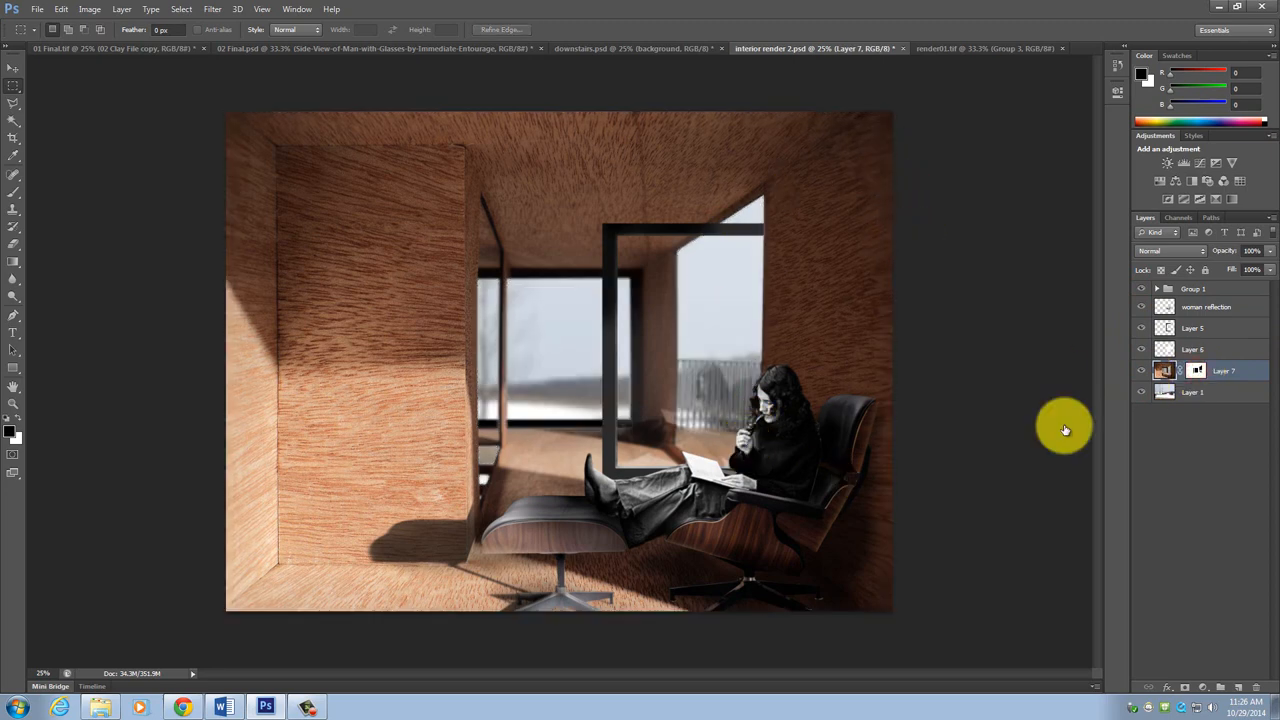
Step: Toggle the scene's layers on and off to compare how the interior is built up
left_click(1140, 348)
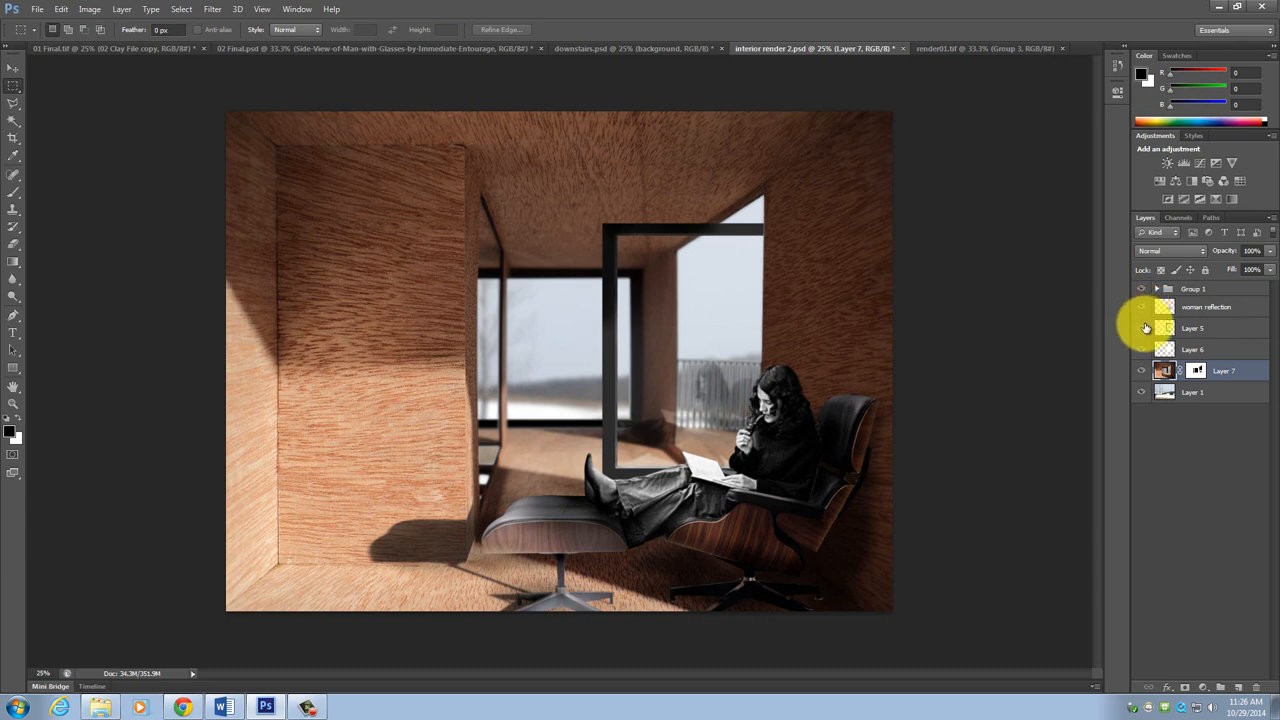
left_click(1140, 308)
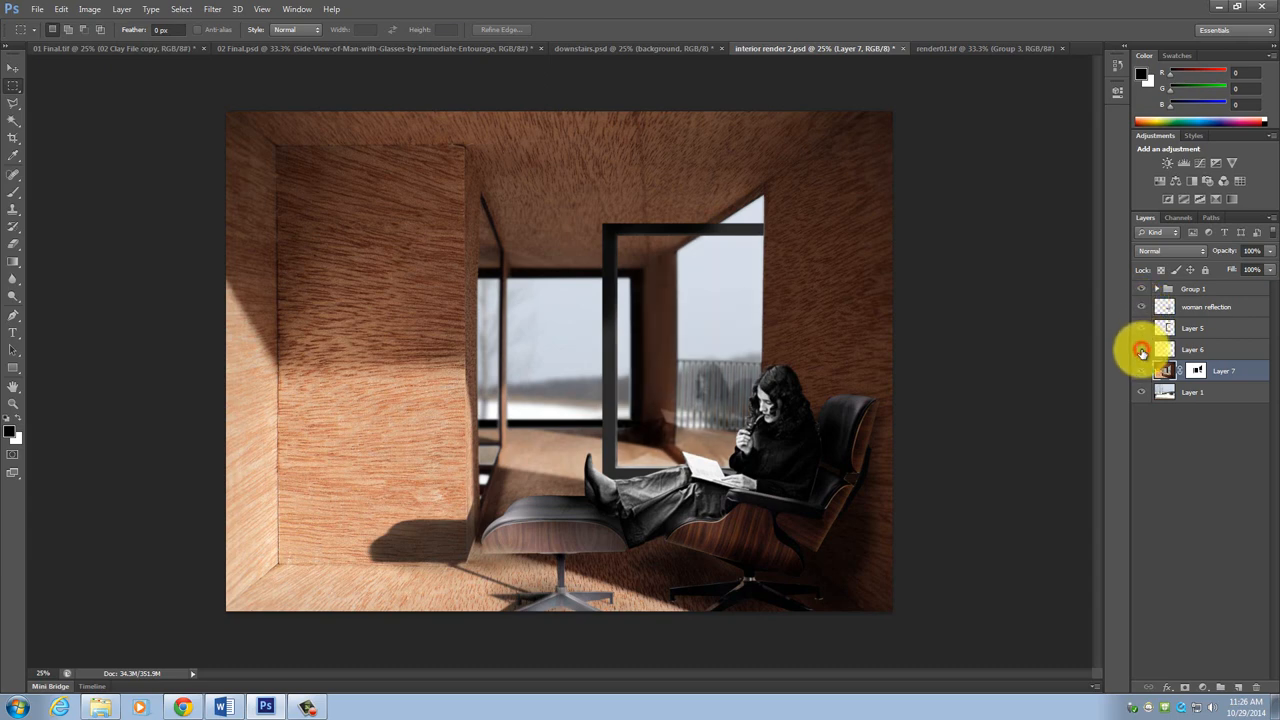
left_click(1140, 308)
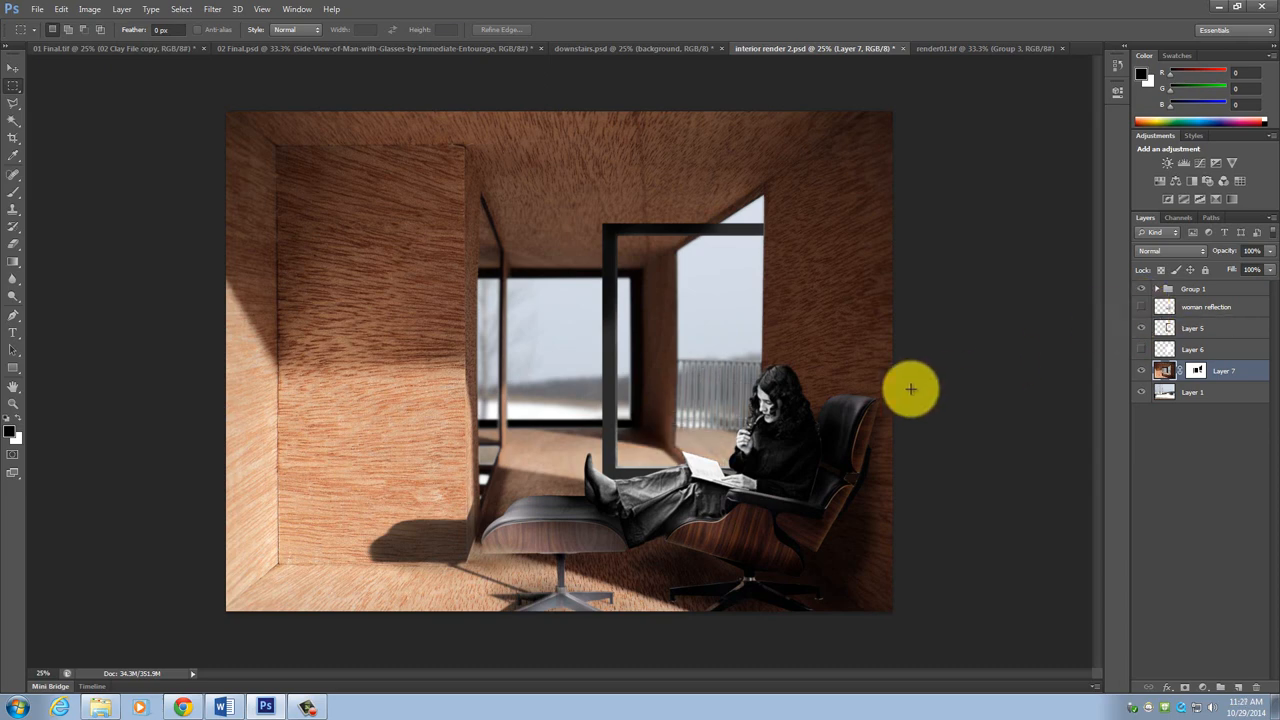
mouse_move(722, 312)
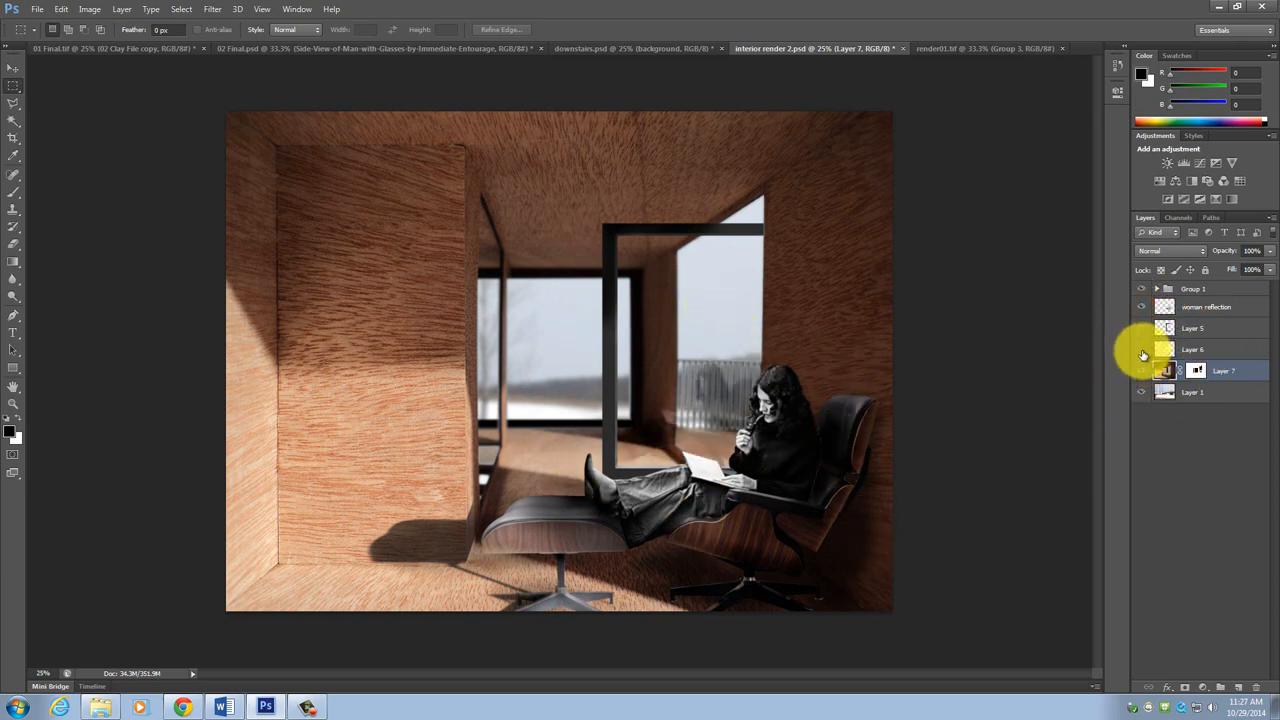
left_click(1140, 348)
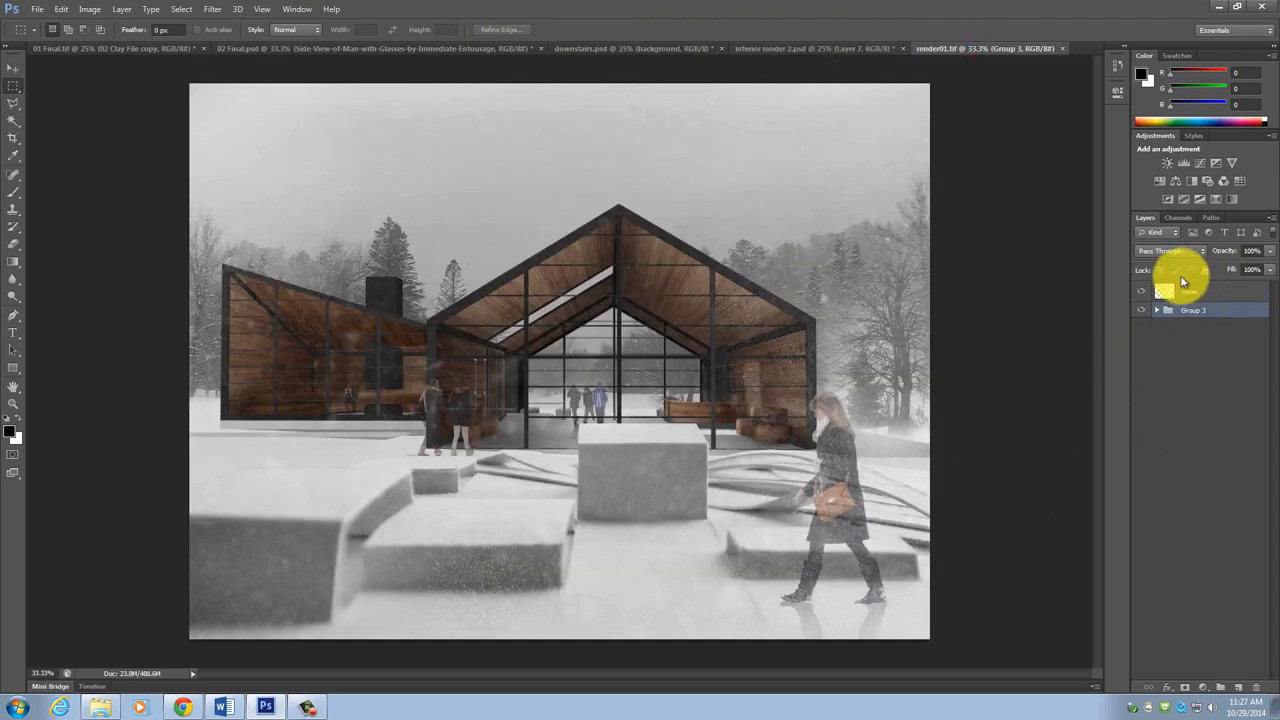
Step: Expand Group 2 and its nested background group, then select Layer 47 among the furniture layers
left_click(1156, 308)
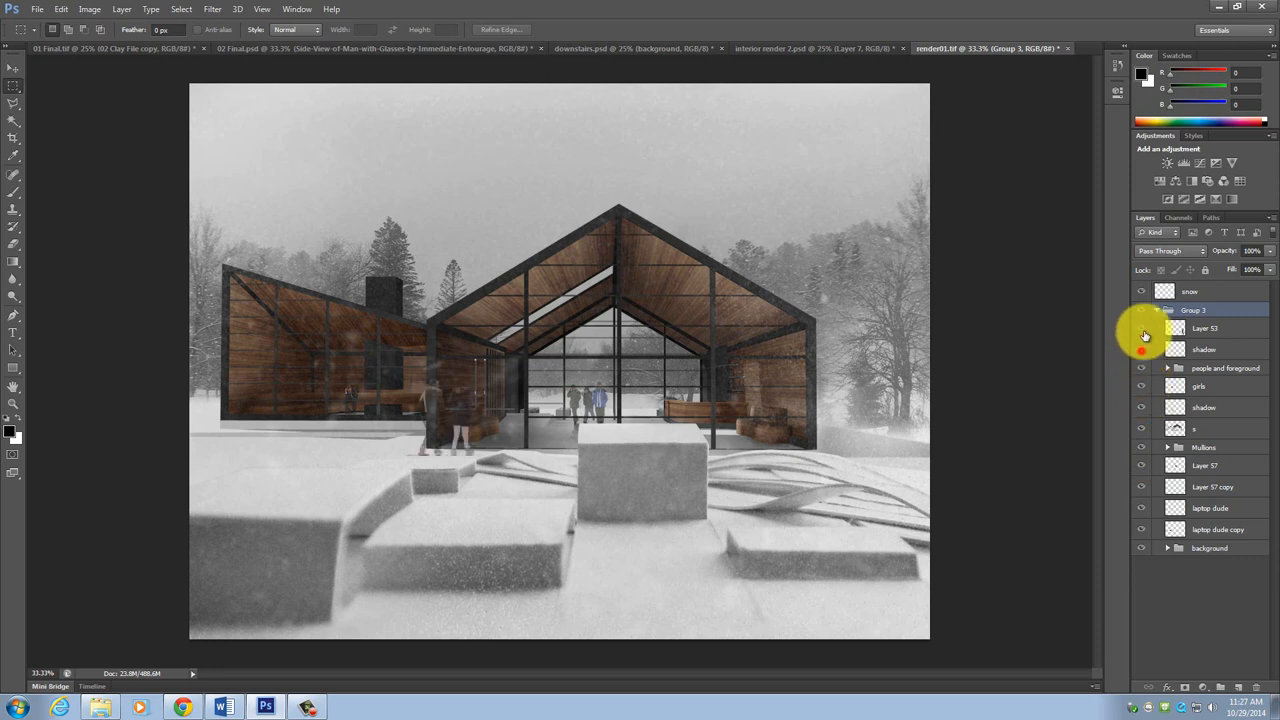
left_click(1140, 328)
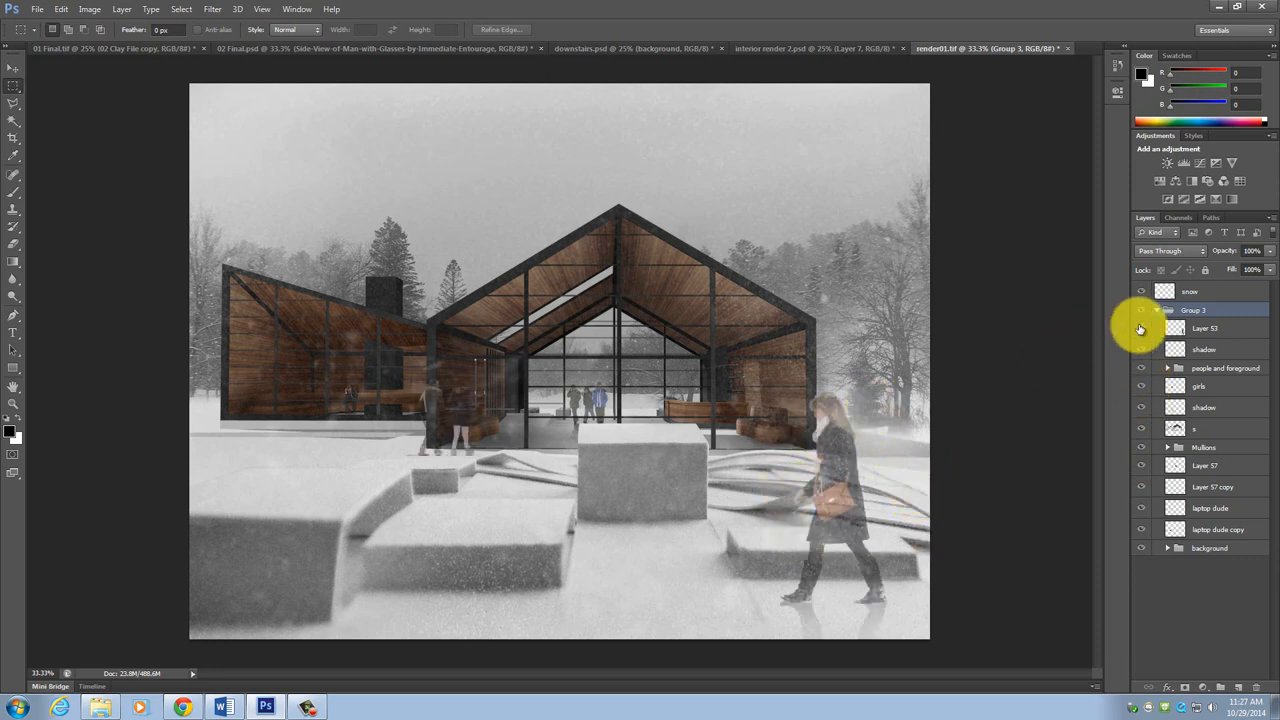
left_click(1140, 328)
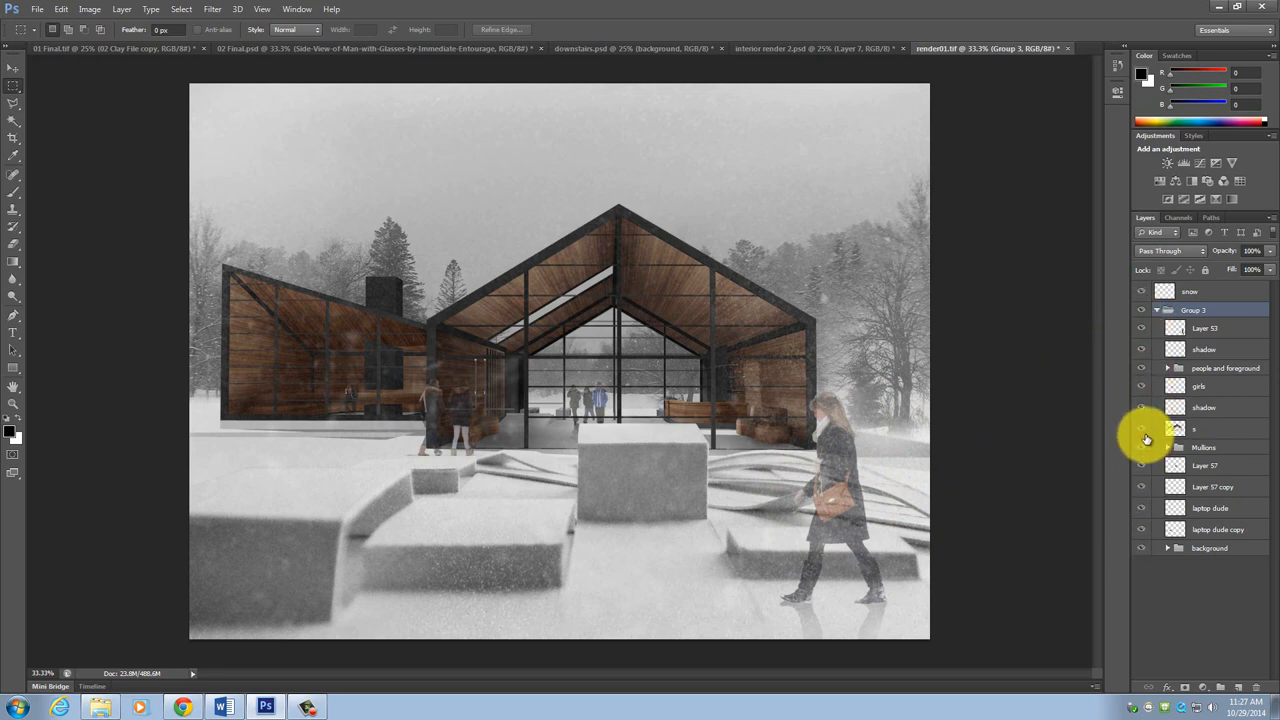
mouse_move(1150, 504)
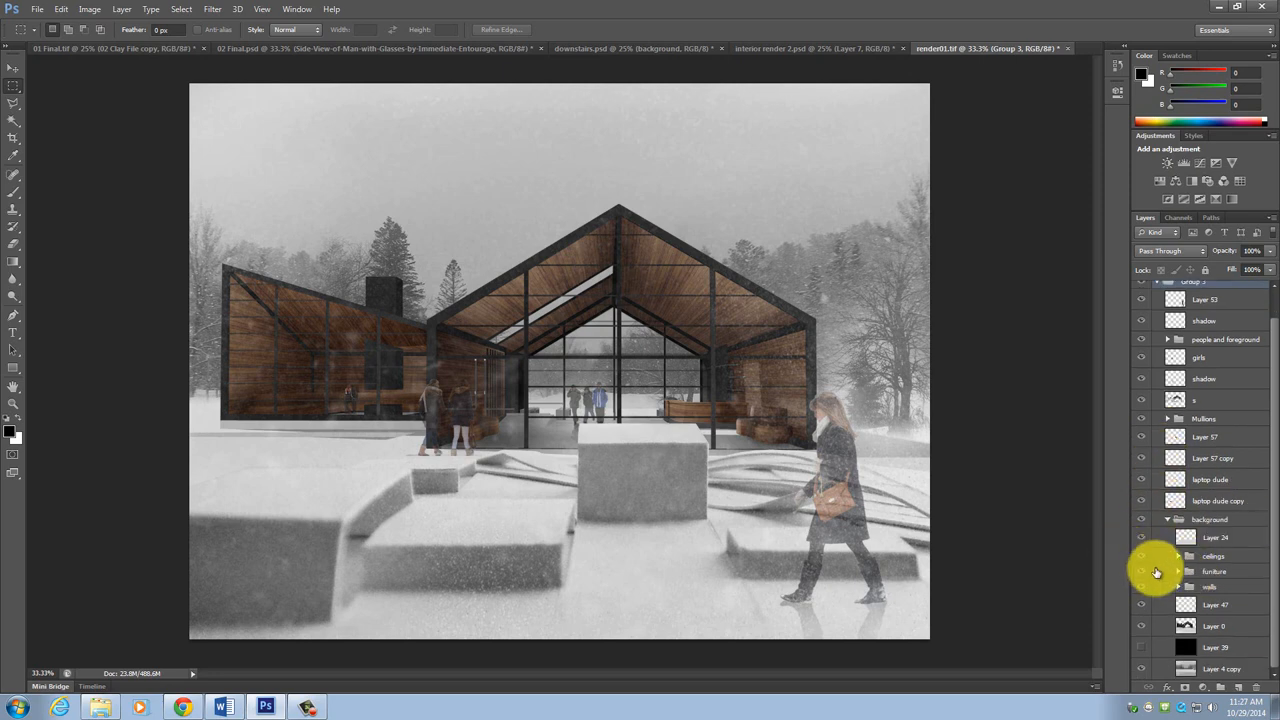
mouse_move(1158, 576)
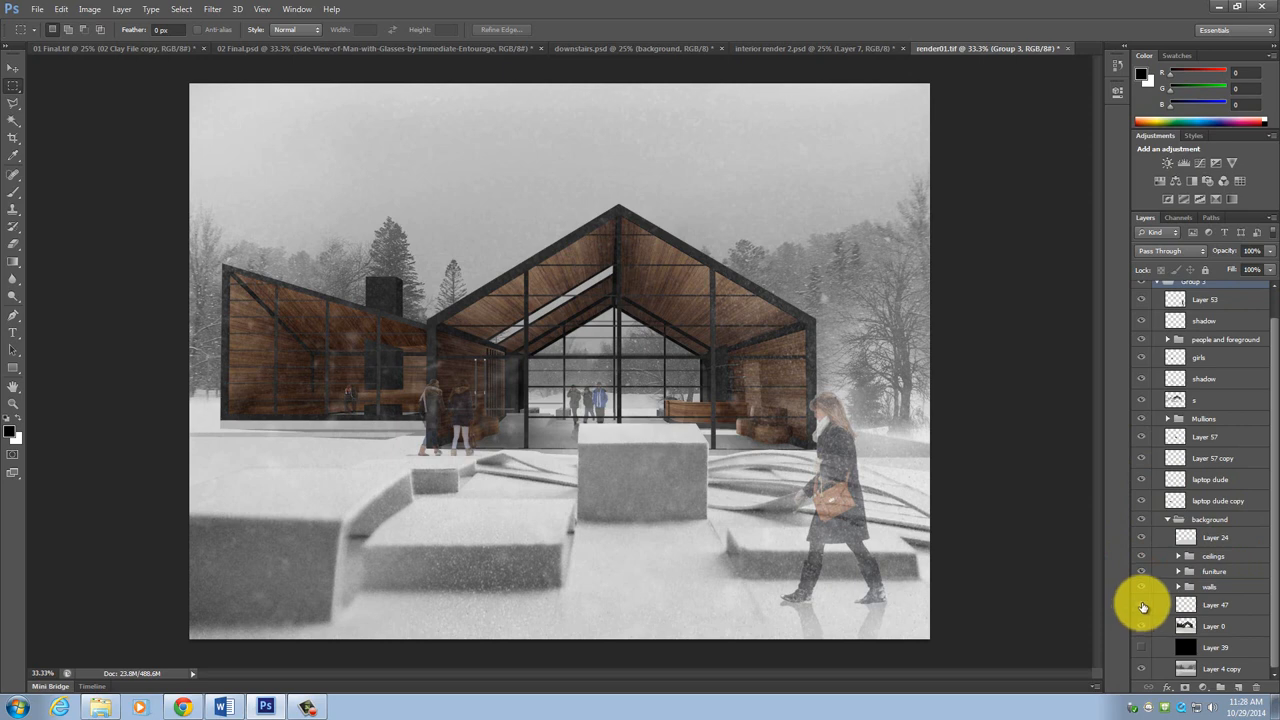
mouse_move(1144, 604)
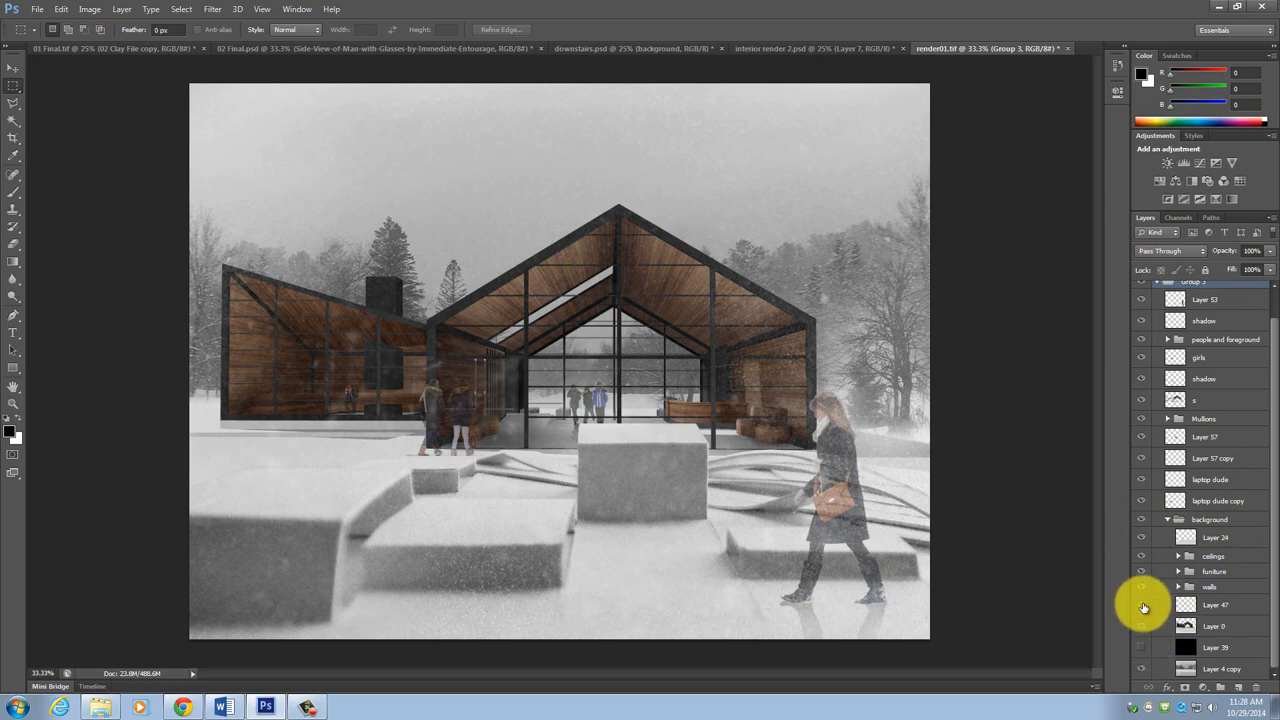
left_click(1216, 604)
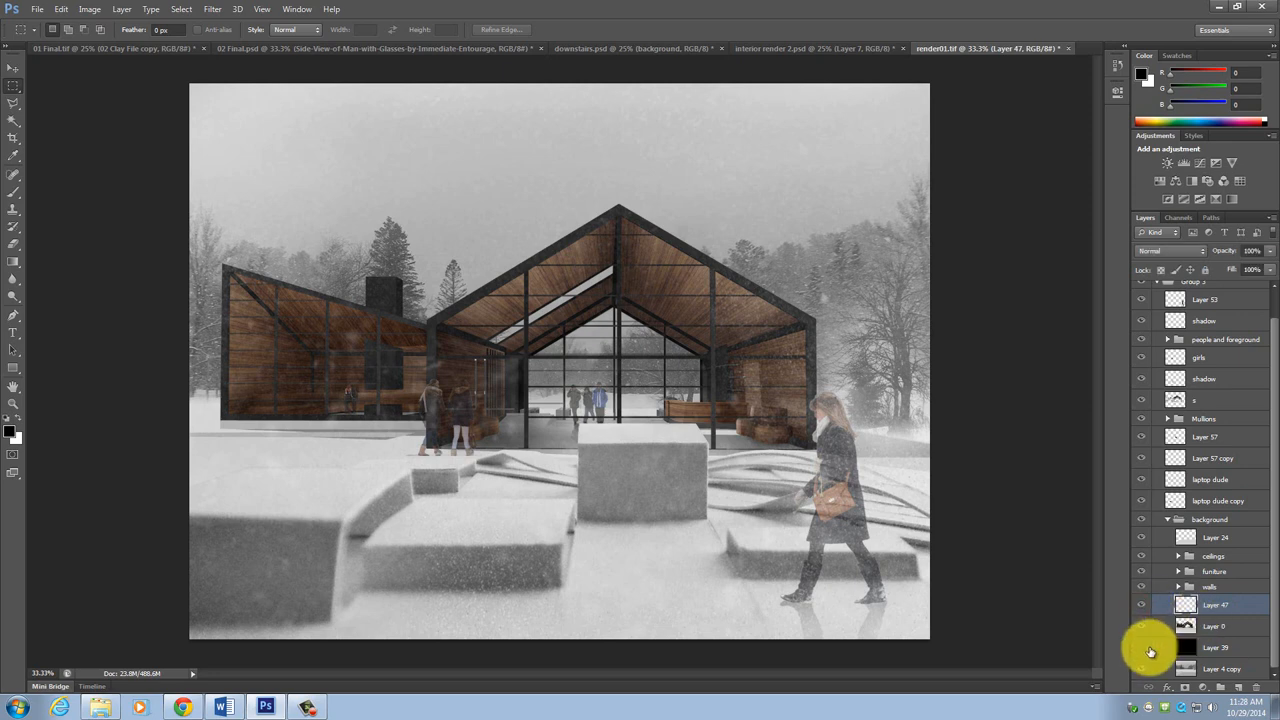
mouse_move(1144, 578)
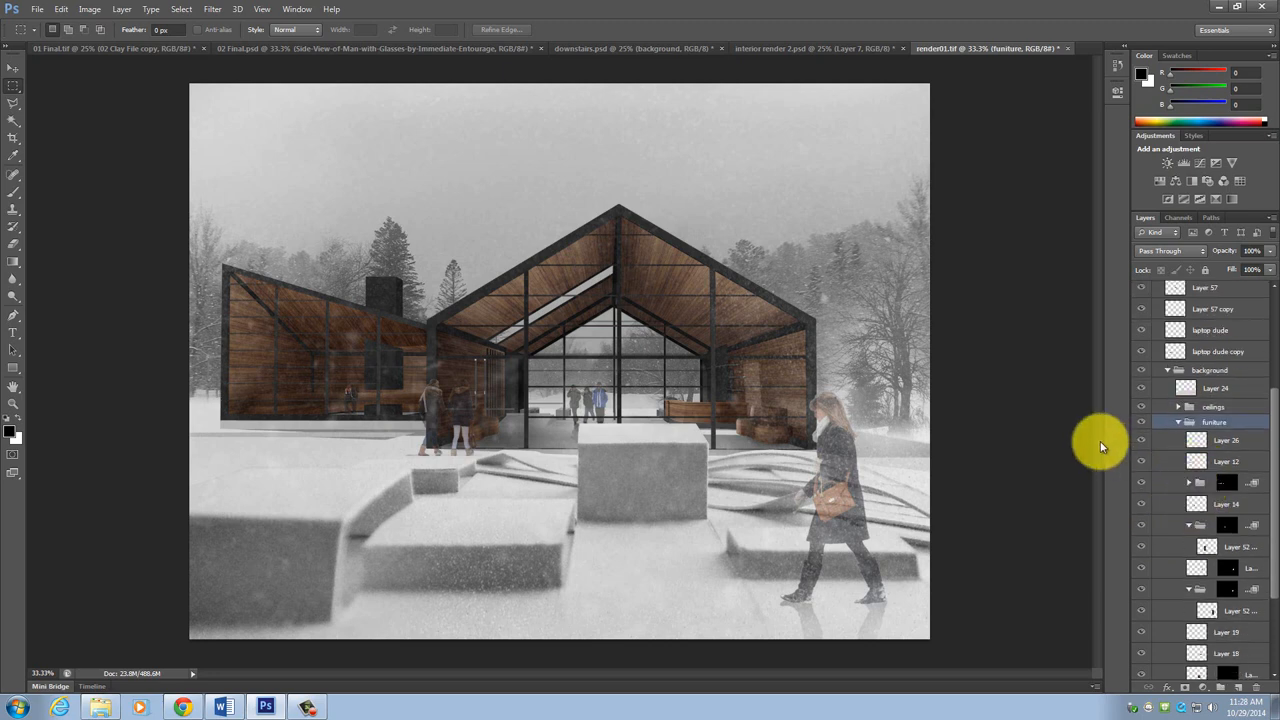
mouse_move(1144, 444)
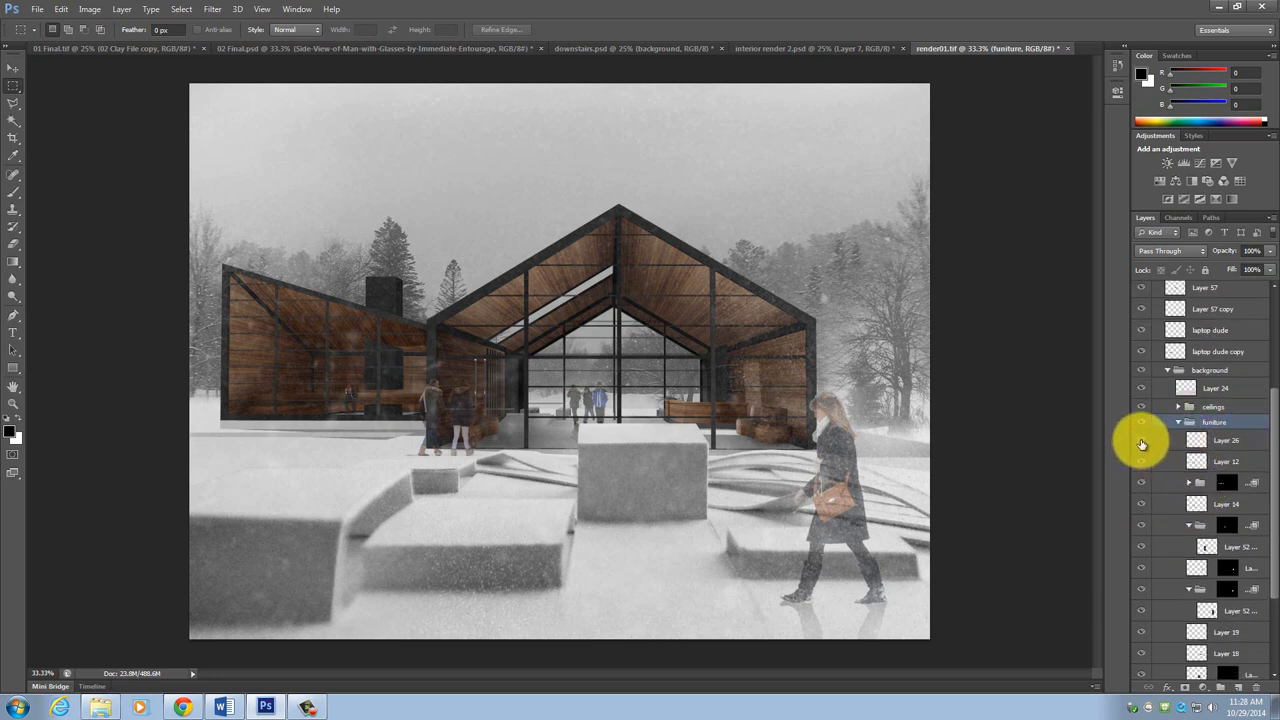
mouse_move(1140, 460)
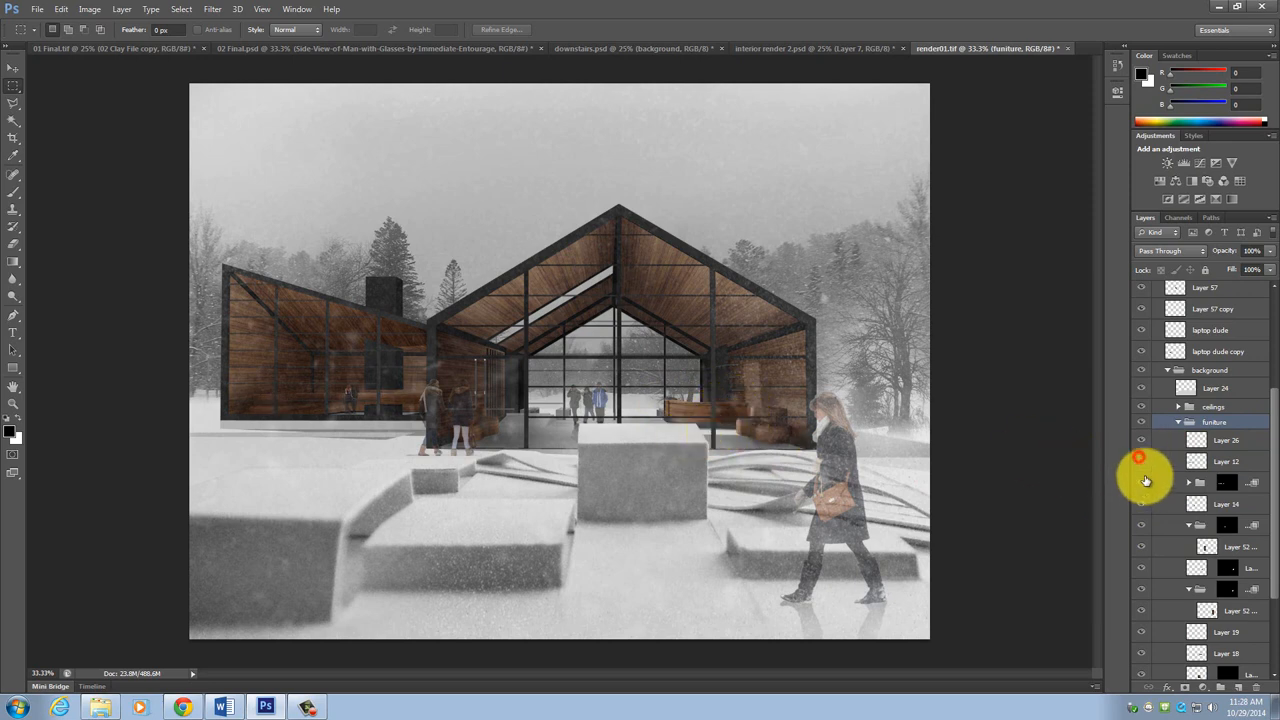
mouse_move(1140, 484)
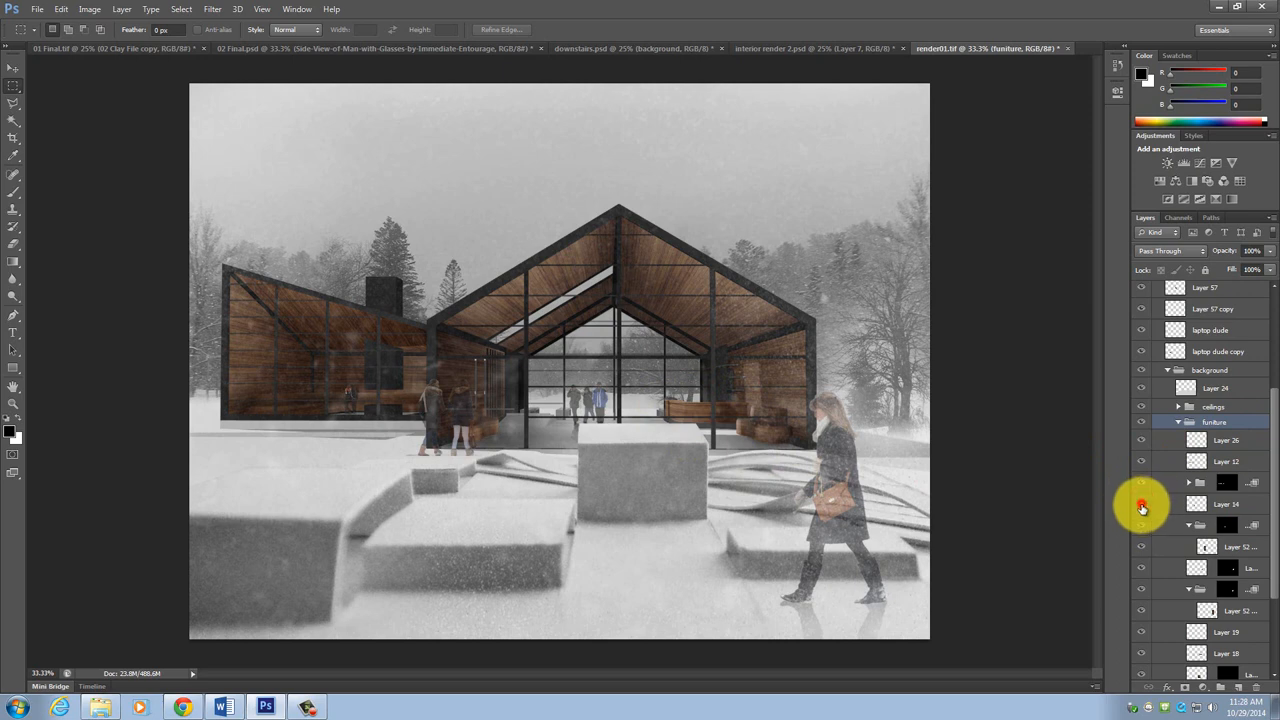
mouse_move(1144, 524)
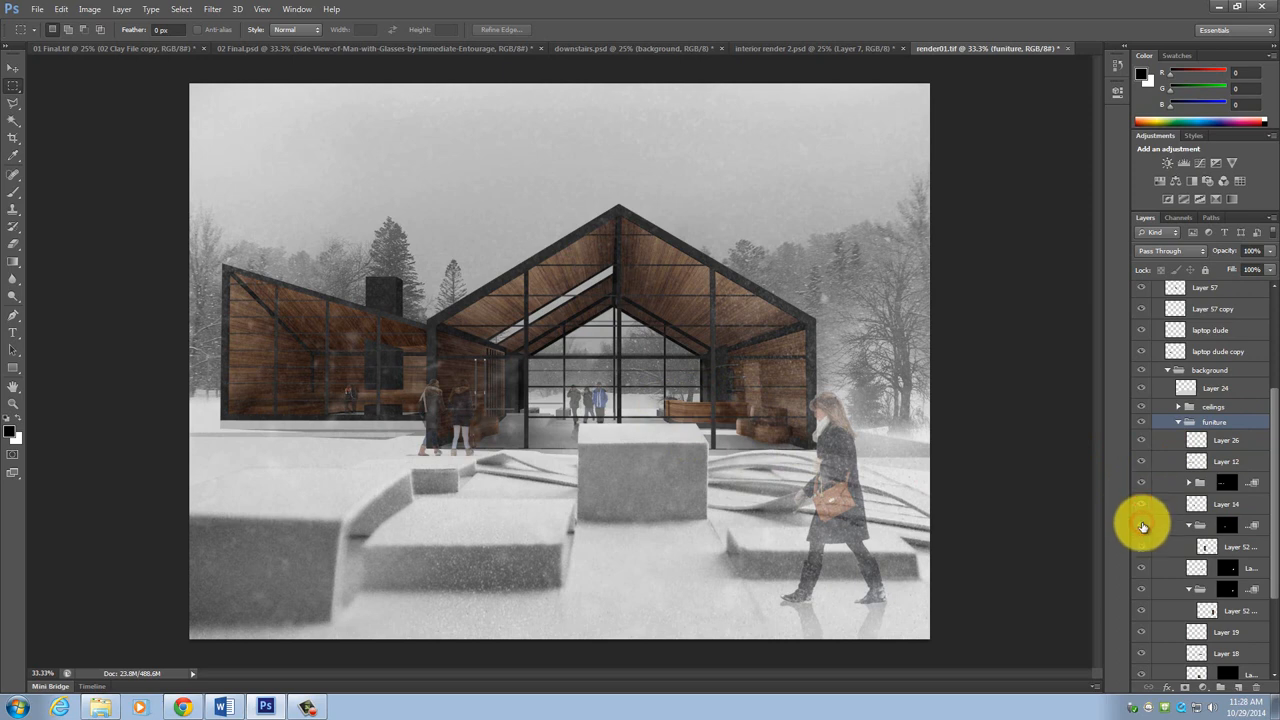
mouse_move(1142, 558)
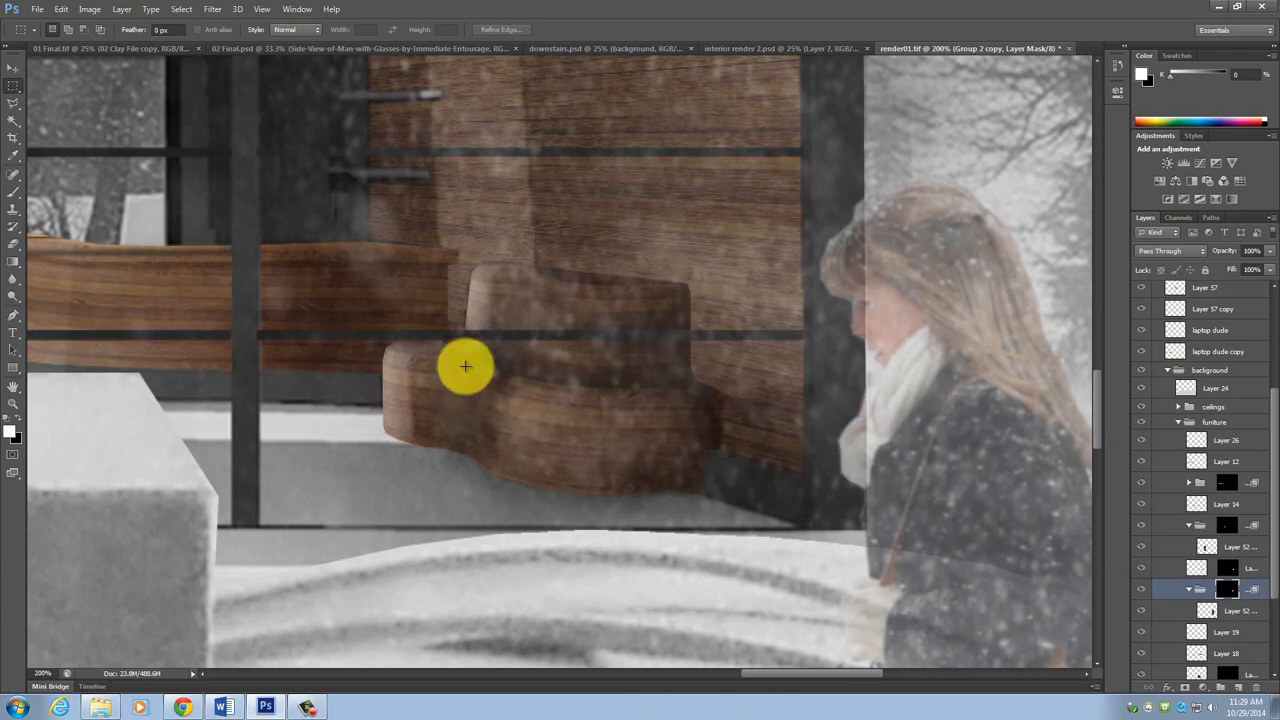
mouse_move(492, 348)
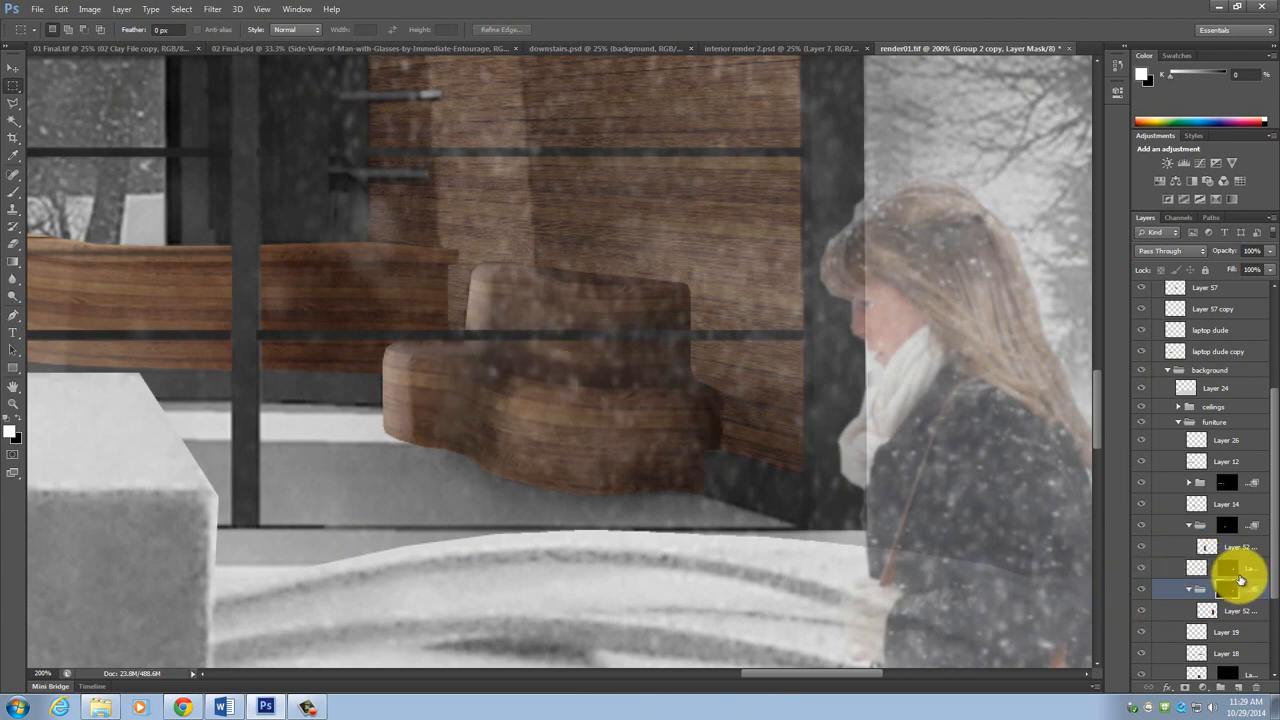
Step: Place the Woodfloor image from the Textures folder into the exterior render
left_click(36, 8)
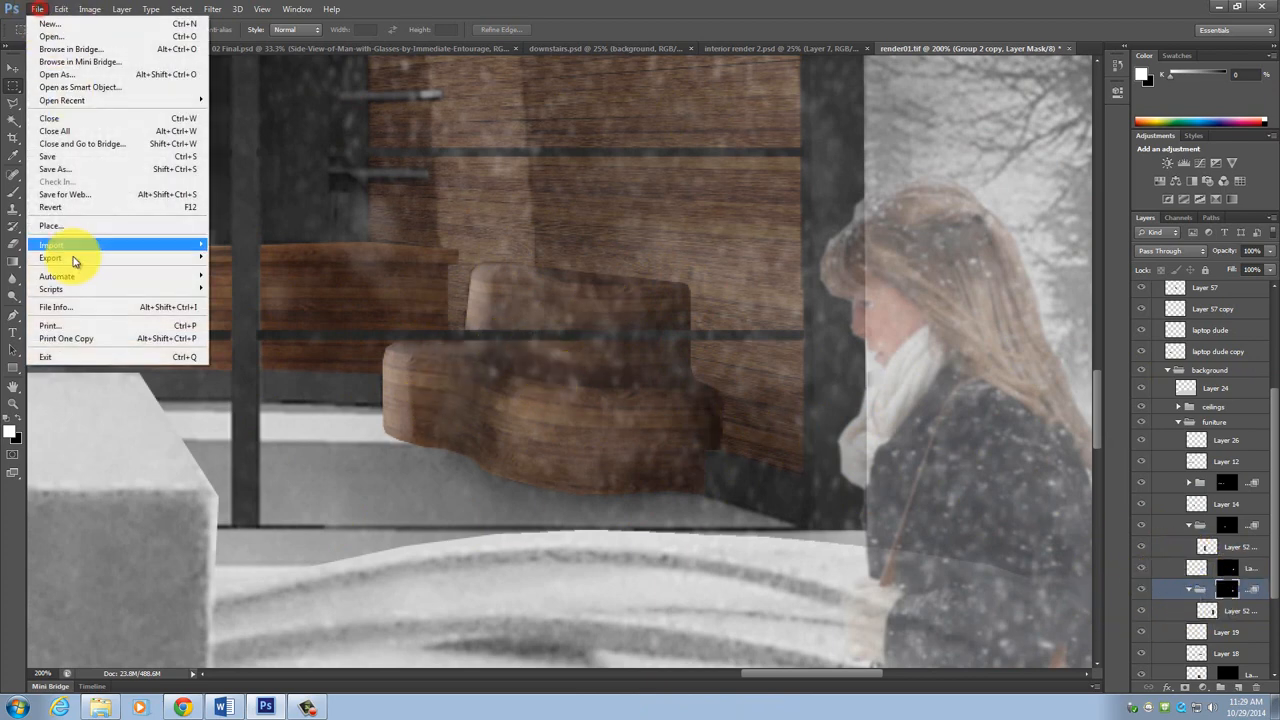
left_click(50, 224)
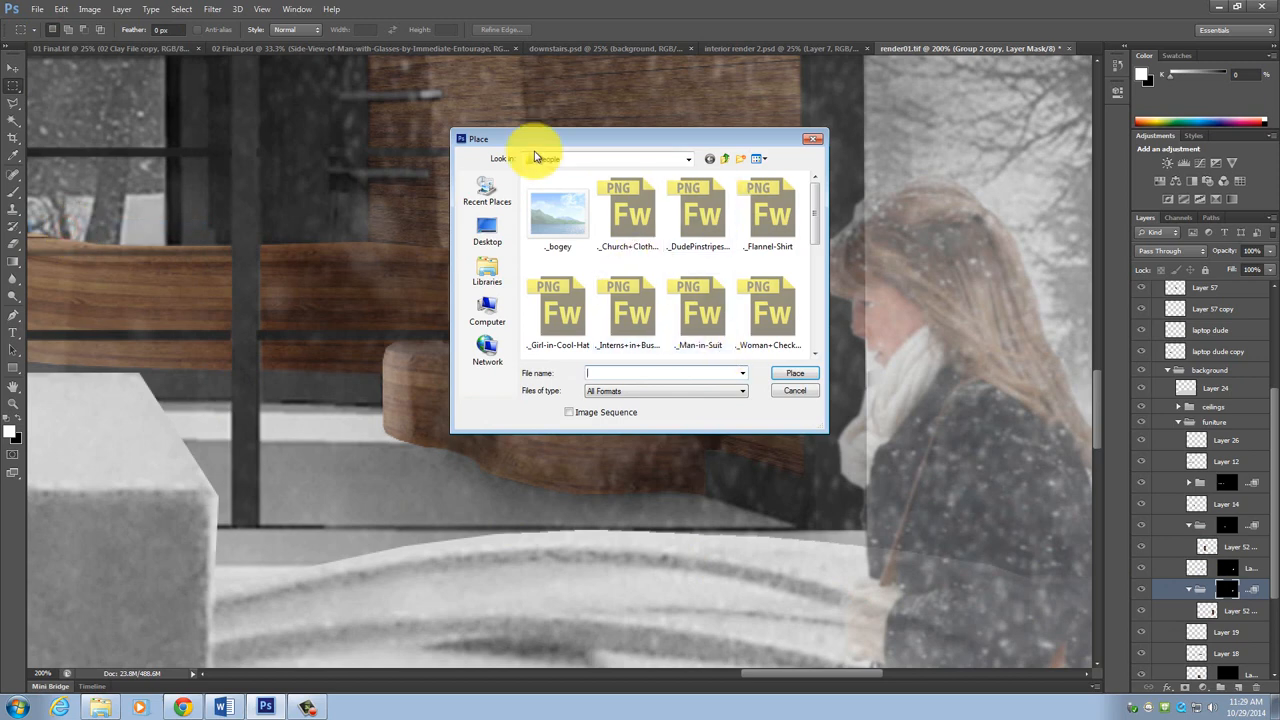
left_click(688, 158)
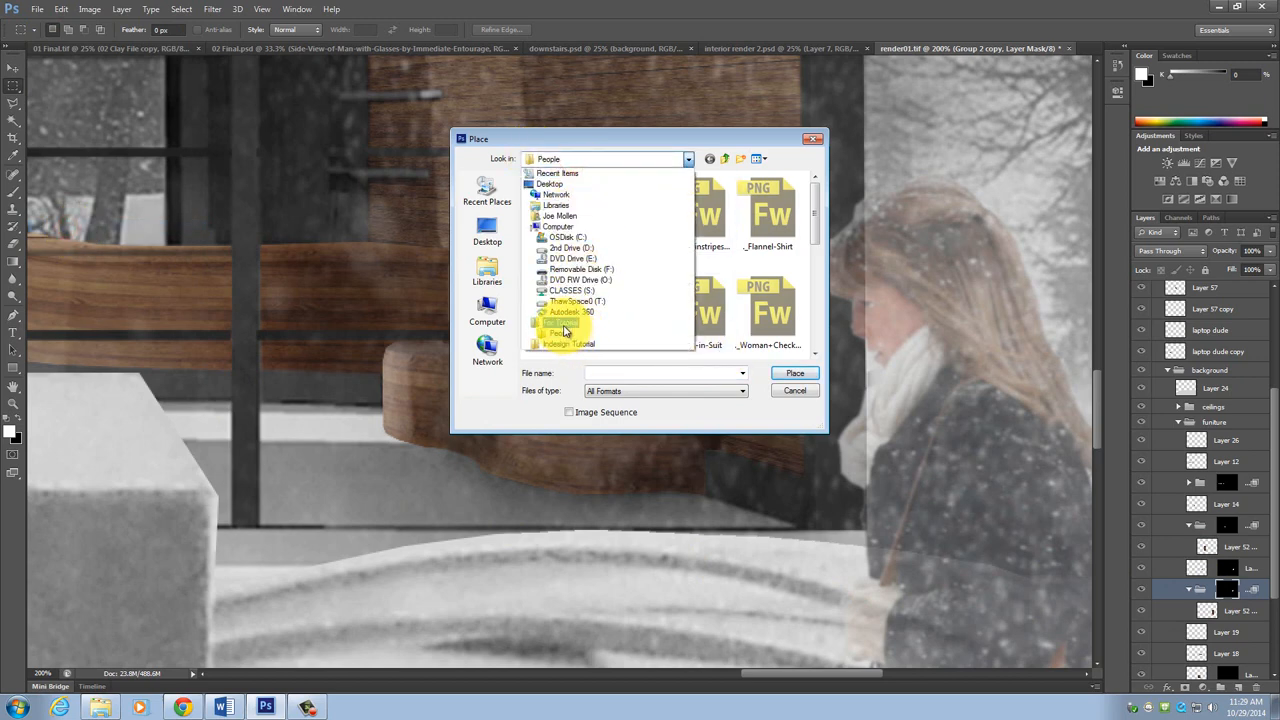
left_click(564, 332)
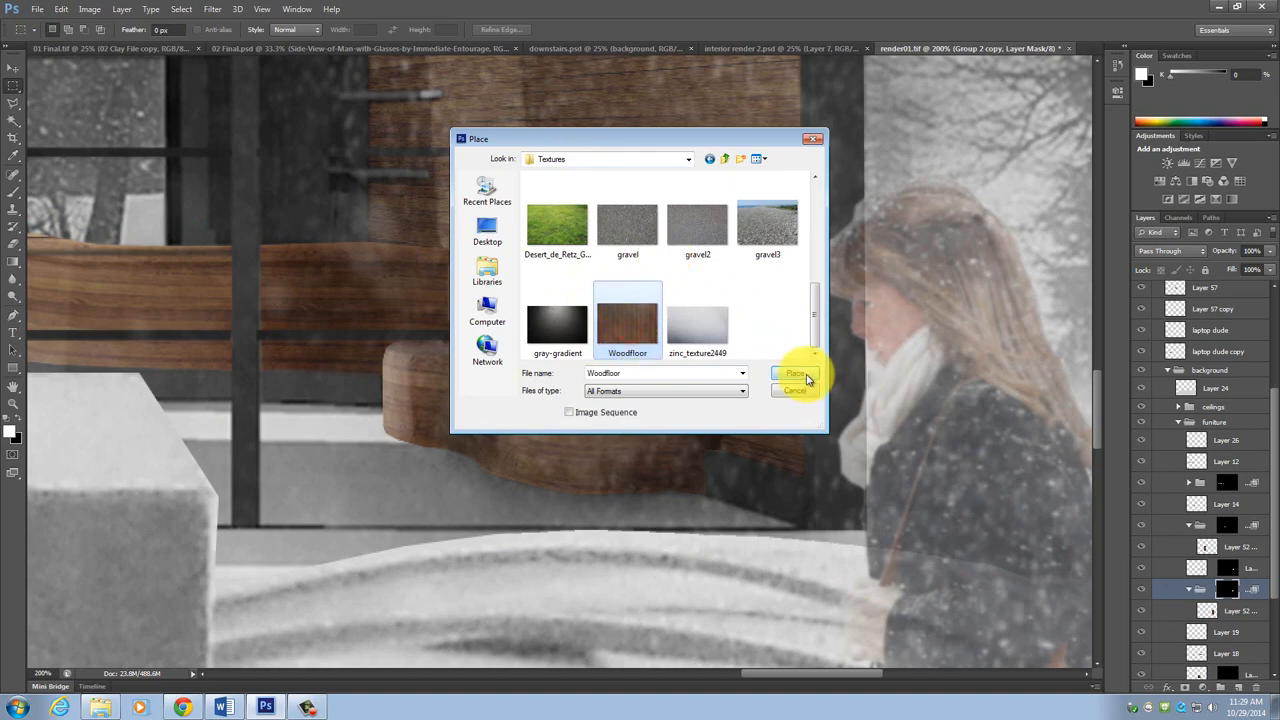
left_click(796, 374)
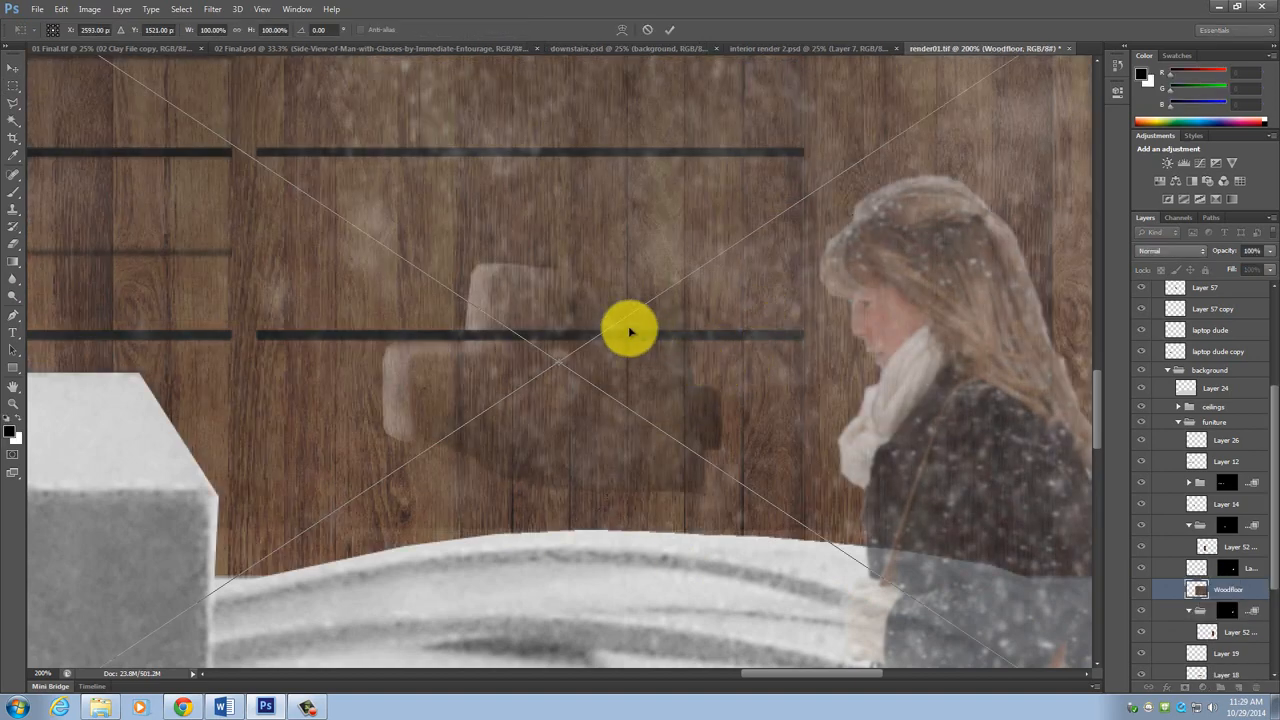
Step: Scale the placed wood texture up until it covers the building's facade
scroll("down", 3)
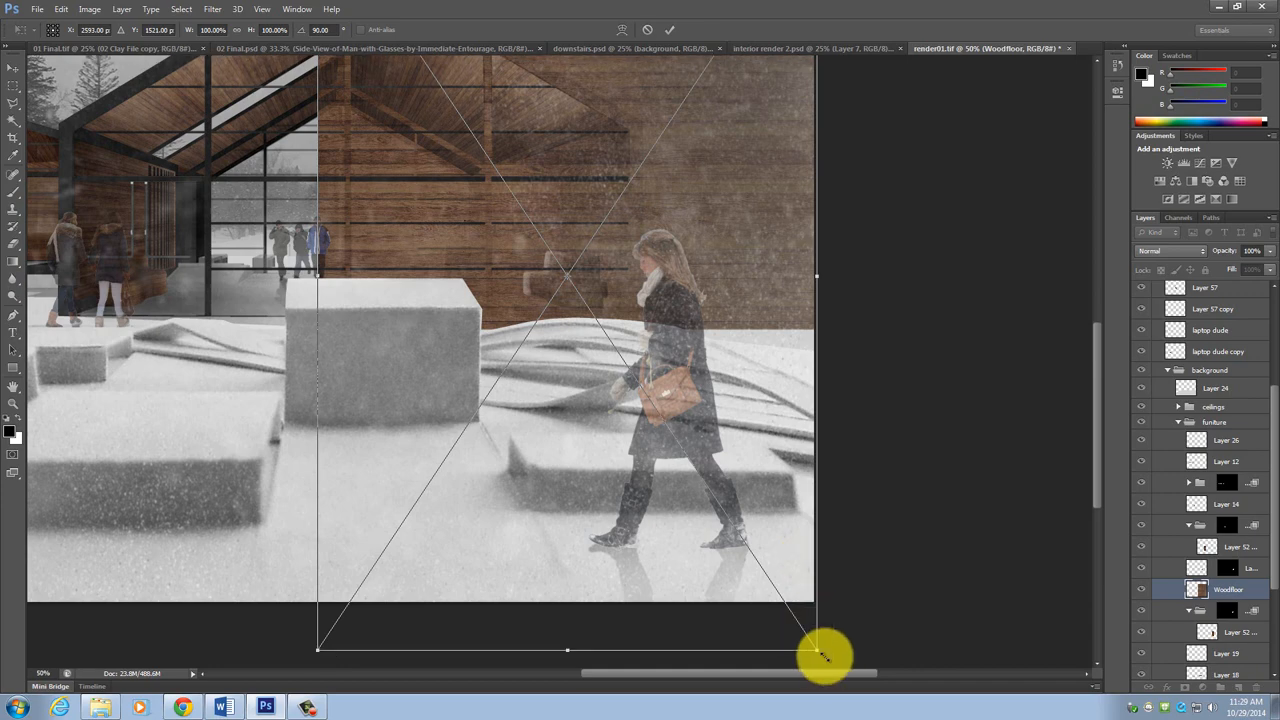
left_click_drag(824, 656, 438, 104)
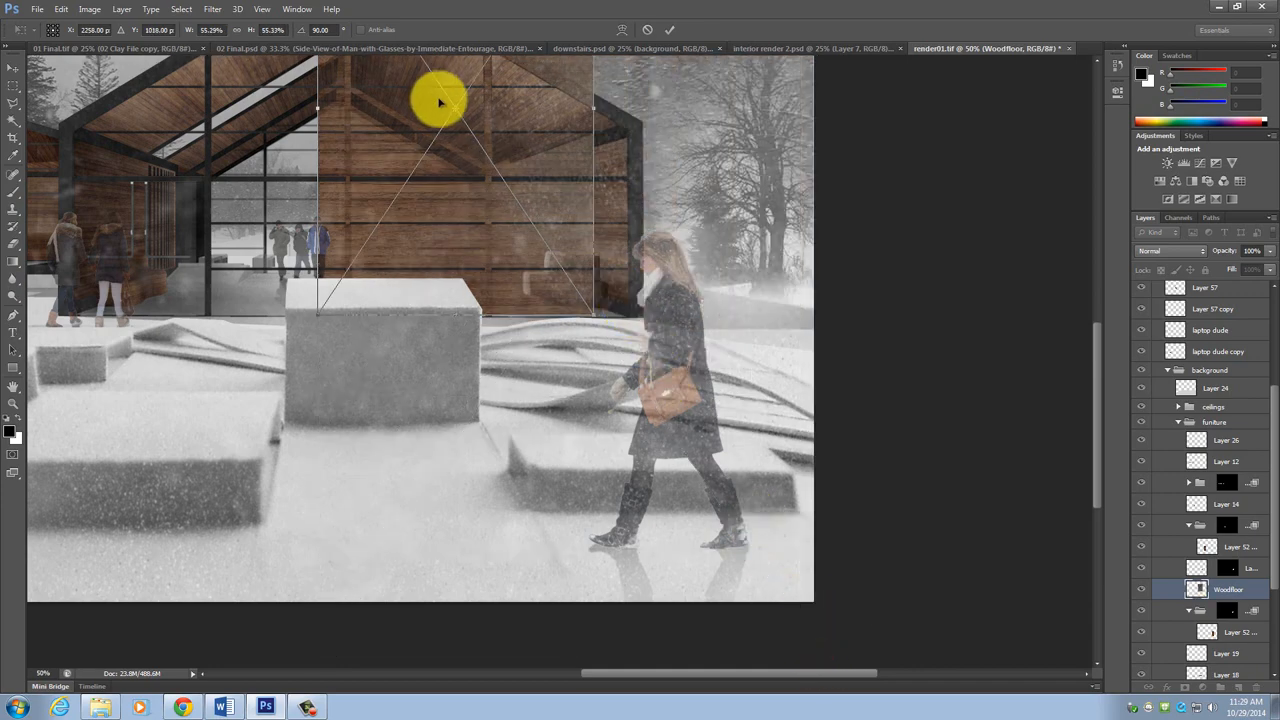
left_click_drag(438, 104, 618, 310)
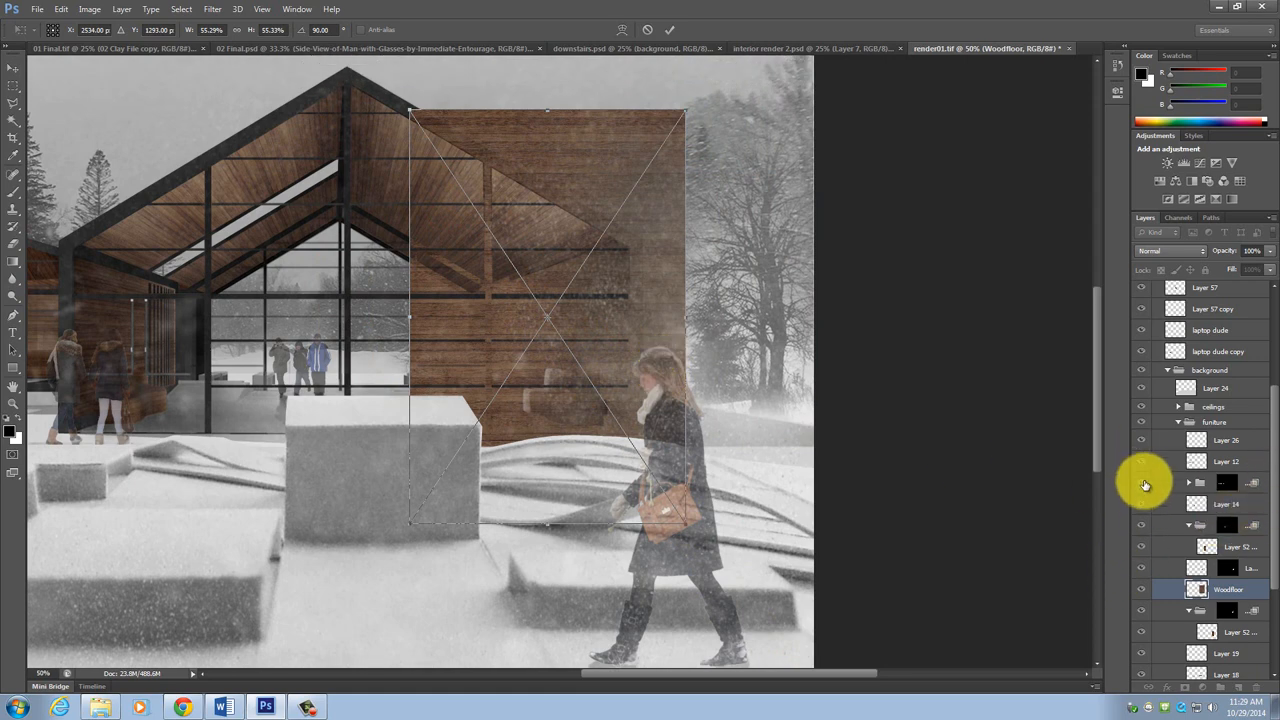
mouse_move(1142, 292)
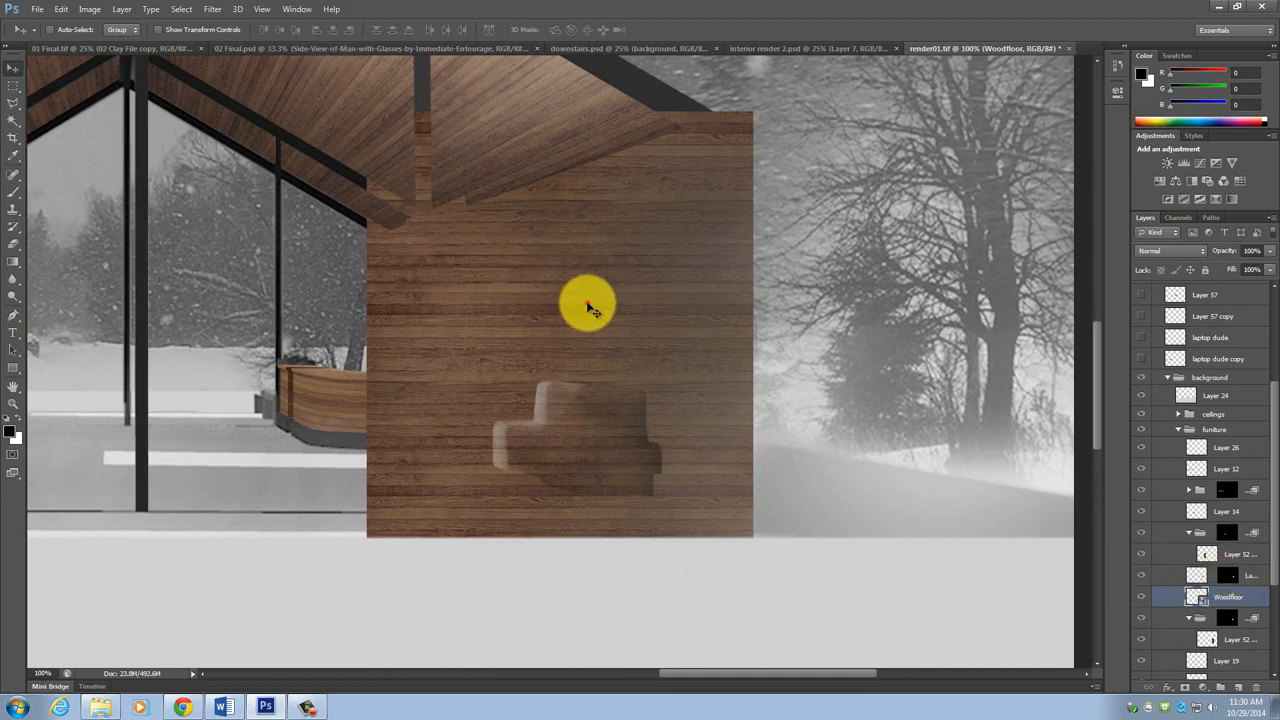
Step: Position the wood texture over the curved seating, commit it, and mask it to the furniture
left_click_drag(588, 304, 612, 348)
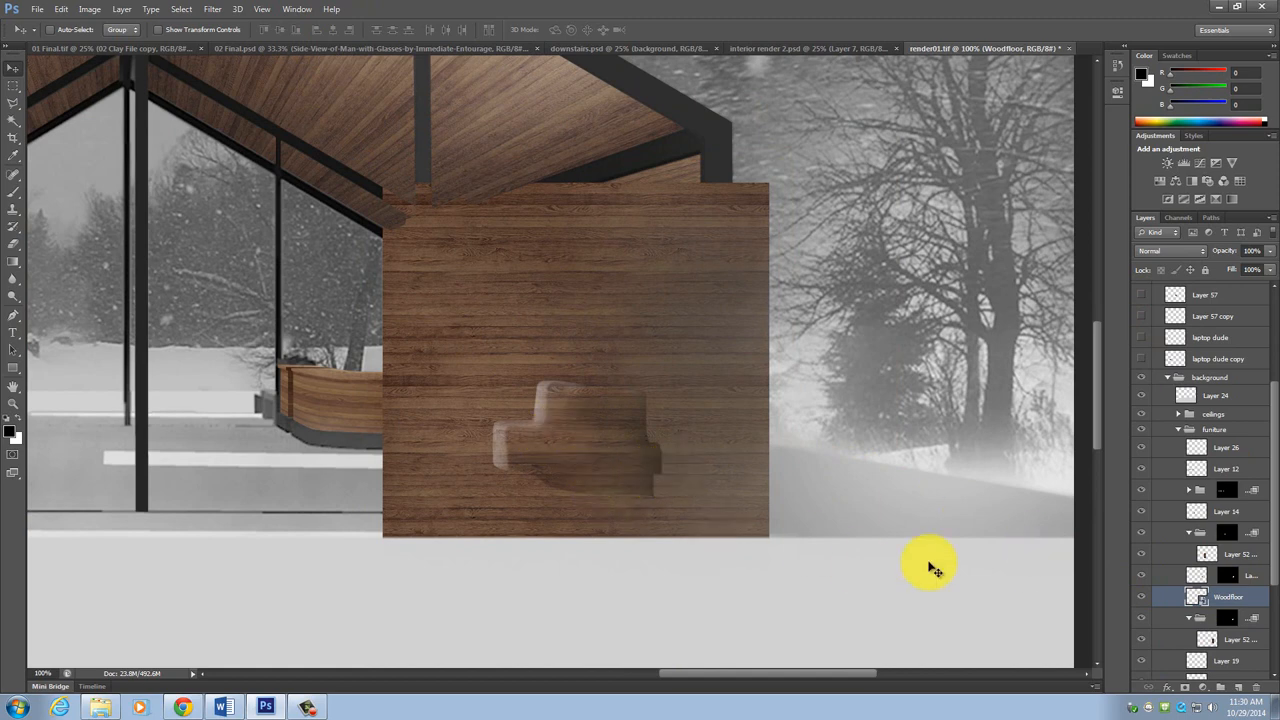
left_click(1240, 576)
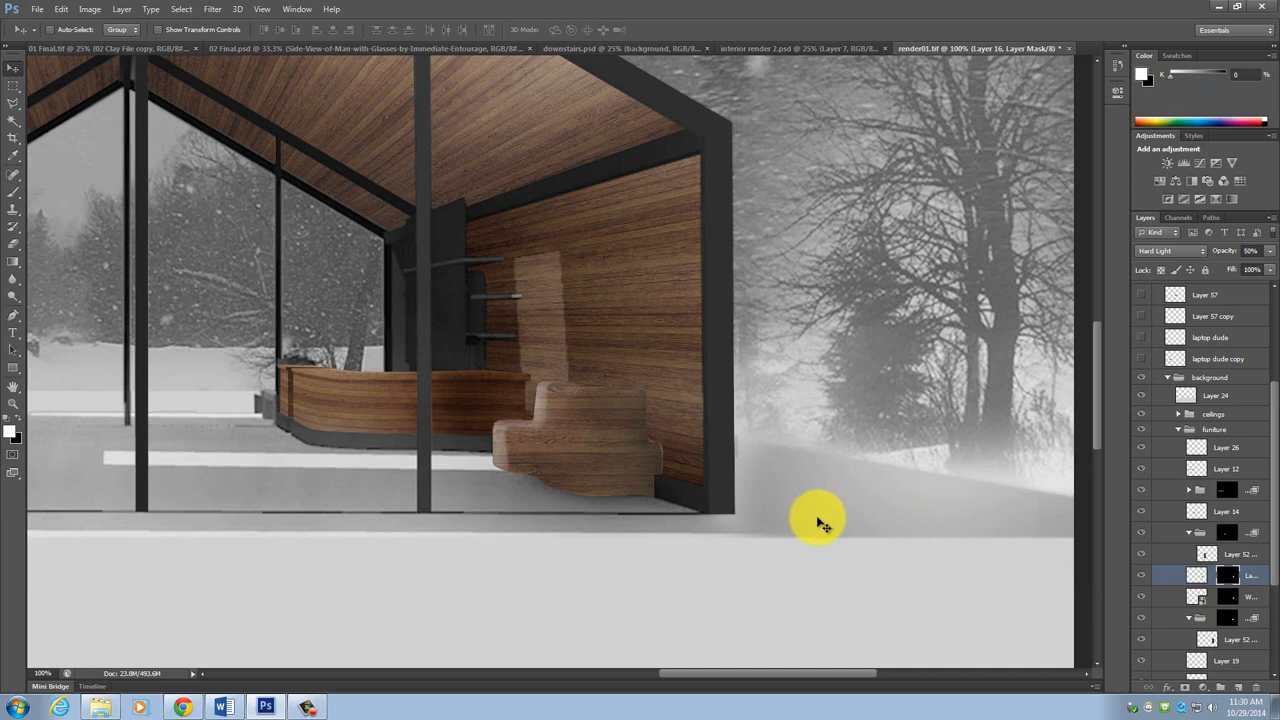
left_click(1240, 596)
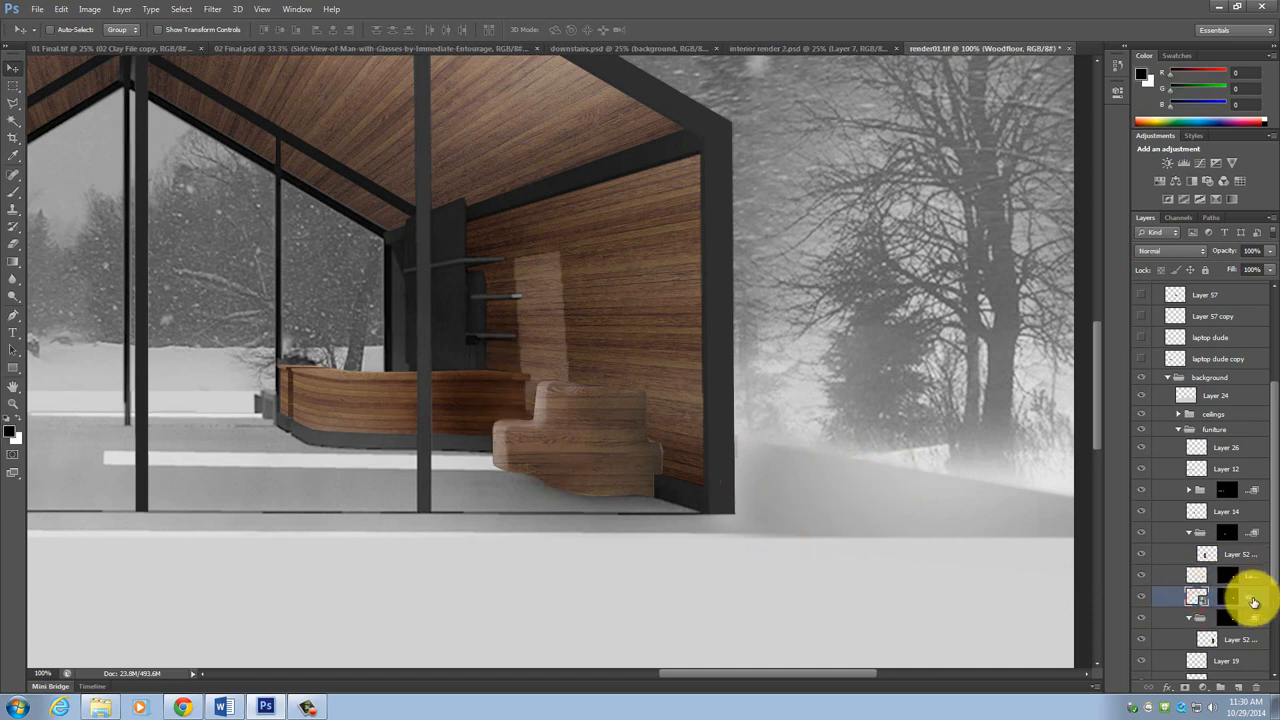
right_click(1196, 596)
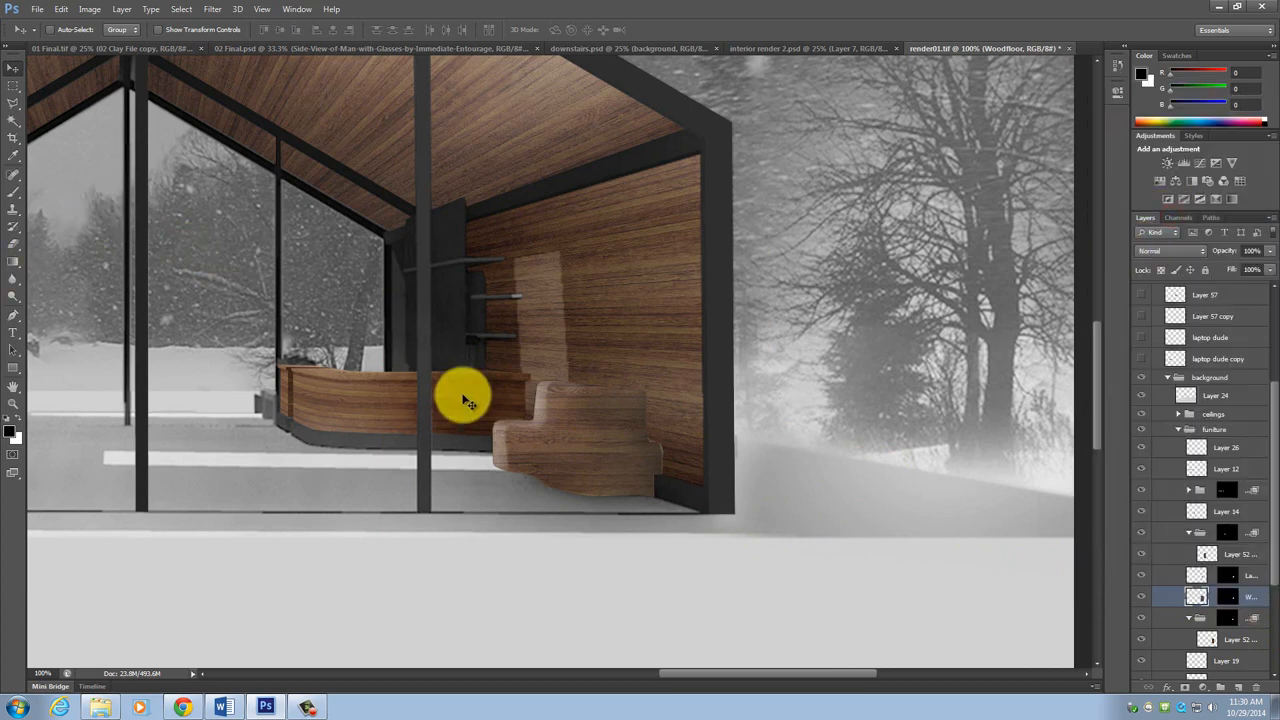
Step: Tilt the wood texture with a Perspective transform so it matches the furniture's angle
left_click(60, 8)
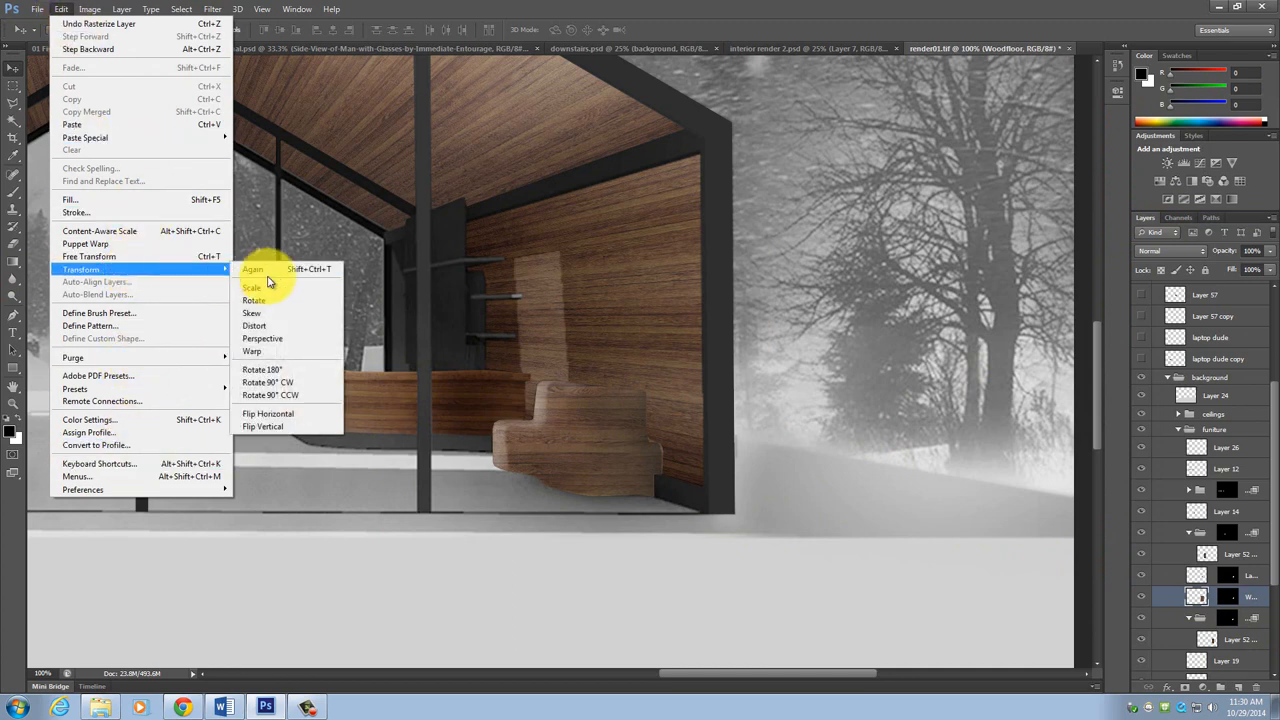
mouse_move(292, 352)
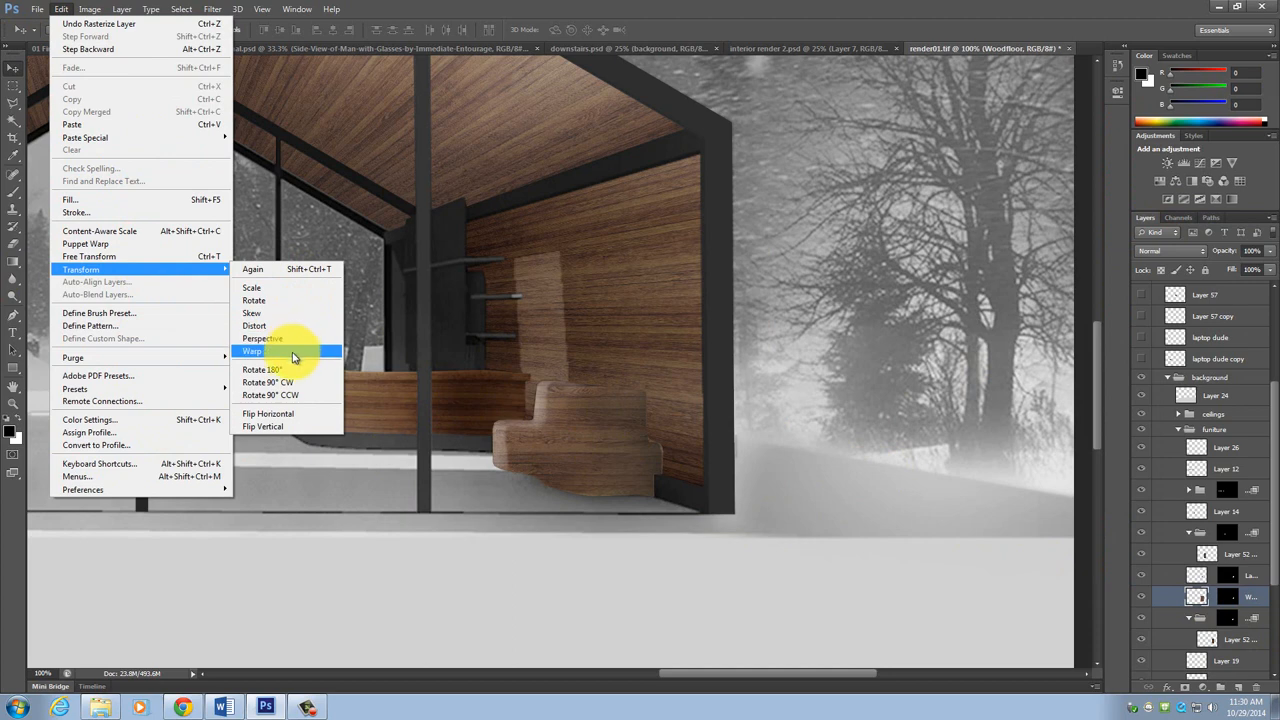
mouse_move(290, 338)
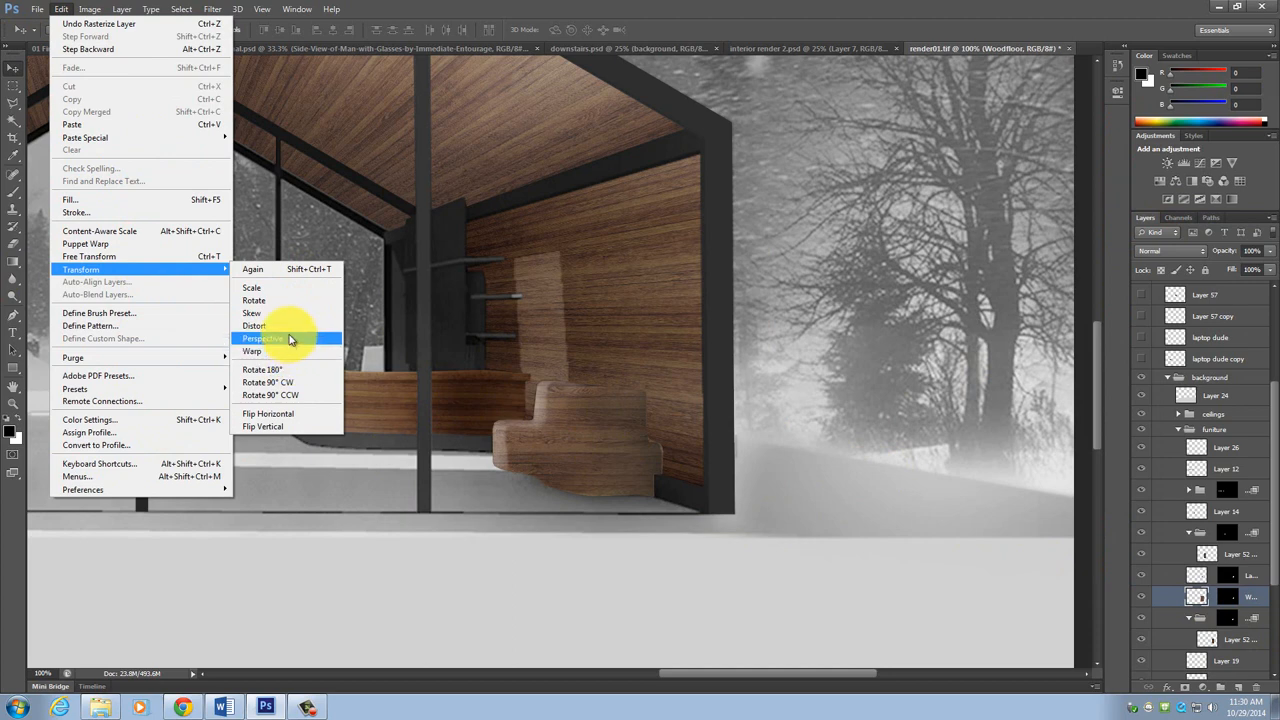
mouse_move(254, 326)
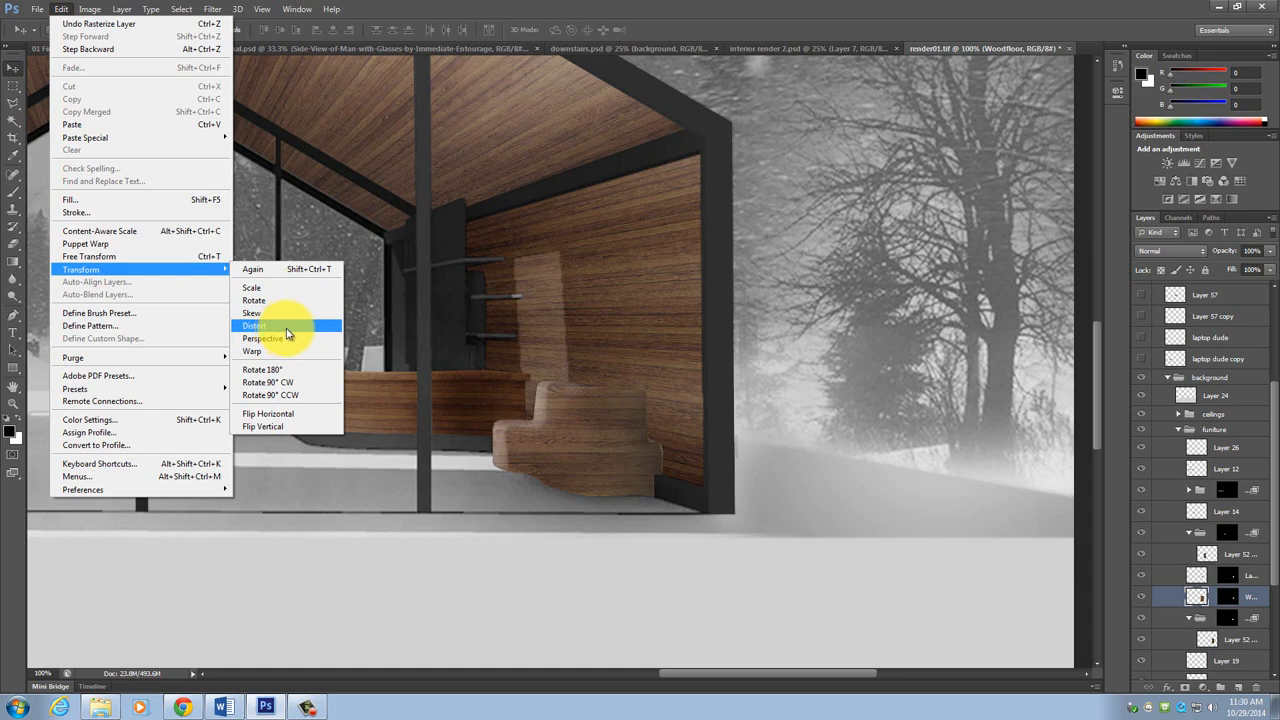
left_click(254, 326)
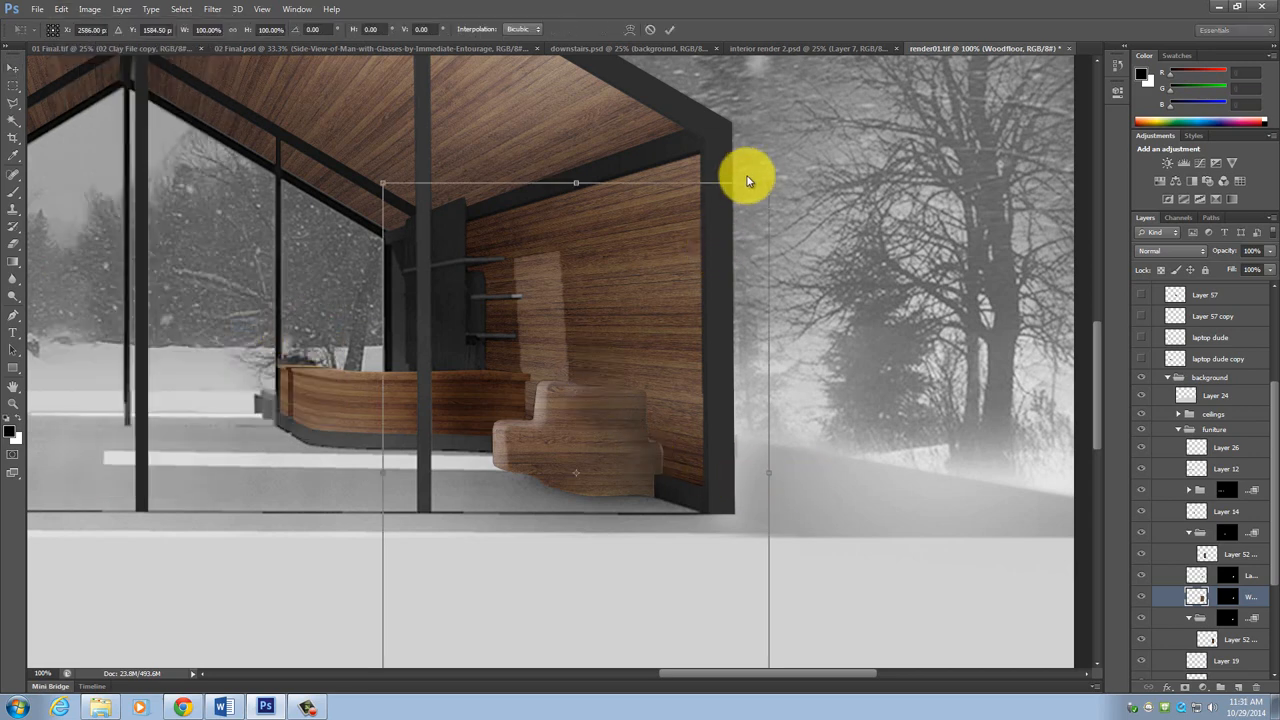
left_click_drag(744, 180, 770, 216)
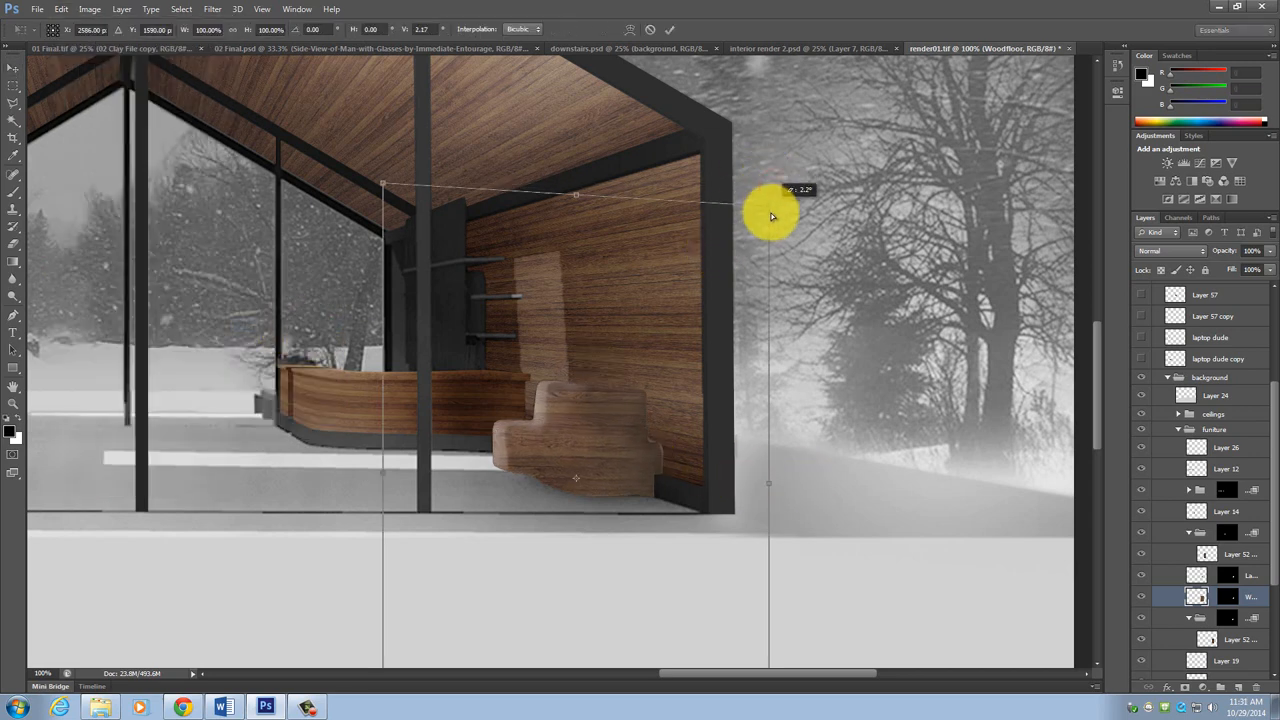
left_click_drag(772, 216, 770, 278)
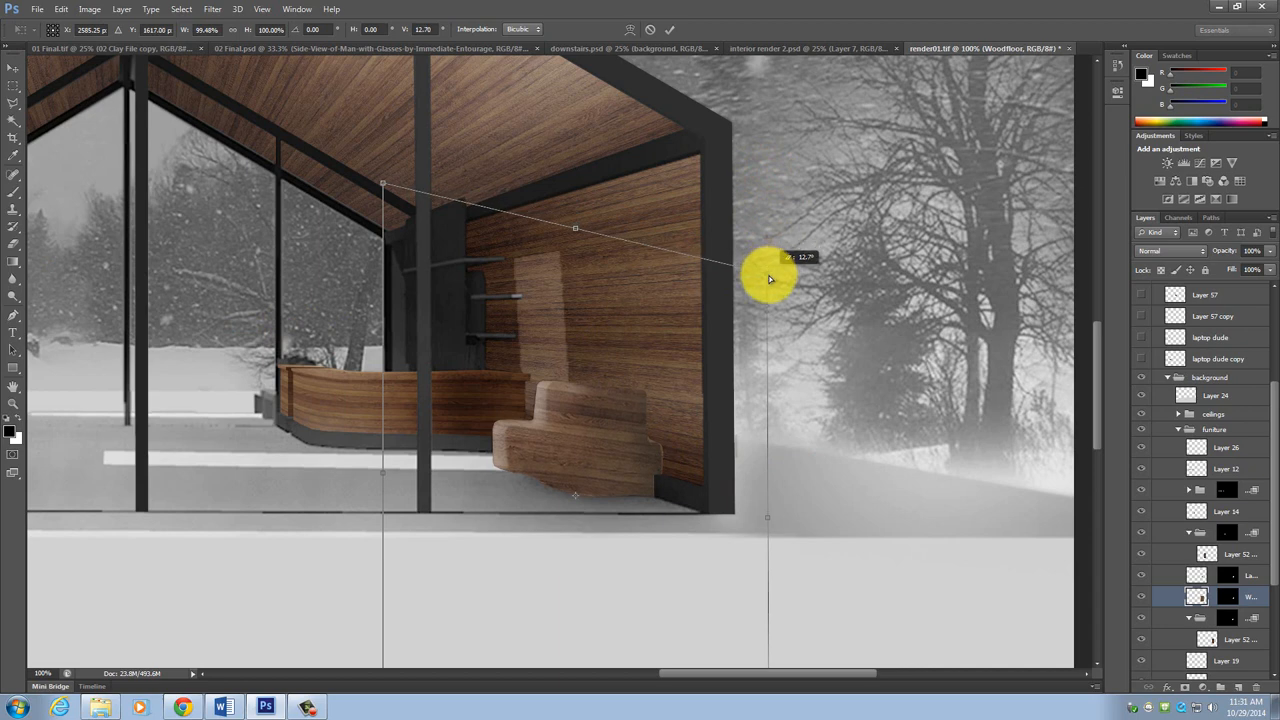
left_click_drag(770, 280, 764, 270)
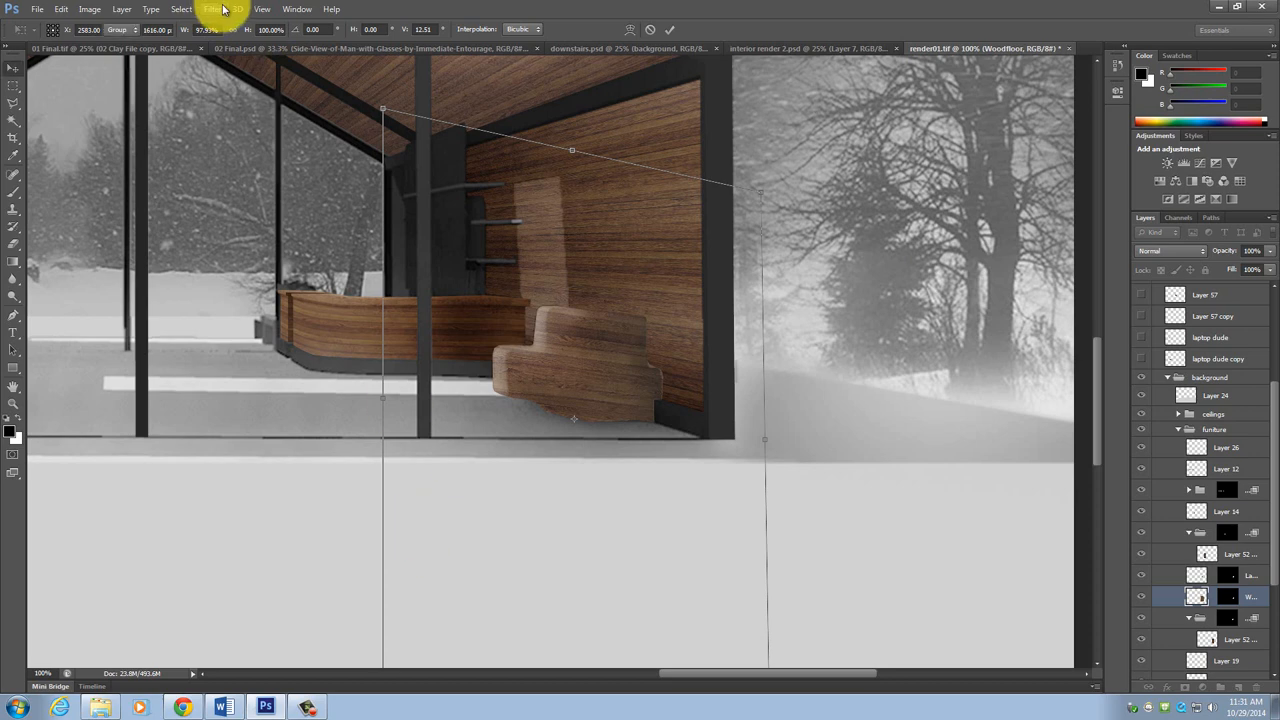
left_click(90, 8)
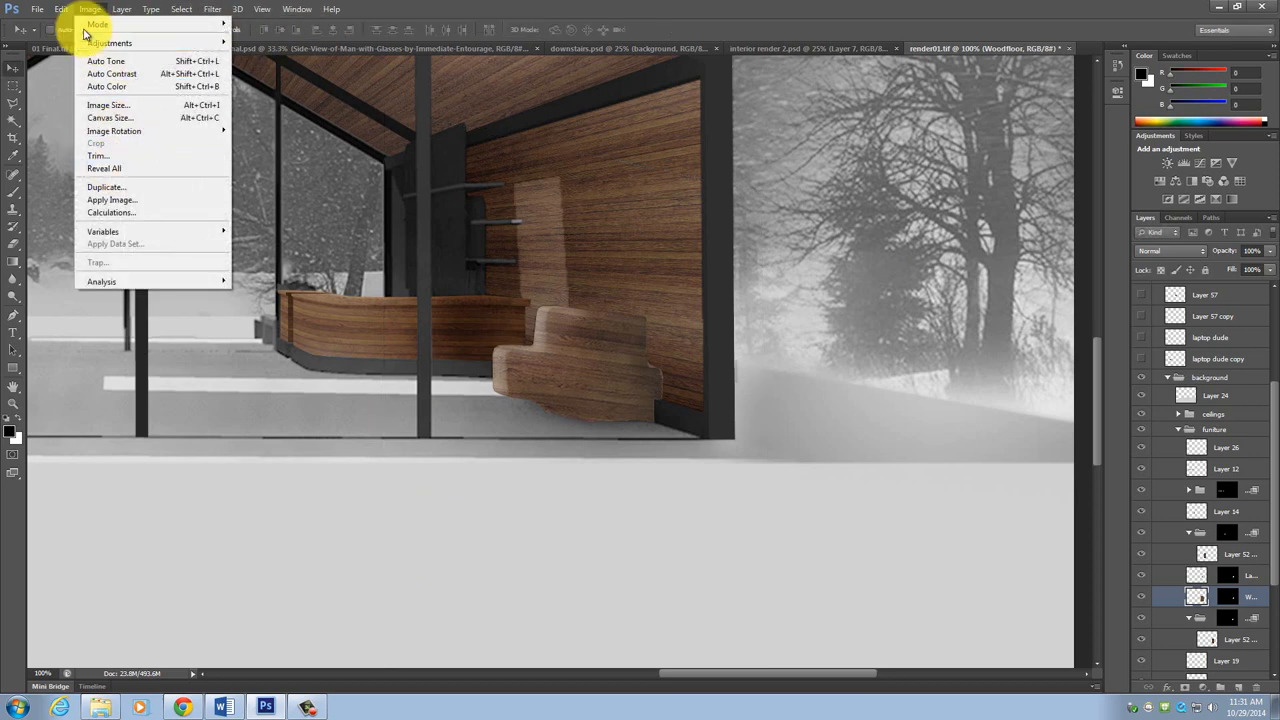
left_click(60, 8)
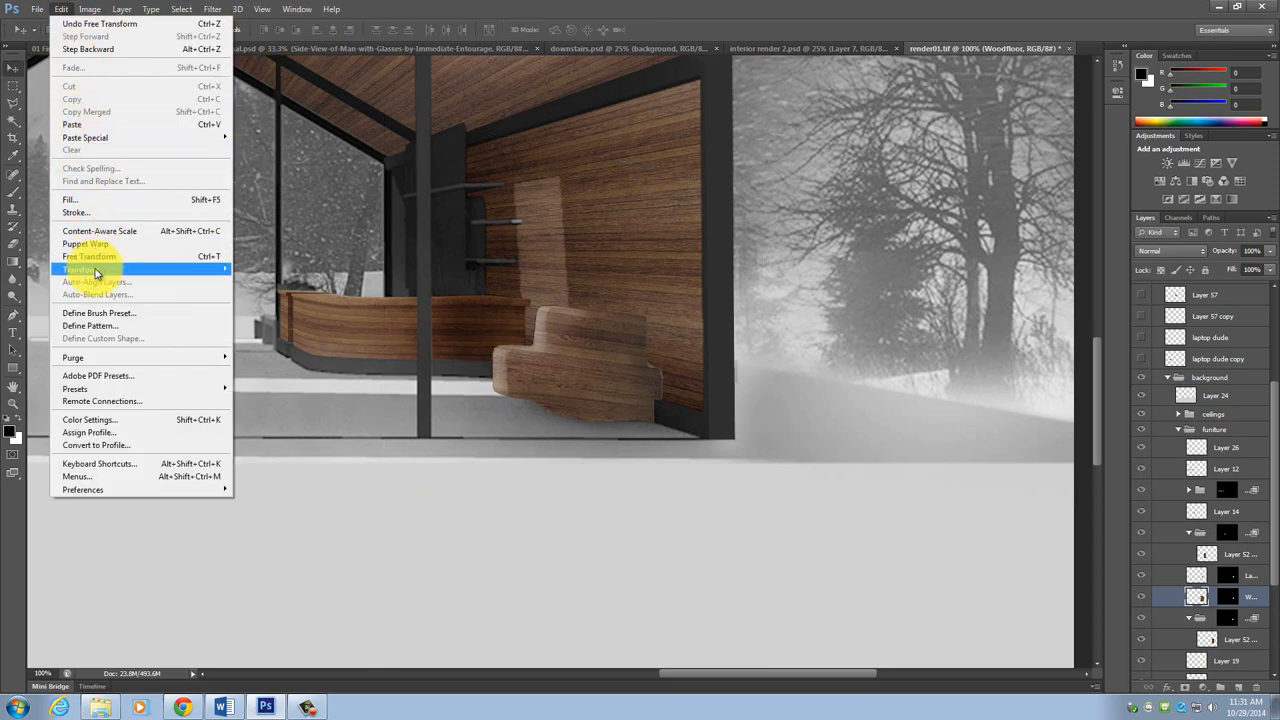
Step: Warp the wood texture's lower edge so it curves around the seat's front and base
left_click(80, 268)
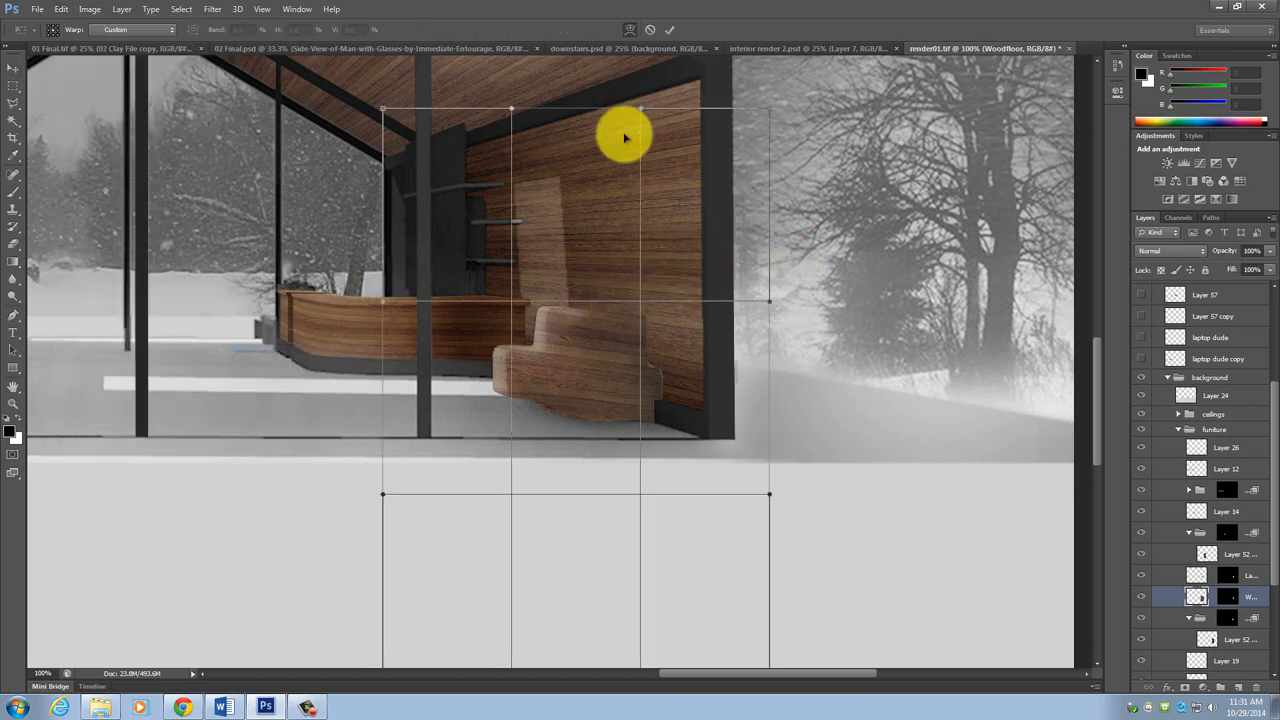
left_click_drag(624, 138, 618, 316)
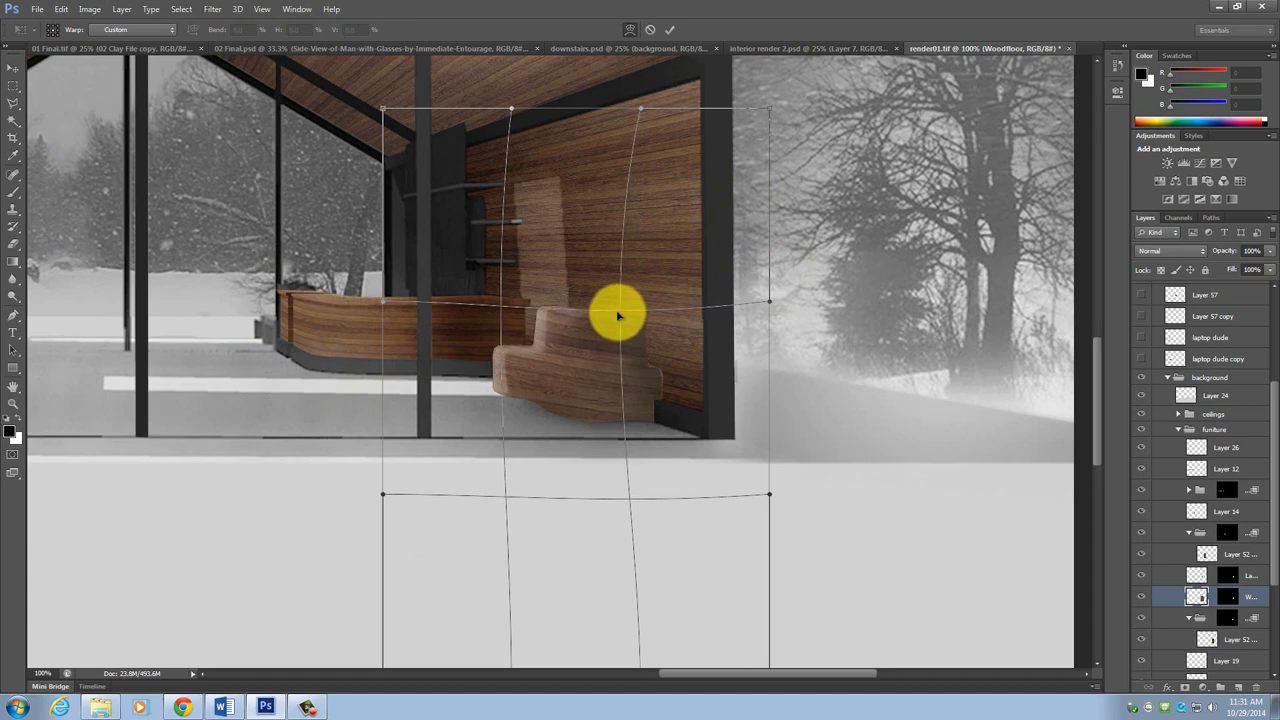
left_click_drag(618, 316, 538, 490)
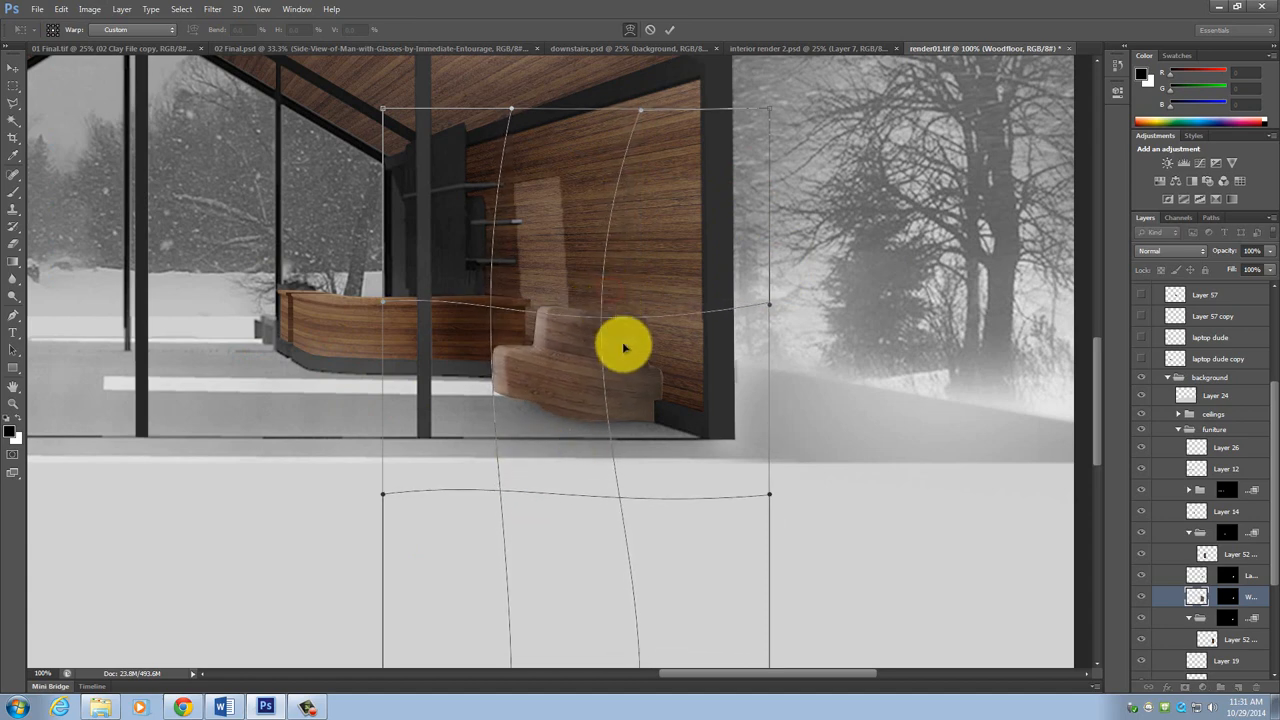
left_click_drag(624, 348, 558, 496)
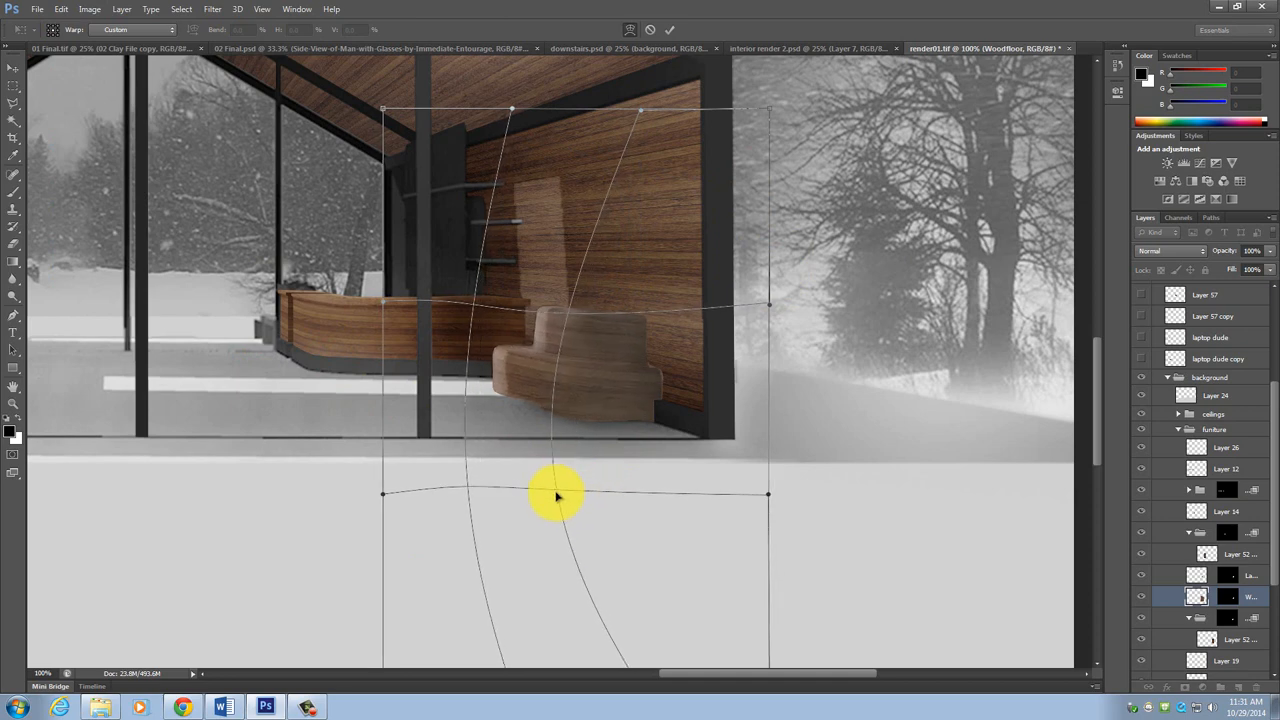
left_click_drag(558, 496, 562, 512)
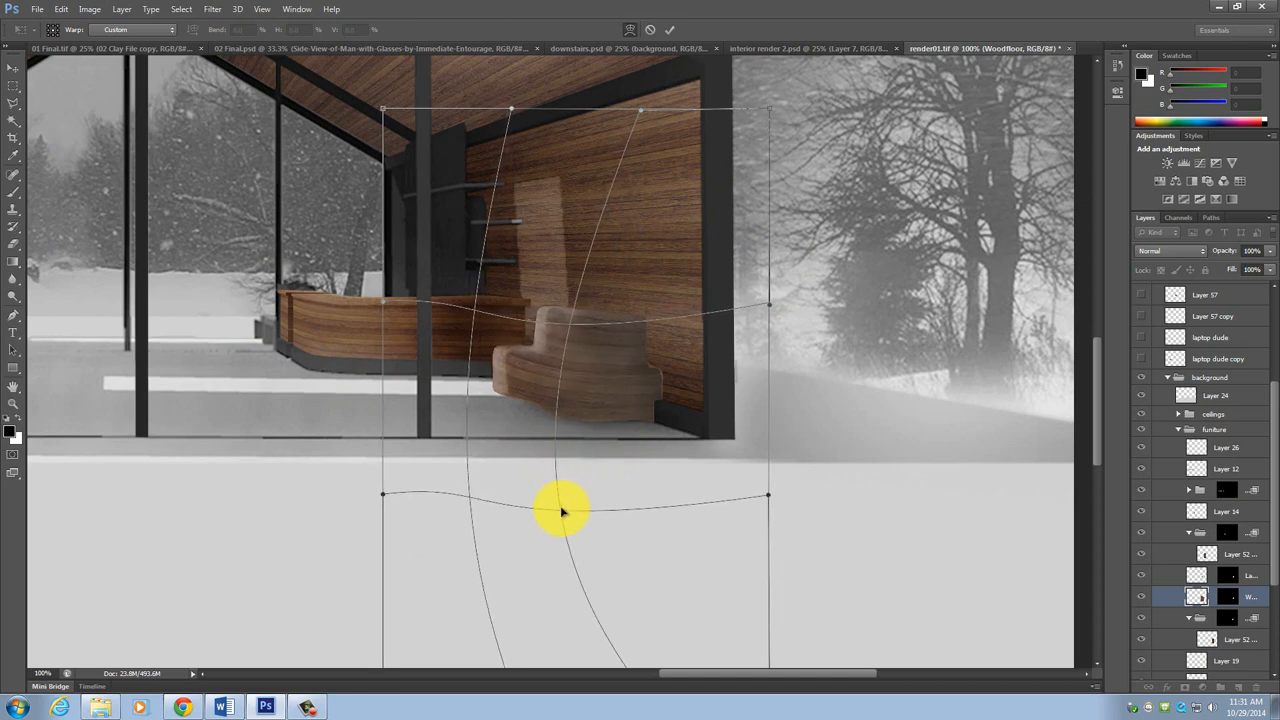
left_click_drag(562, 510, 682, 504)
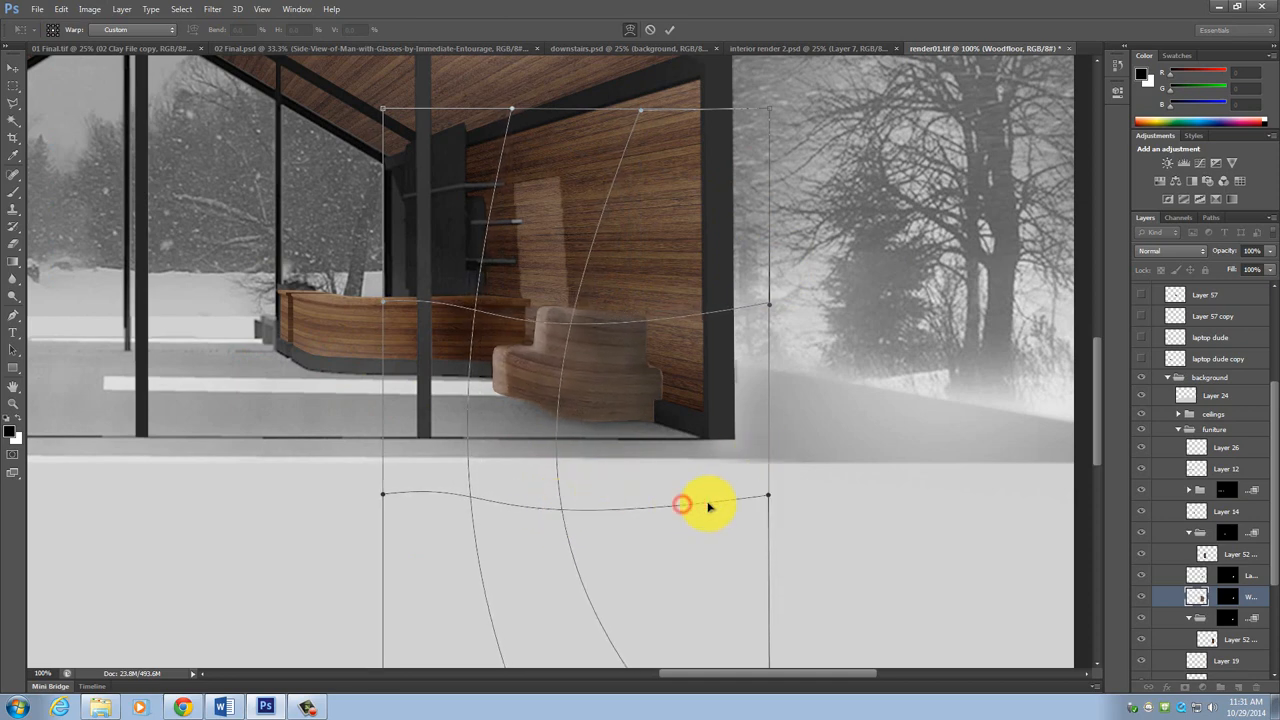
left_click_drag(710, 504, 672, 504)
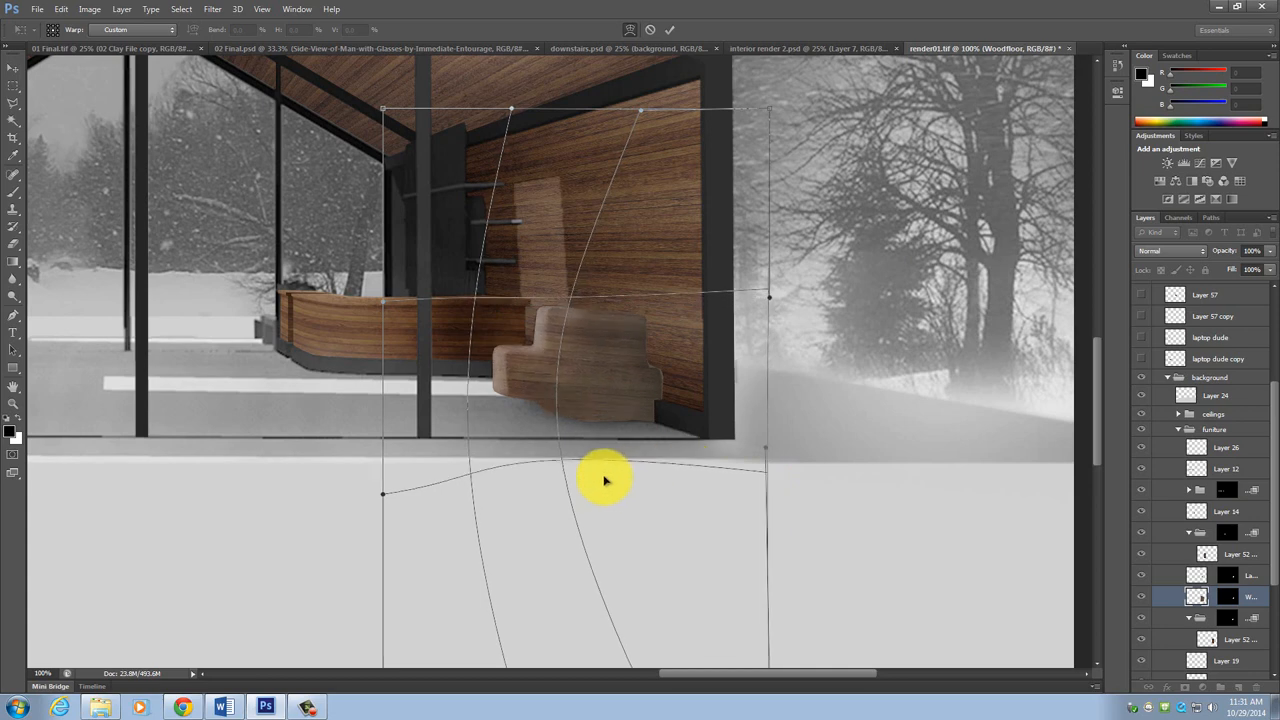
left_click_drag(604, 480, 592, 486)
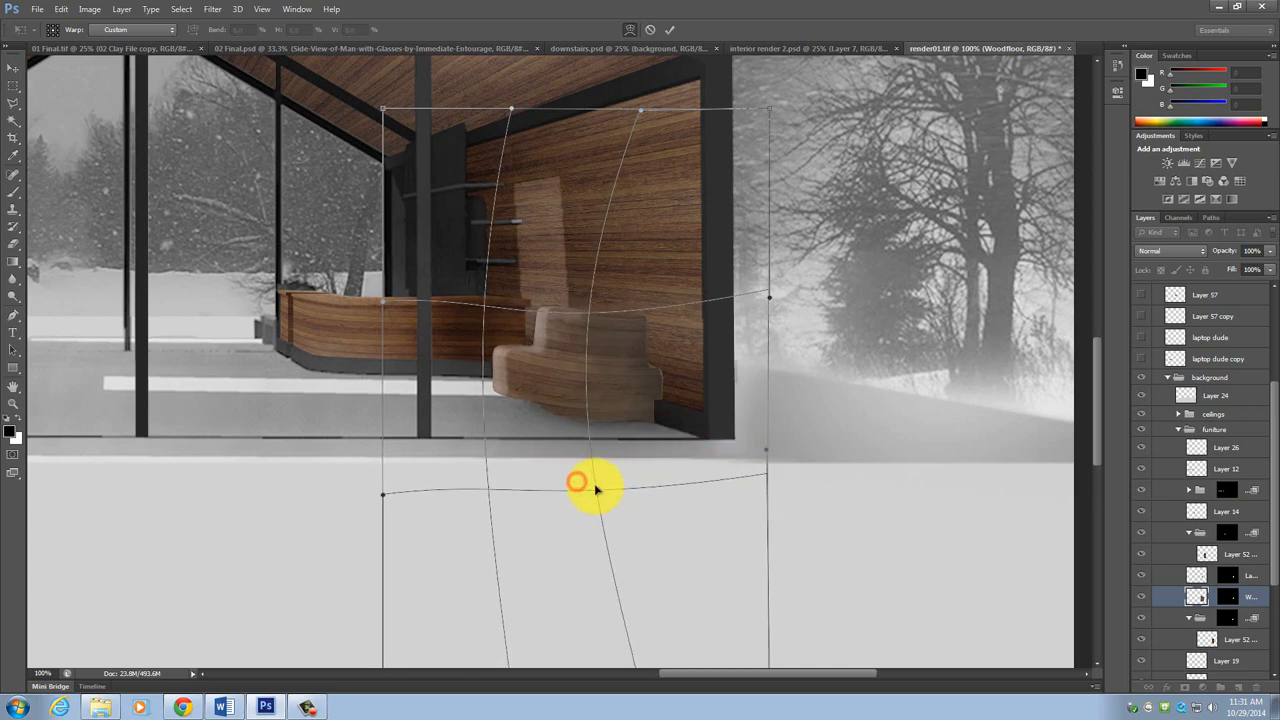
left_click_drag(596, 490, 490, 496)
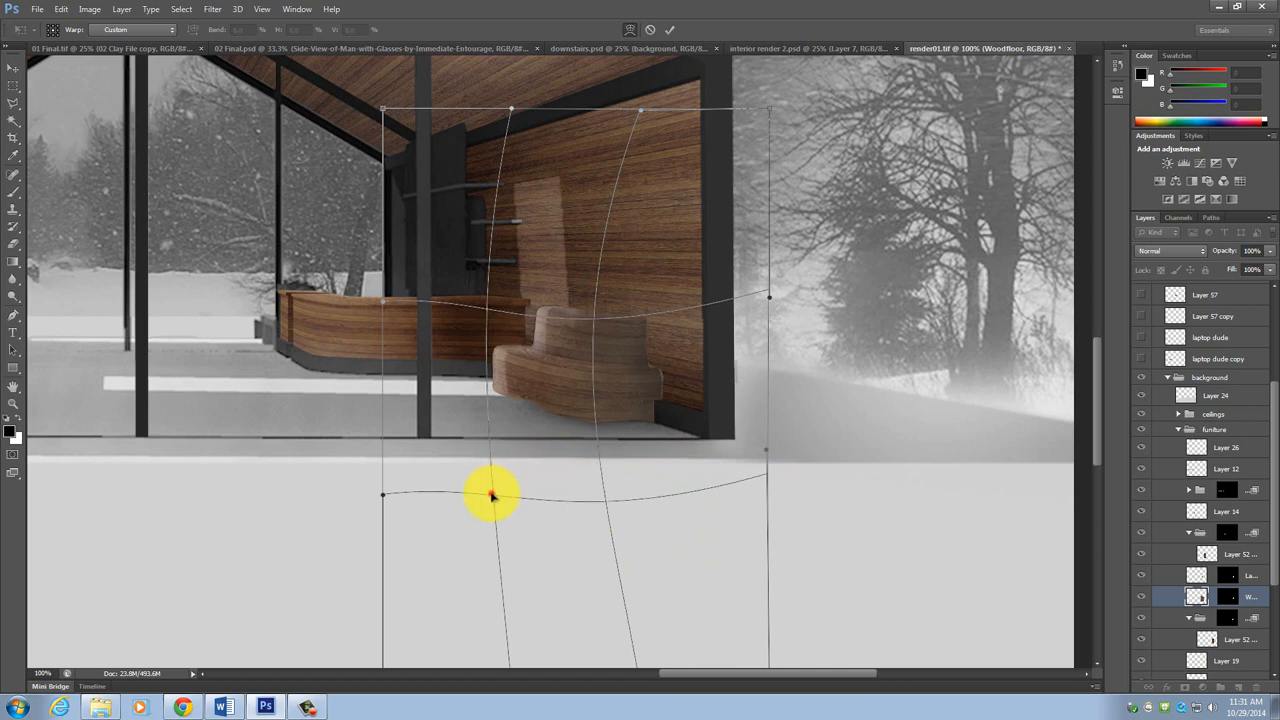
left_click_drag(490, 496, 384, 496)
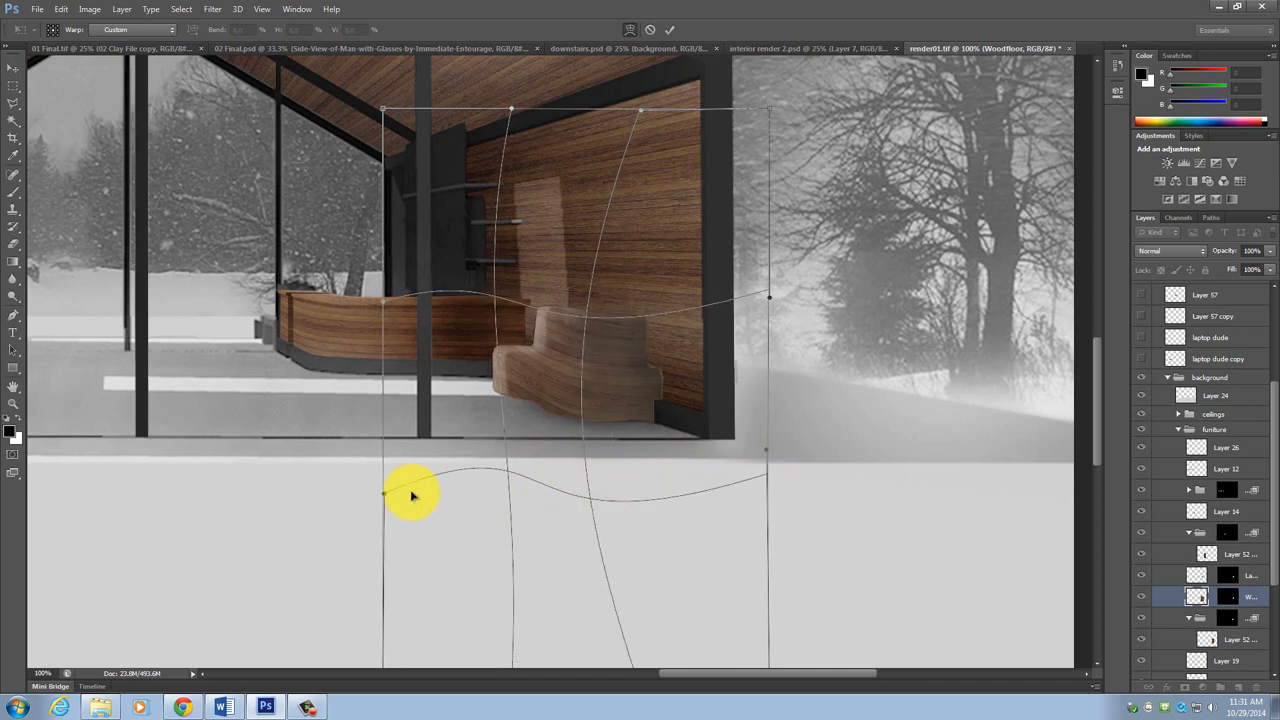
Step: Pull the texture's corners and upper curve in so the grain wraps the seat's back and sides
left_click_drag(410, 496, 456, 432)
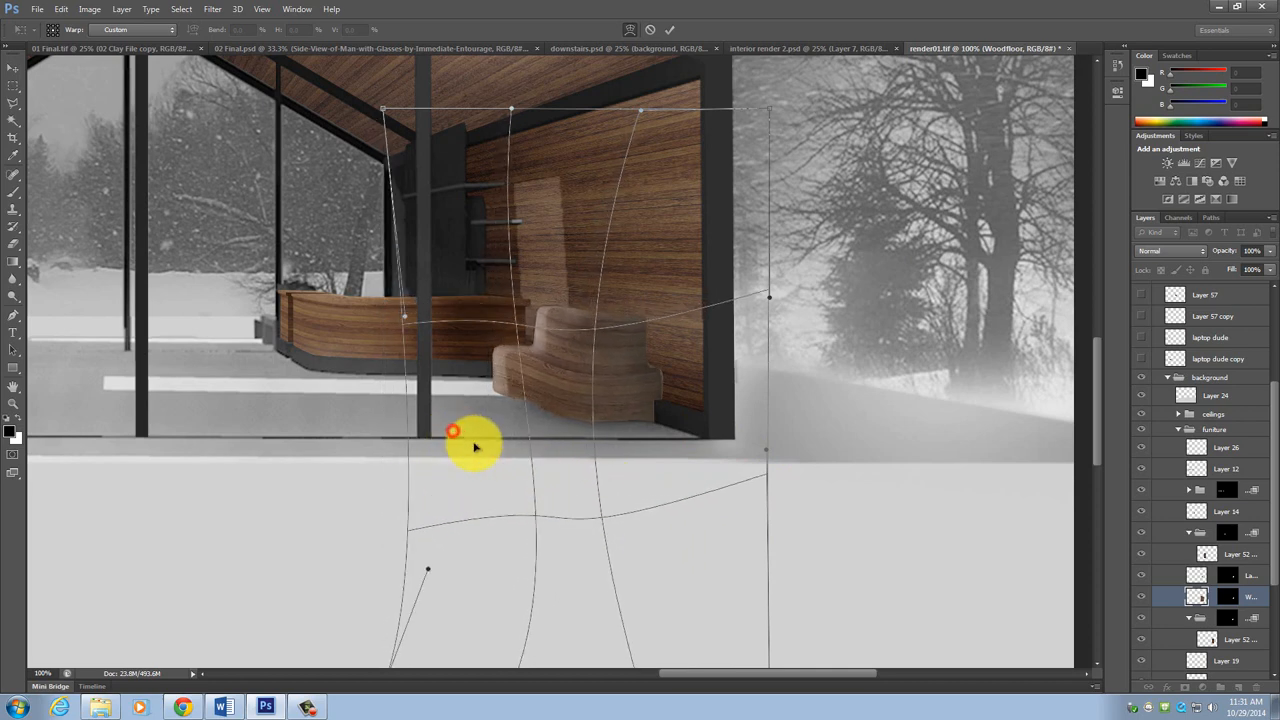
left_click_drag(452, 432, 464, 374)
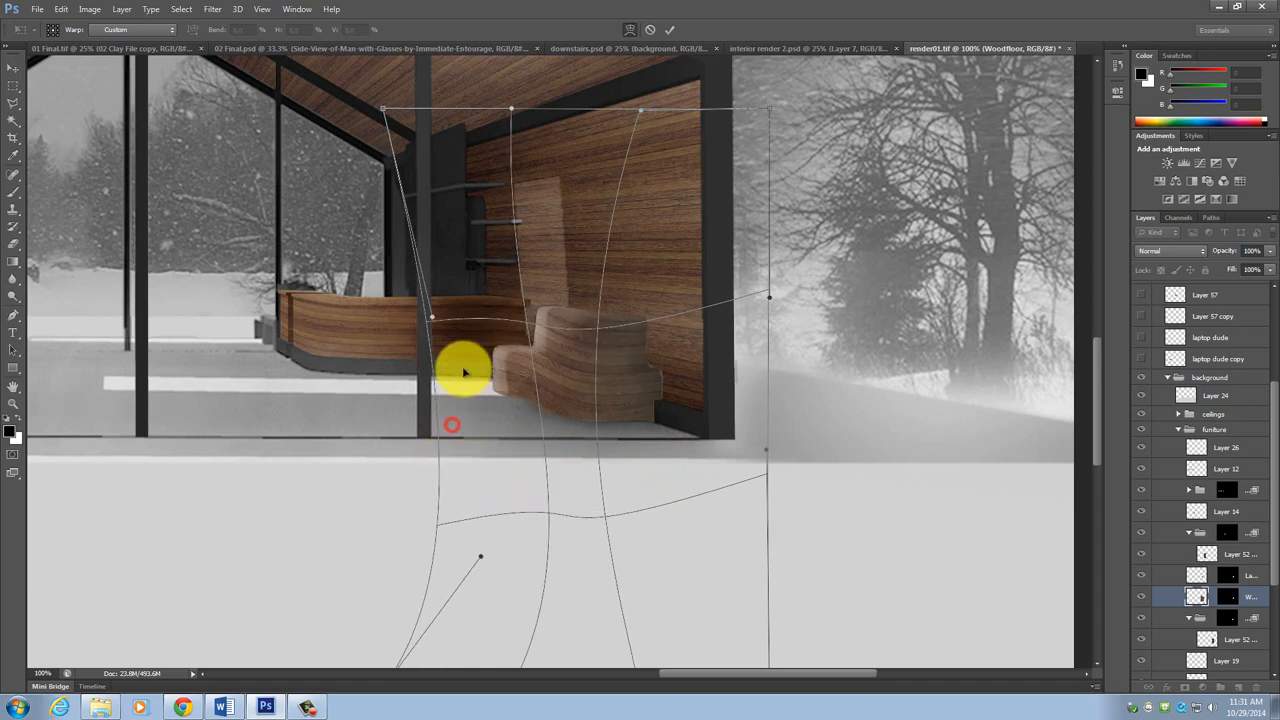
left_click_drag(464, 370, 544, 320)
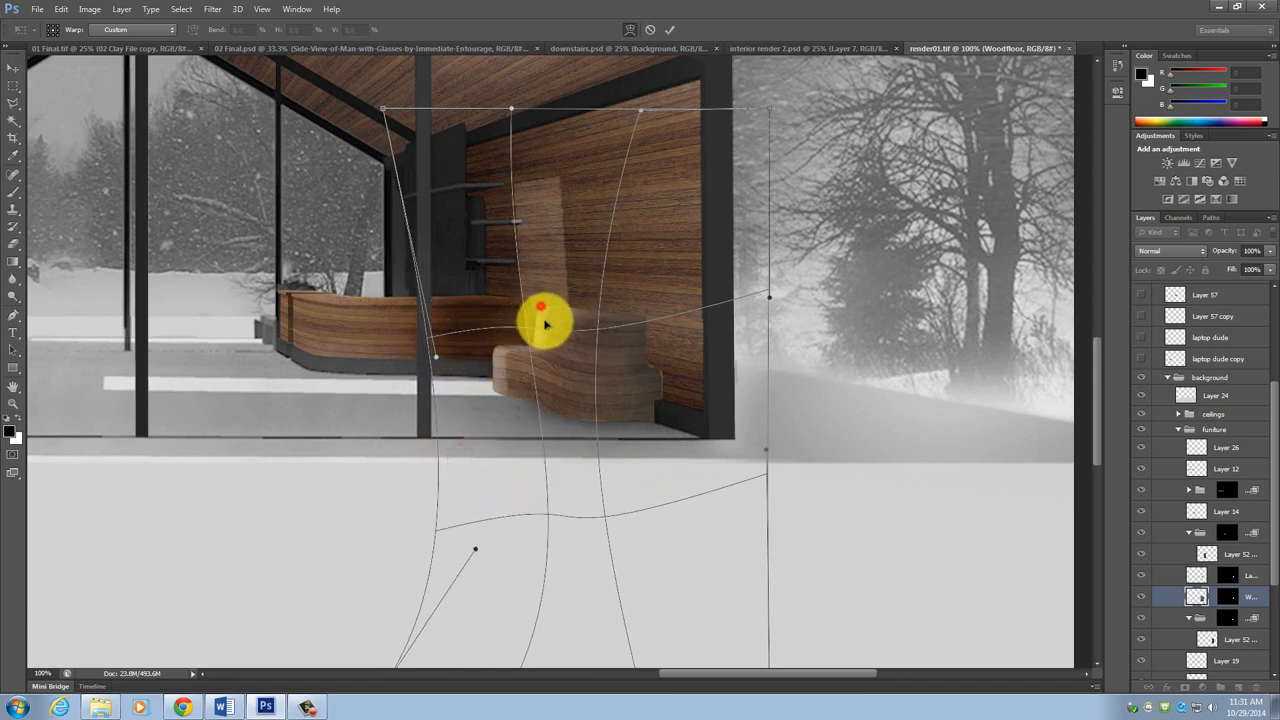
left_click_drag(540, 320, 544, 448)
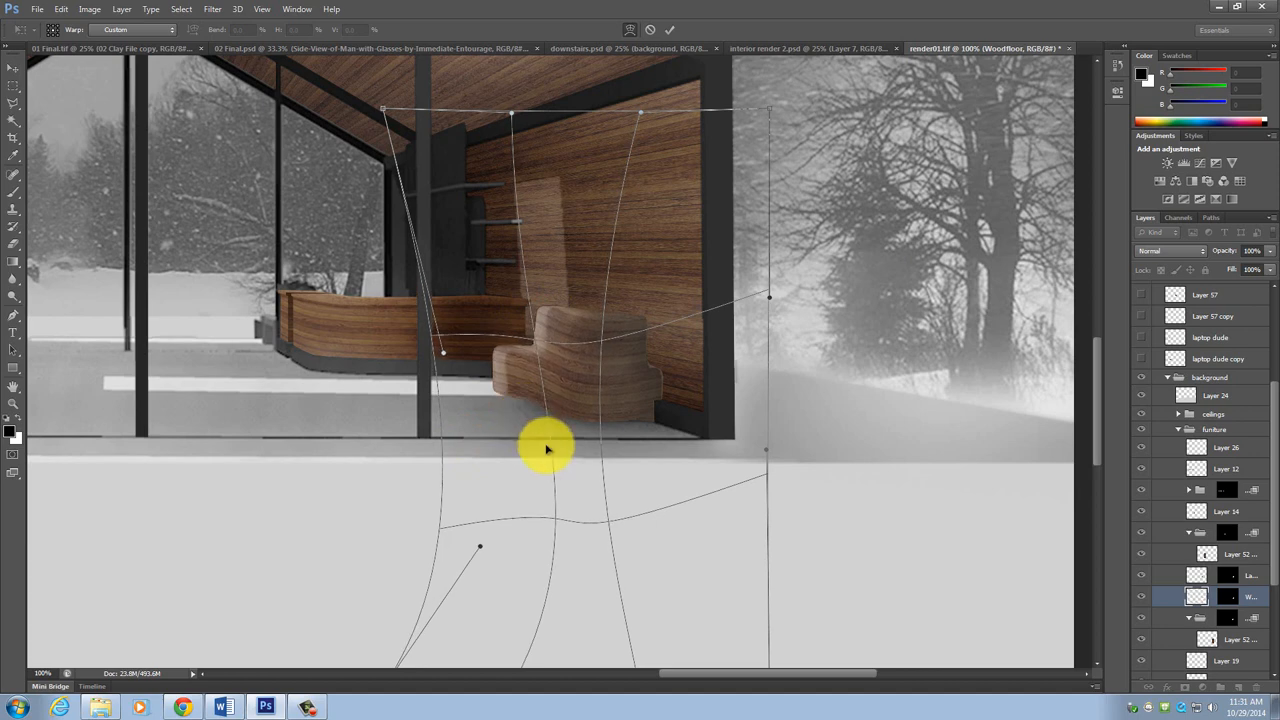
left_click_drag(548, 448, 516, 348)
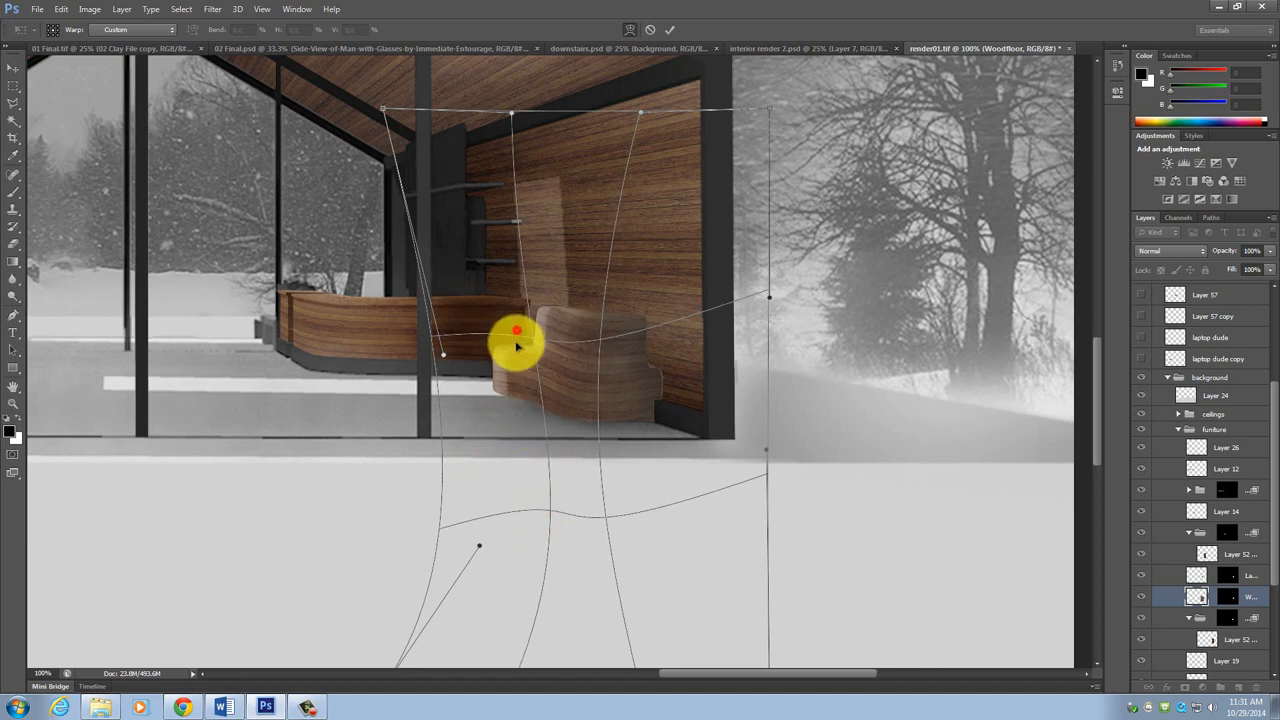
left_click_drag(516, 330, 768, 478)
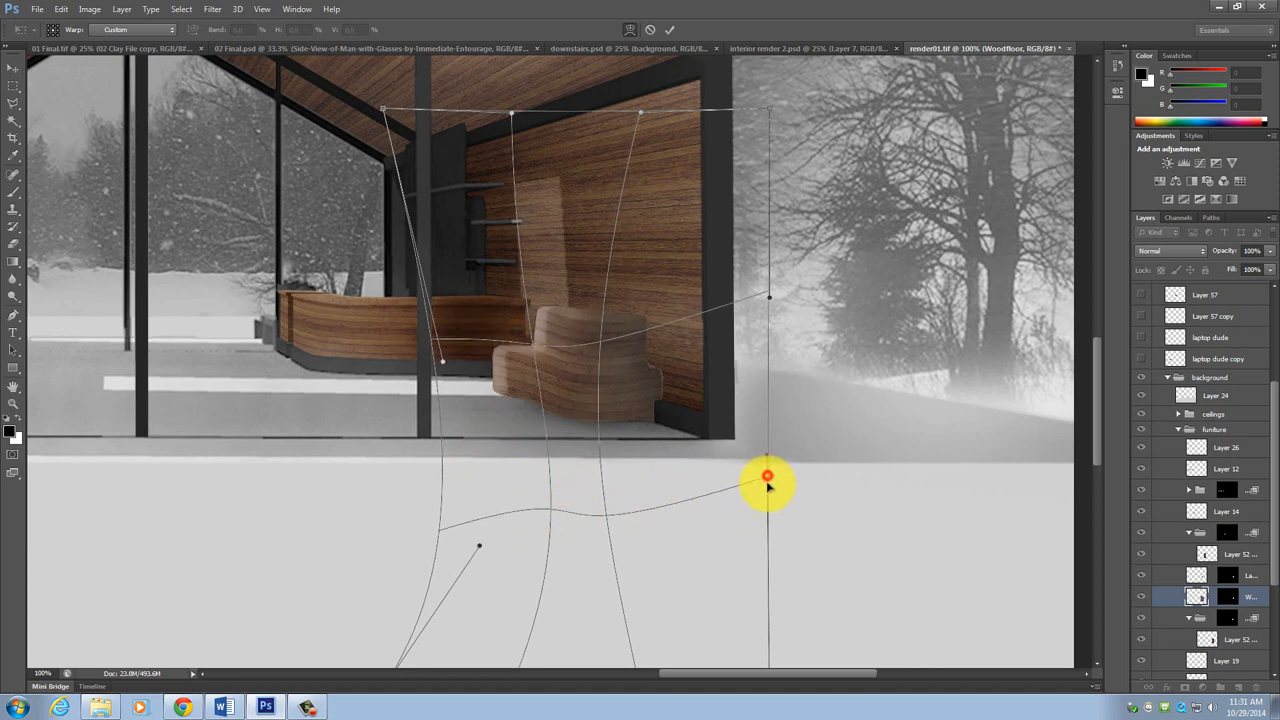
left_click_drag(768, 476, 768, 304)
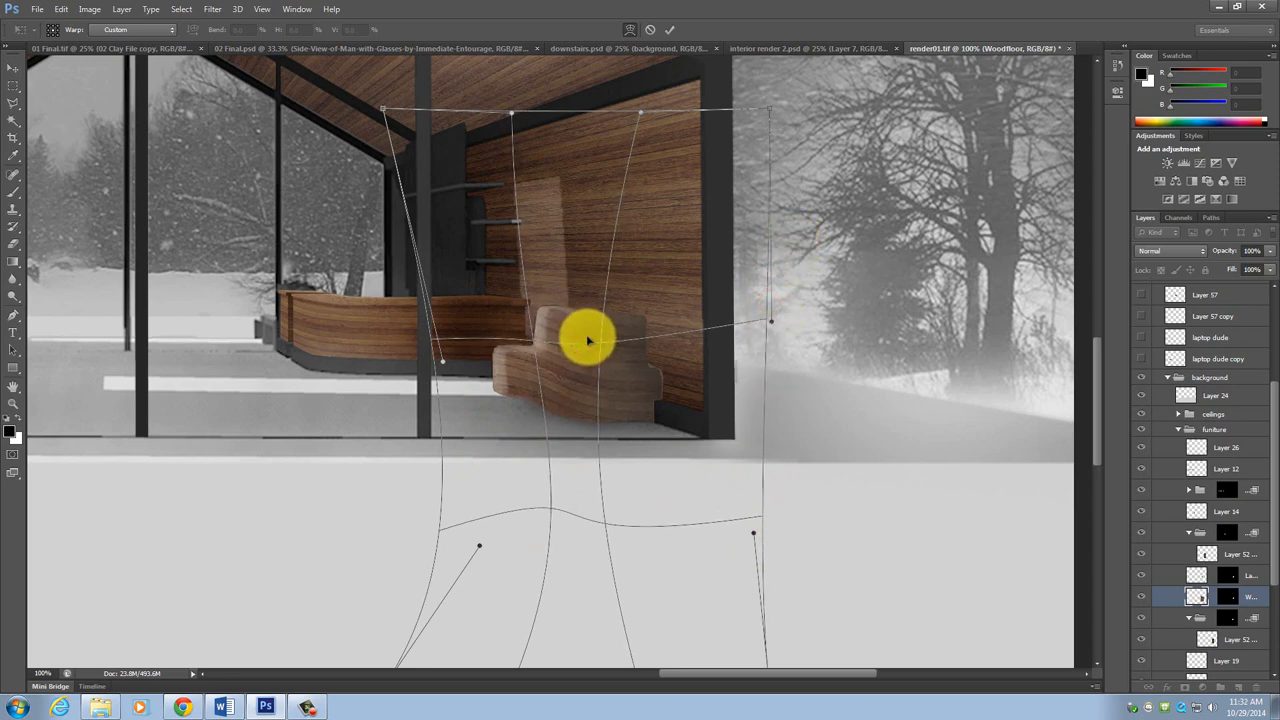
left_click_drag(588, 340, 604, 350)
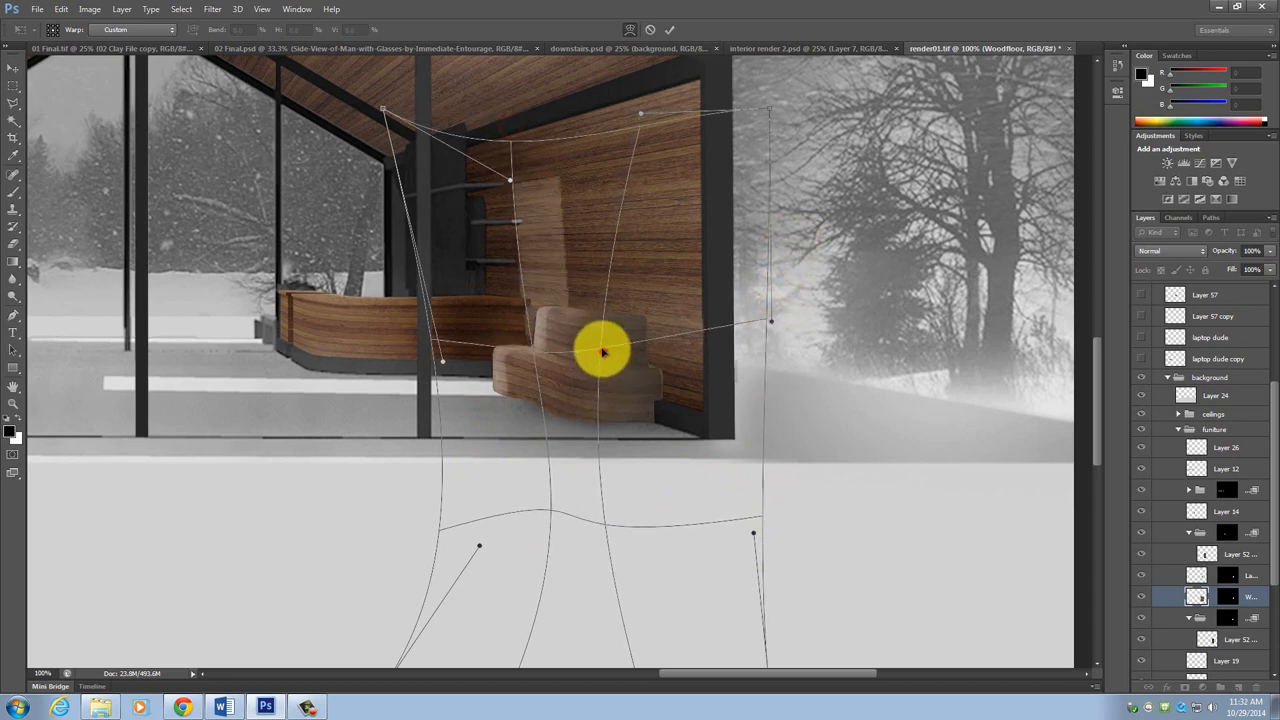
left_click_drag(600, 350, 490, 360)
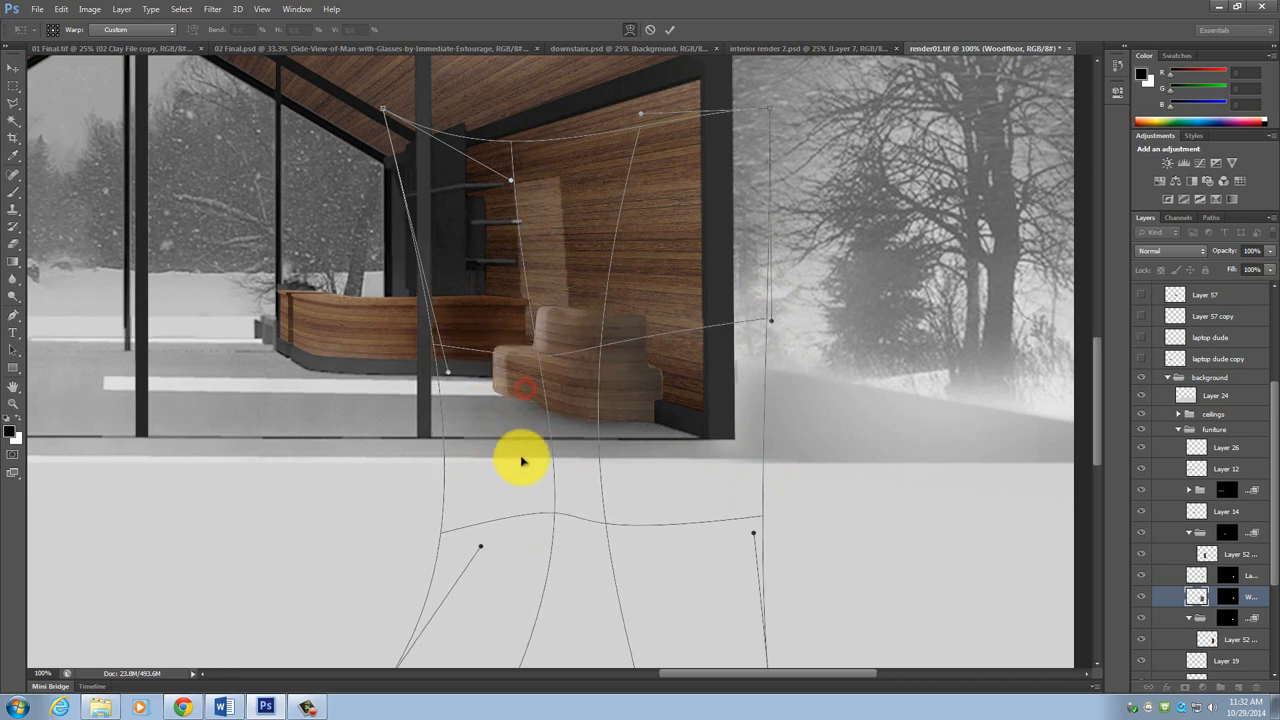
mouse_move(820, 262)
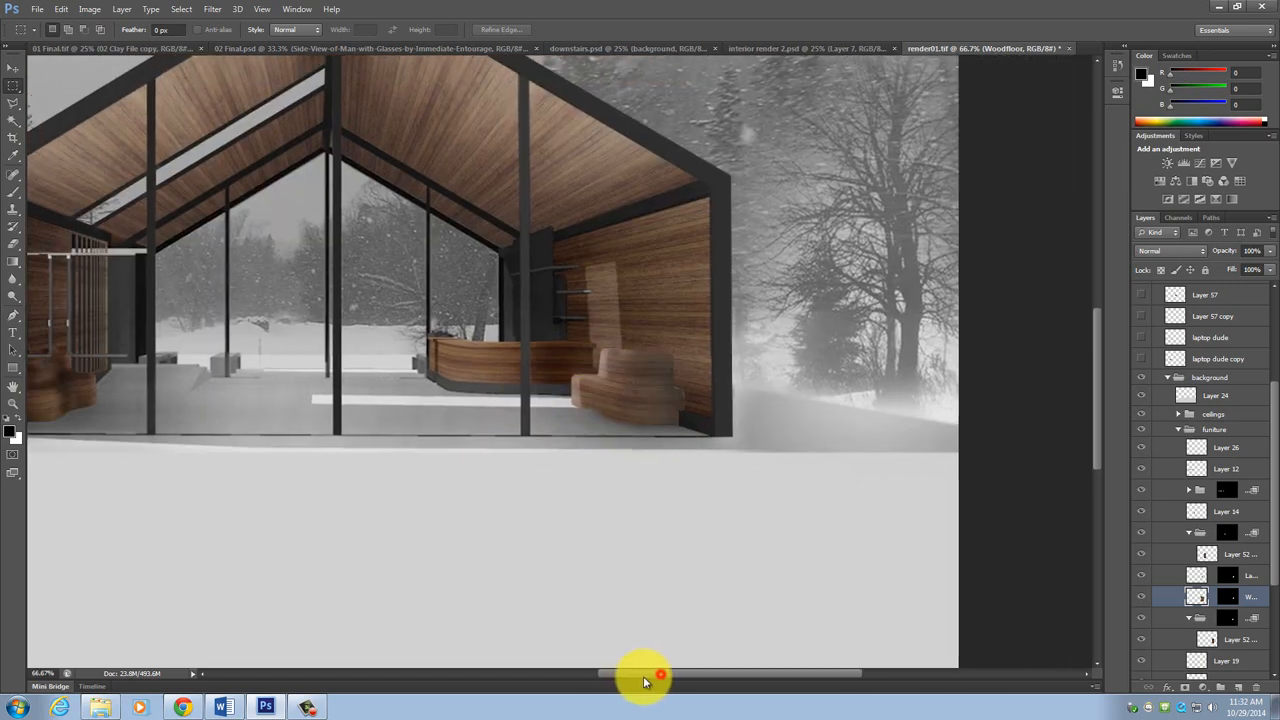
Step: Commit the seat's wood warp and pull back to view the whole snowy exterior render
left_click_drag(660, 672, 536, 672)
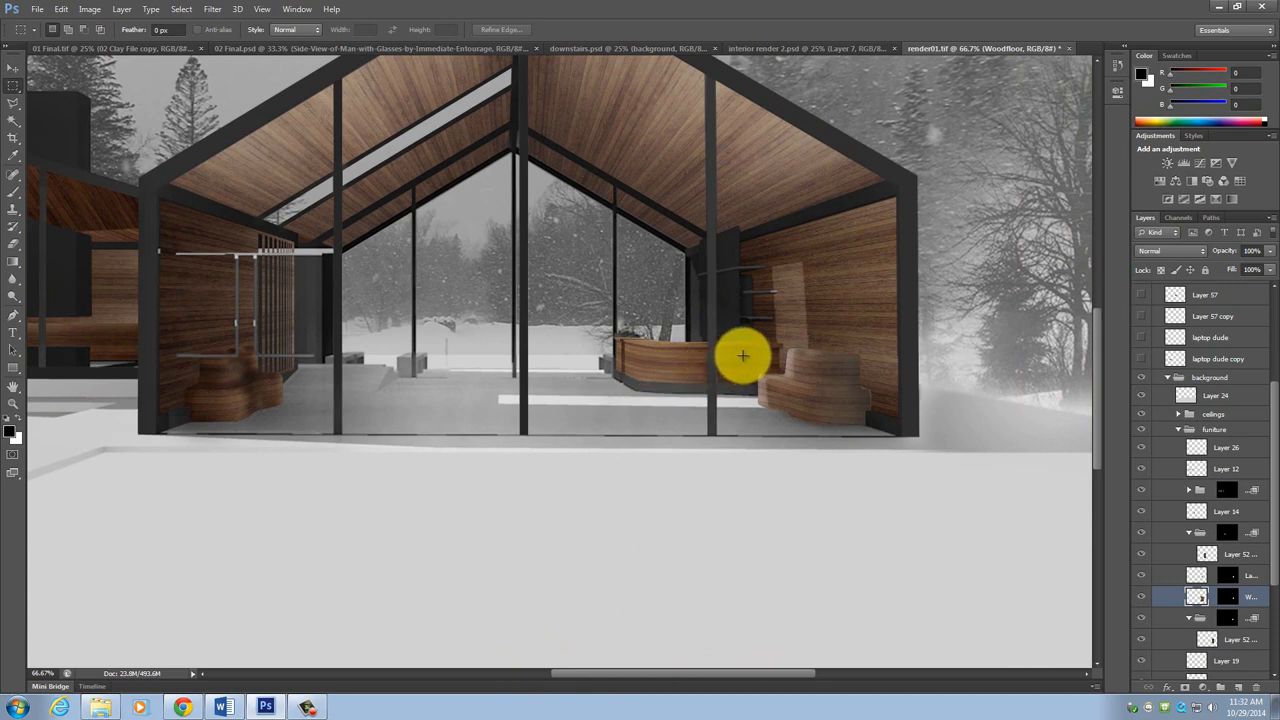
mouse_move(754, 360)
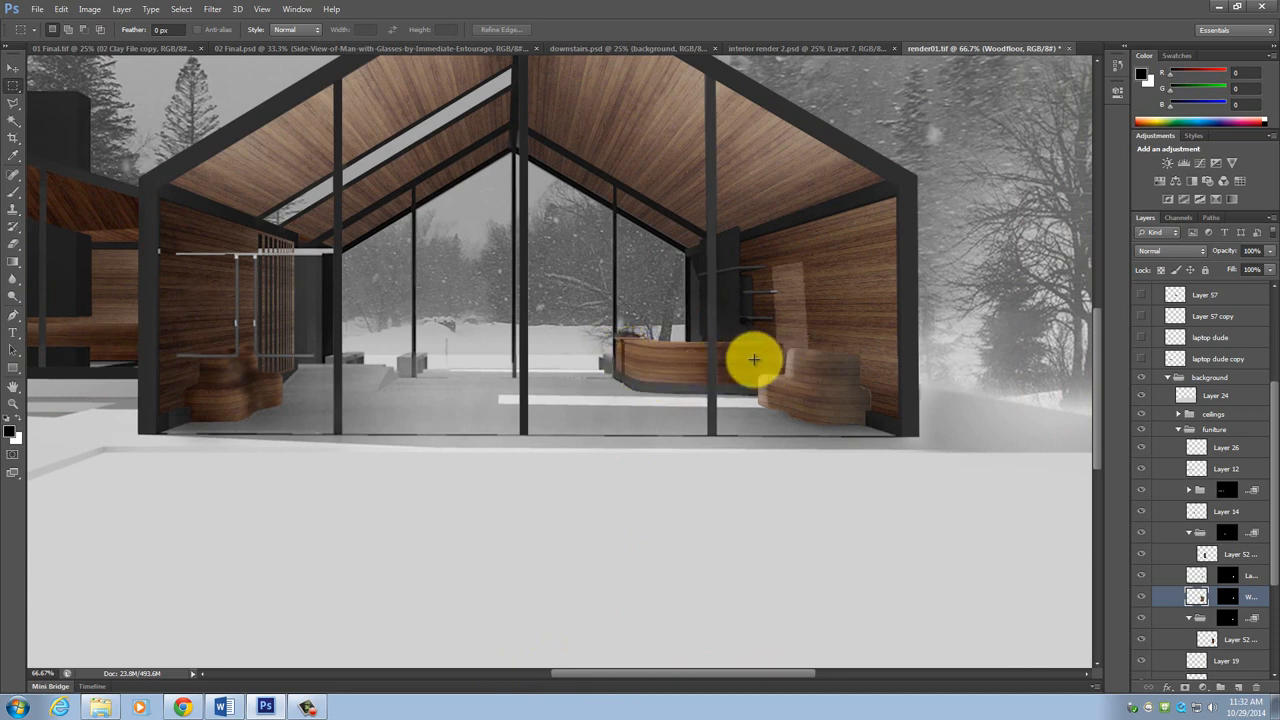
mouse_move(294, 424)
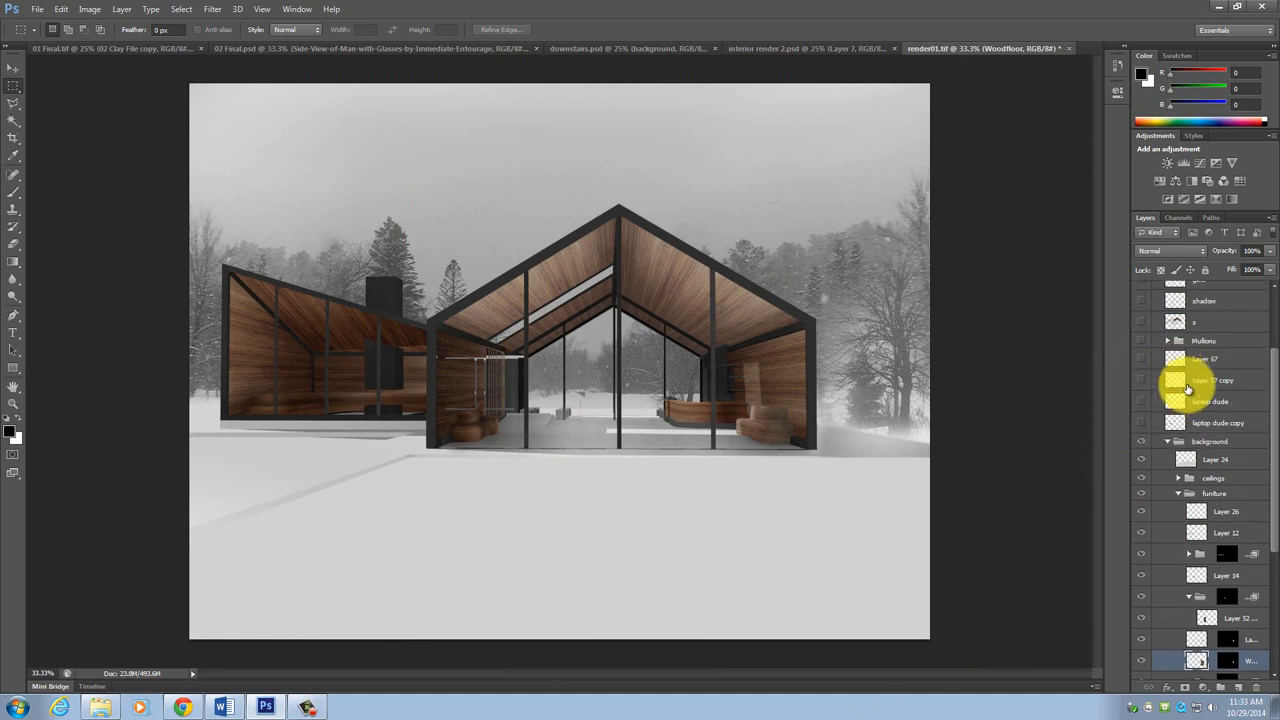
scroll("up", 3)
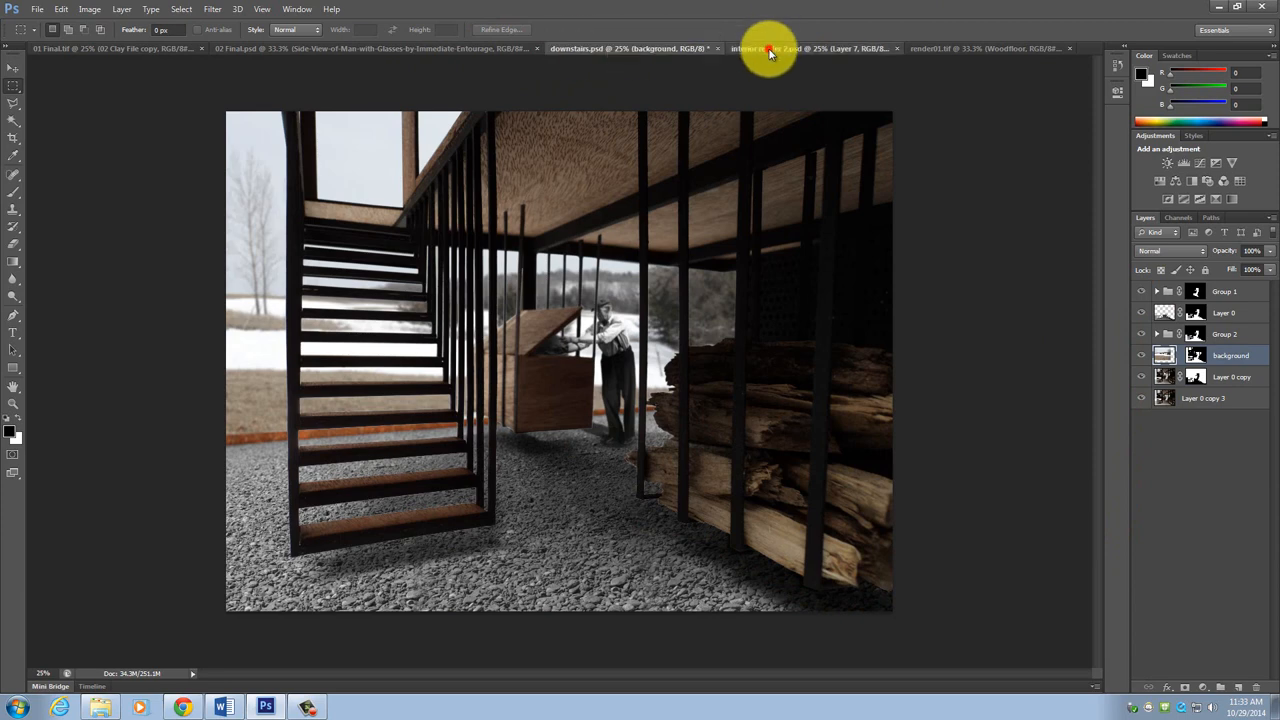
Step: Switch to the interior render and rough out a marquee selection around the window behind the woman
left_click(810, 48)
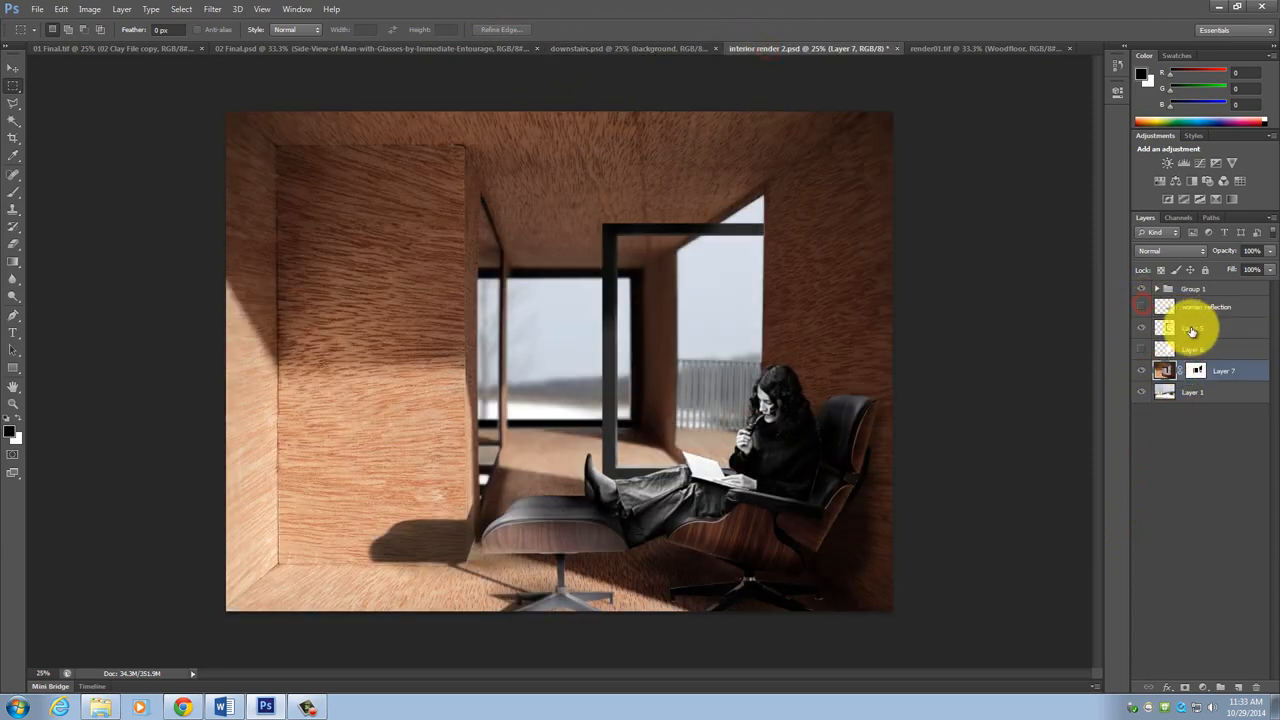
left_click_drag(618, 236, 772, 452)
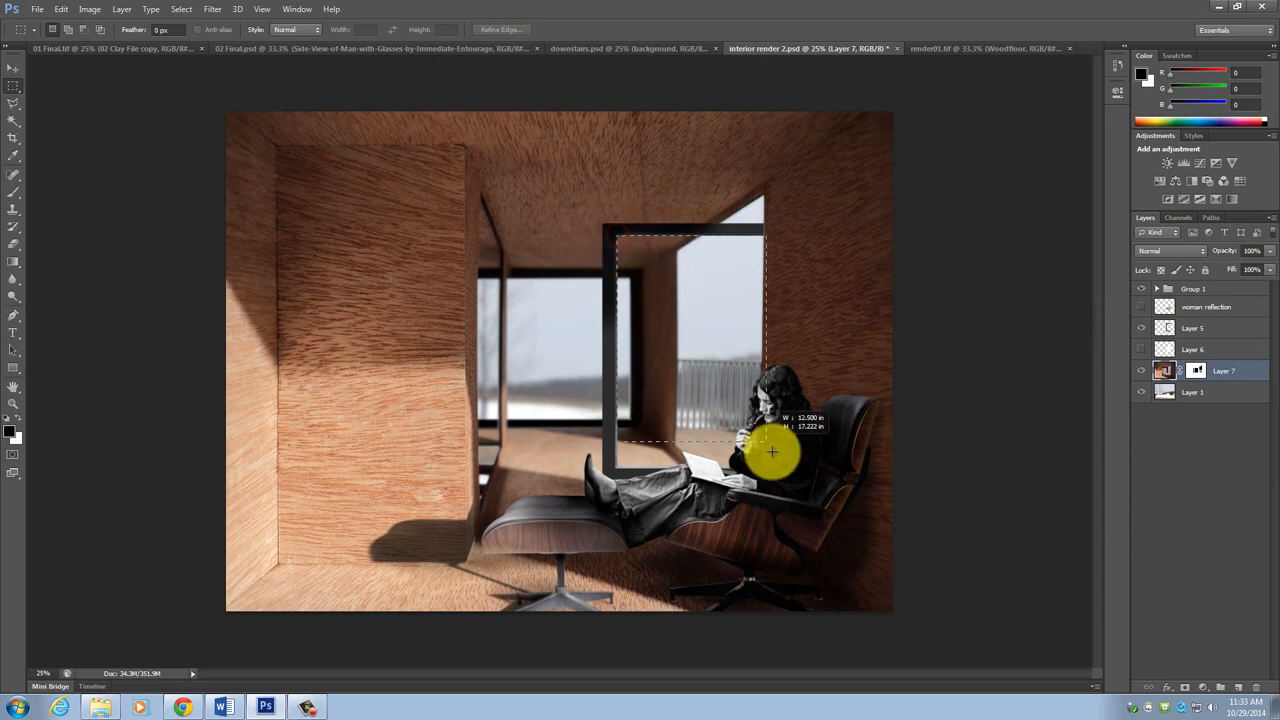
left_click_drag(772, 452, 762, 462)
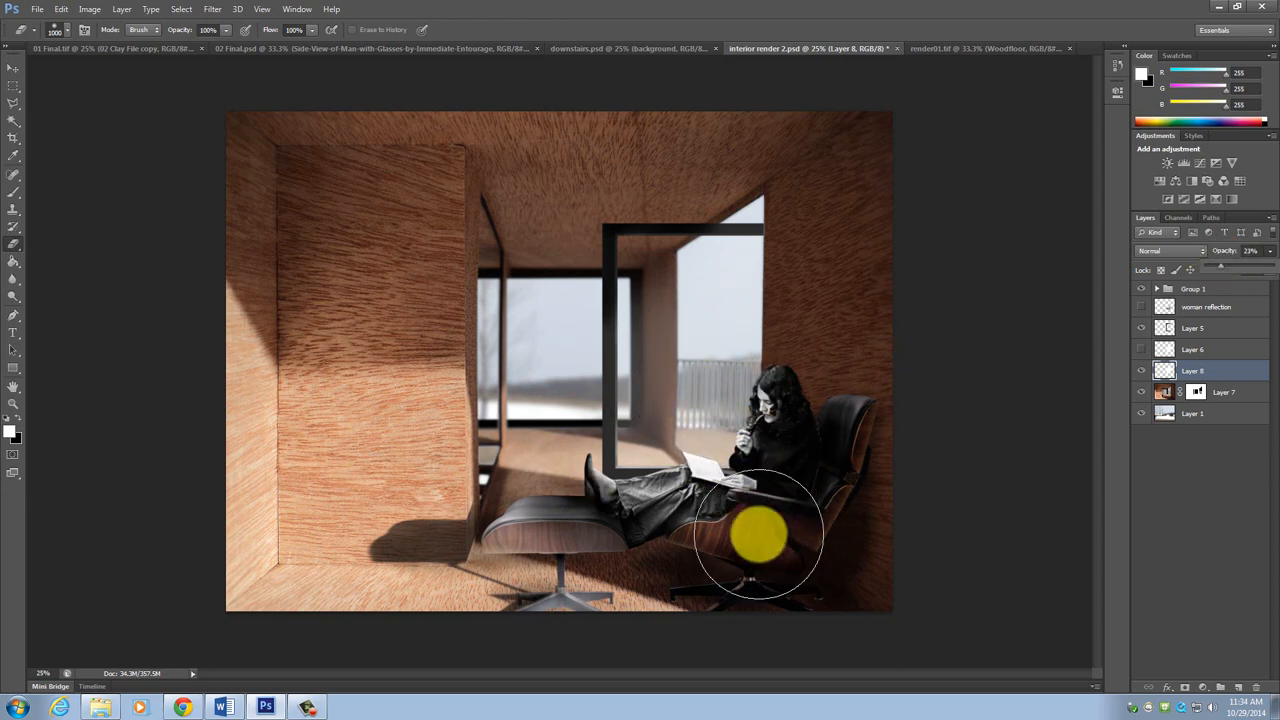
mouse_move(1076, 400)
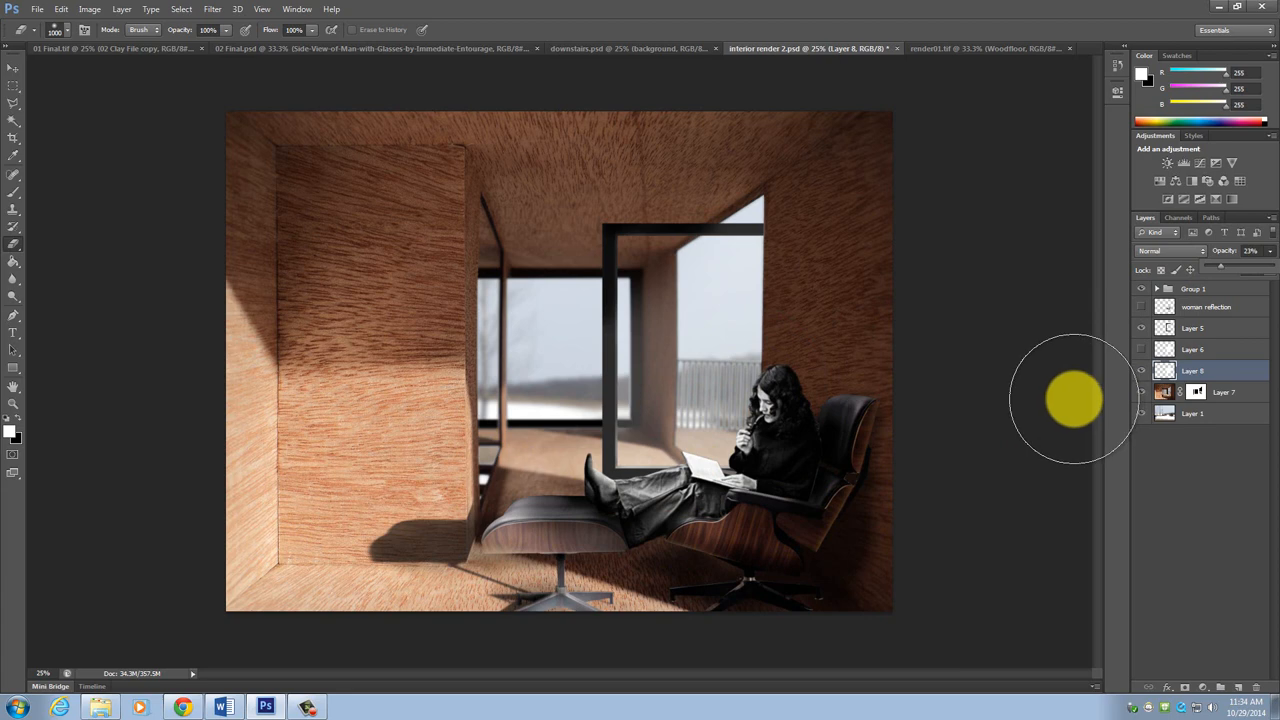
left_click_drag(556, 262, 892, 612)
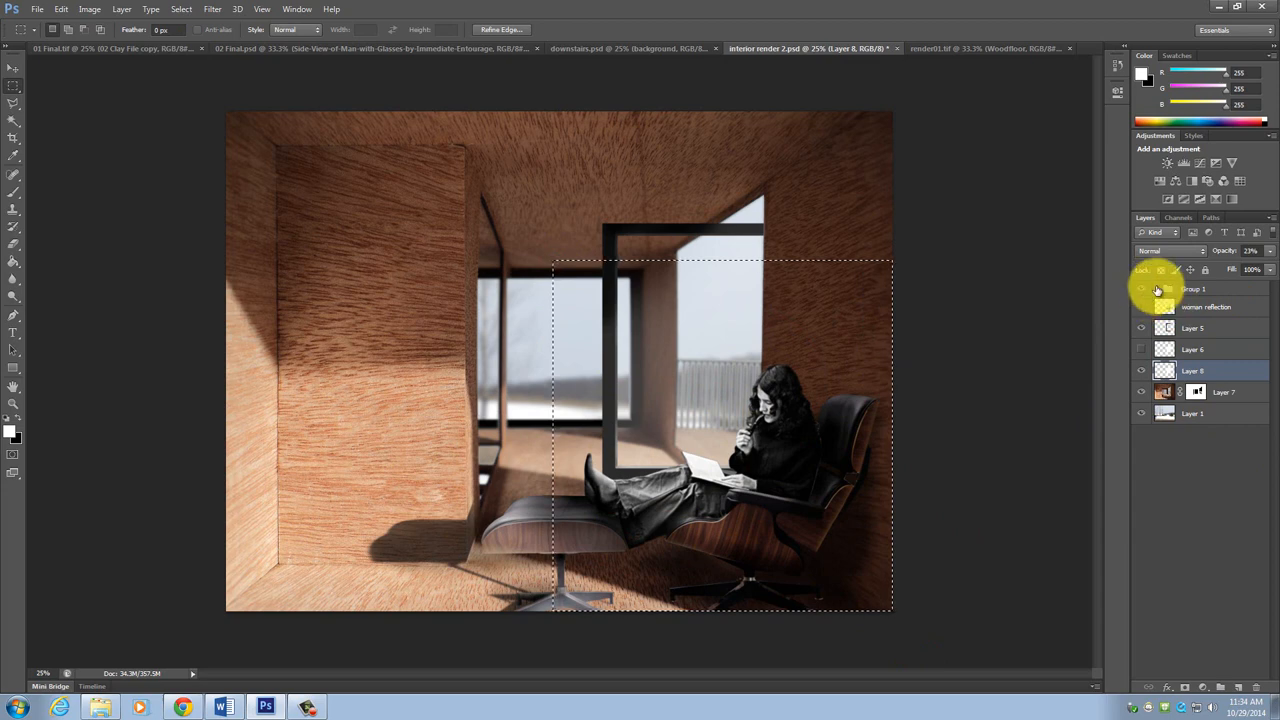
Step: Dismiss the empty-selection copy error and pick Layer 2 inside Group 1
left_click(1156, 288)
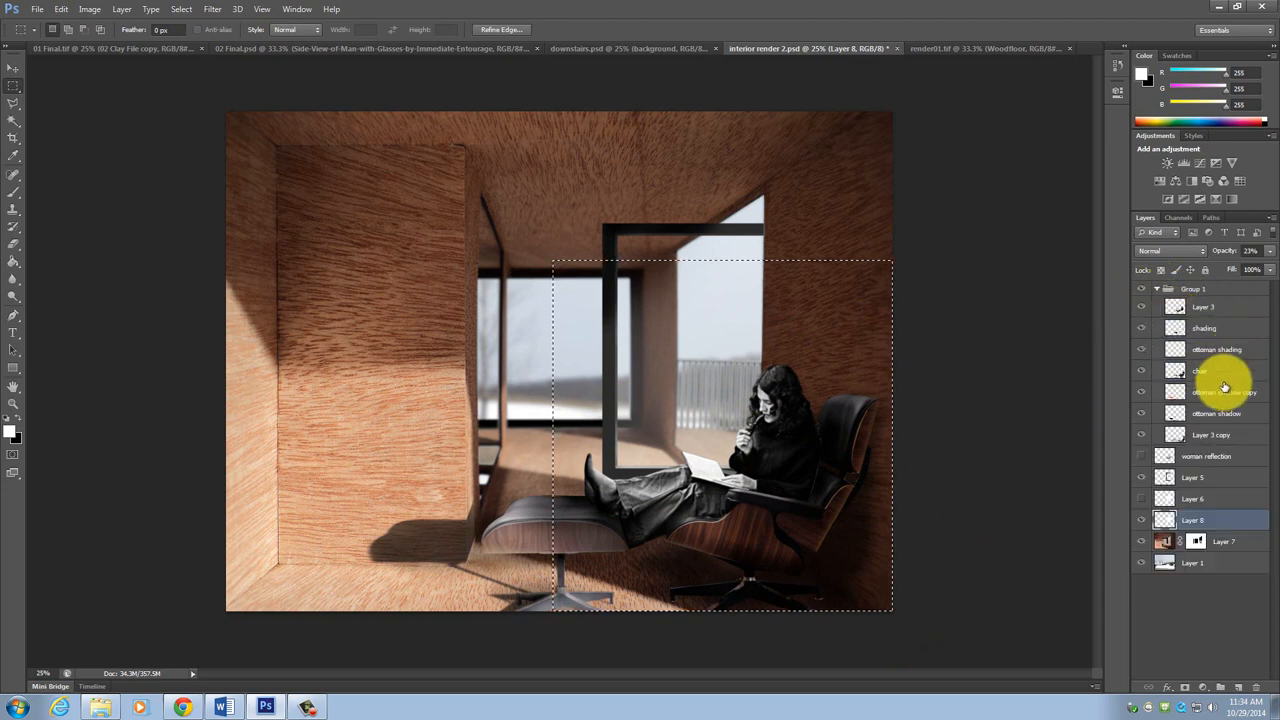
left_click(1156, 288)
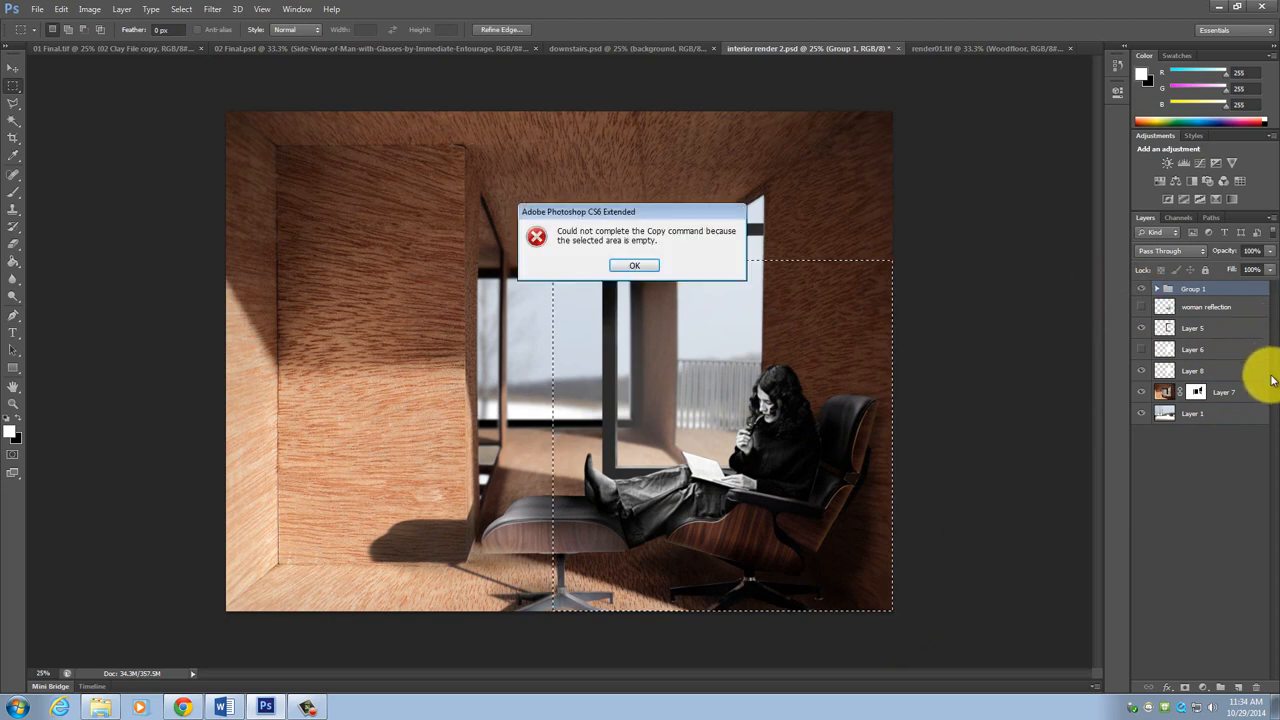
left_click(634, 264)
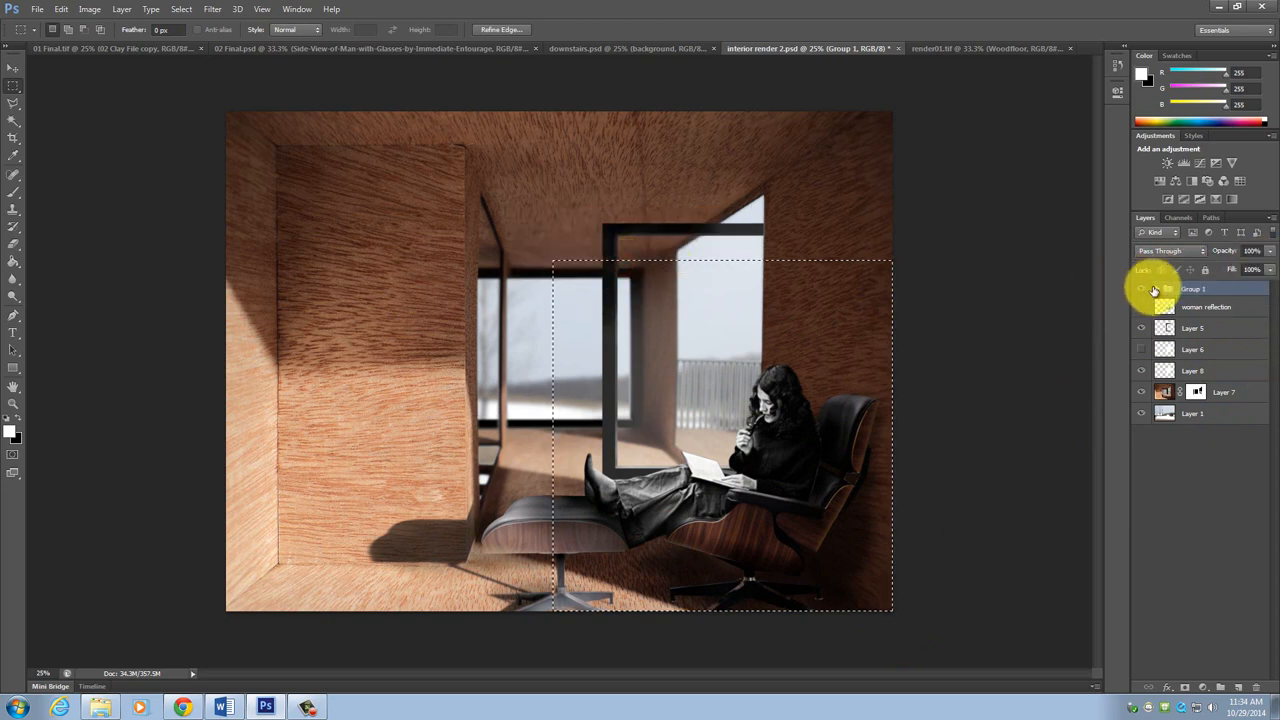
left_click(1156, 288)
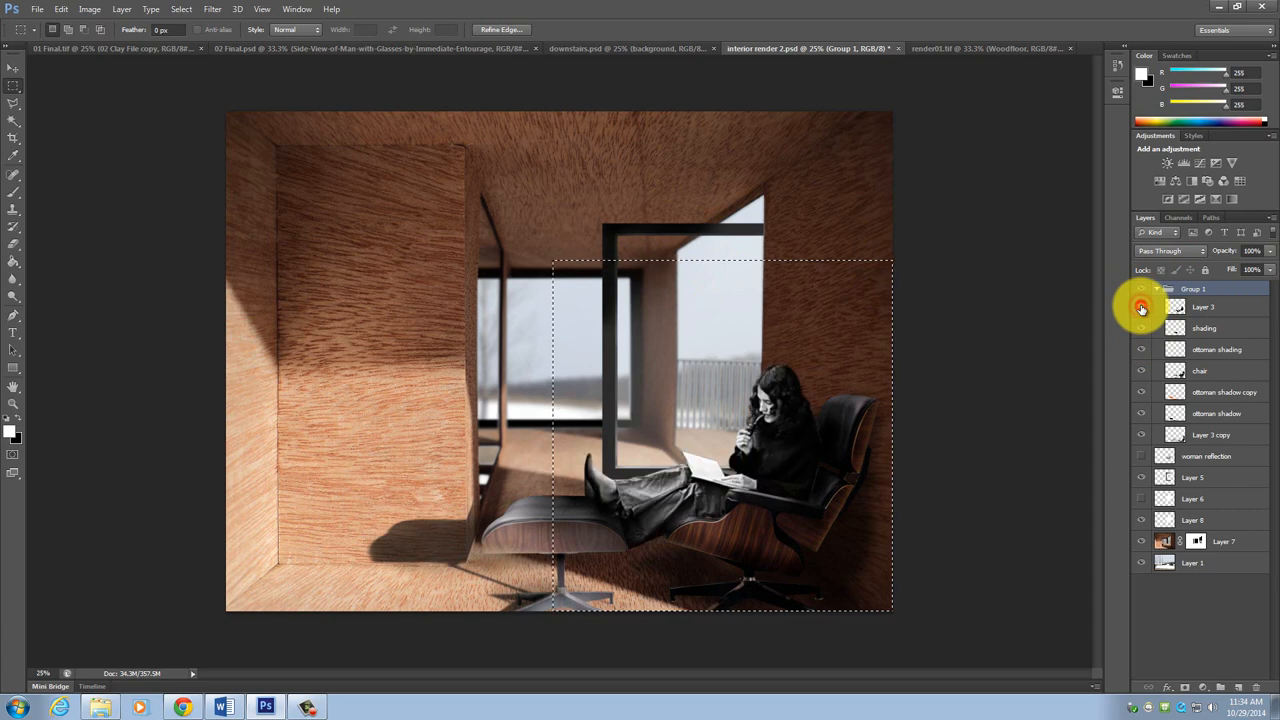
left_click(1140, 308)
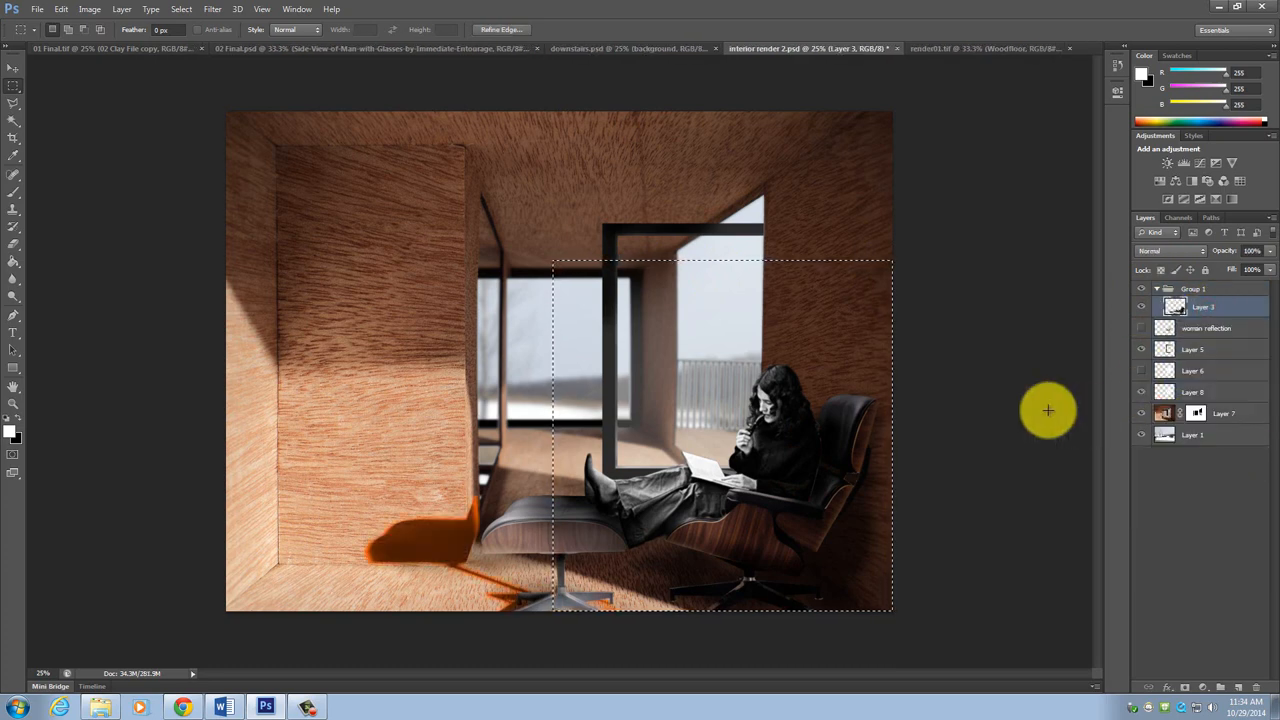
mouse_move(1048, 414)
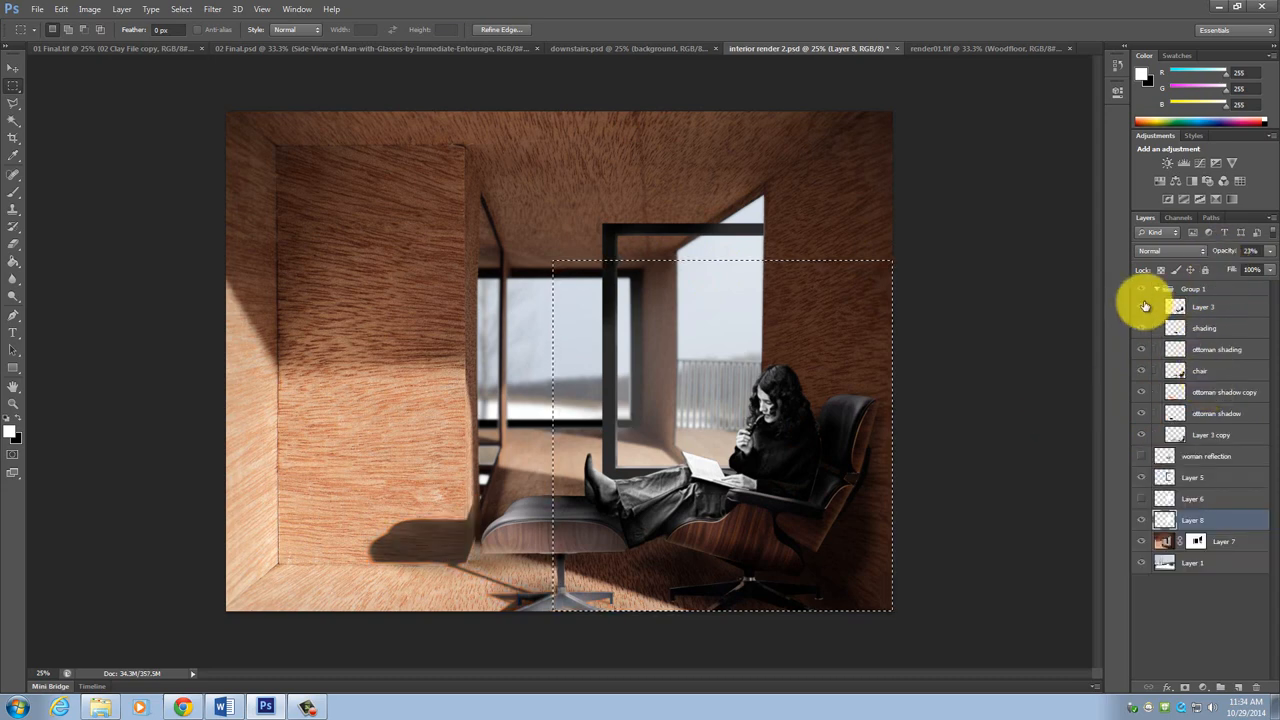
left_click(1156, 288)
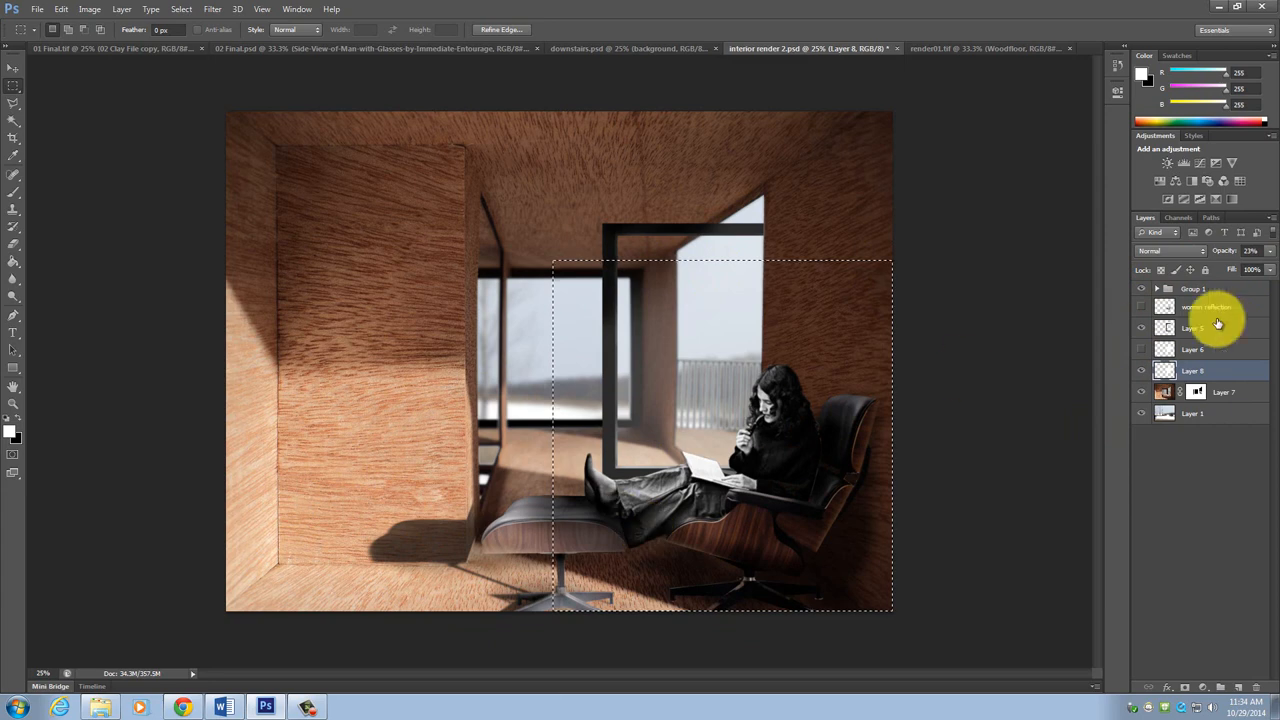
Step: Select the window glass area beside the woman and target Group 1 for masking
left_click(1200, 370)
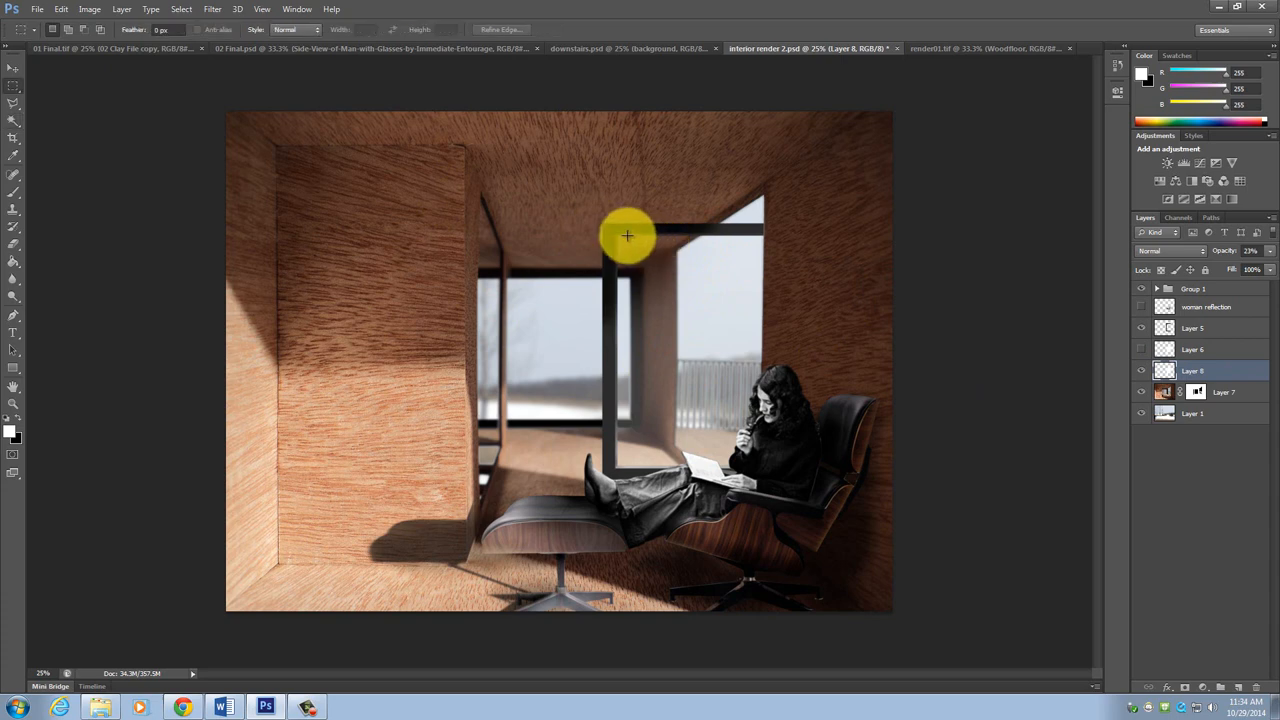
left_click_drag(628, 236, 768, 464)
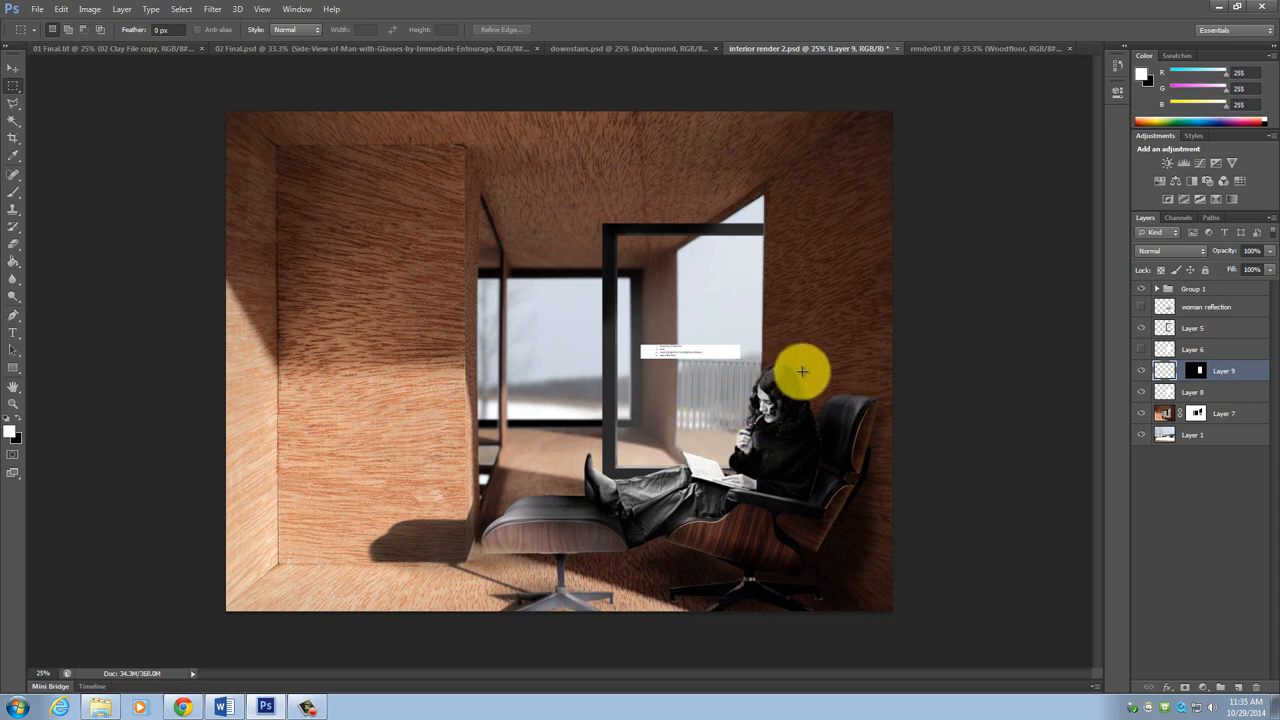
left_click(1192, 390)
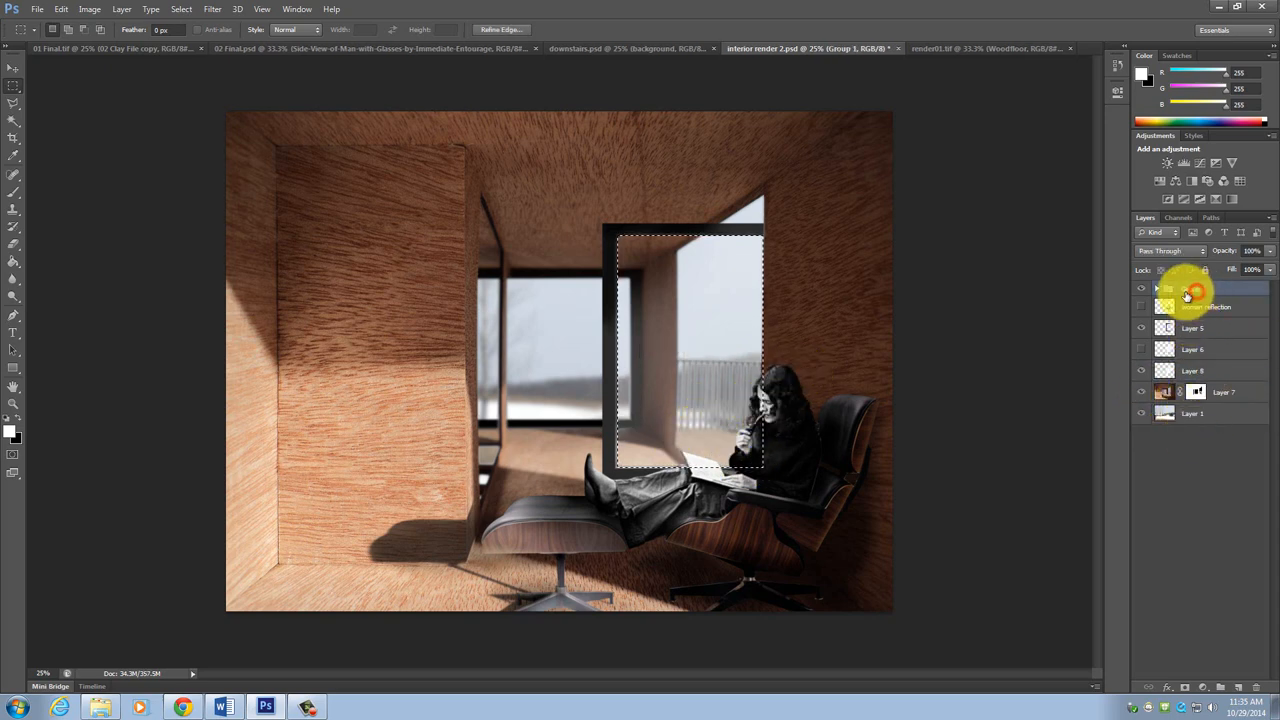
left_click(1156, 288)
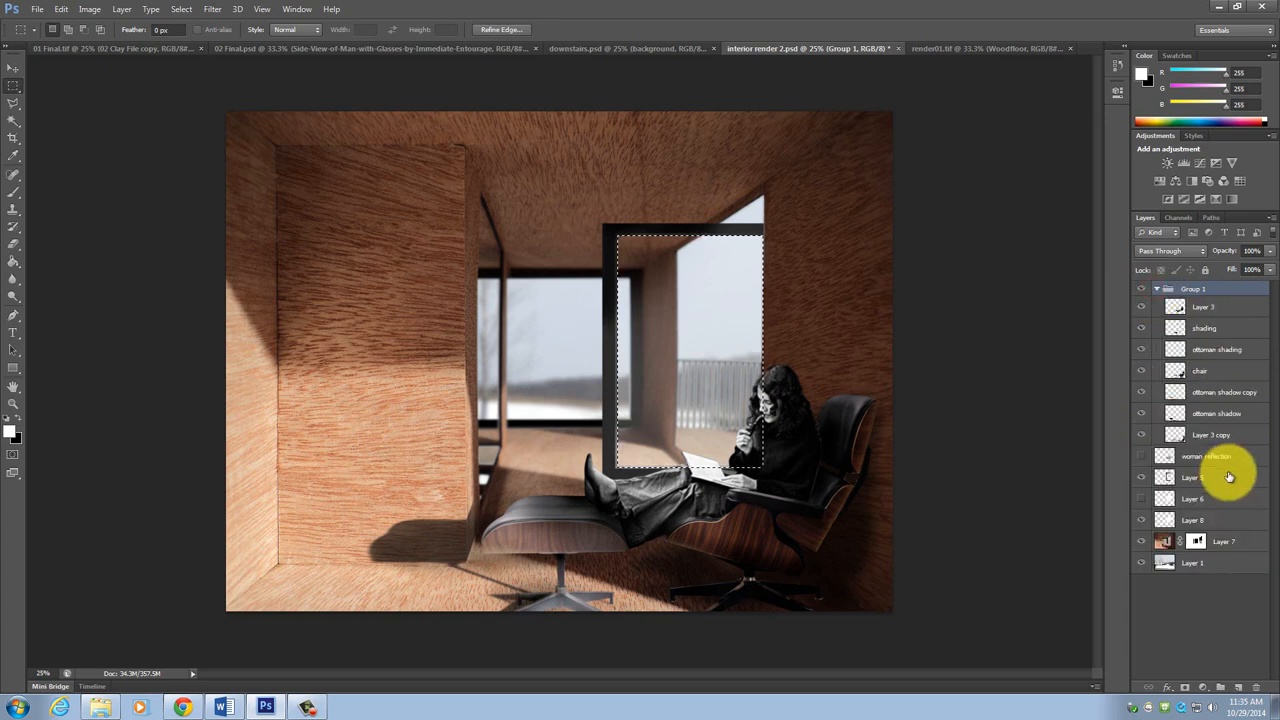
left_click(1204, 308)
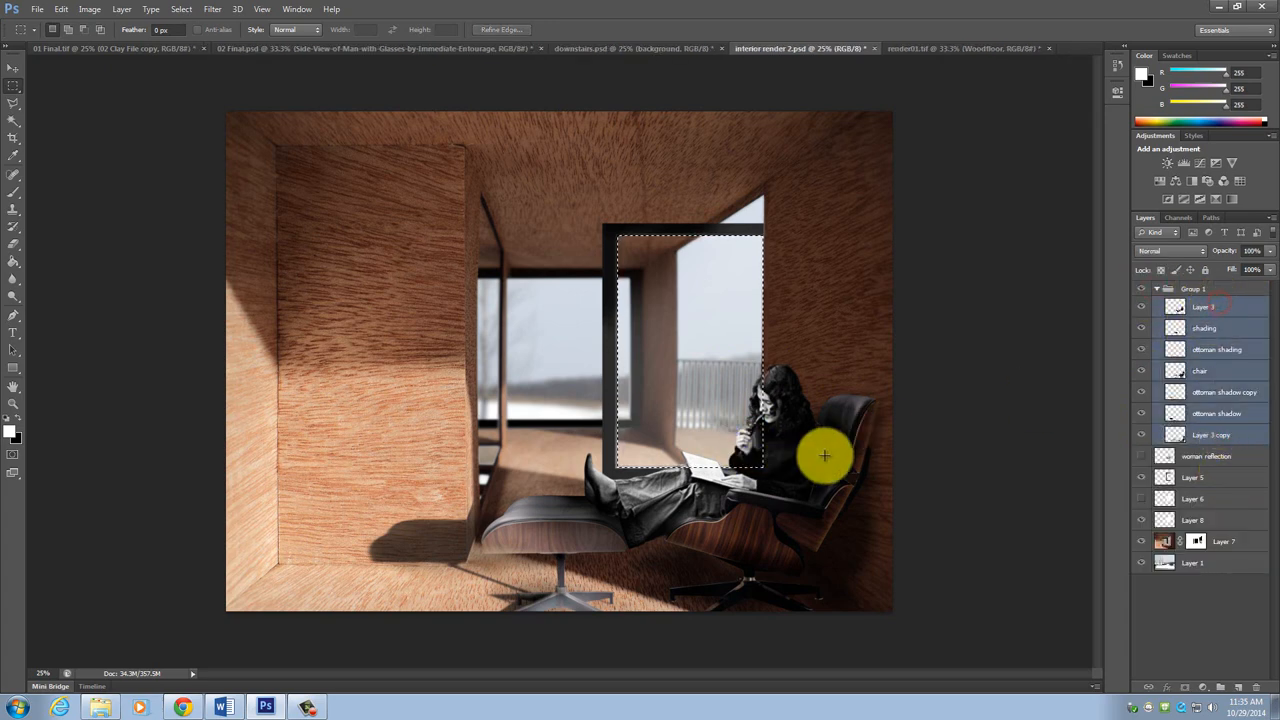
left_click(1142, 456)
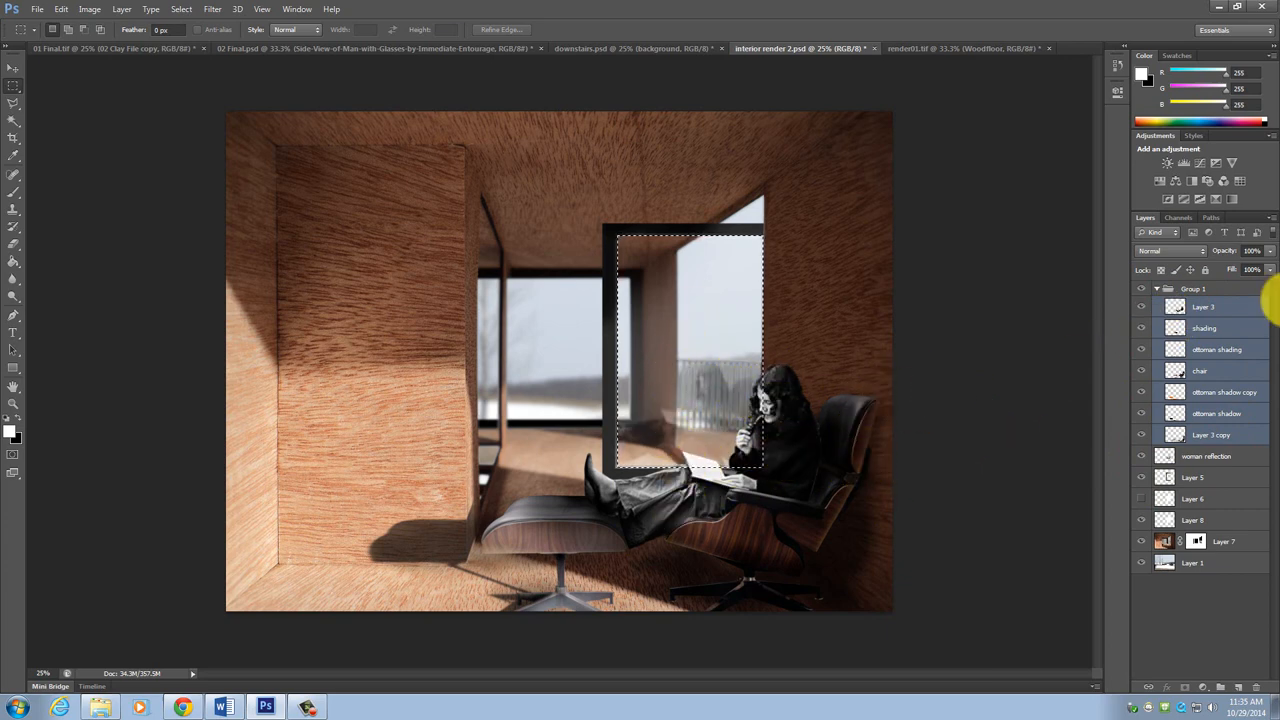
mouse_move(1108, 338)
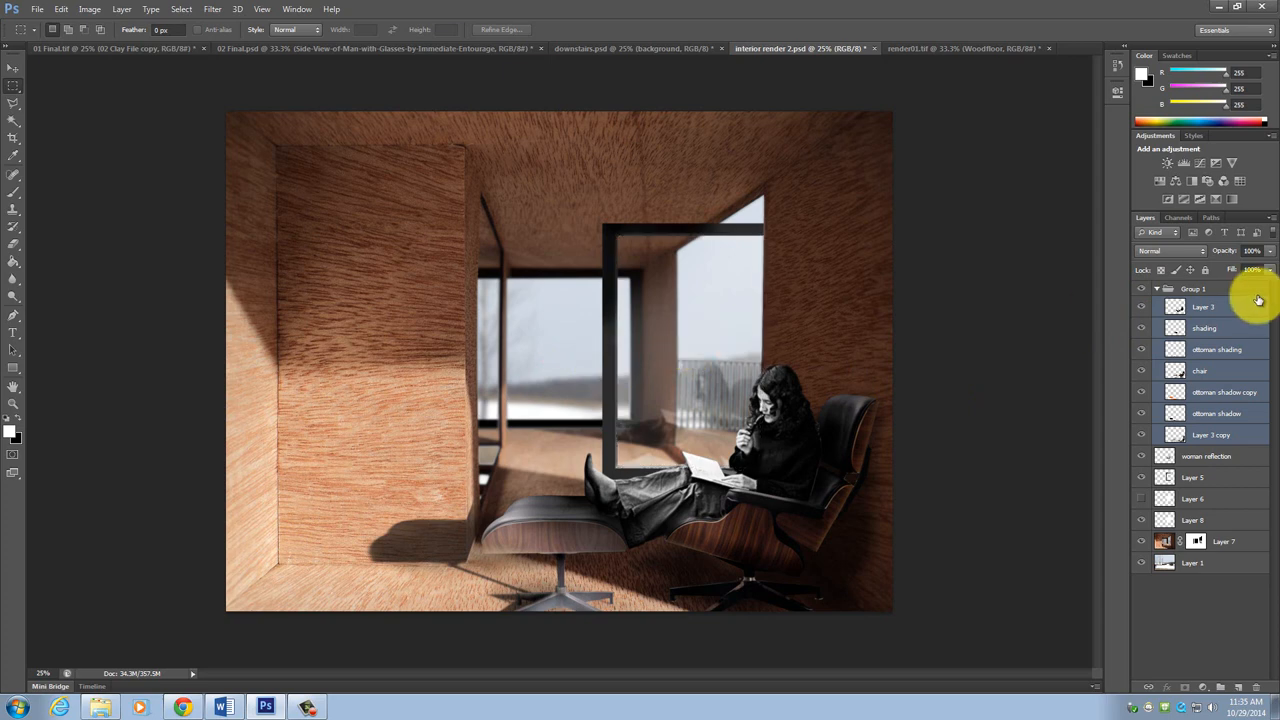
left_click(1156, 288)
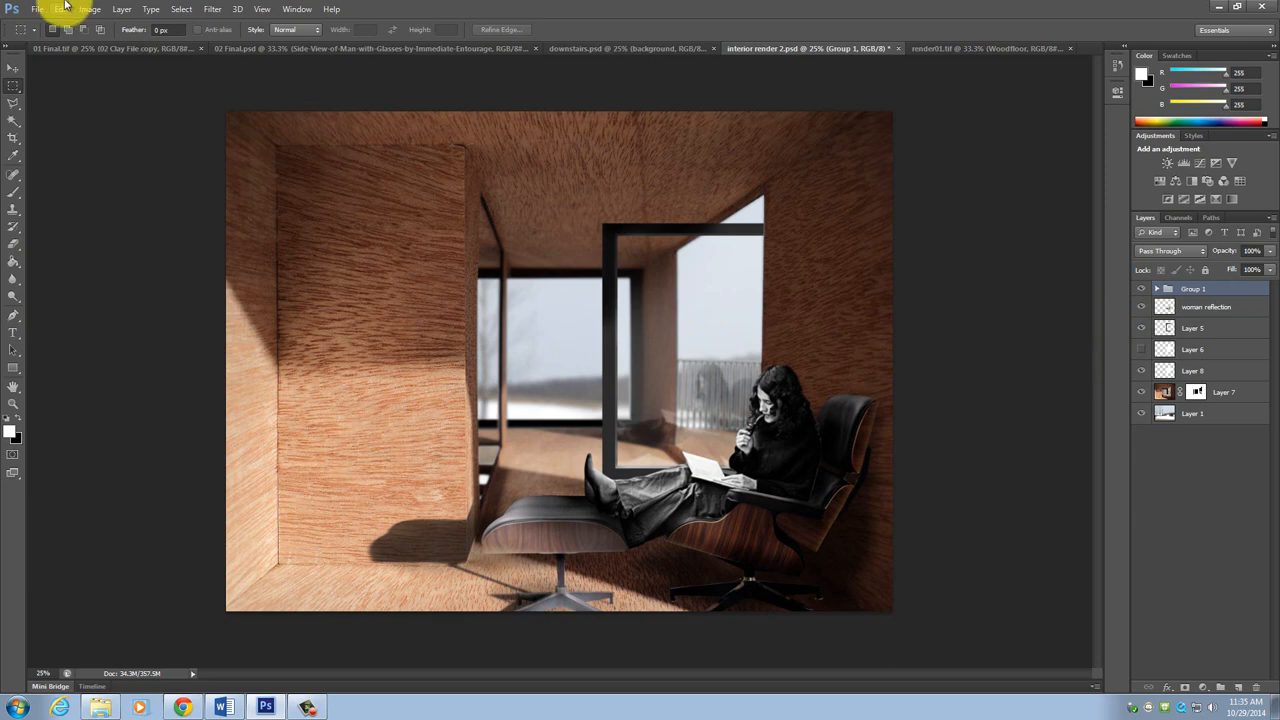
Step: Save a JPEG copy of the interior render into the Images folder via Save As
left_click(36, 8)
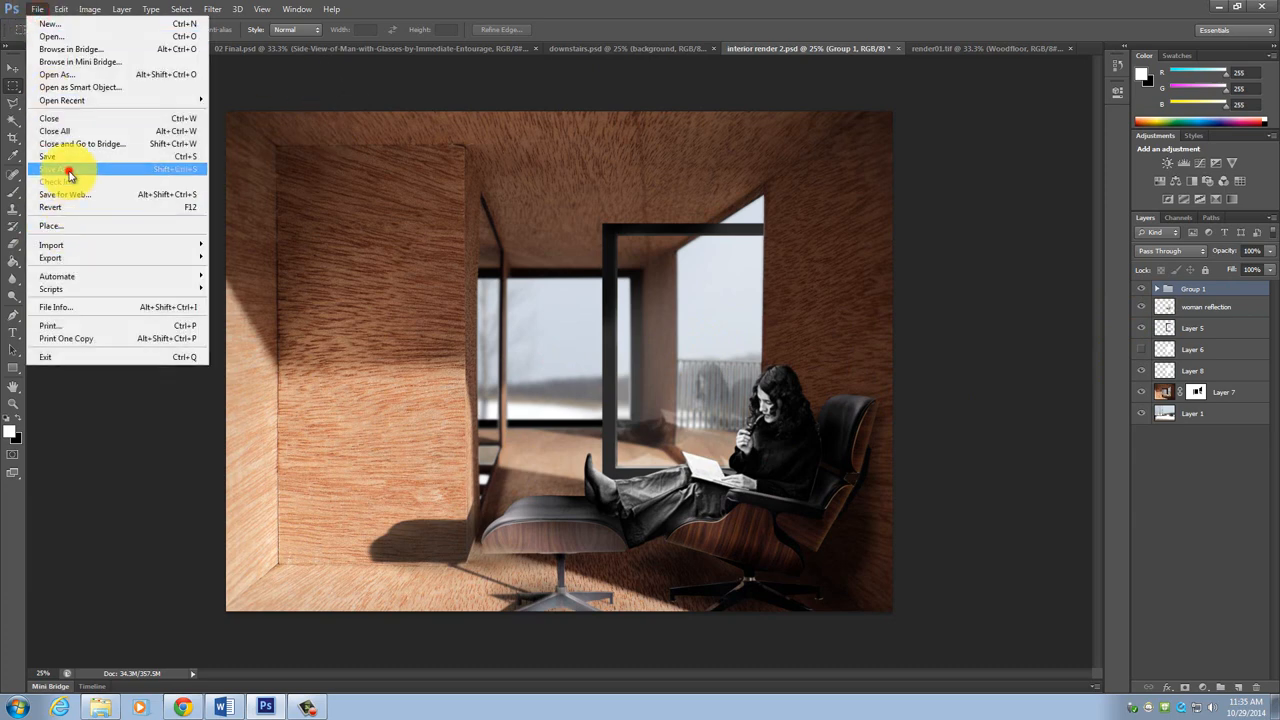
left_click(56, 168)
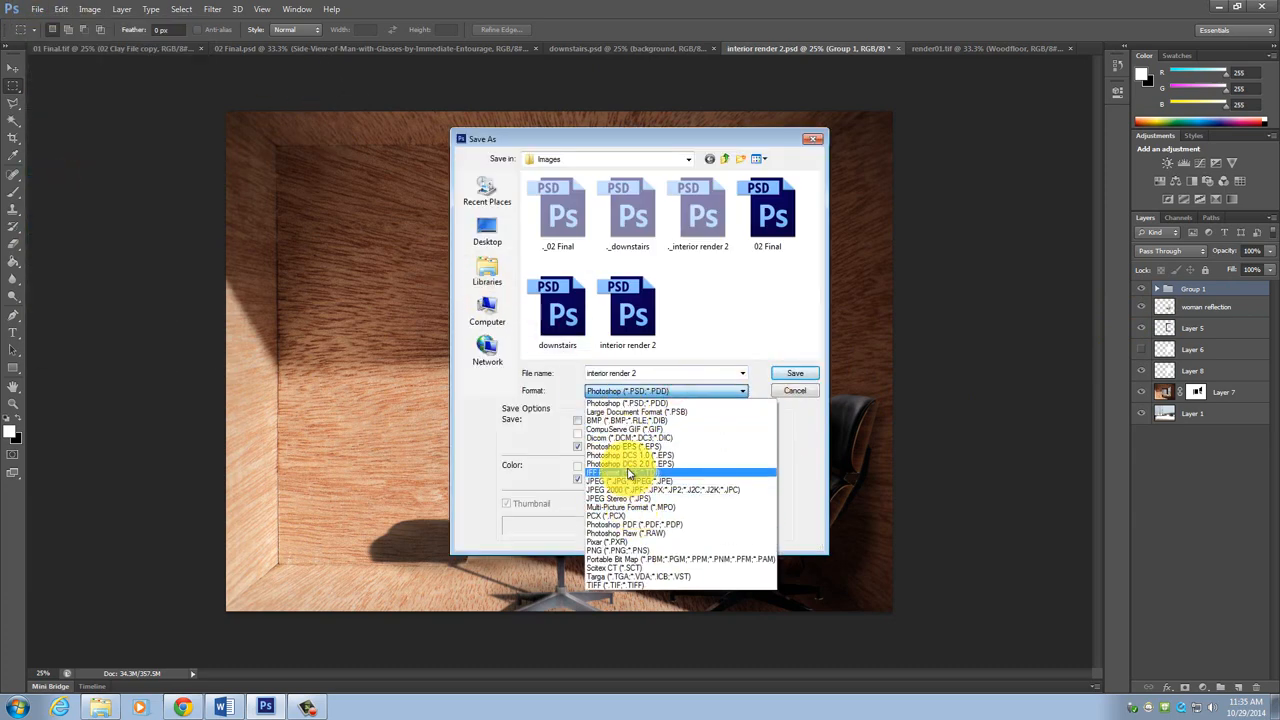
mouse_move(616, 480)
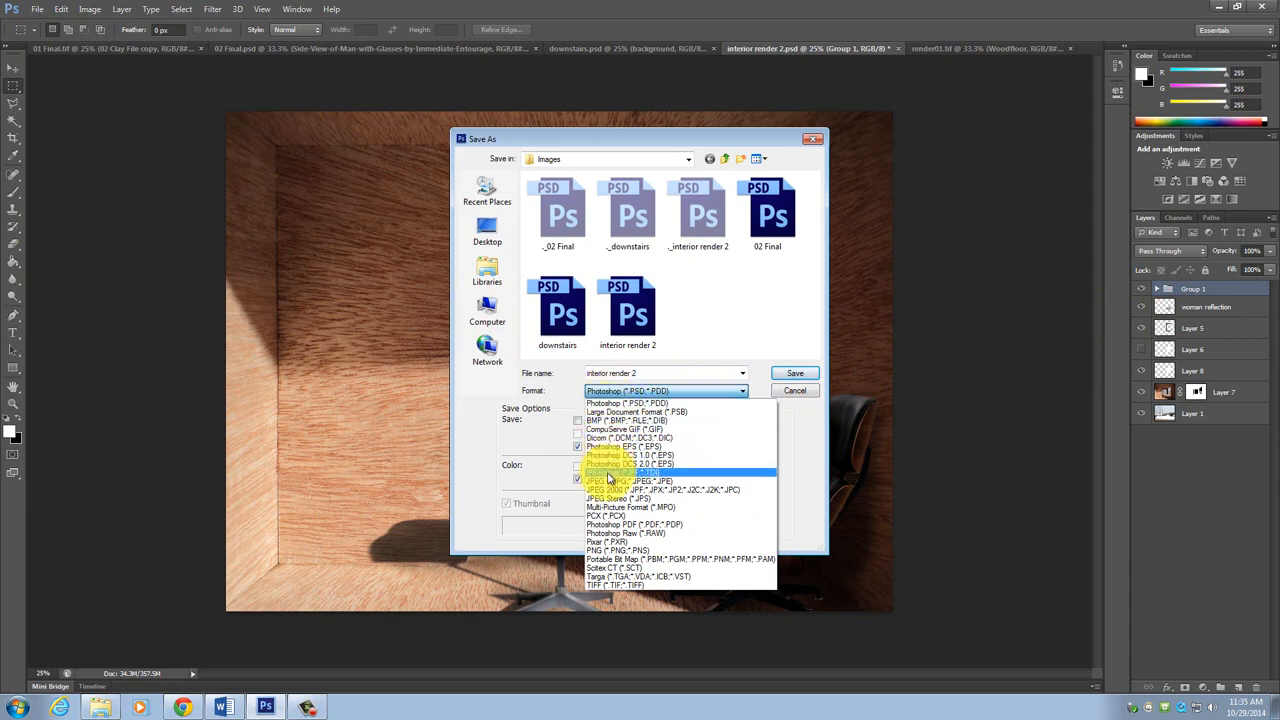
left_click(620, 480)
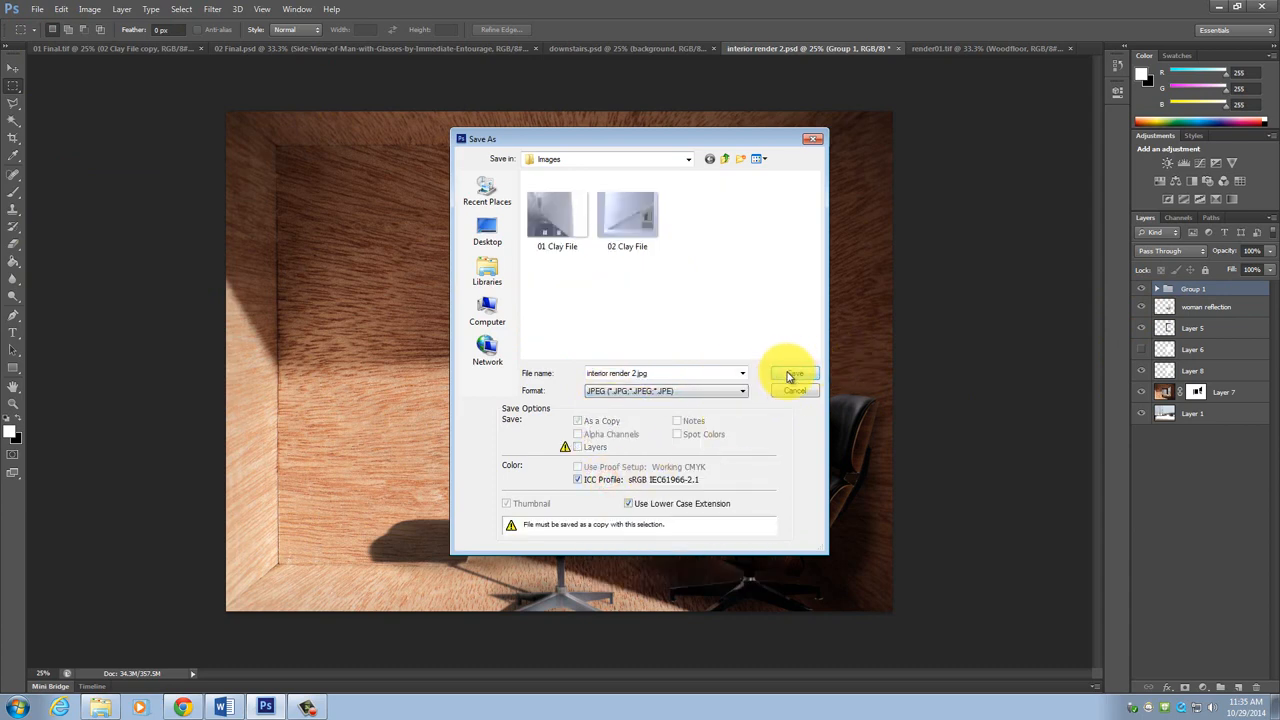
left_click(792, 374)
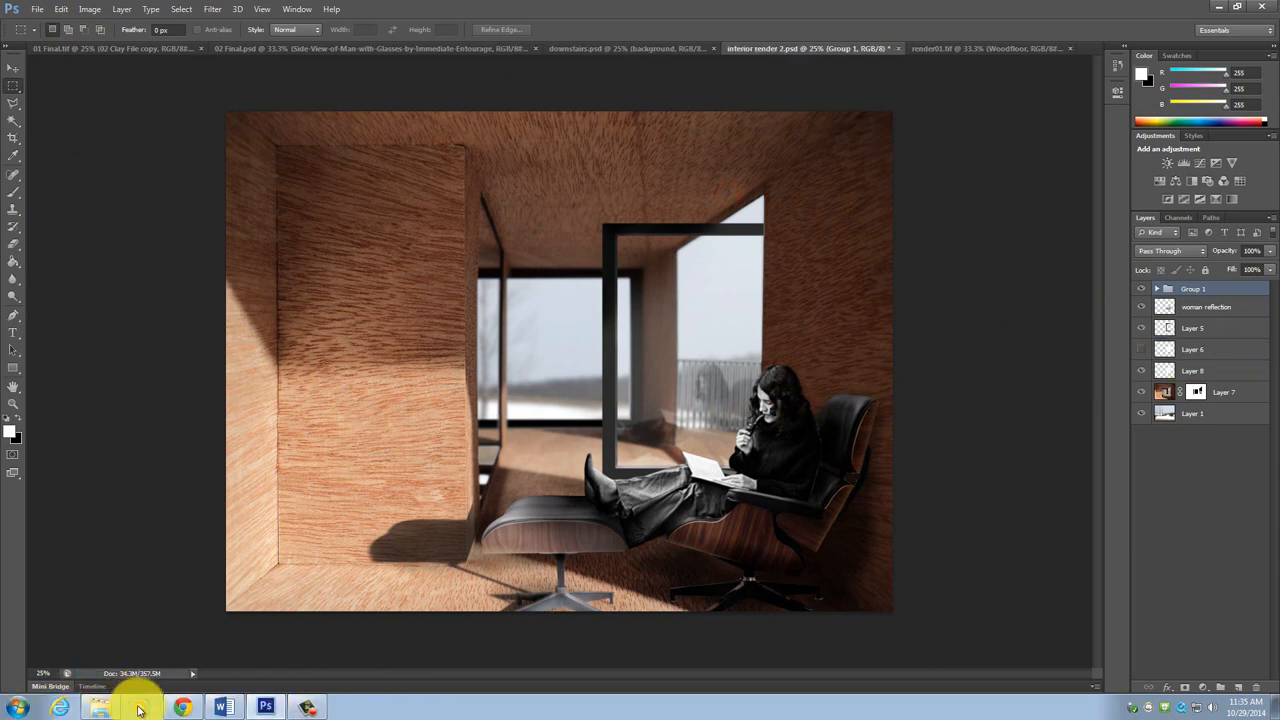
Step: Drag the saved interior render 2 JPEG from the Images folder onto the canvas as a new layer
left_click(100, 708)
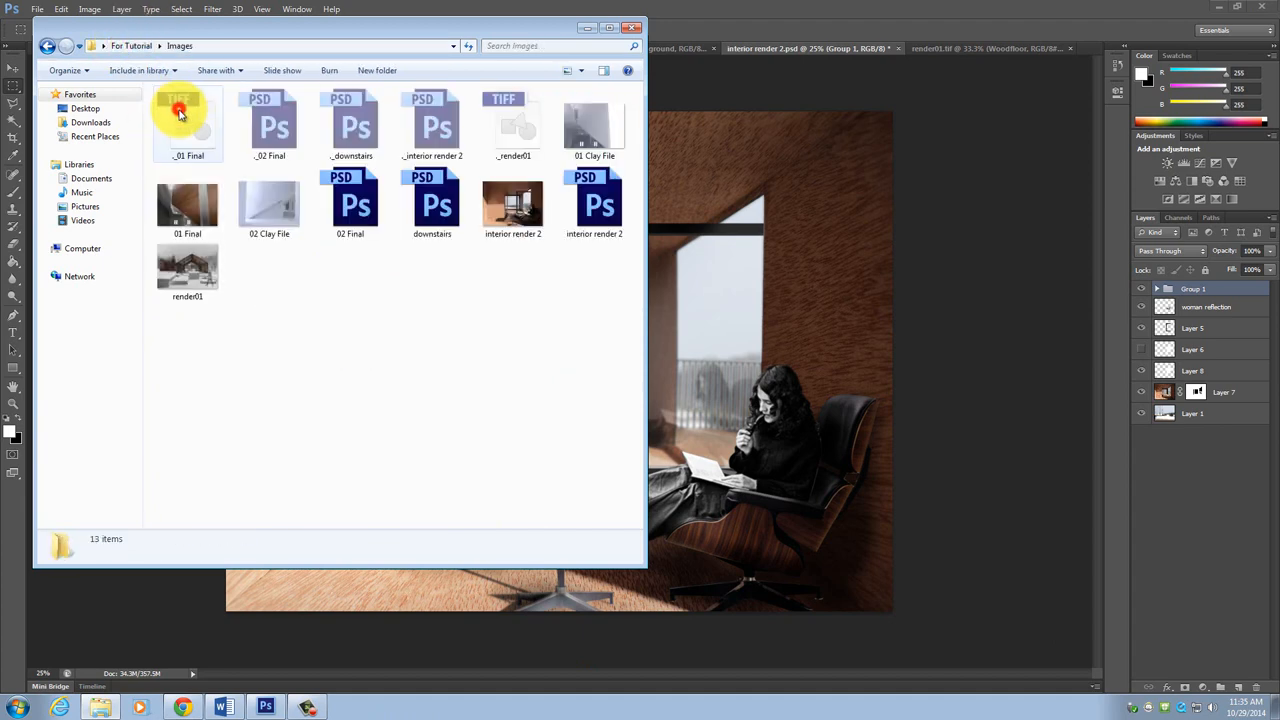
left_click(512, 204)
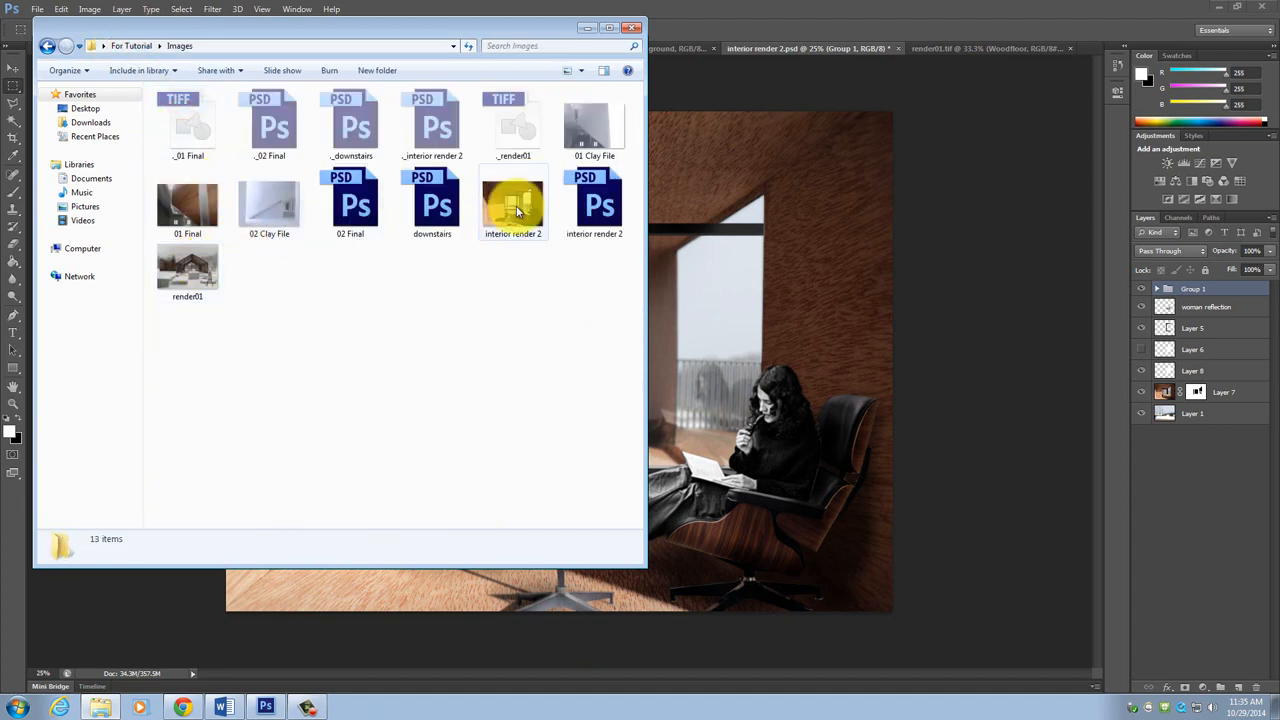
left_click(512, 204)
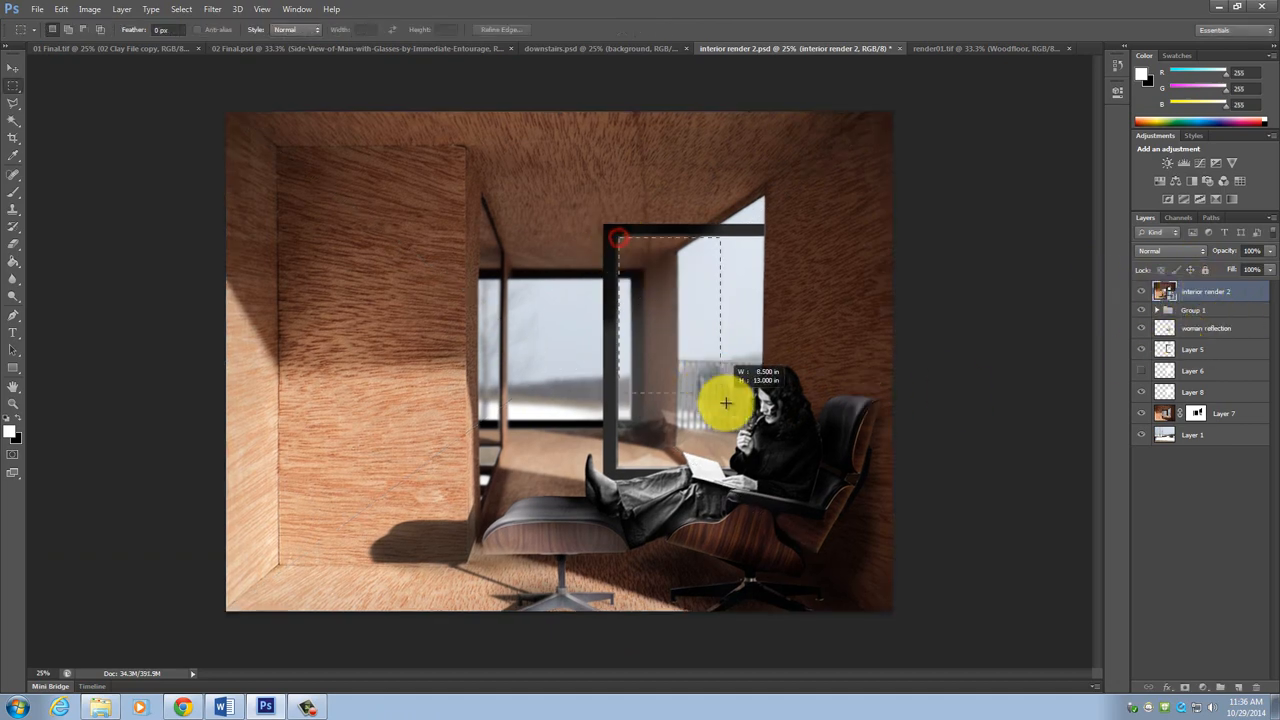
Step: Position the placed render over the scene, add a layer mask and lower its opacity
left_click_drag(618, 238, 758, 470)
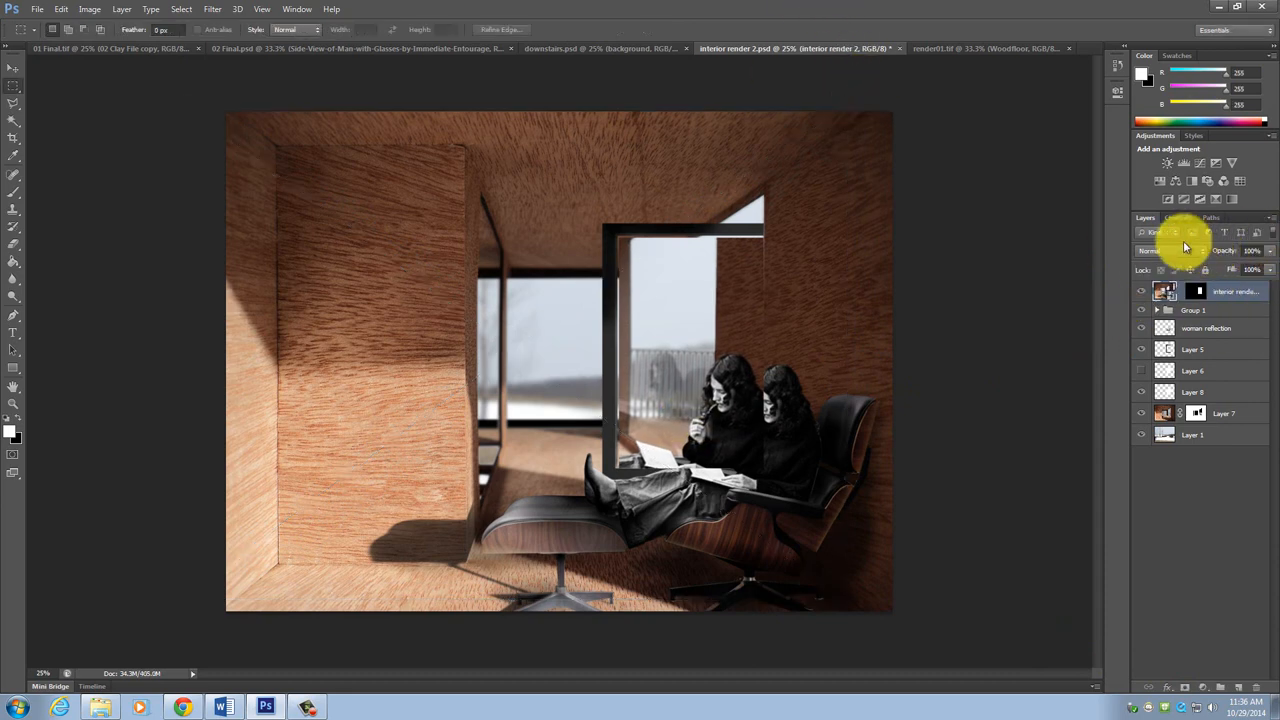
left_click(1150, 250)
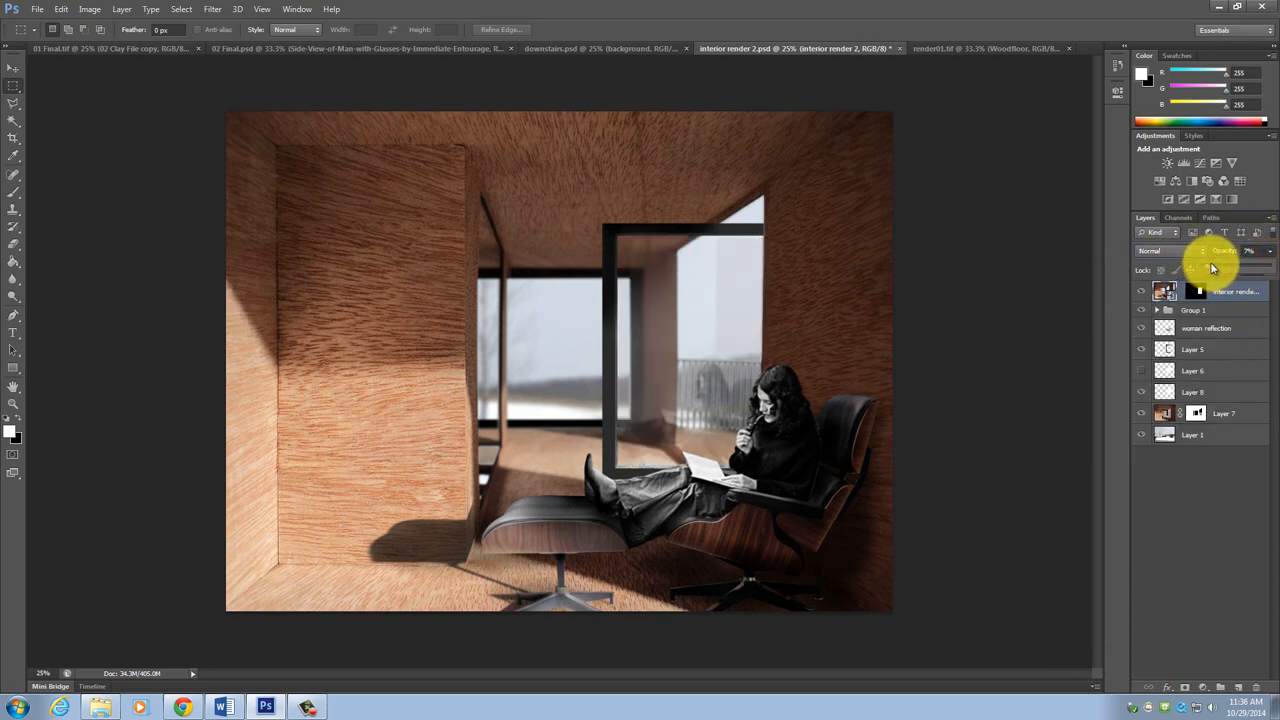
left_click(1216, 264)
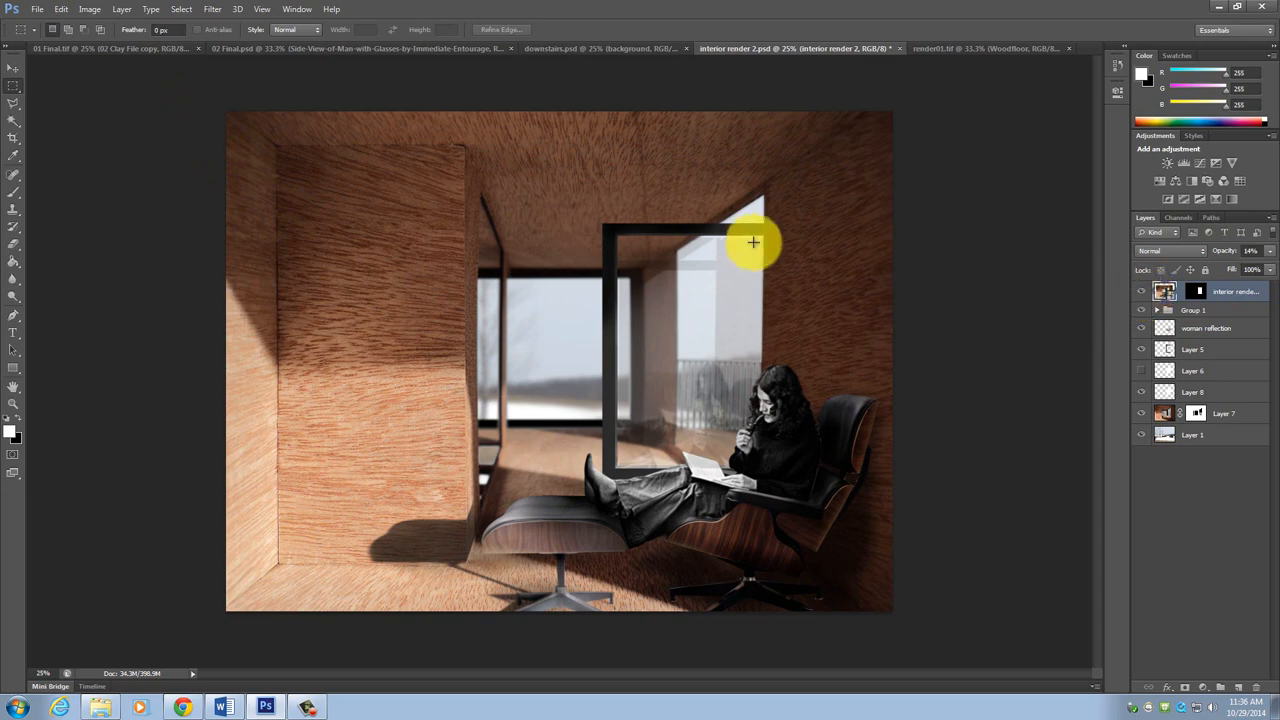
Step: Paint the mask to ghost the reflection across the window glass, then revert the layers
left_click_drag(752, 242, 604, 278)
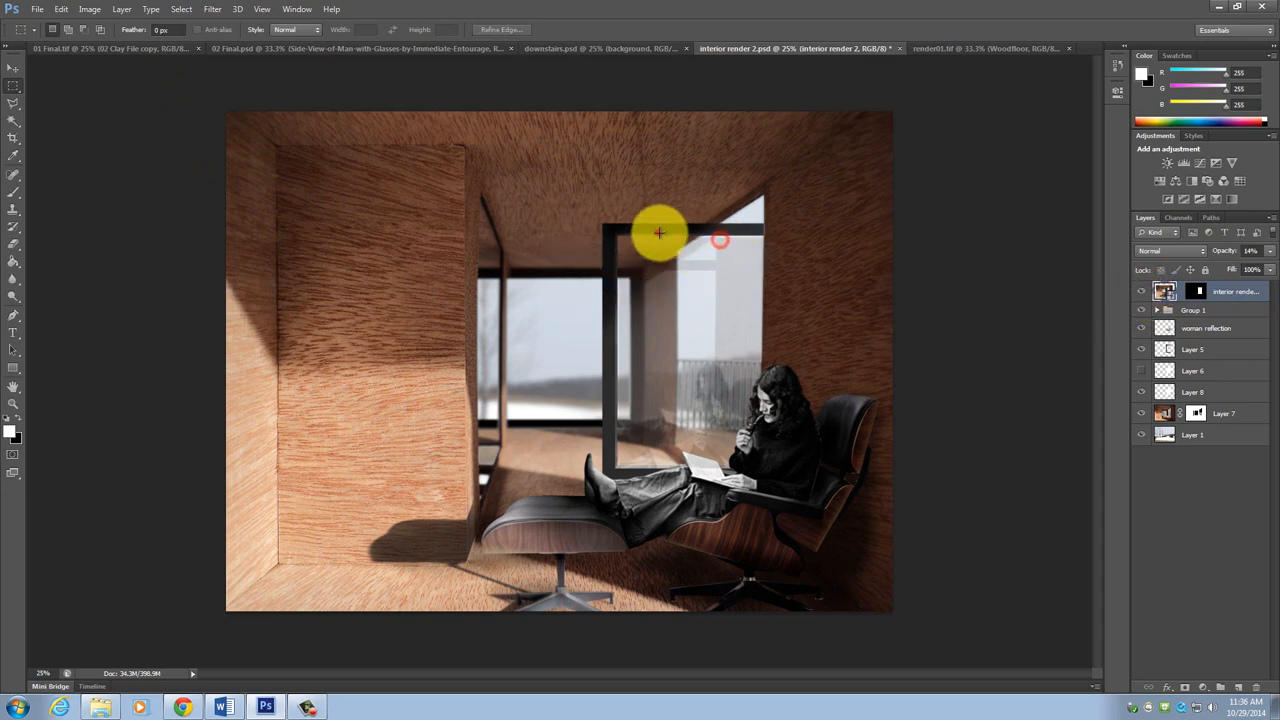
left_click_drag(658, 232, 718, 404)
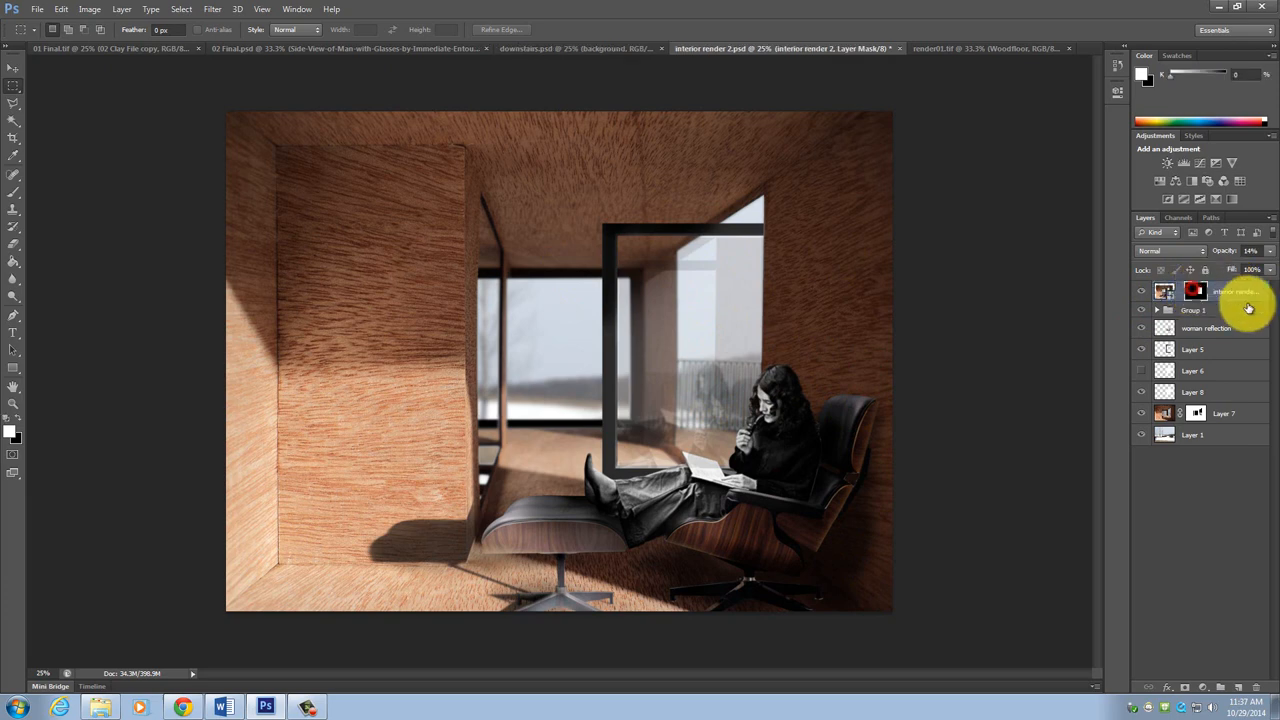
left_click(1196, 292)
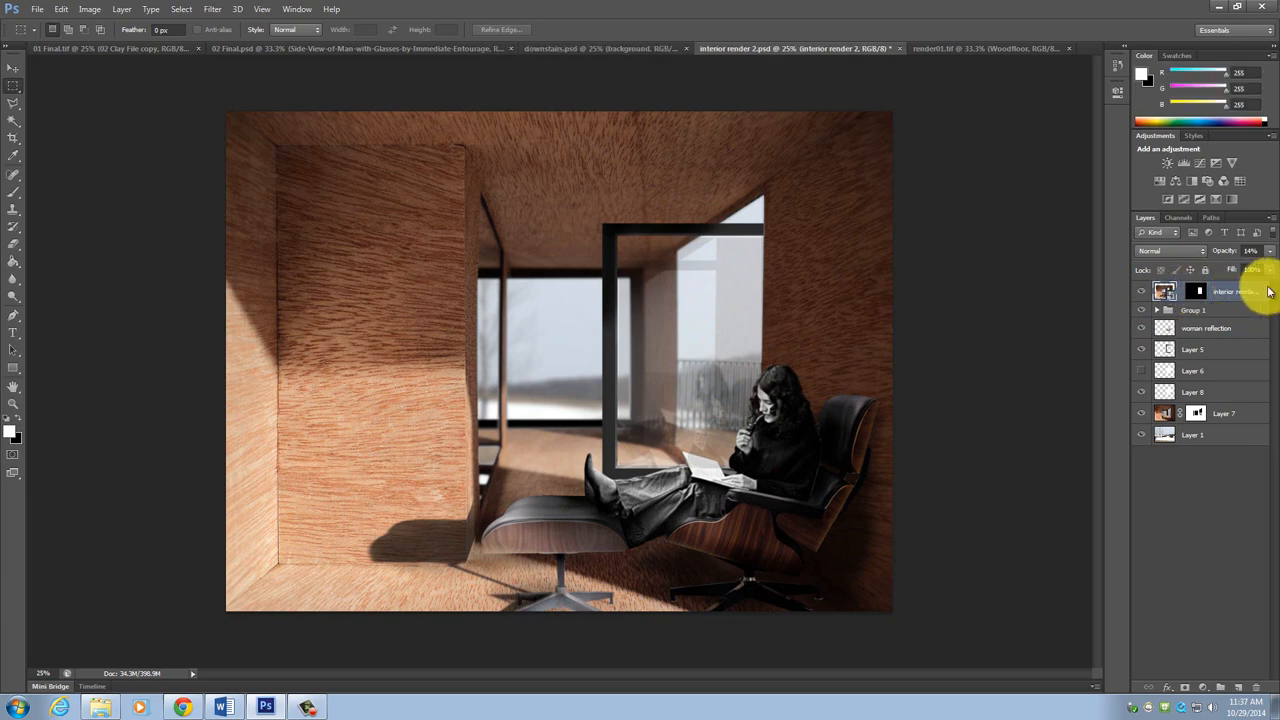
mouse_move(1240, 292)
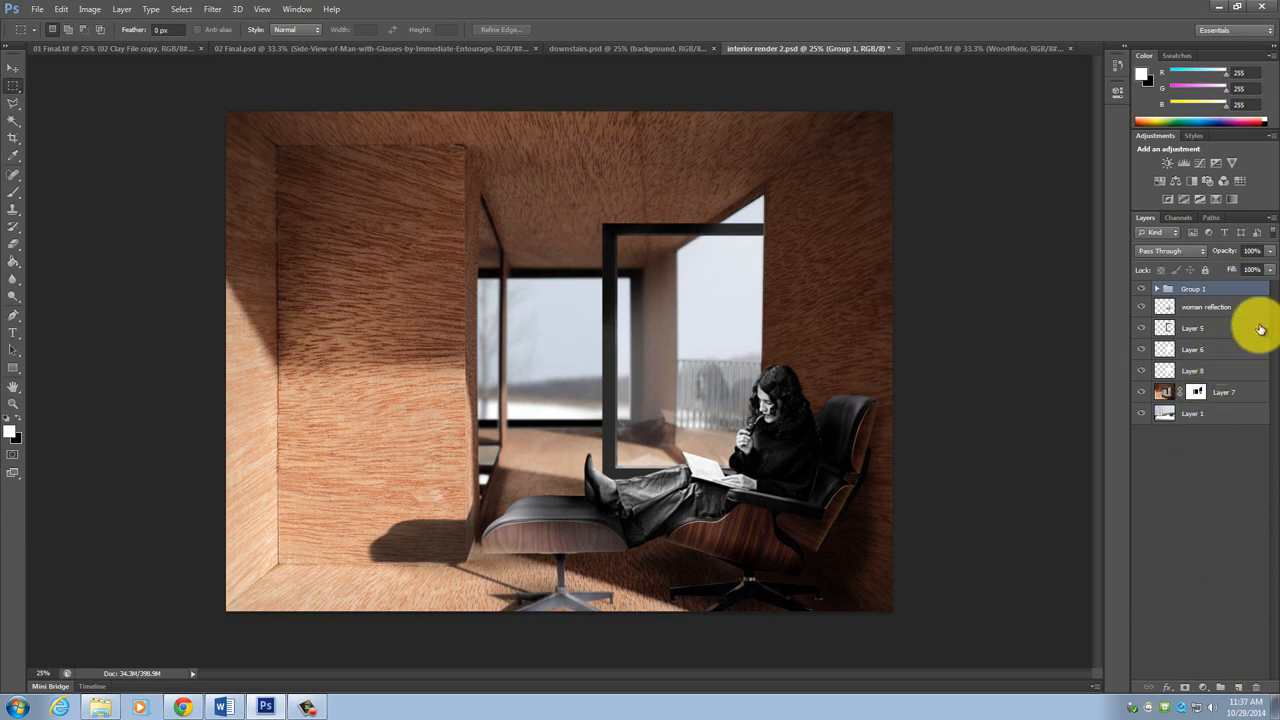
Step: Switch to the snowy exterior render01 document and hide the falling snow
left_click(984, 48)
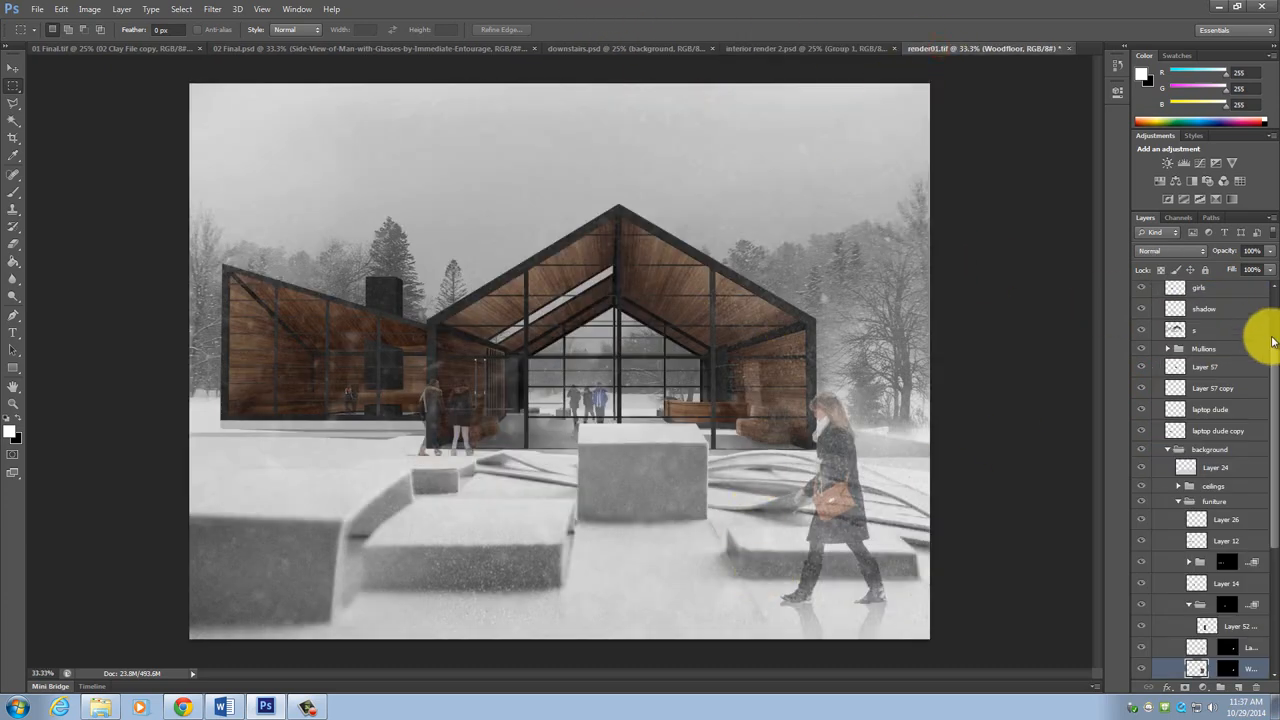
scroll("up", 3)
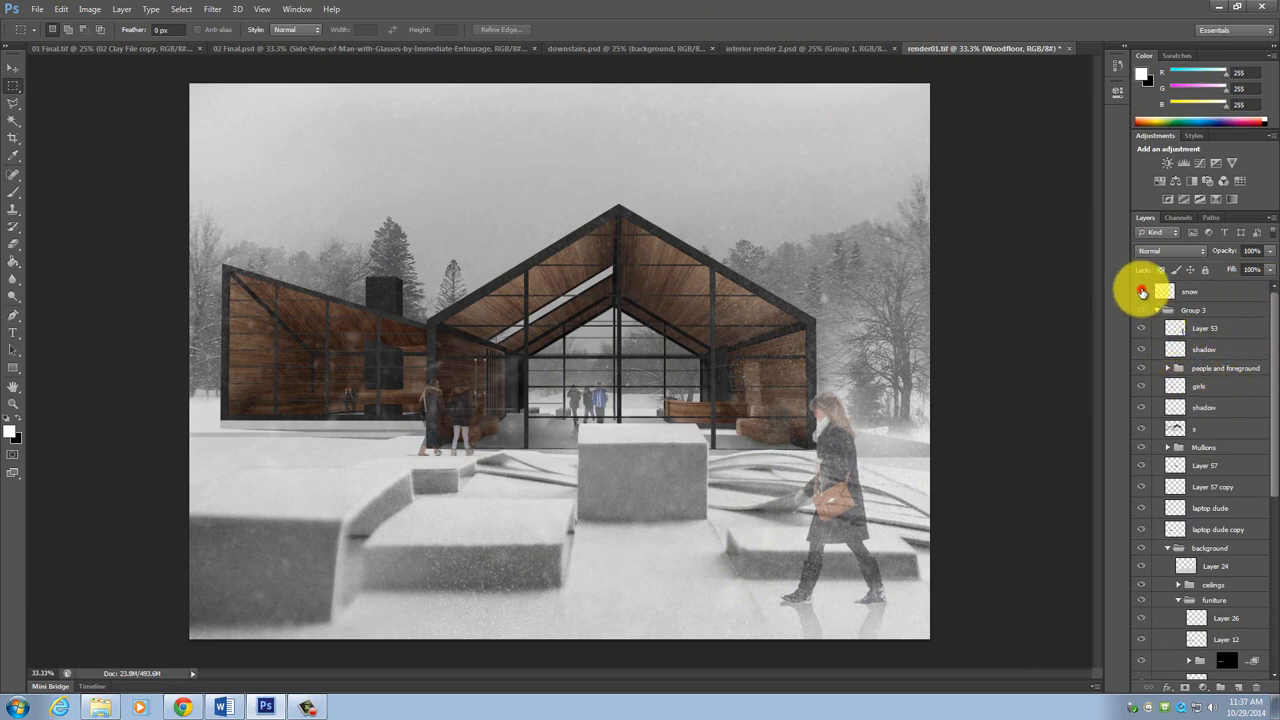
left_click(1140, 292)
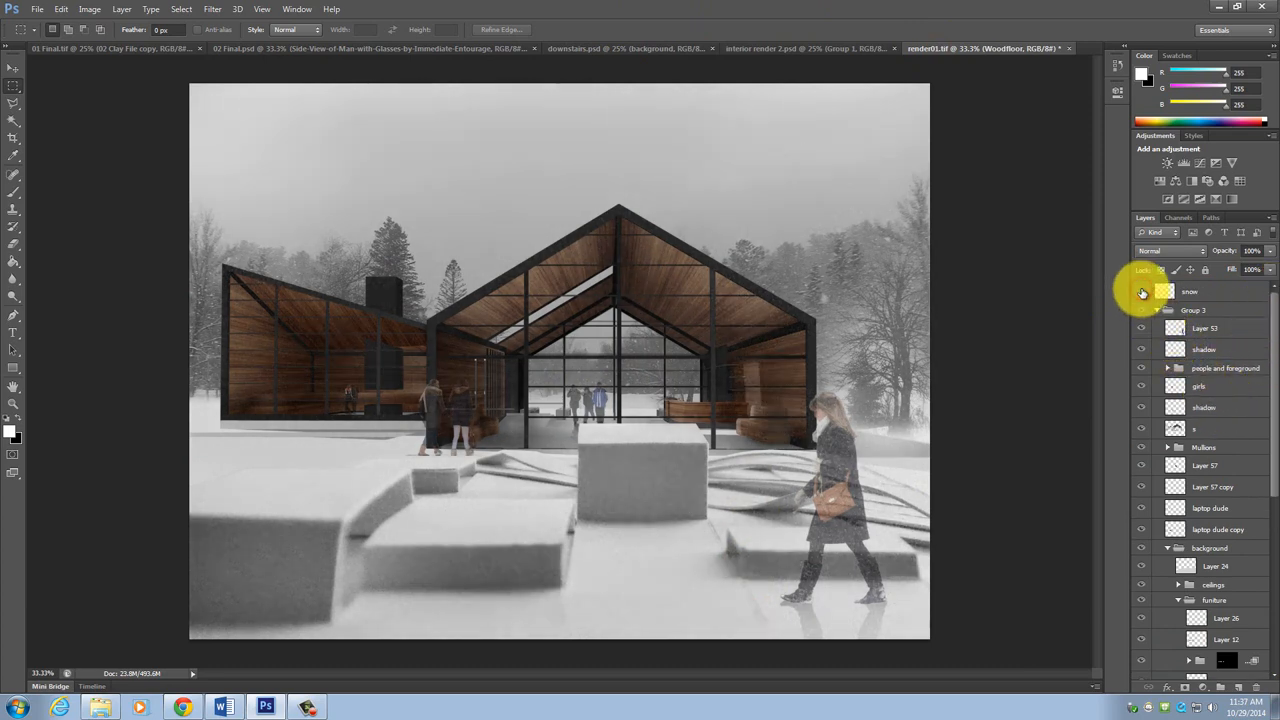
left_click_drag(576, 420, 724, 524)
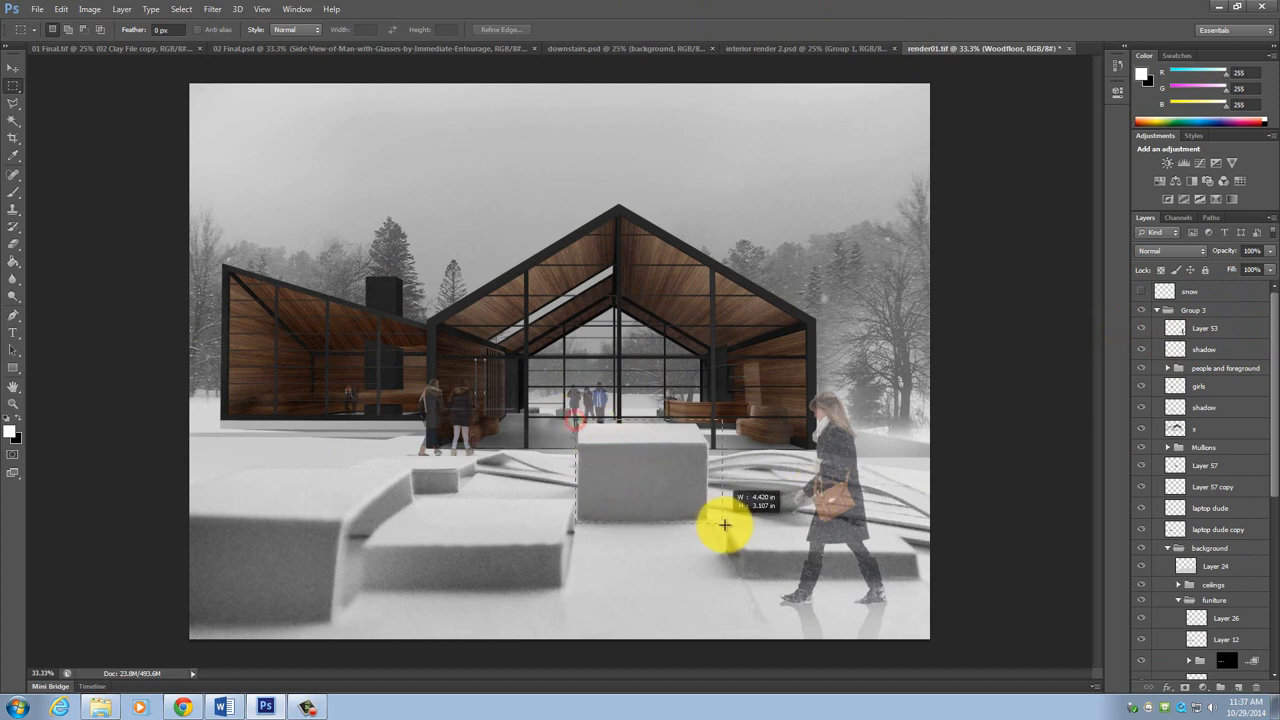
left_click_drag(724, 524, 624, 480)
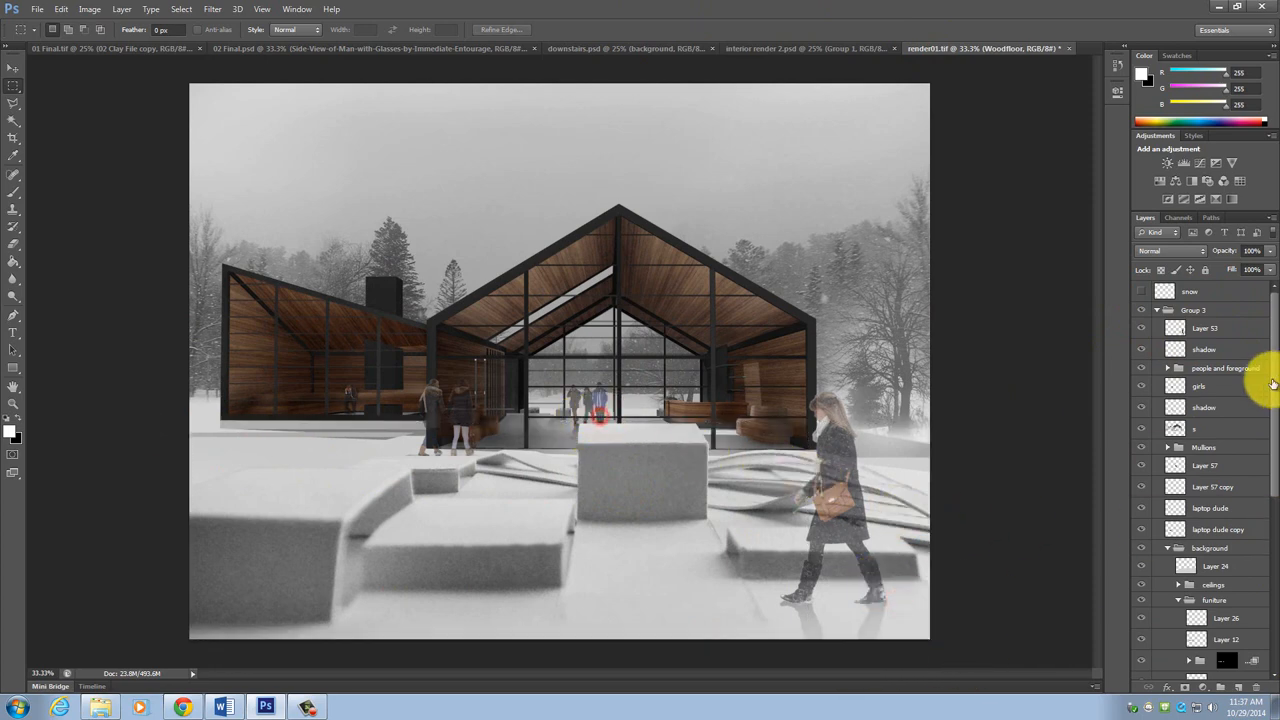
mouse_move(1136, 374)
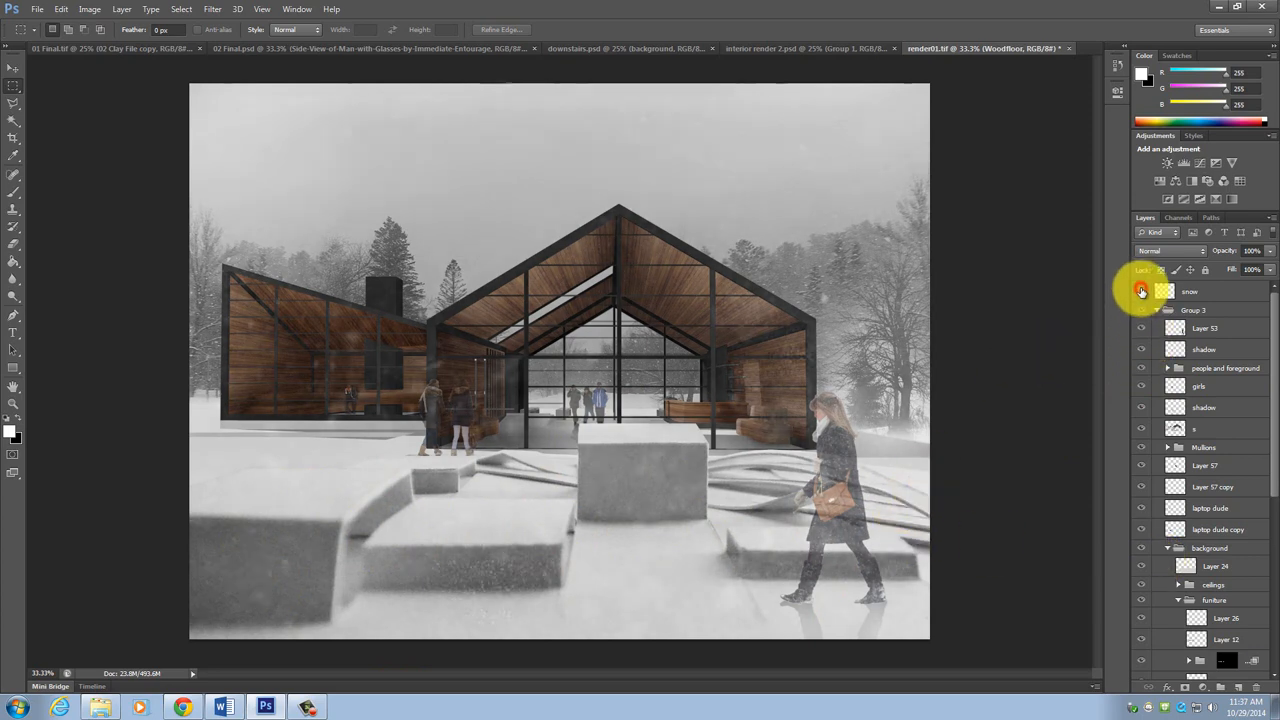
Step: Toggle the falling-snow layer to compare, leaving the snow visible
left_click(1140, 292)
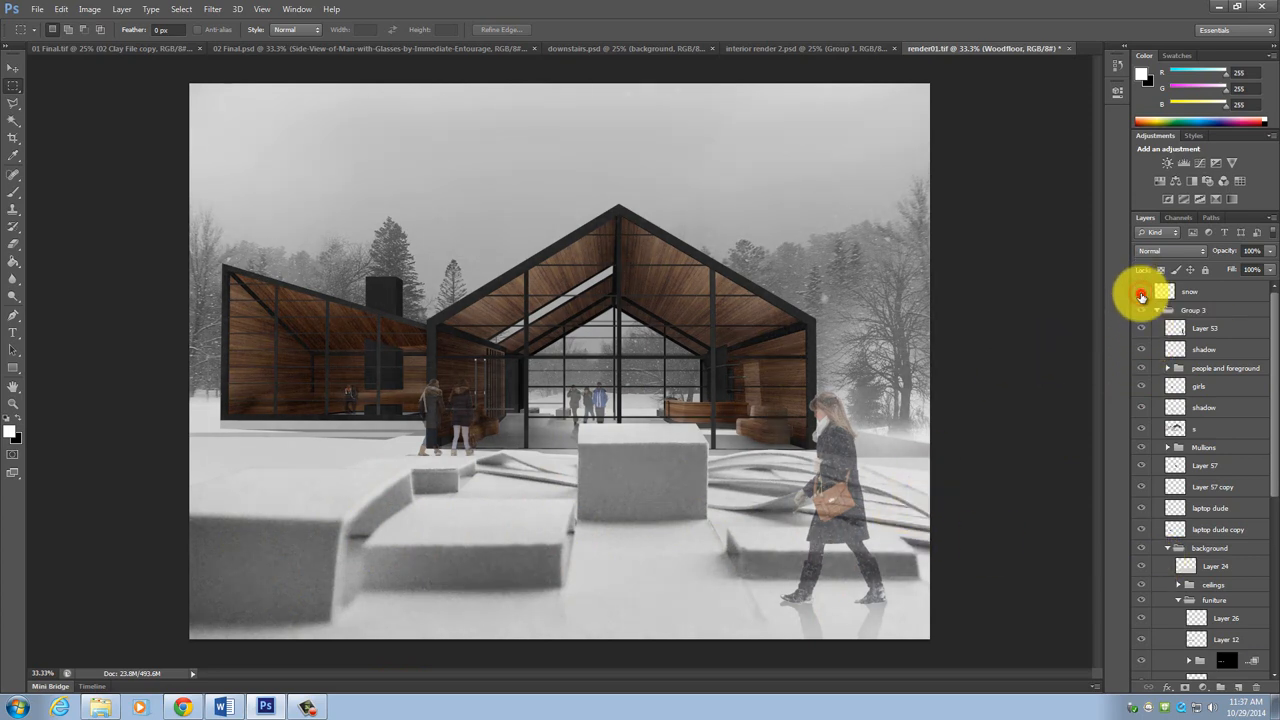
left_click(1140, 292)
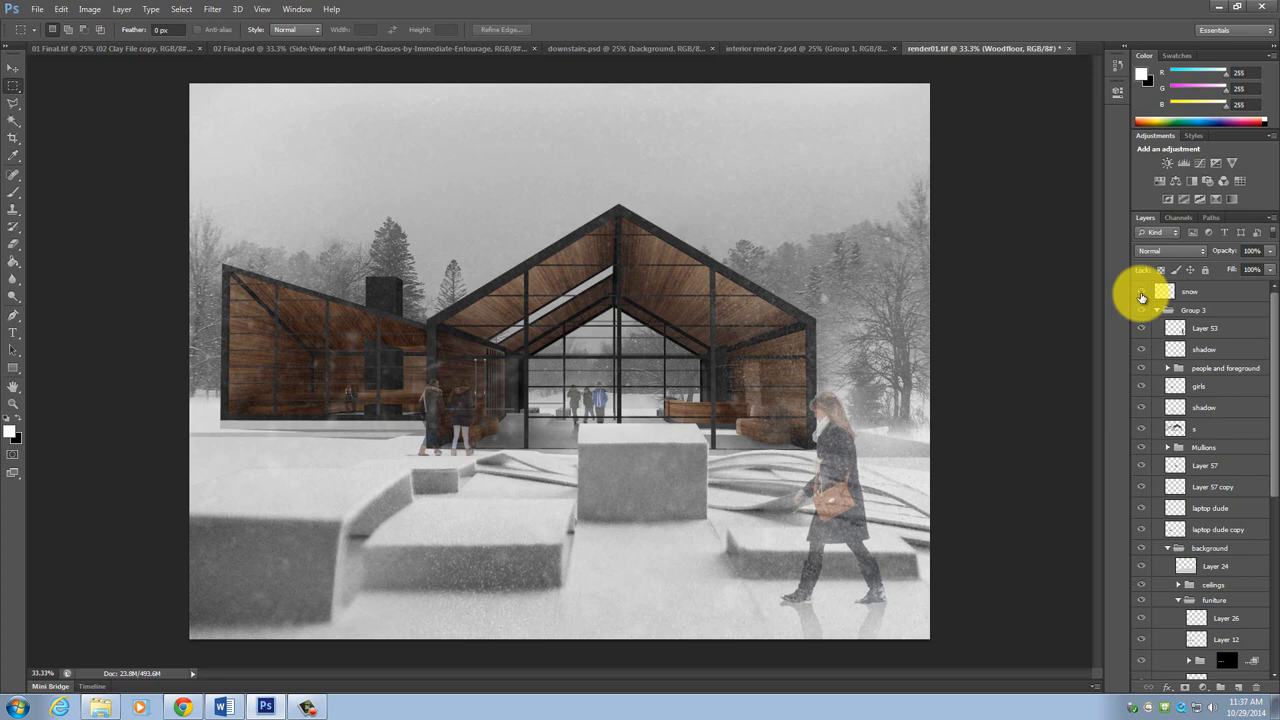
left_click(1140, 292)
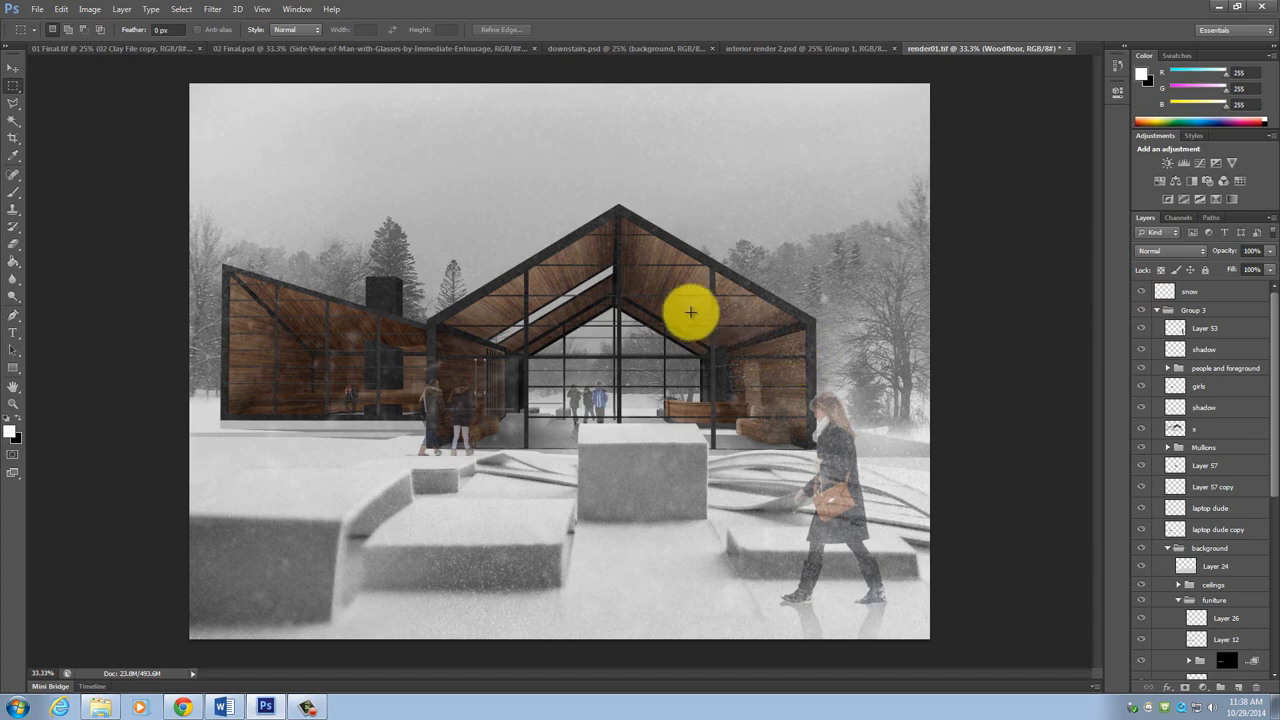
left_click(212, 8)
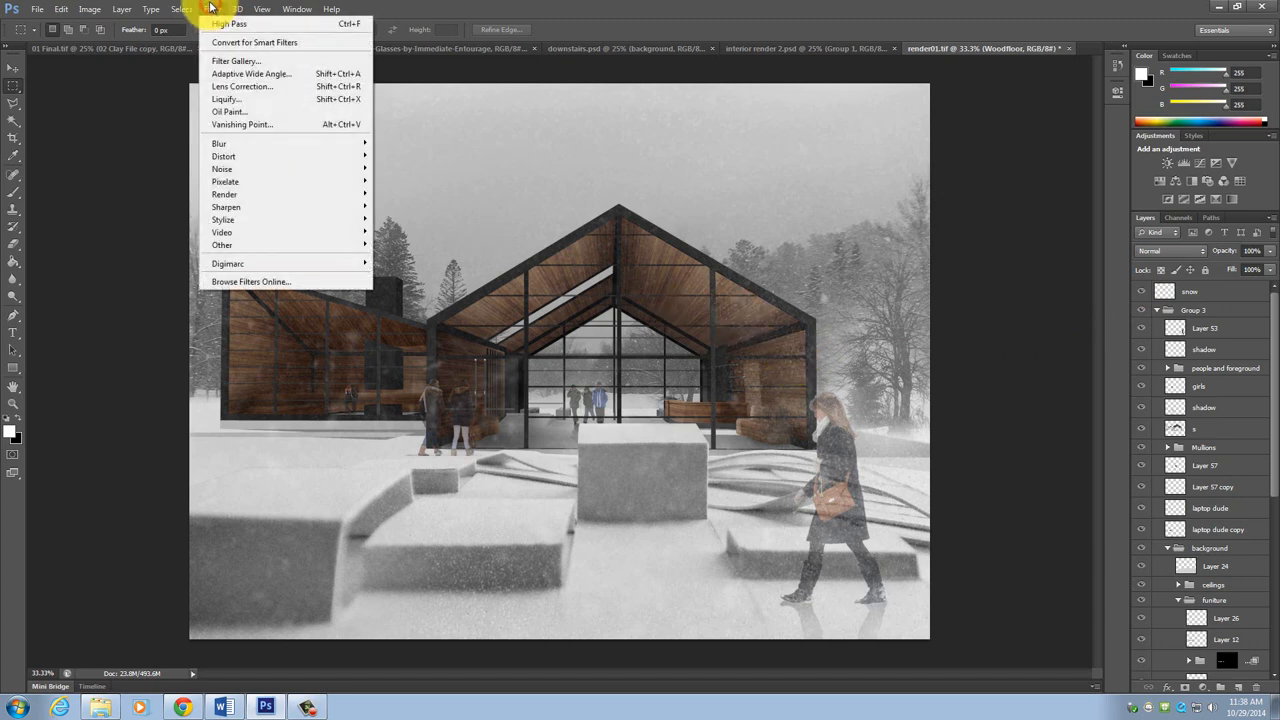
mouse_move(224, 156)
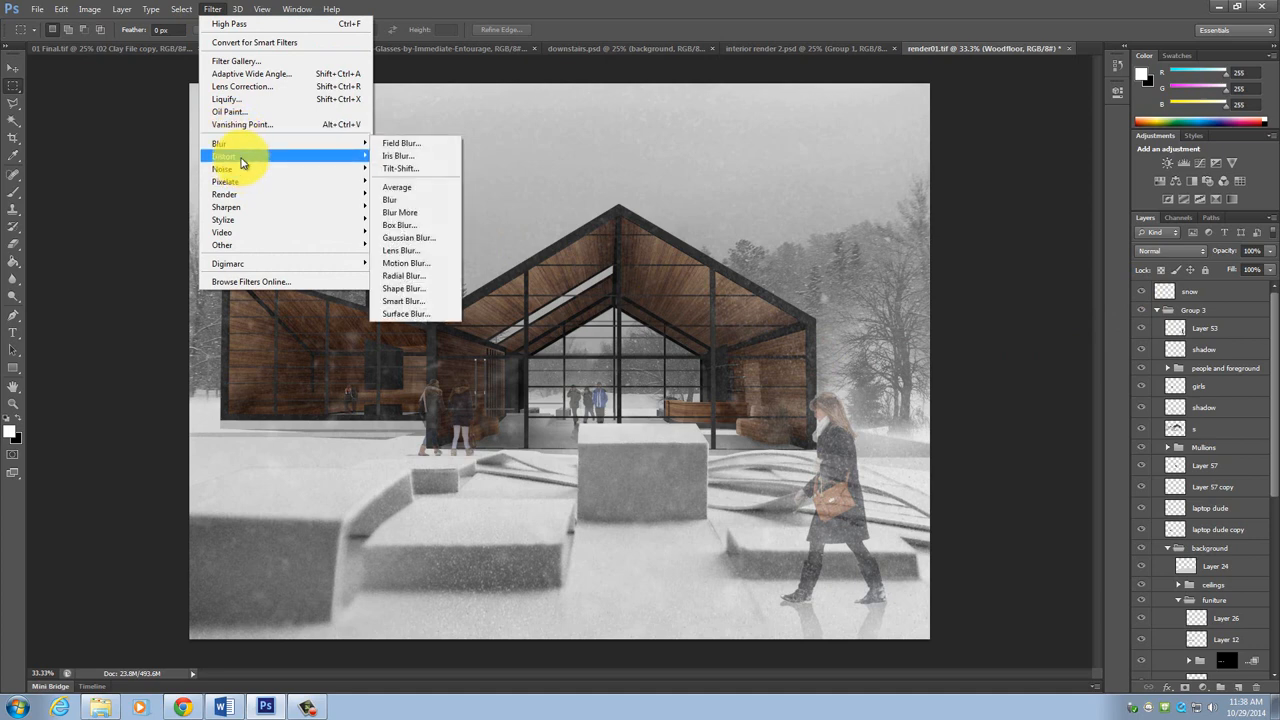
mouse_move(224, 180)
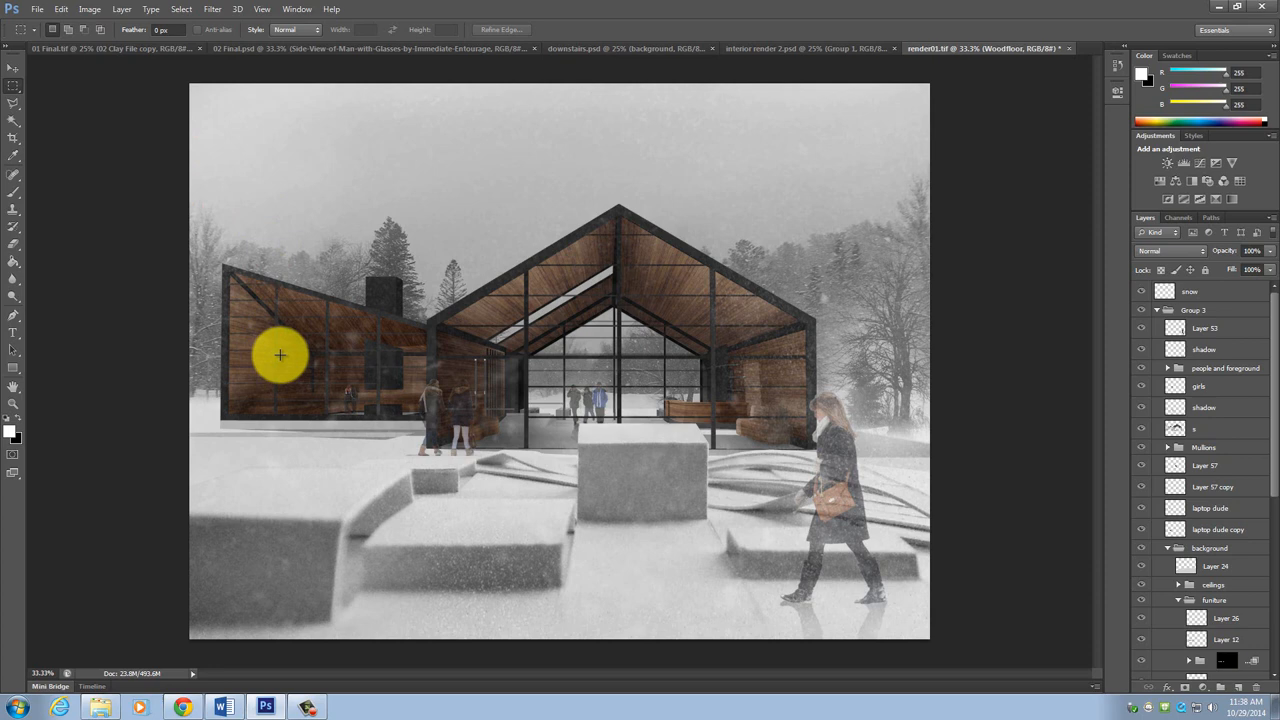
mouse_move(284, 348)
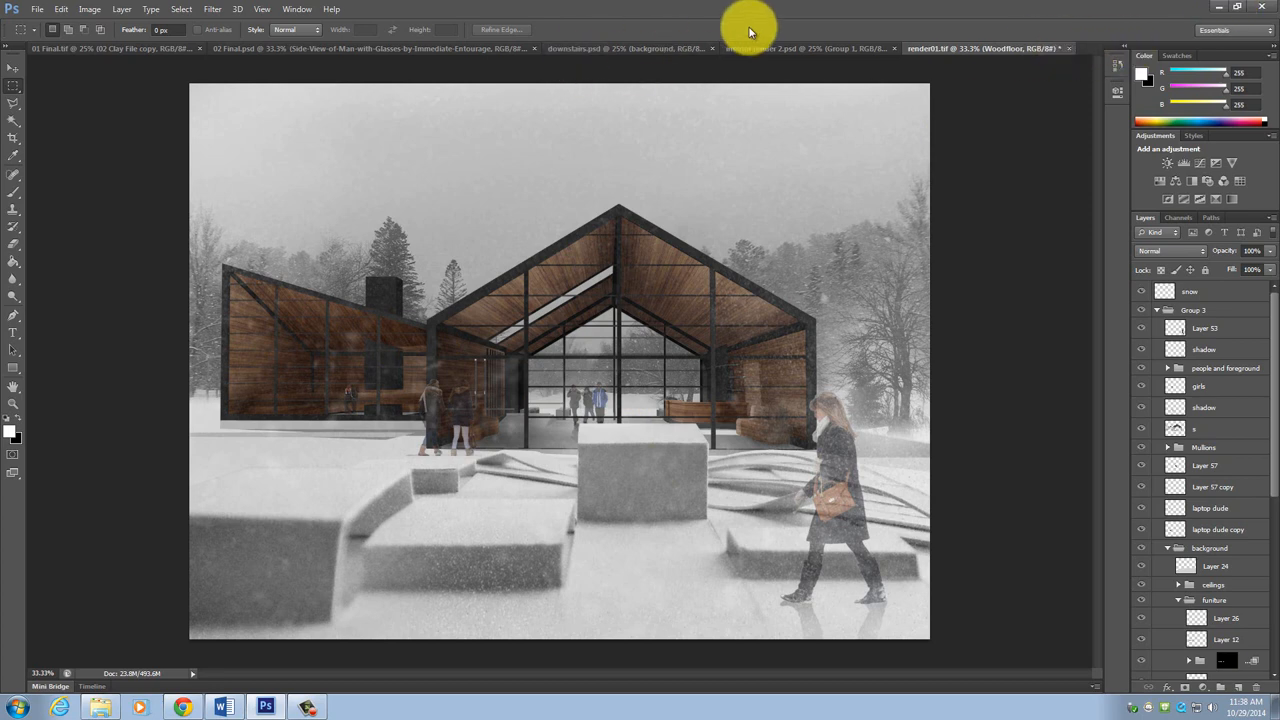
Step: Switch back to the interior render 2.psd document with the reclining woman
left_click(800, 48)
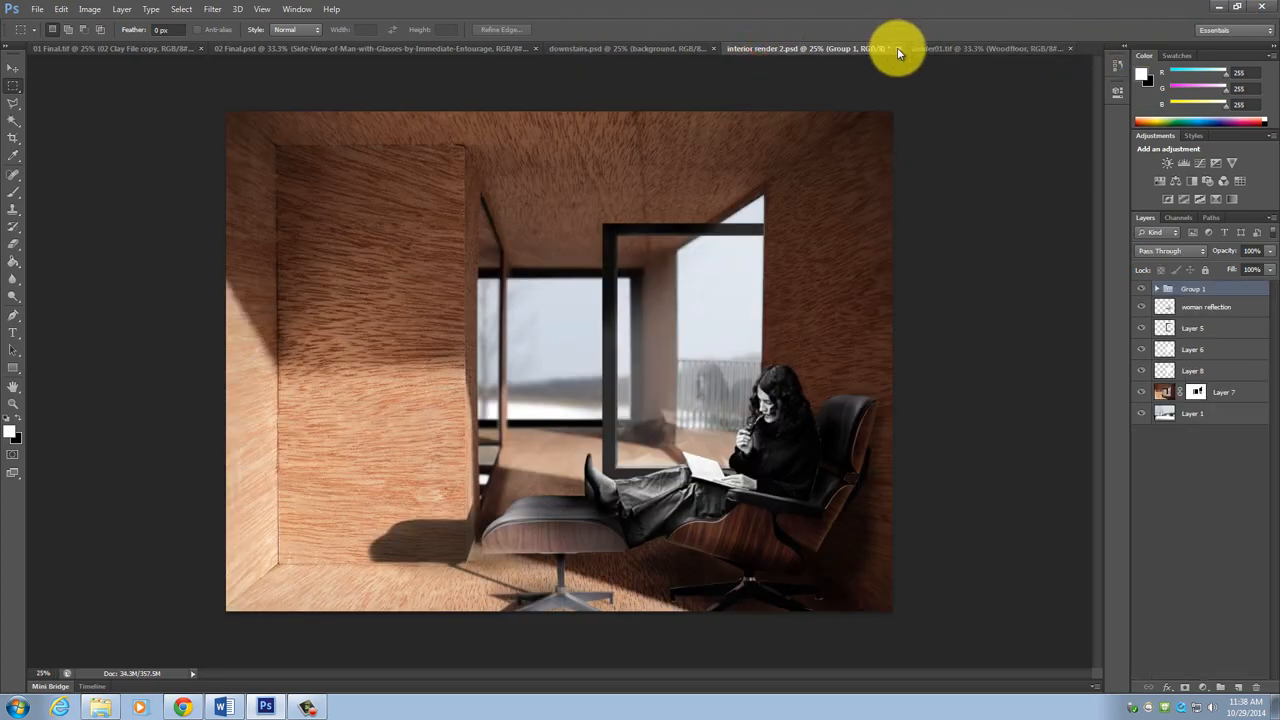
mouse_move(678, 430)
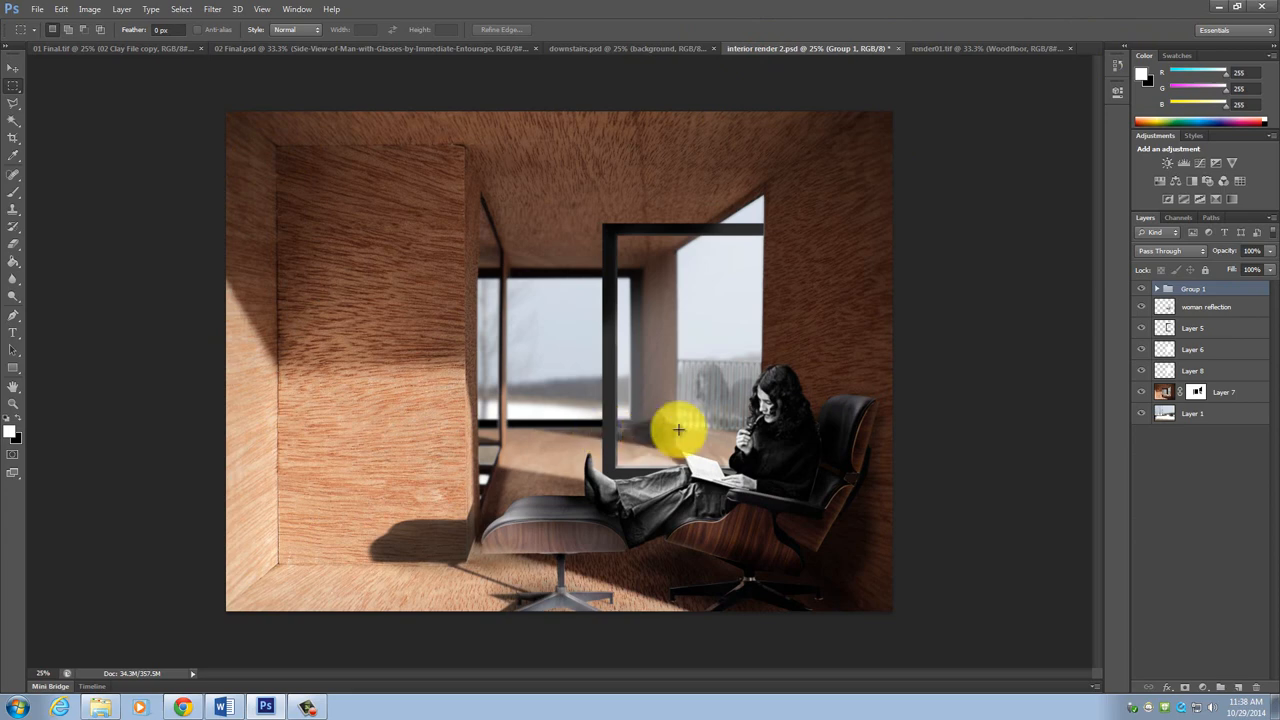
mouse_move(624, 404)
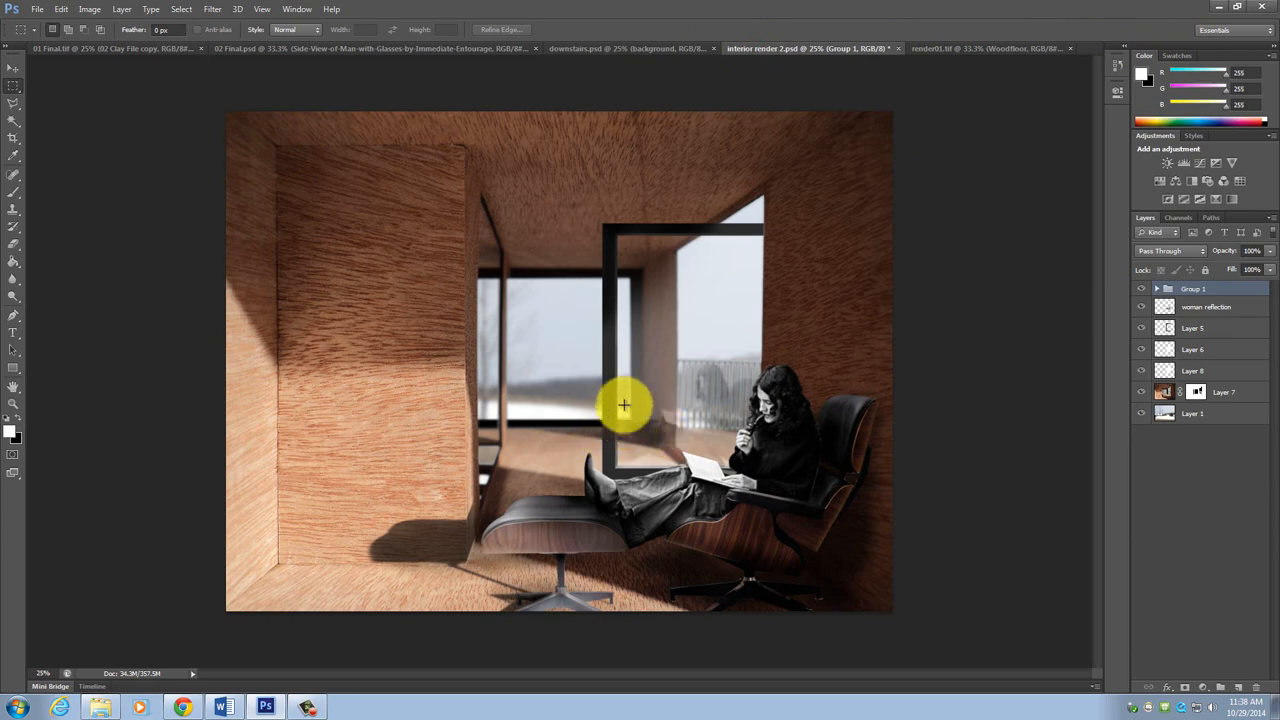